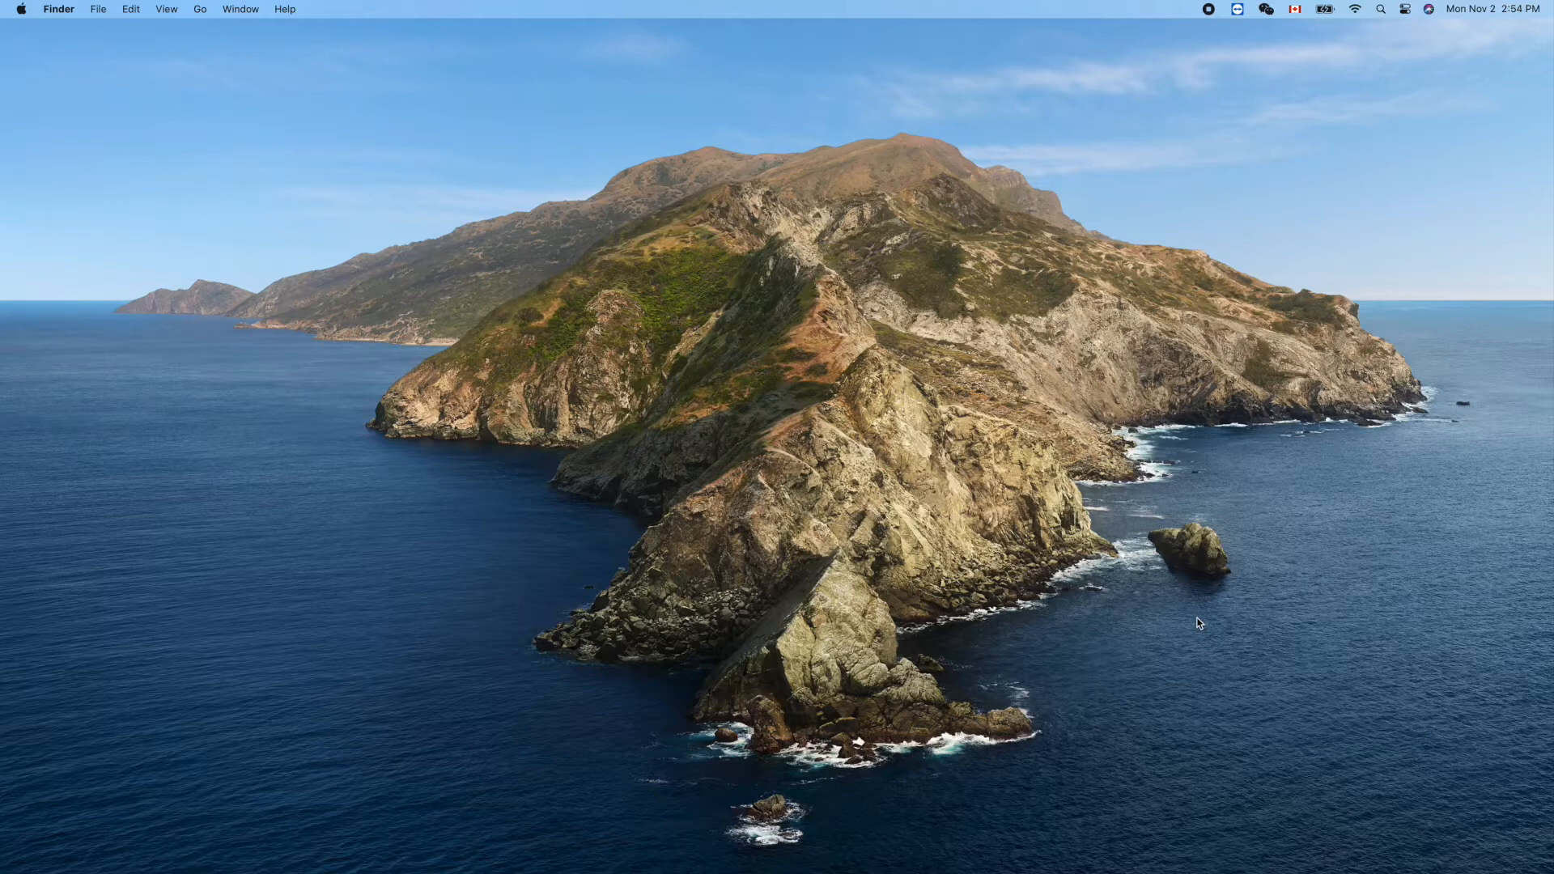
Launch Xcode via Spotlight with 'xcode.app' and start a new Xcode project.
type("xcode.app")
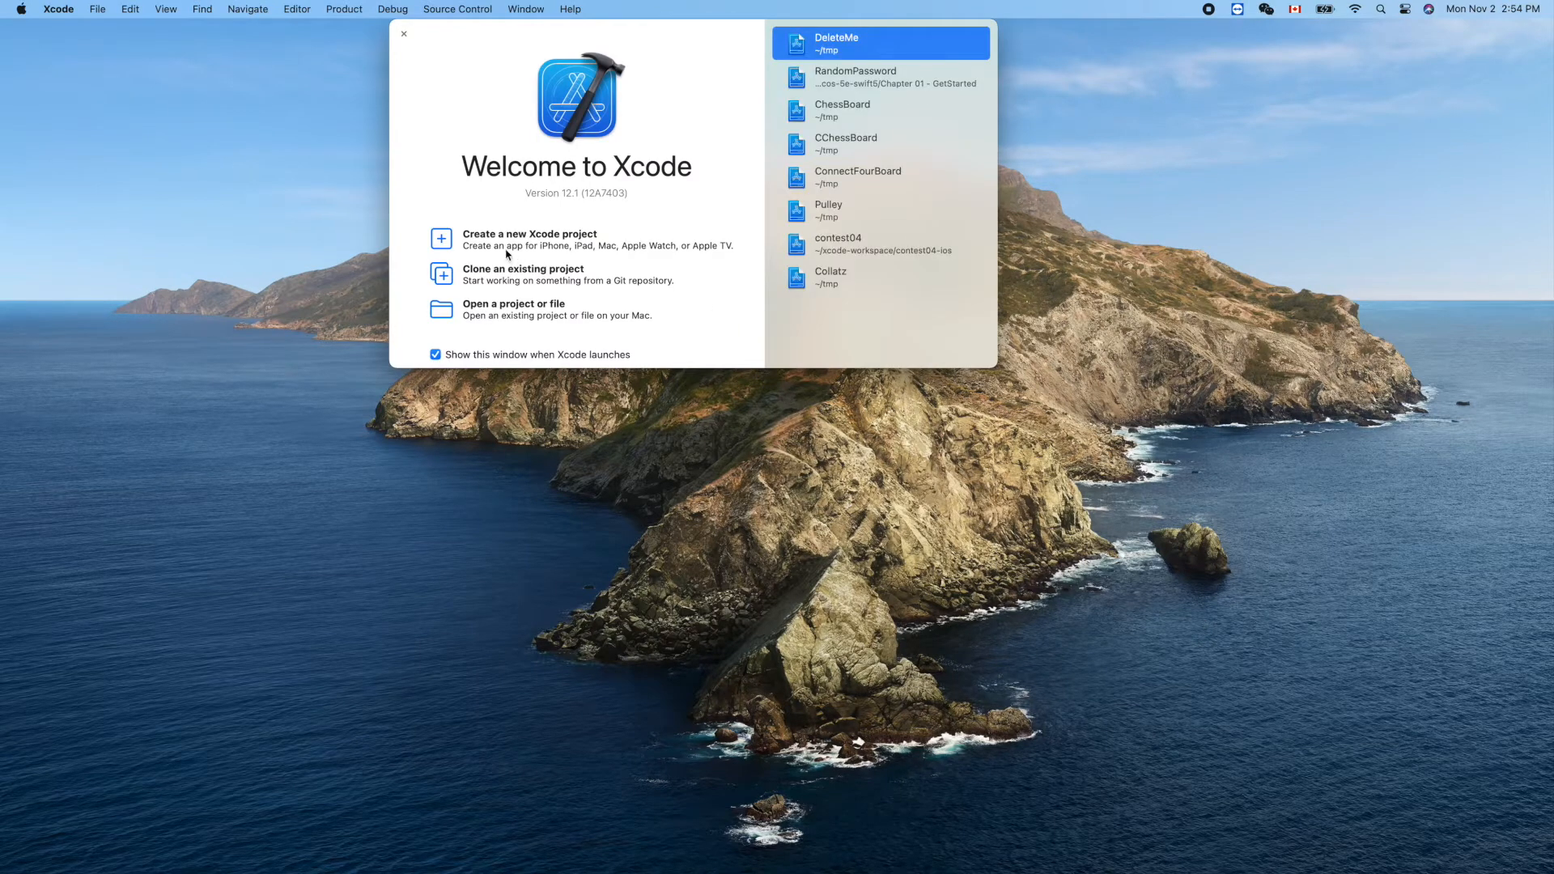
mouse_move(502, 241)
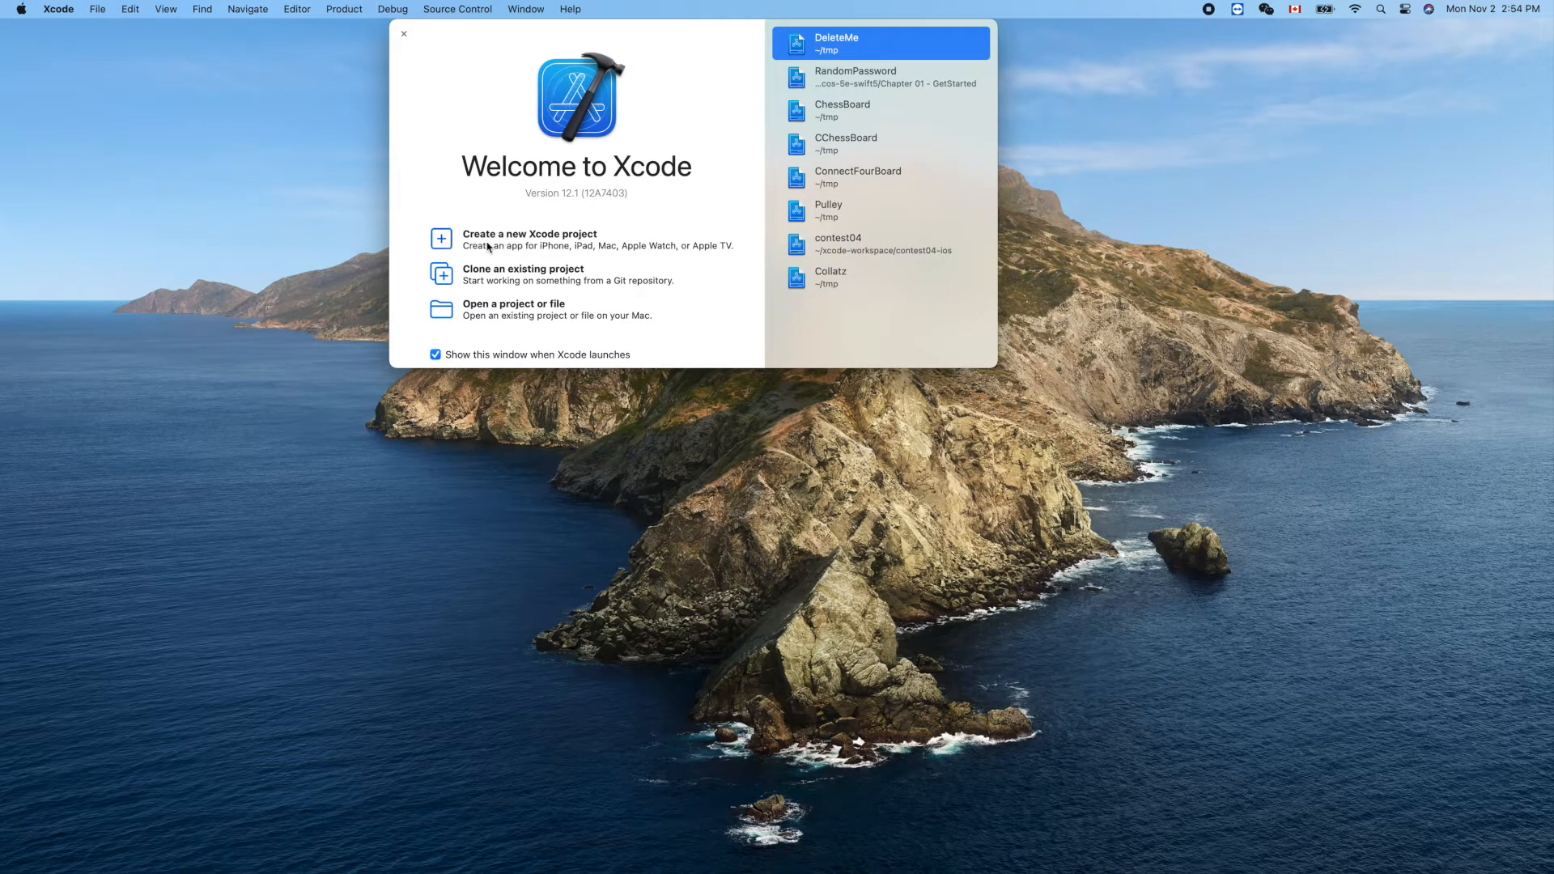
left_click(529, 240)
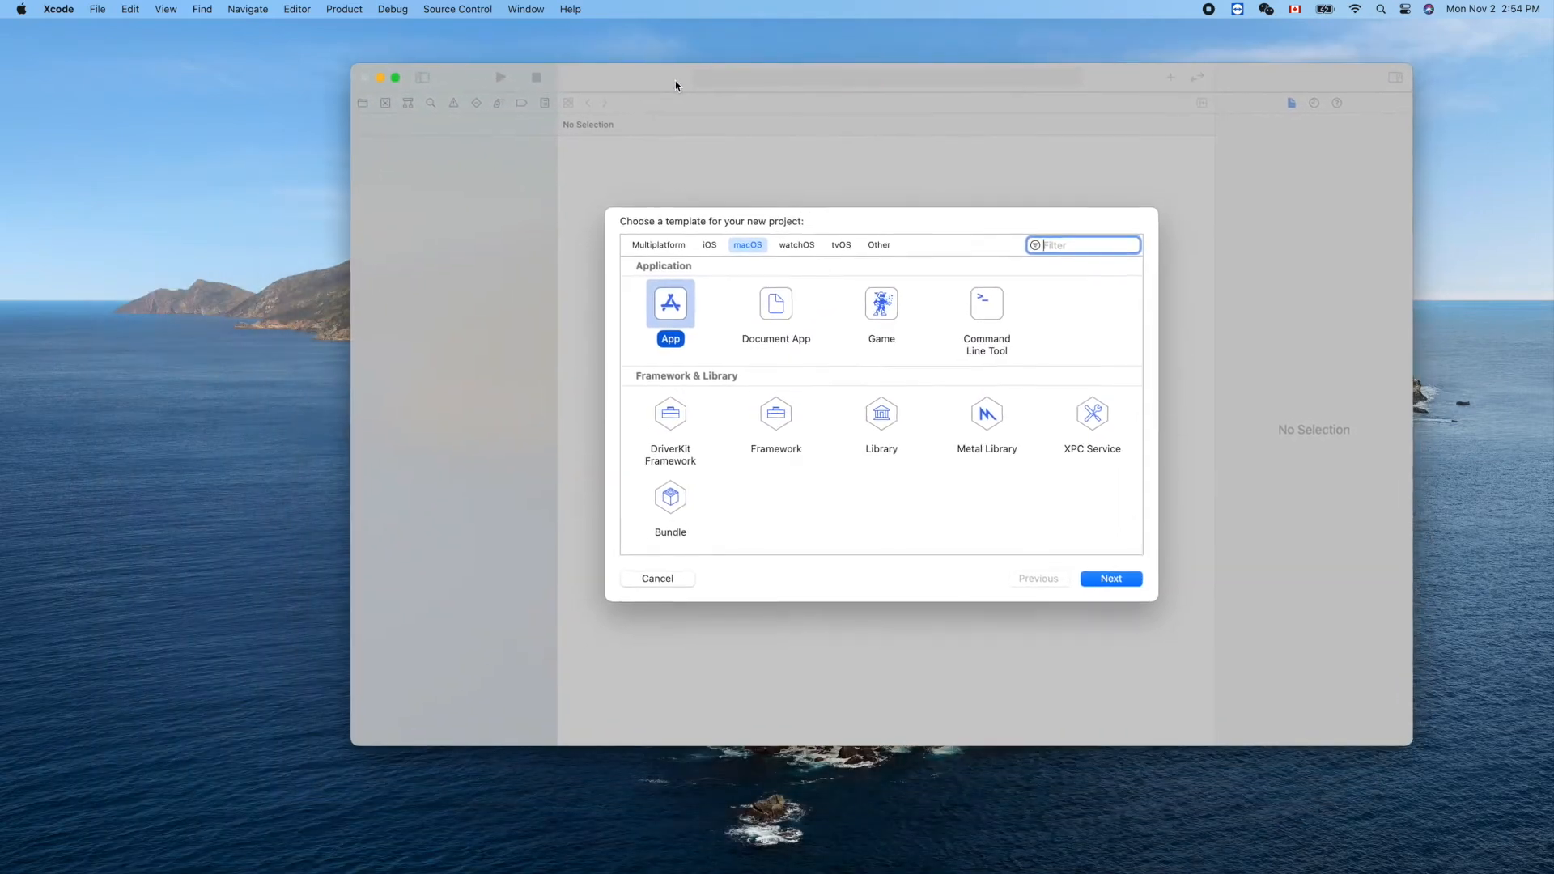
mouse_move(709, 249)
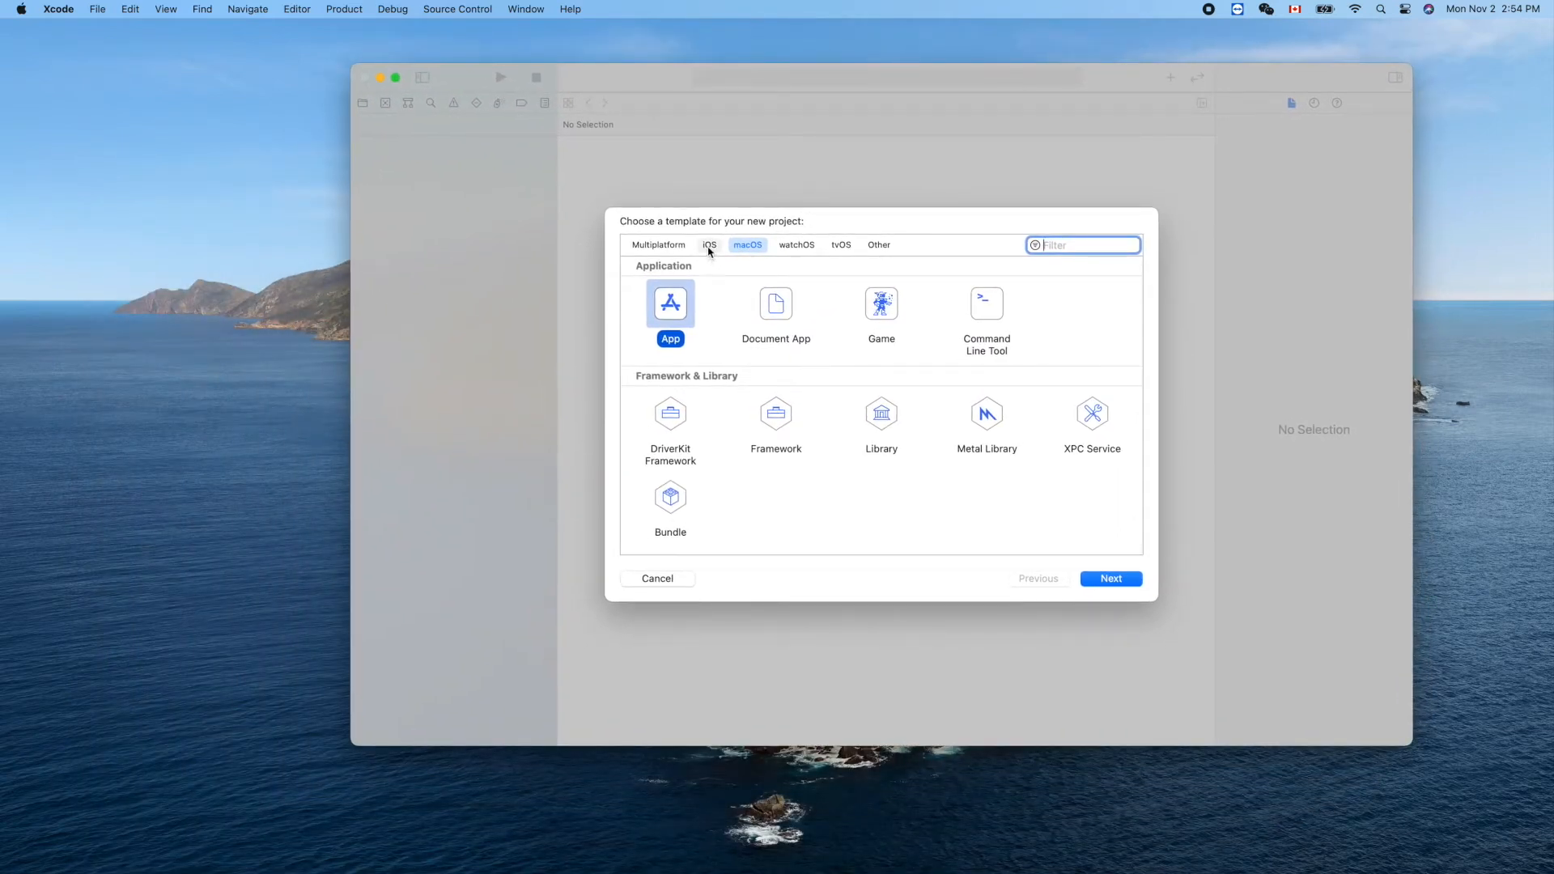
Glance at the iOS templates, then return to macOS with the App template selected.
left_click(709, 245)
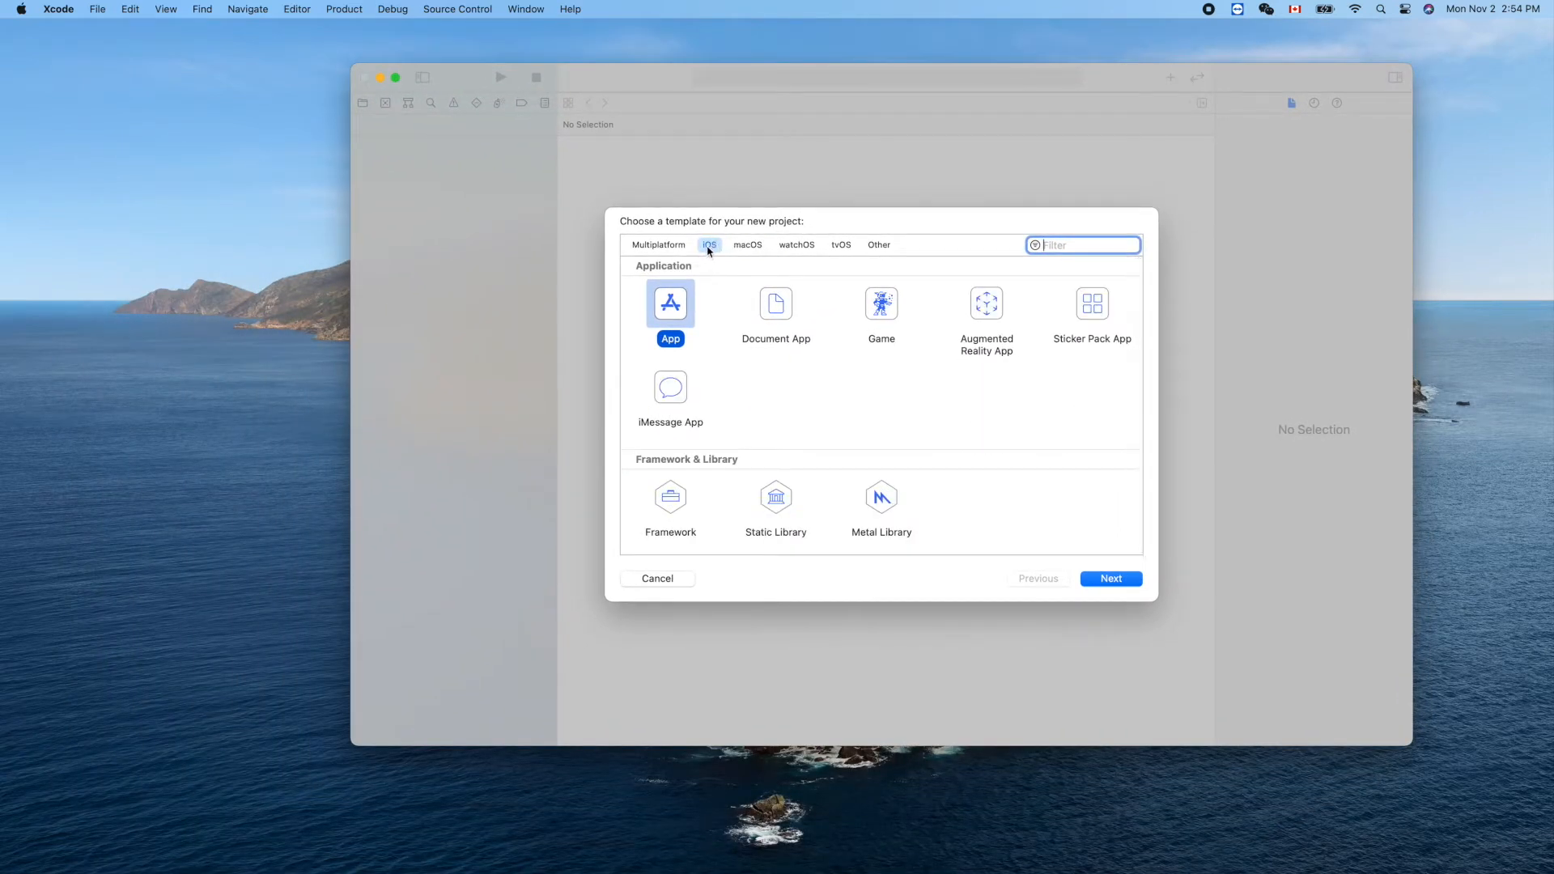
mouse_move(747, 245)
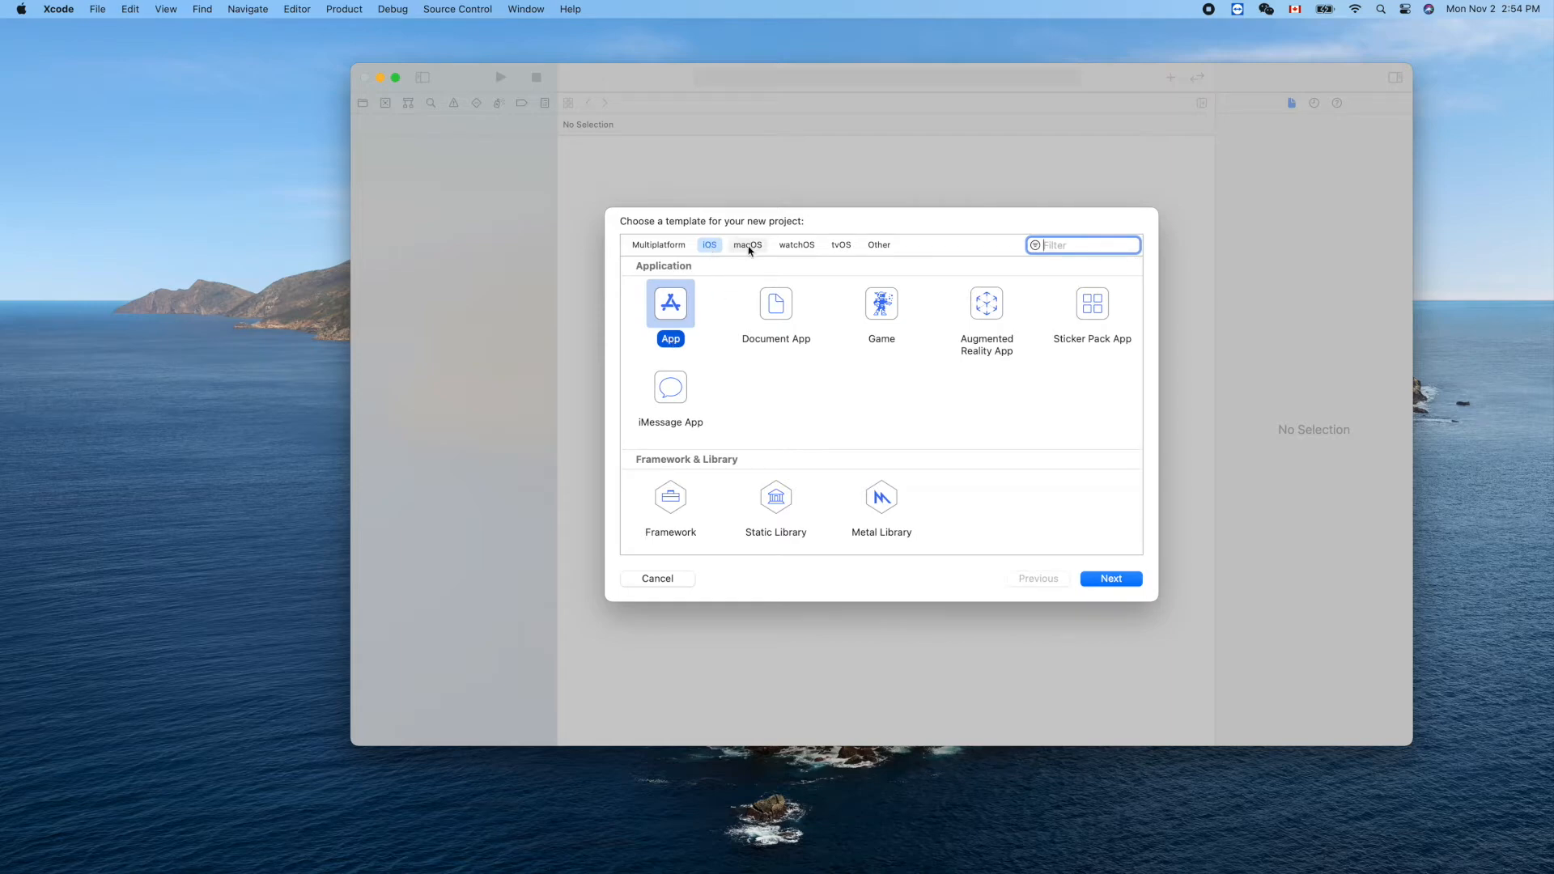
left_click(747, 244)
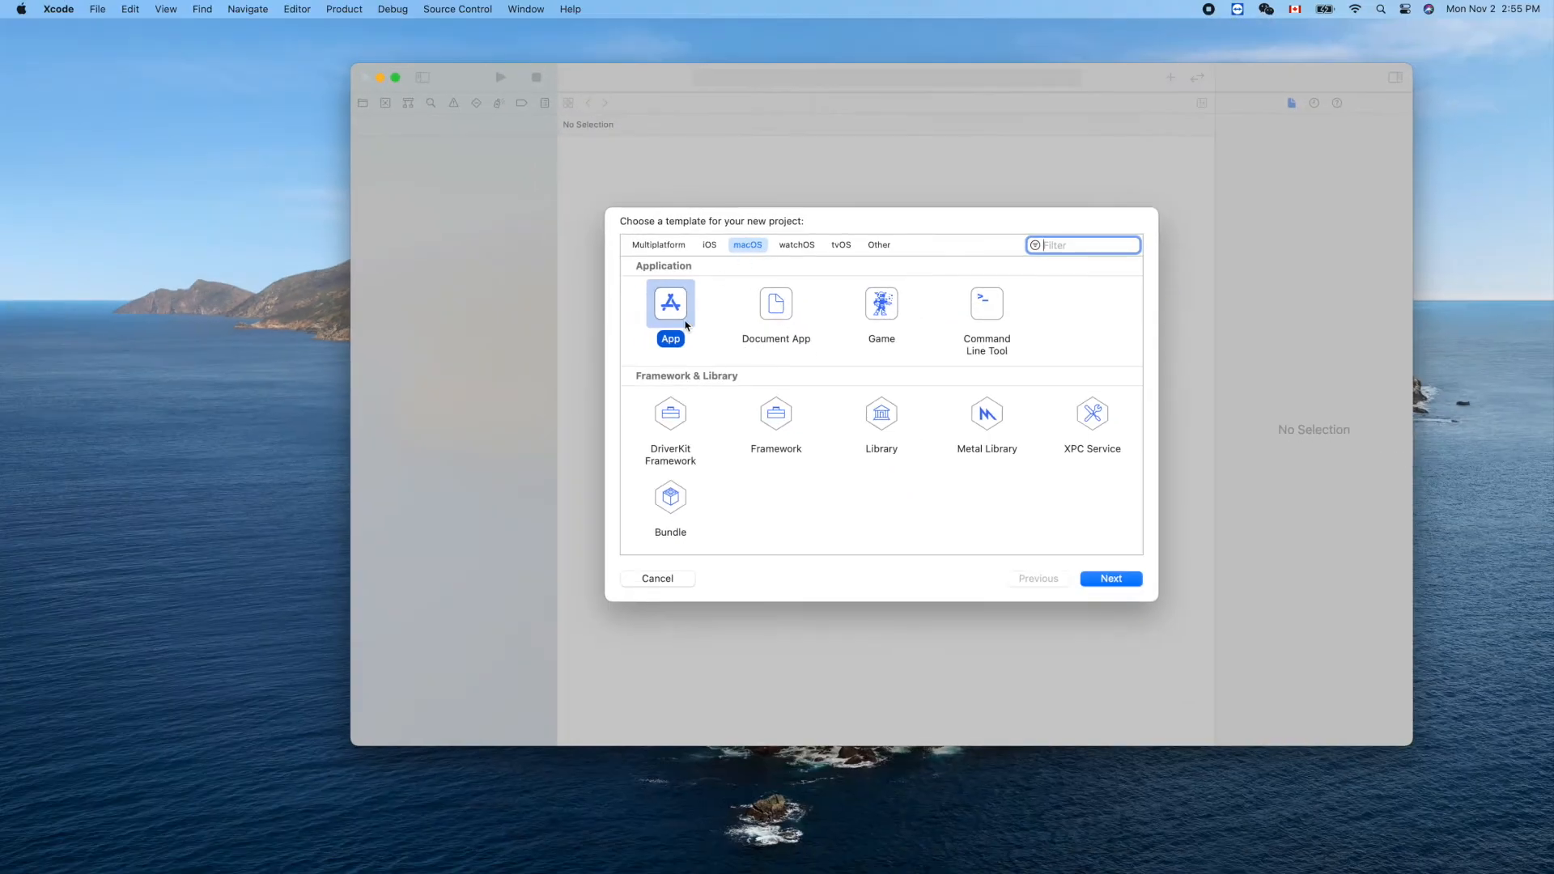
mouse_move(1123, 585)
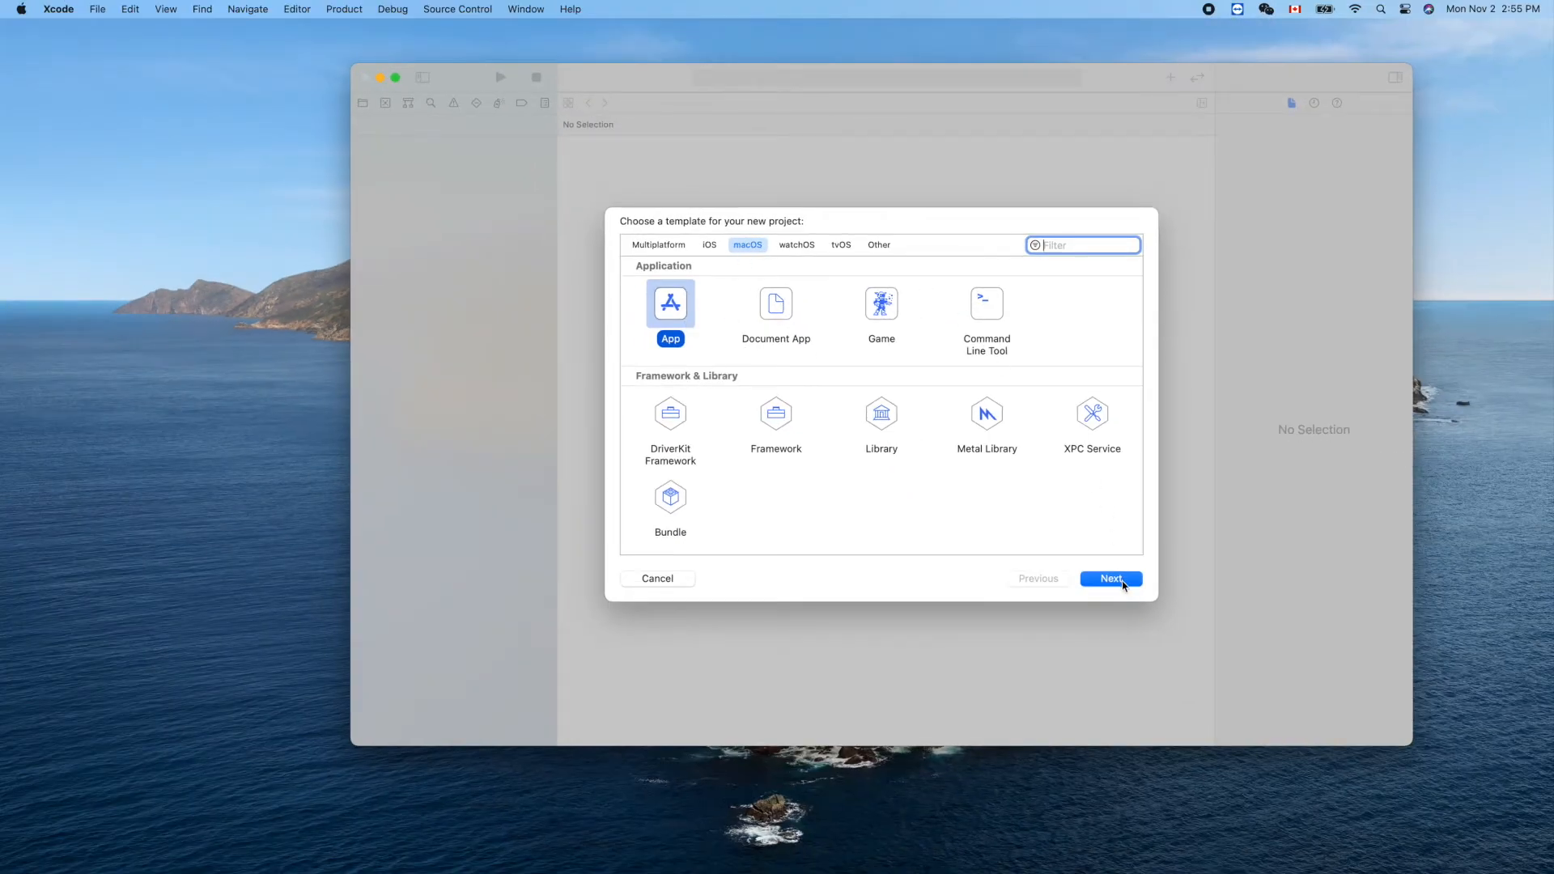
Accept the App template, name the product FirstMacOSApp and keep Storyboard interface with Swift.
left_click(1111, 580)
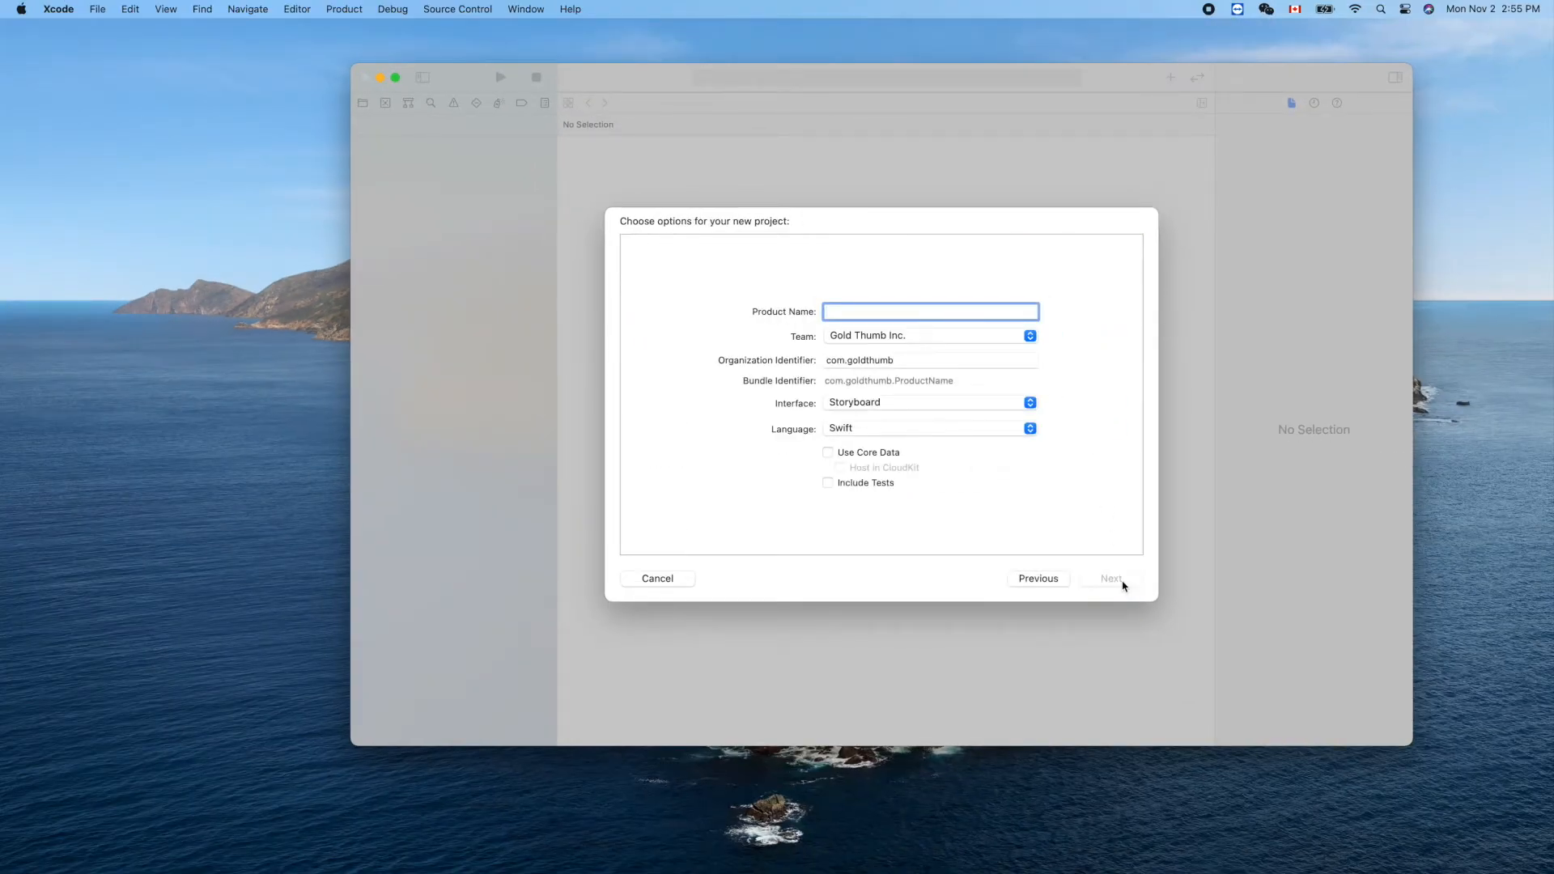
mouse_move(998, 327)
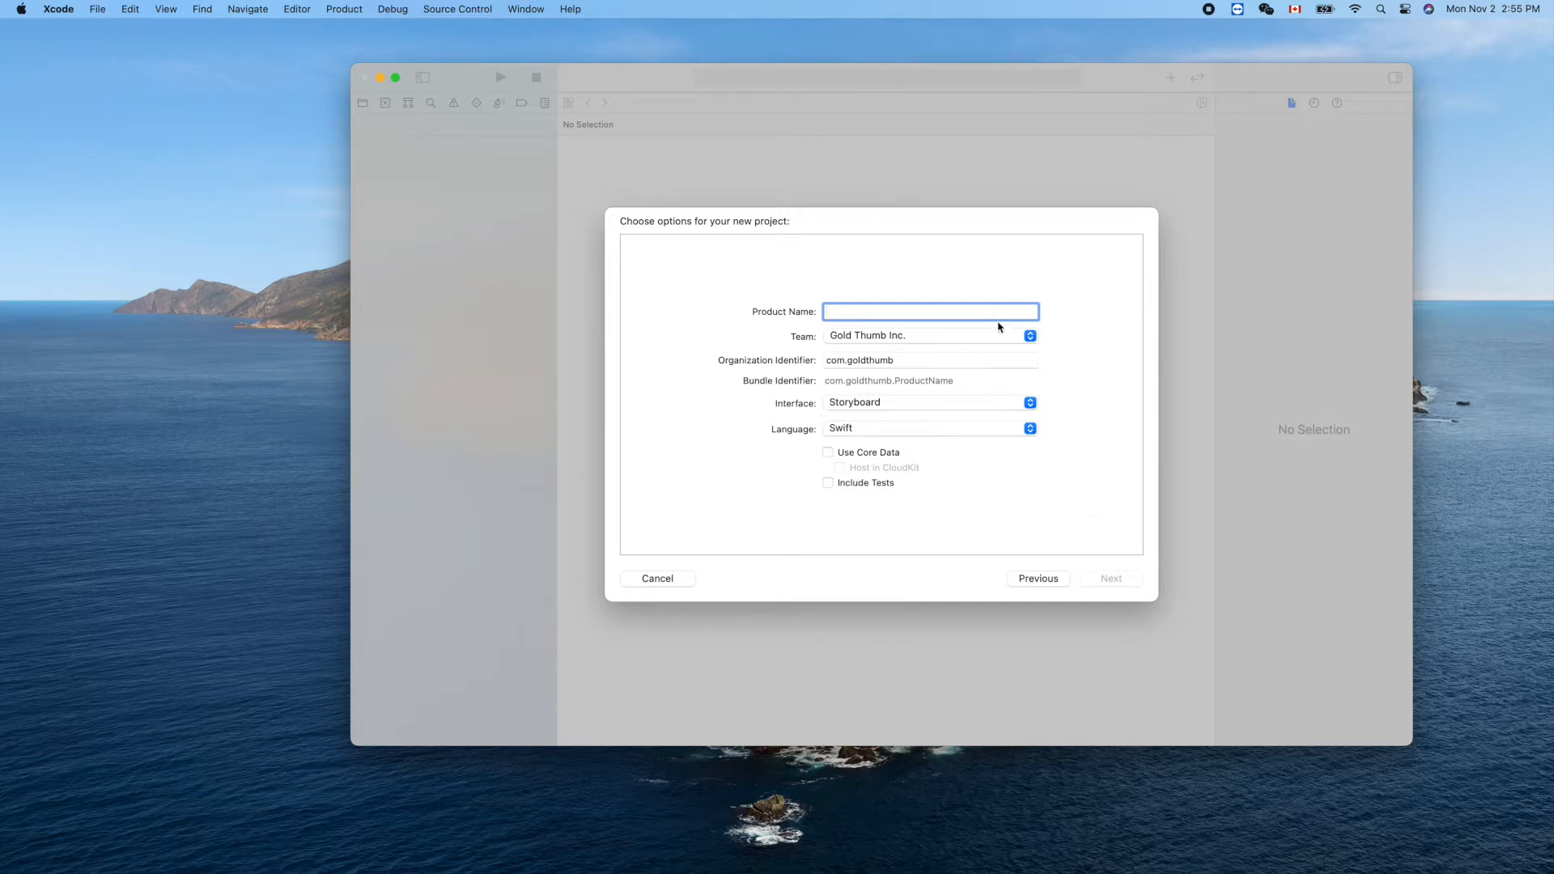
mouse_move(948, 311)
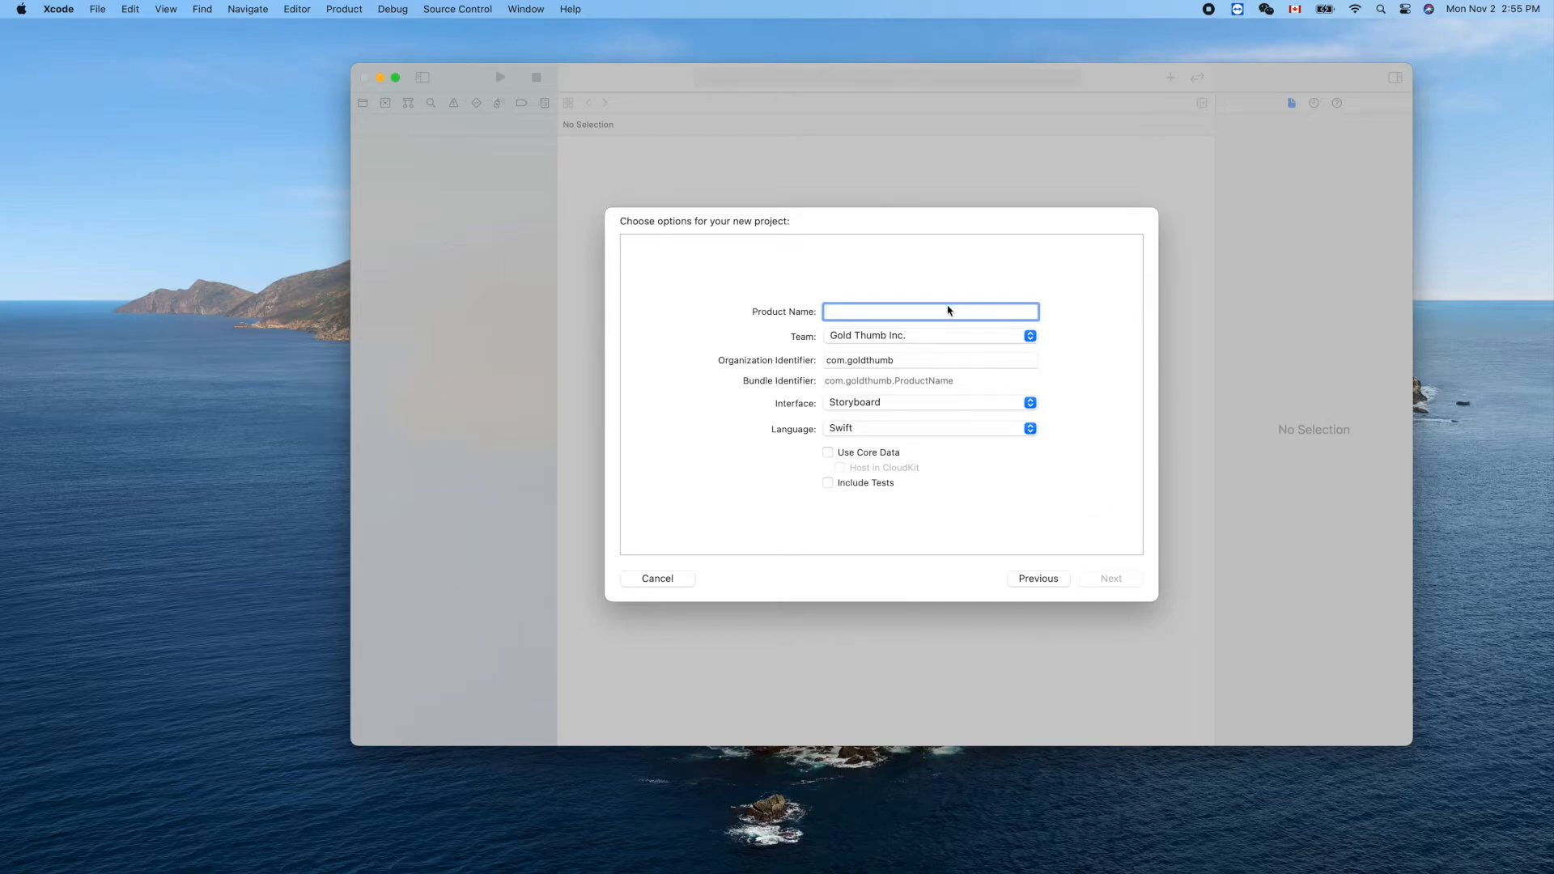
mouse_move(929, 311)
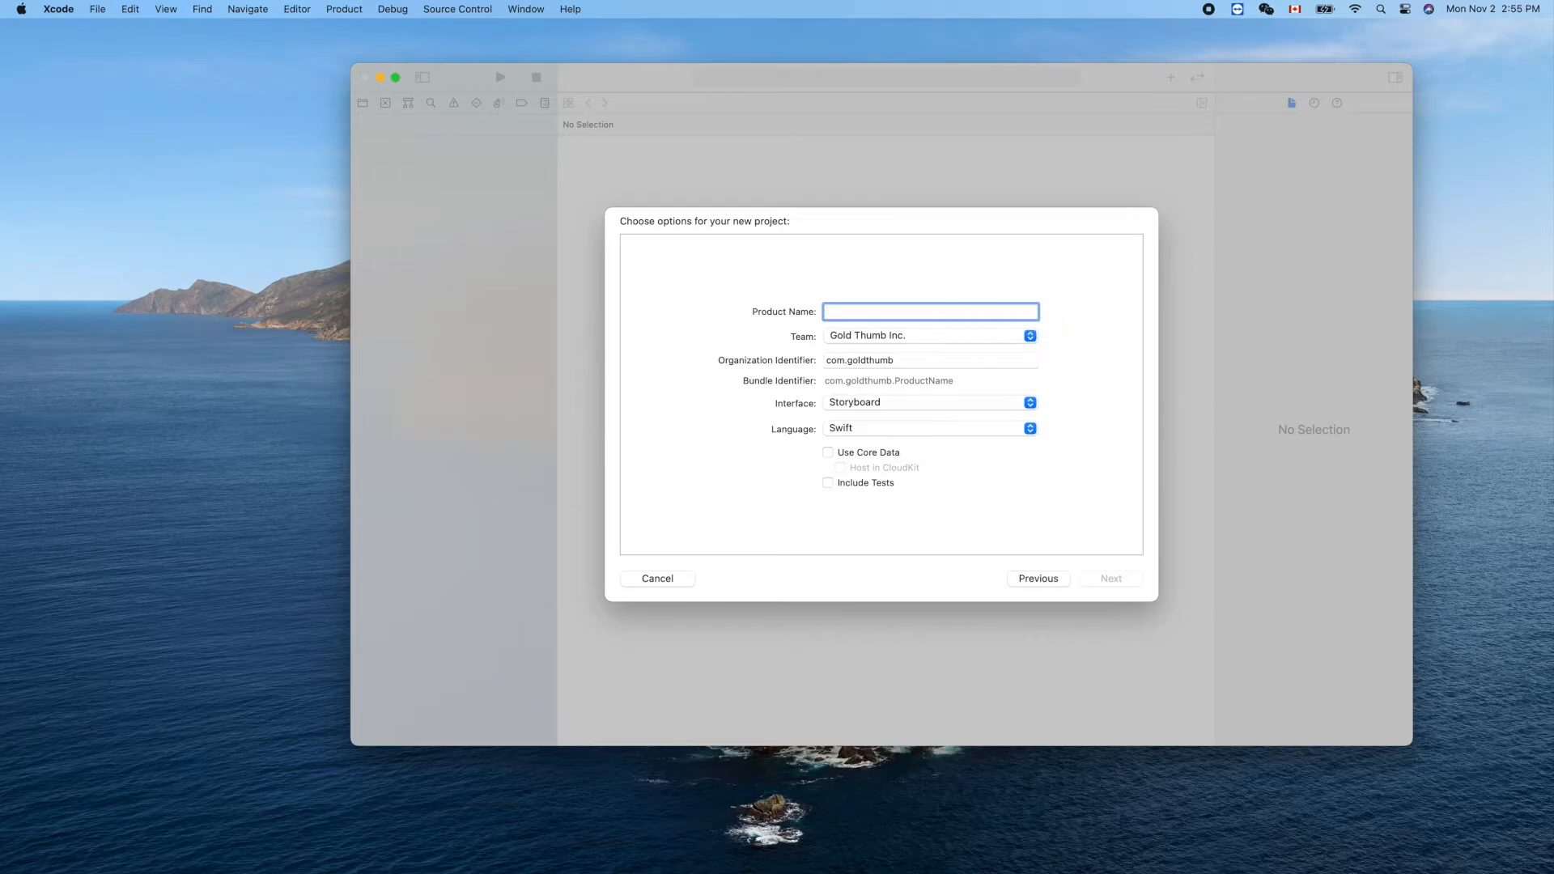
type("First")
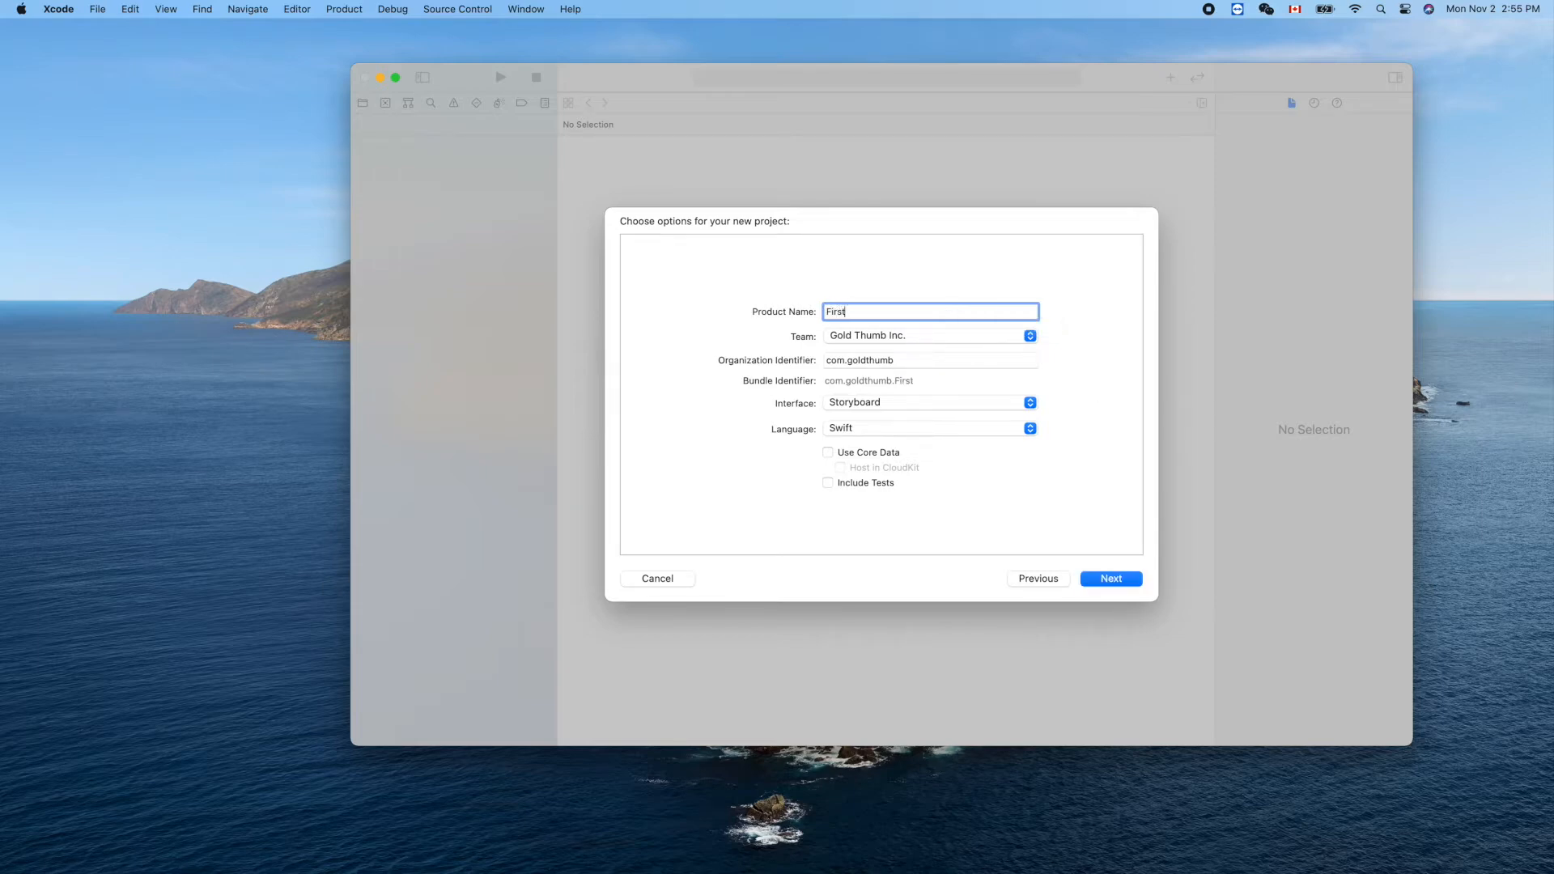
type("Mac")
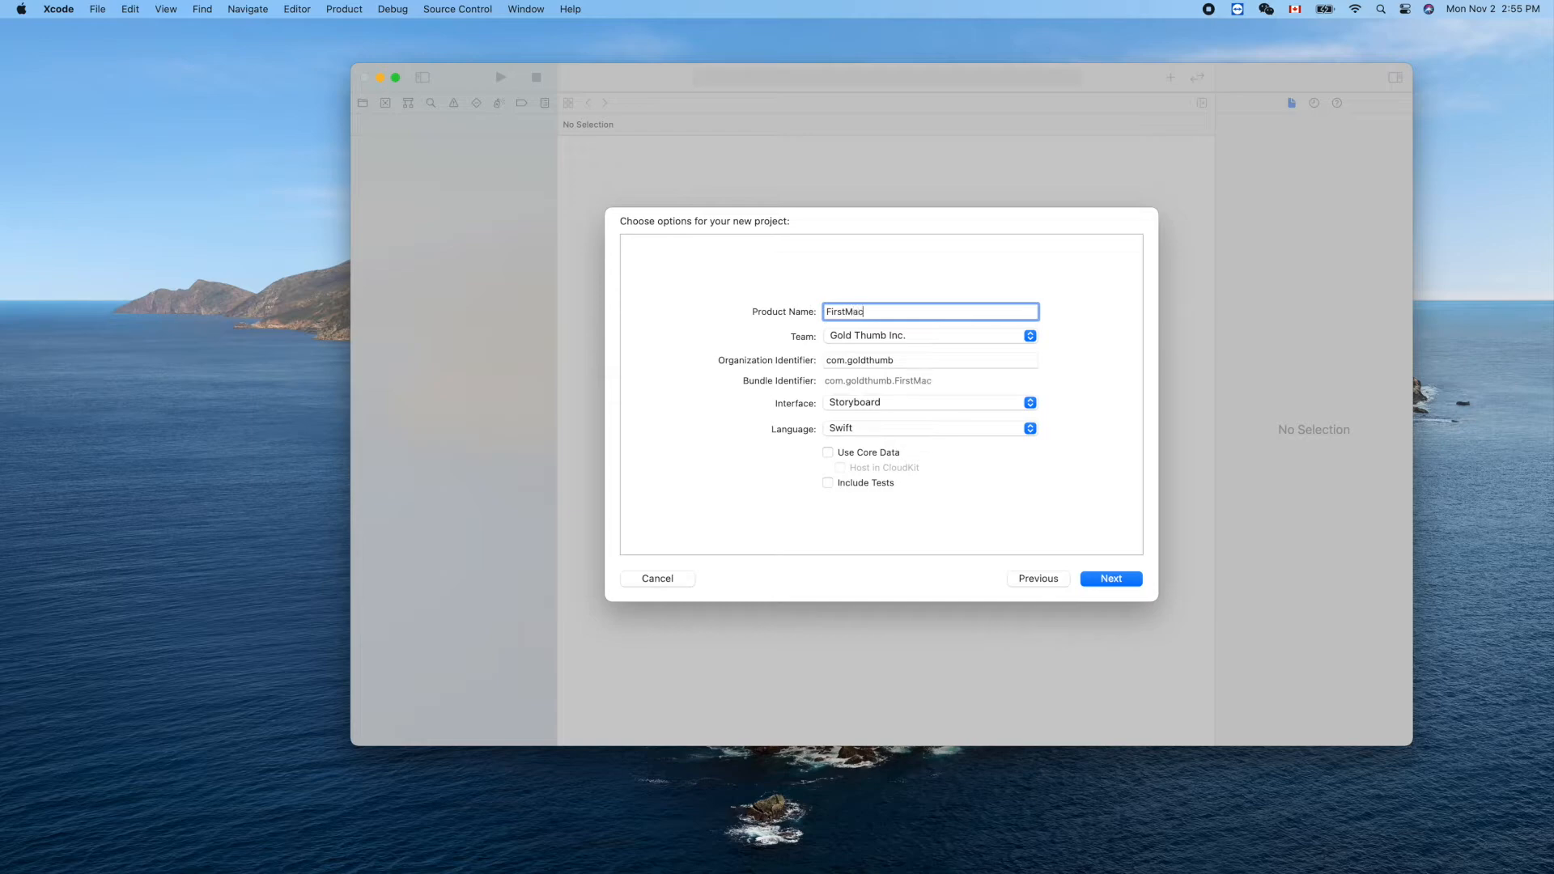
type("OSApp")
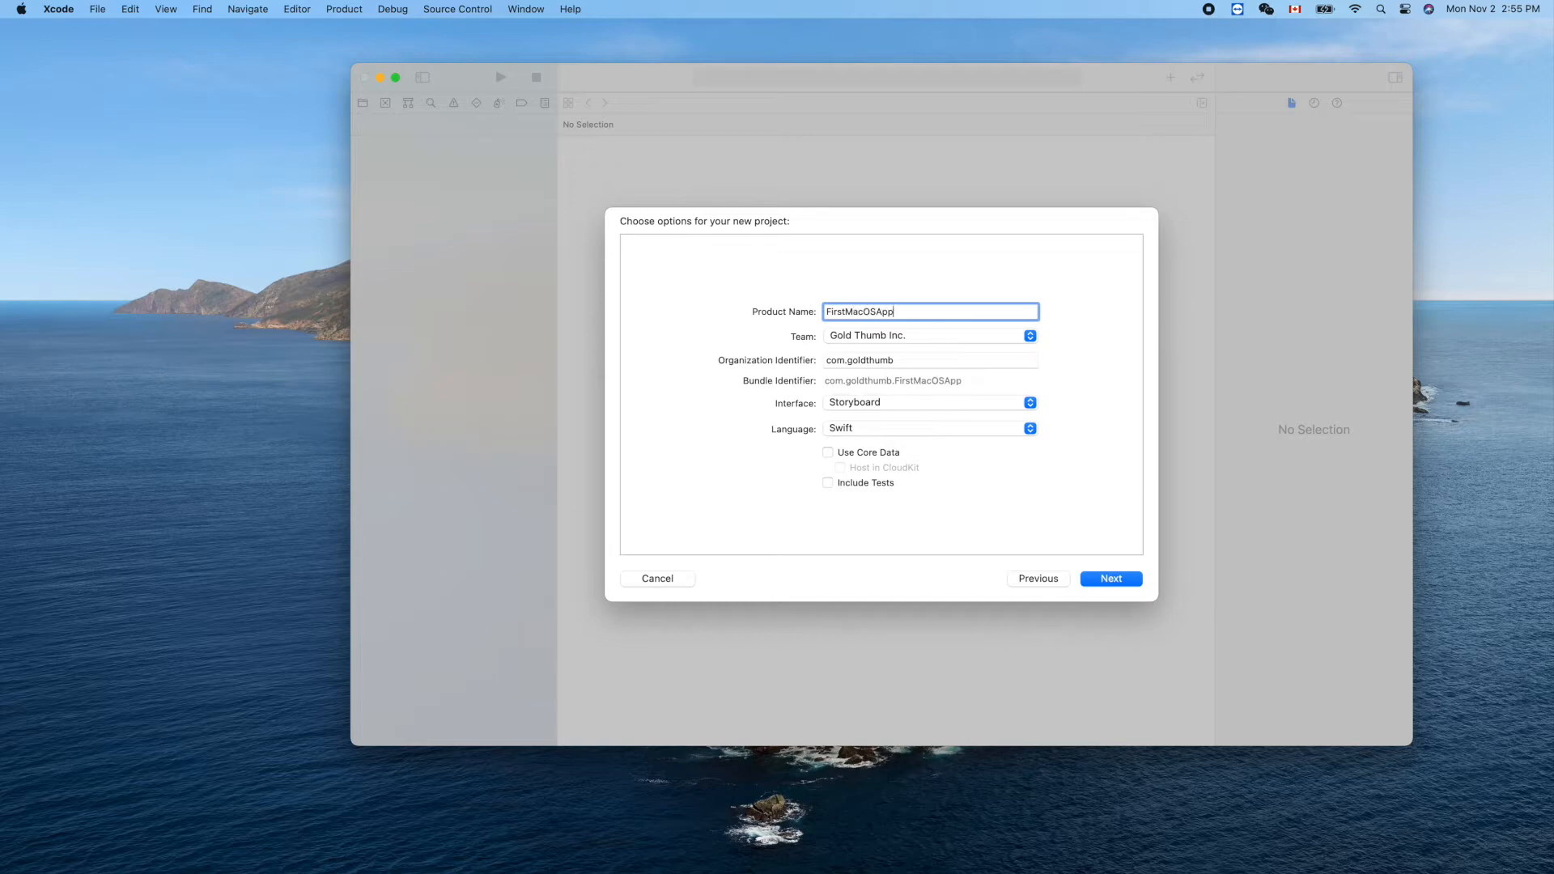
mouse_move(749, 449)
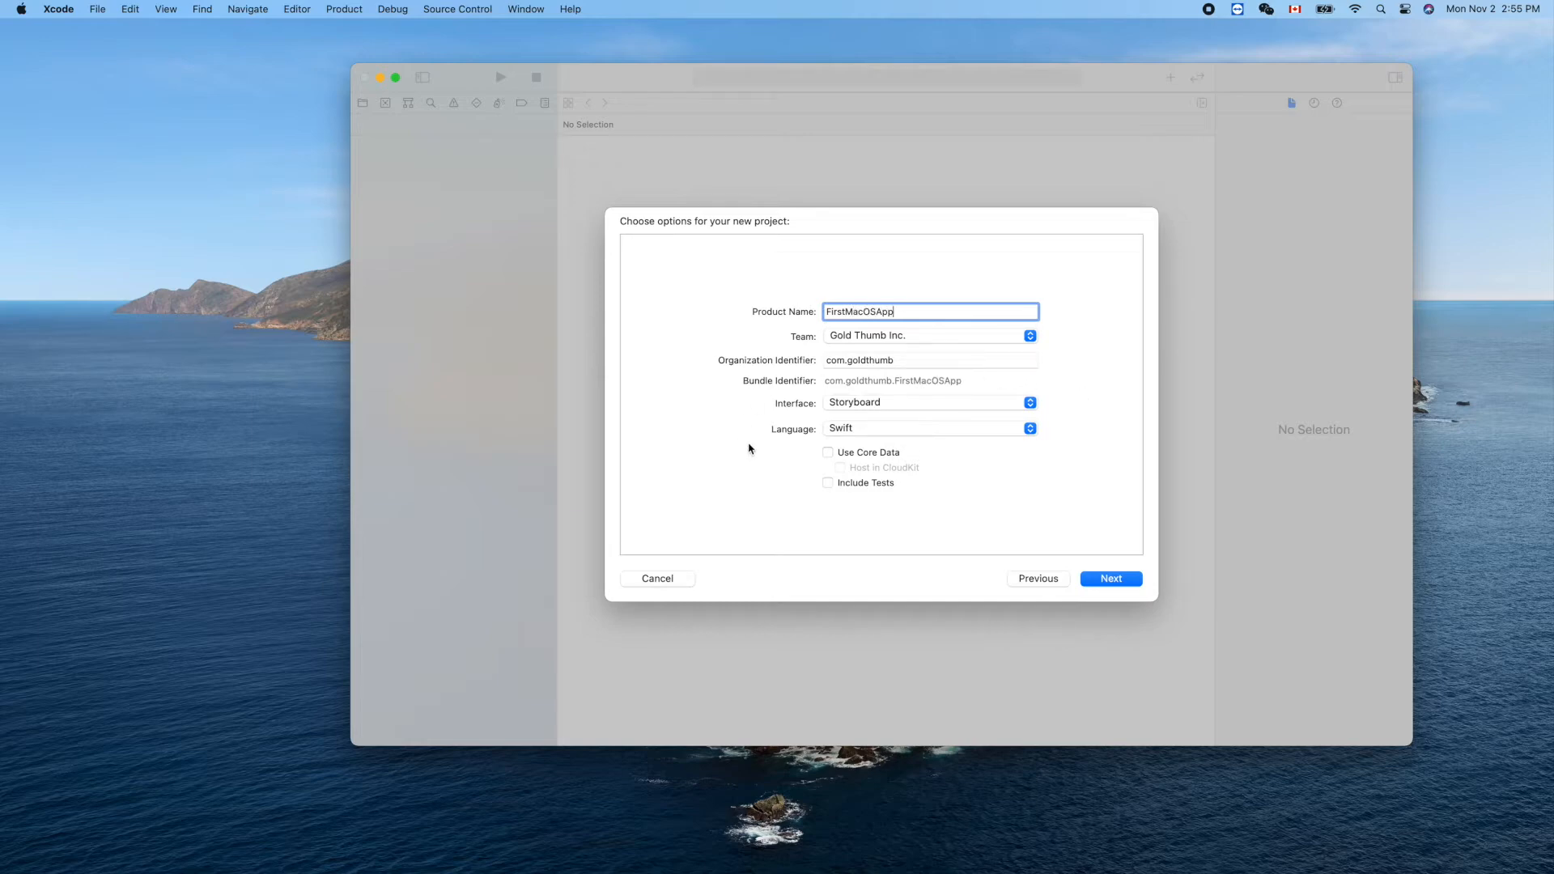
mouse_move(819, 403)
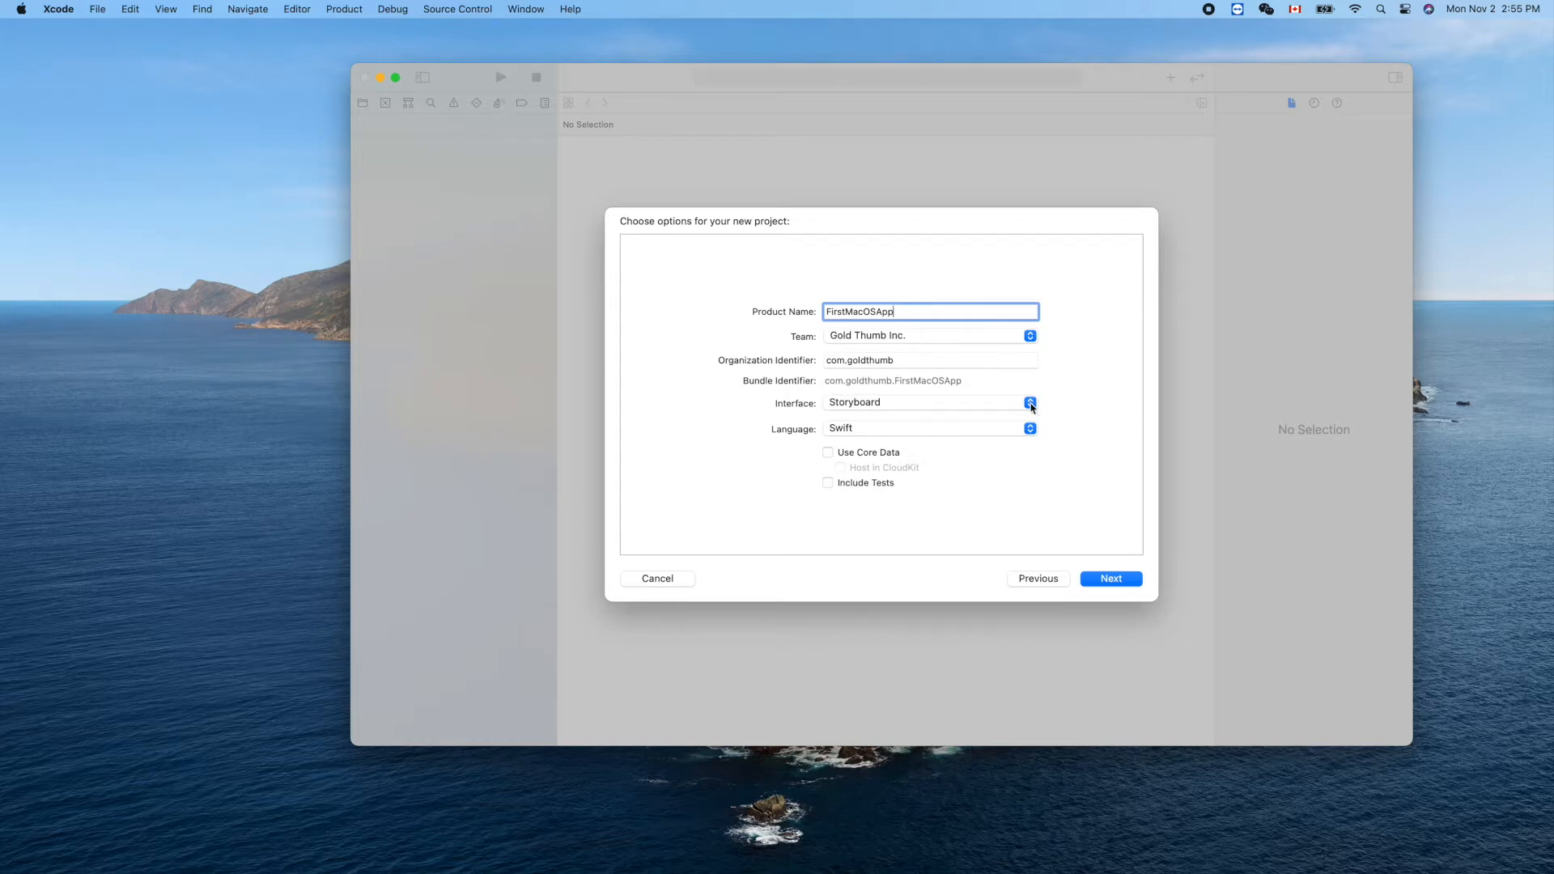
left_click(1030, 403)
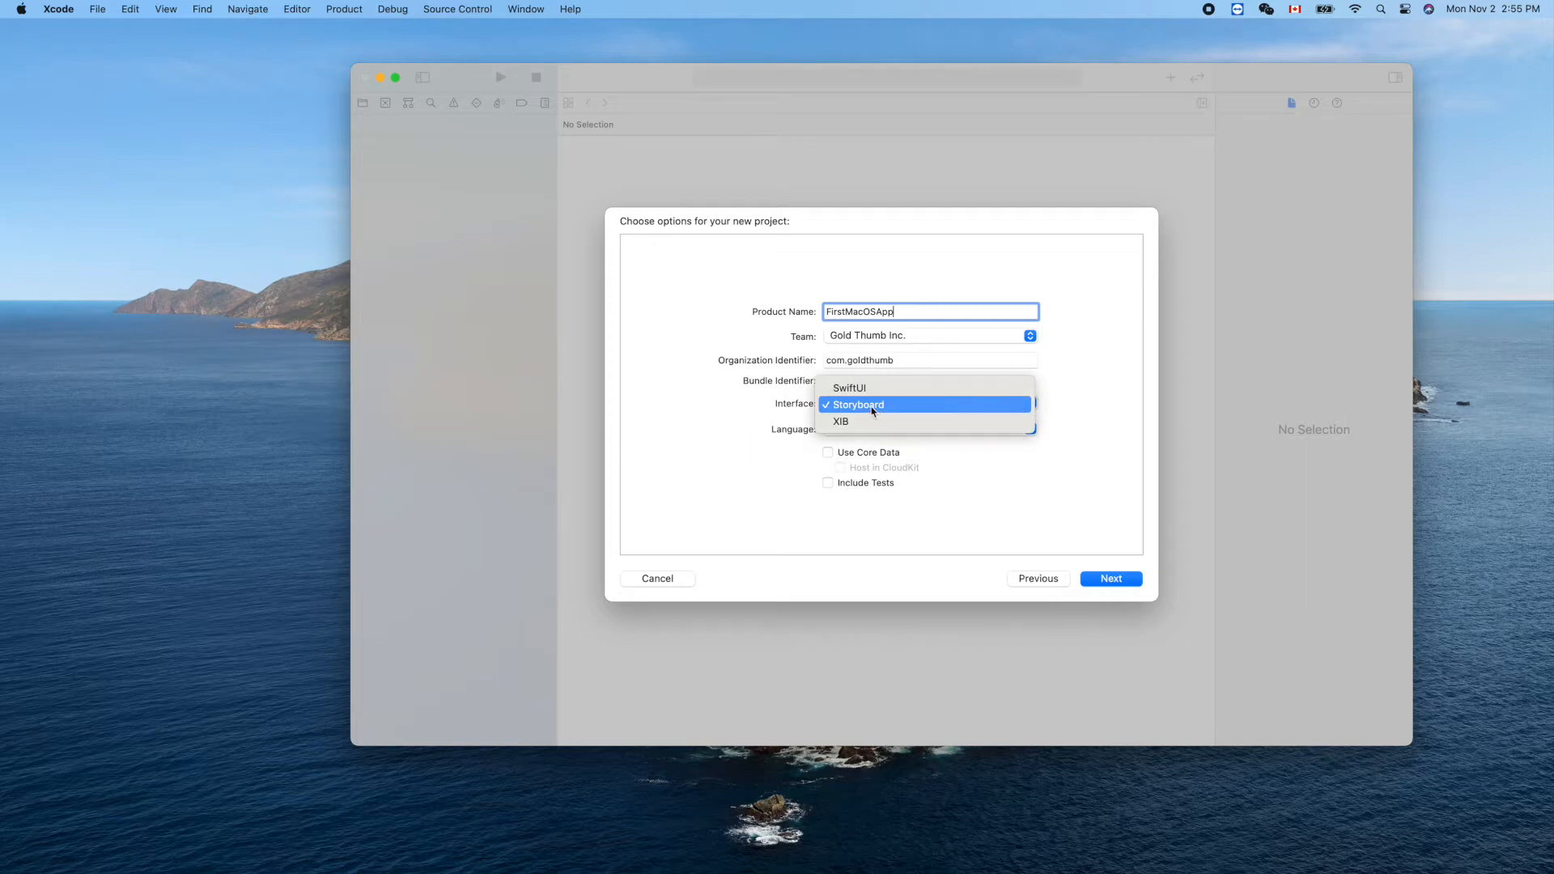
left_click(856, 404)
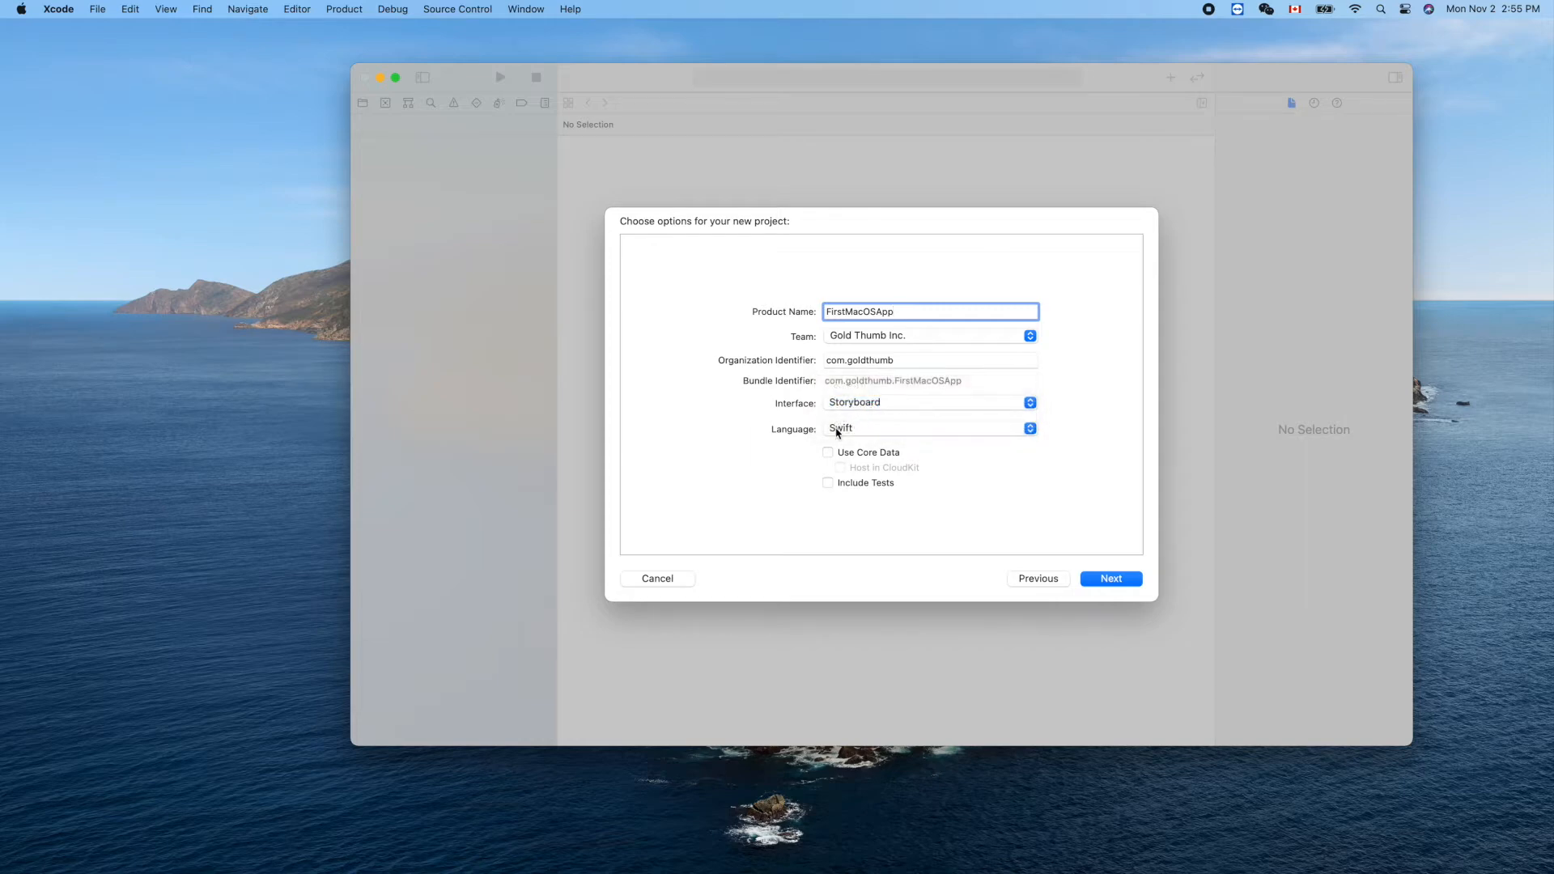
mouse_move(849, 437)
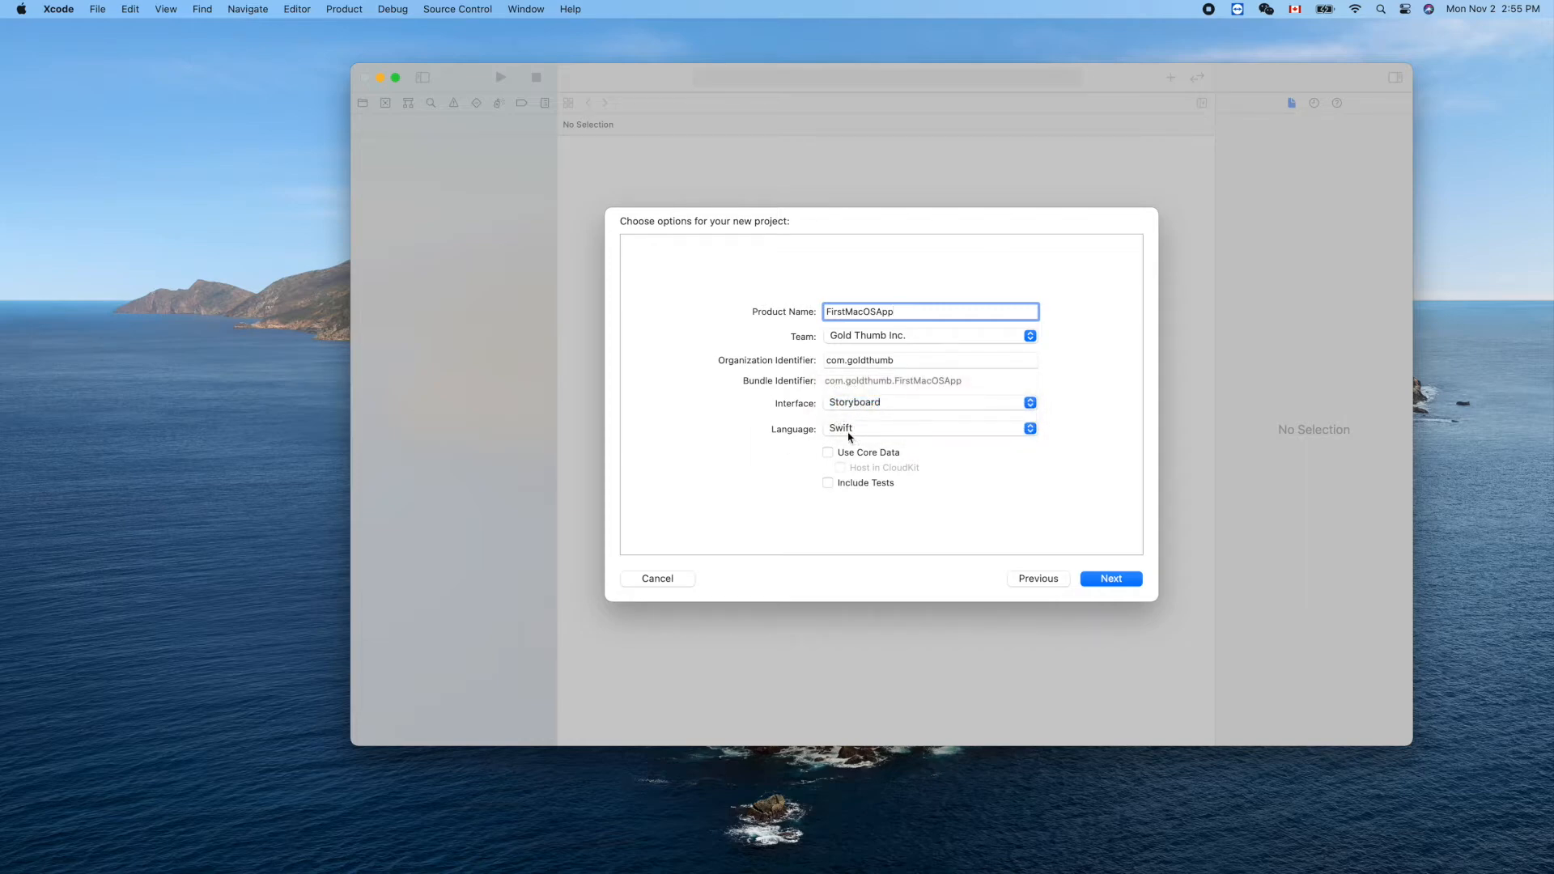
mouse_move(1115, 585)
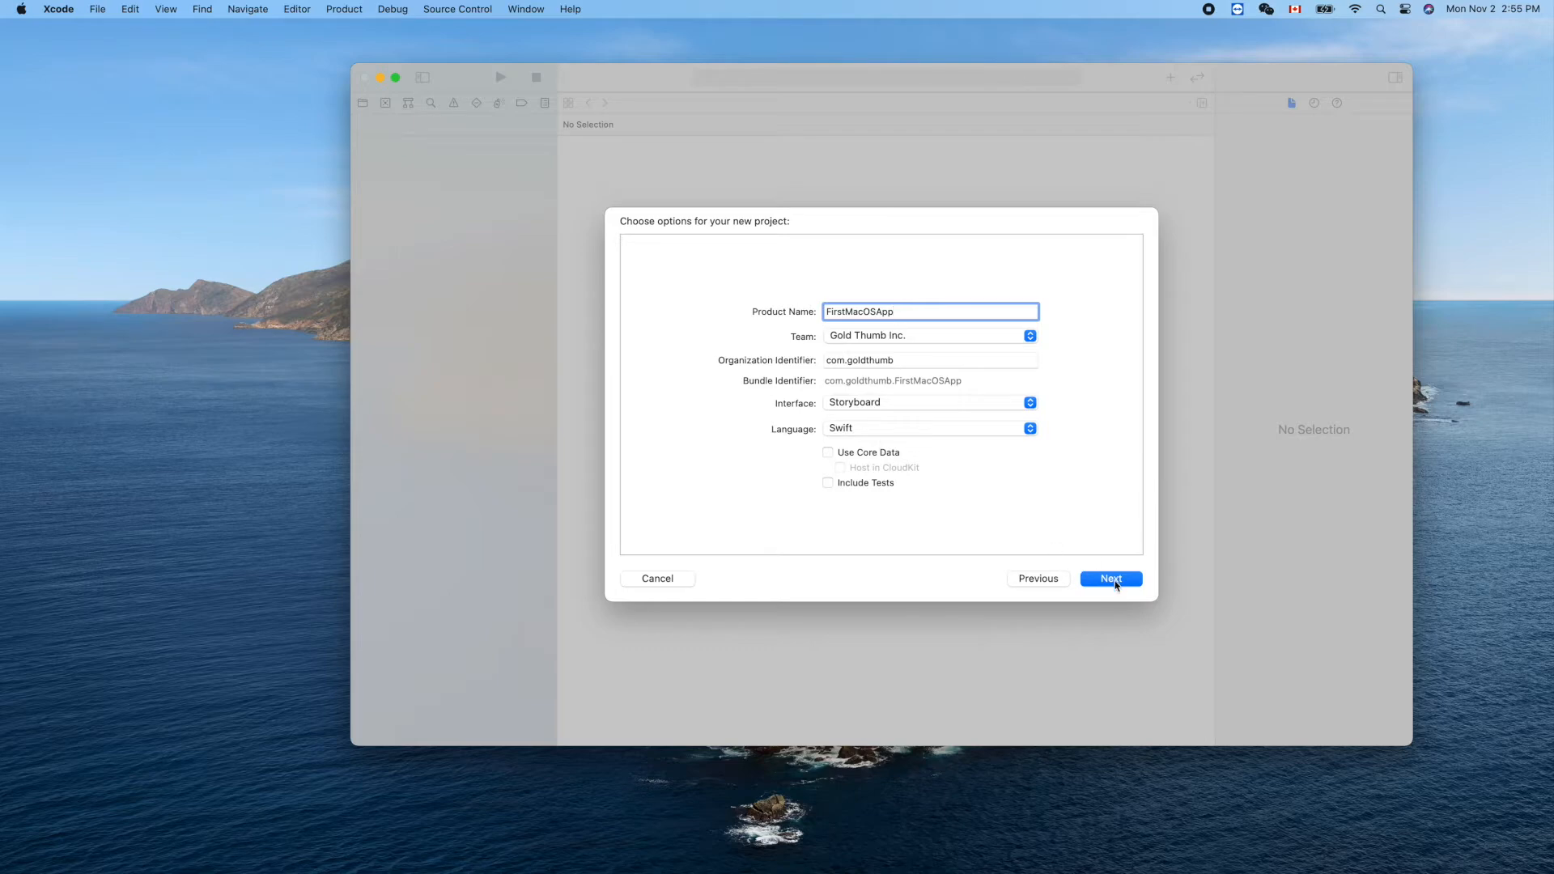
Accept the FirstMacOSApp project options to reach the save-location sheet in tmp.
left_click(1110, 580)
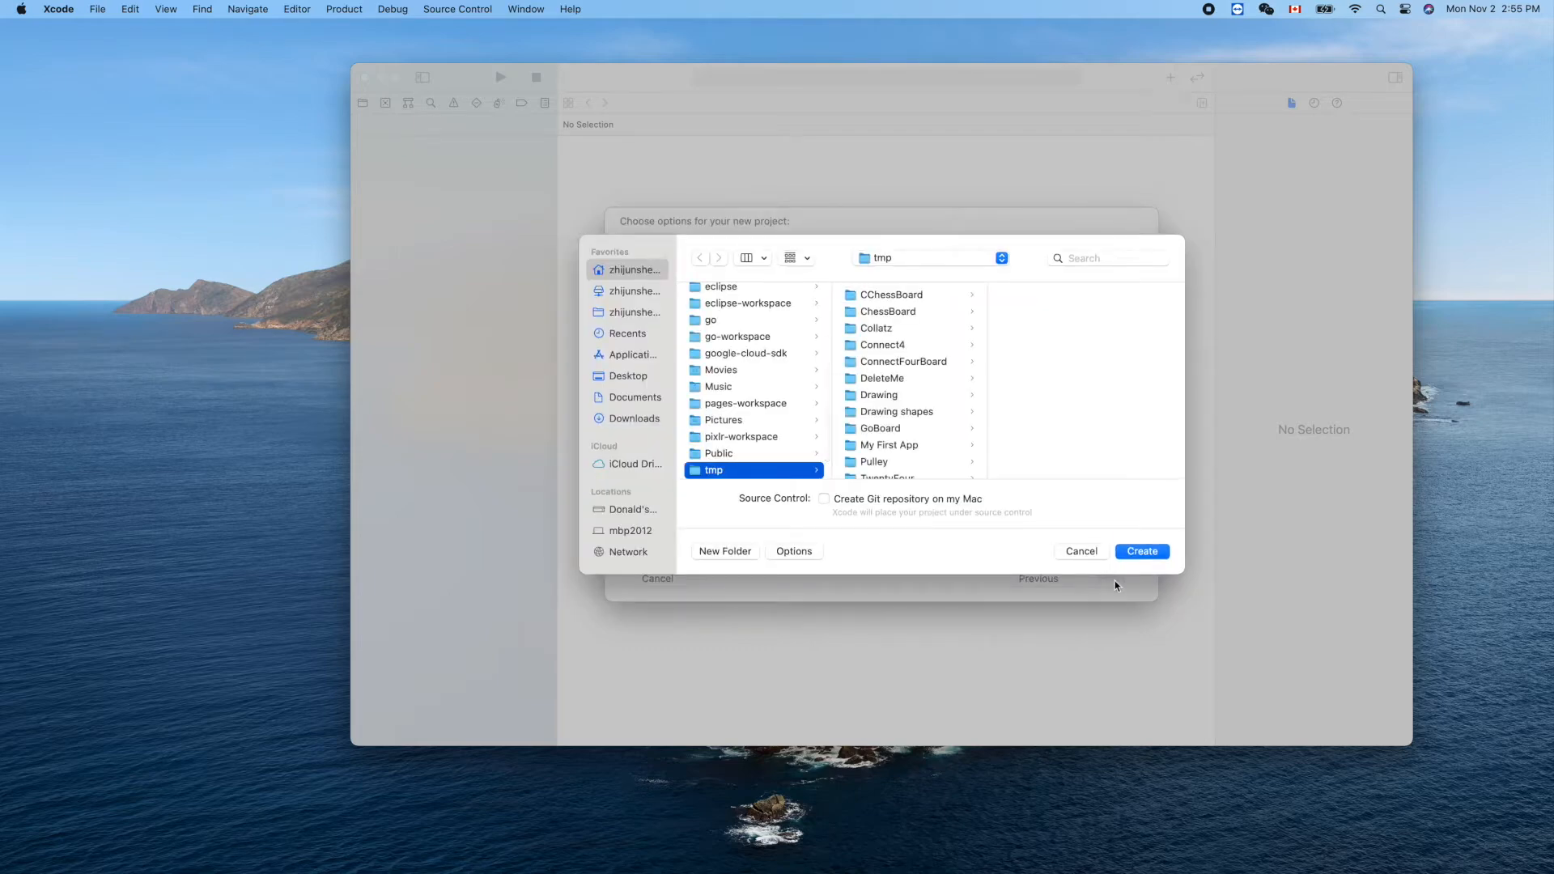
mouse_move(802, 444)
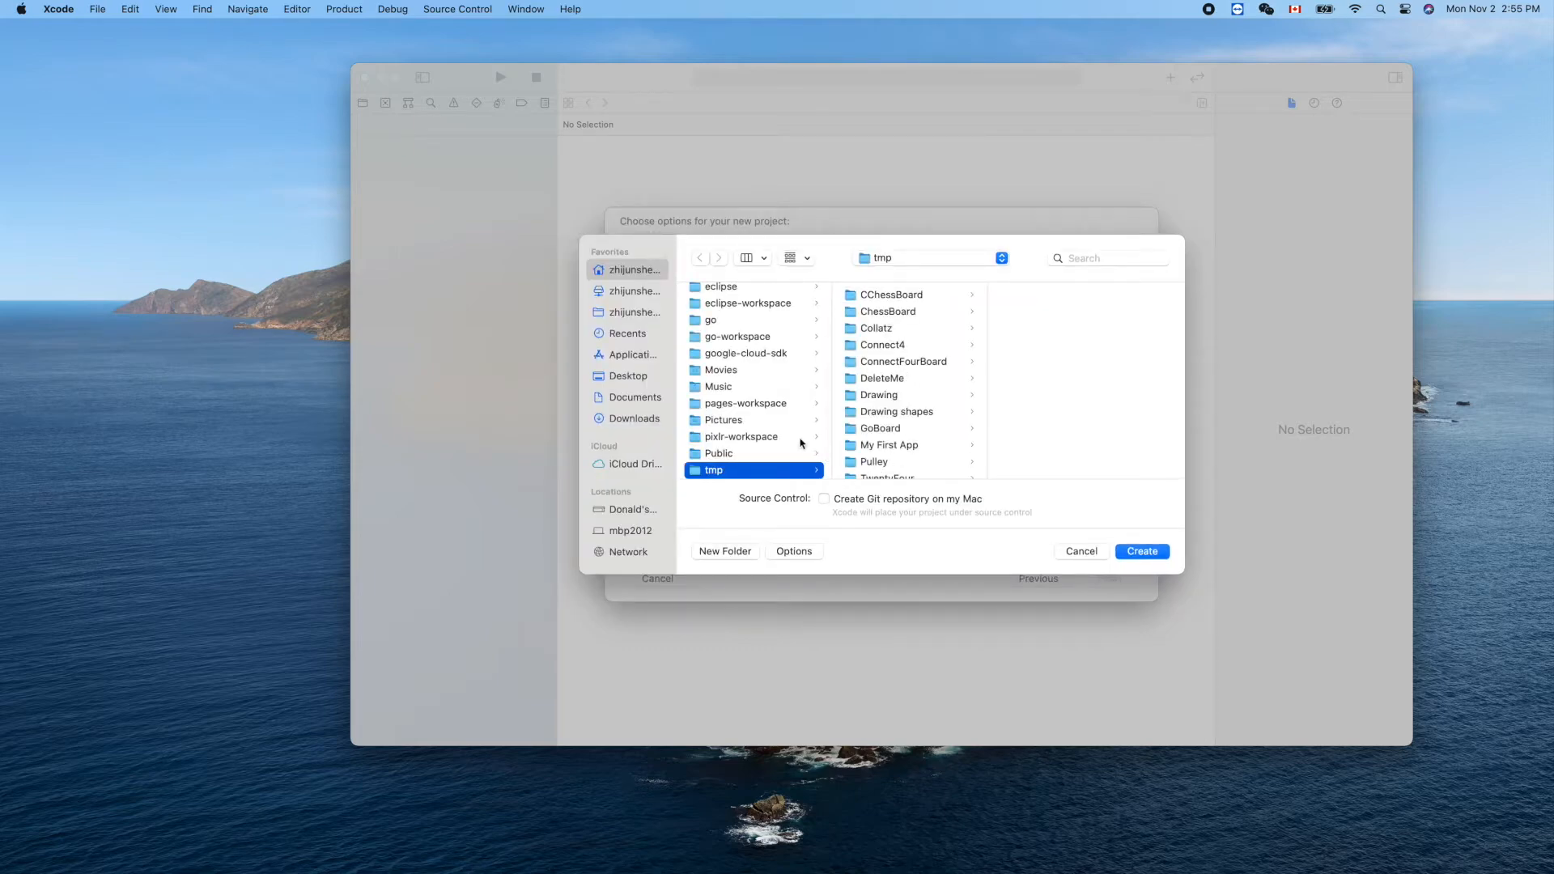
mouse_move(714, 479)
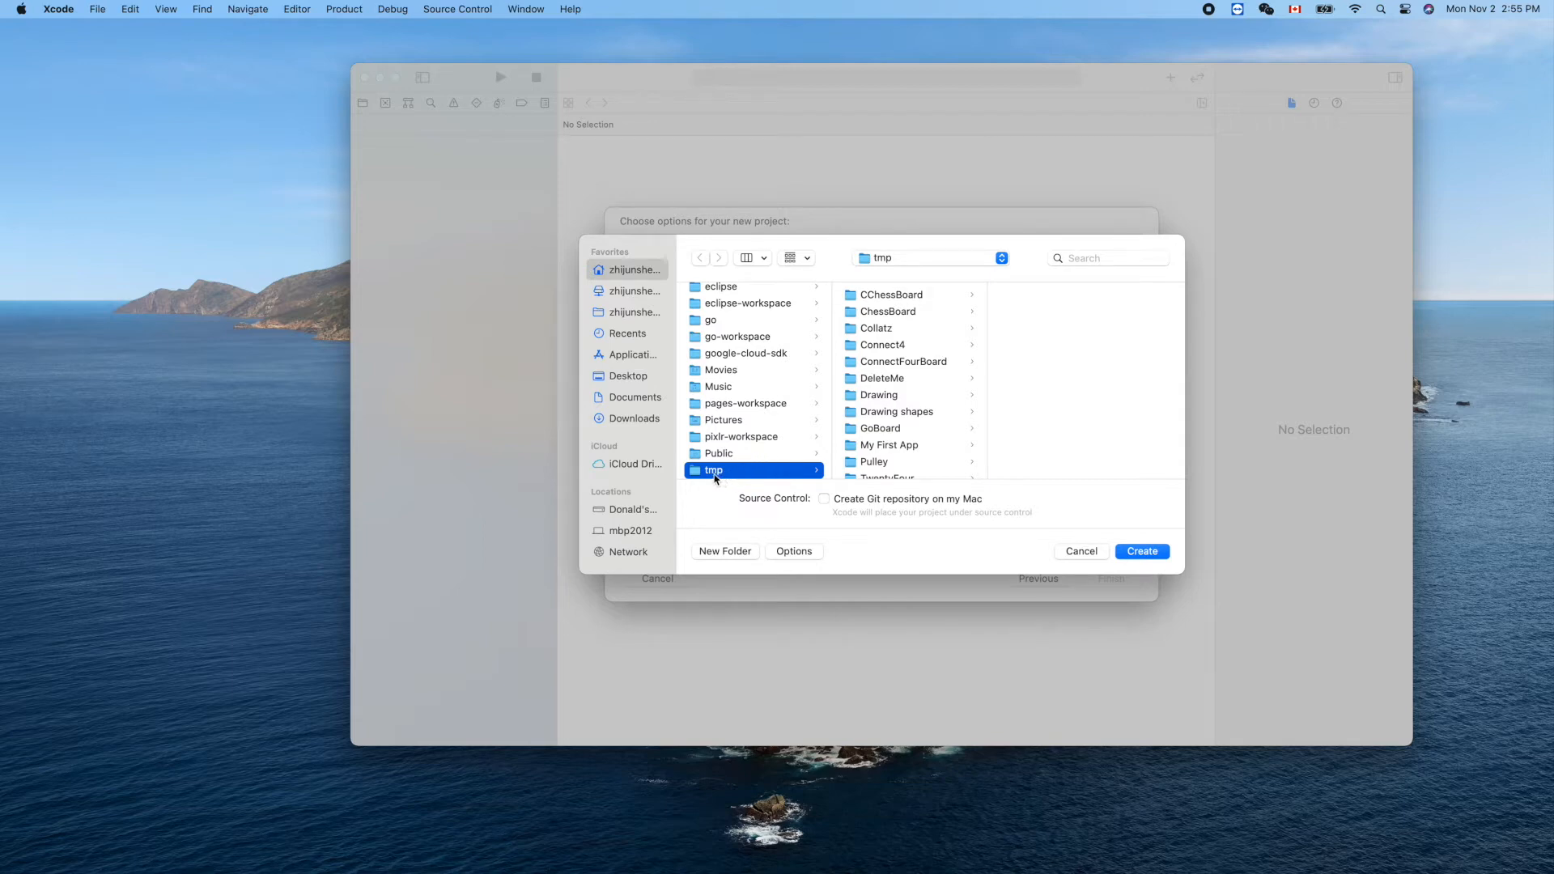
mouse_move(1108, 526)
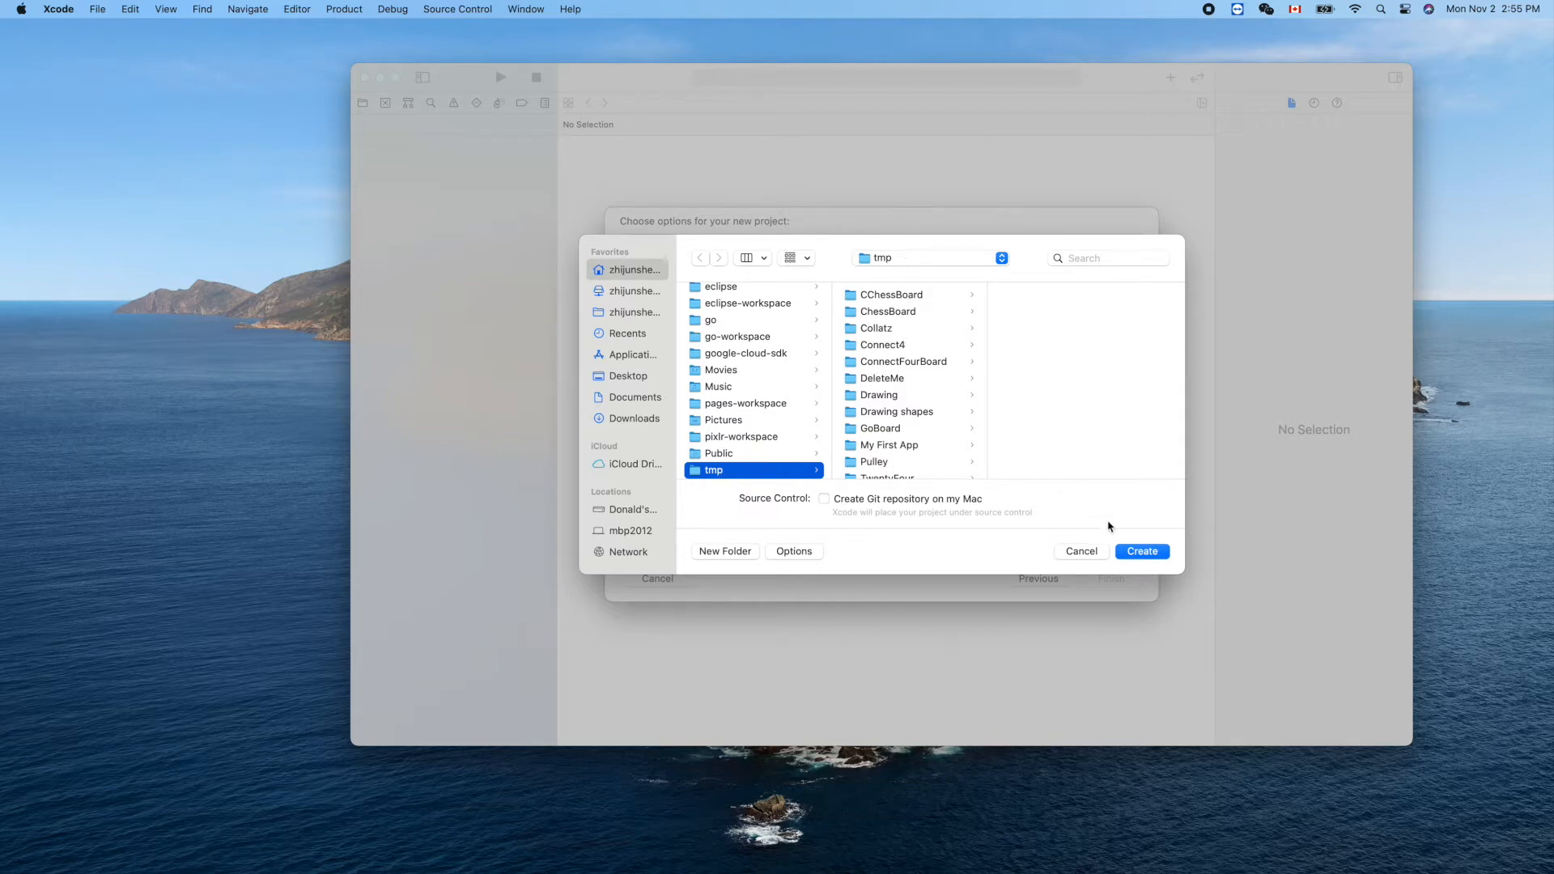
mouse_move(893, 476)
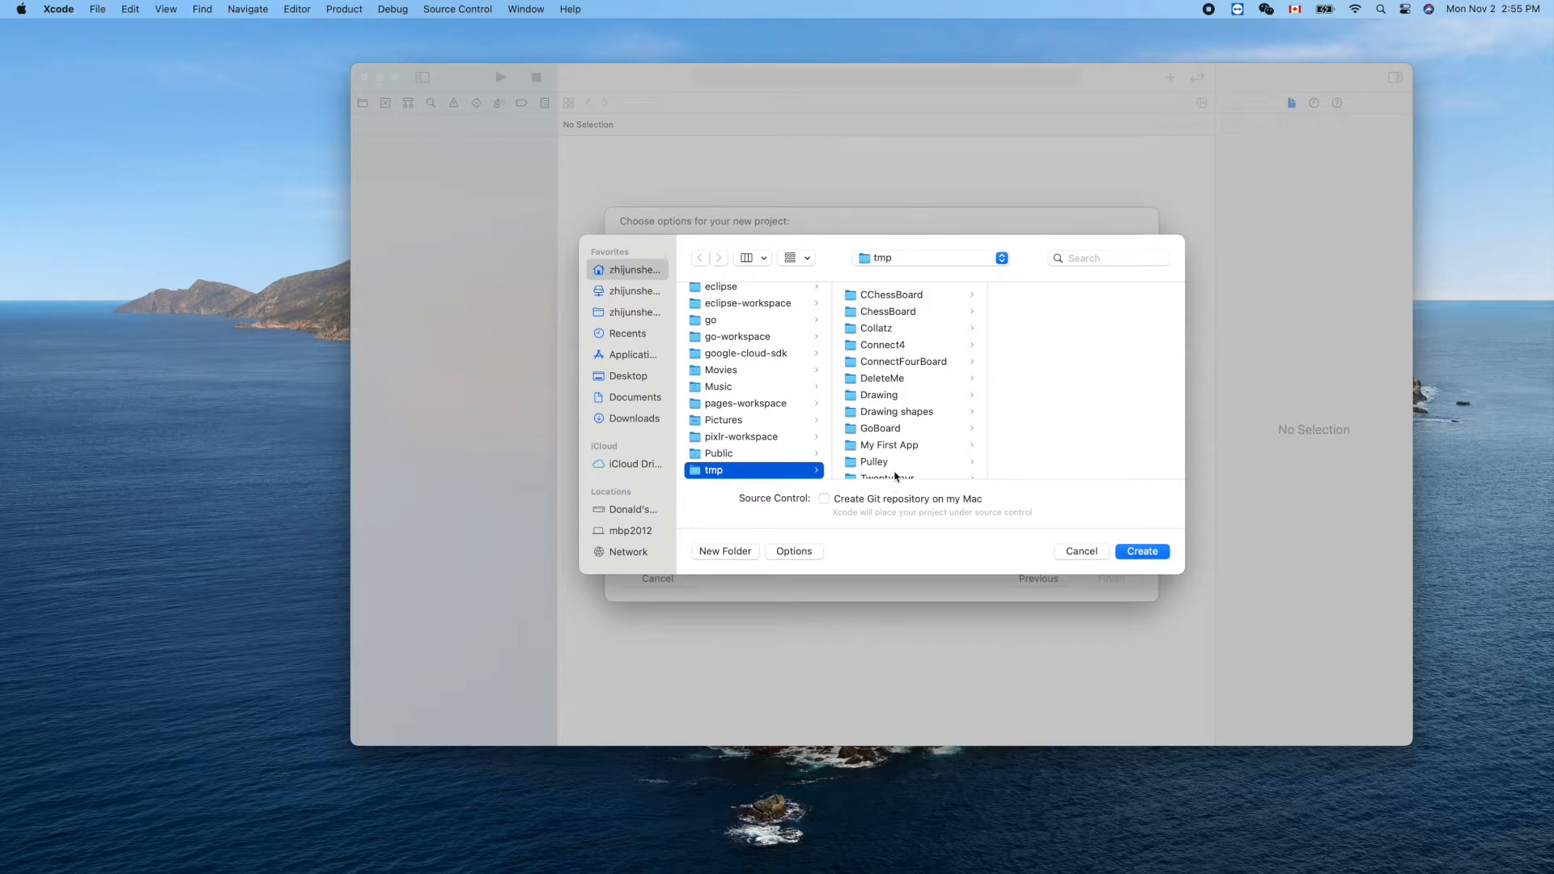
mouse_move(904, 374)
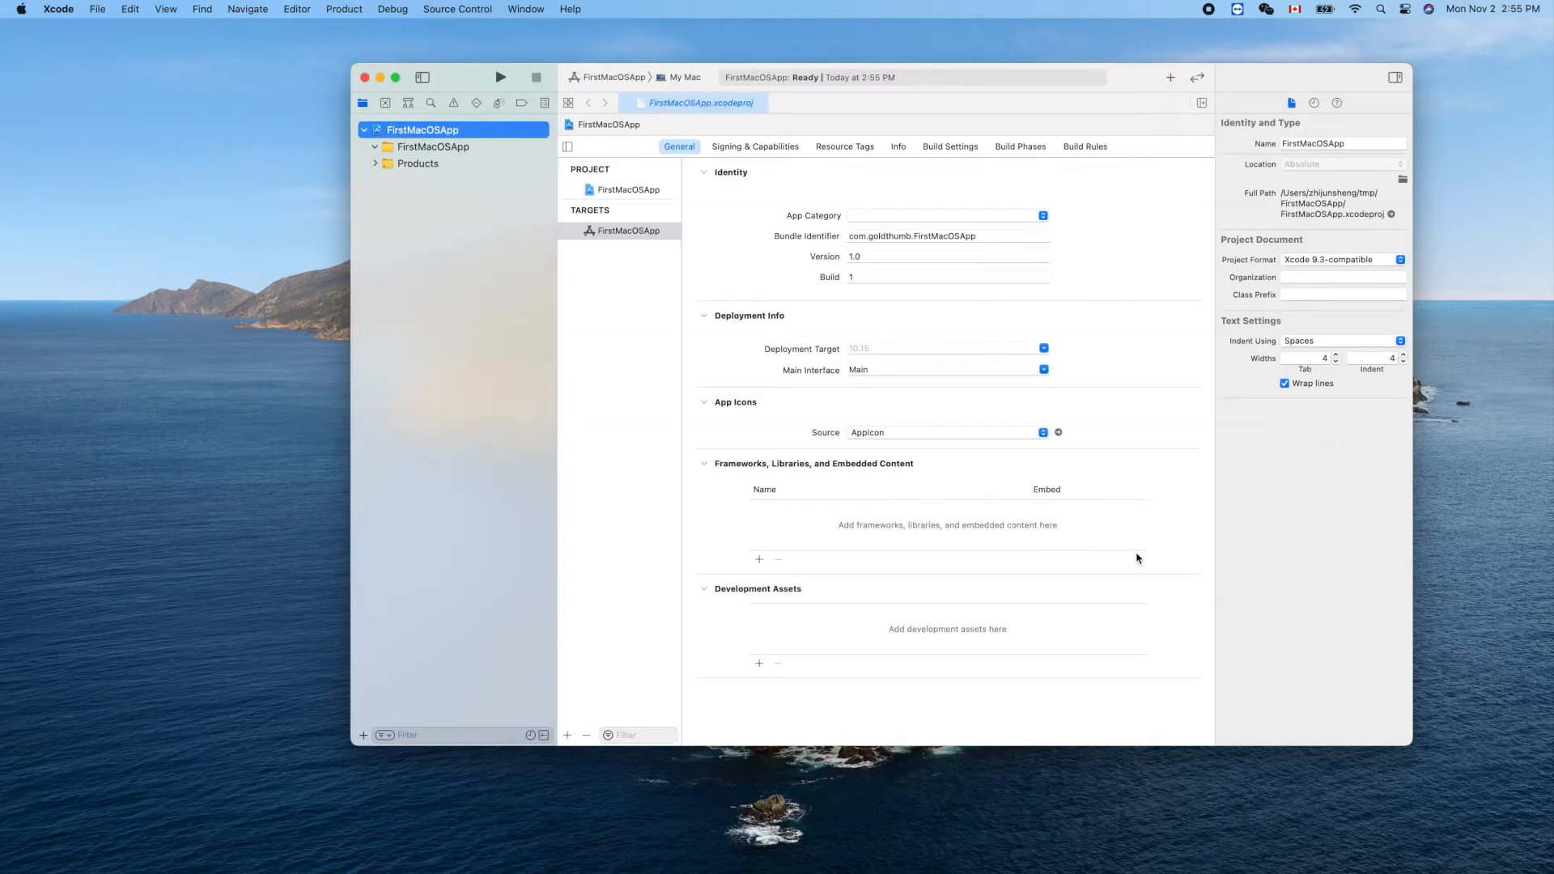
View AppDelegate.swift, then show ViewController.swift's template code in the editor.
left_click(374, 147)
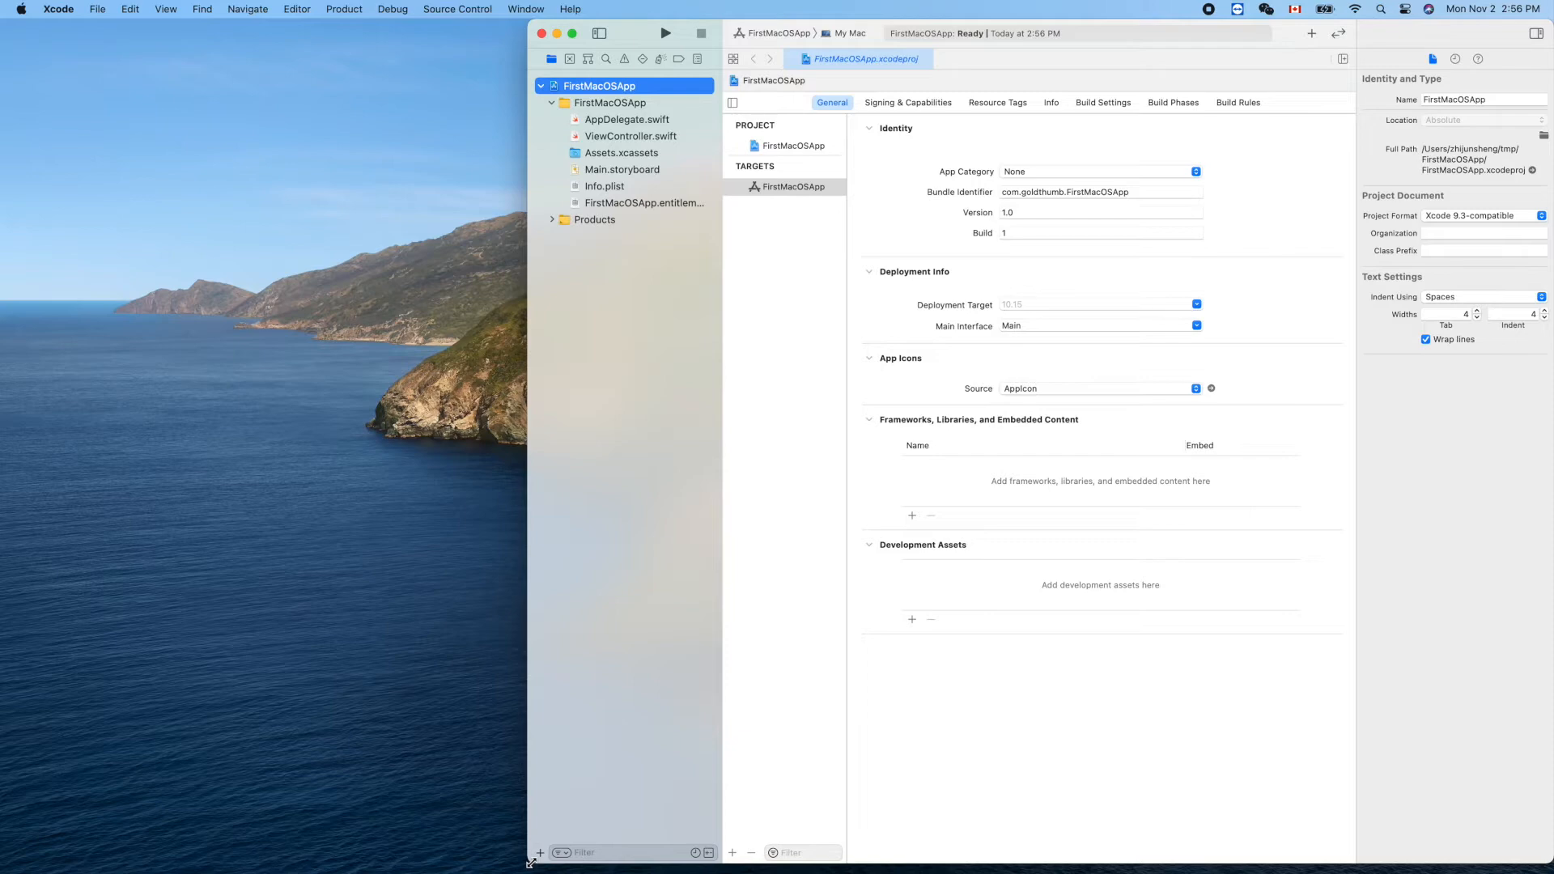
mouse_move(641, 486)
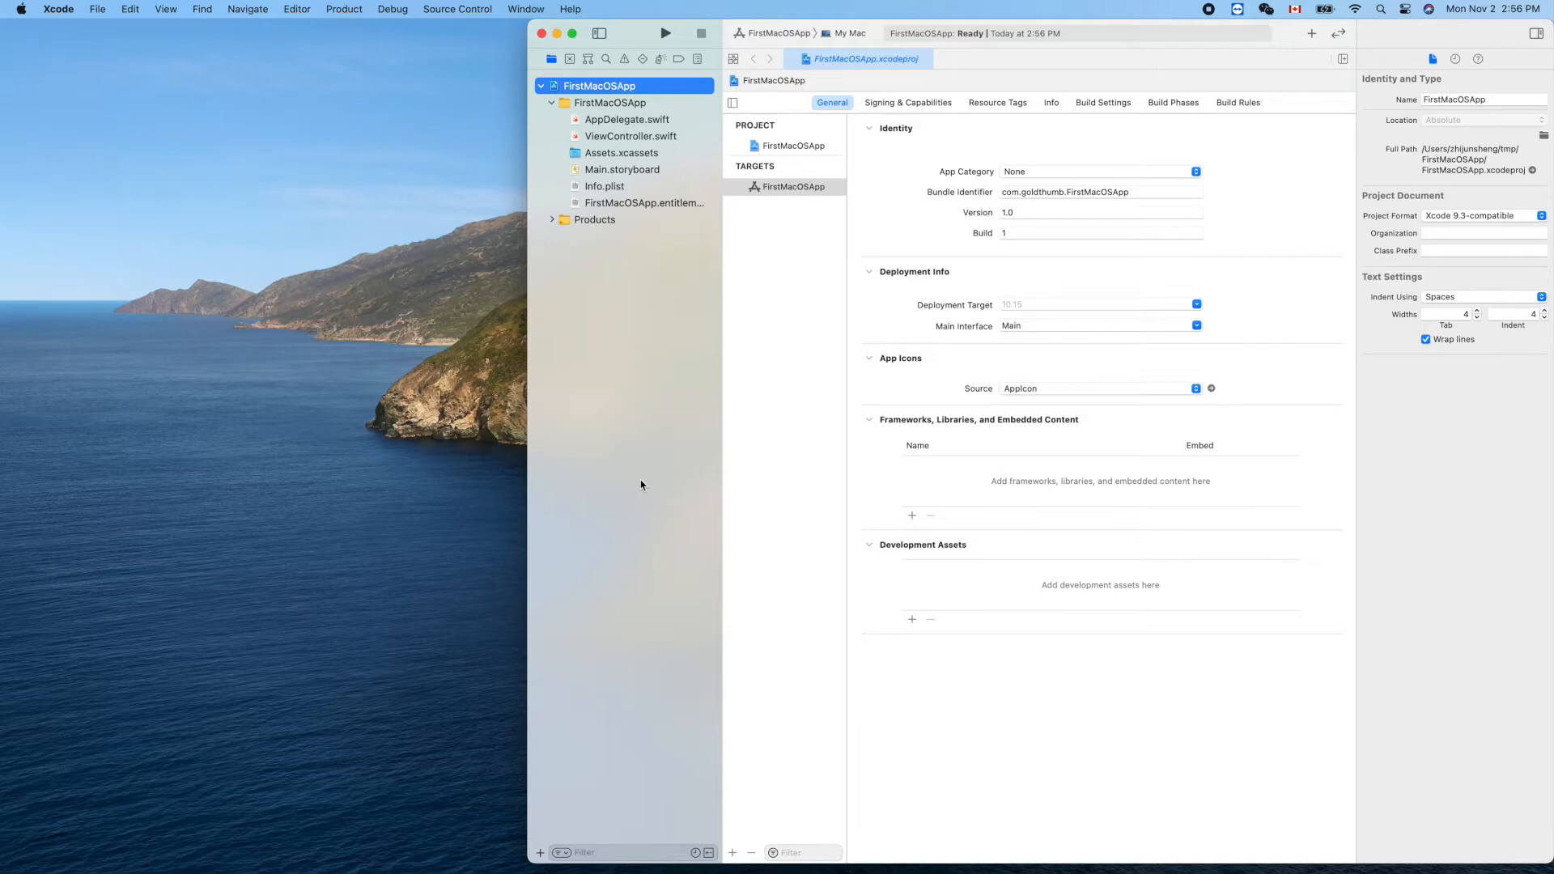
left_click(626, 118)
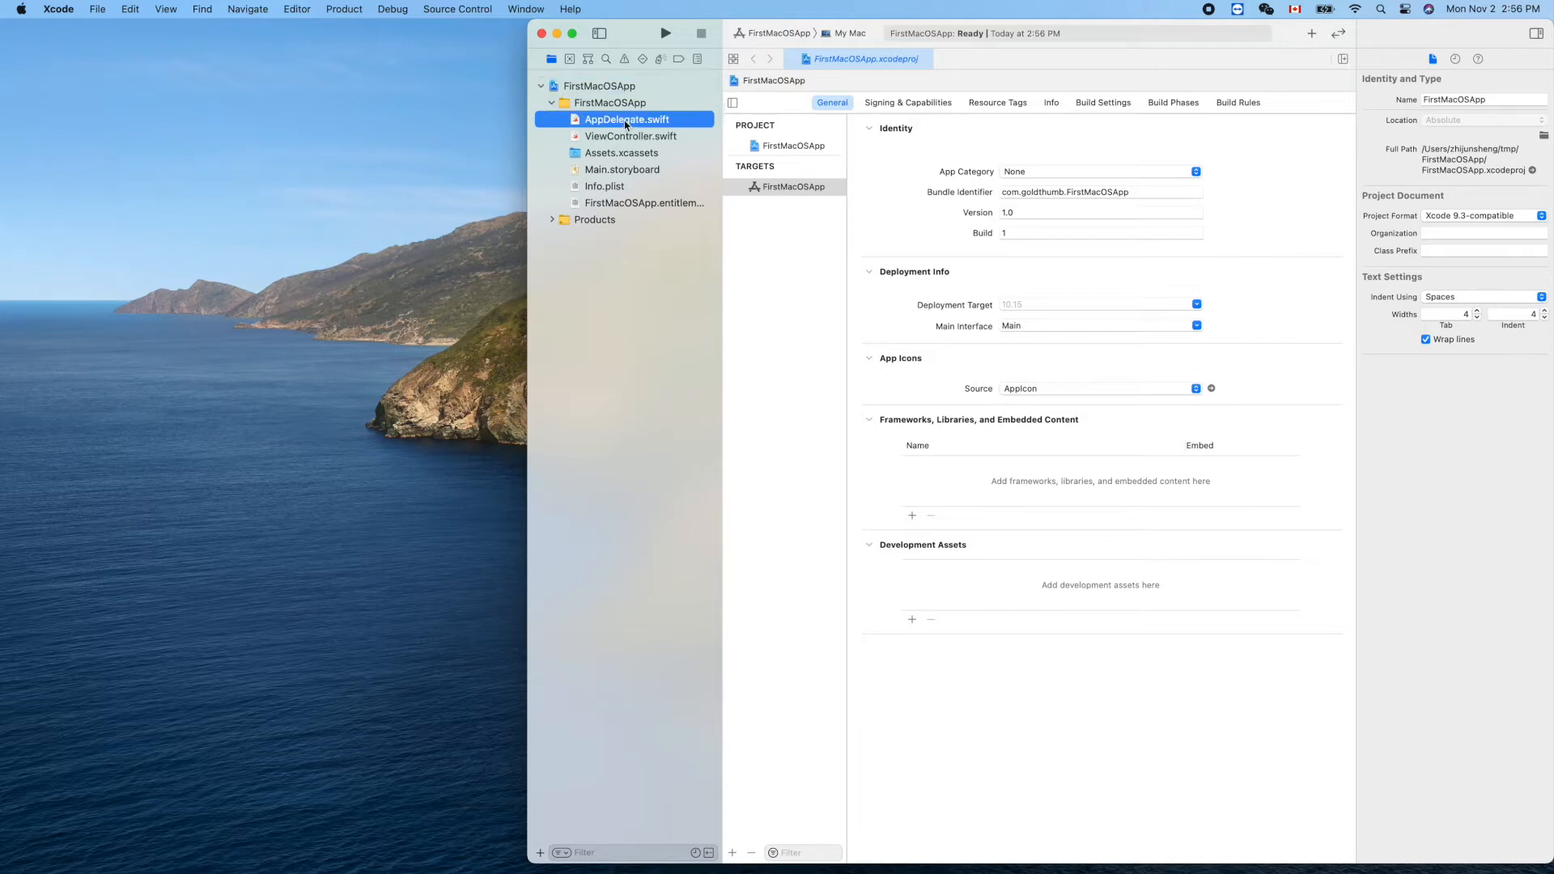
left_click(628, 118)
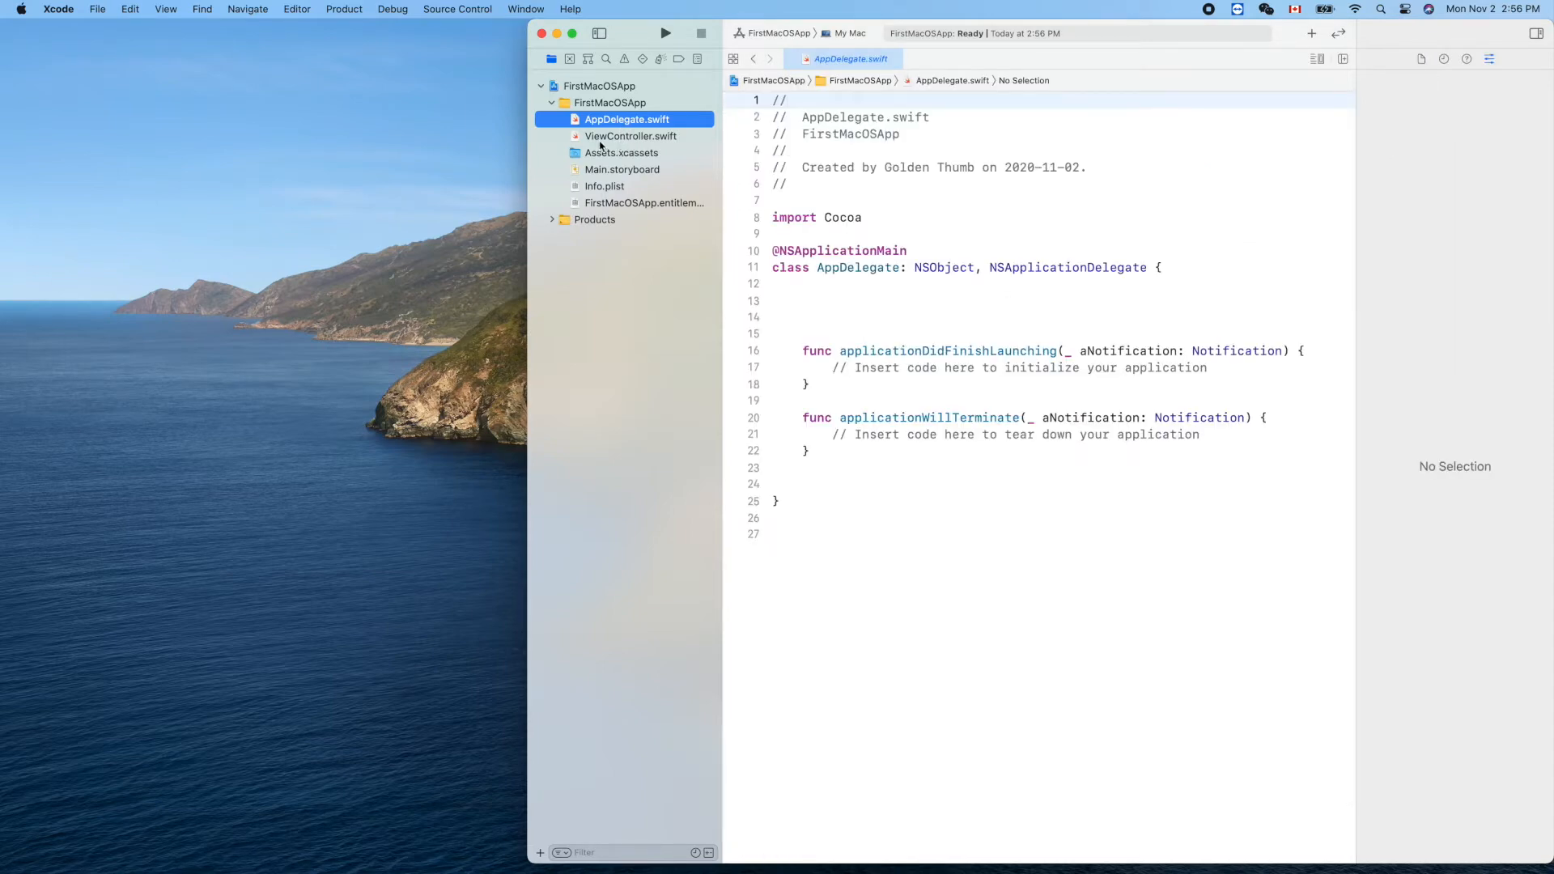
mouse_move(603, 139)
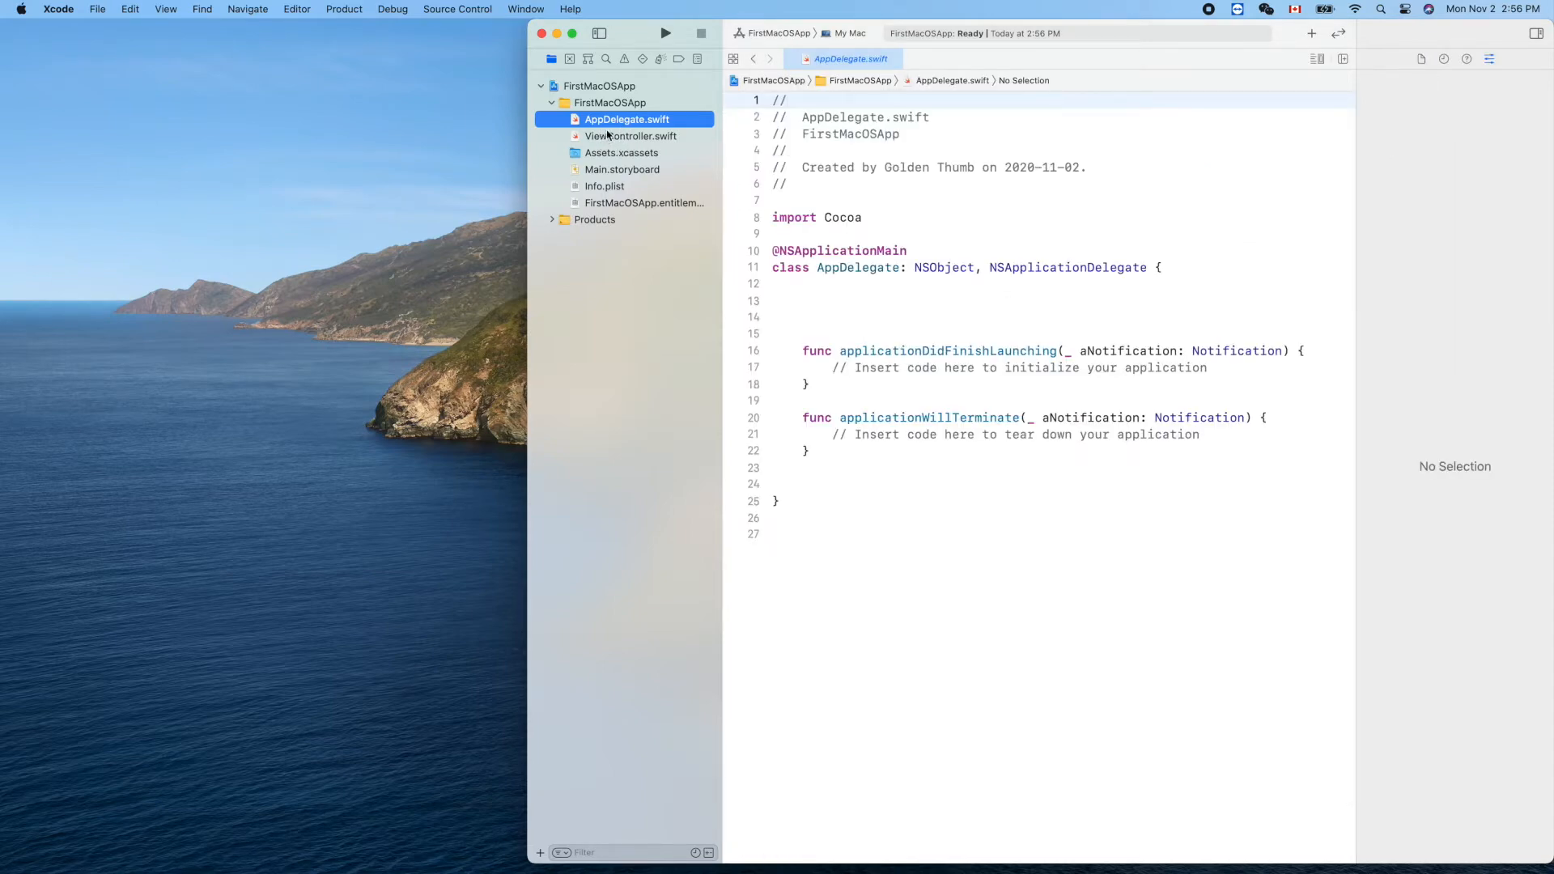
left_click(631, 136)
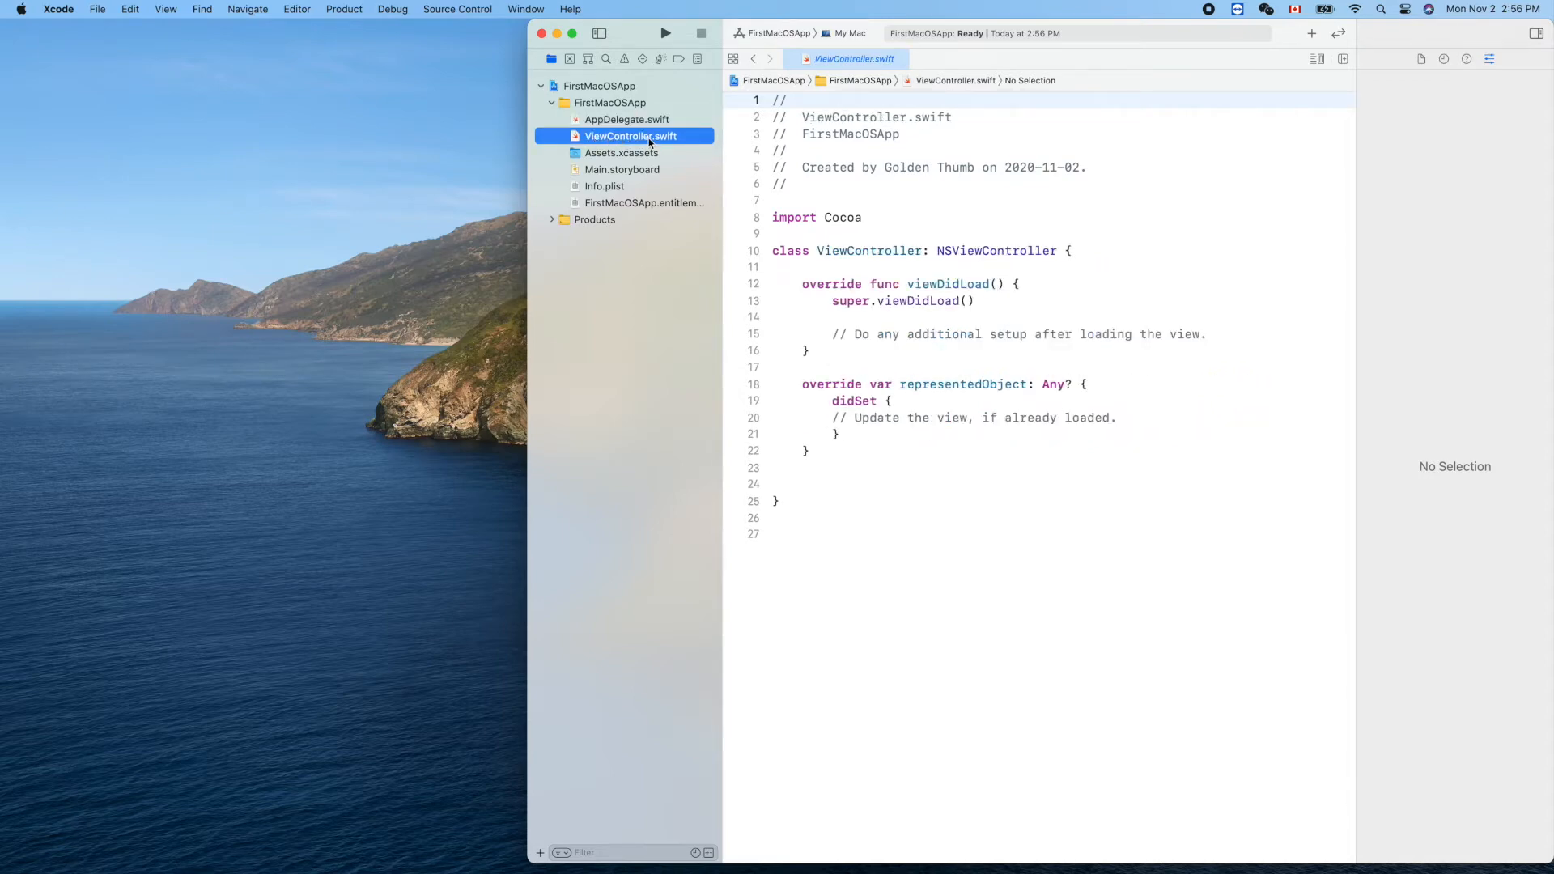
mouse_move(648, 198)
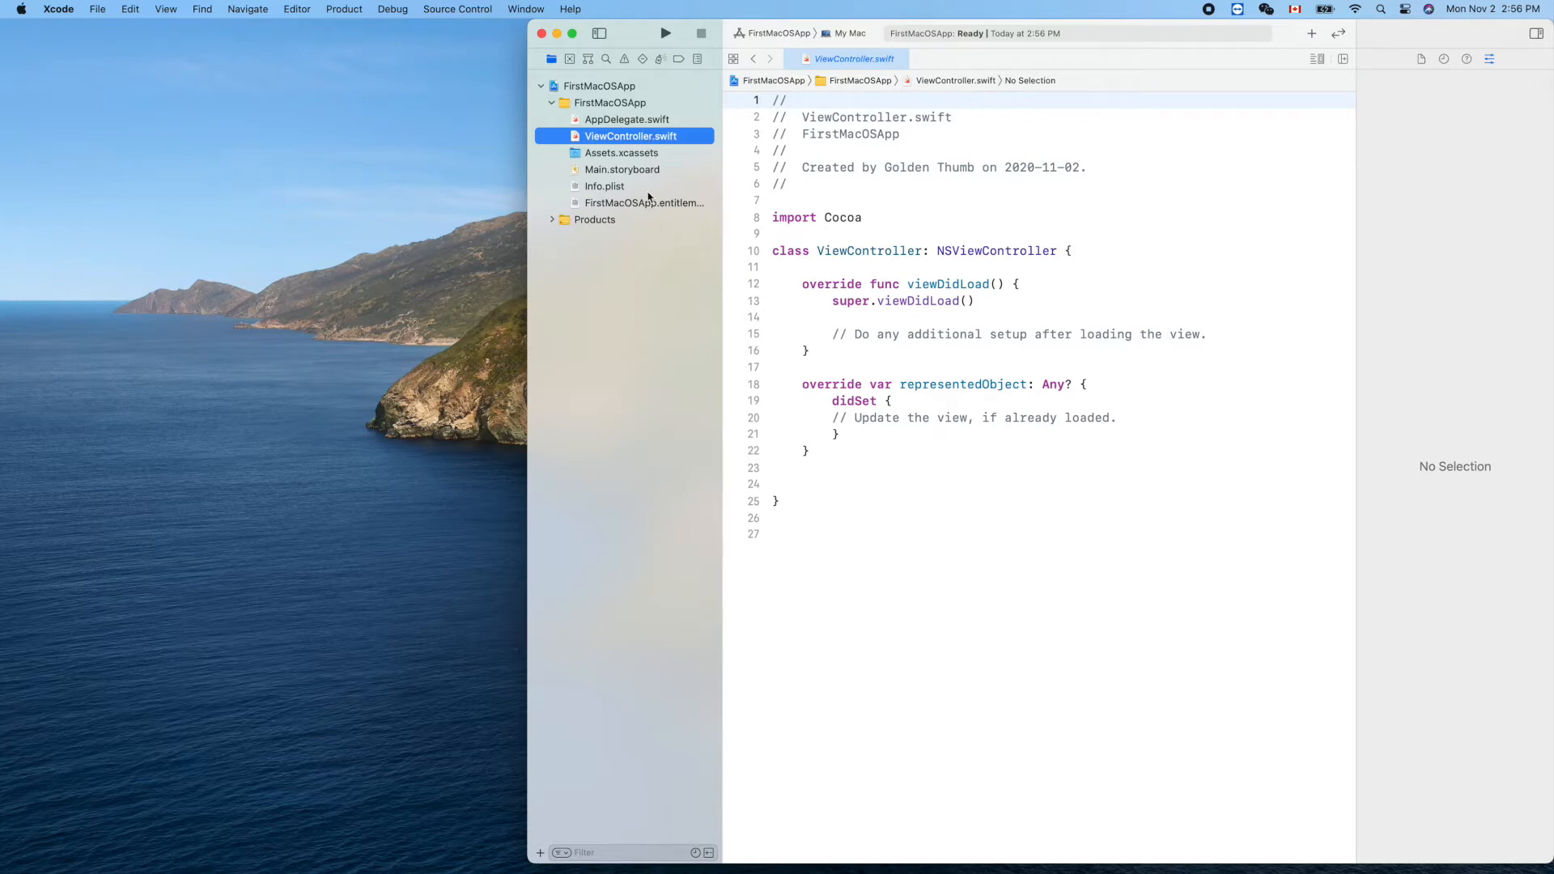
Show Main.storyboard with its window controller and view controller scenes.
left_click(622, 168)
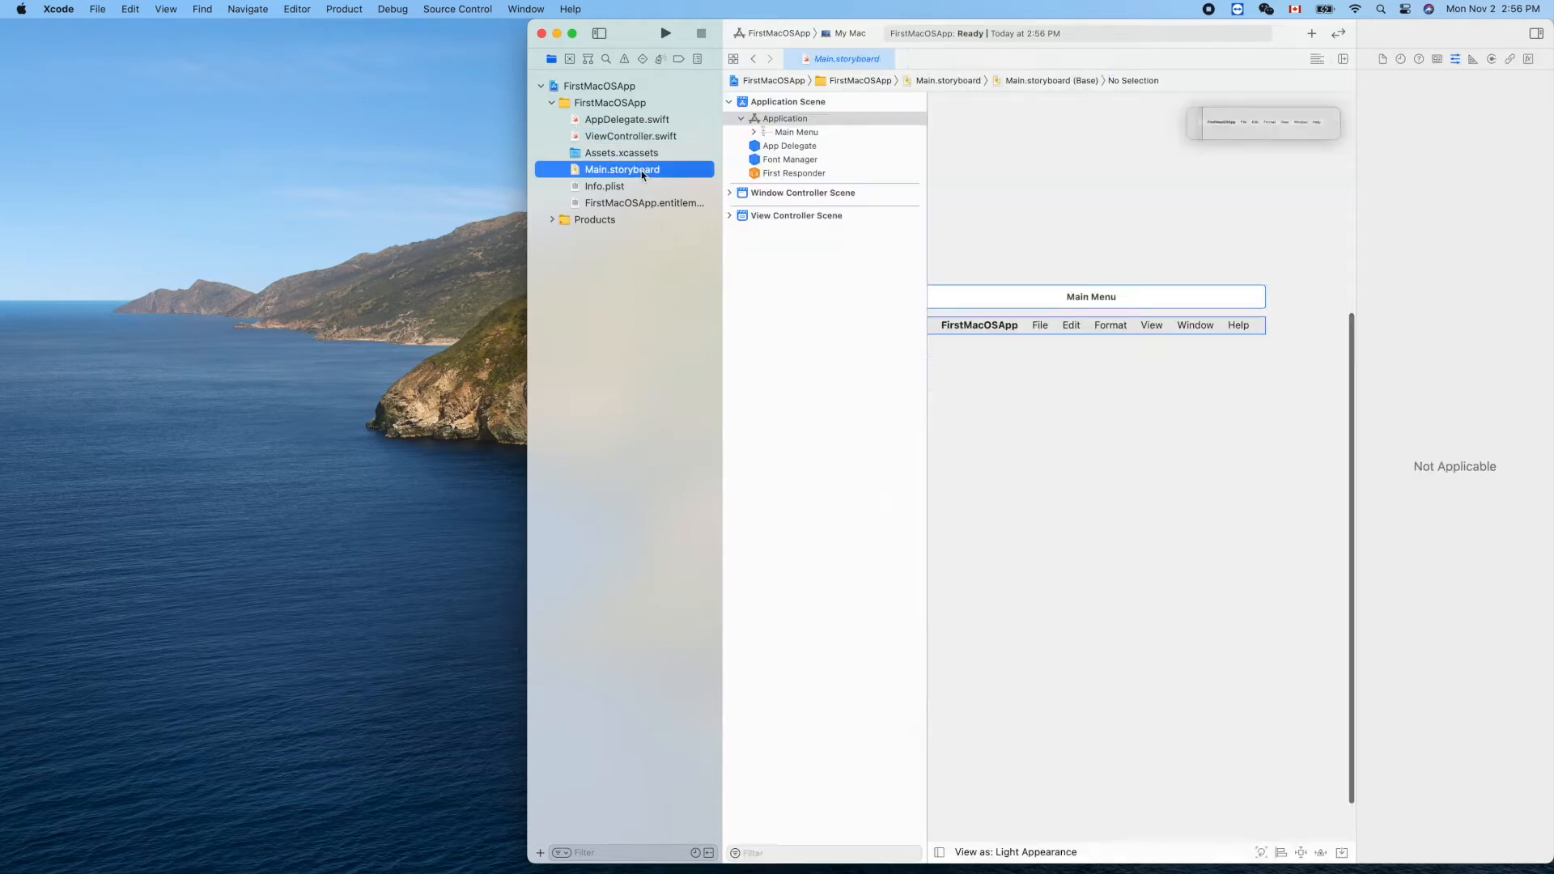
left_click(783, 119)
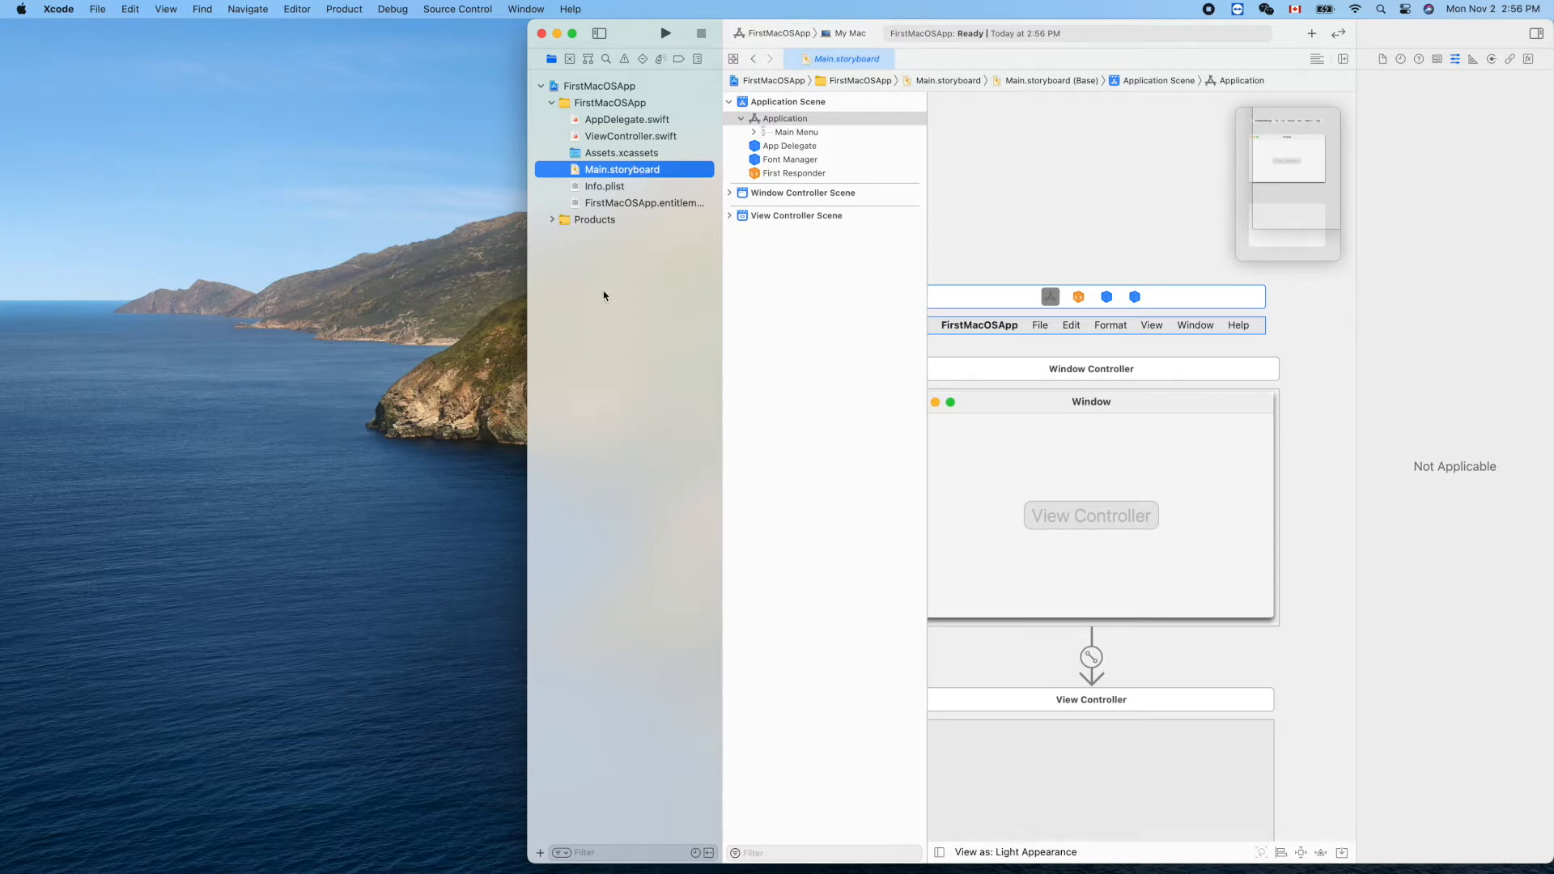
mouse_move(534, 425)
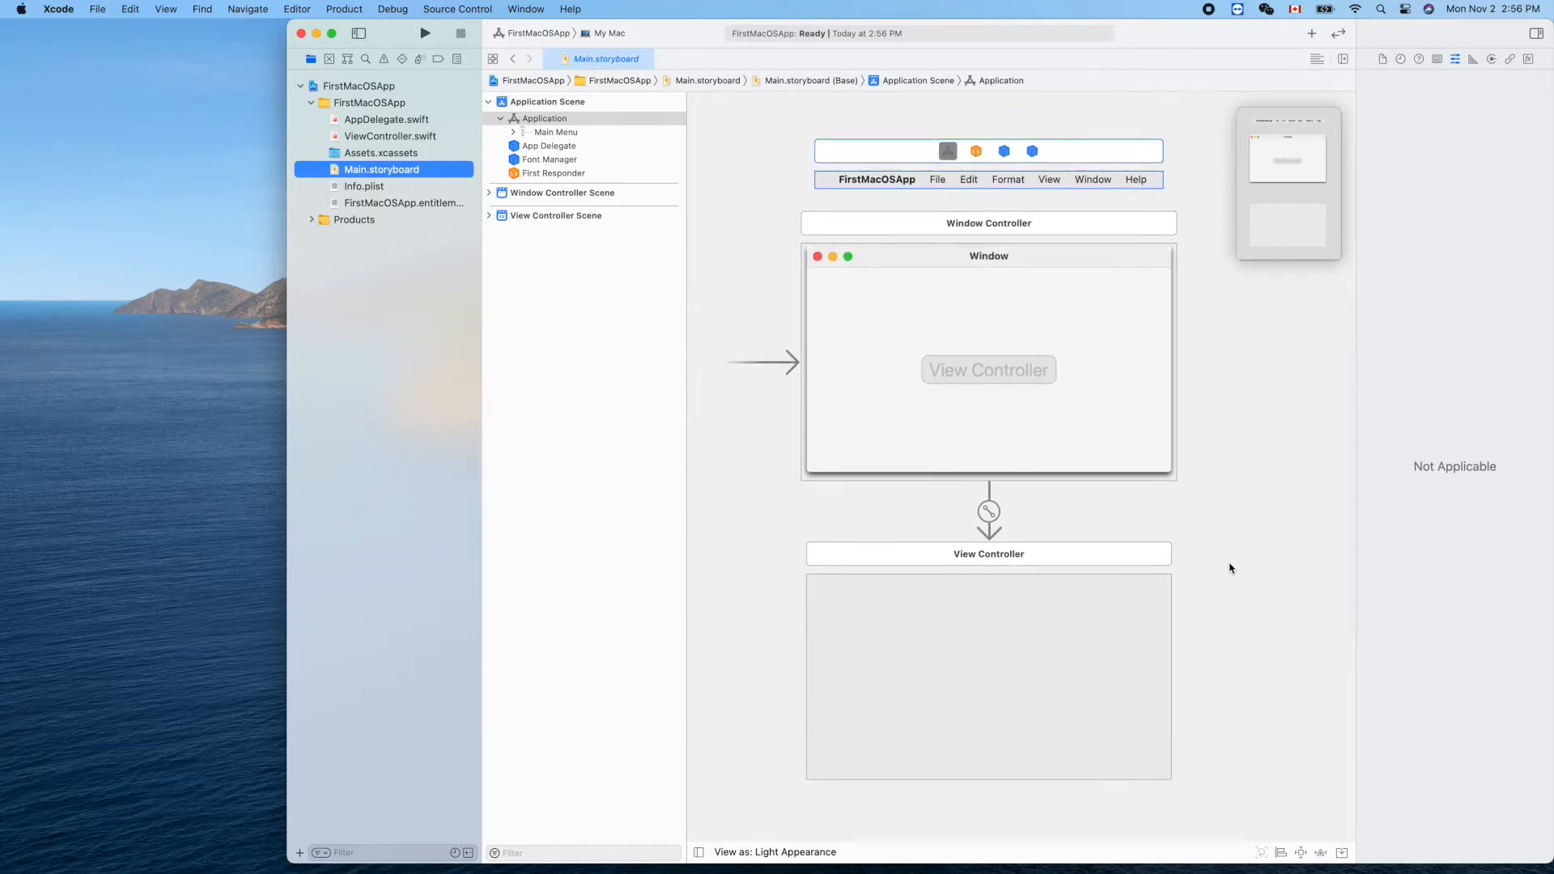
mouse_move(608, 59)
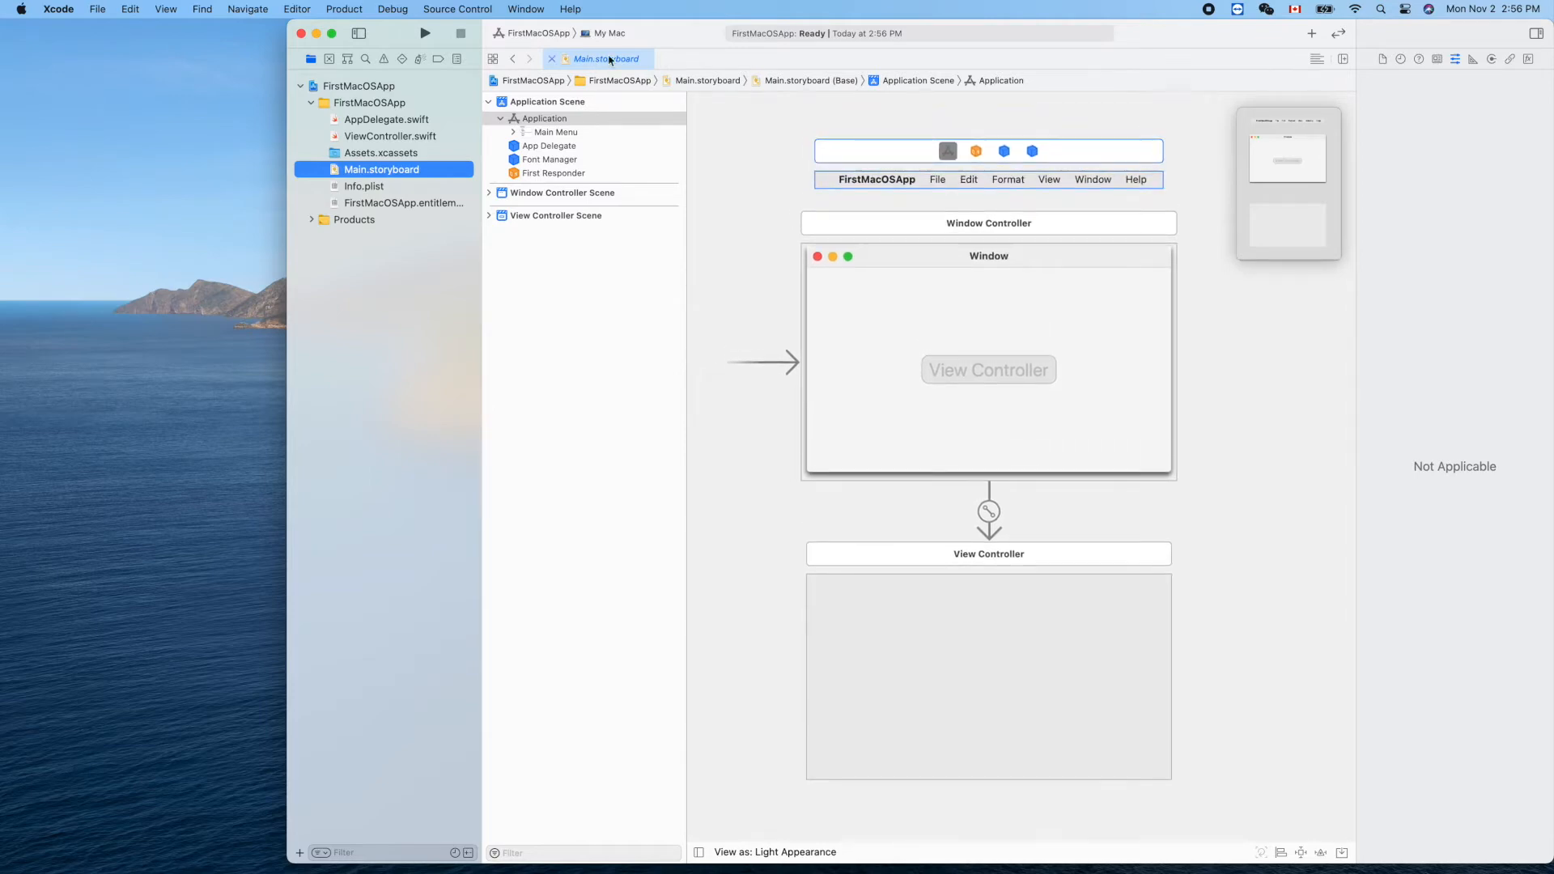
mouse_move(607, 32)
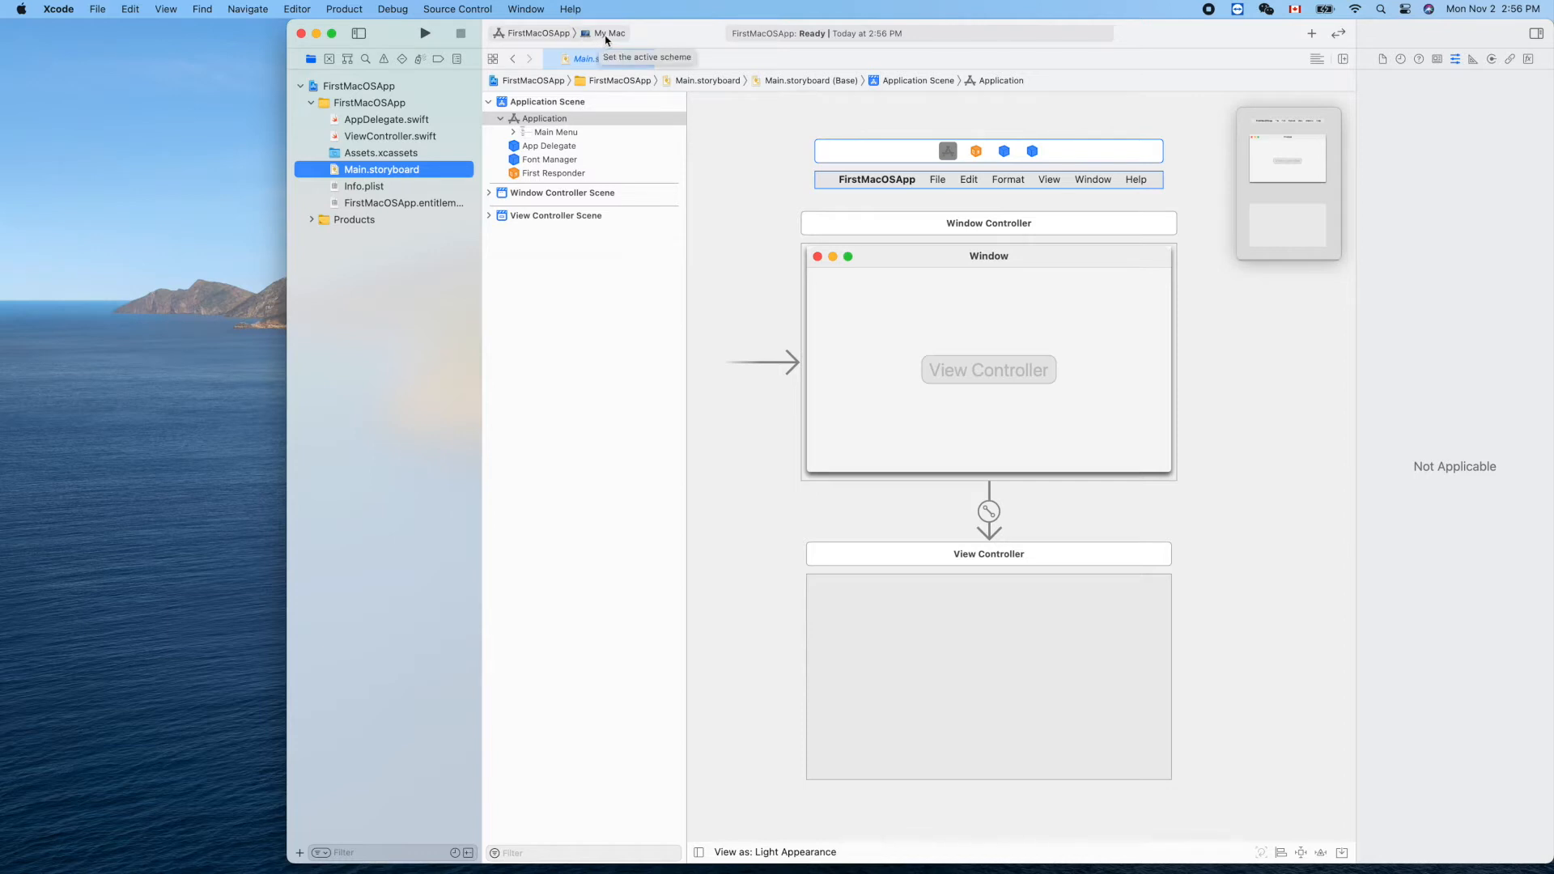
Keep My Mac as the run destination and build and run FirstMacOSApp.
left_click(605, 33)
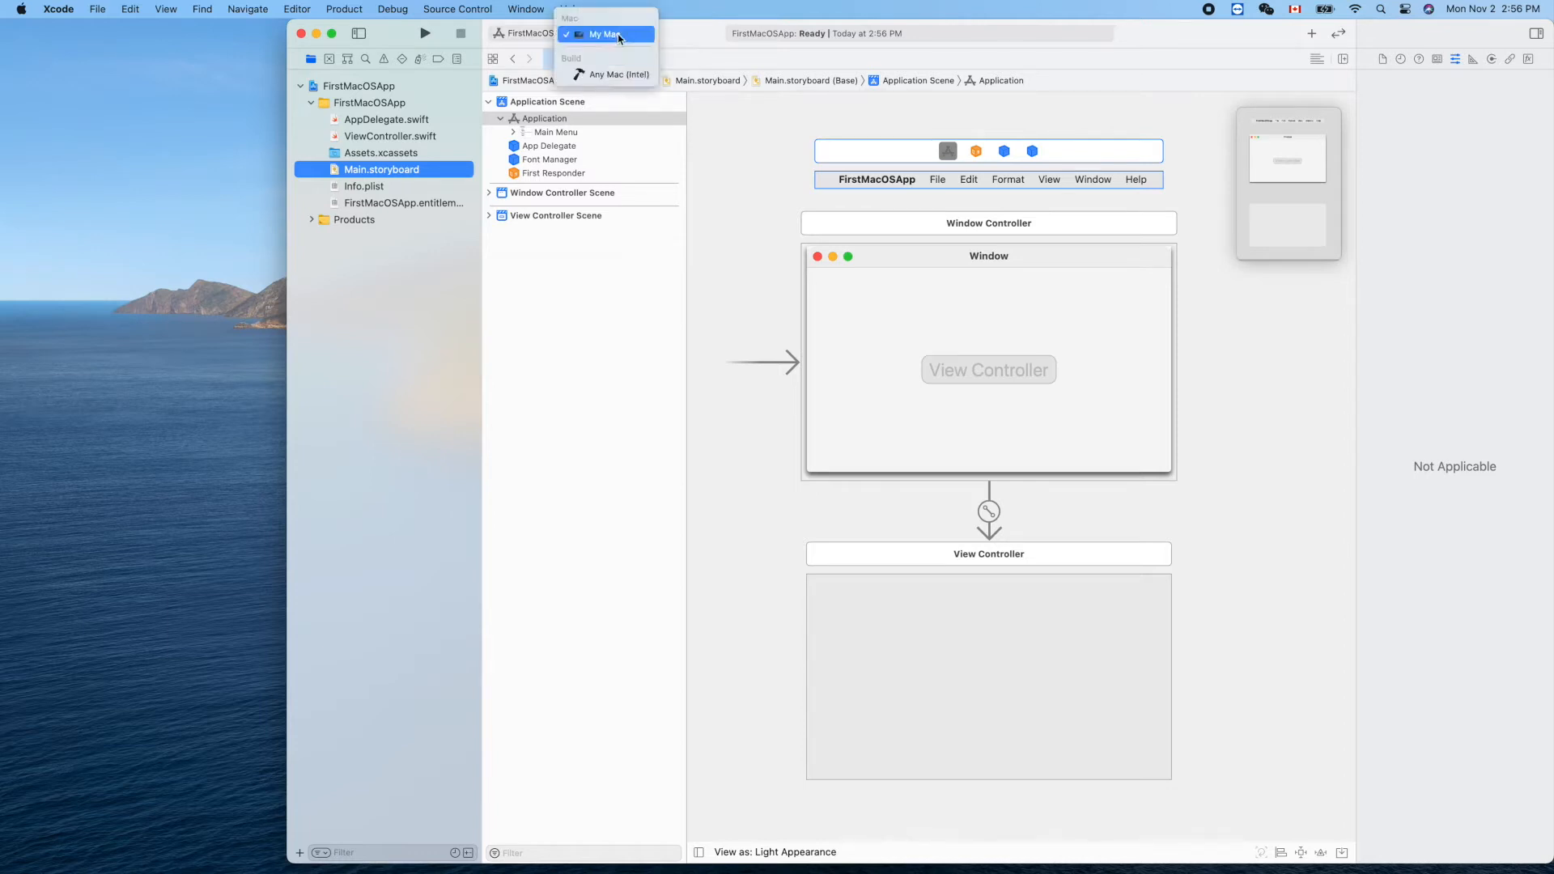
mouse_move(669, 39)
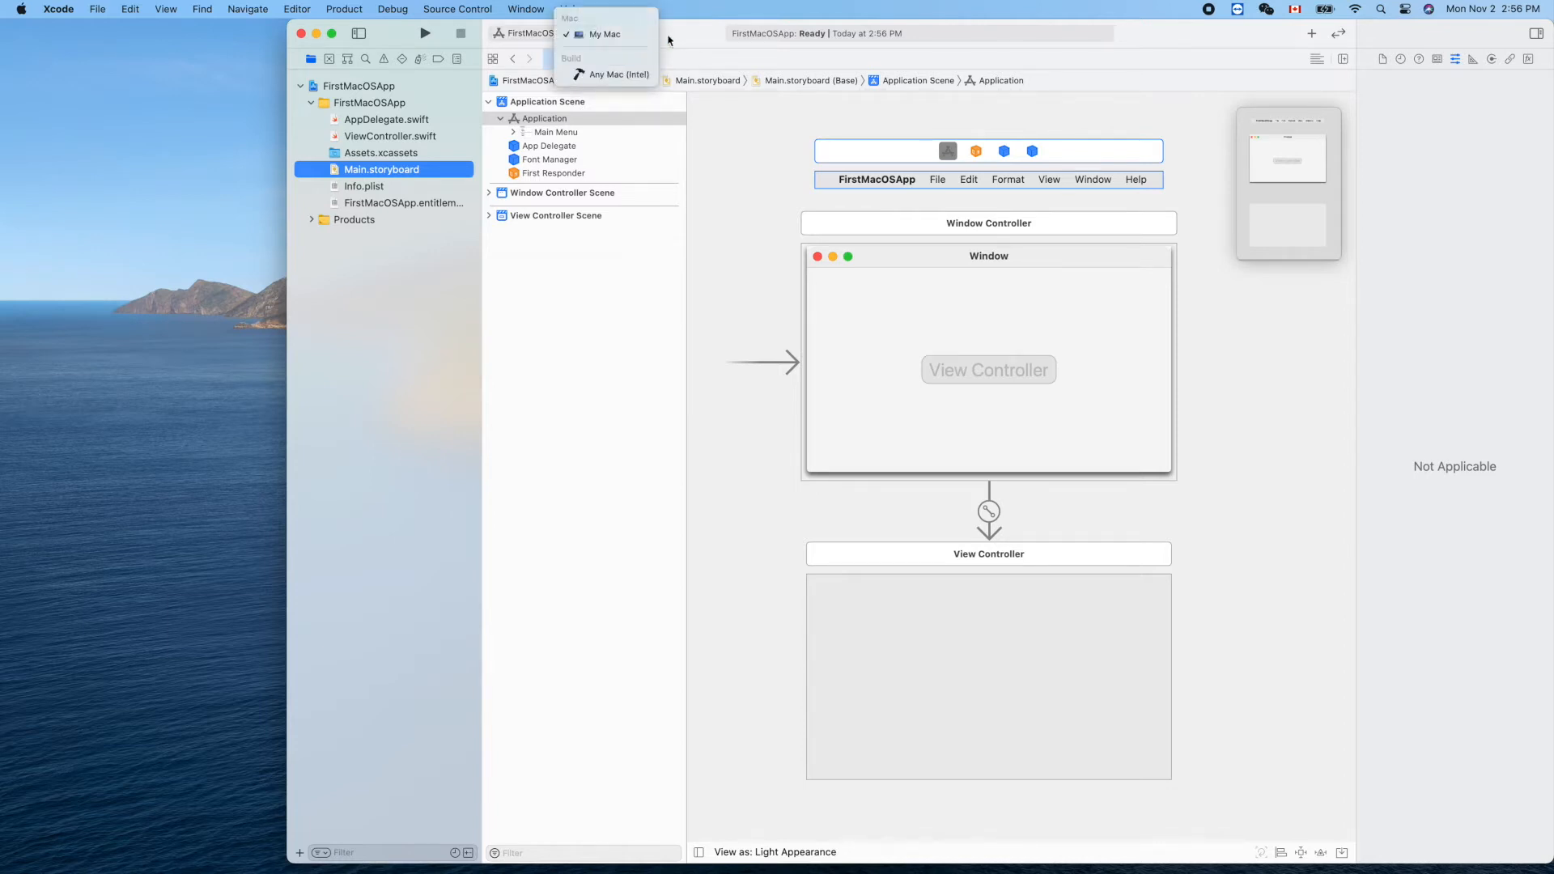
left_click(604, 34)
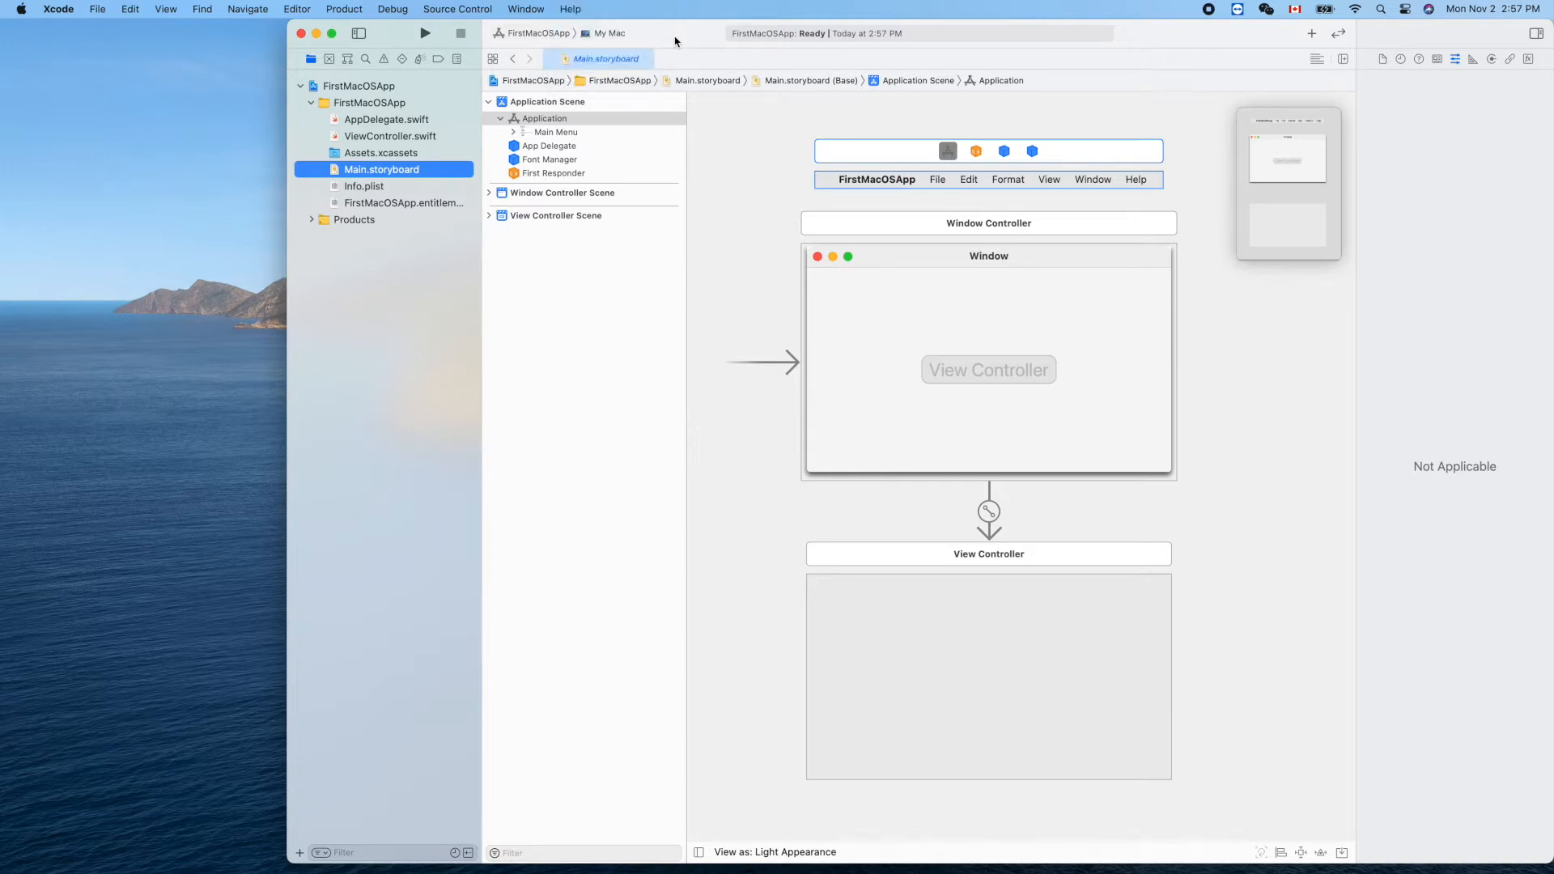
left_click(424, 32)
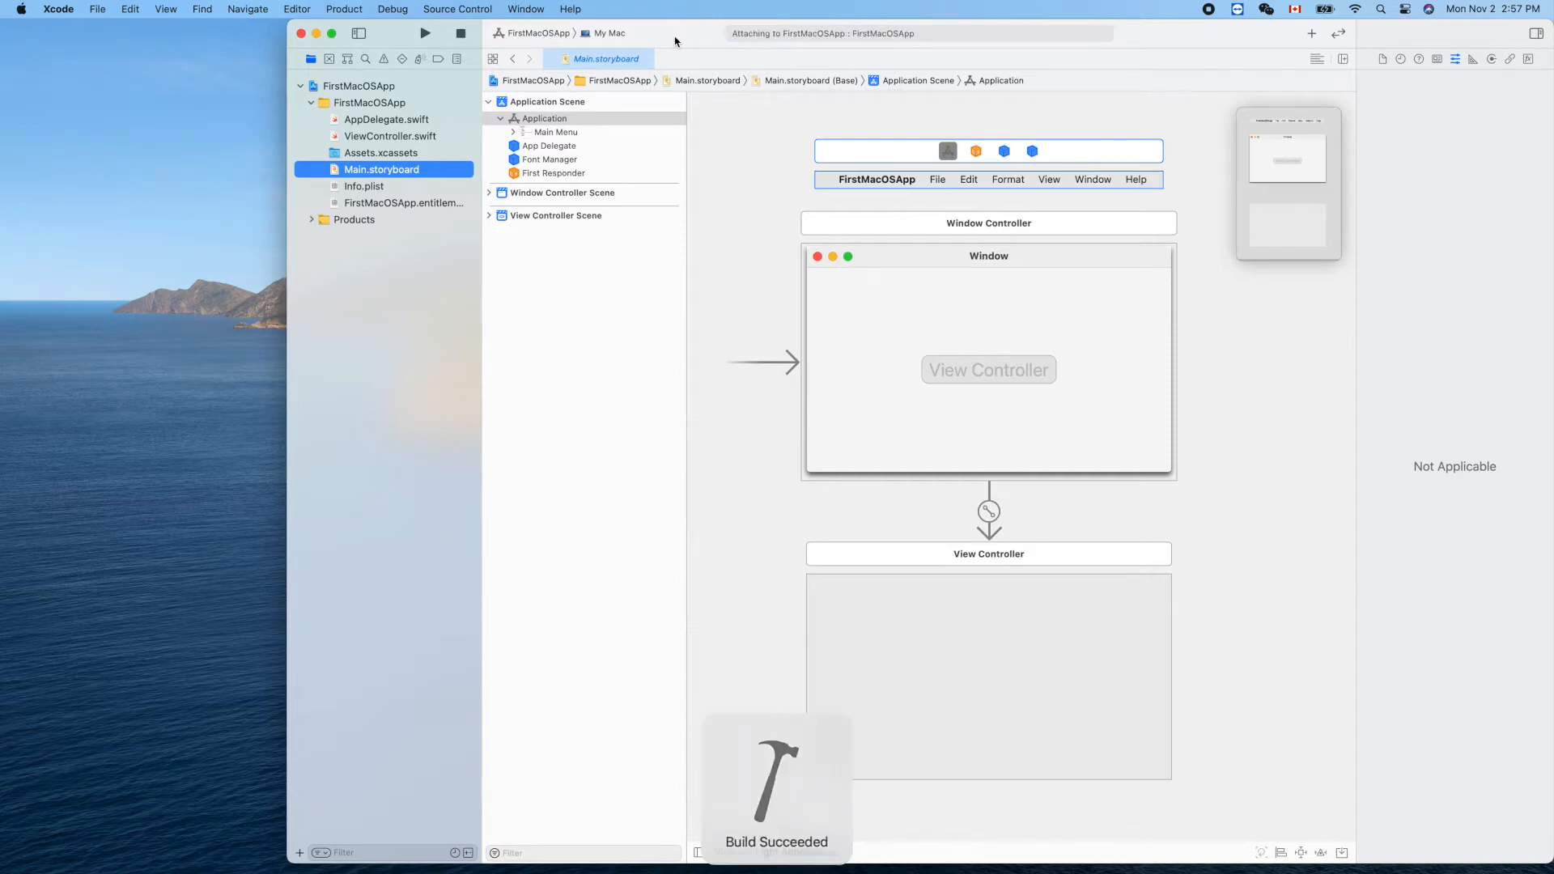
left_click(426, 32)
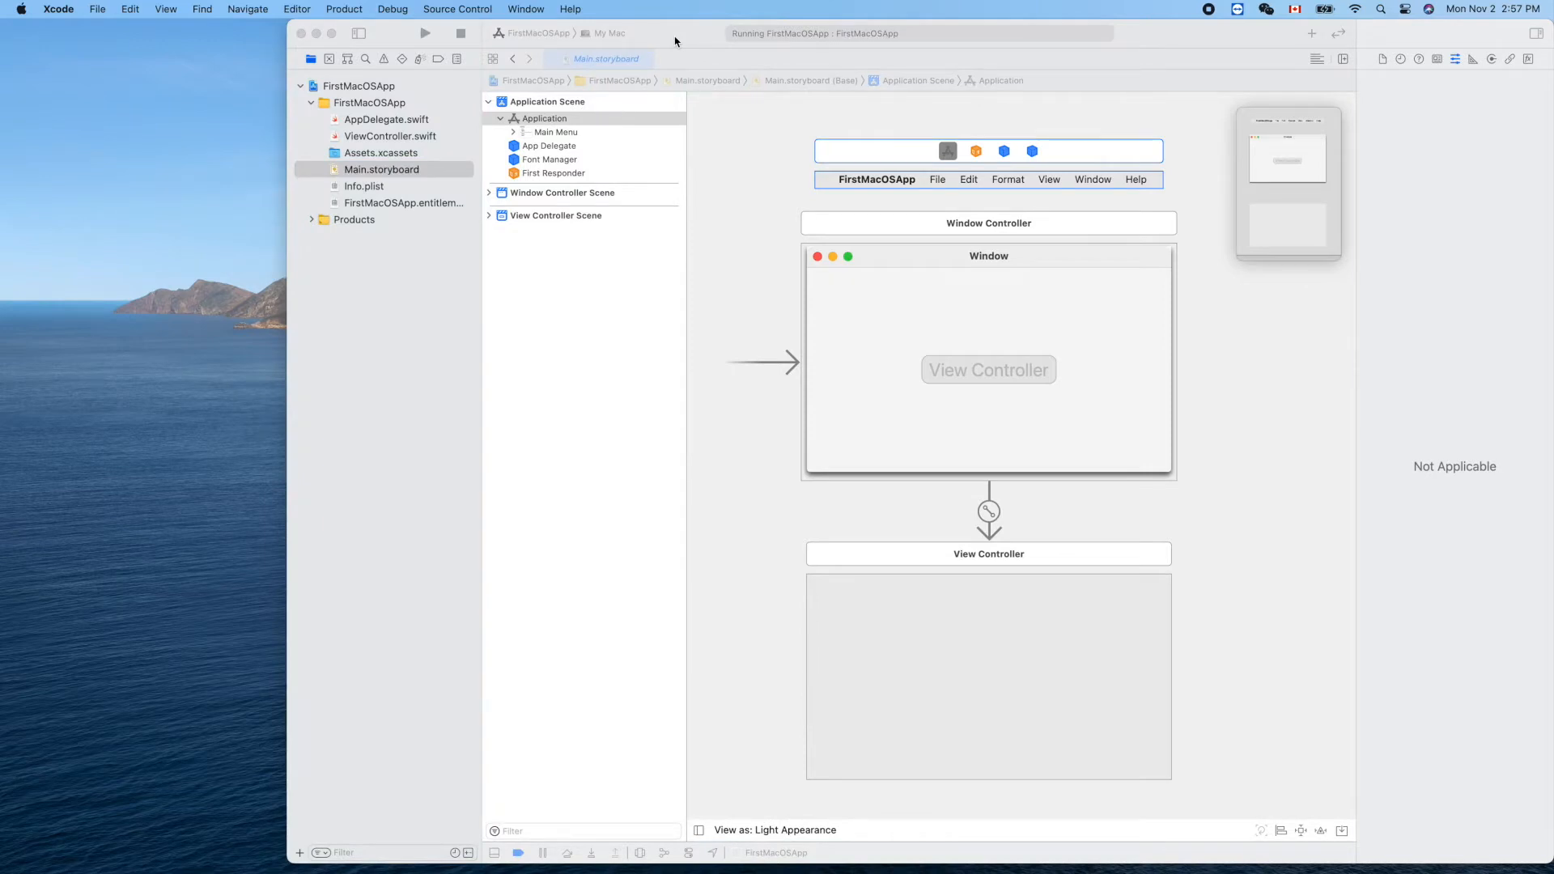
left_click(424, 33)
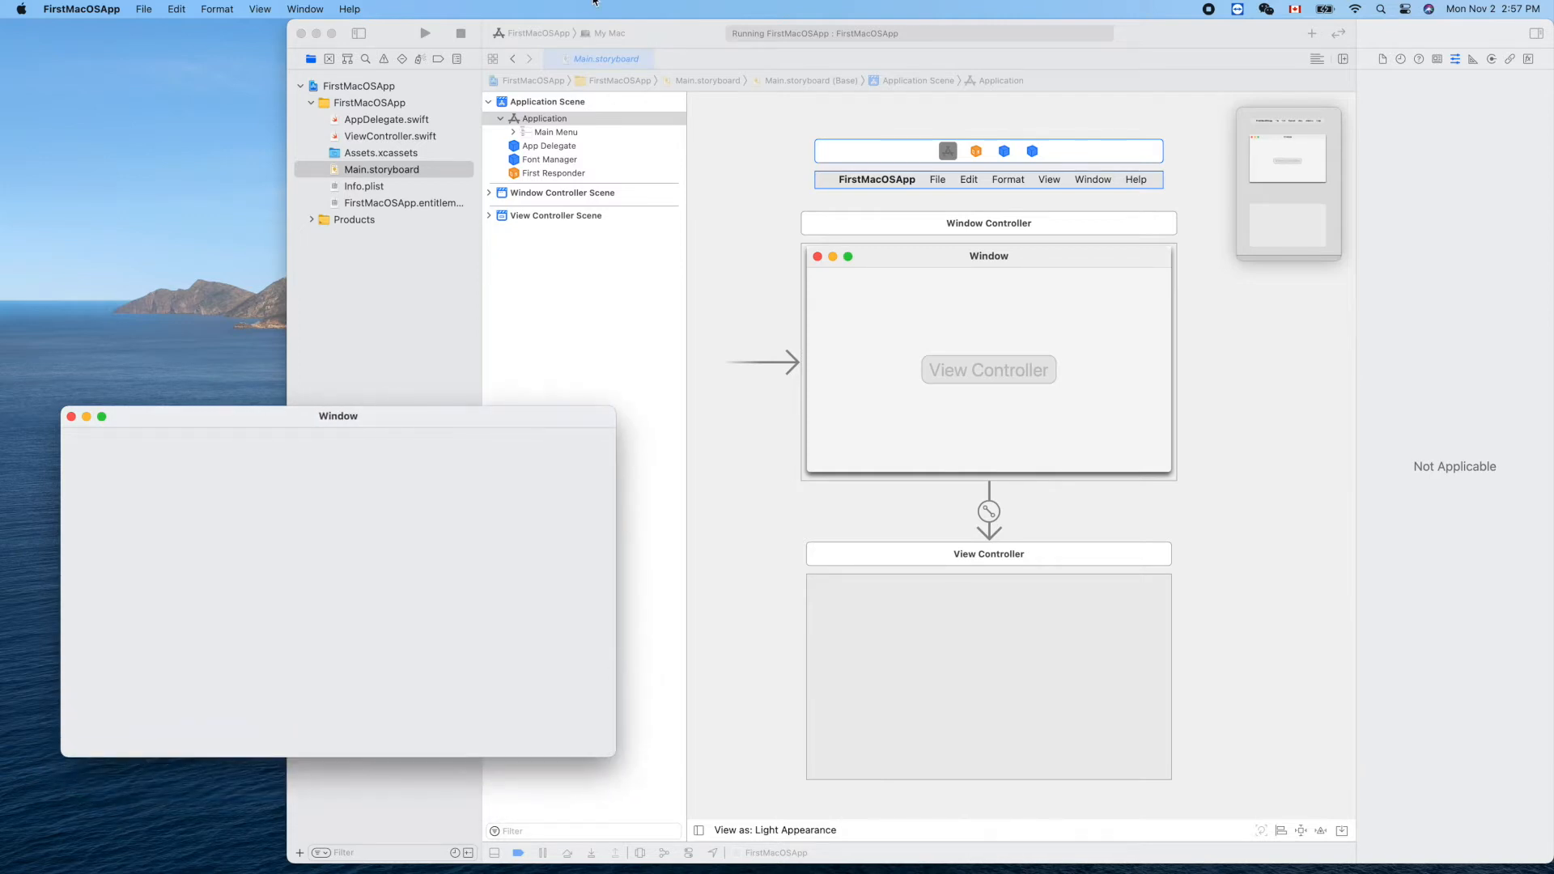
Stop the running app and relaunch it so its empty window reappears.
left_click(458, 33)
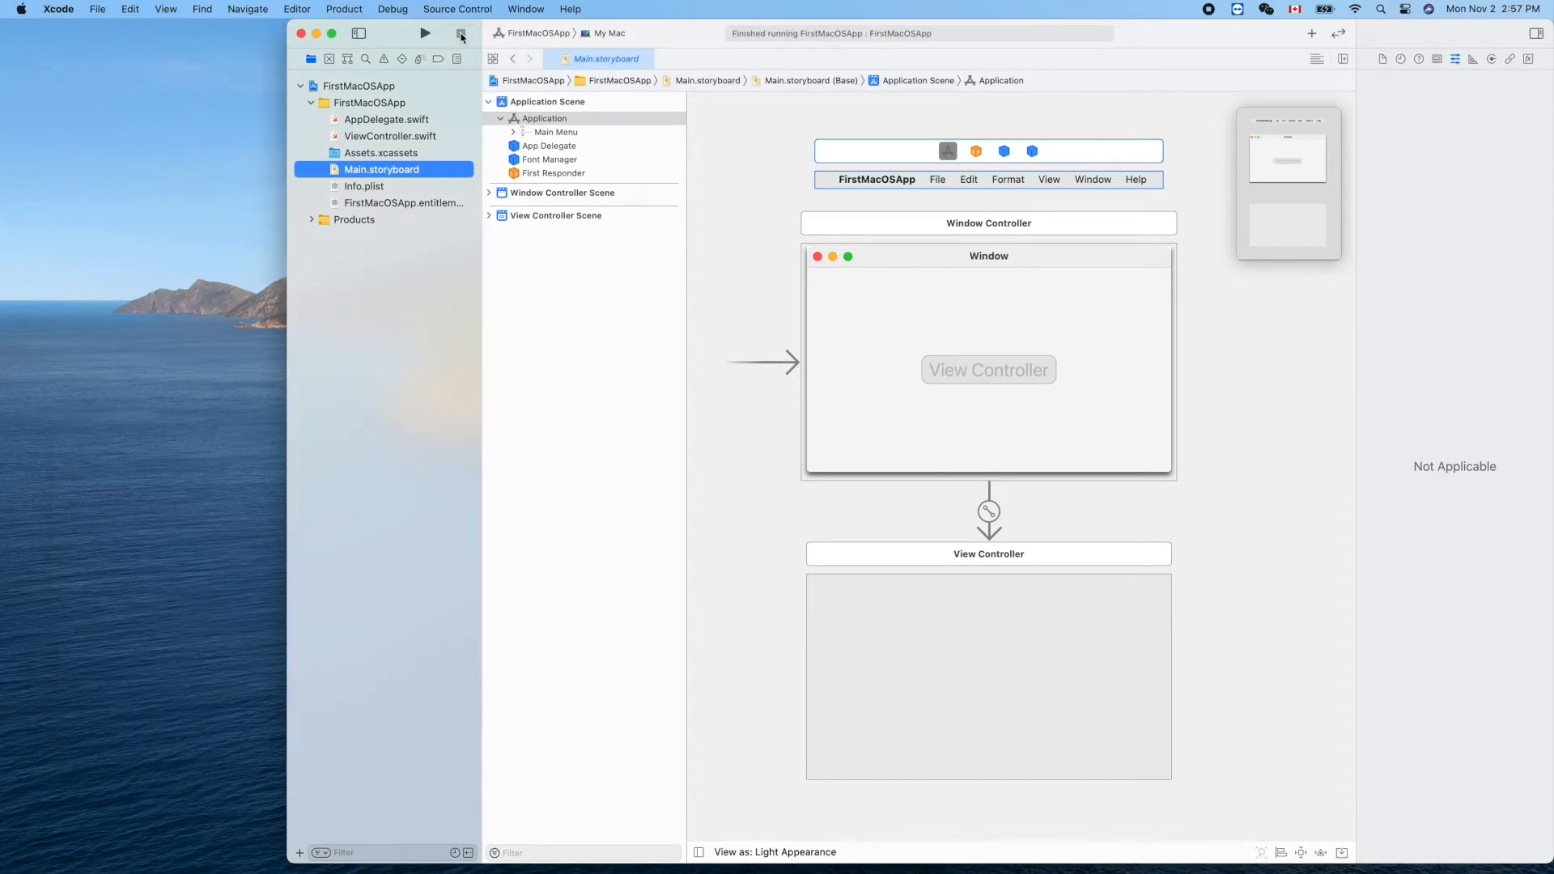
left_click(424, 33)
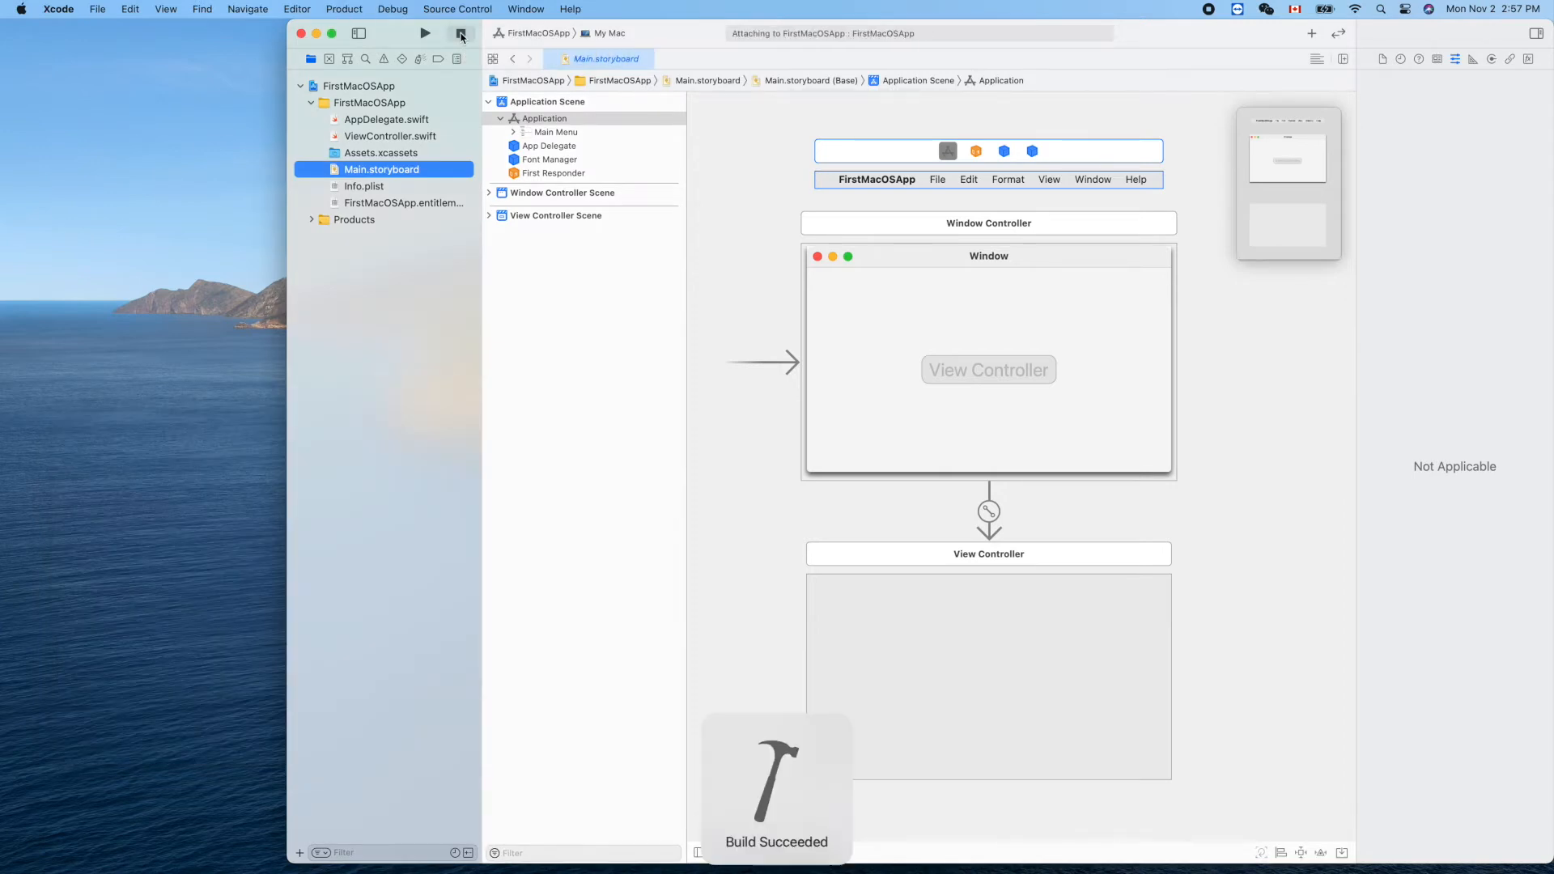
left_click(424, 32)
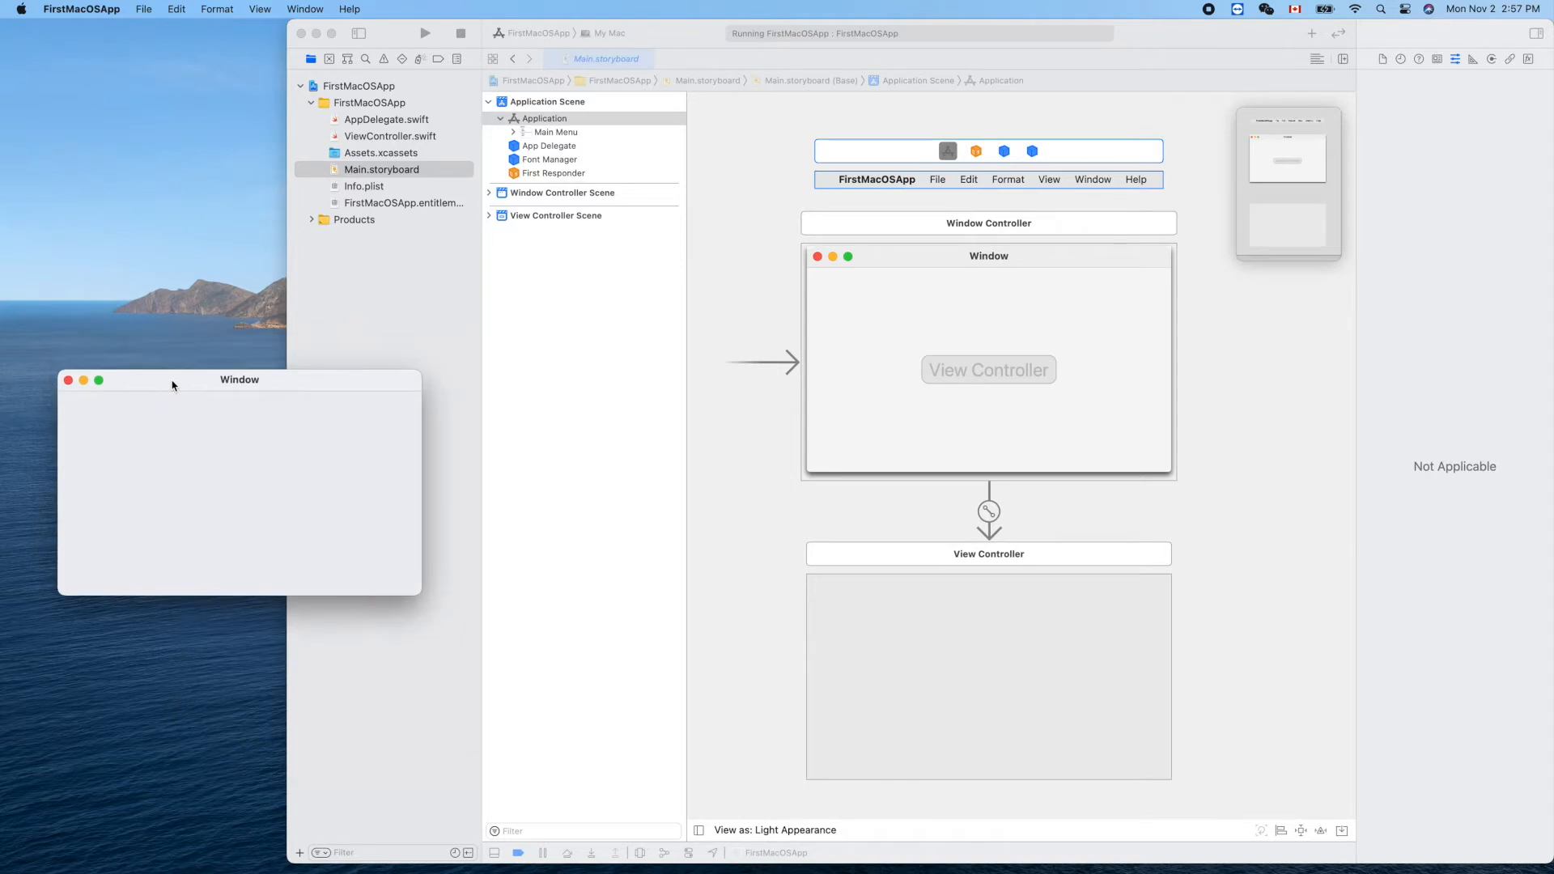
mouse_move(218, 492)
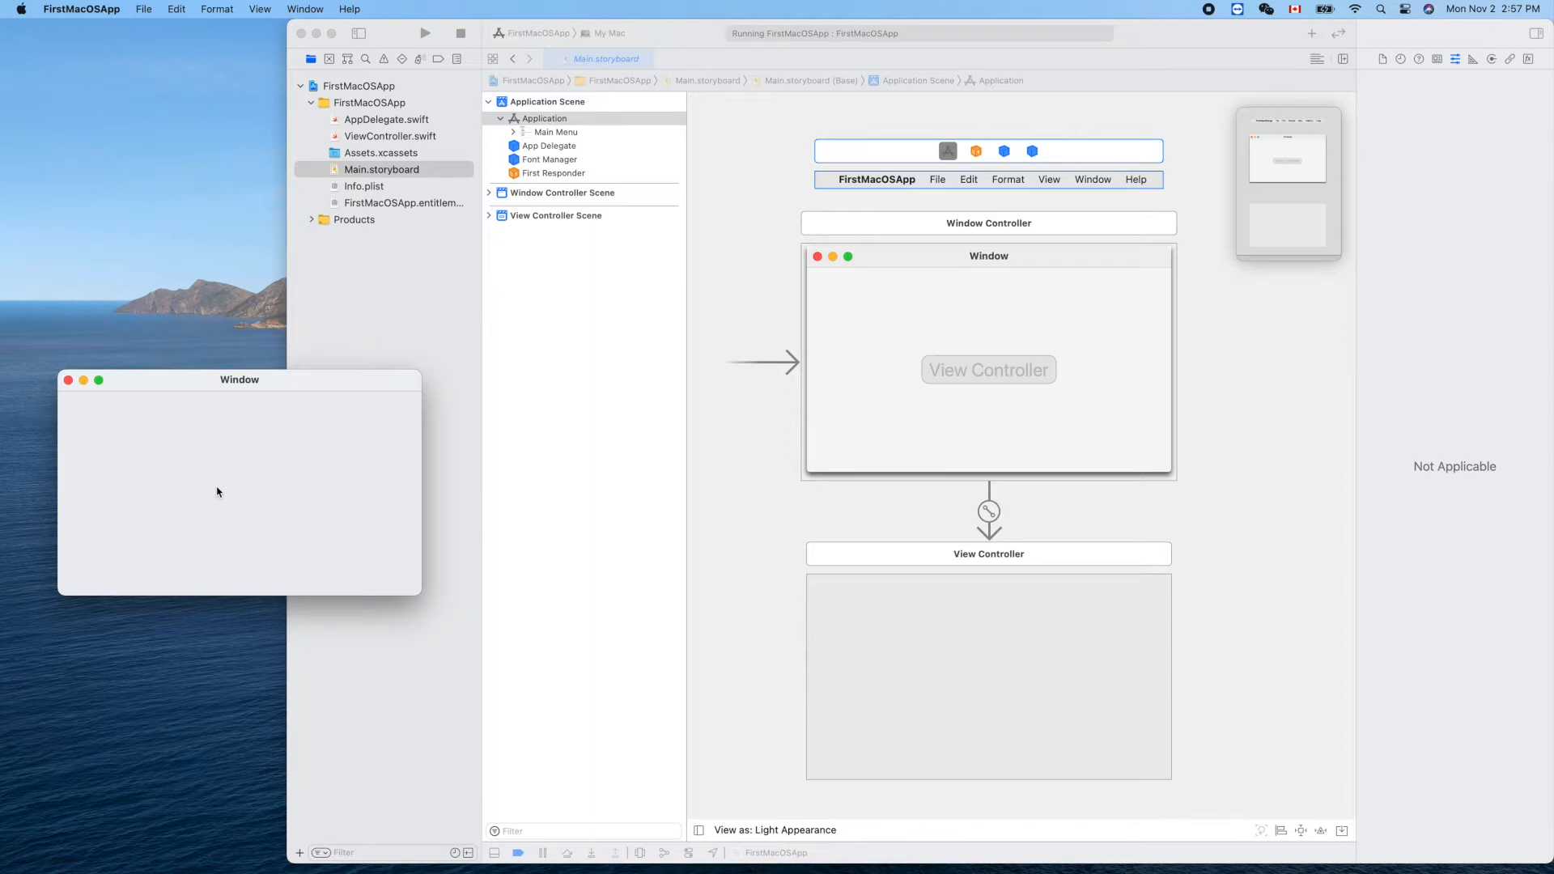
mouse_move(236, 475)
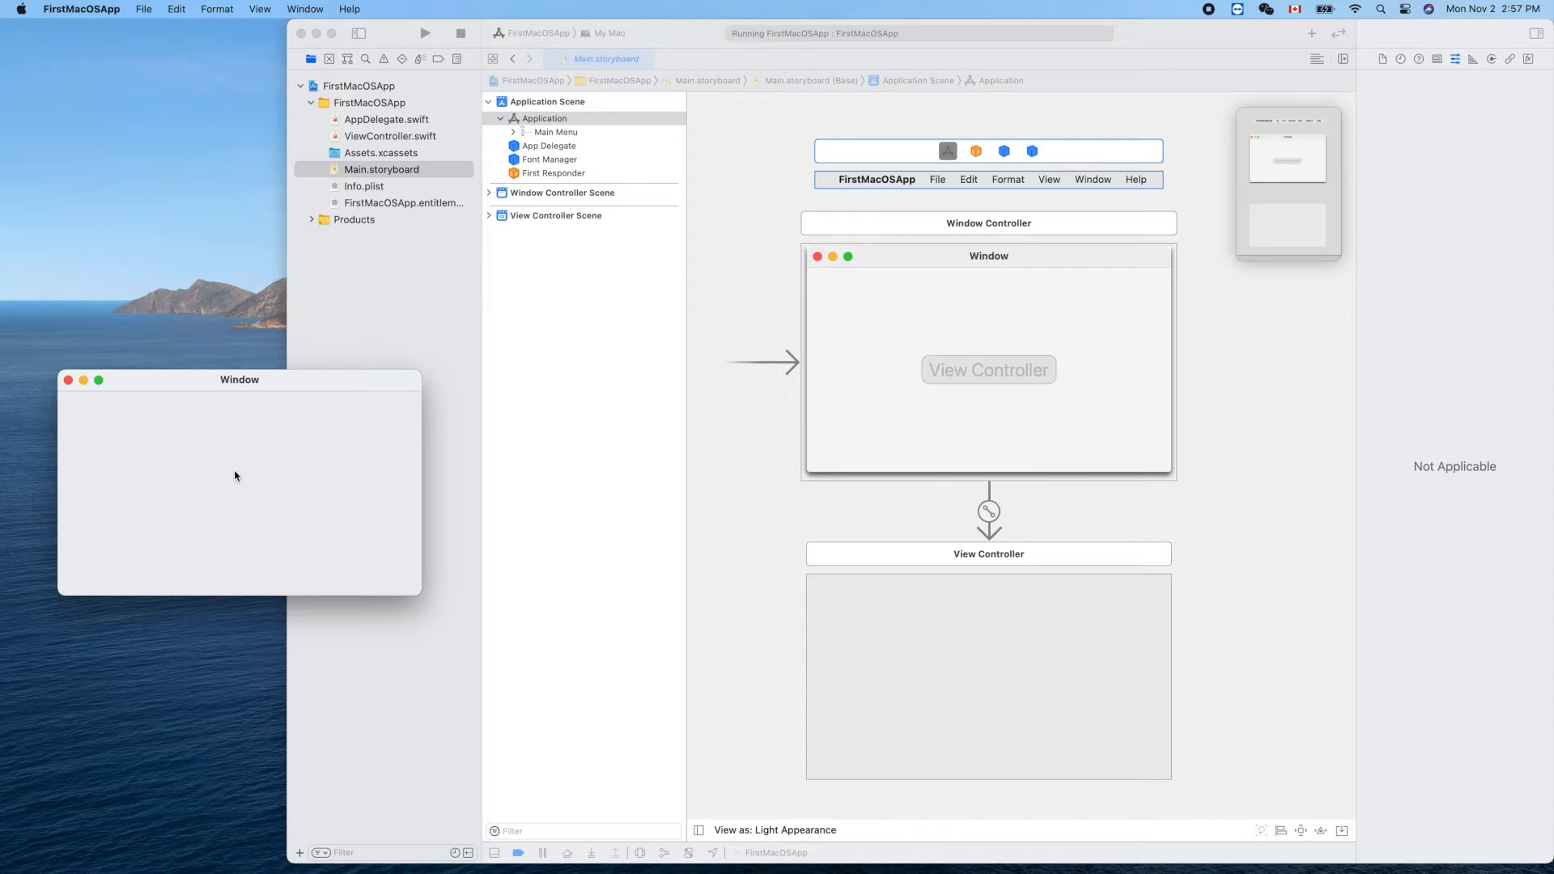
mouse_move(197, 399)
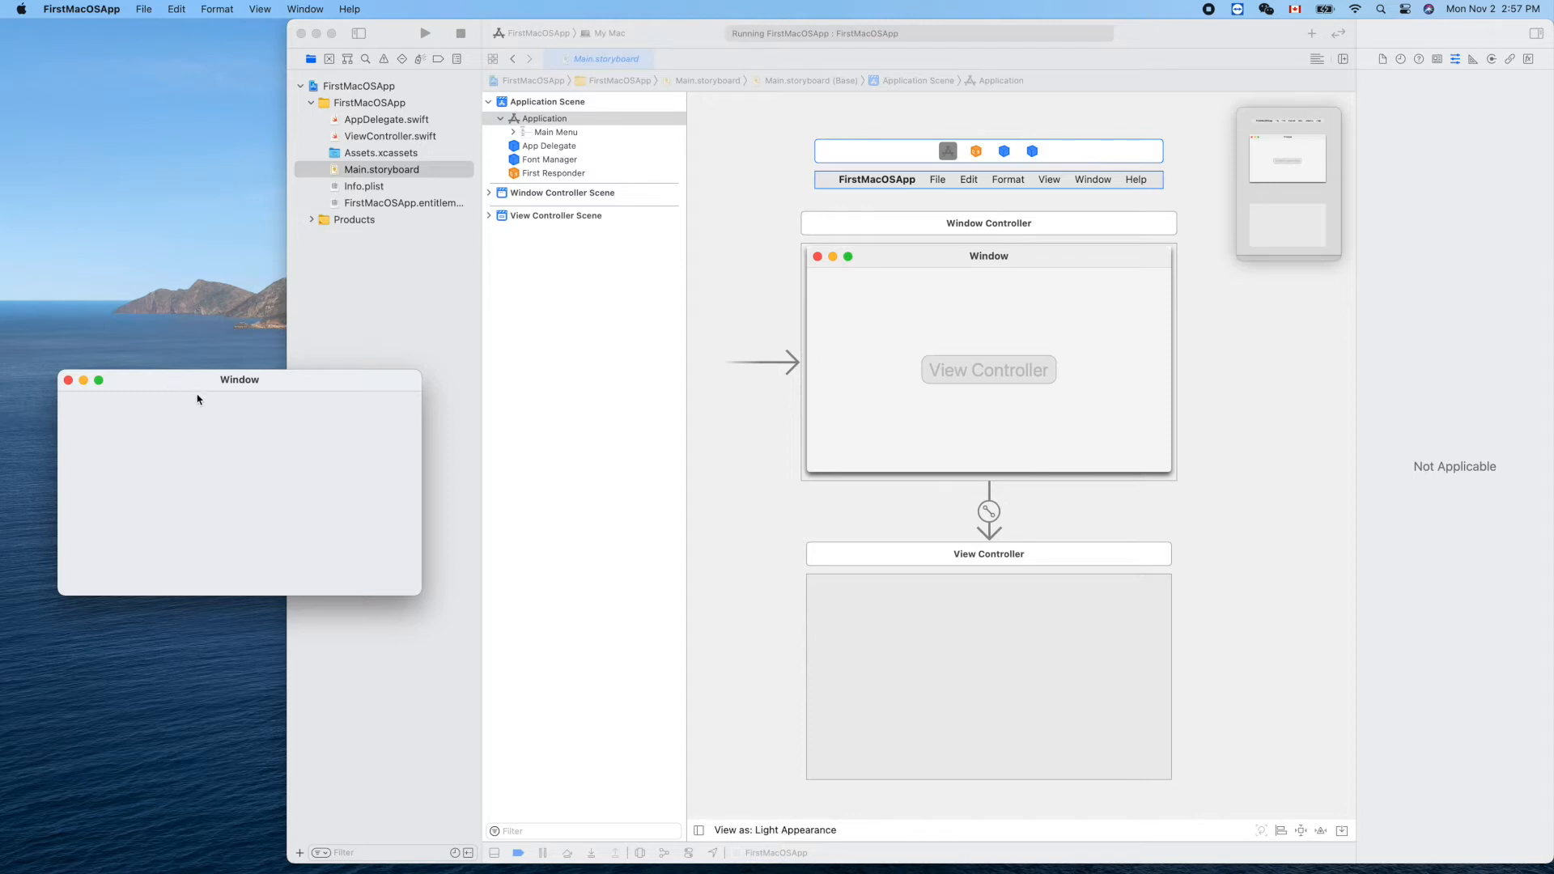
mouse_move(280, 398)
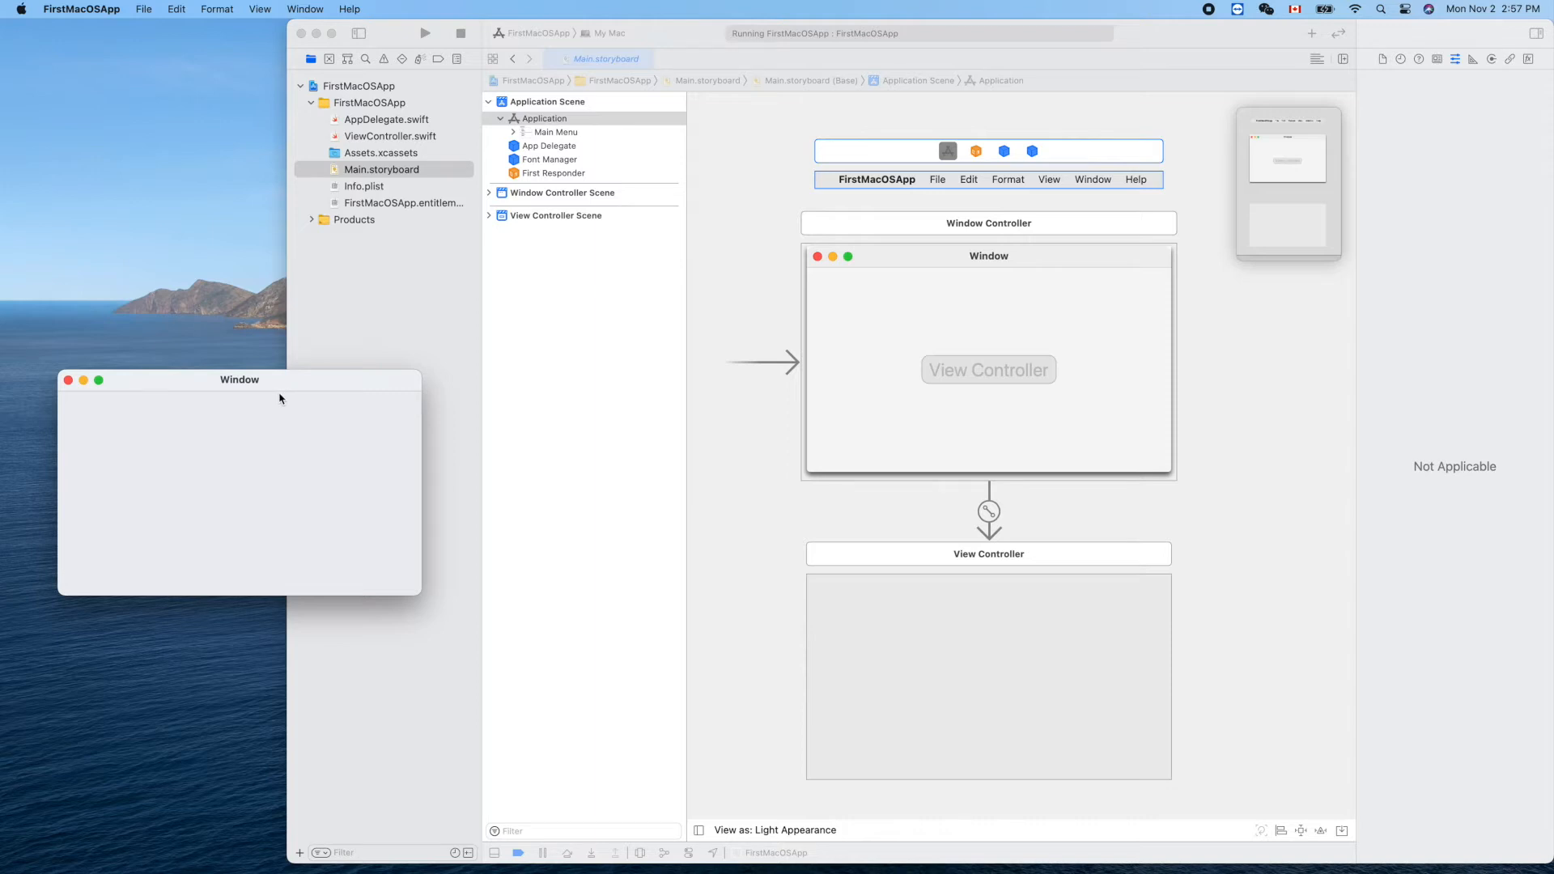
mouse_move(413, 306)
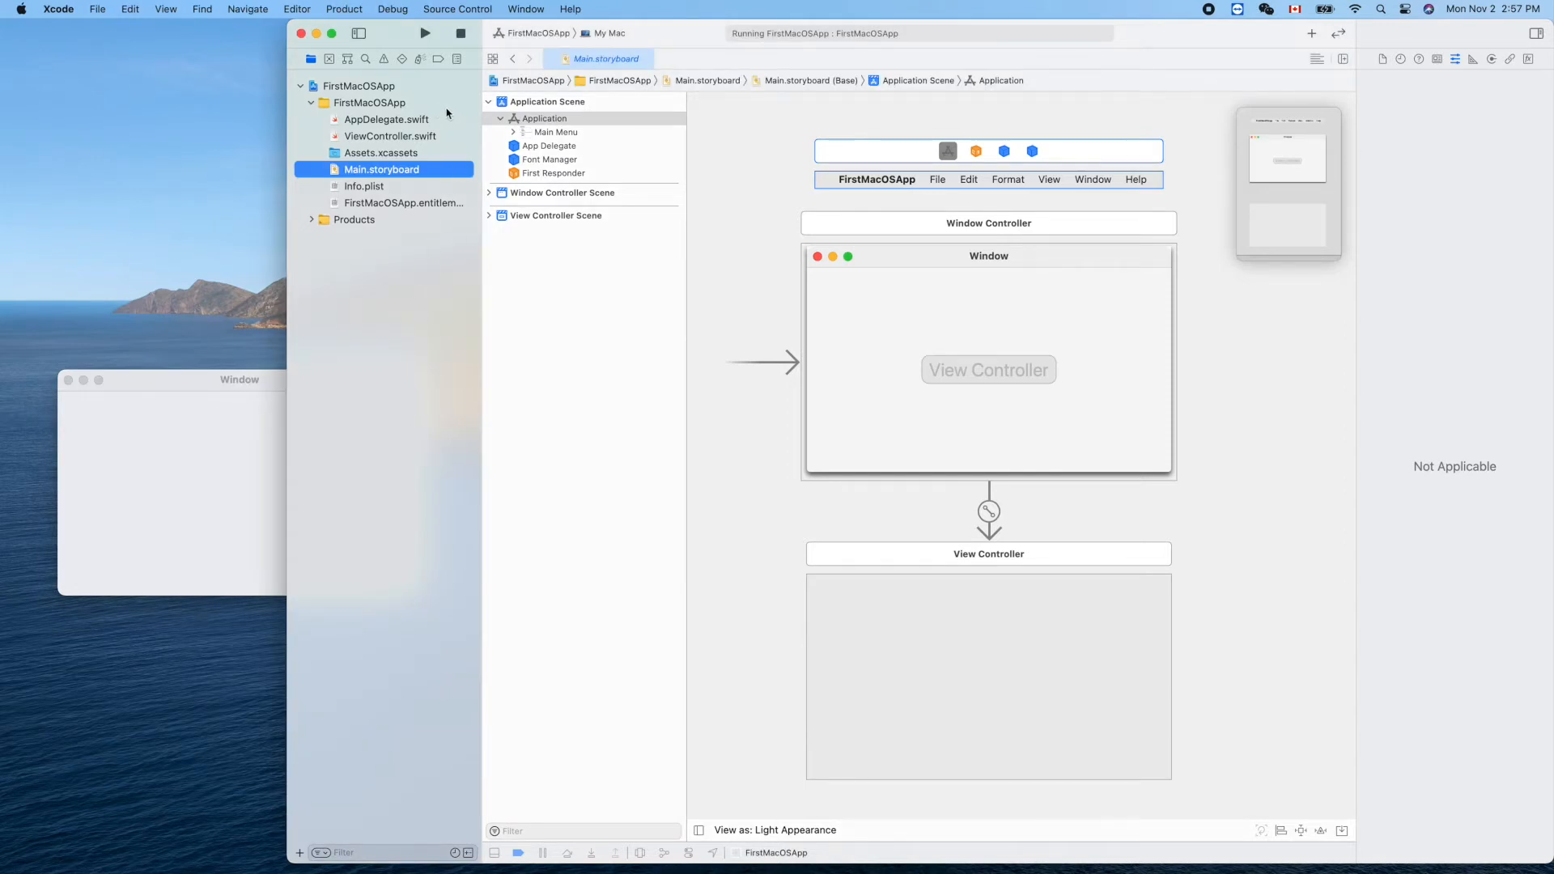
Start a new Cocoa Class file in the FirstMacOSApp group and reach its class options.
left_click(371, 102)
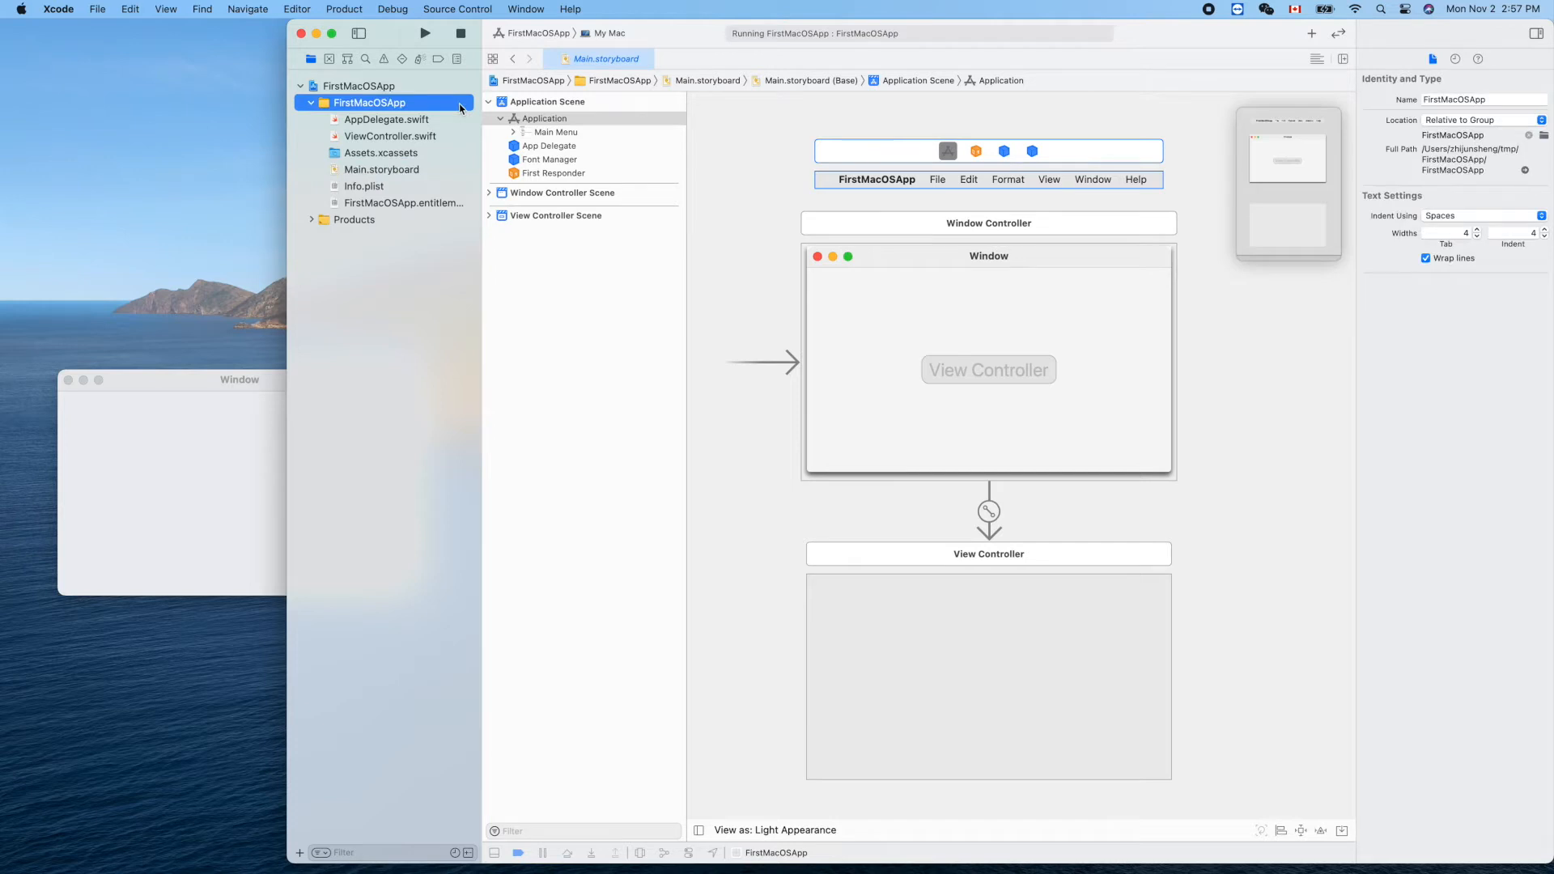
right_click(369, 102)
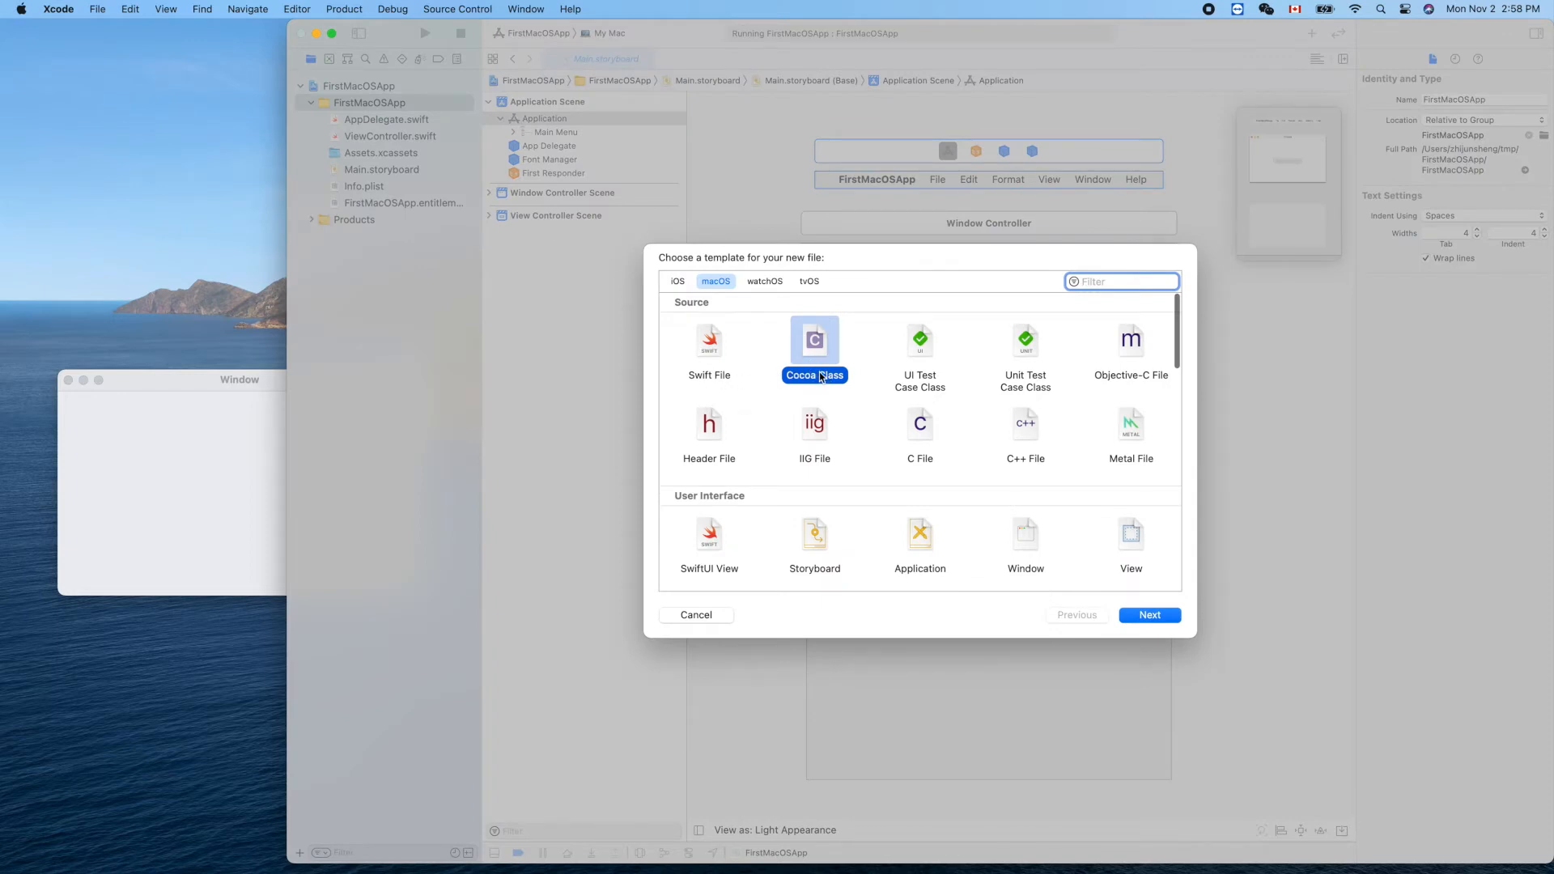
mouse_move(748, 305)
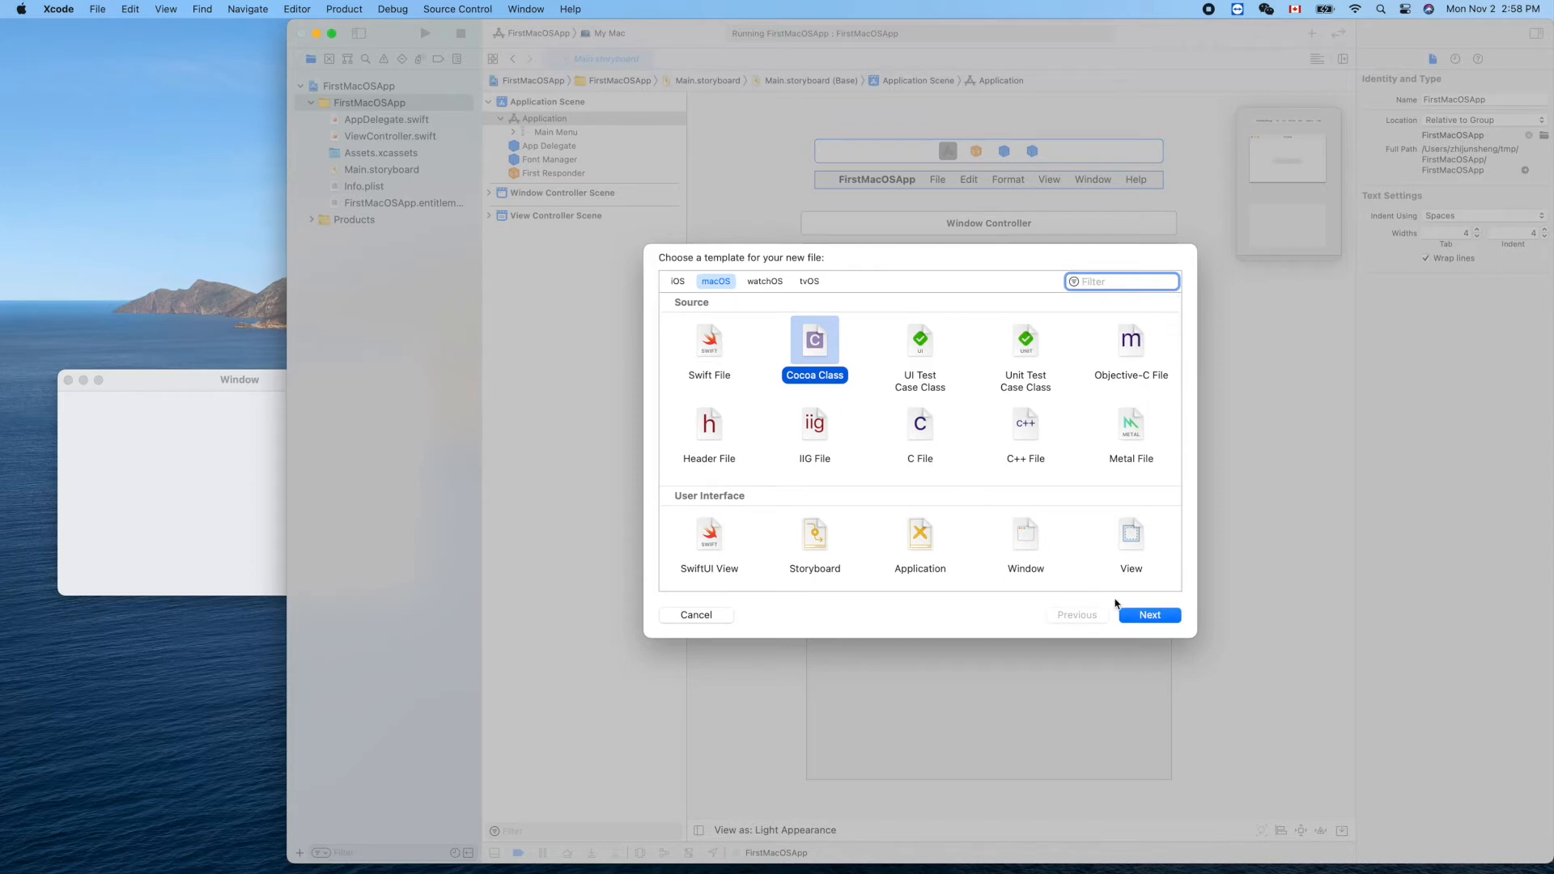
left_click(1149, 616)
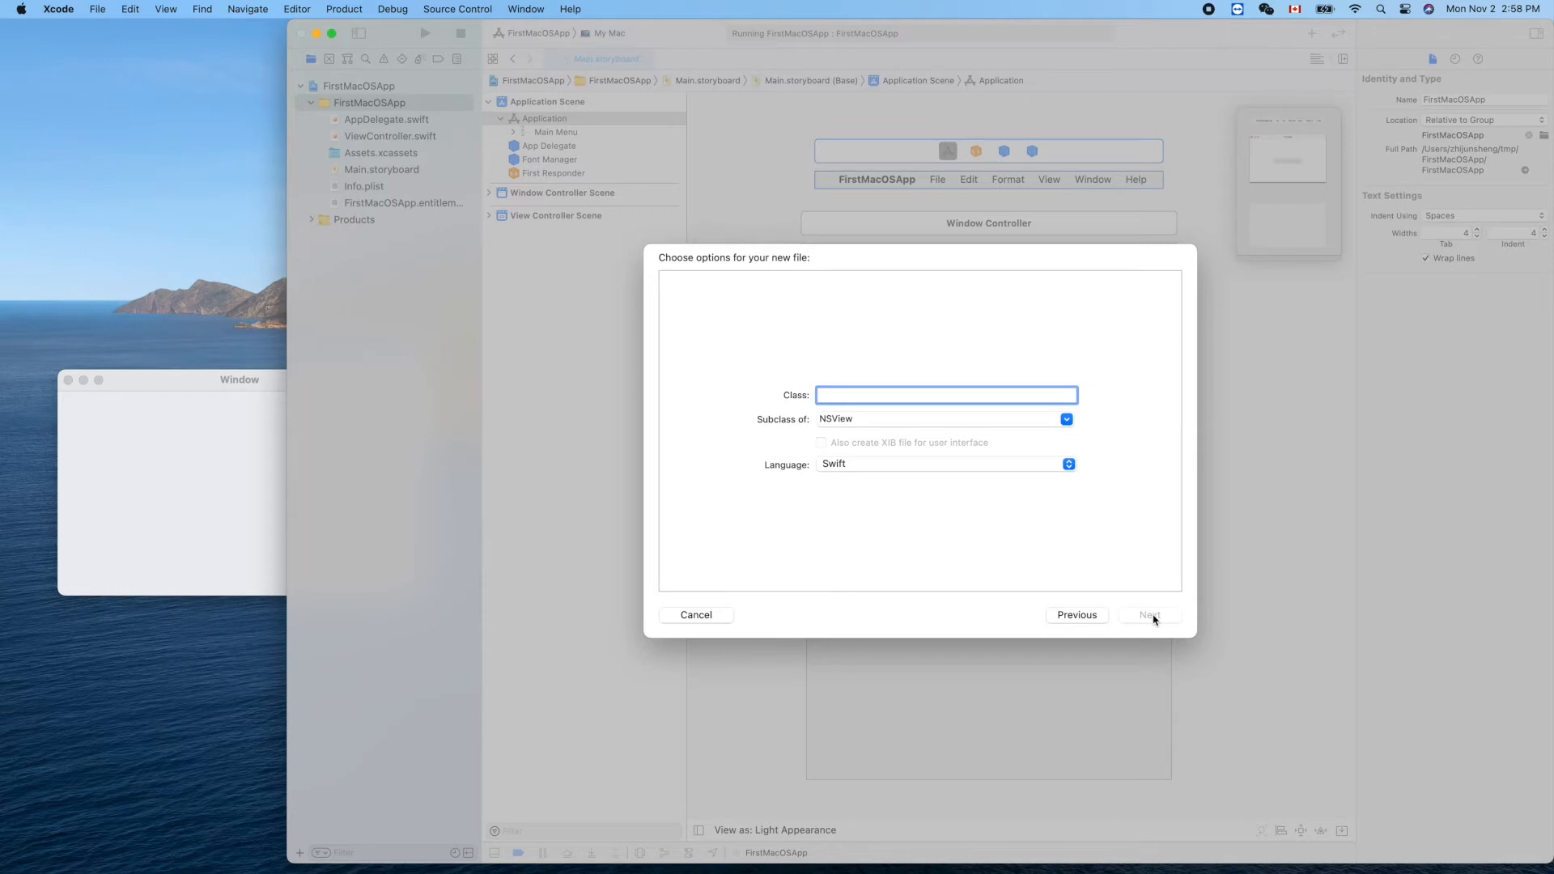
mouse_move(860, 400)
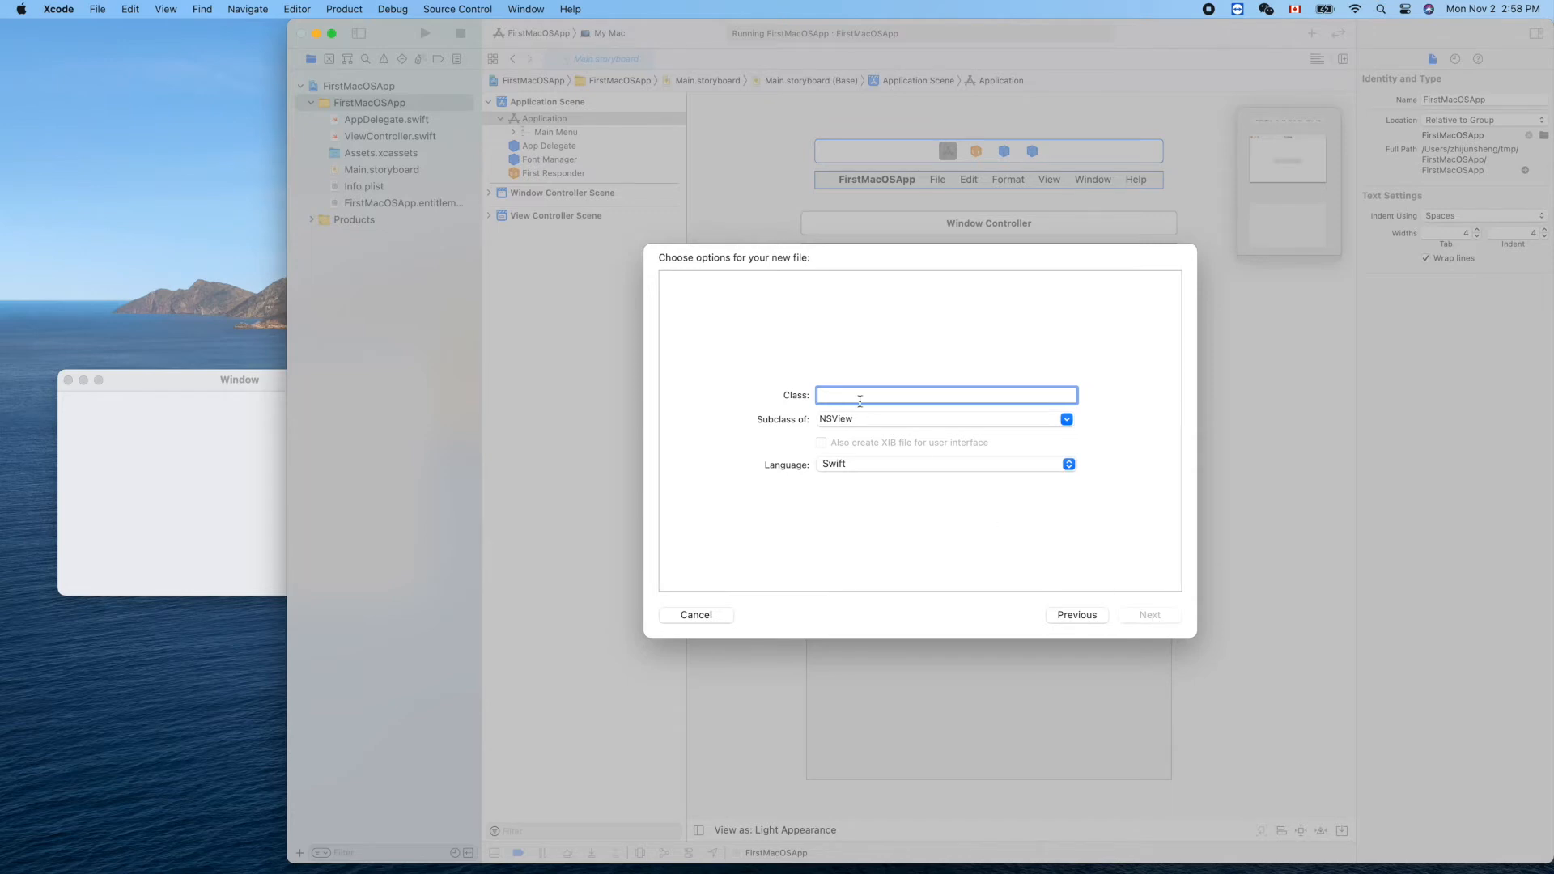
mouse_move(829, 434)
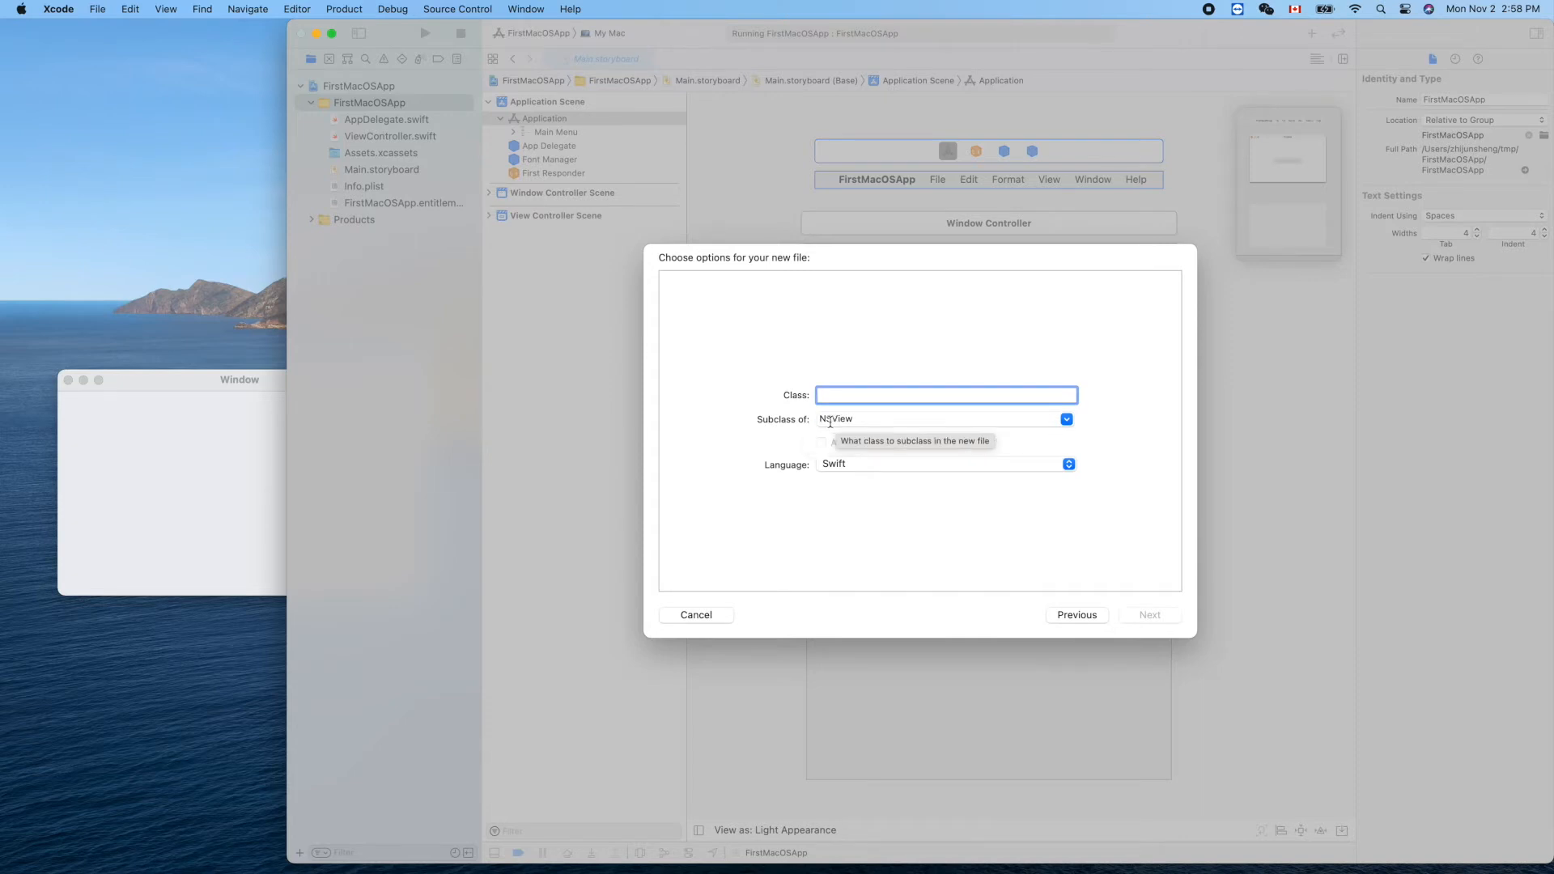
mouse_move(831, 423)
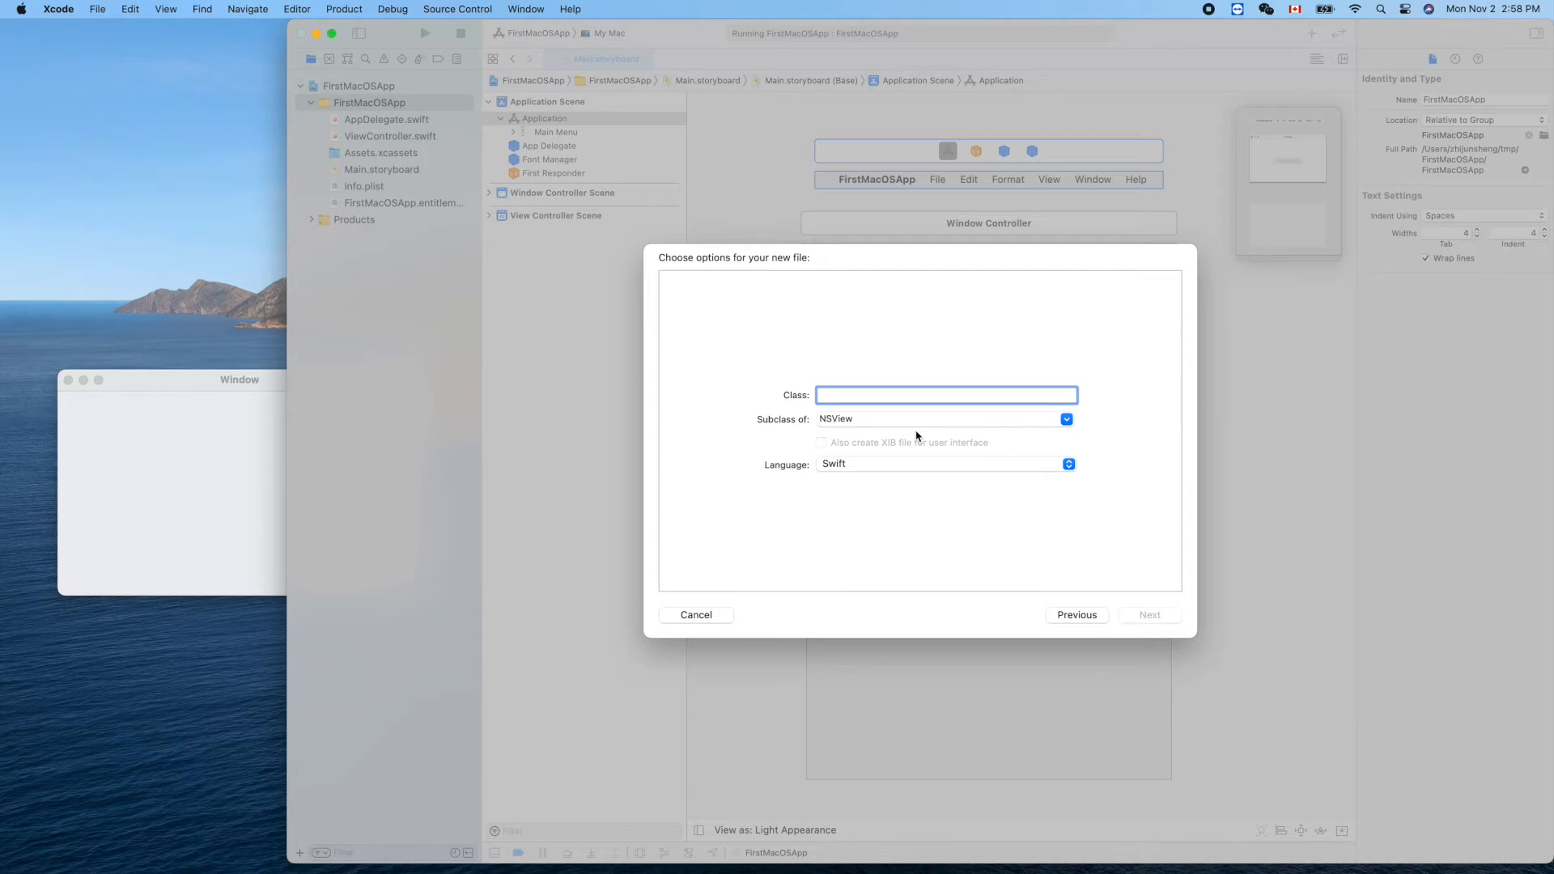
mouse_move(888, 430)
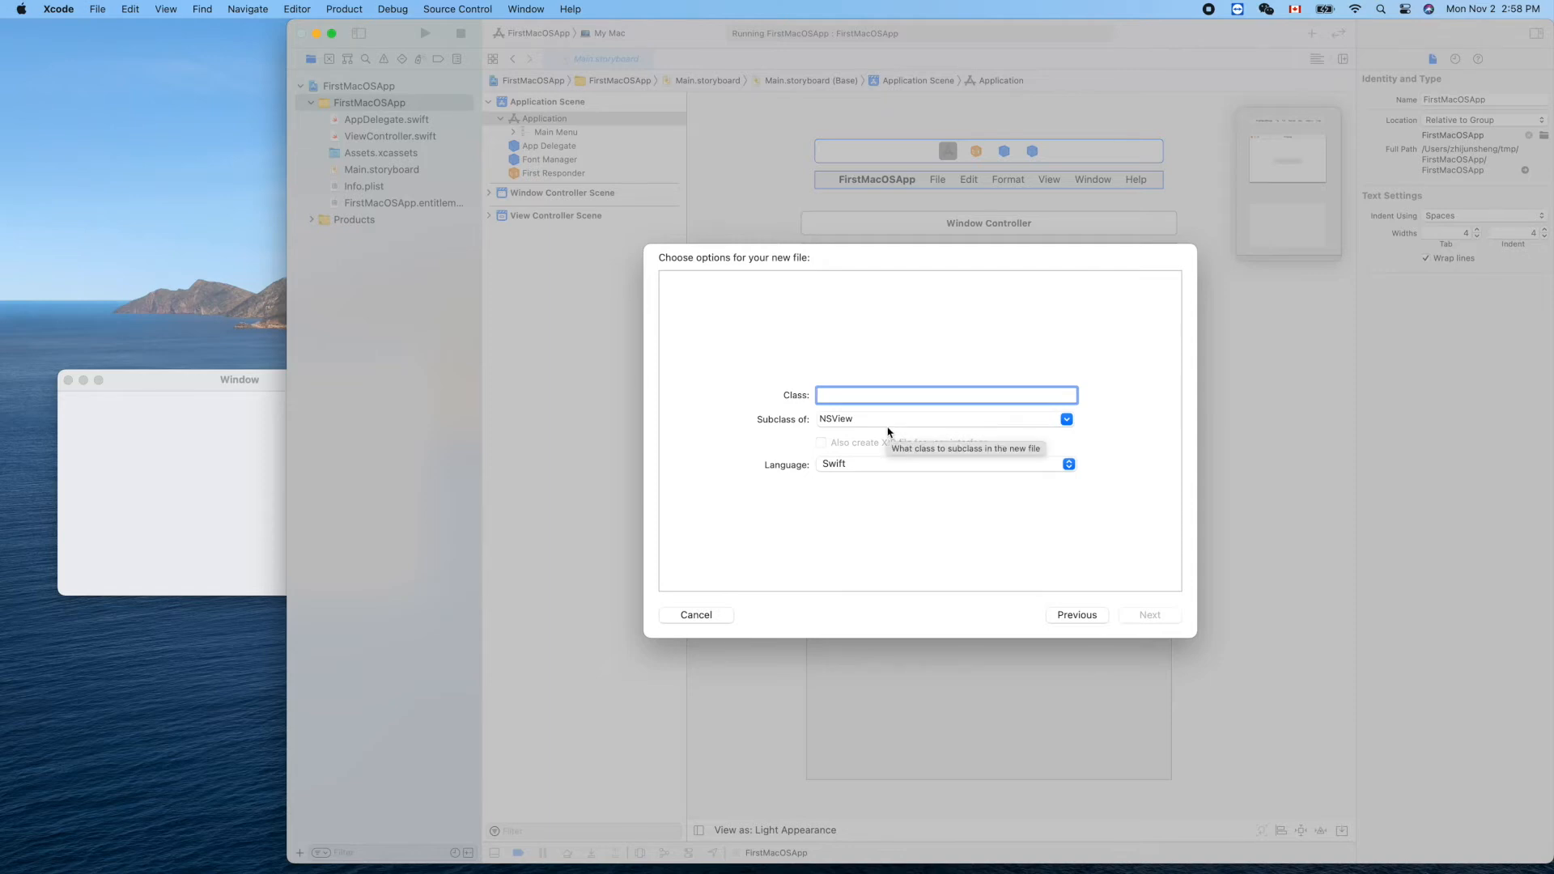
mouse_move(816, 428)
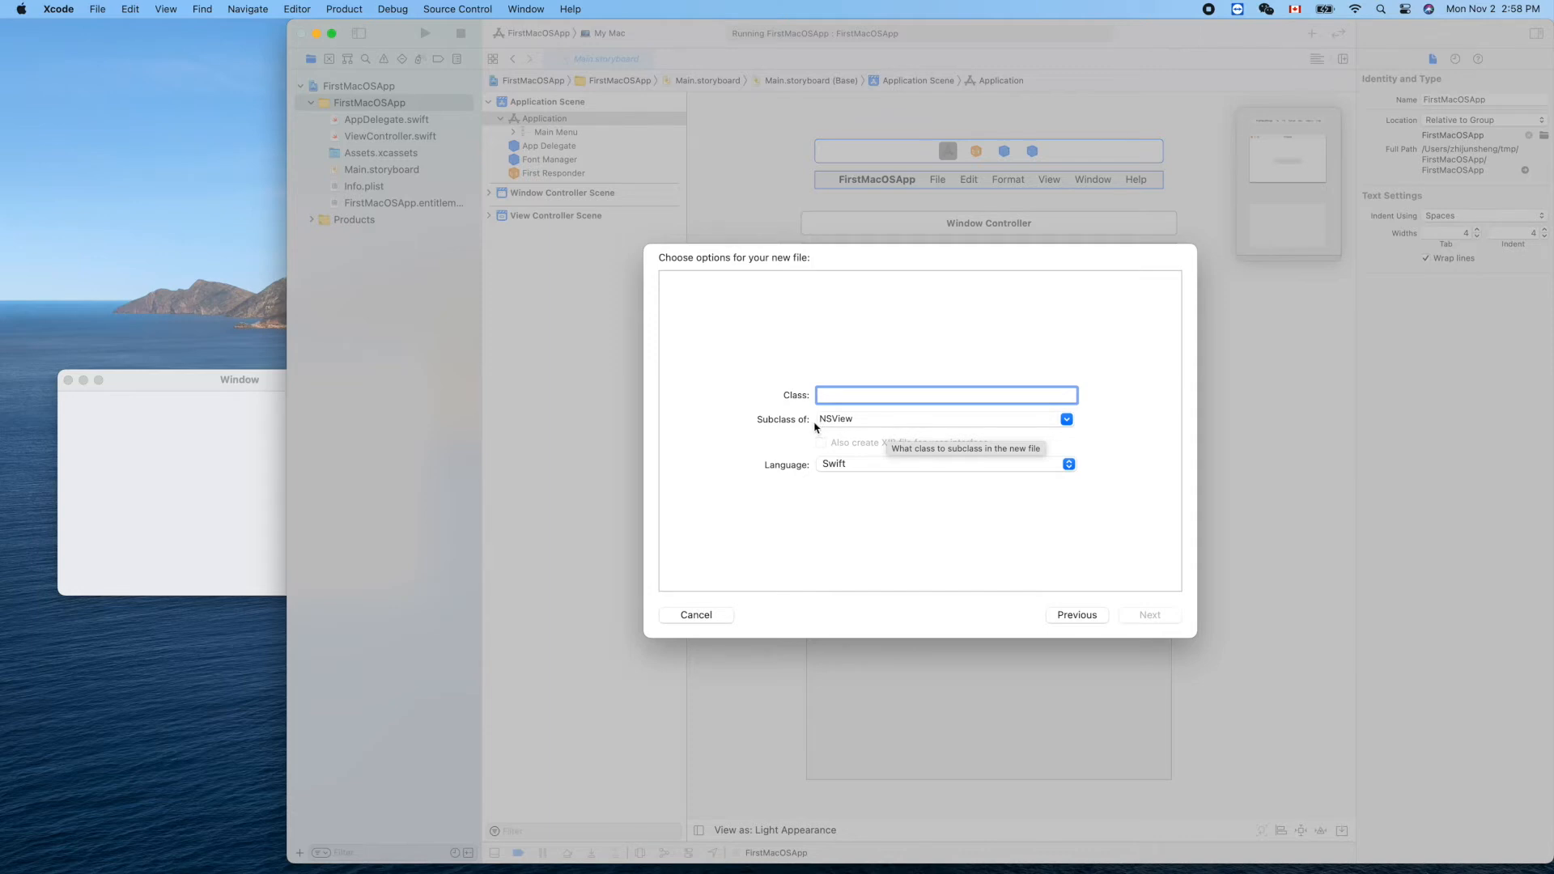
mouse_move(832, 421)
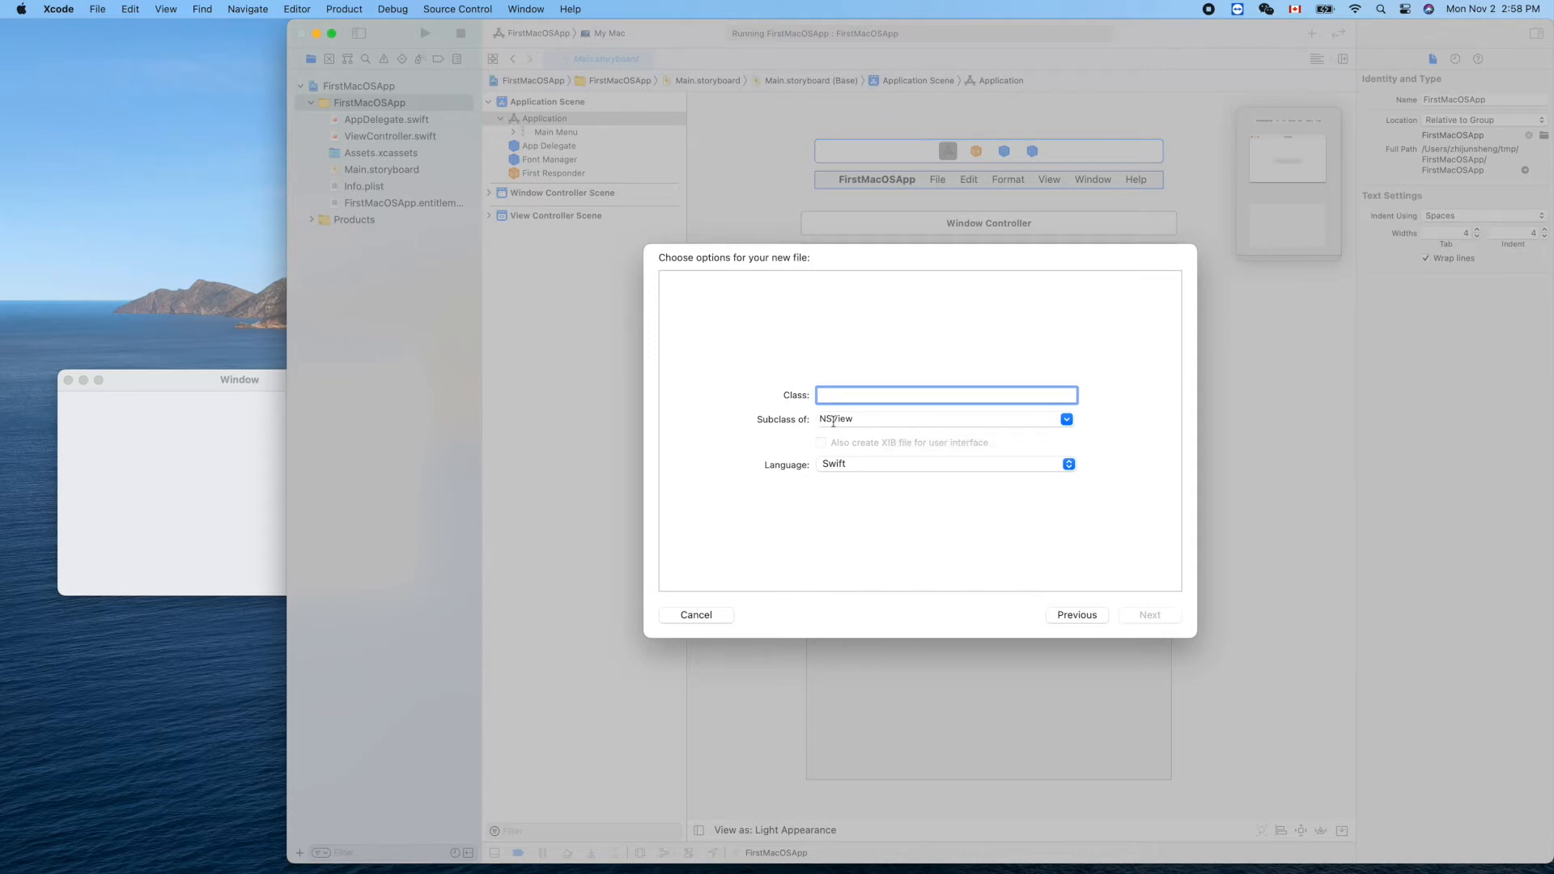
mouse_move(835, 417)
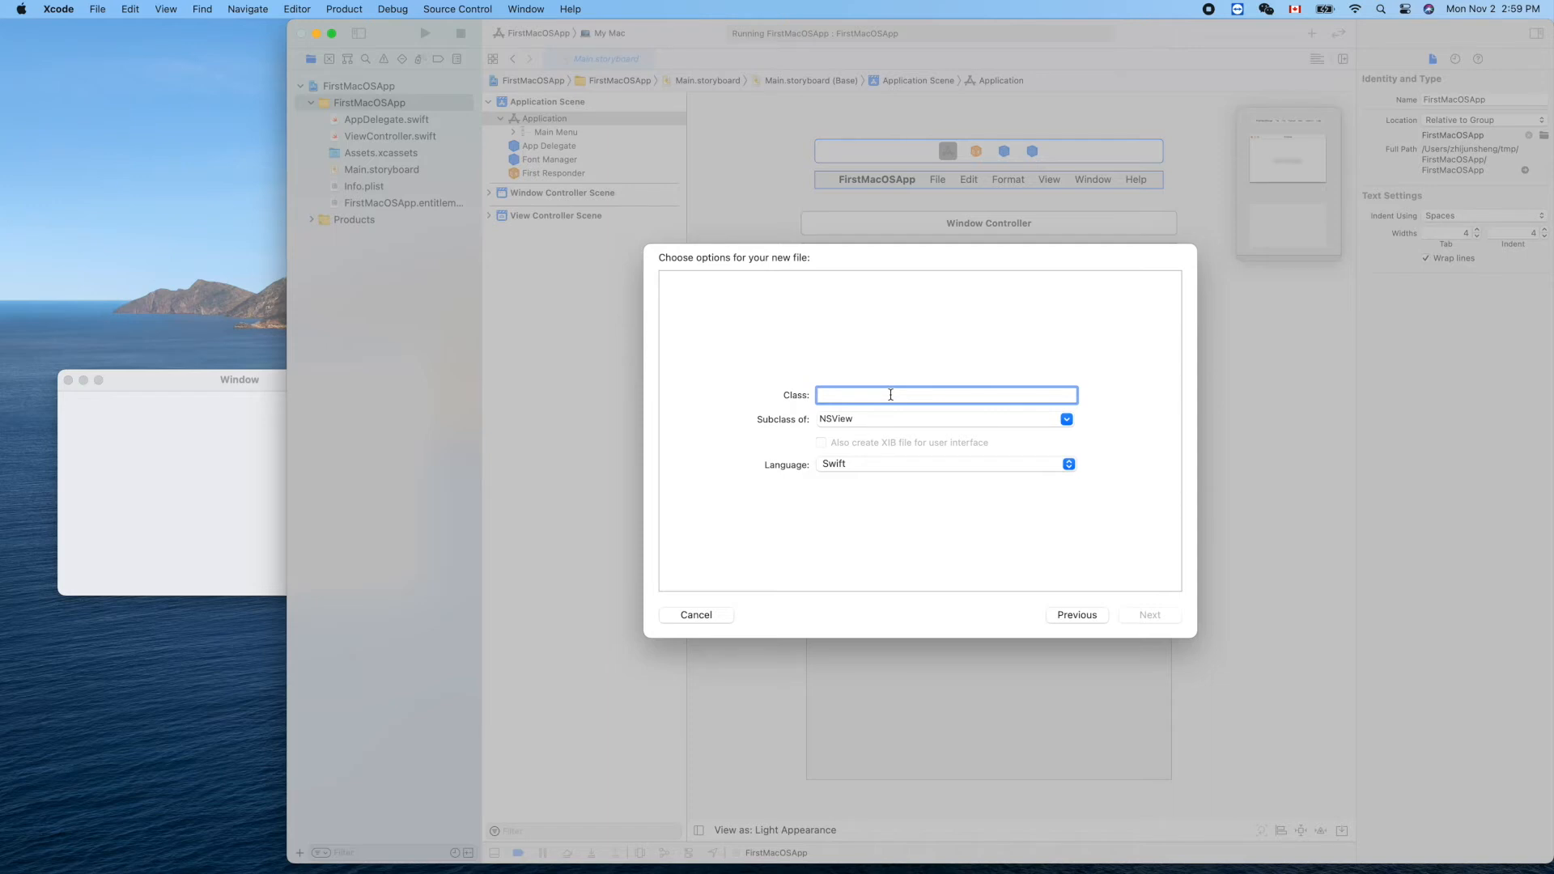
Name the new Swift NSView subclass CanvasView and confirm its options.
type("Board")
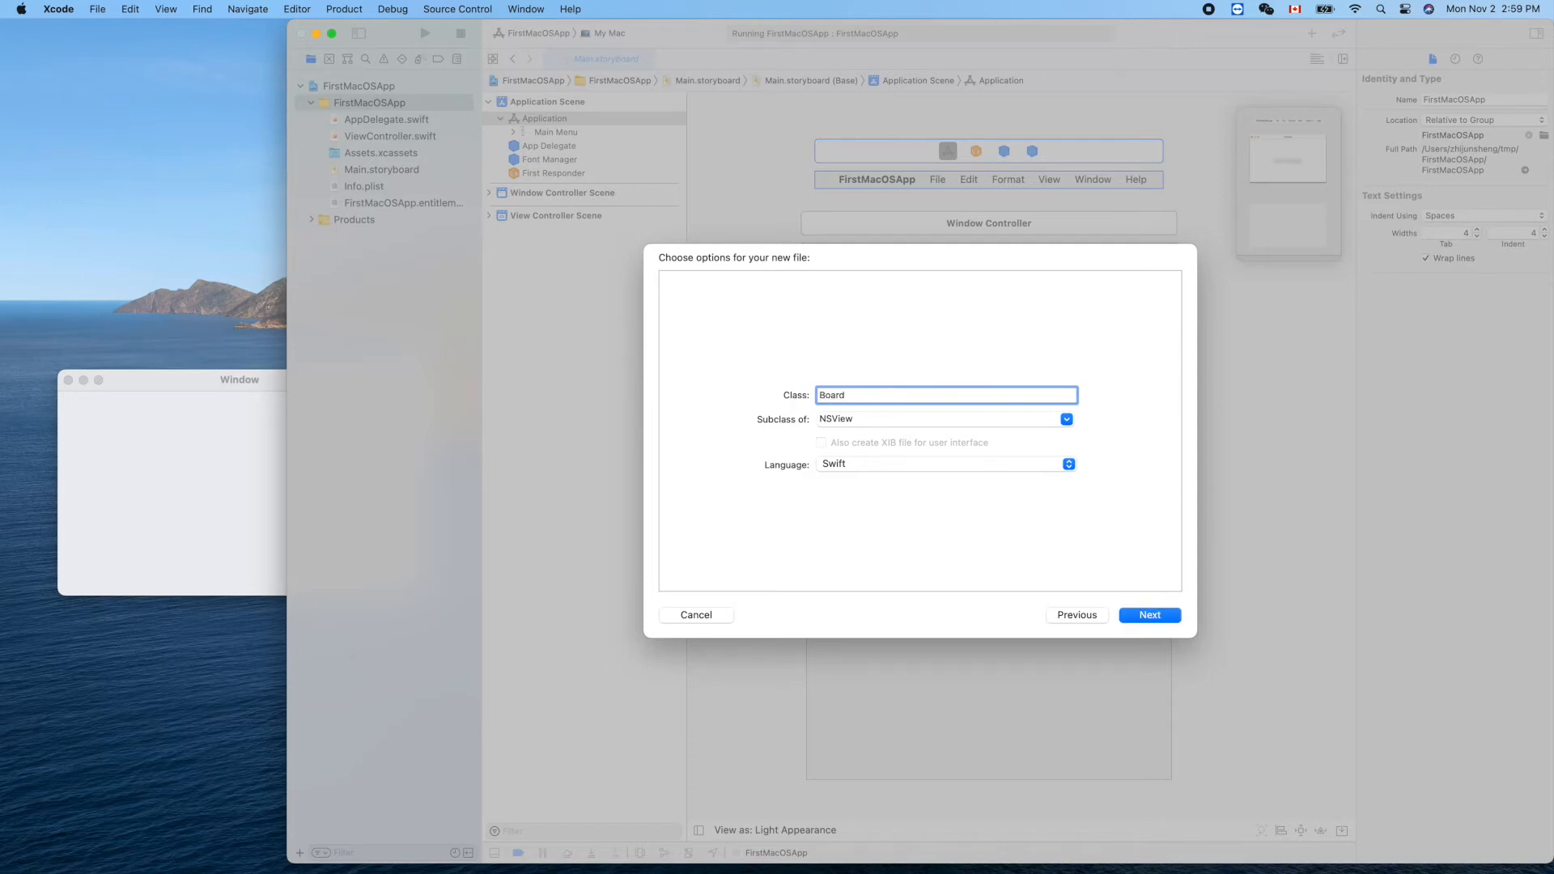
type("Ca")
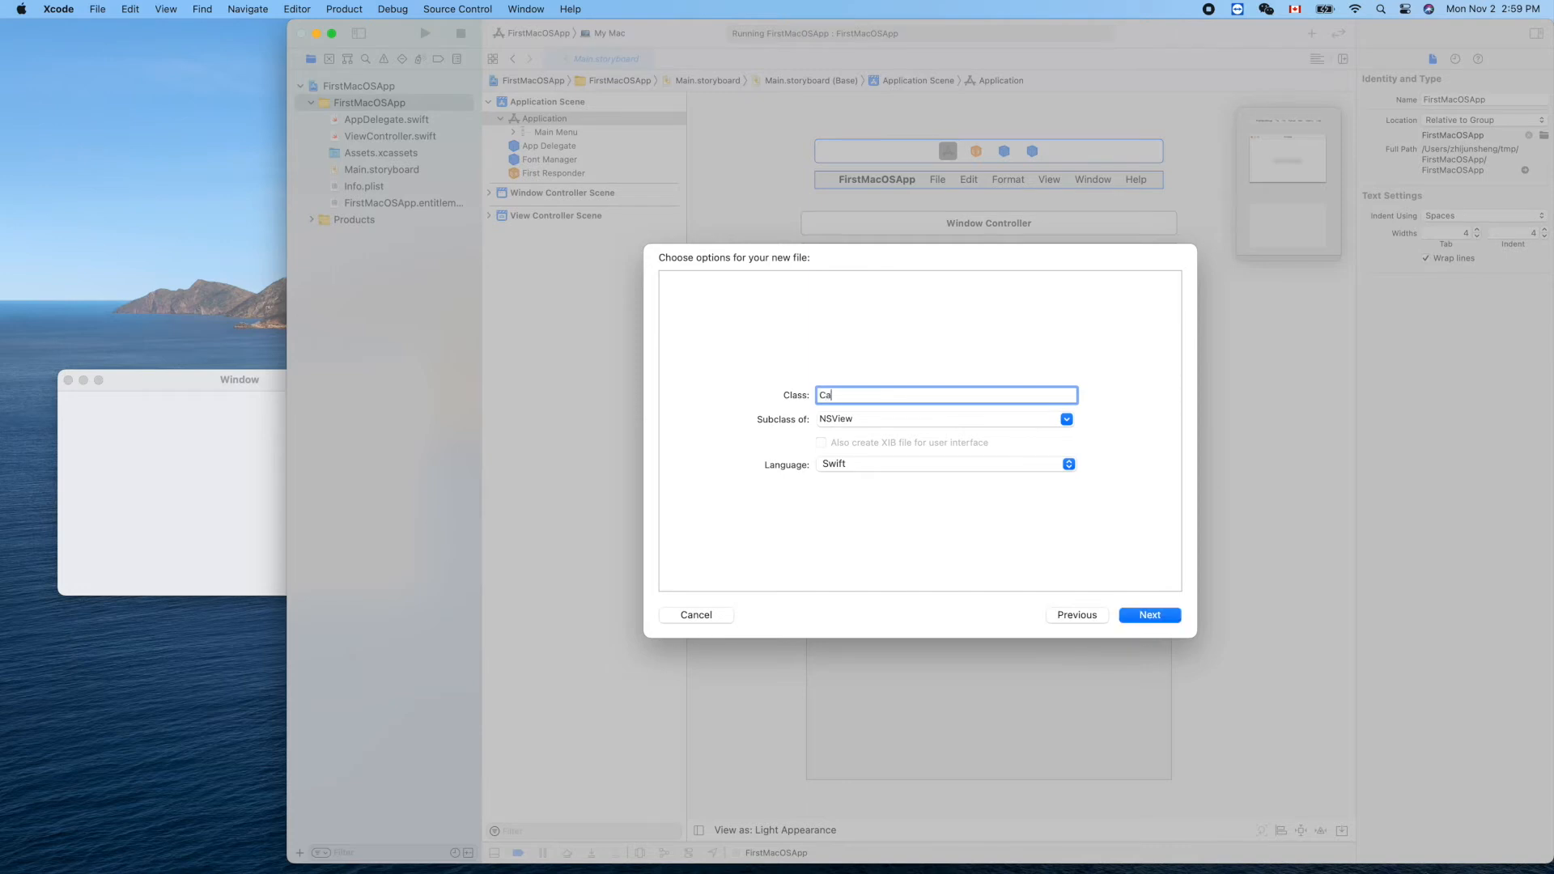
type("nvasVi")
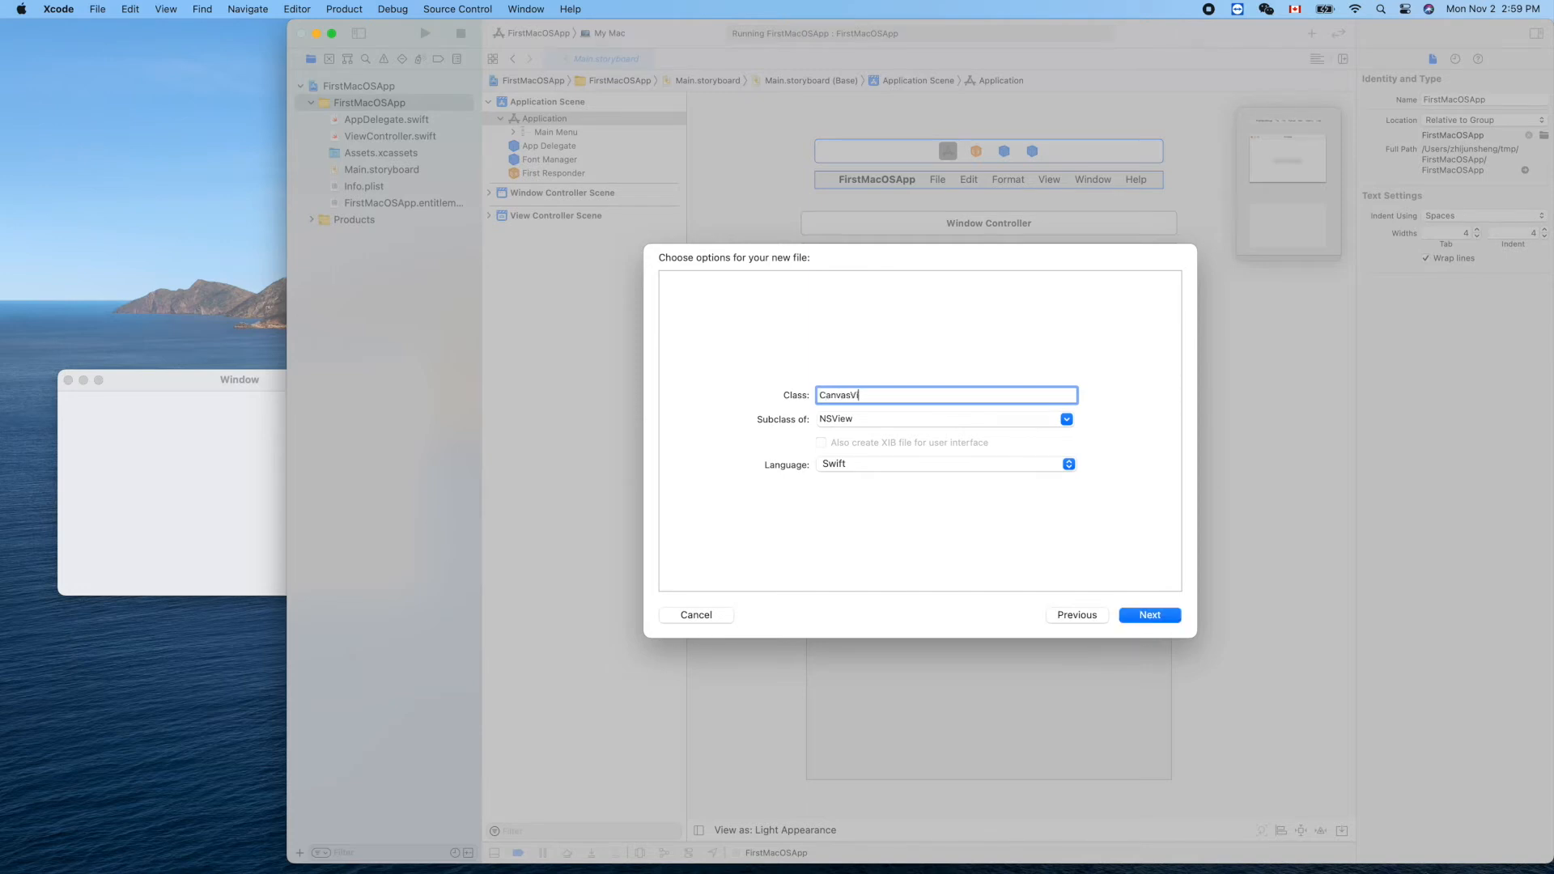
type("ew")
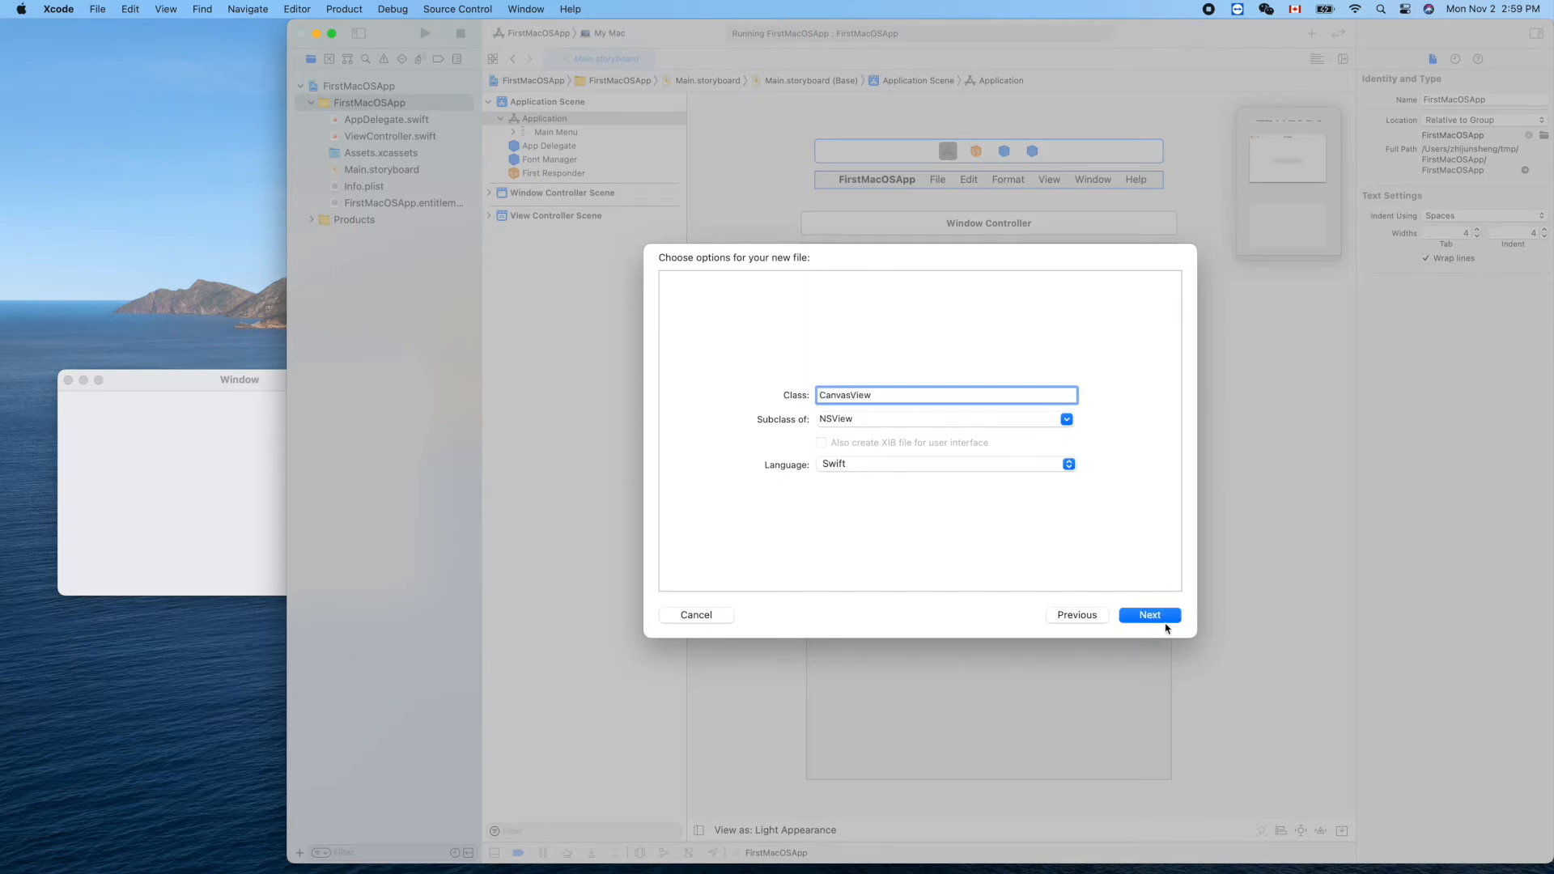
left_click(1149, 615)
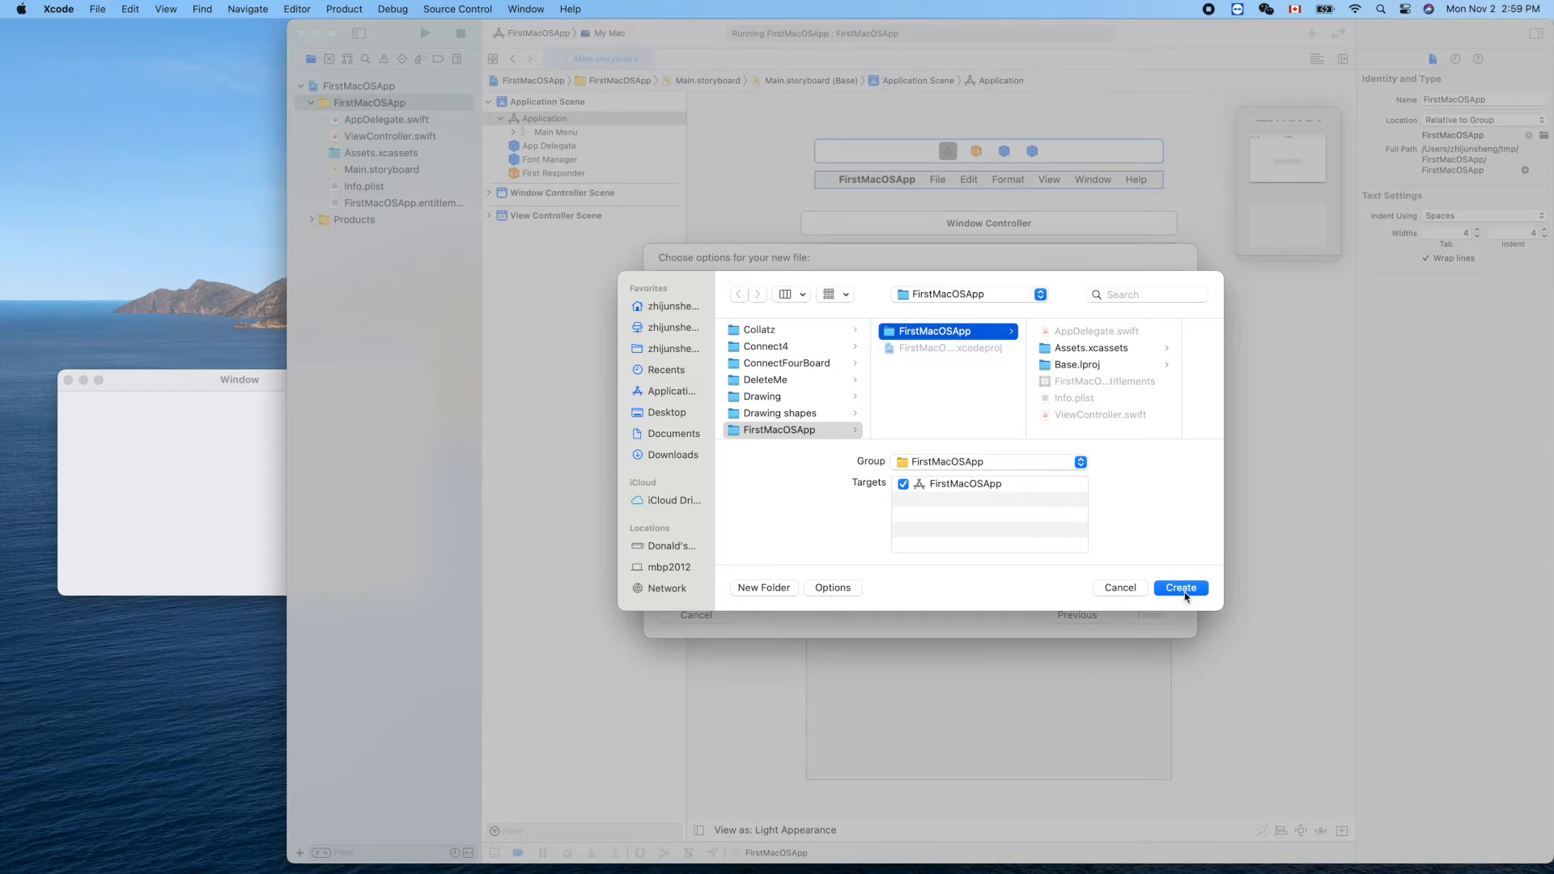
Create CanvasView.swift in the FirstMacOSApp group, revealing its template draw() method.
left_click(1180, 586)
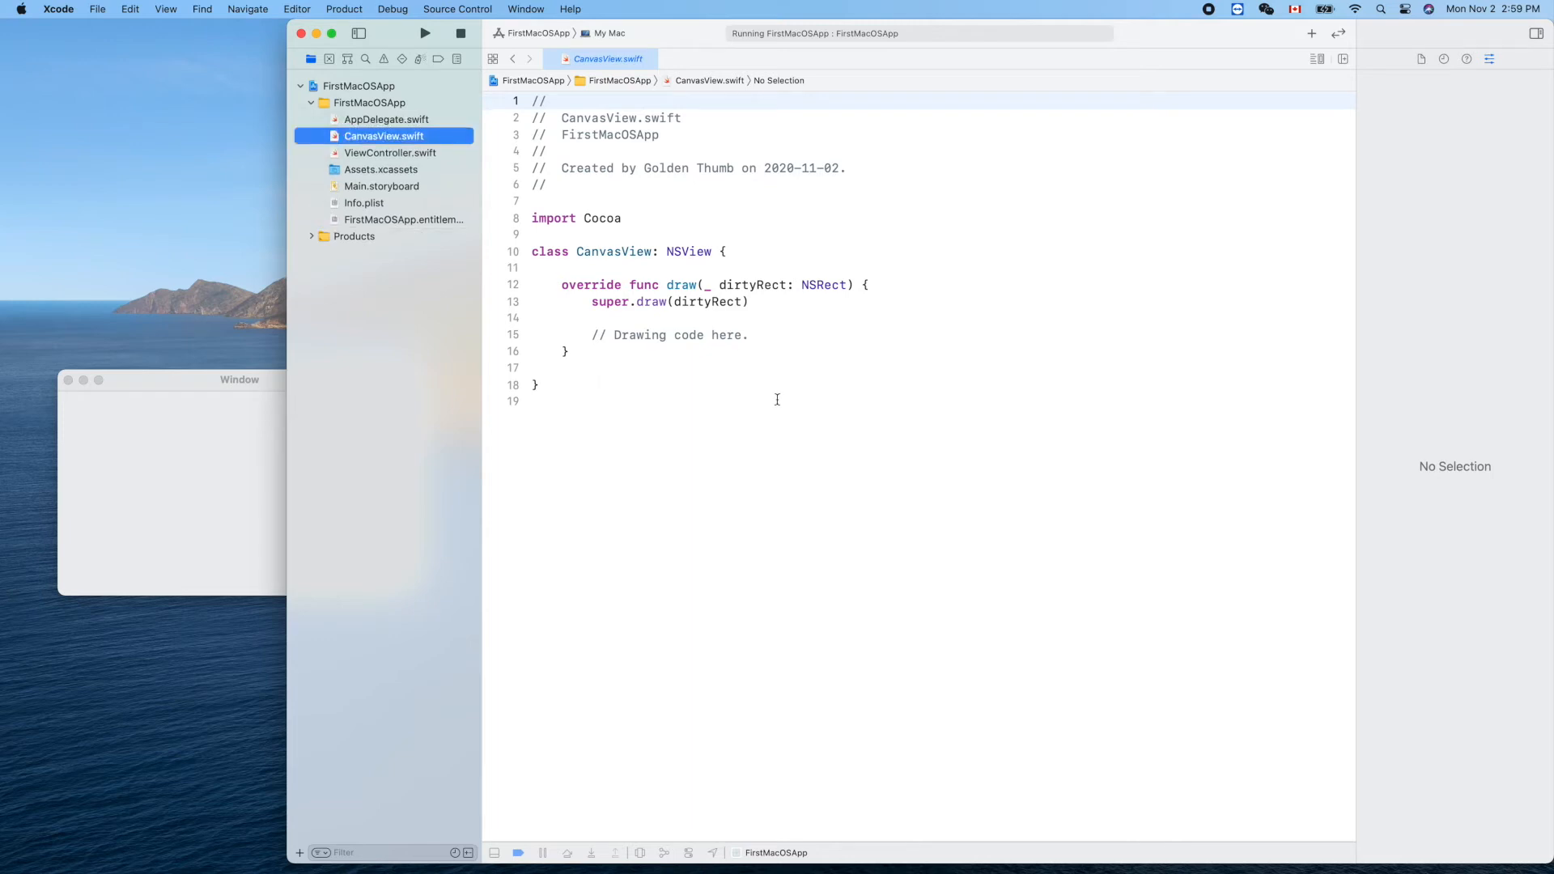
mouse_move(780, 348)
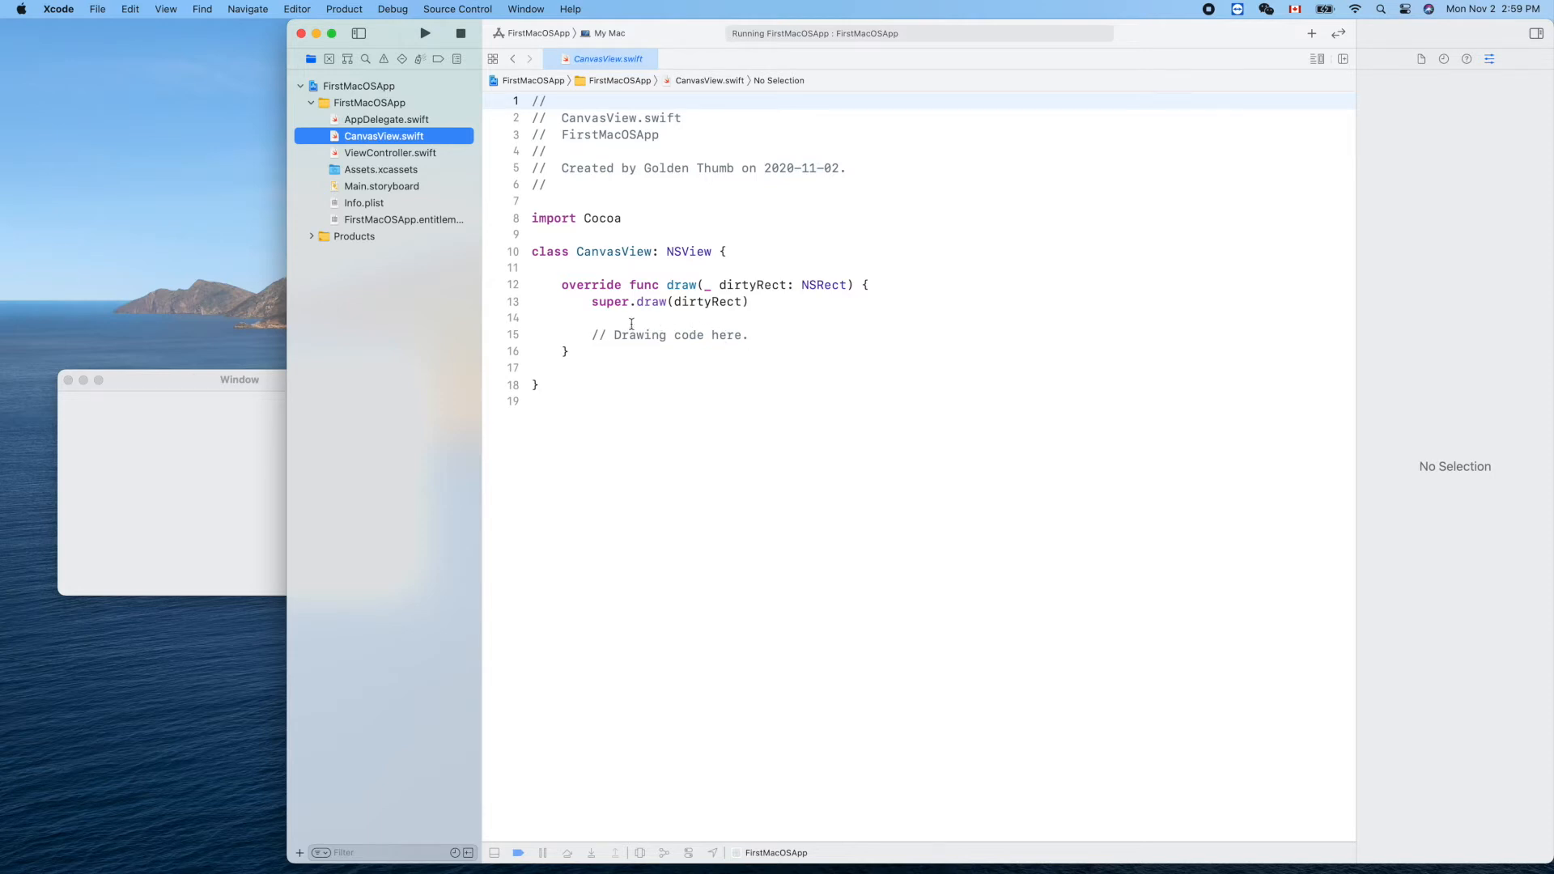
mouse_move(681, 293)
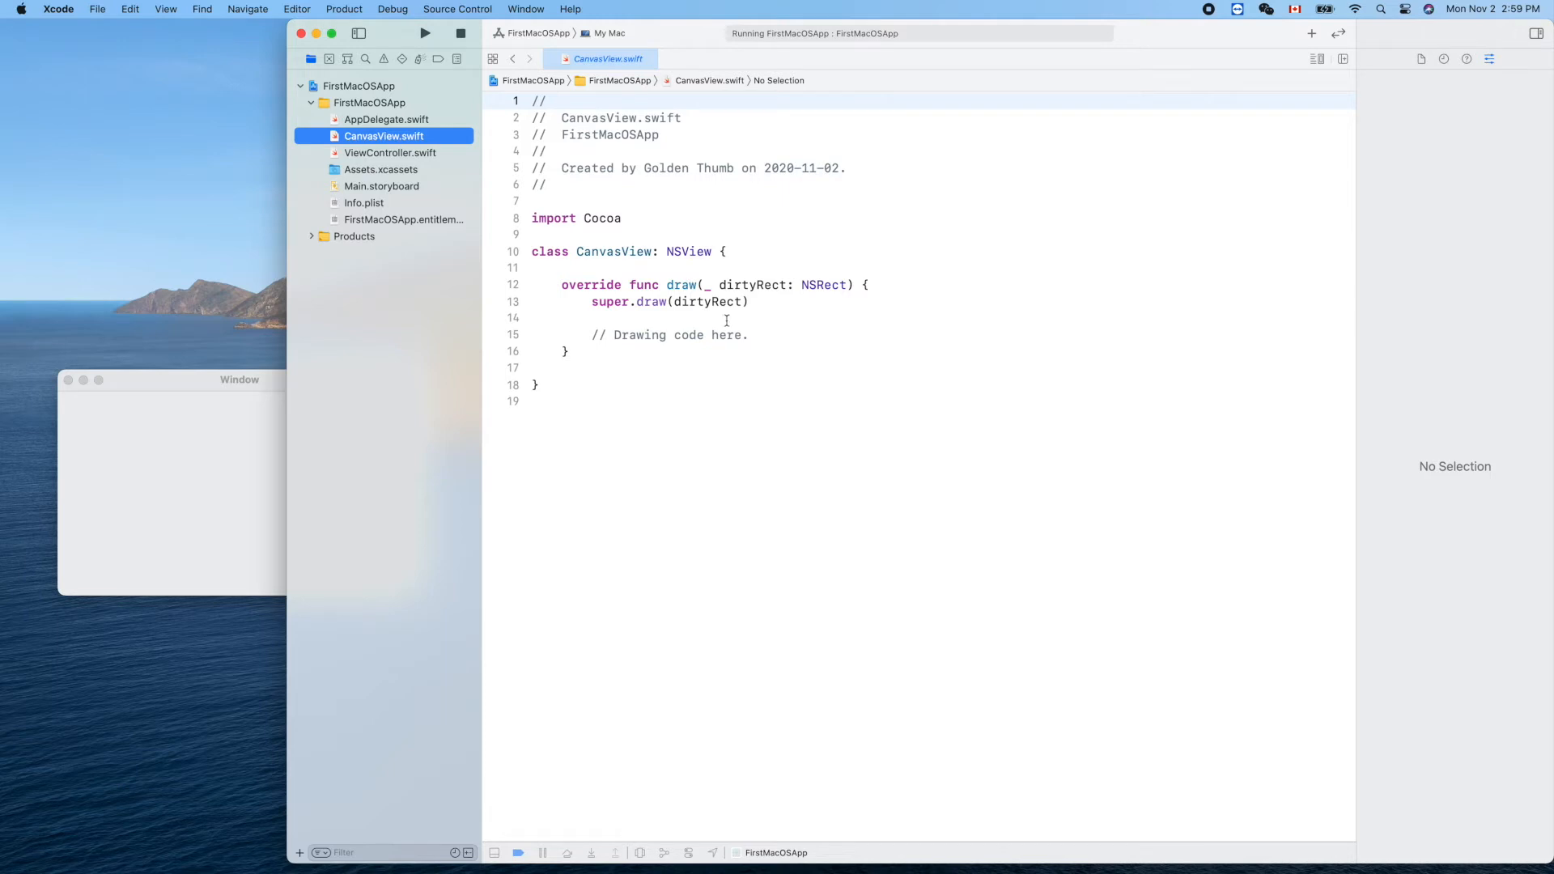
mouse_move(410, 170)
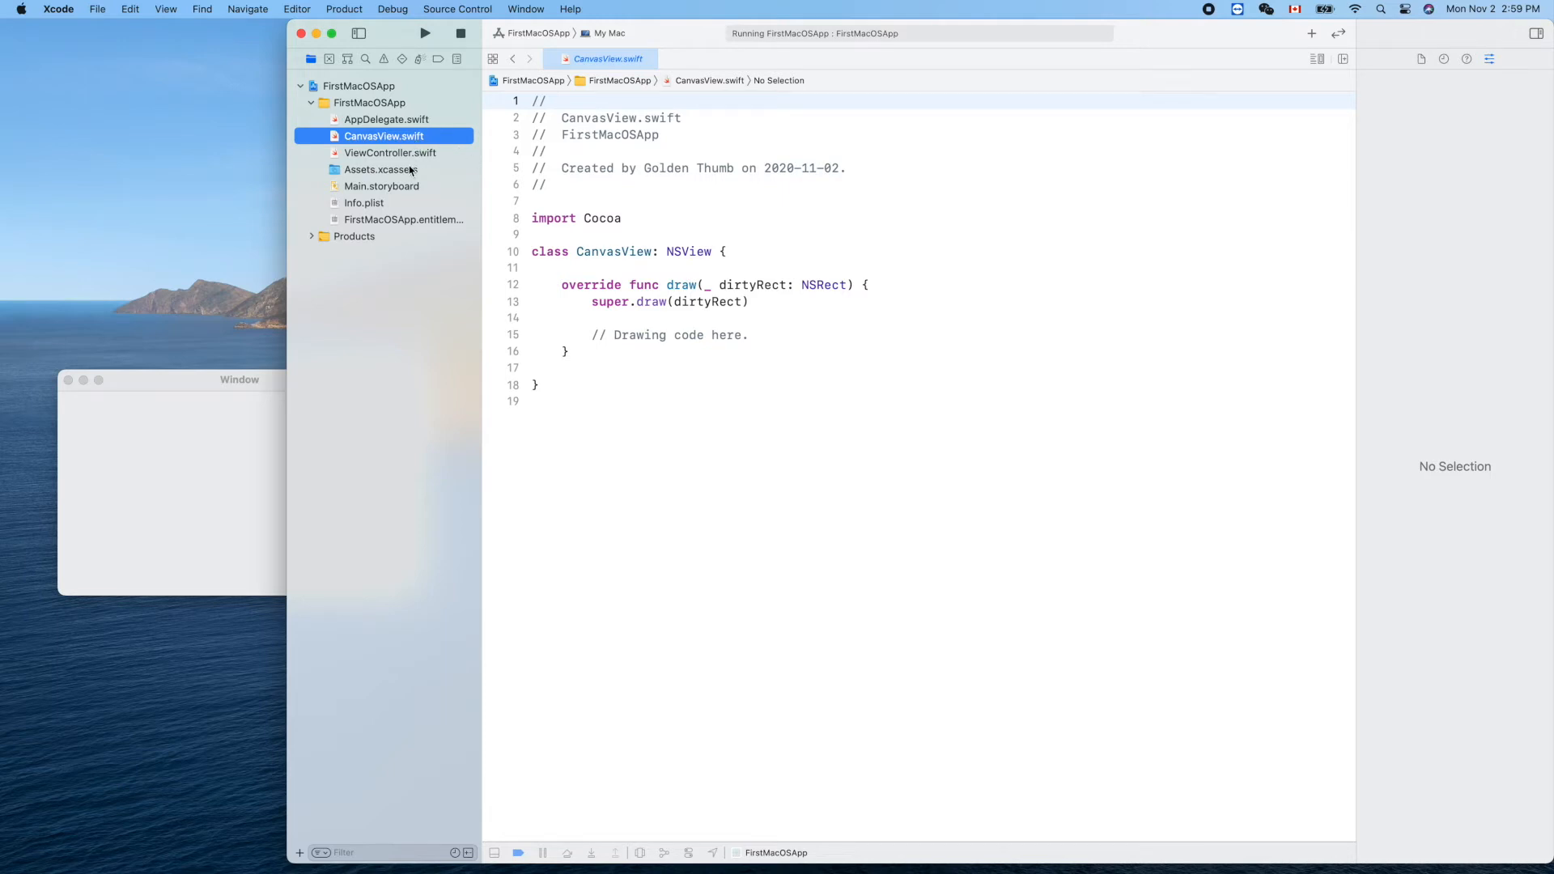
Switch to Main.storyboard and select the View Controller scene's main view.
left_click(382, 186)
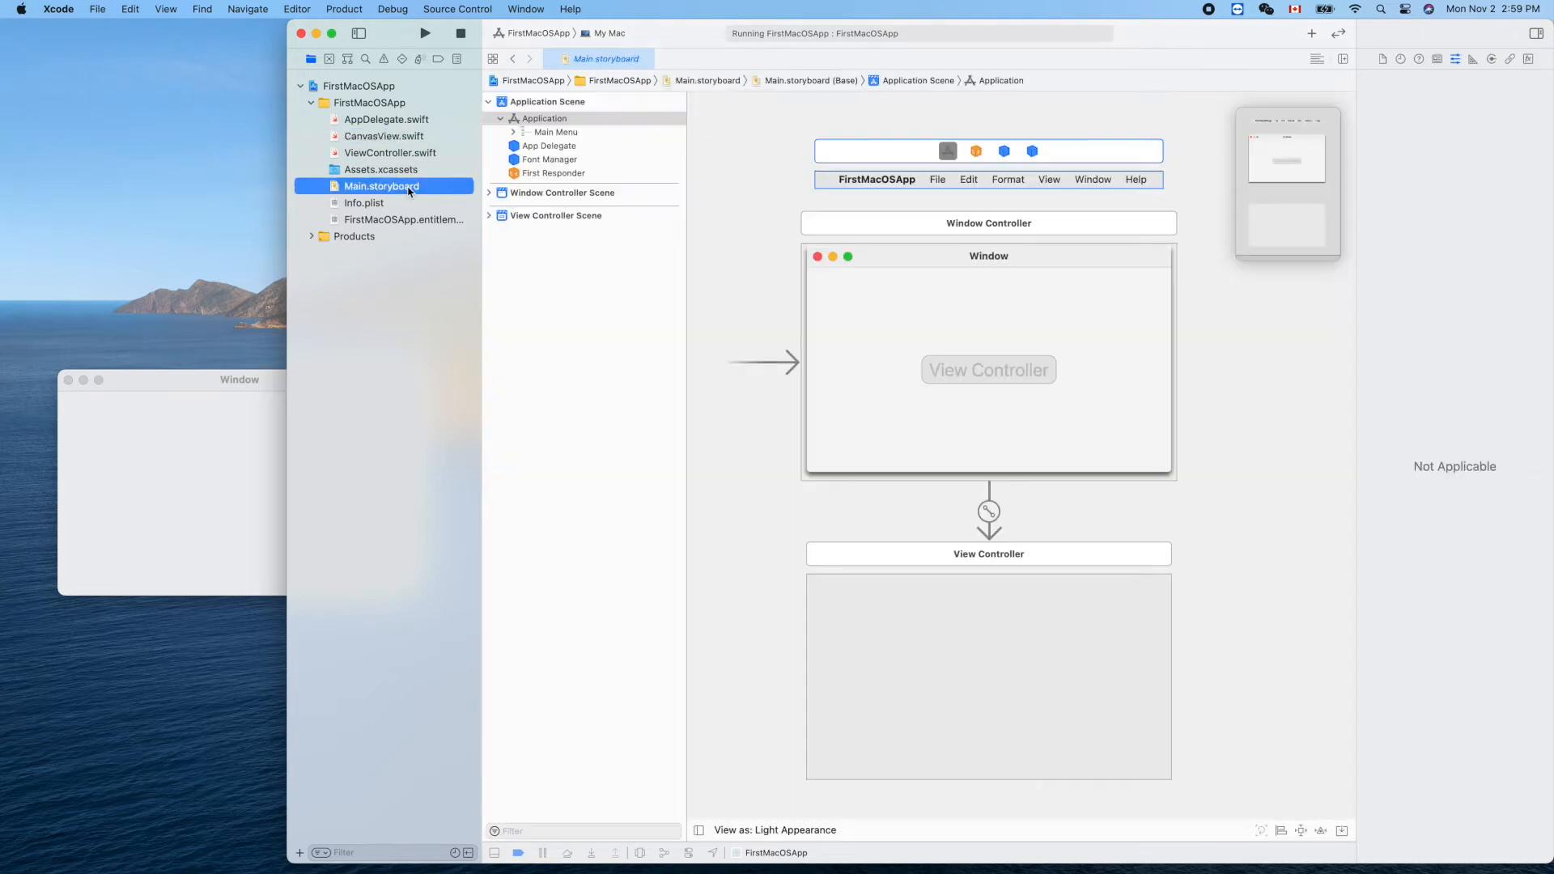
mouse_move(1045, 689)
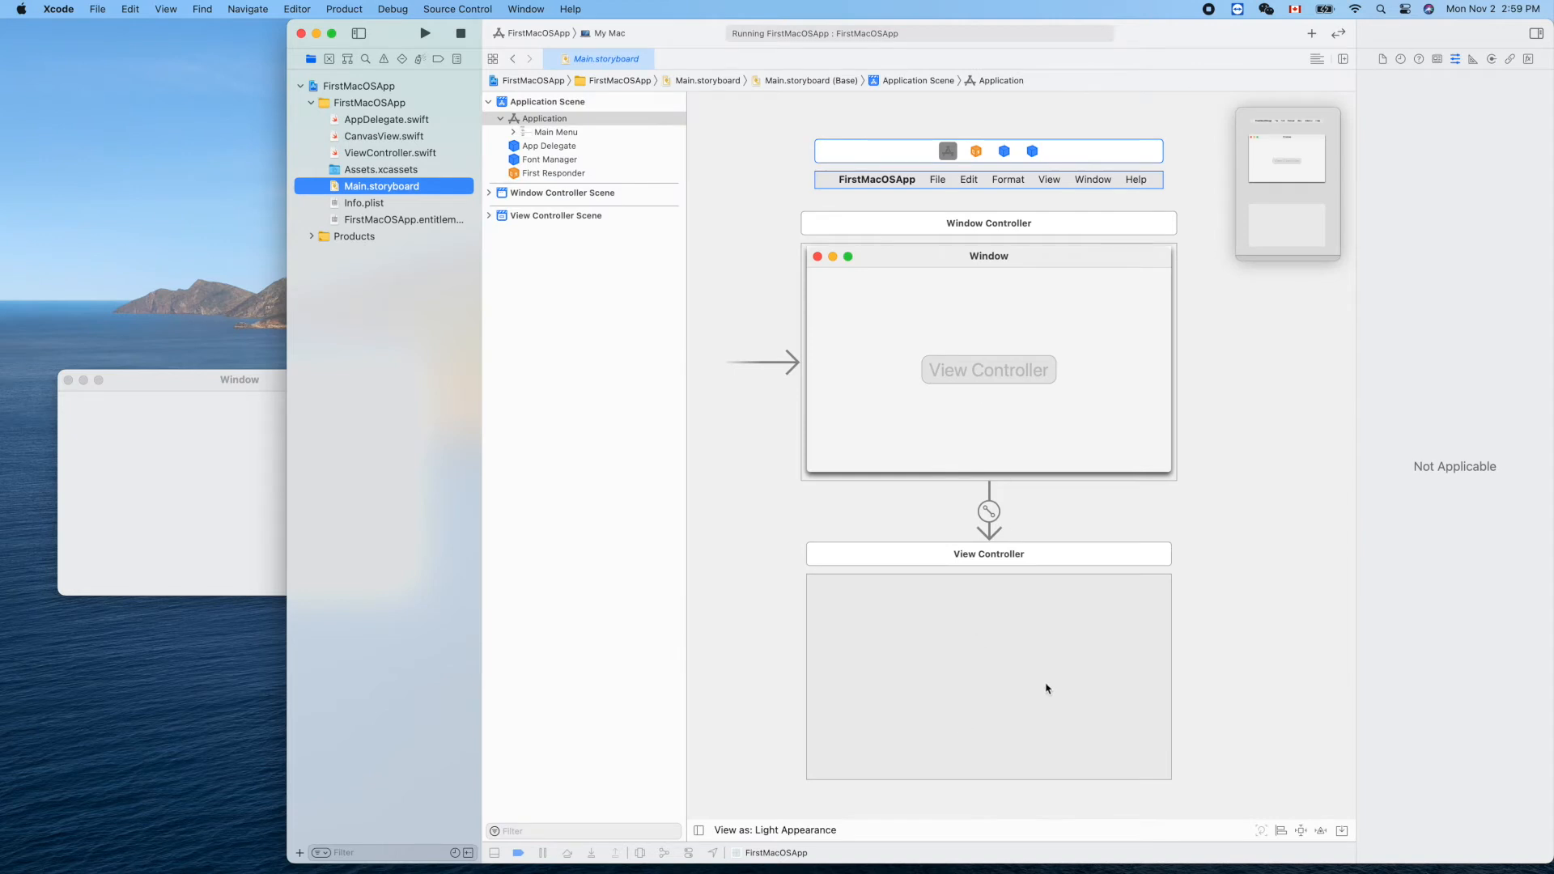
scroll("up", 3)
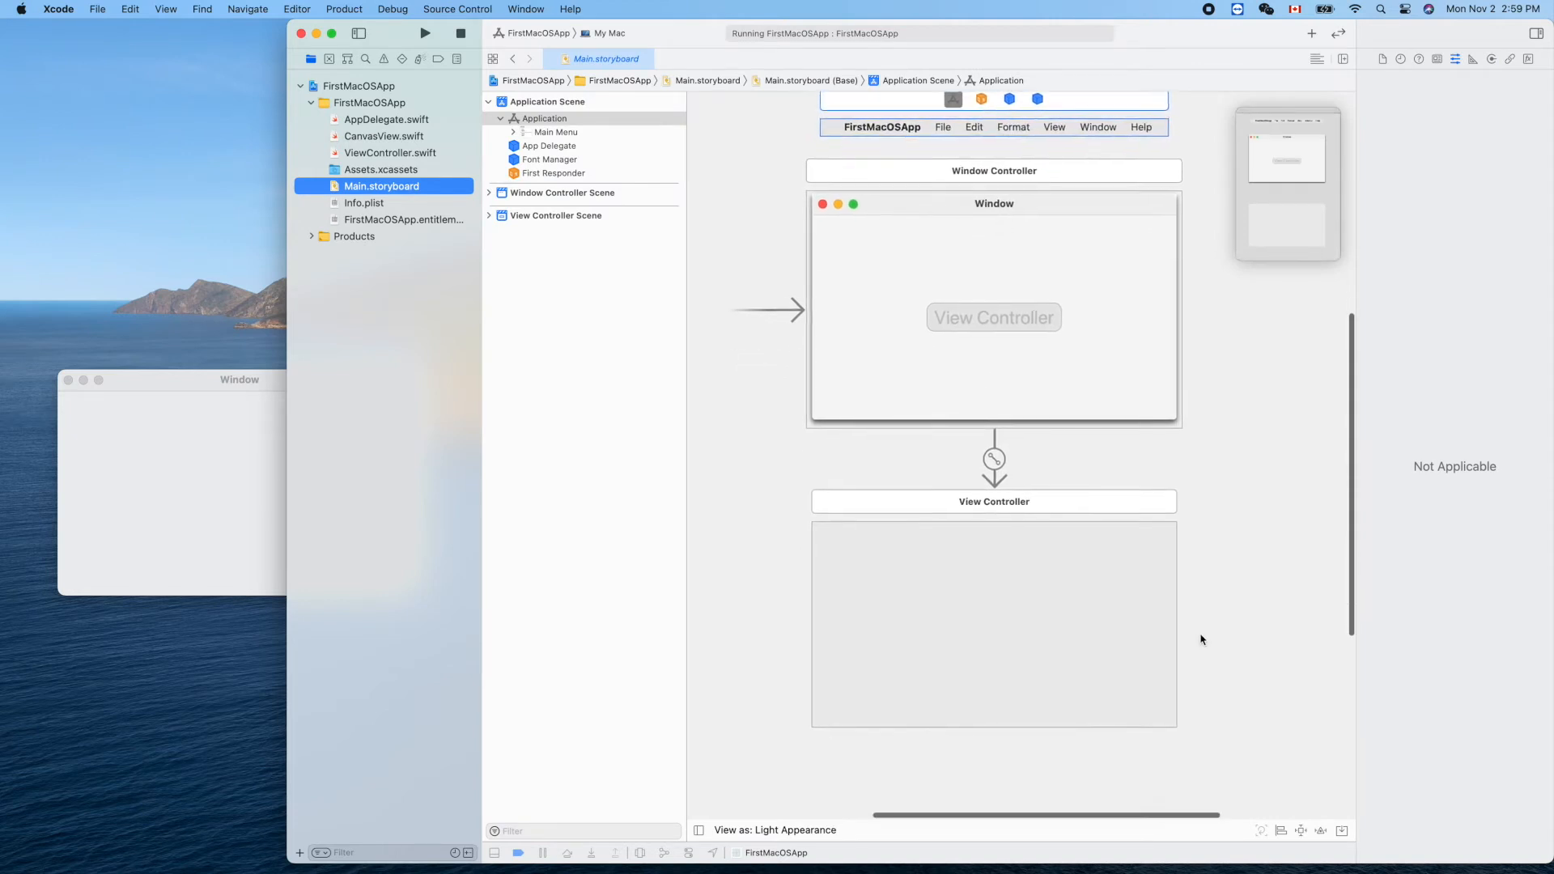
left_click(990, 621)
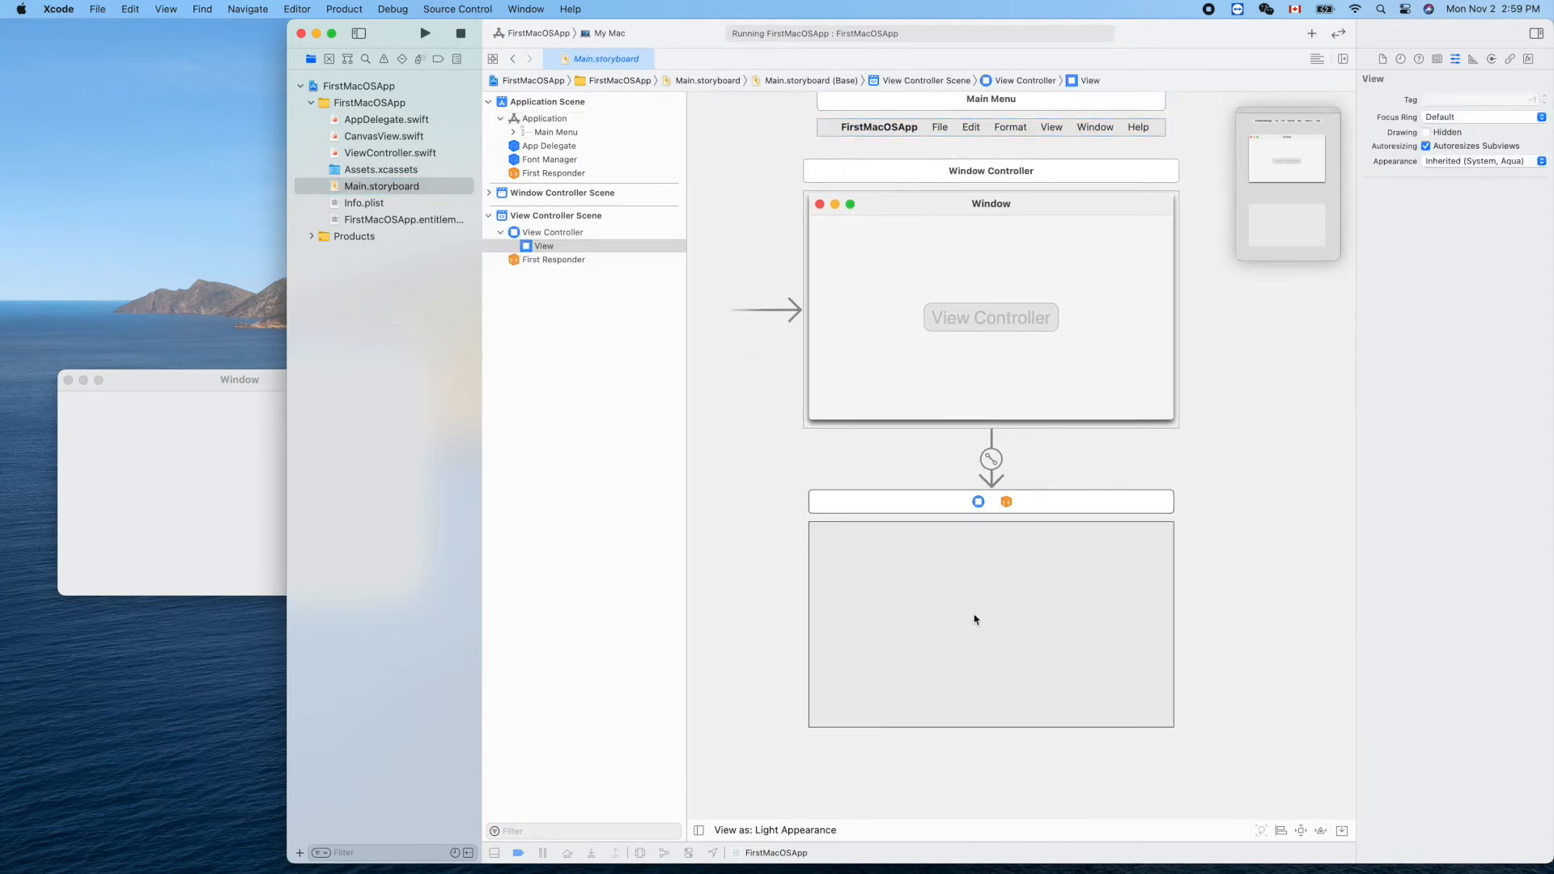
mouse_move(1272, 536)
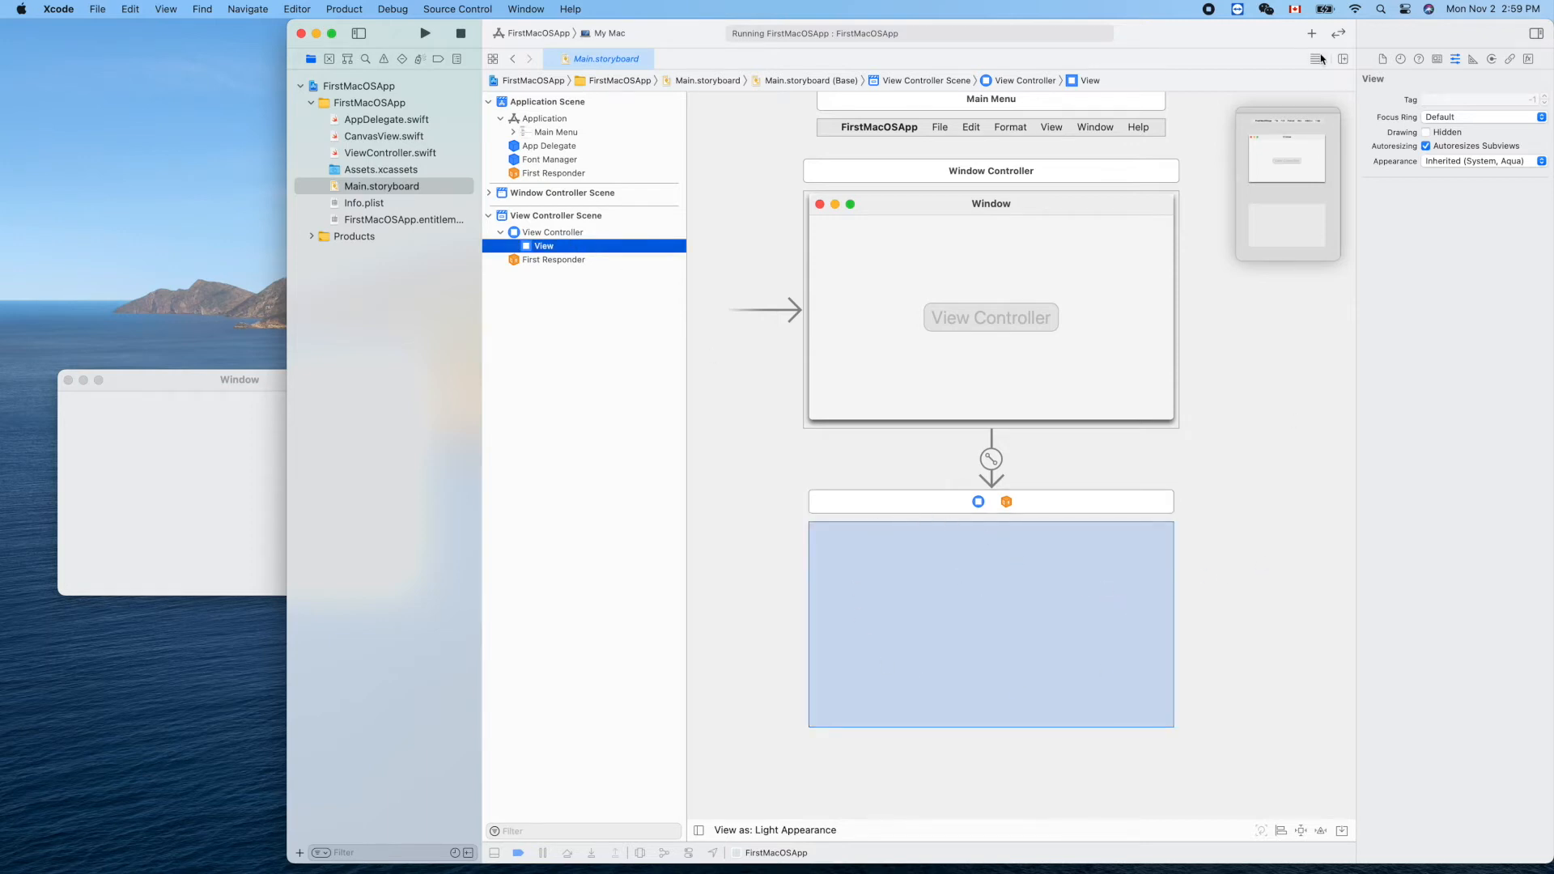
Bring up the object library and filter it by 'nsvi' so Custom View is listed.
left_click(1313, 32)
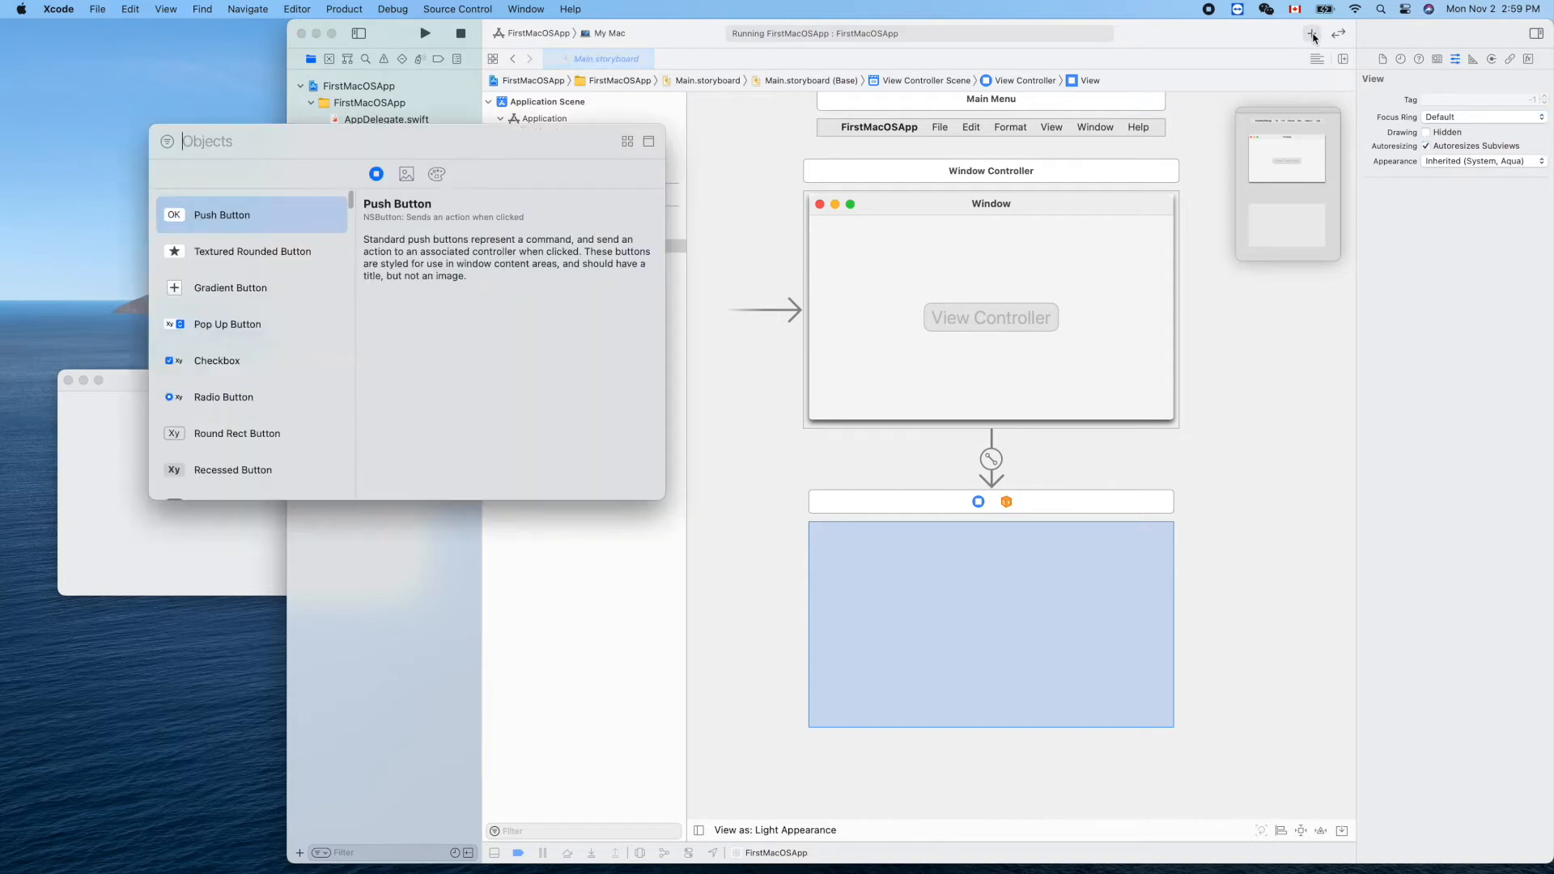
scroll("down", 3)
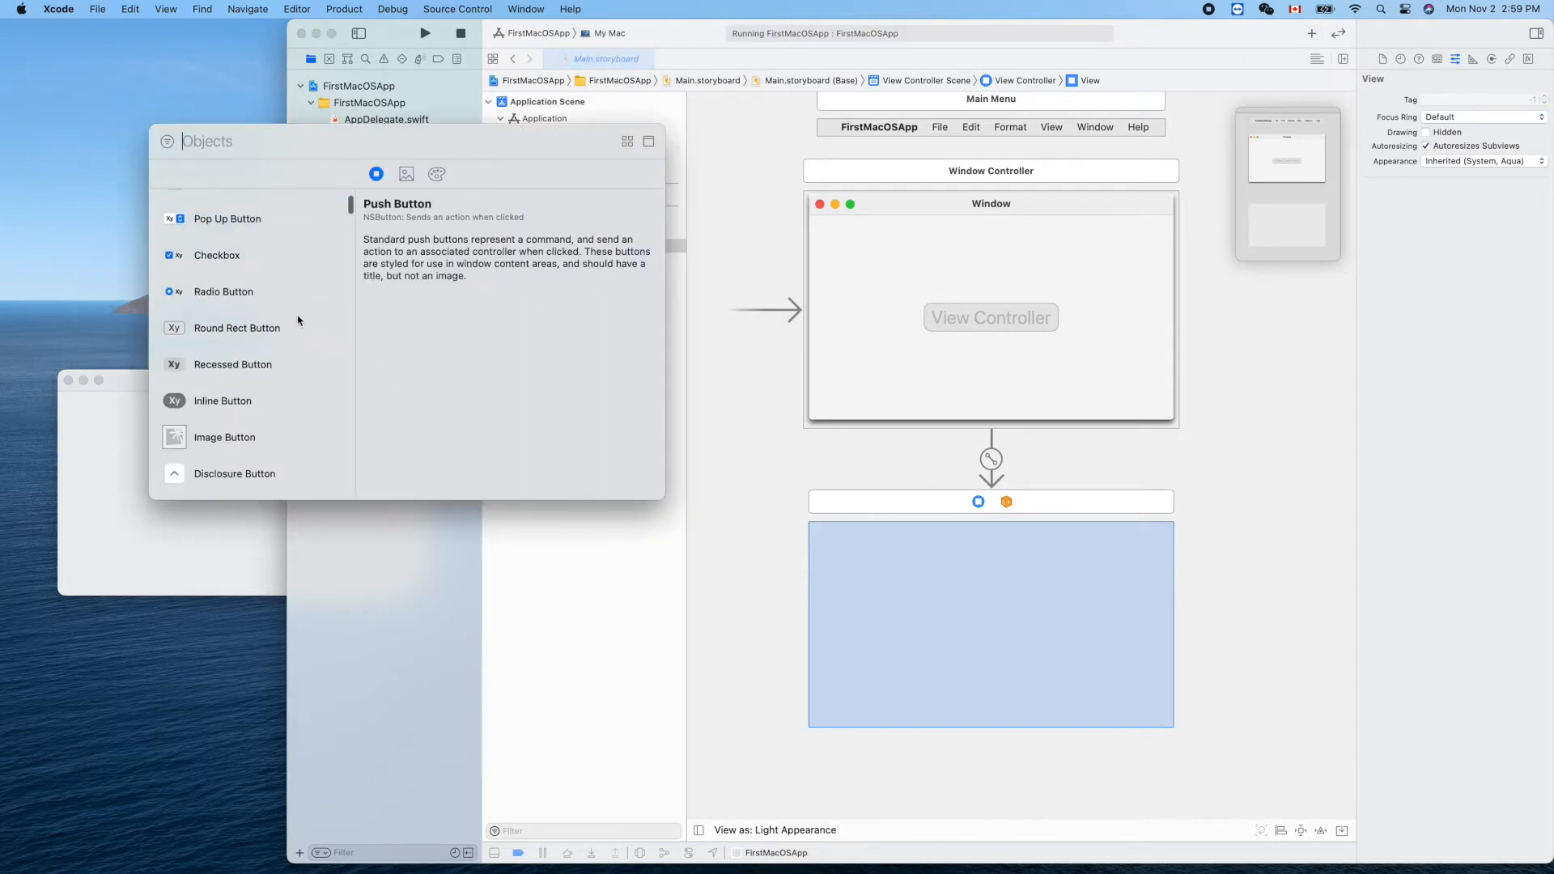
scroll("up", 3)
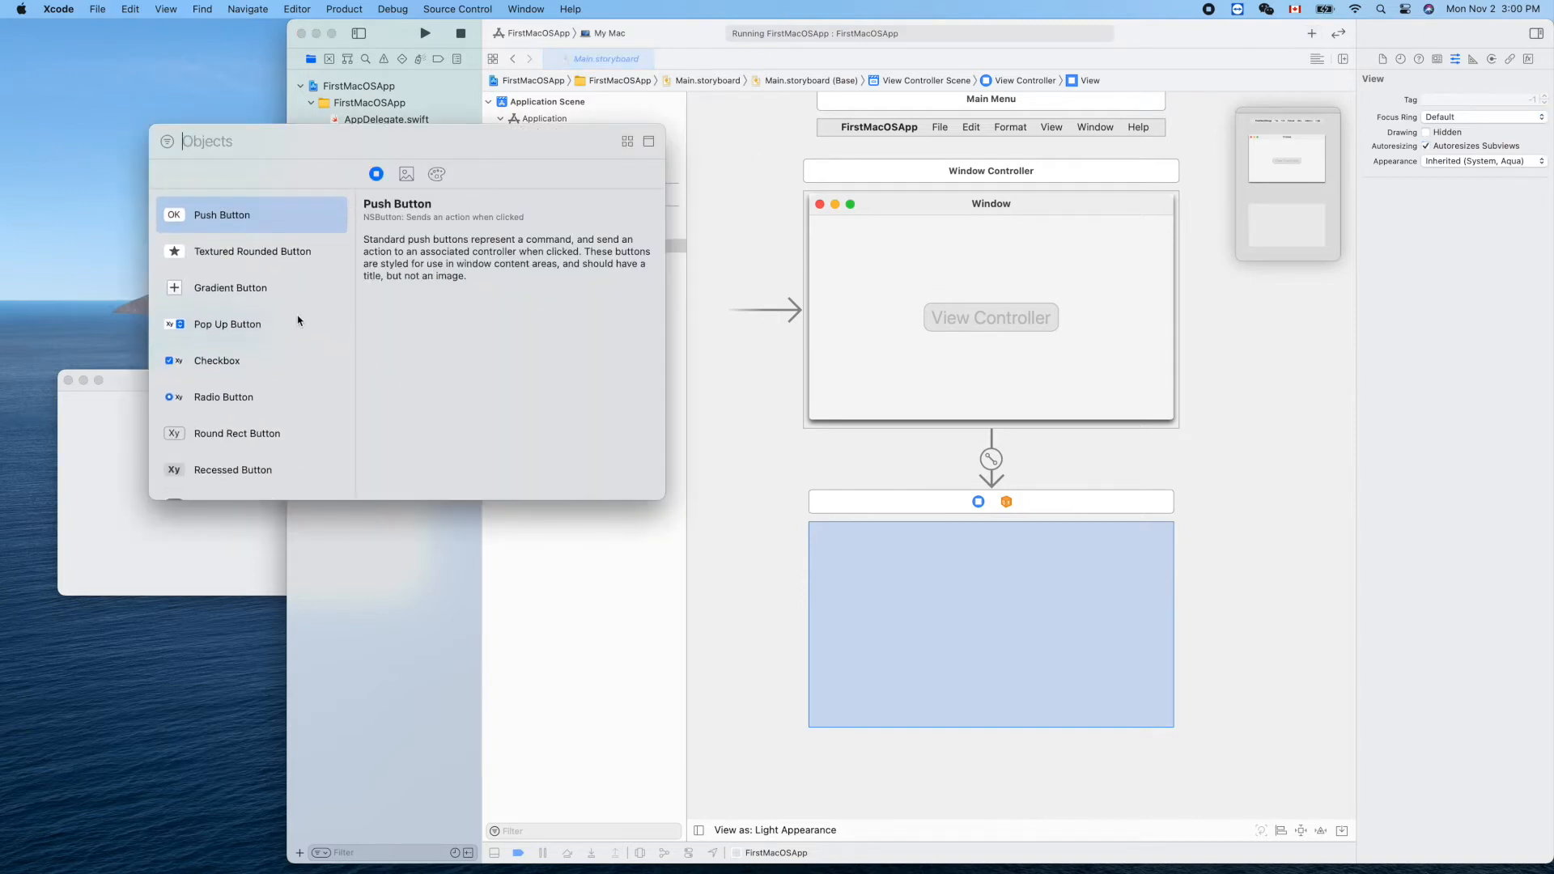
type("uivew")
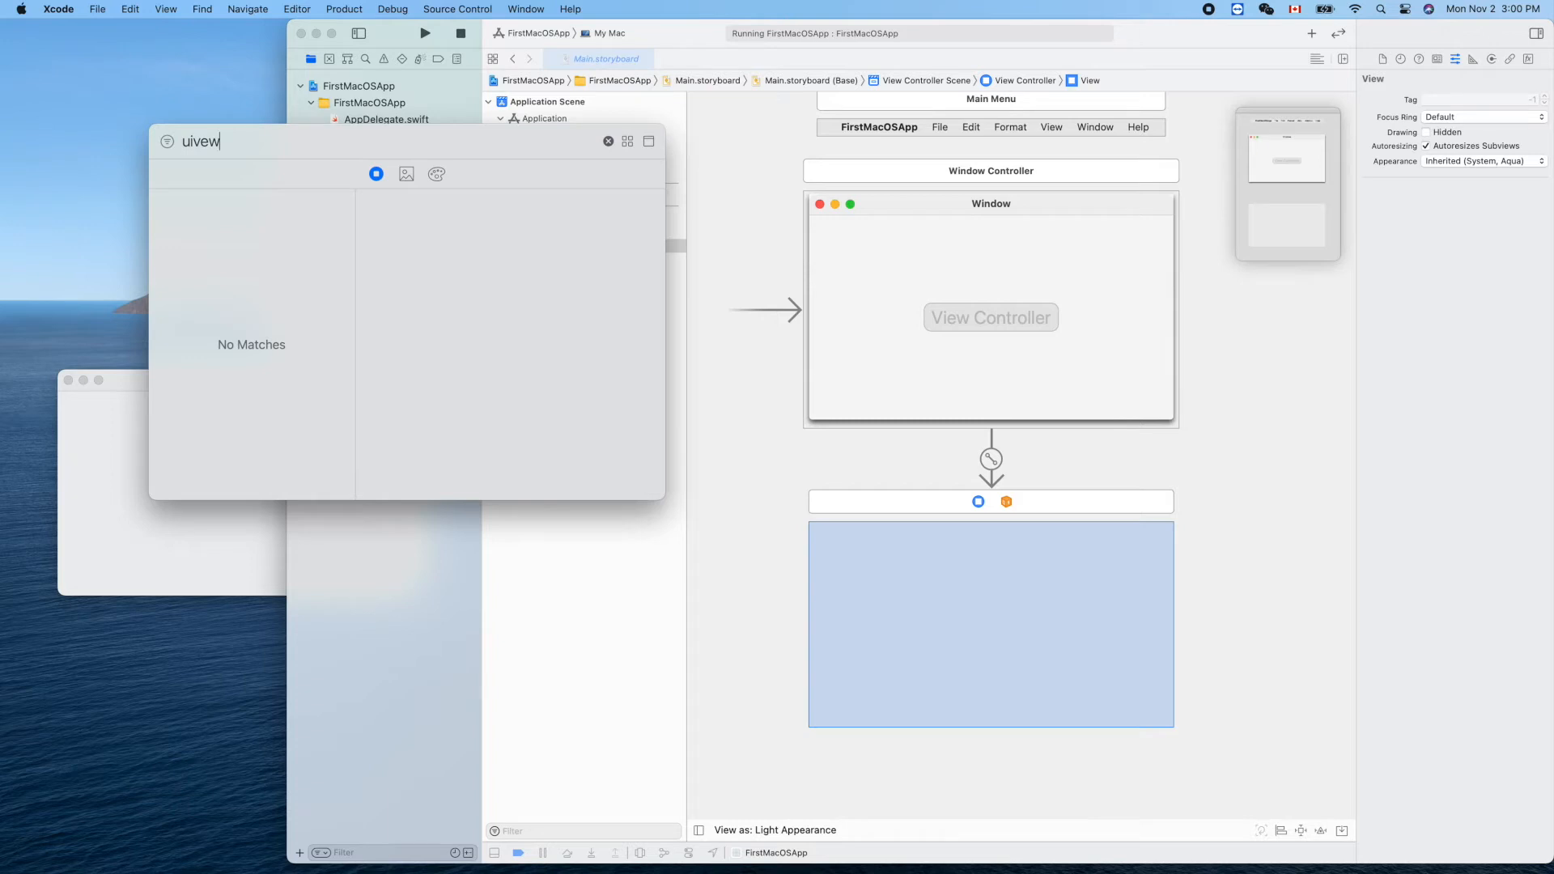
key("backspace")
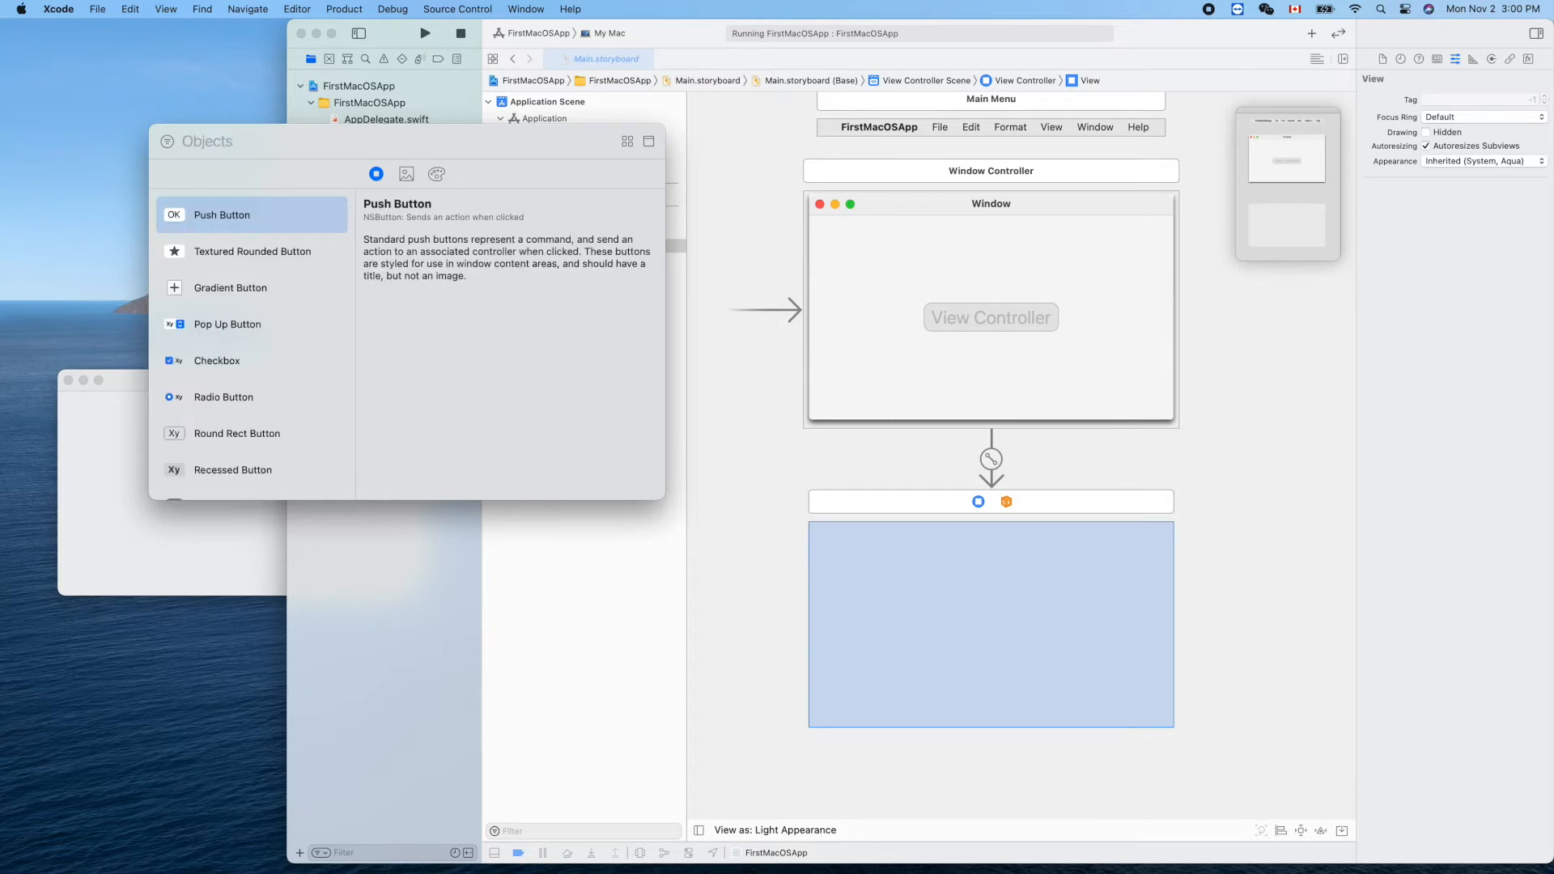
type("nsvi")
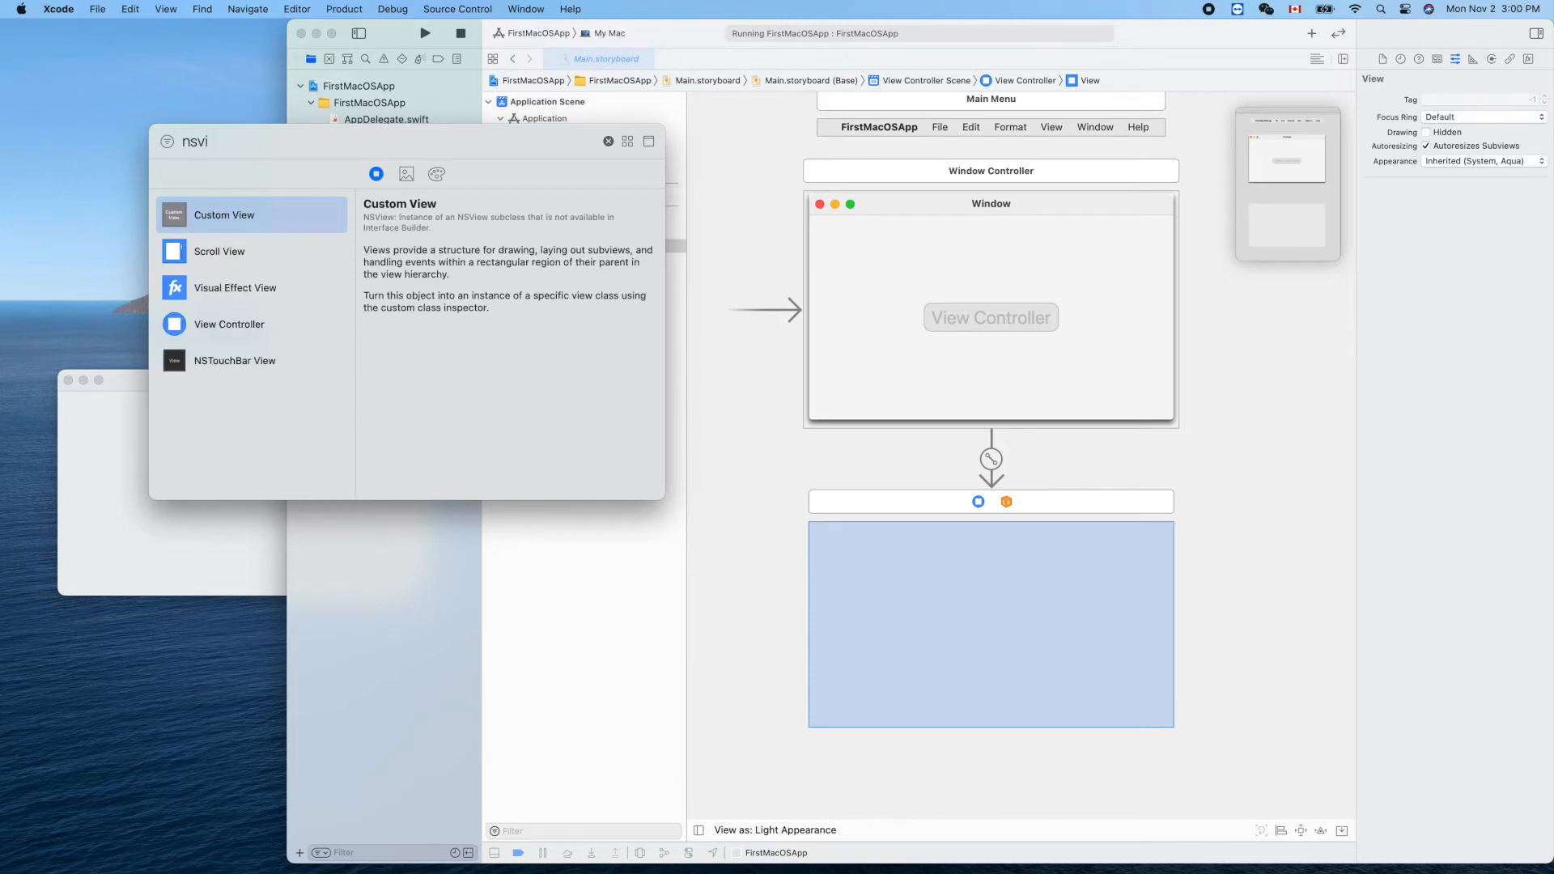
mouse_move(220, 218)
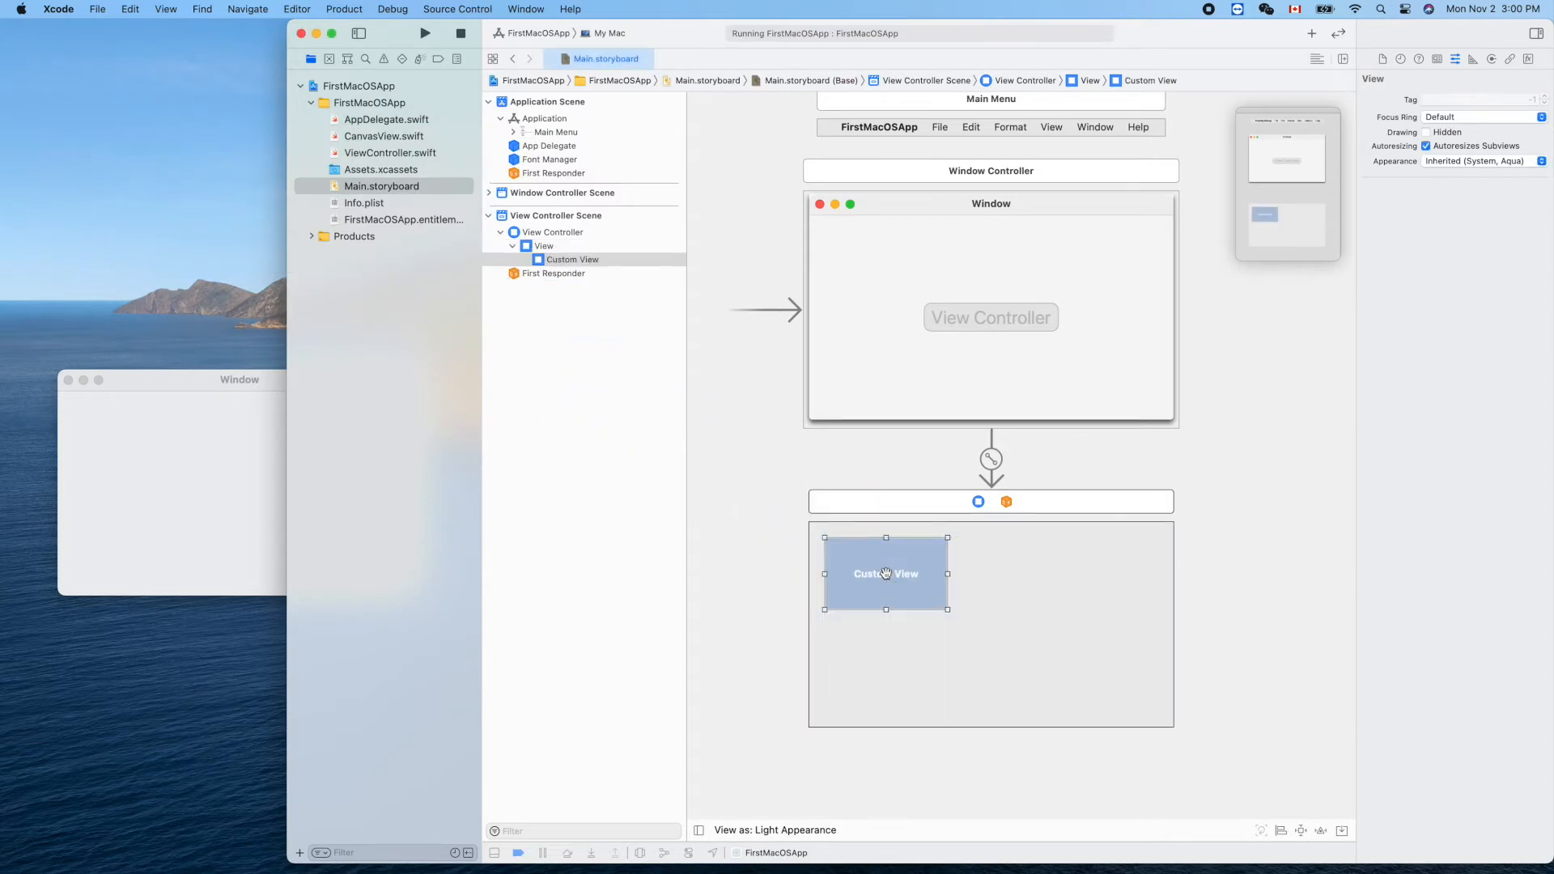
mouse_move(958, 625)
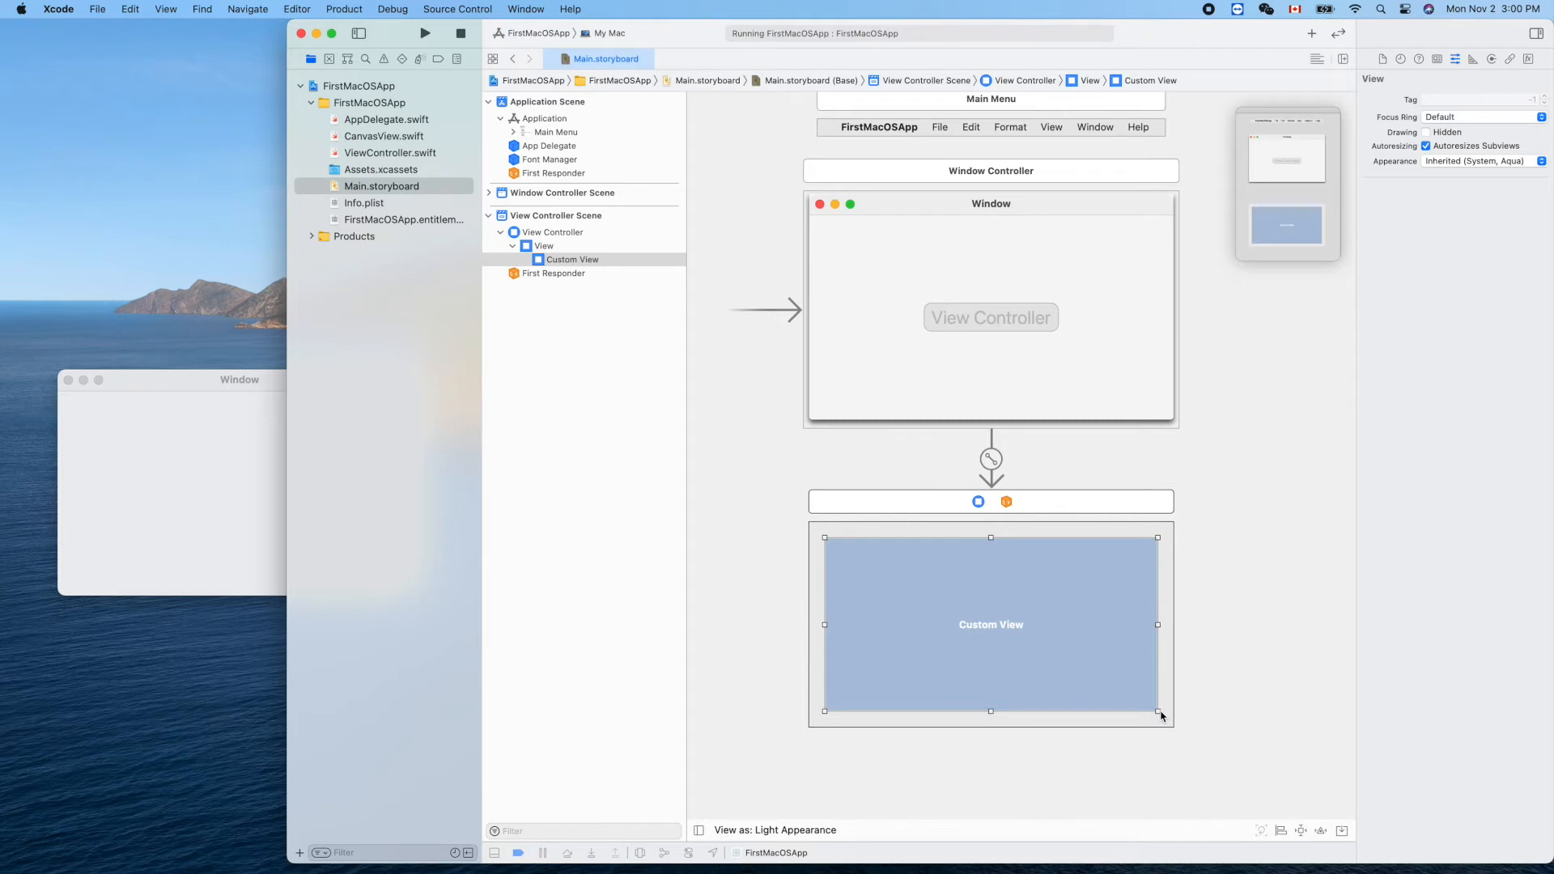
mouse_move(1026, 569)
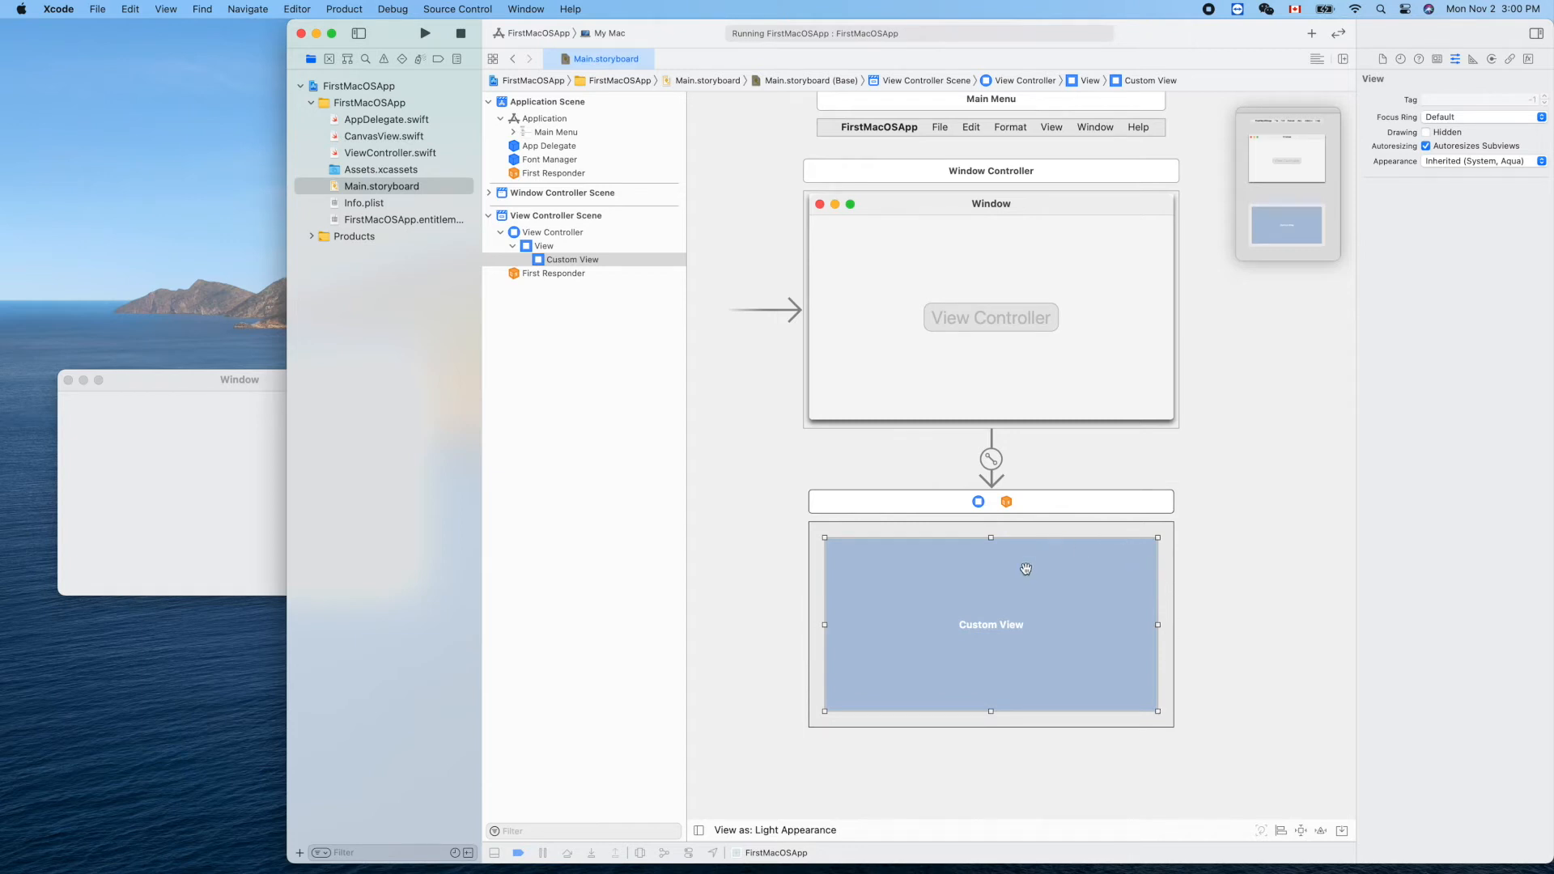
mouse_move(1463, 196)
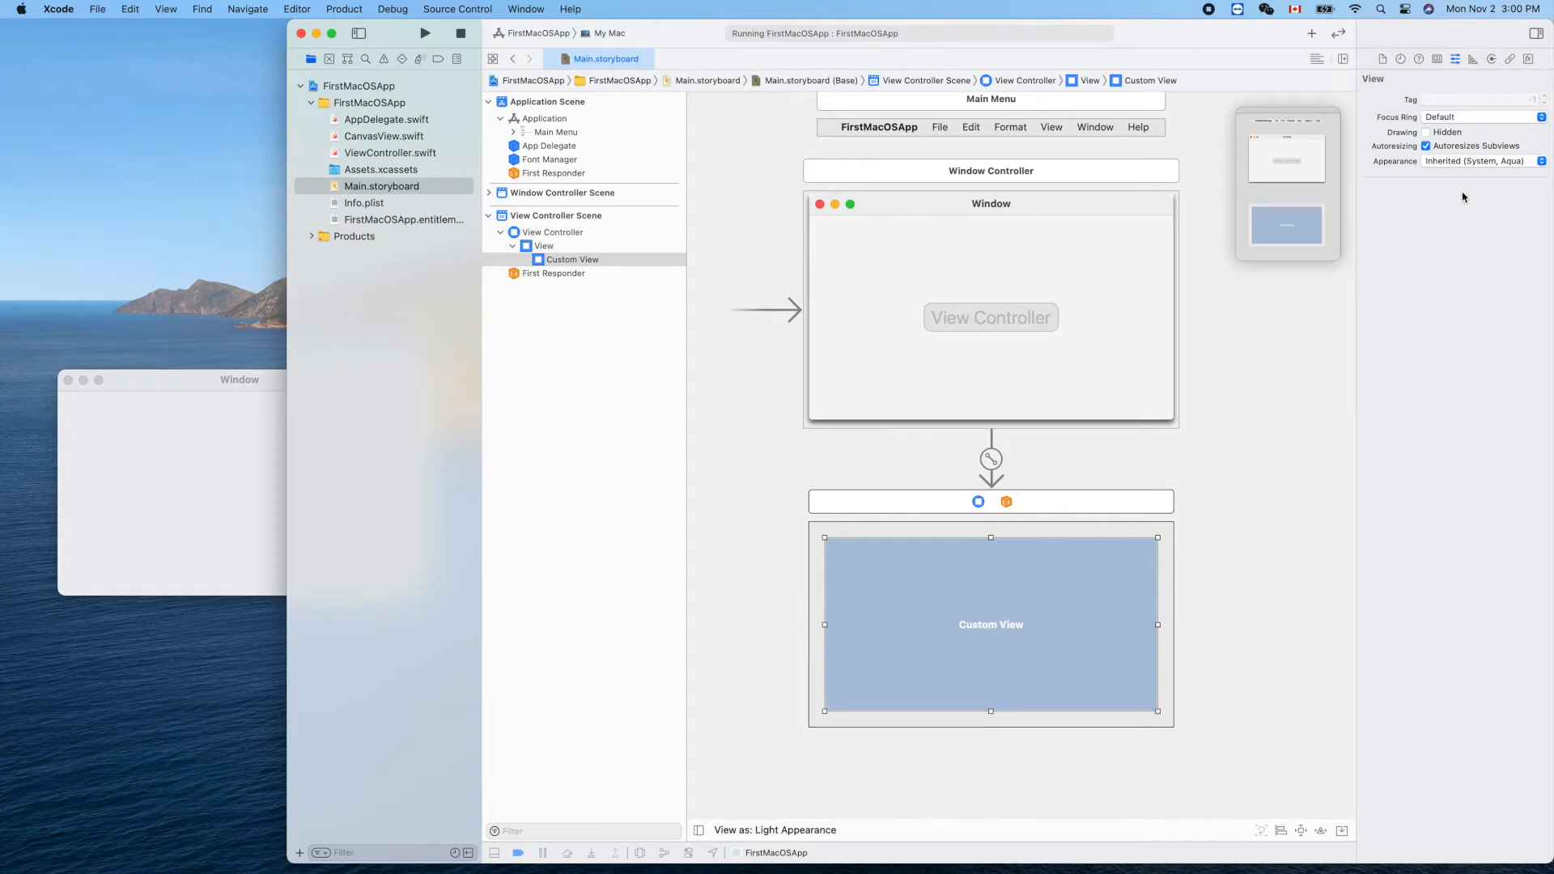
mouse_move(1449, 52)
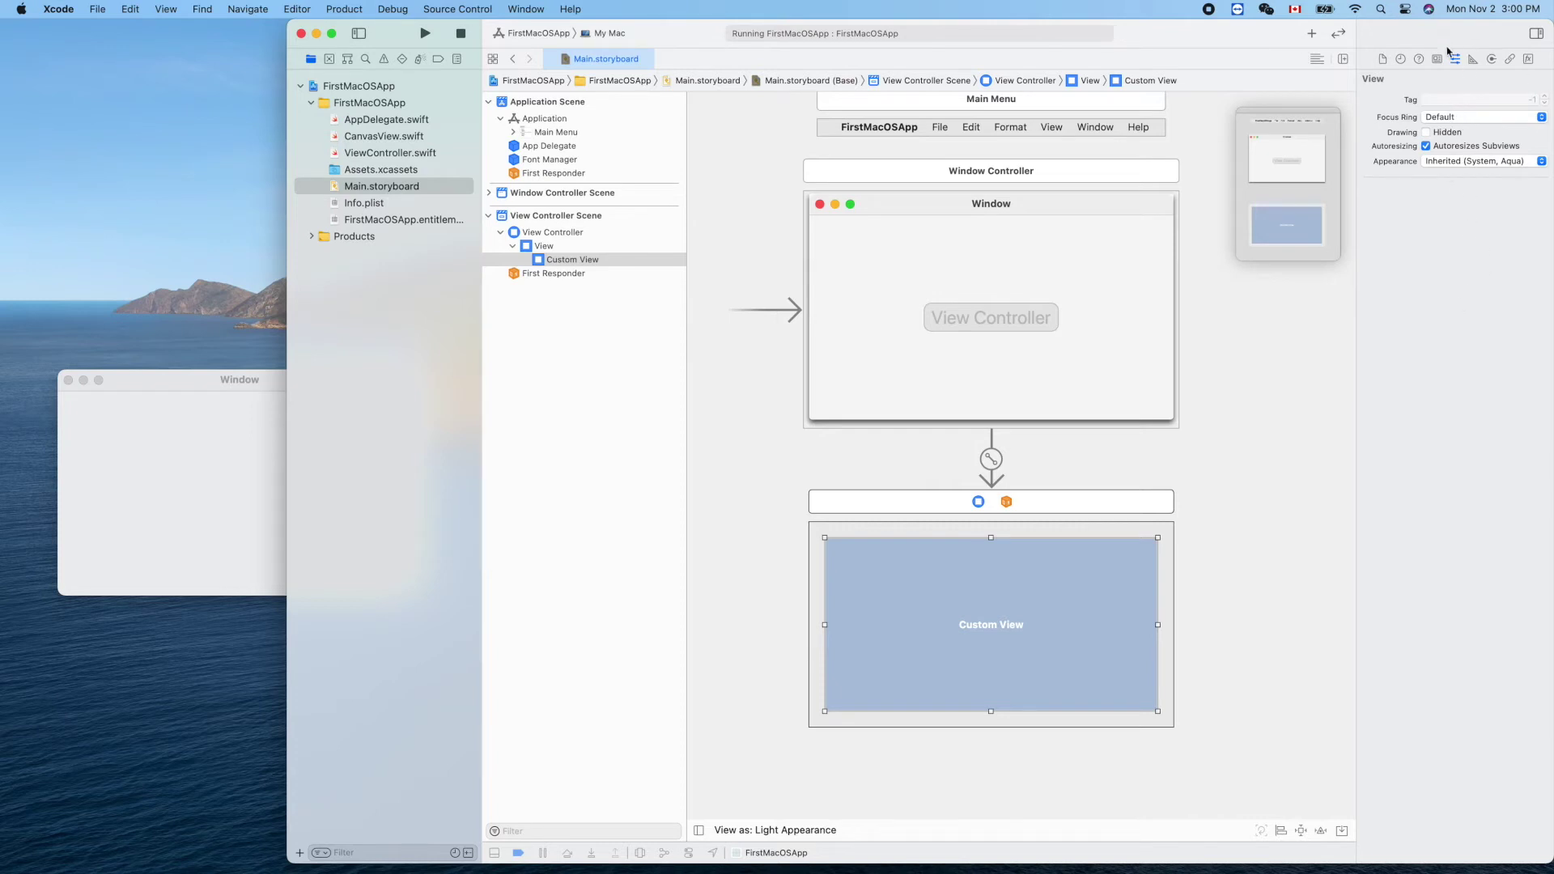
mouse_move(1471, 368)
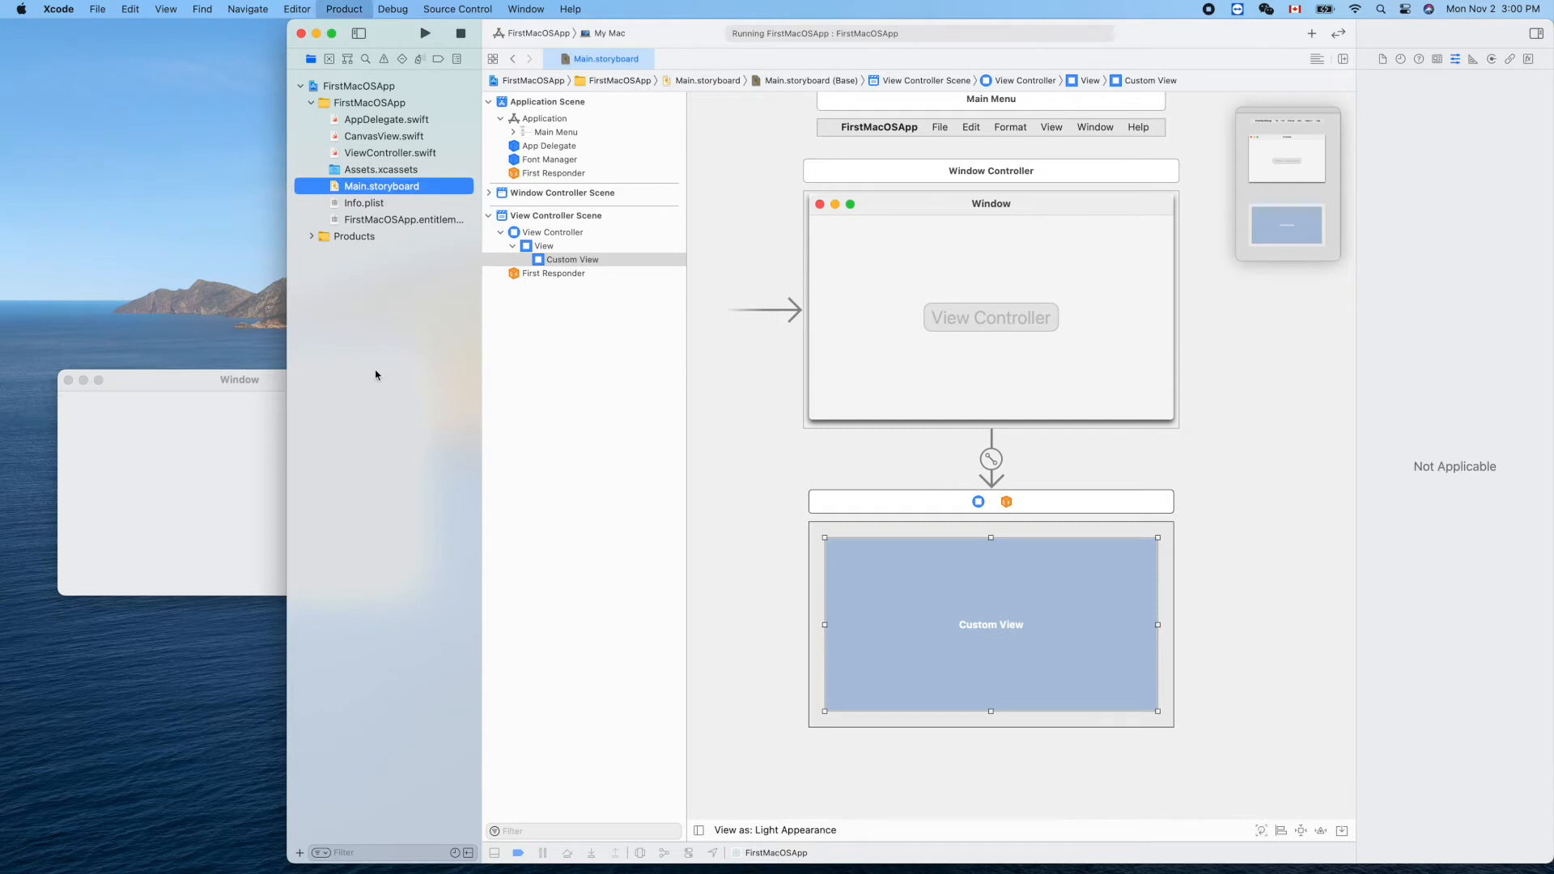
left_click(424, 32)
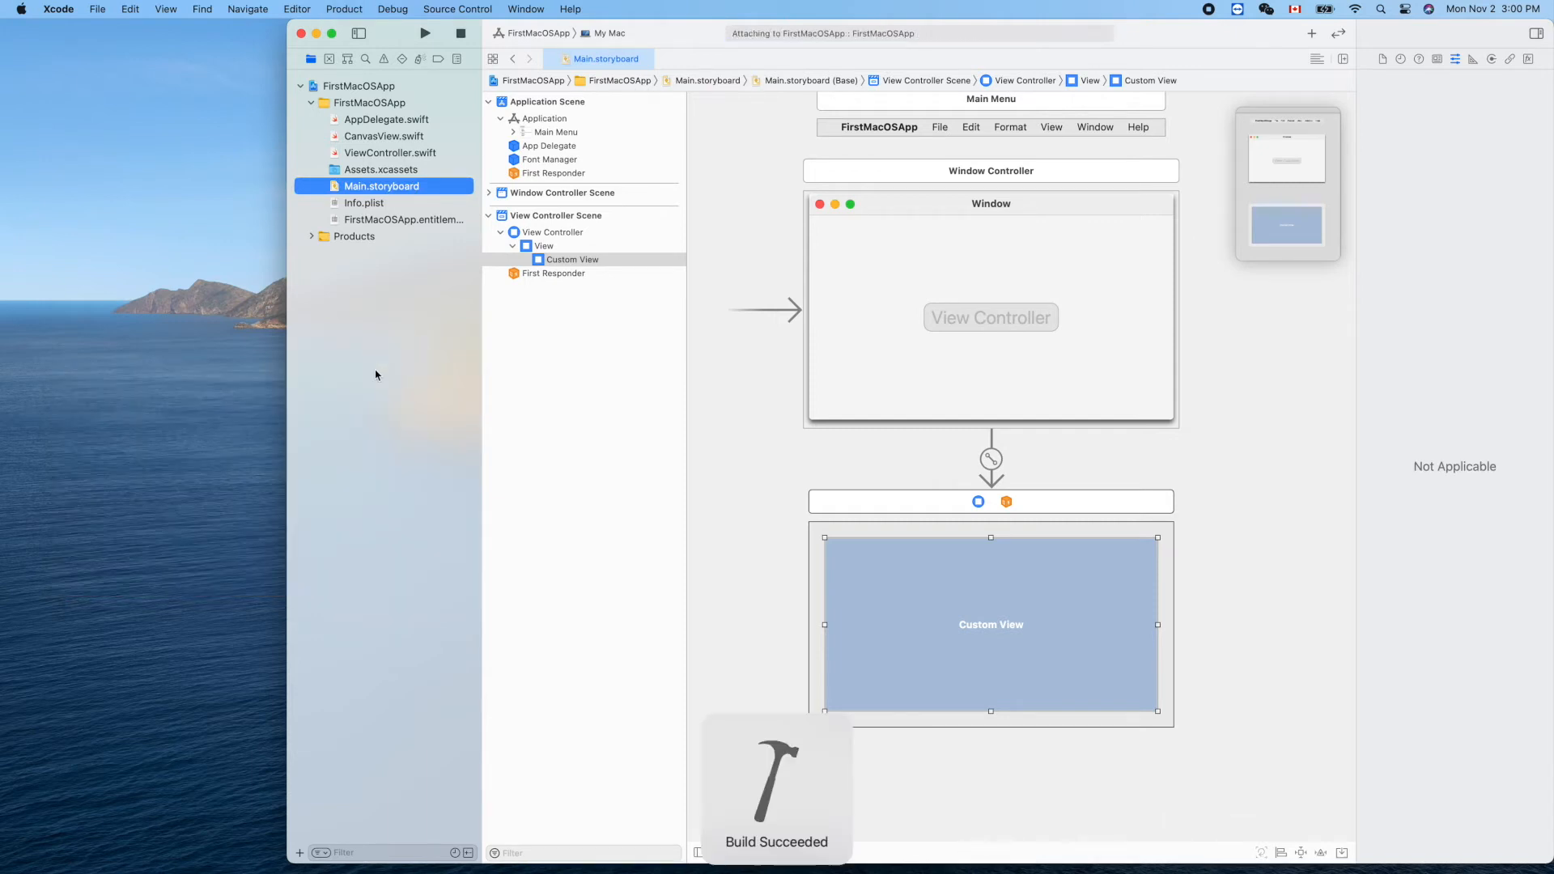
left_click(424, 33)
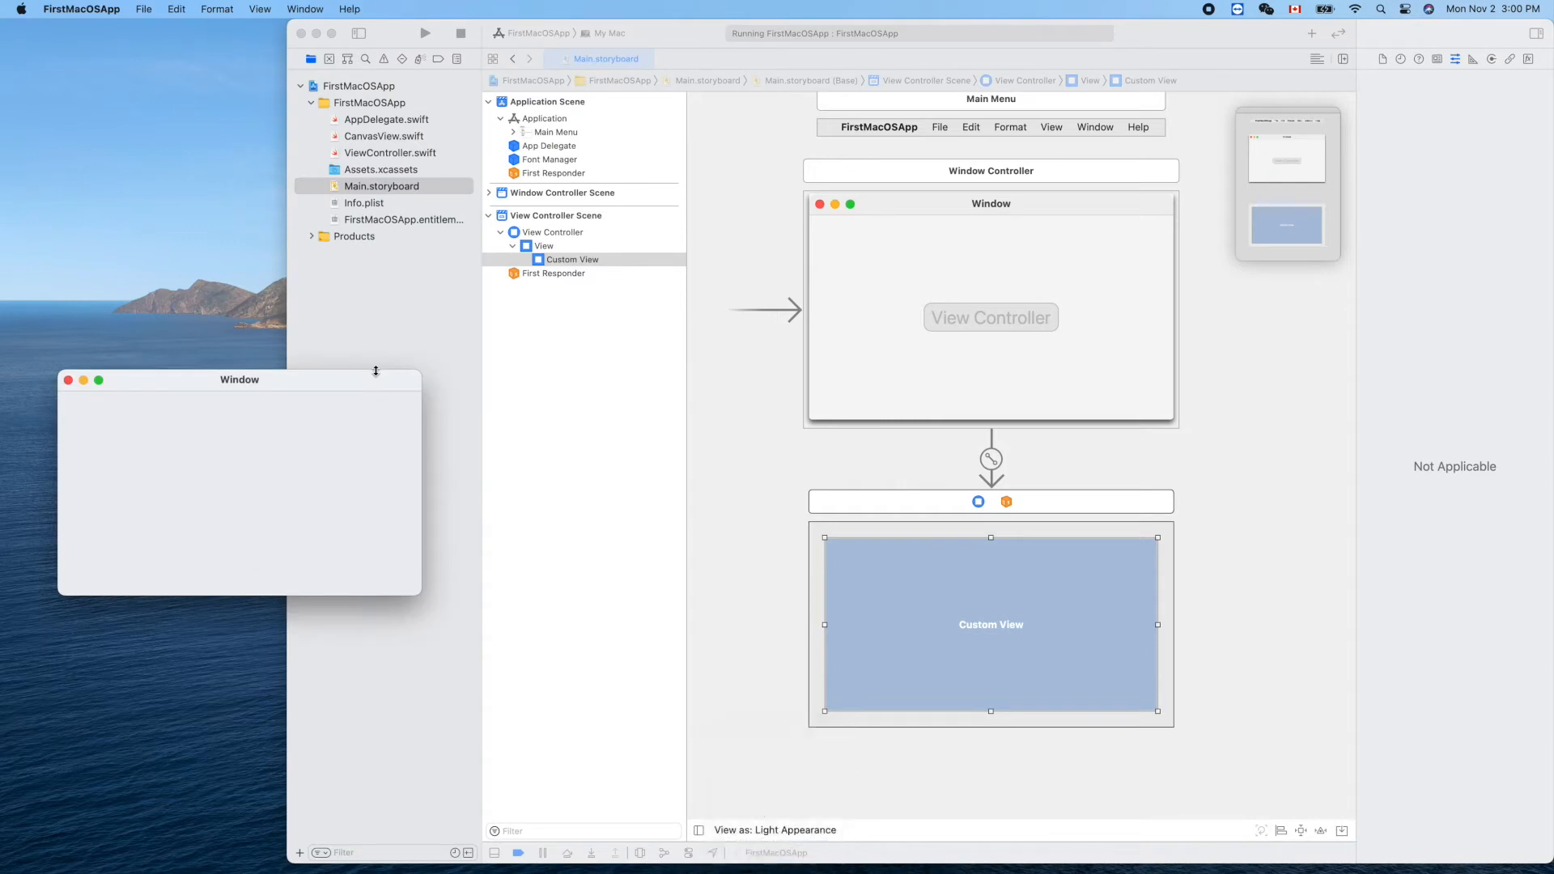
mouse_move(893, 607)
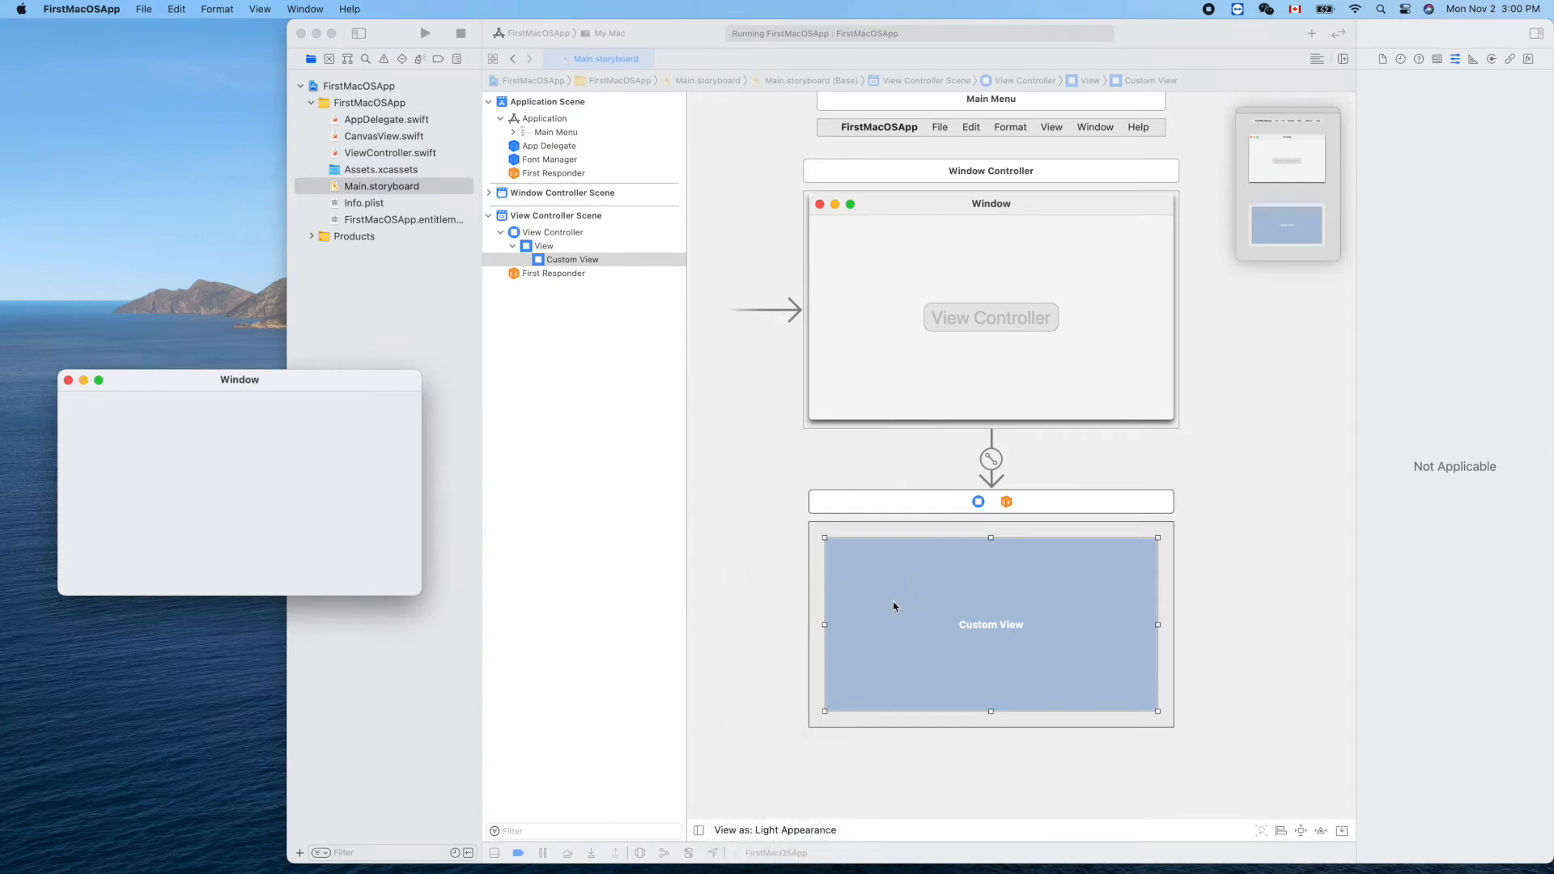
mouse_move(1016, 646)
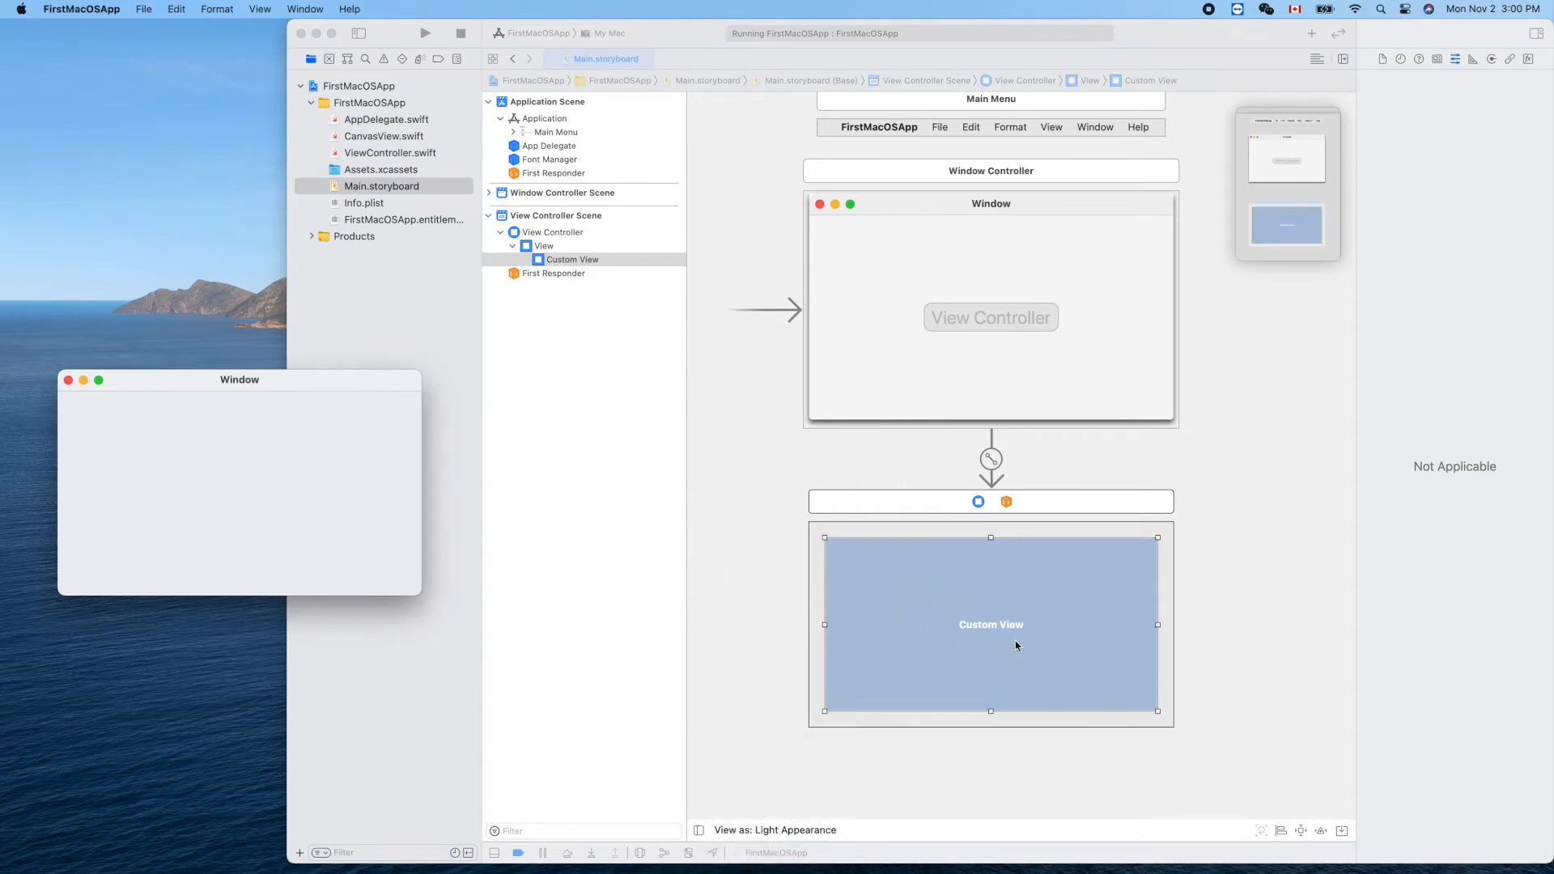
mouse_move(76, 414)
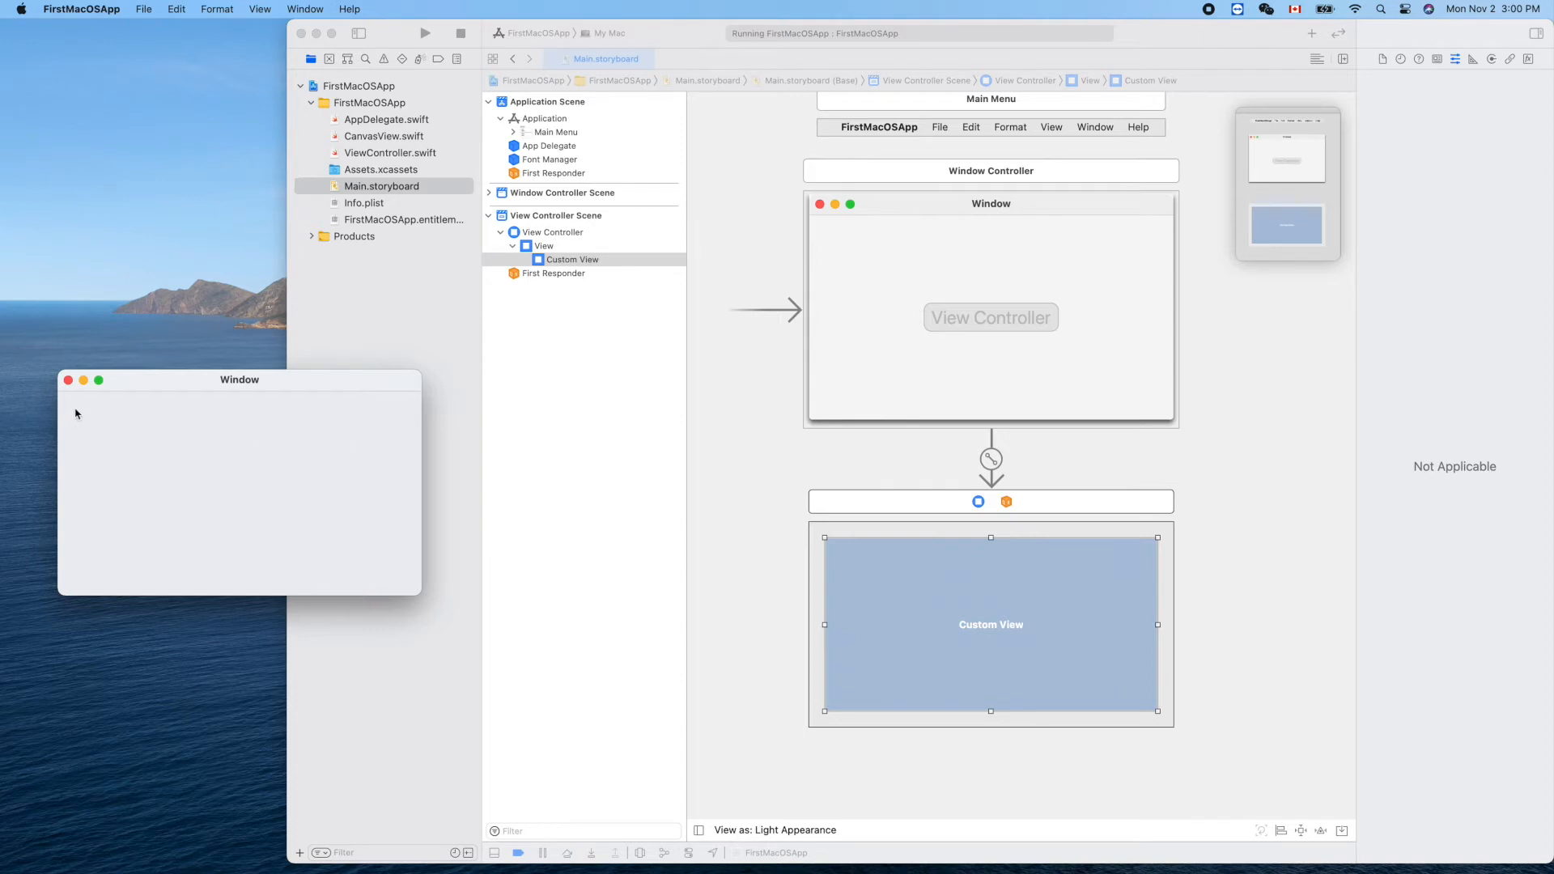
mouse_move(403, 427)
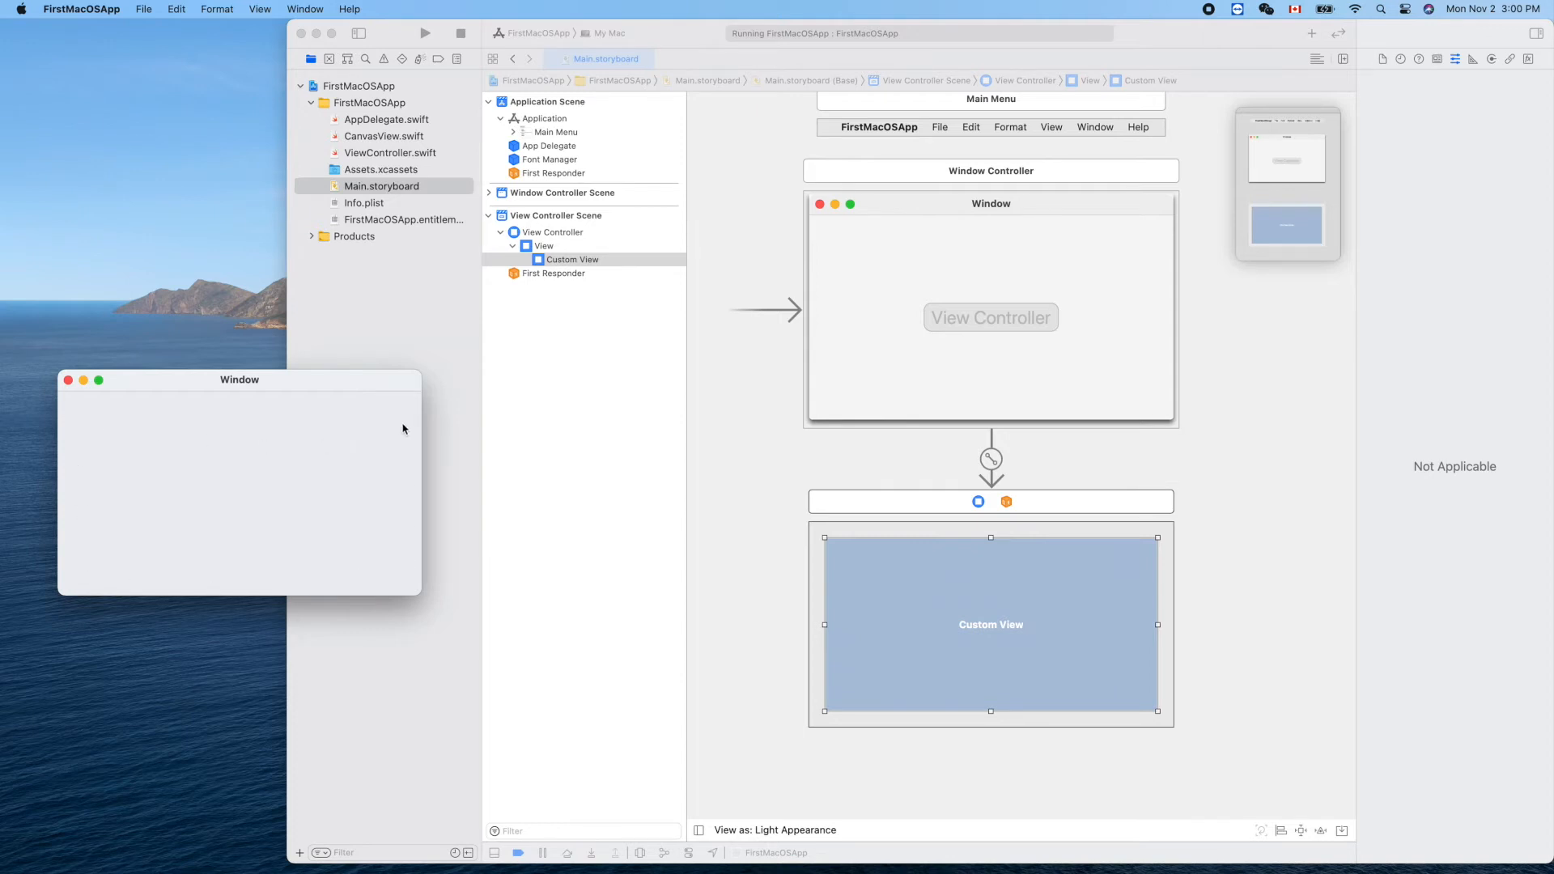
mouse_move(83, 420)
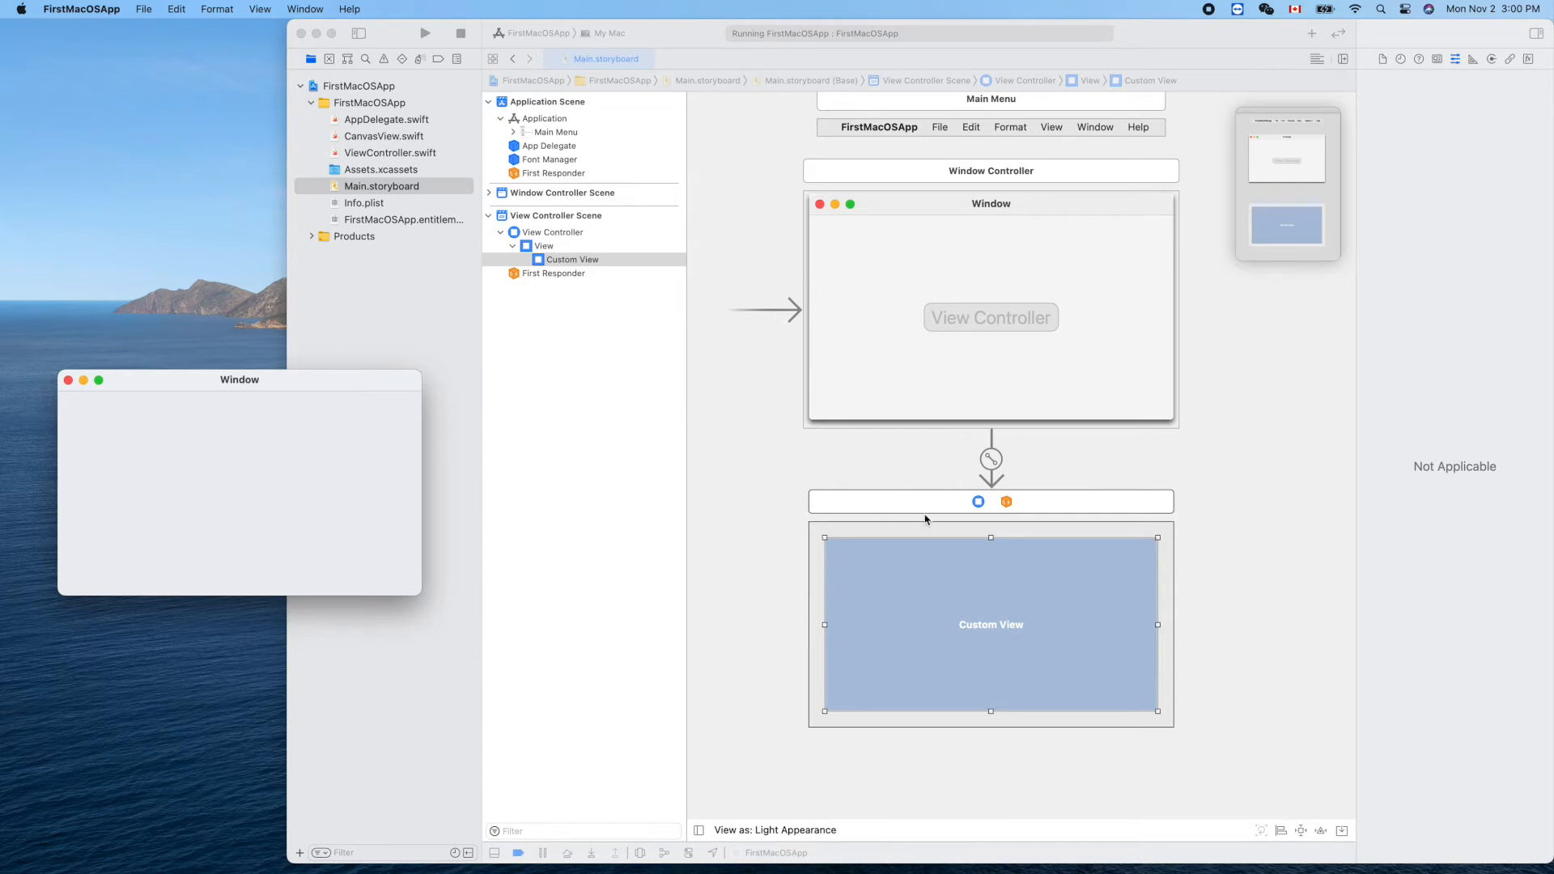
mouse_move(863, 575)
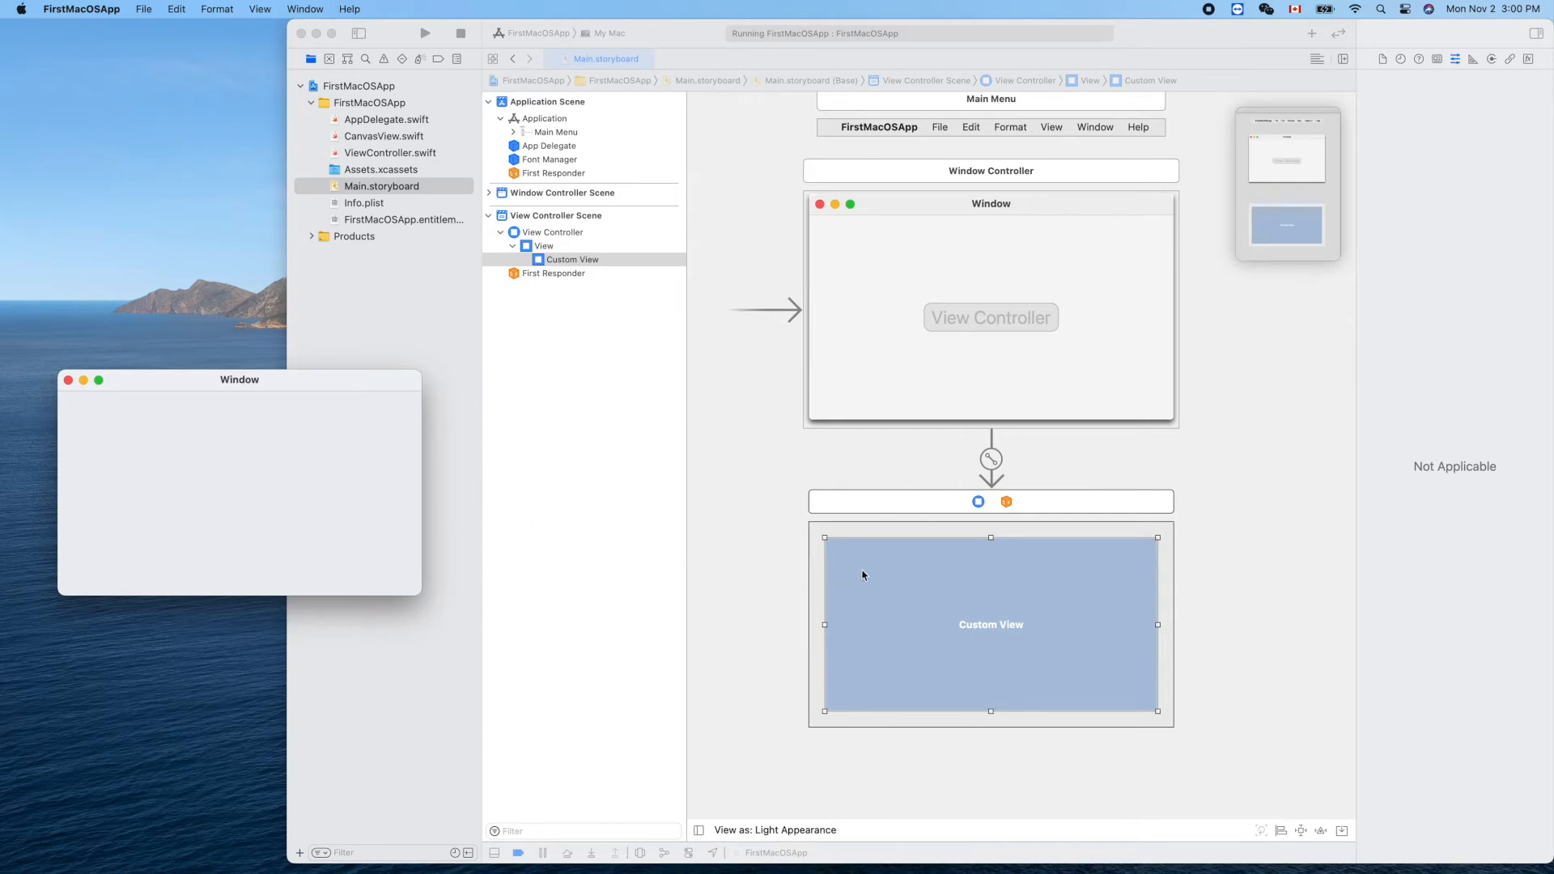
mouse_move(989, 581)
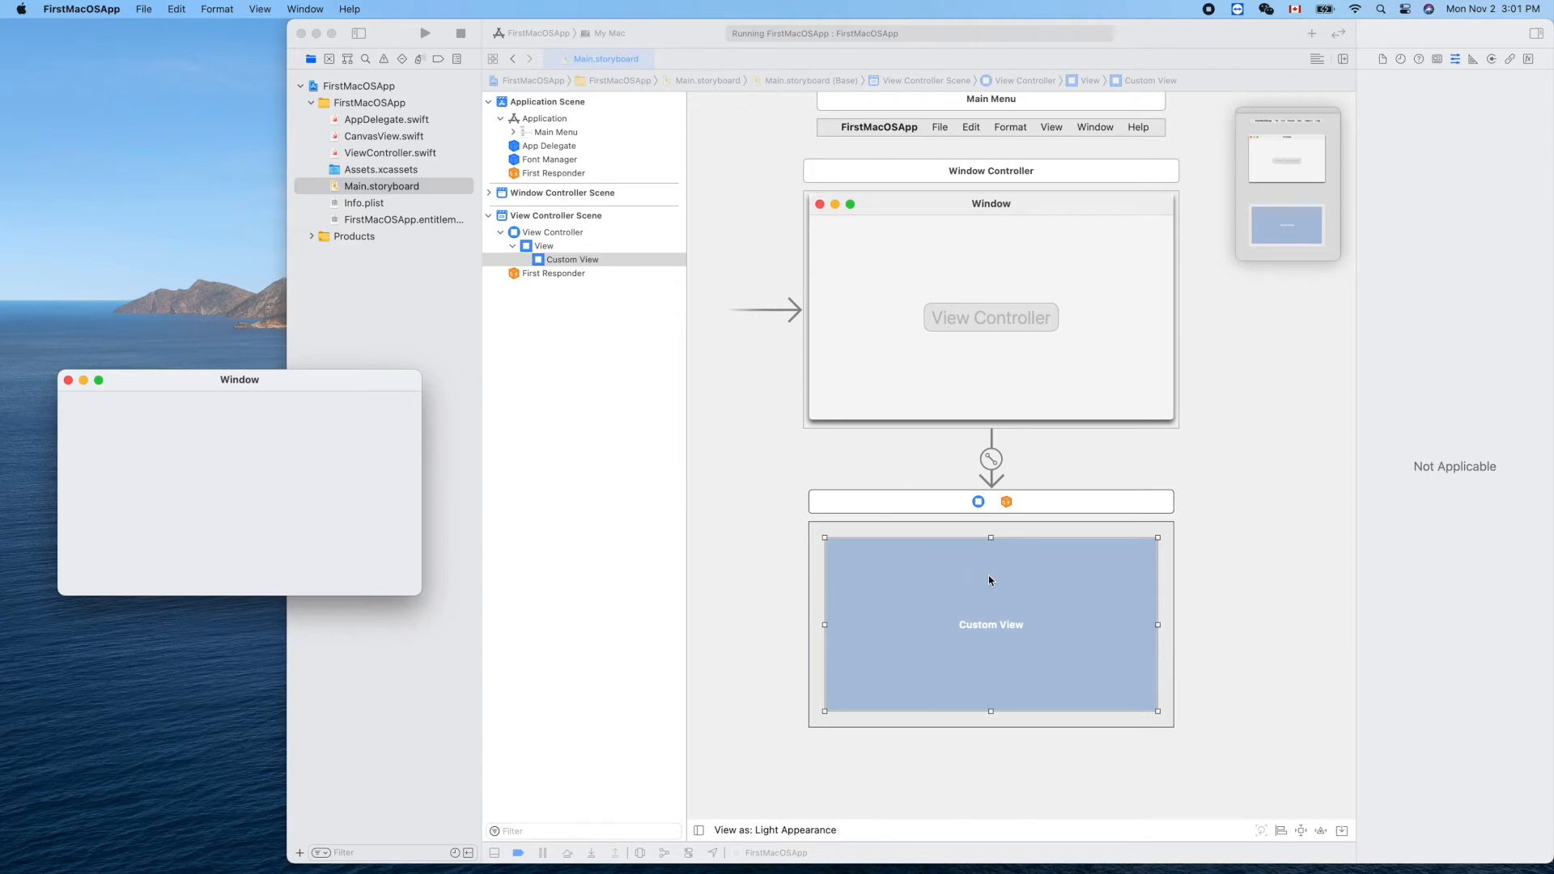
Set the Custom View's class to CanvasView in the Identity inspector, then rebuild and run the app.
left_click(1455, 59)
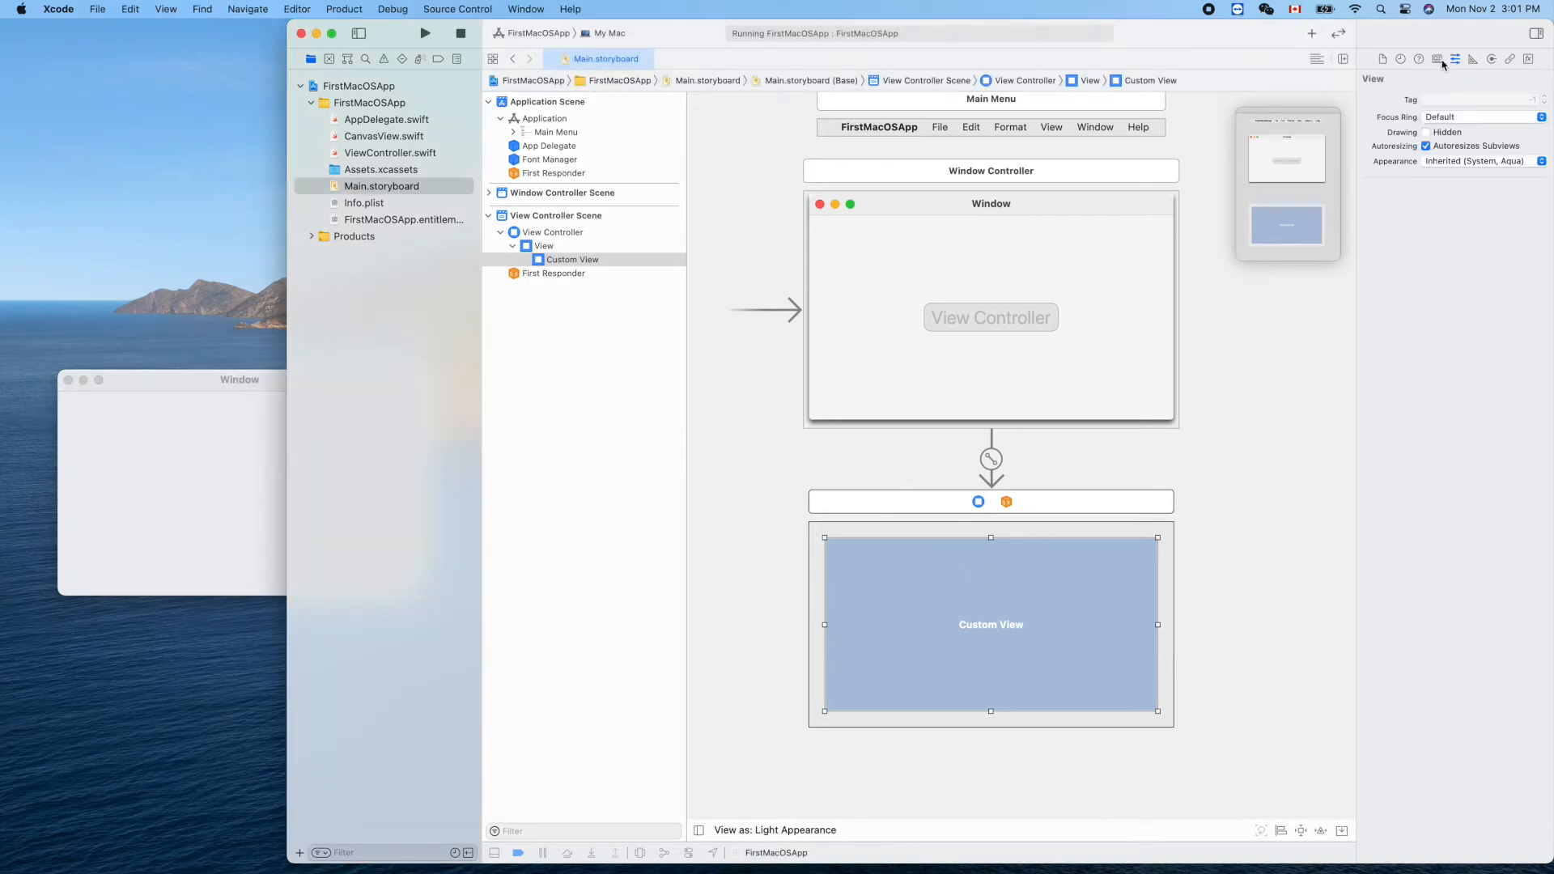
left_click(1455, 60)
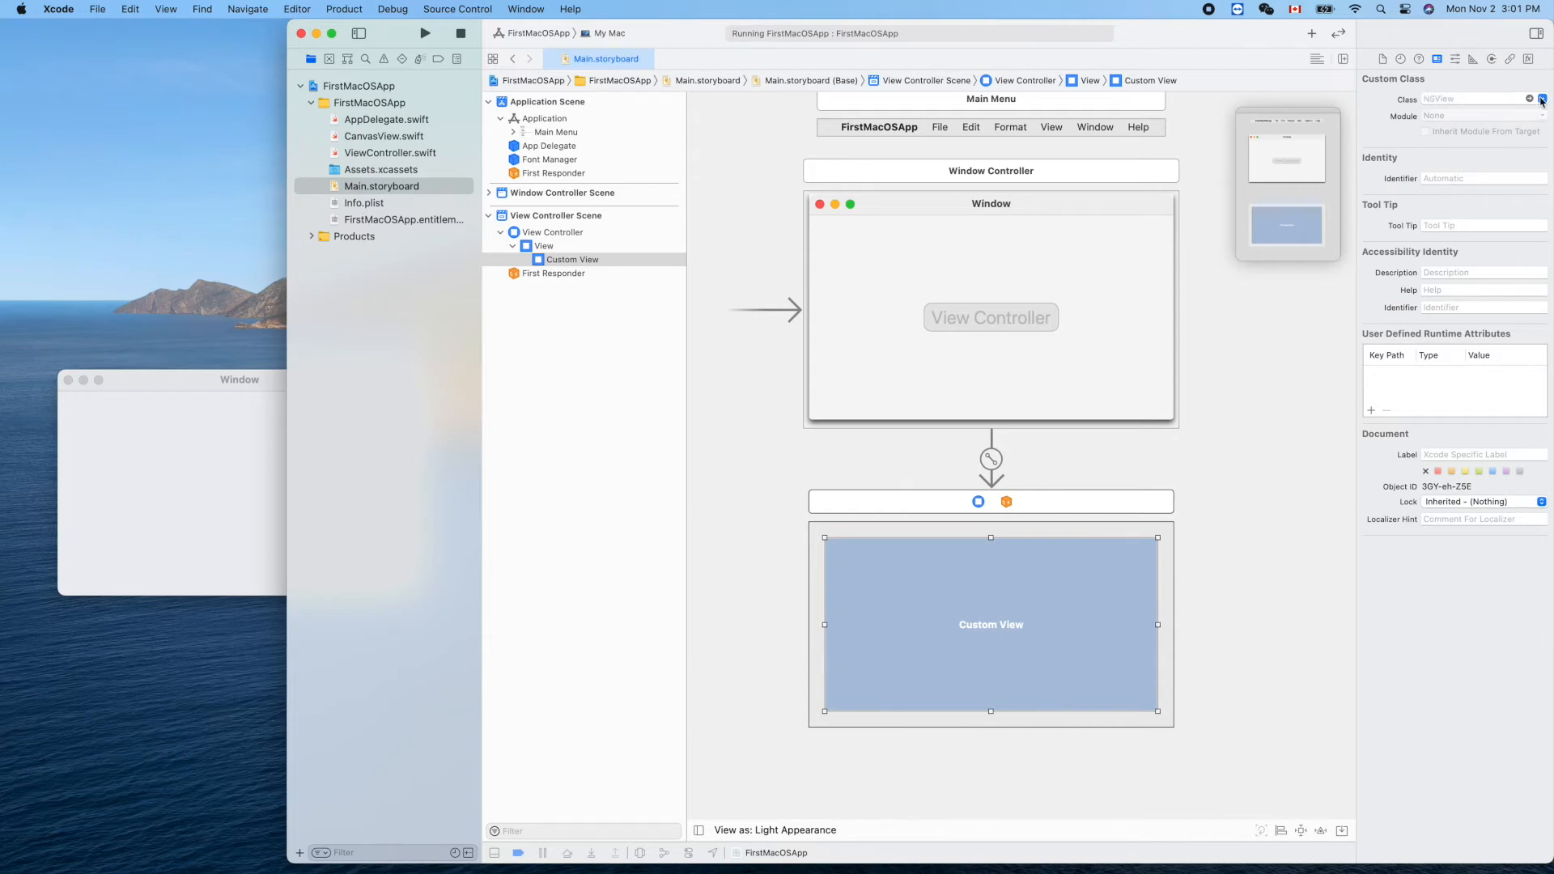
left_click(1539, 99)
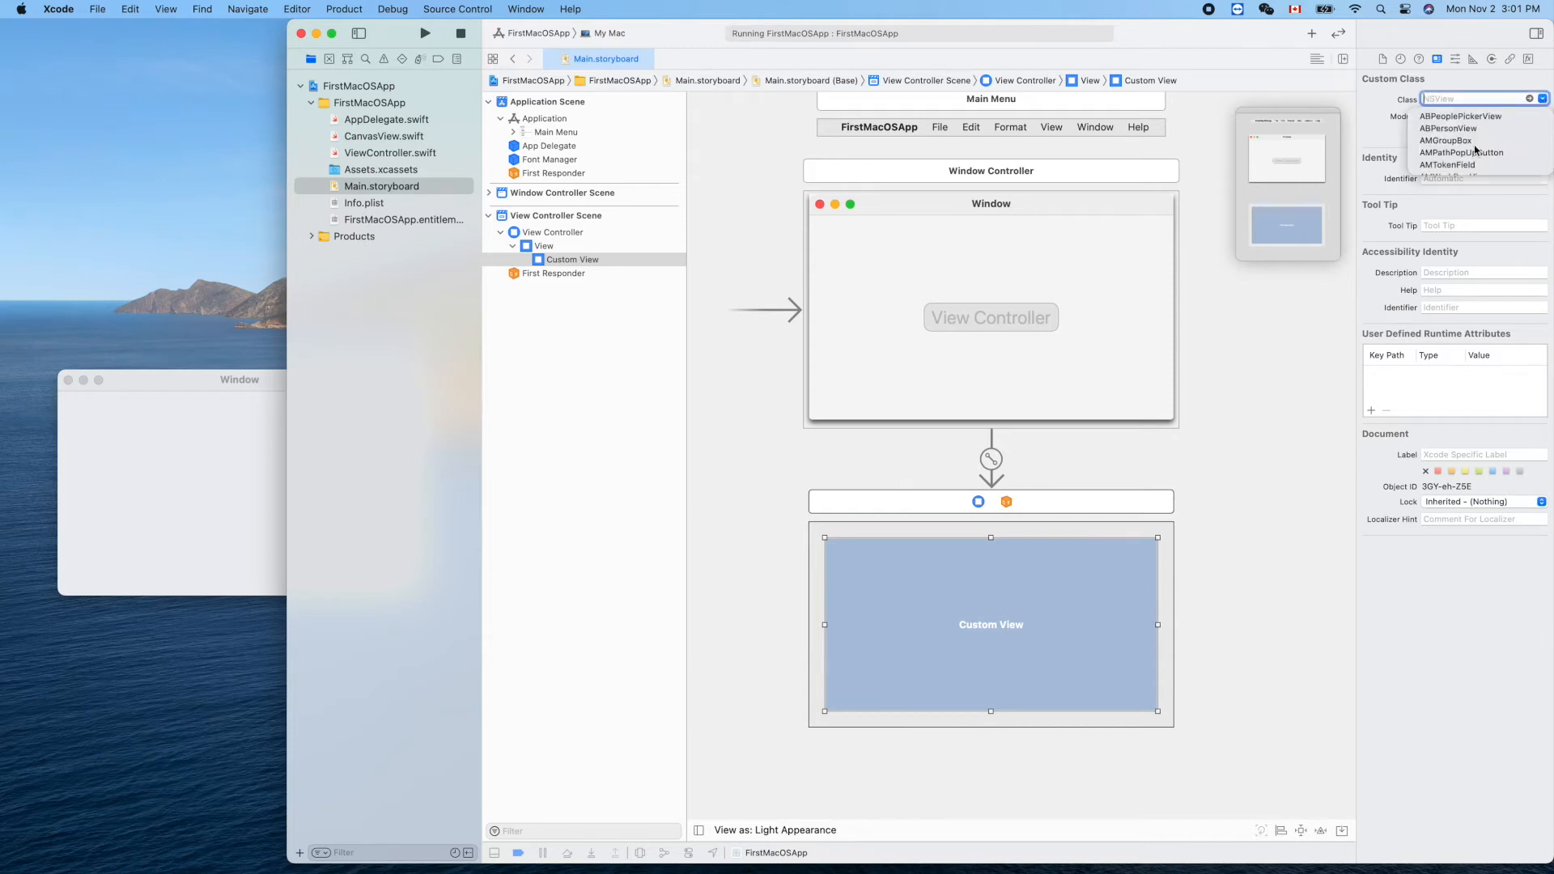
scroll("down", 3)
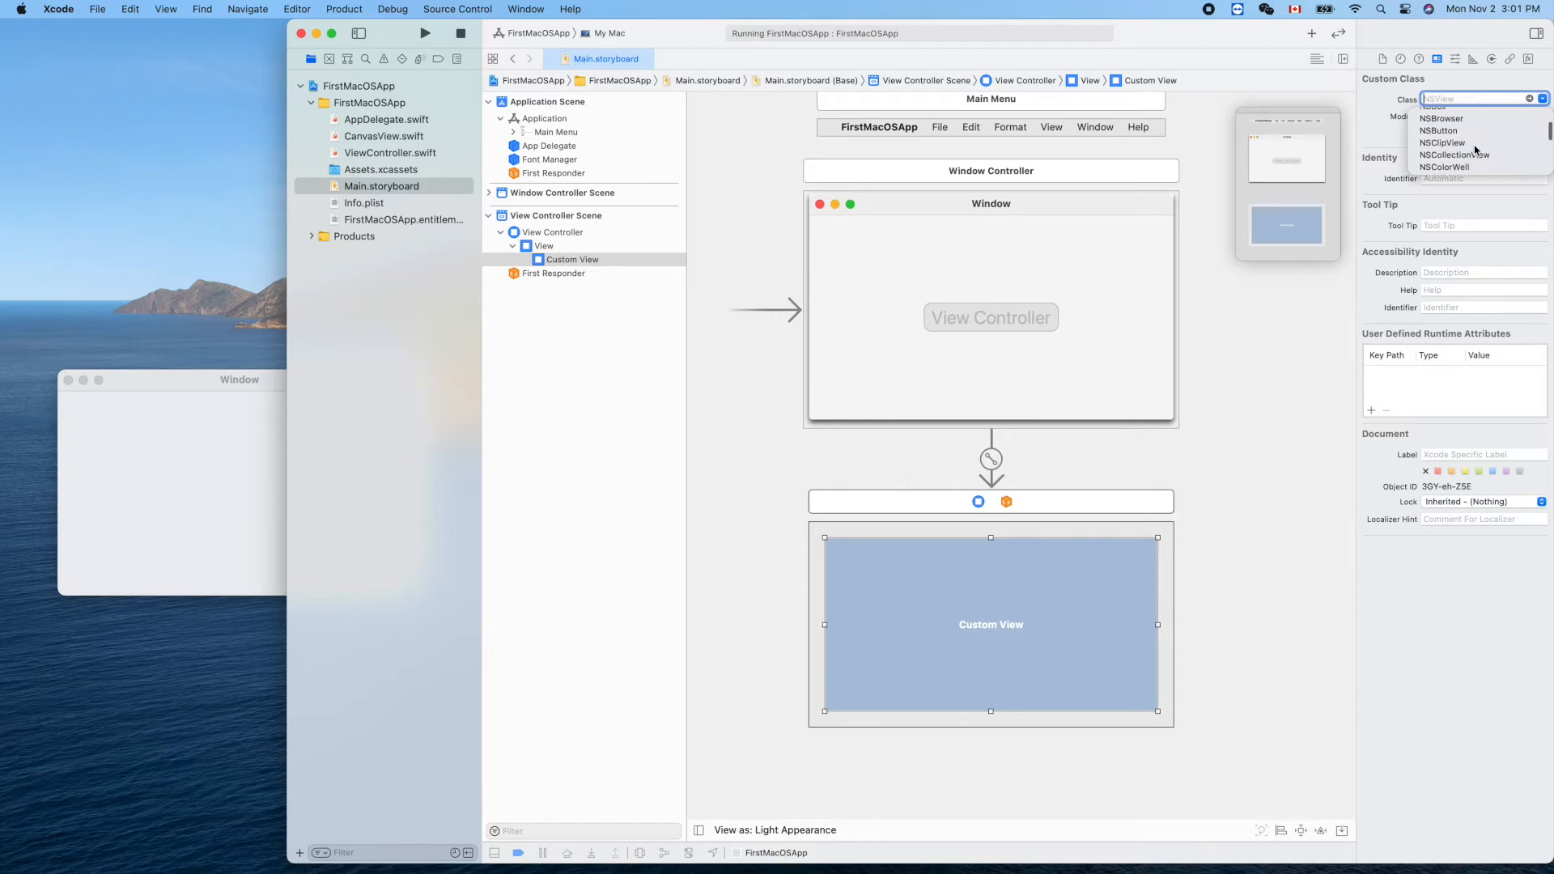
scroll("up", 3)
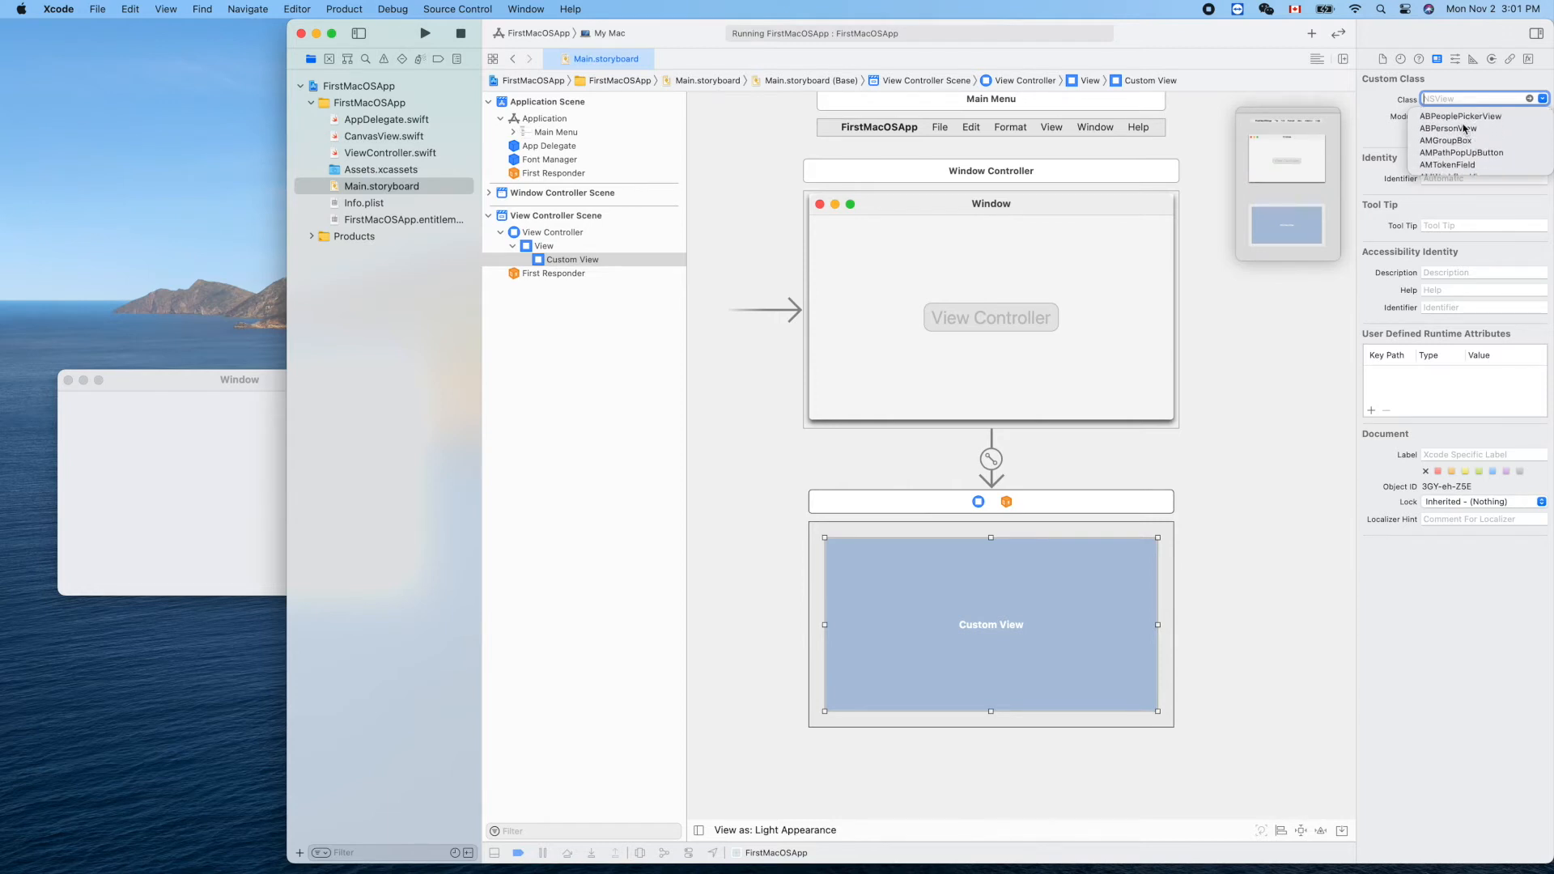
type("CanvasView")
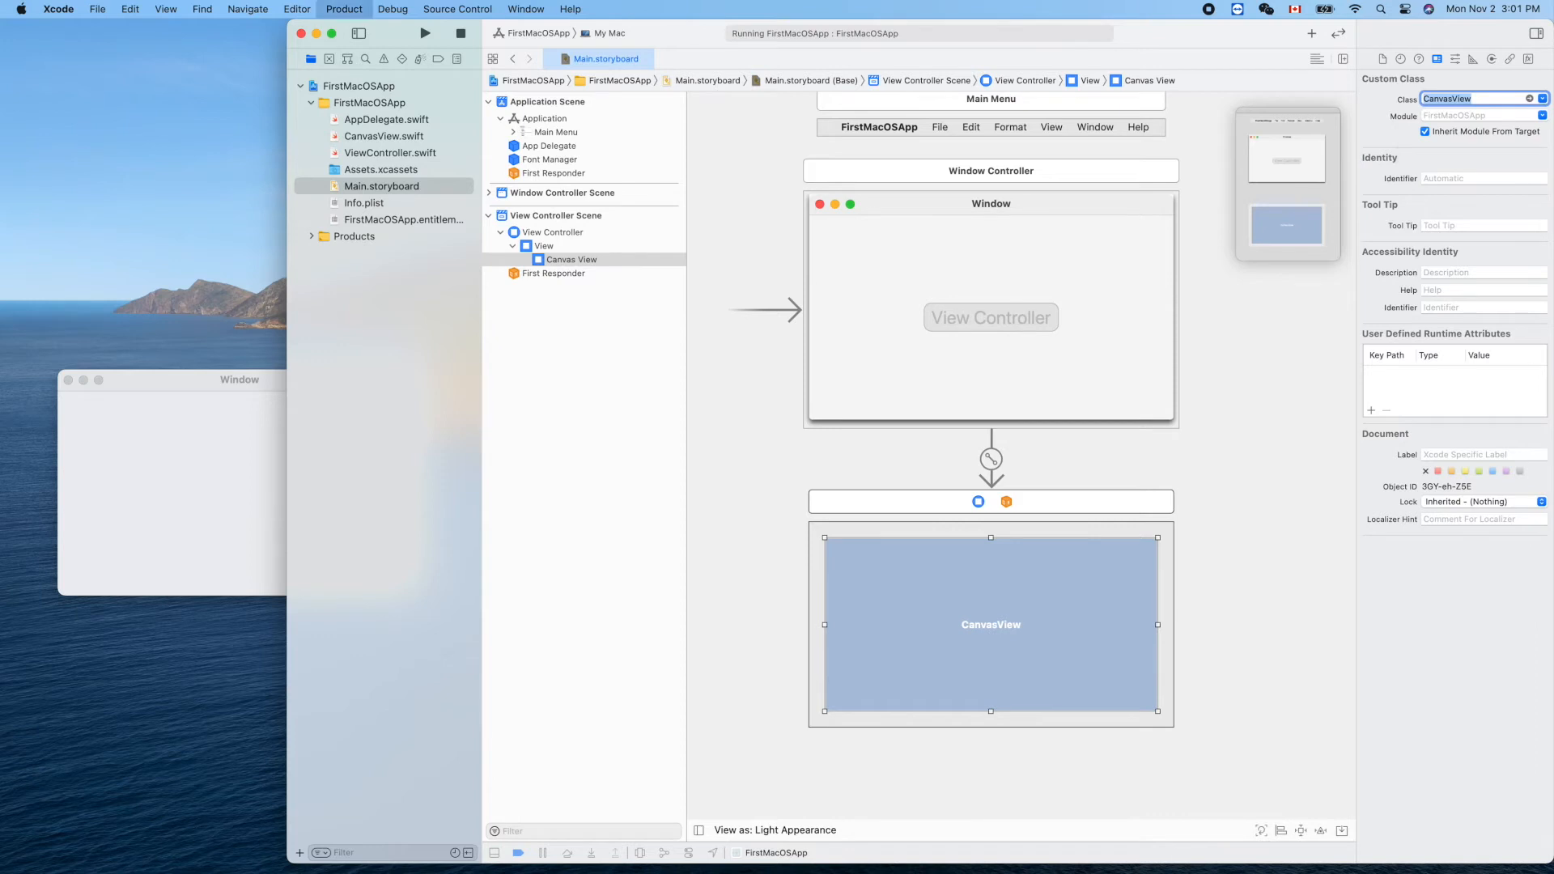
left_click(424, 32)
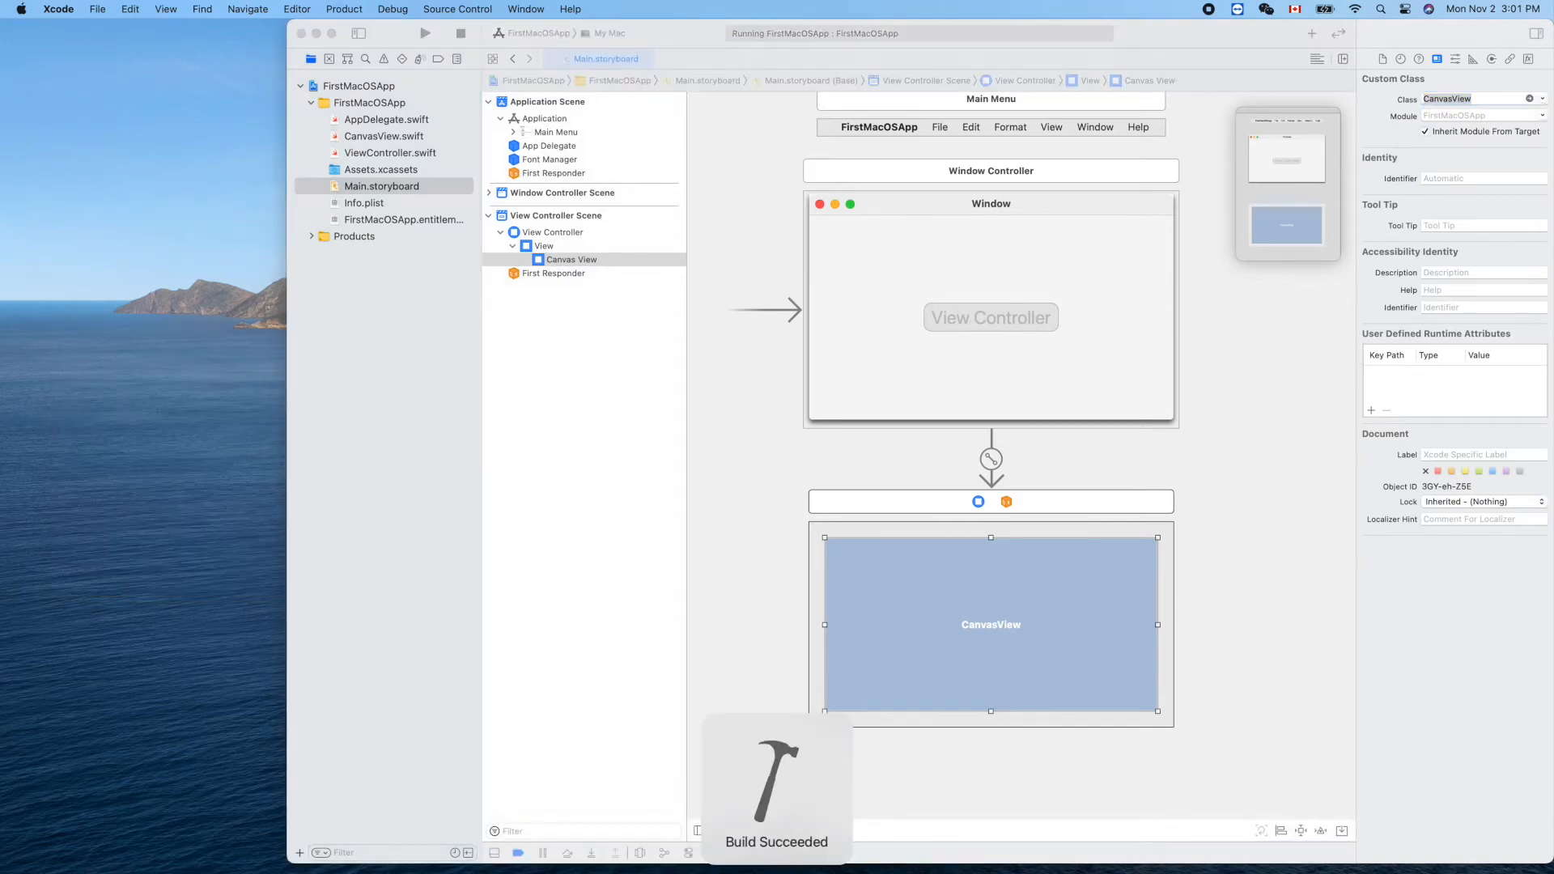
left_click(426, 33)
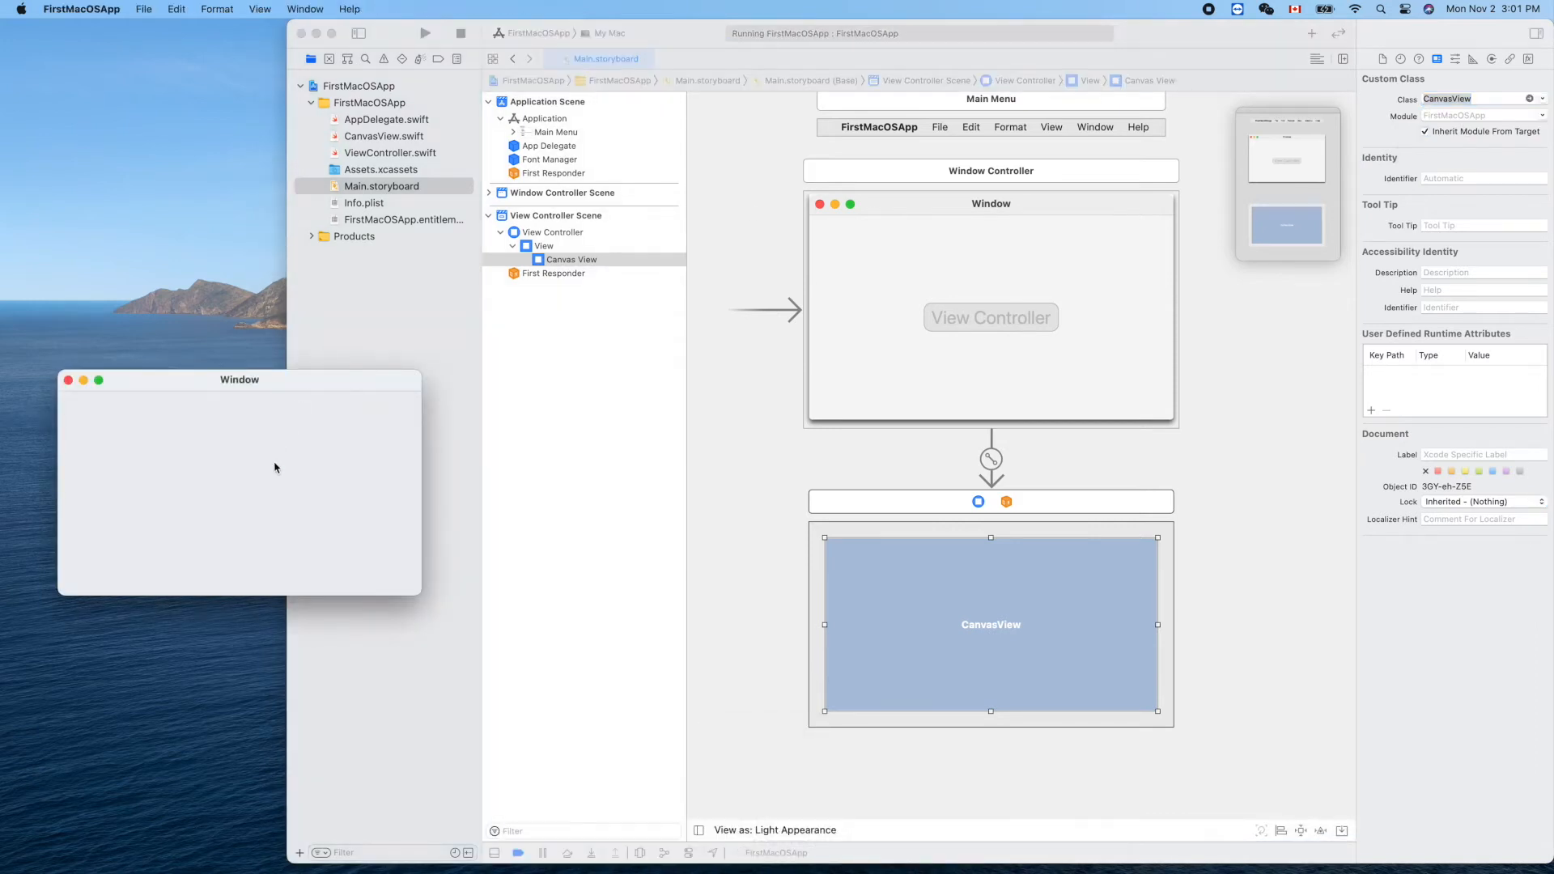
mouse_move(409, 136)
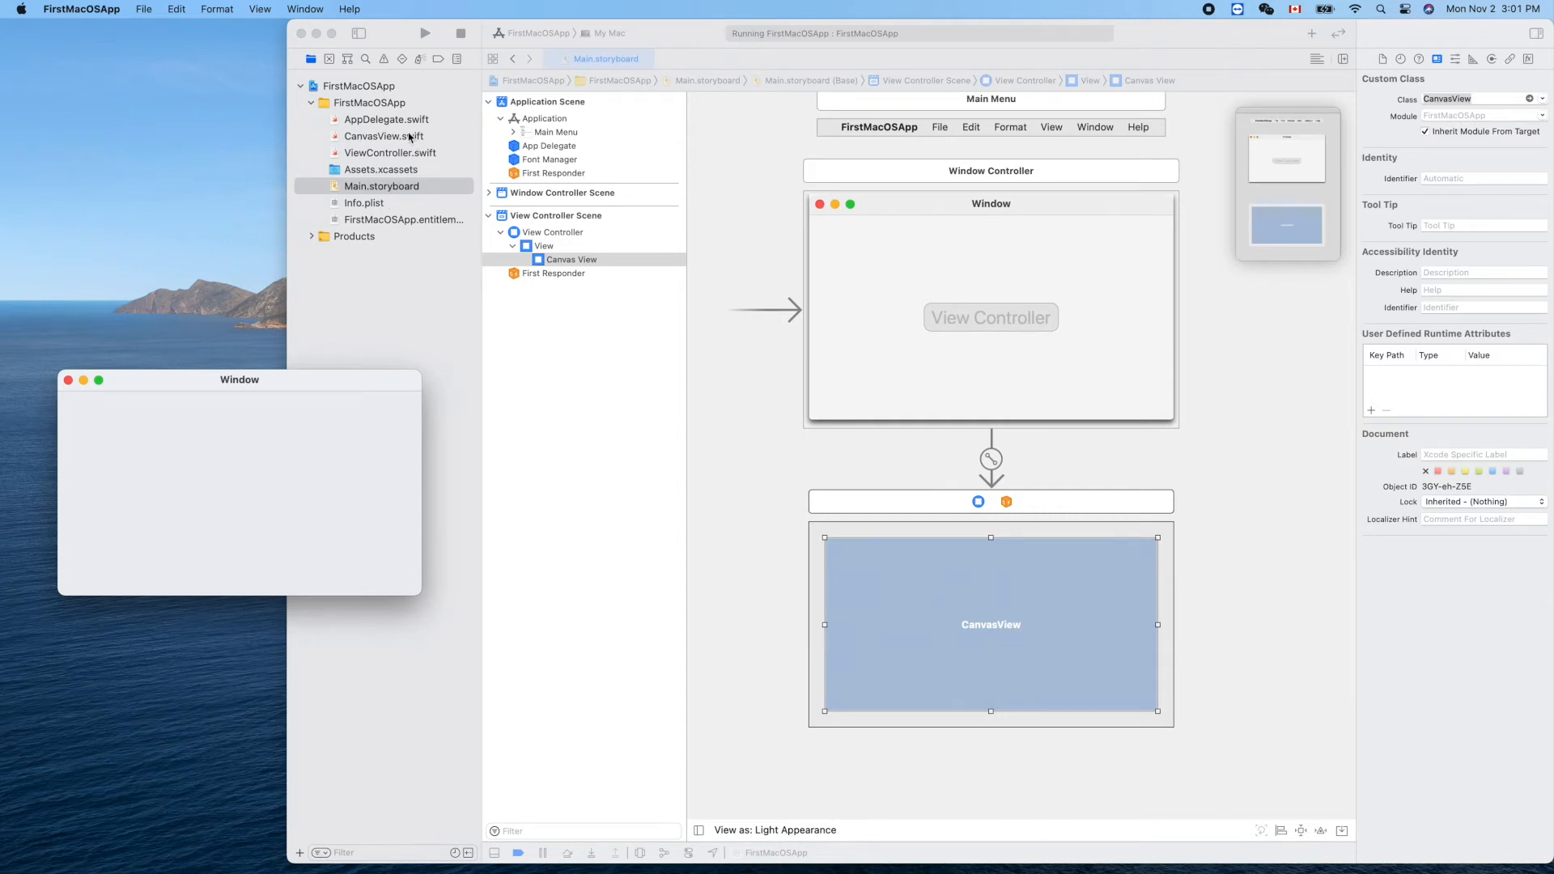
In CanvasView.swift, replace the '// Drawing code here.' comment with bounds.fill().
left_click(382, 136)
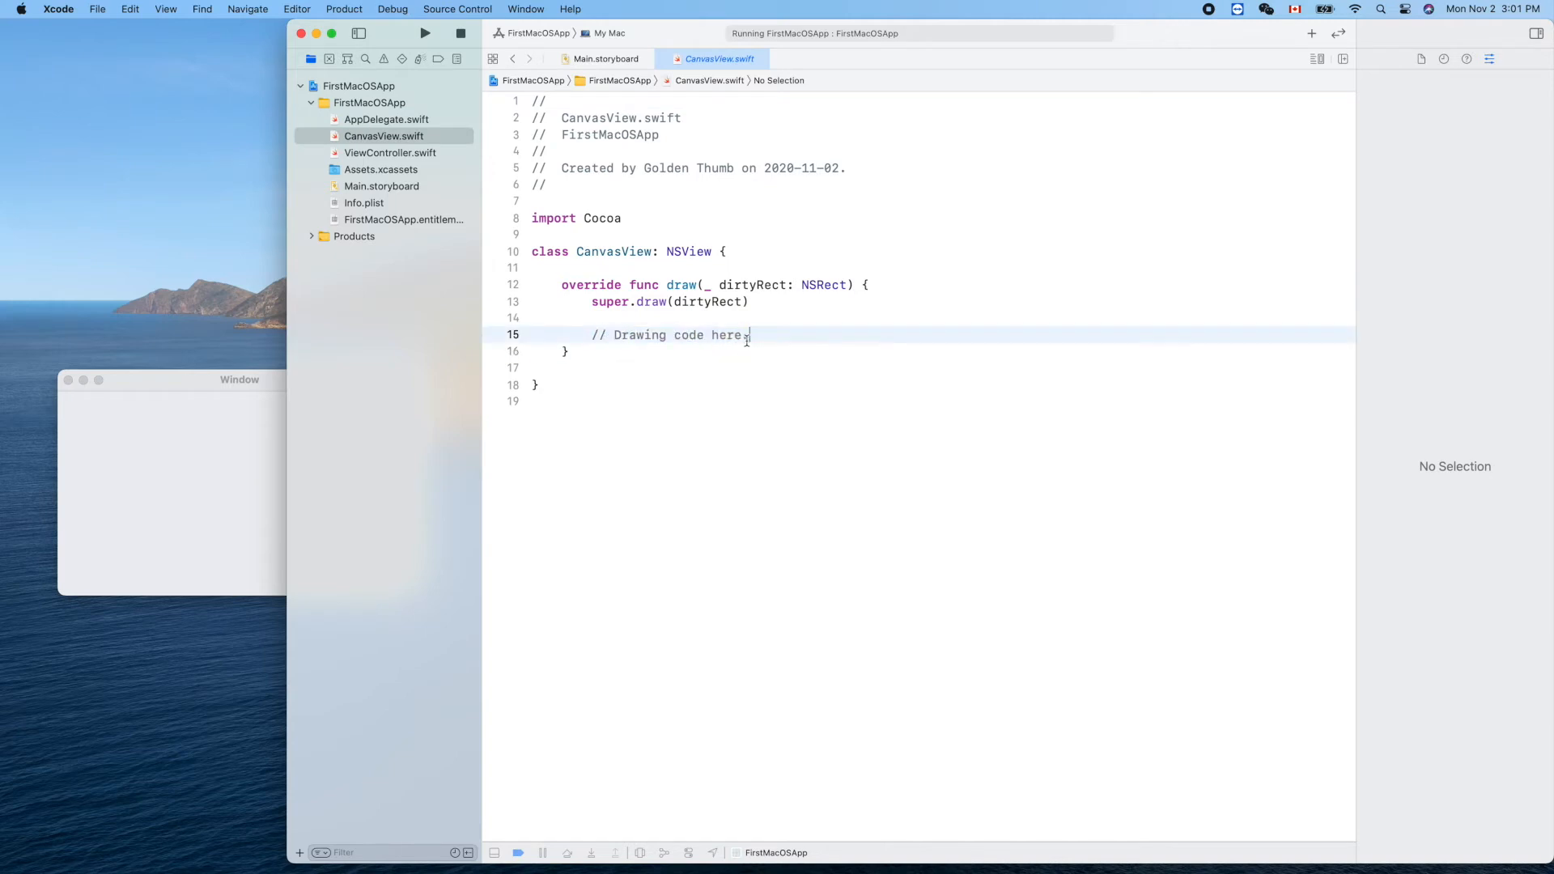
type(".")
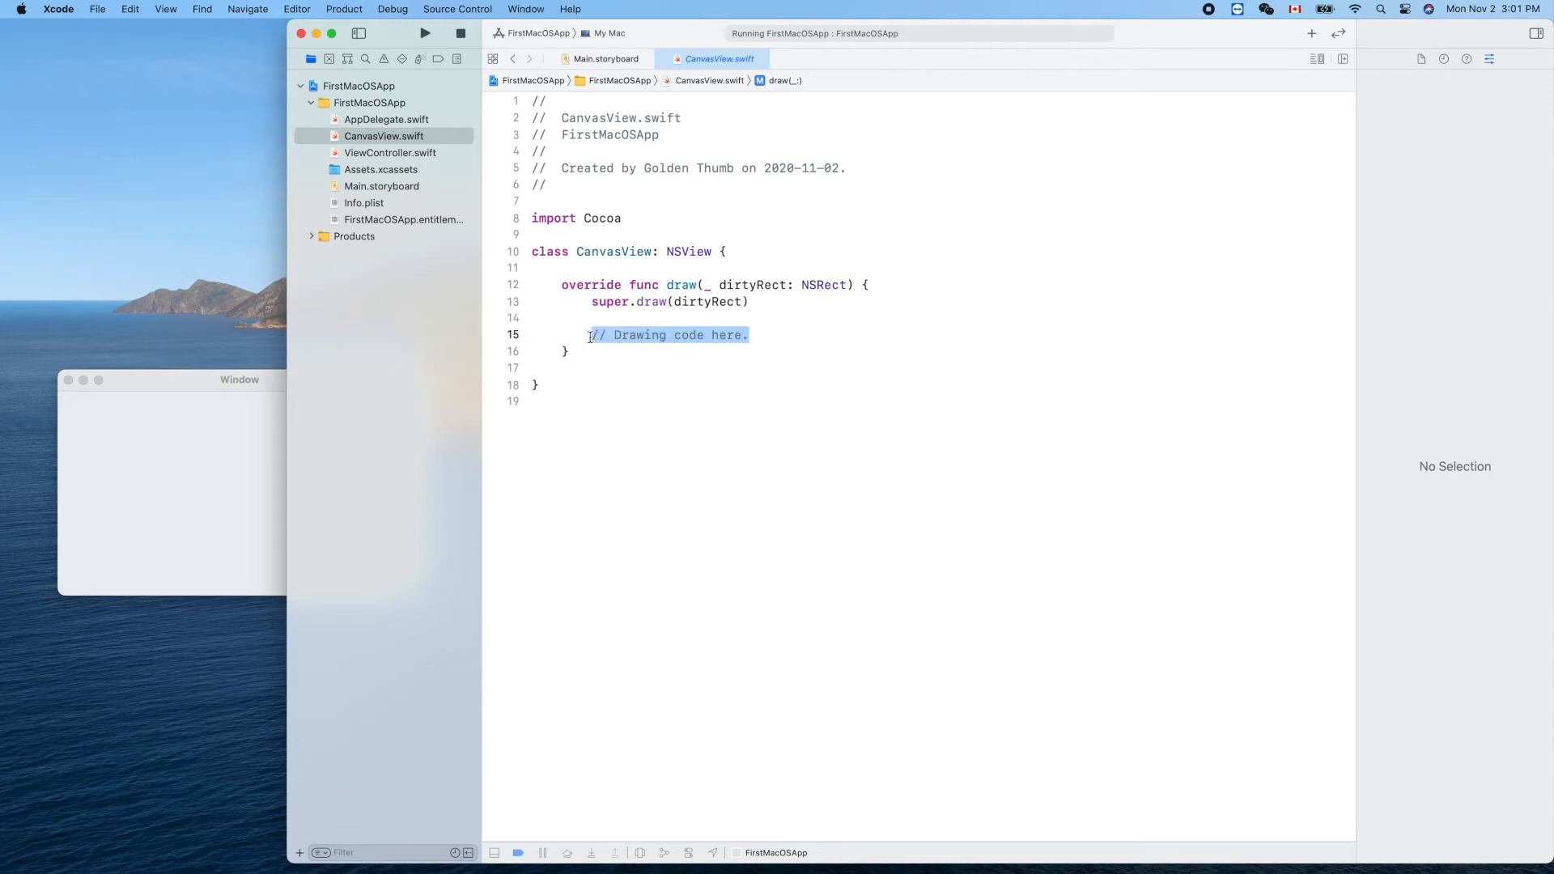
key("delete")
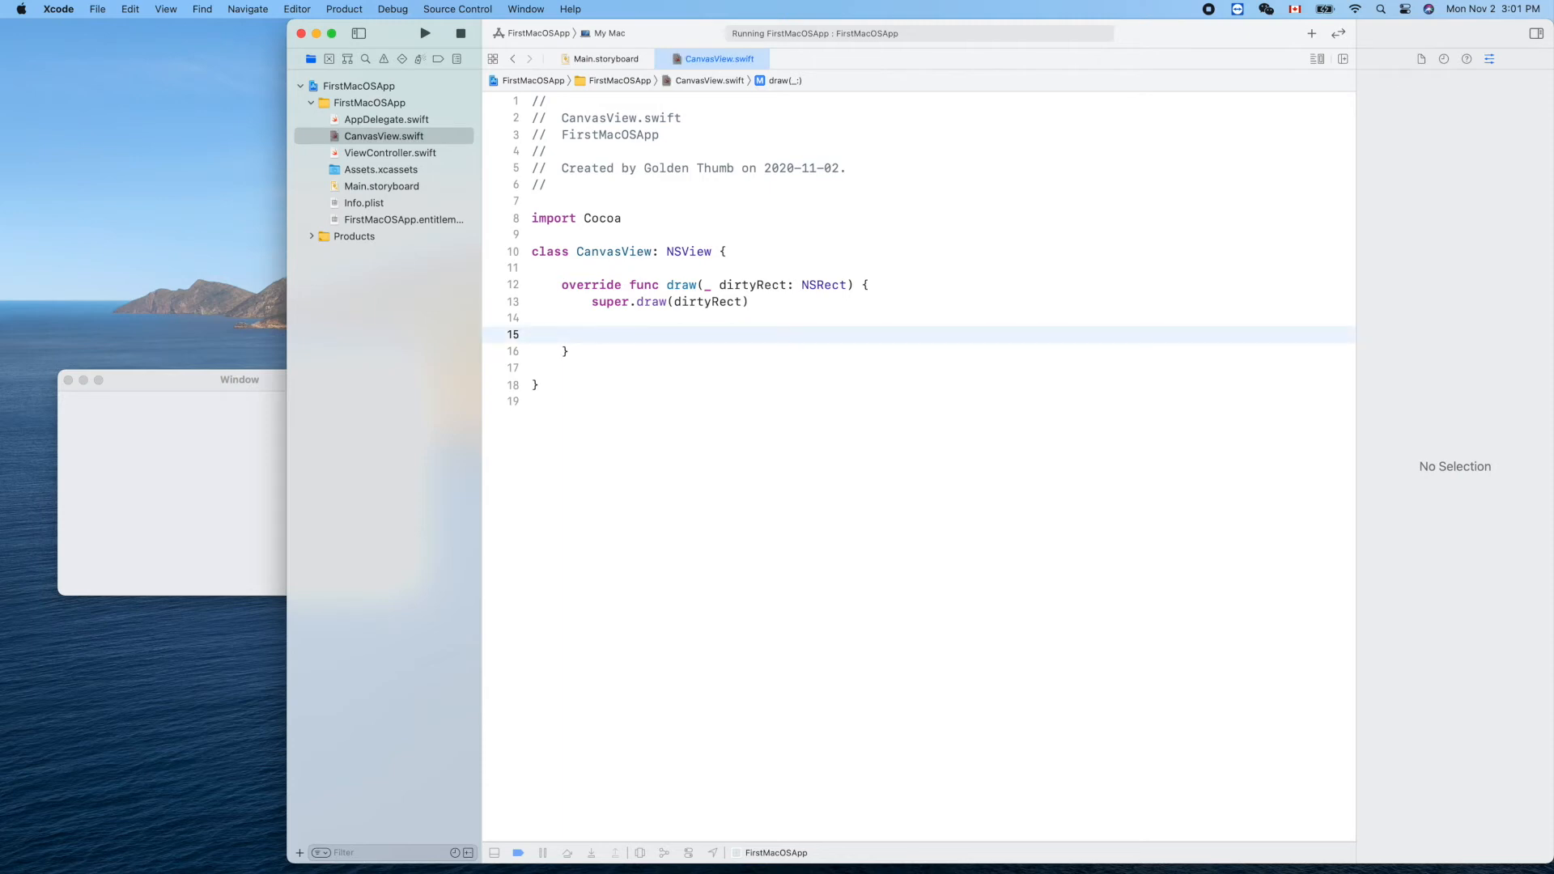
type("bounds")
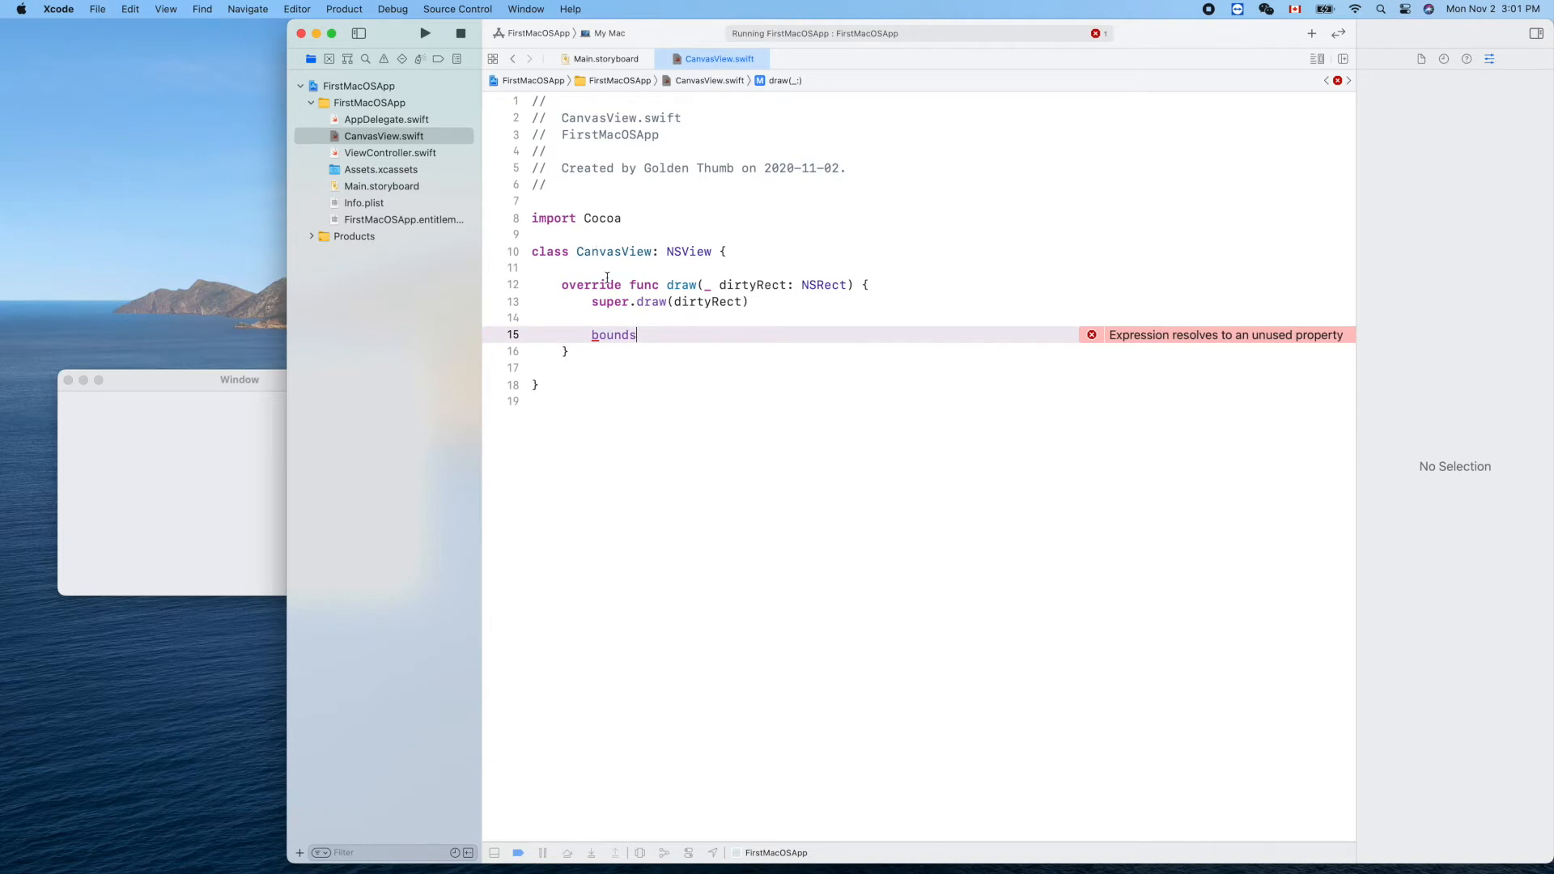
mouse_move(157, 387)
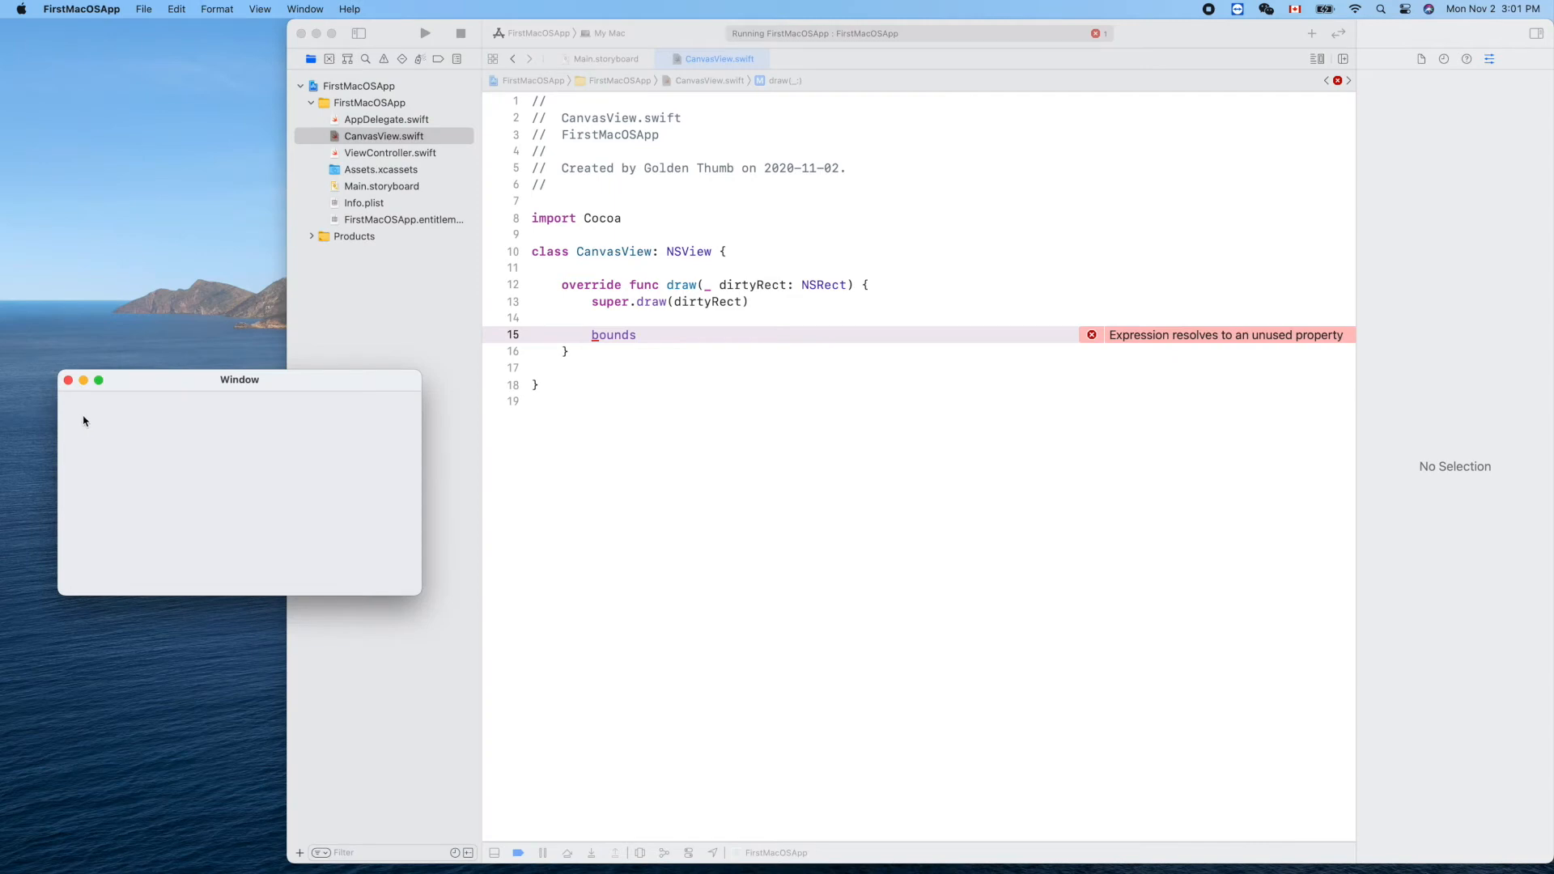
mouse_move(74, 542)
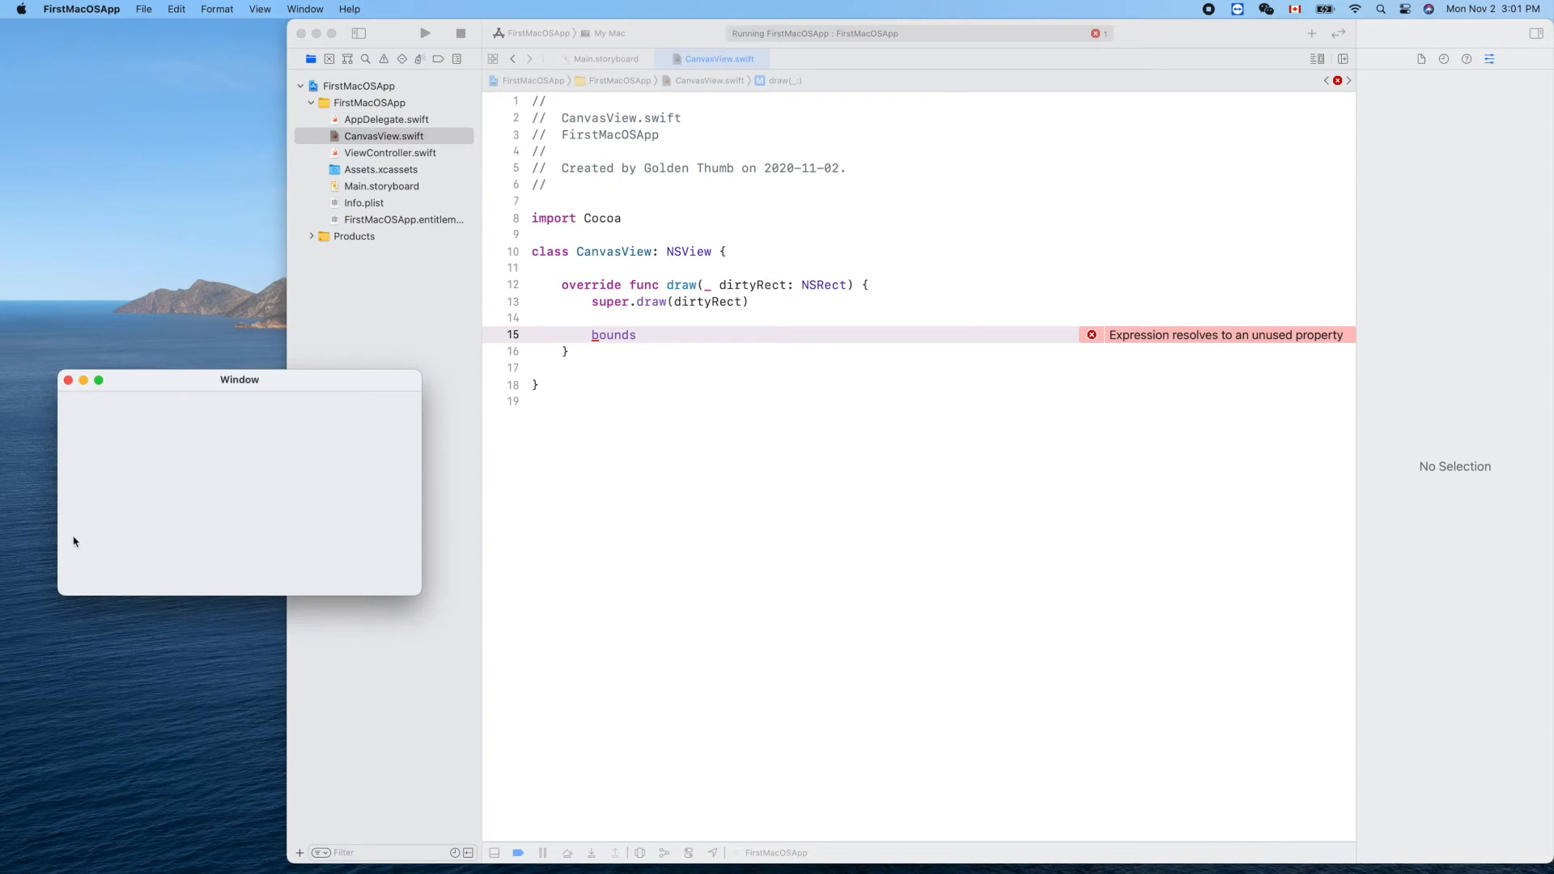
mouse_move(88, 385)
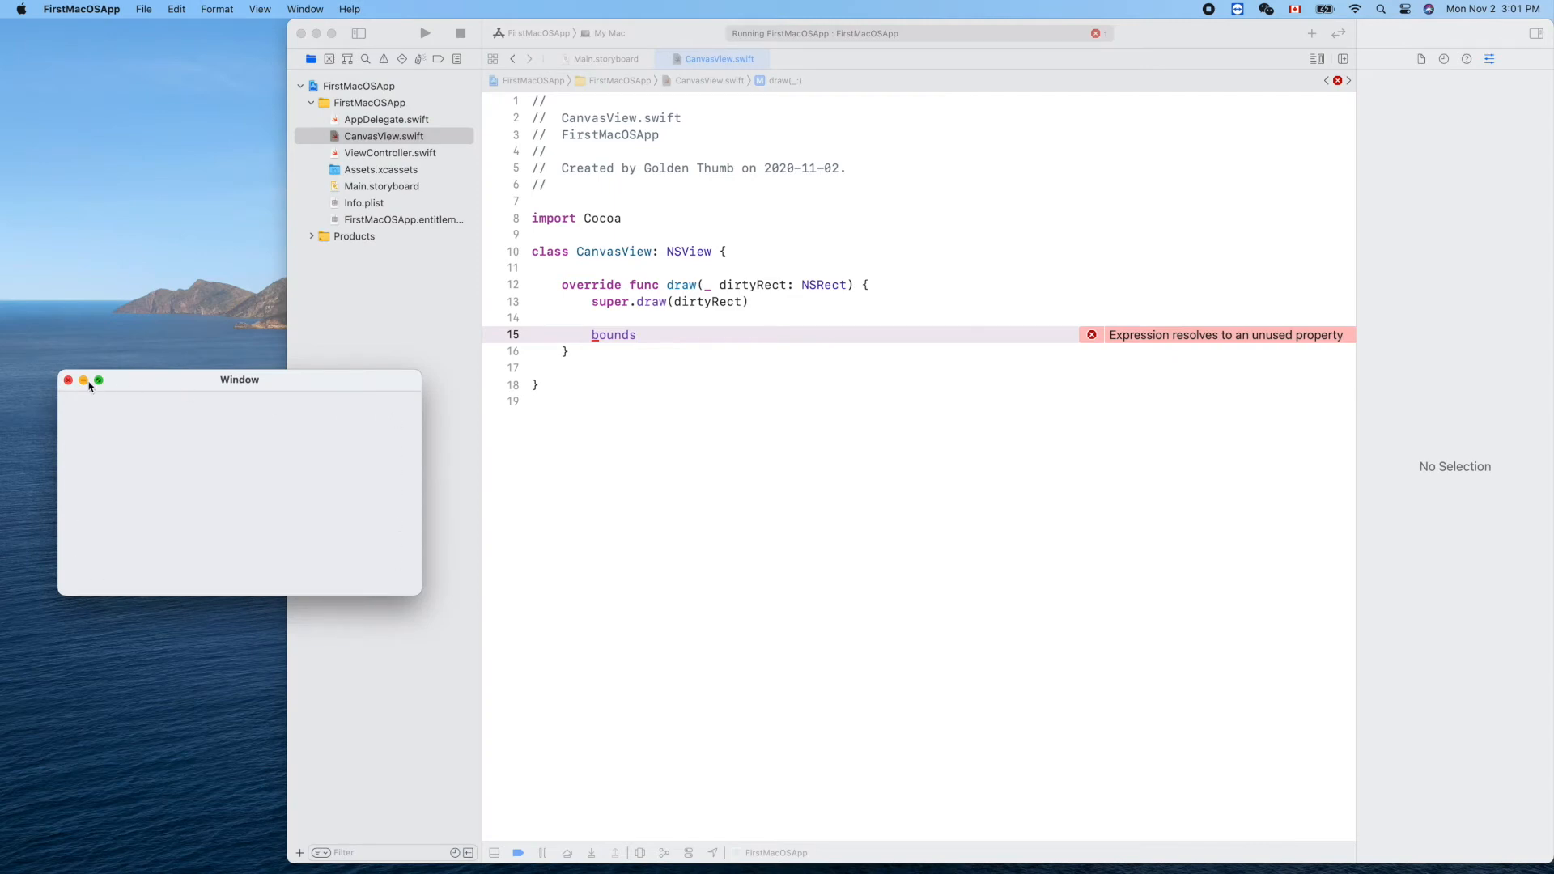
left_click(638, 334)
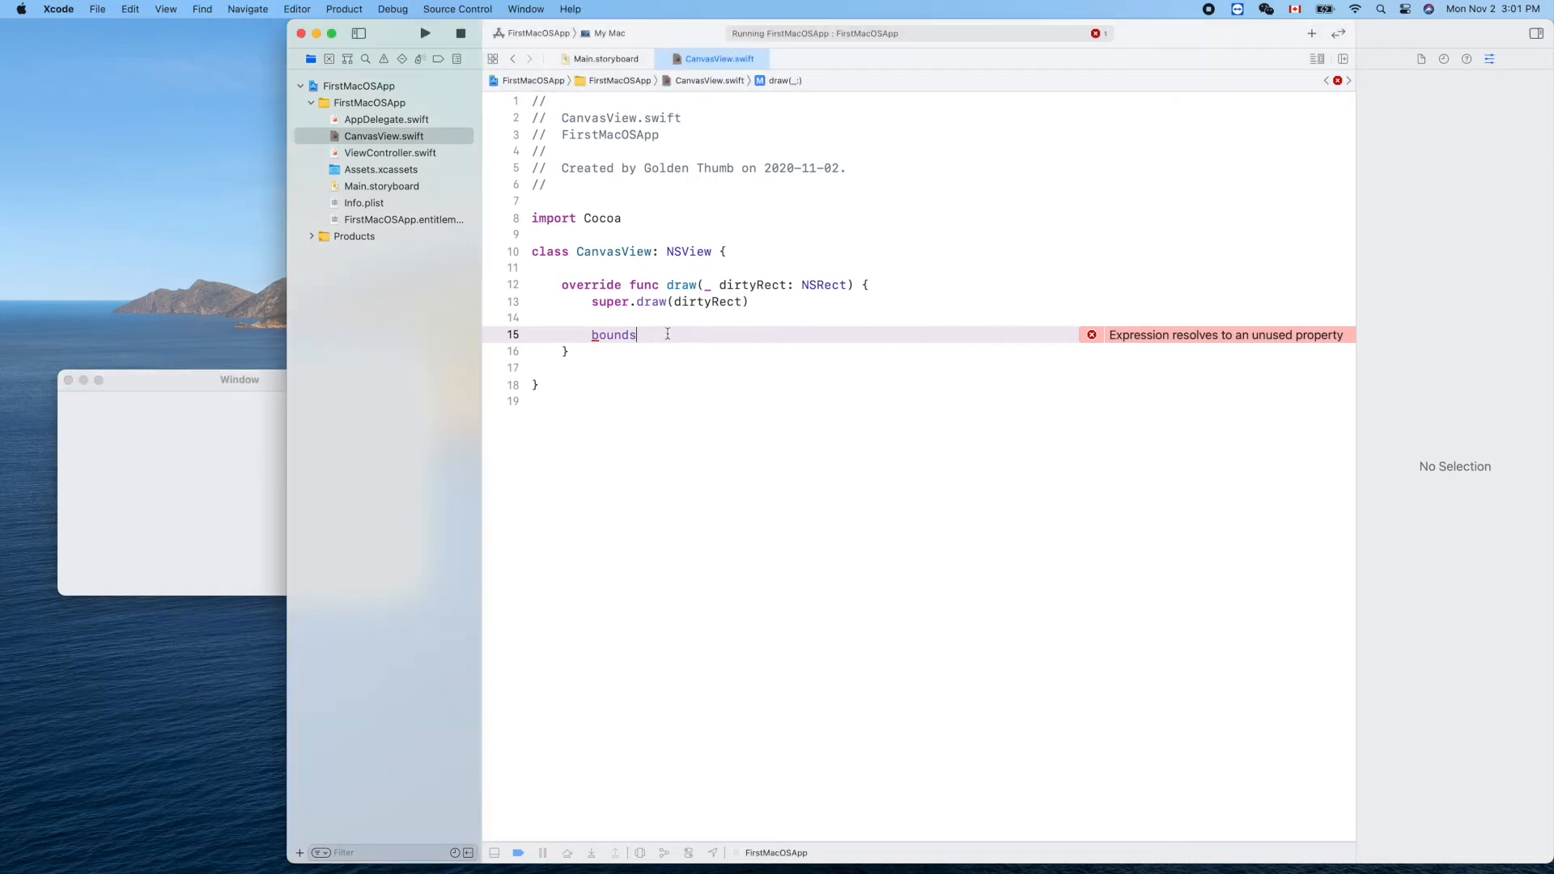
type(".fill(")
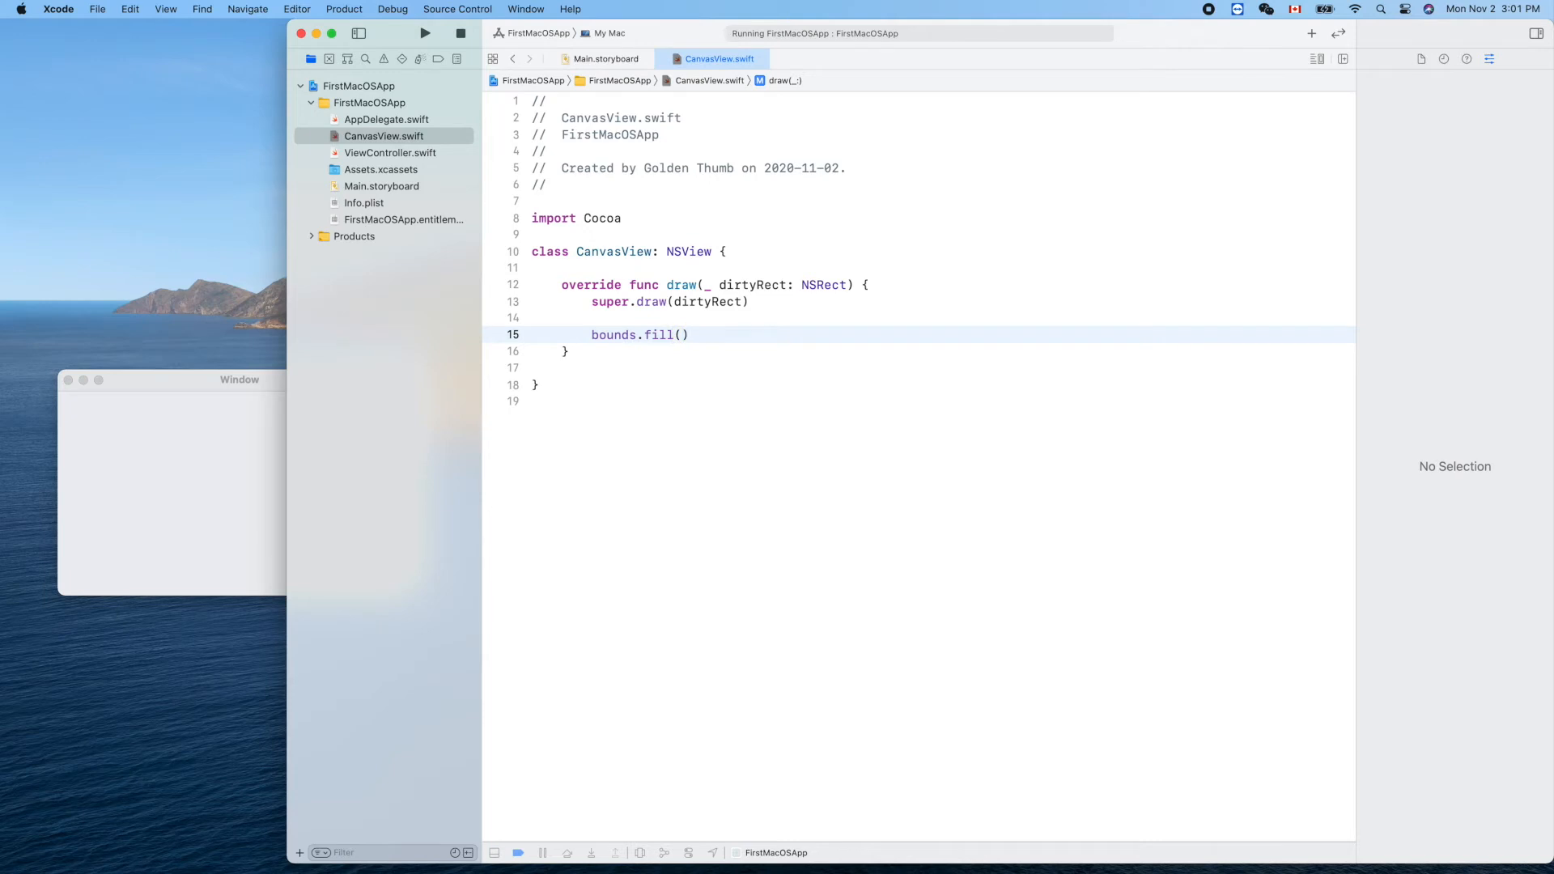
left_click(689, 334)
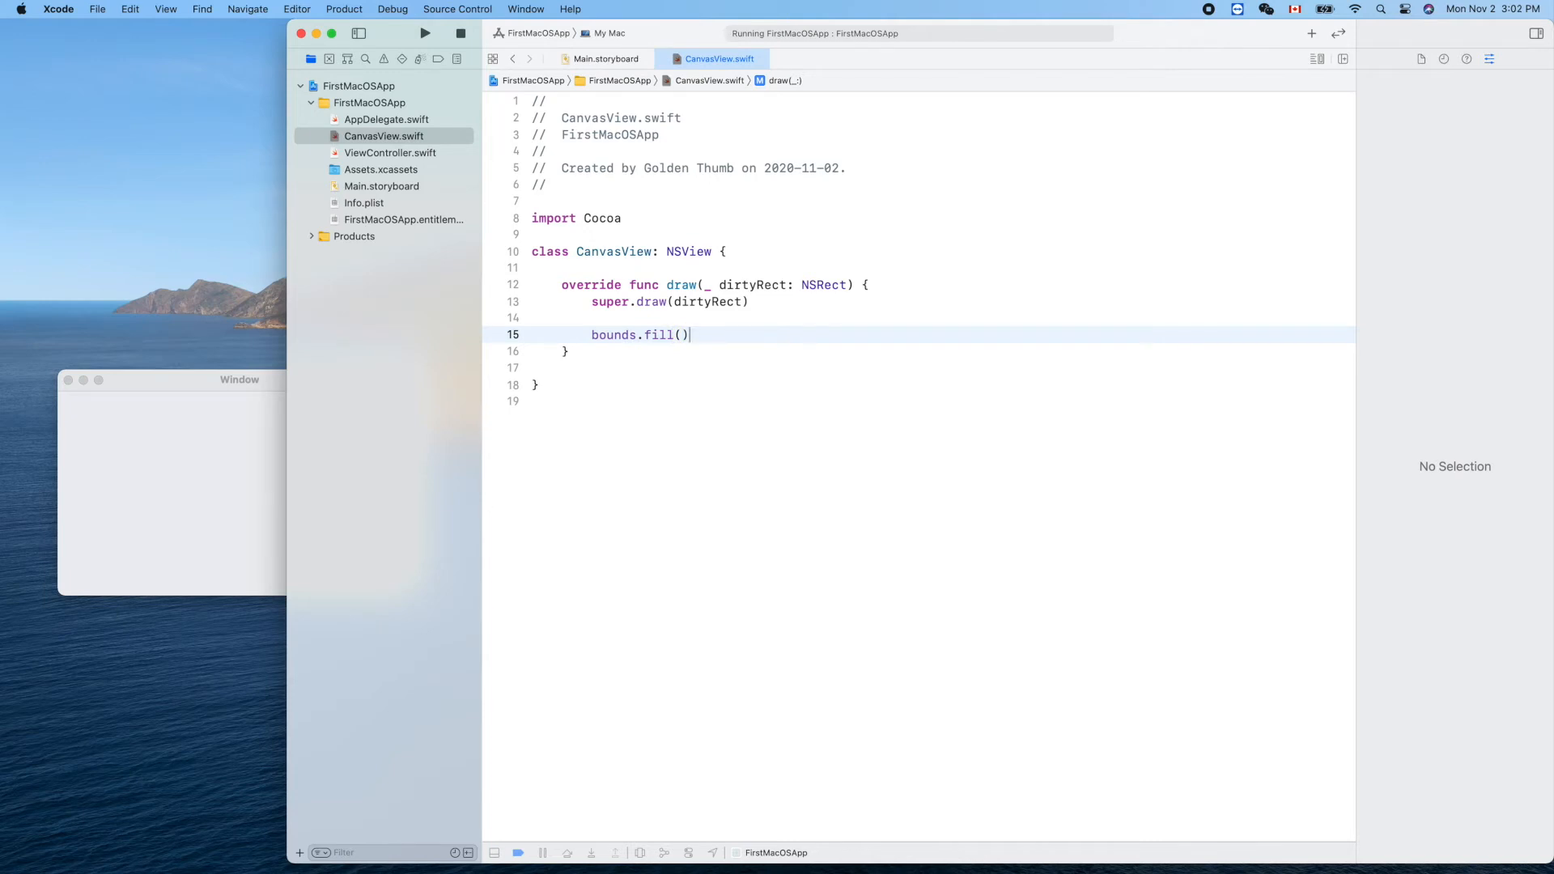
left_click(424, 32)
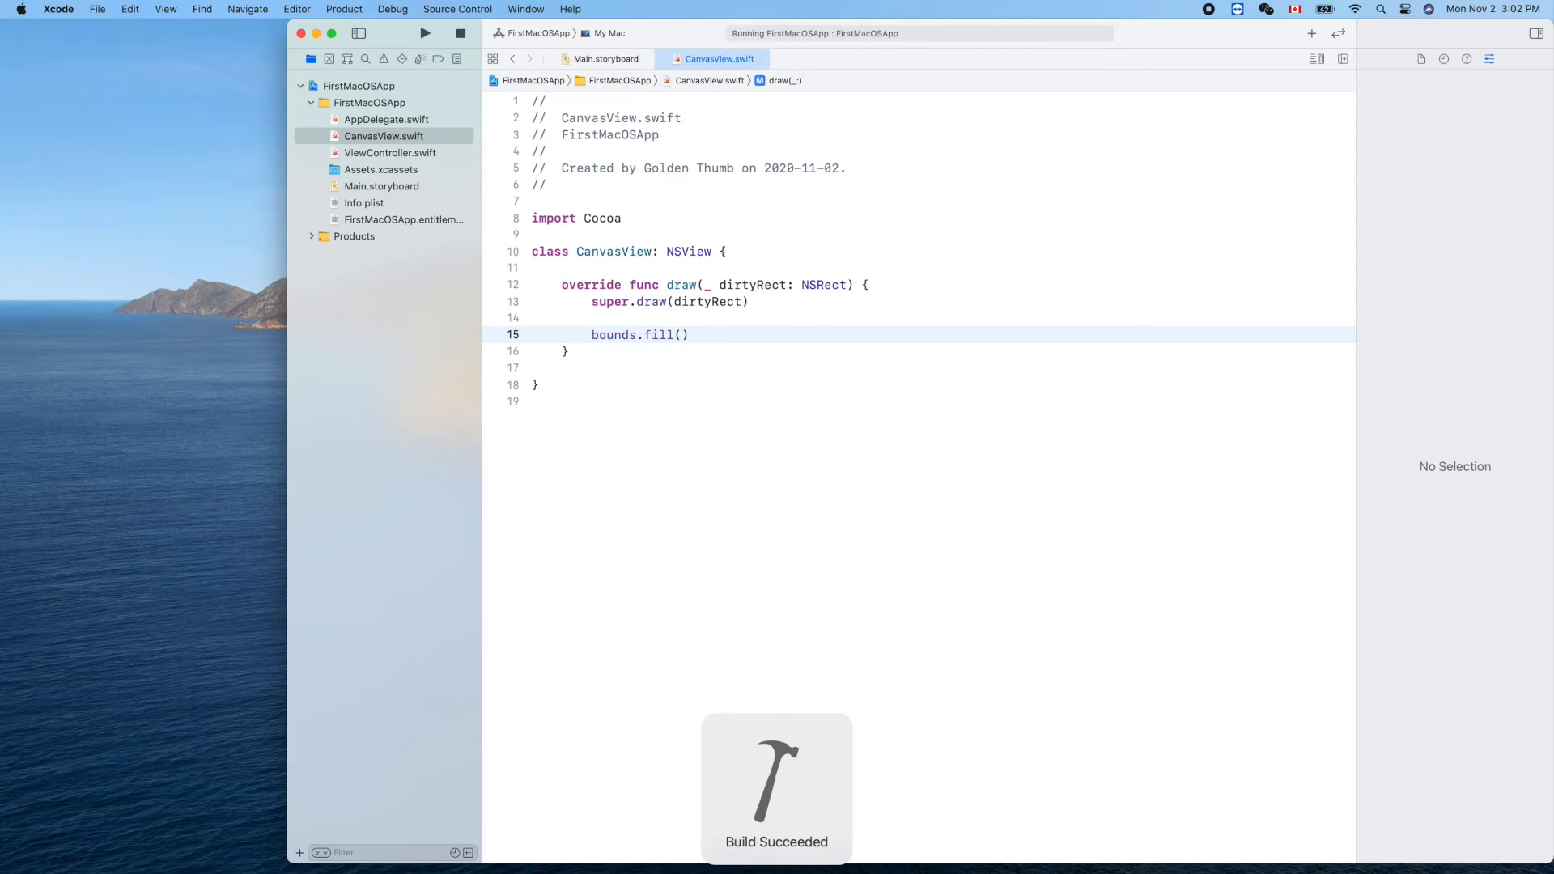
left_click(424, 32)
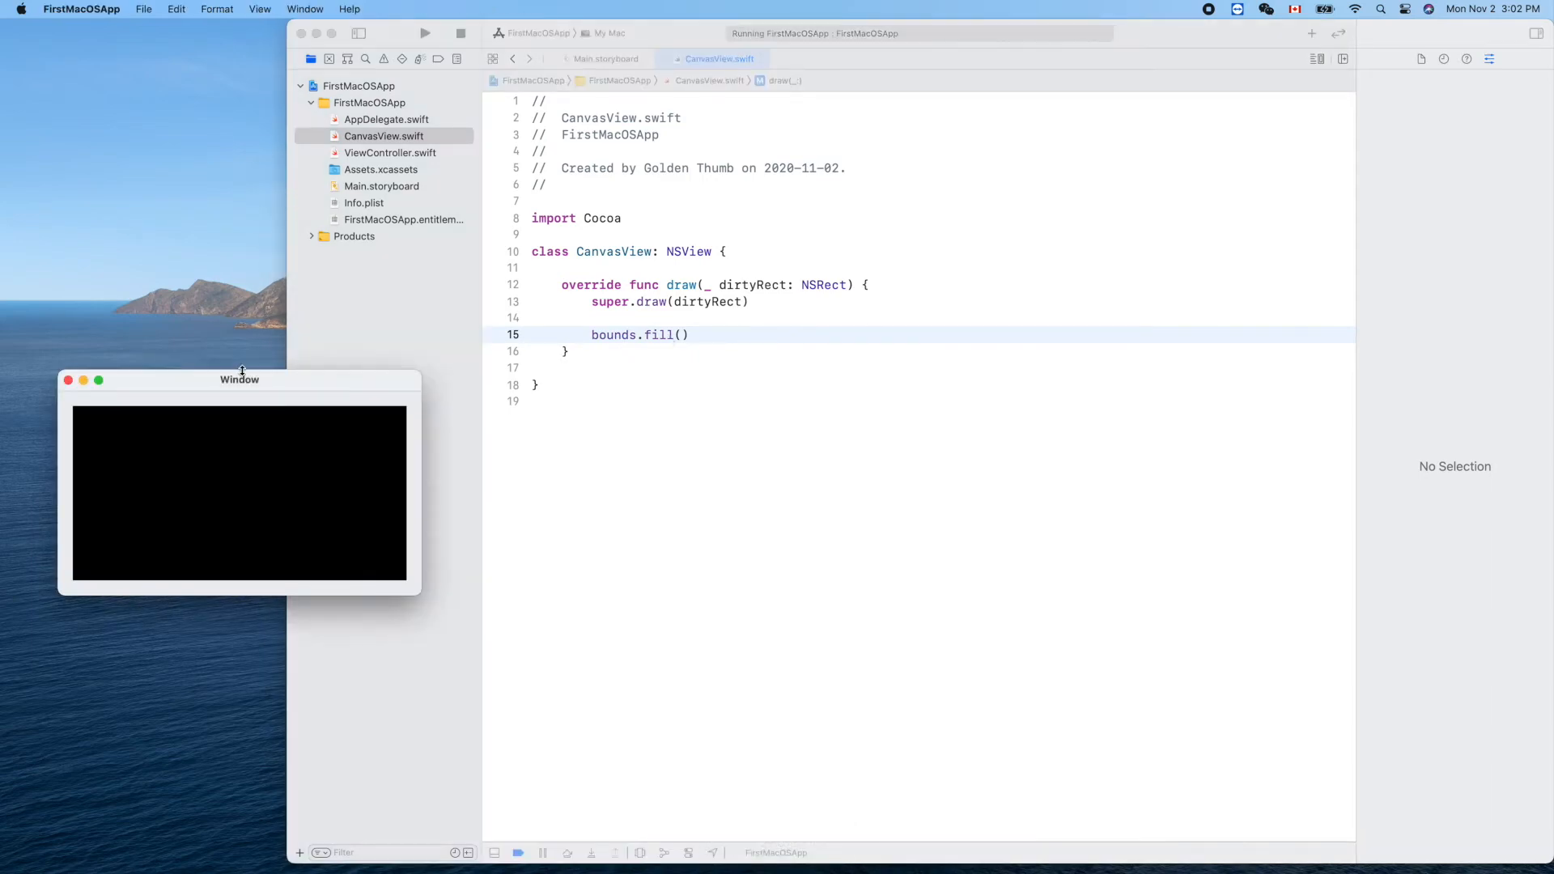
mouse_move(188, 495)
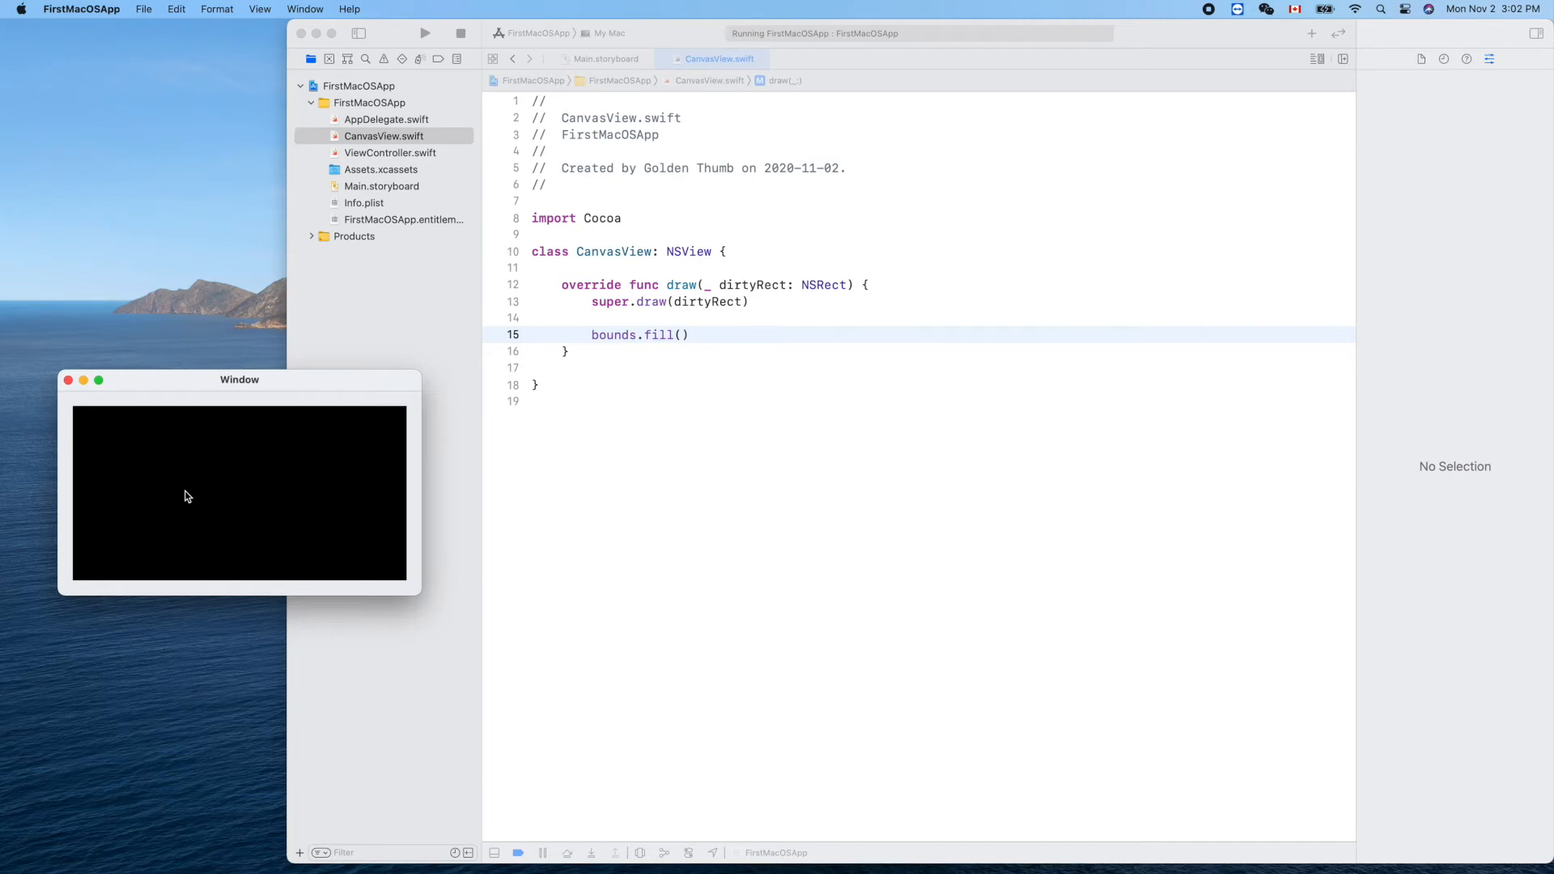
mouse_move(163, 522)
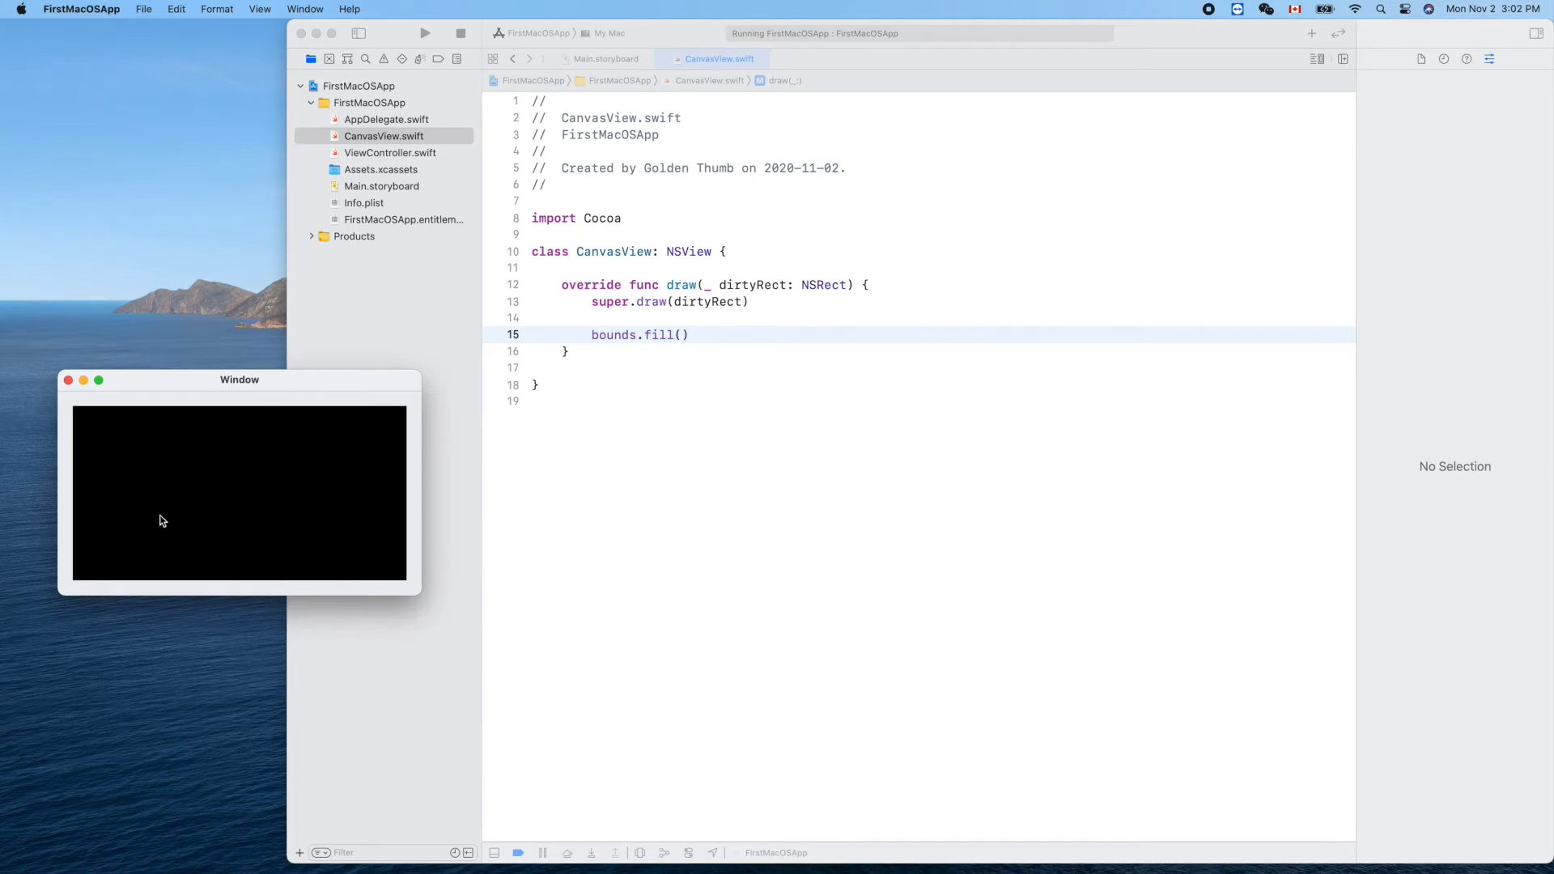
mouse_move(160, 537)
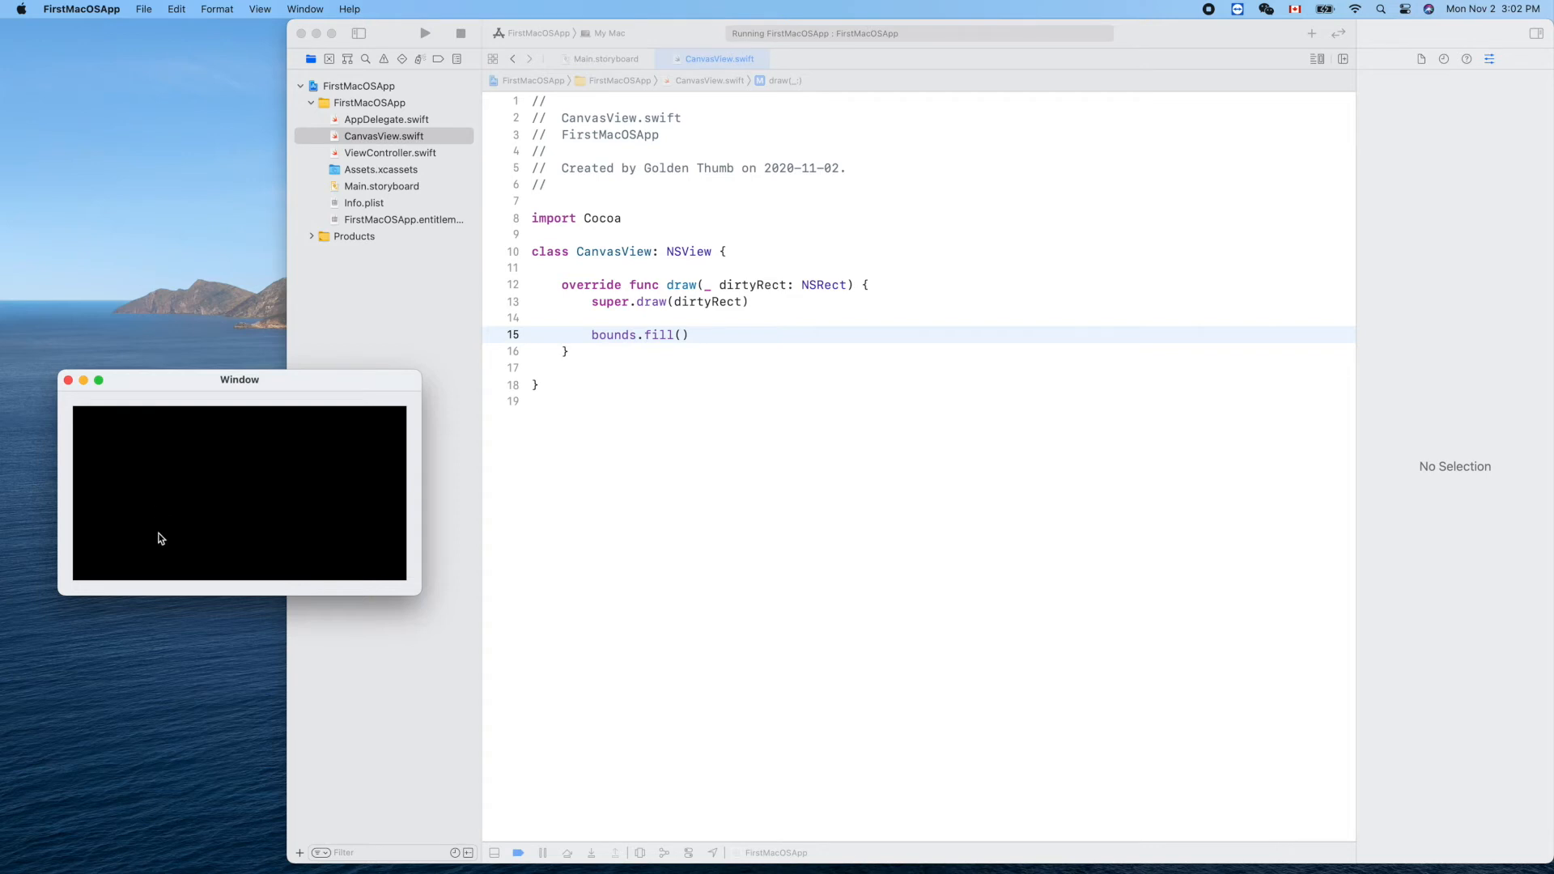
mouse_move(183, 507)
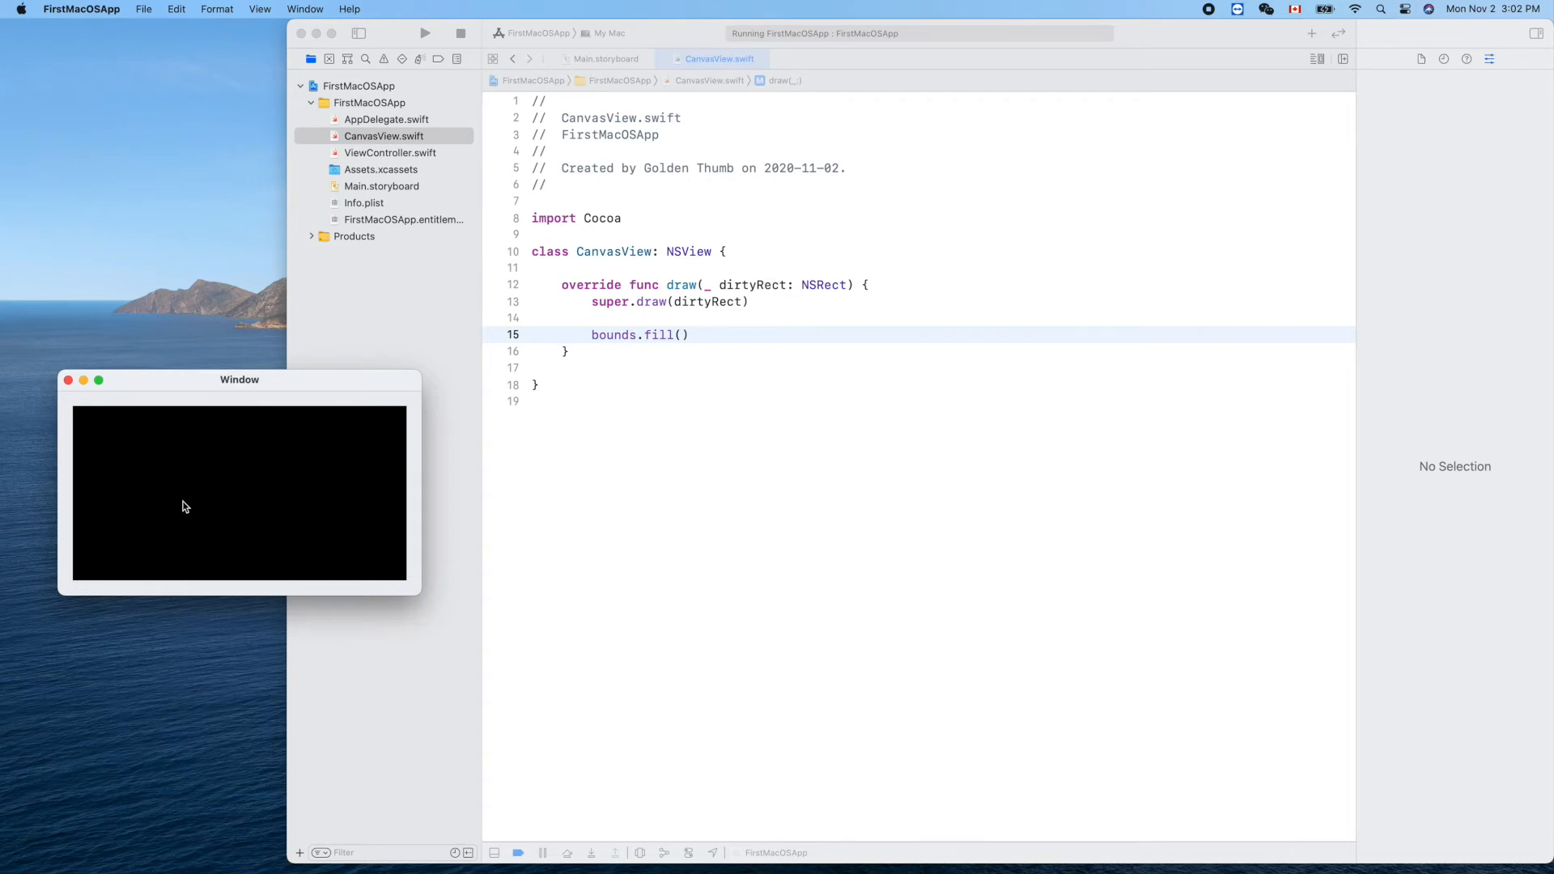
left_click(694, 333)
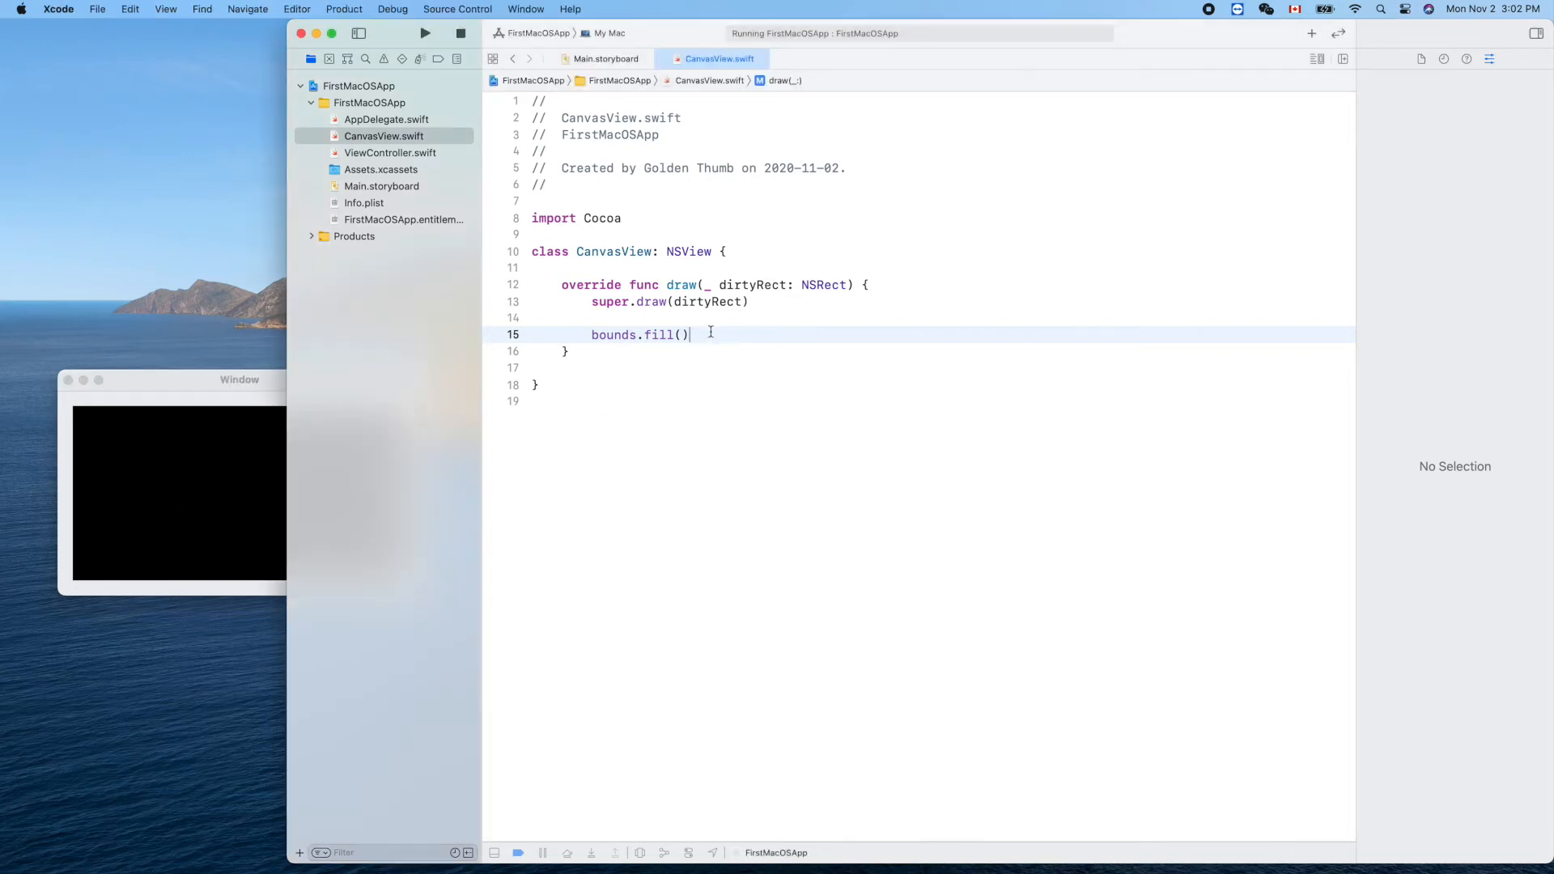
key("return")
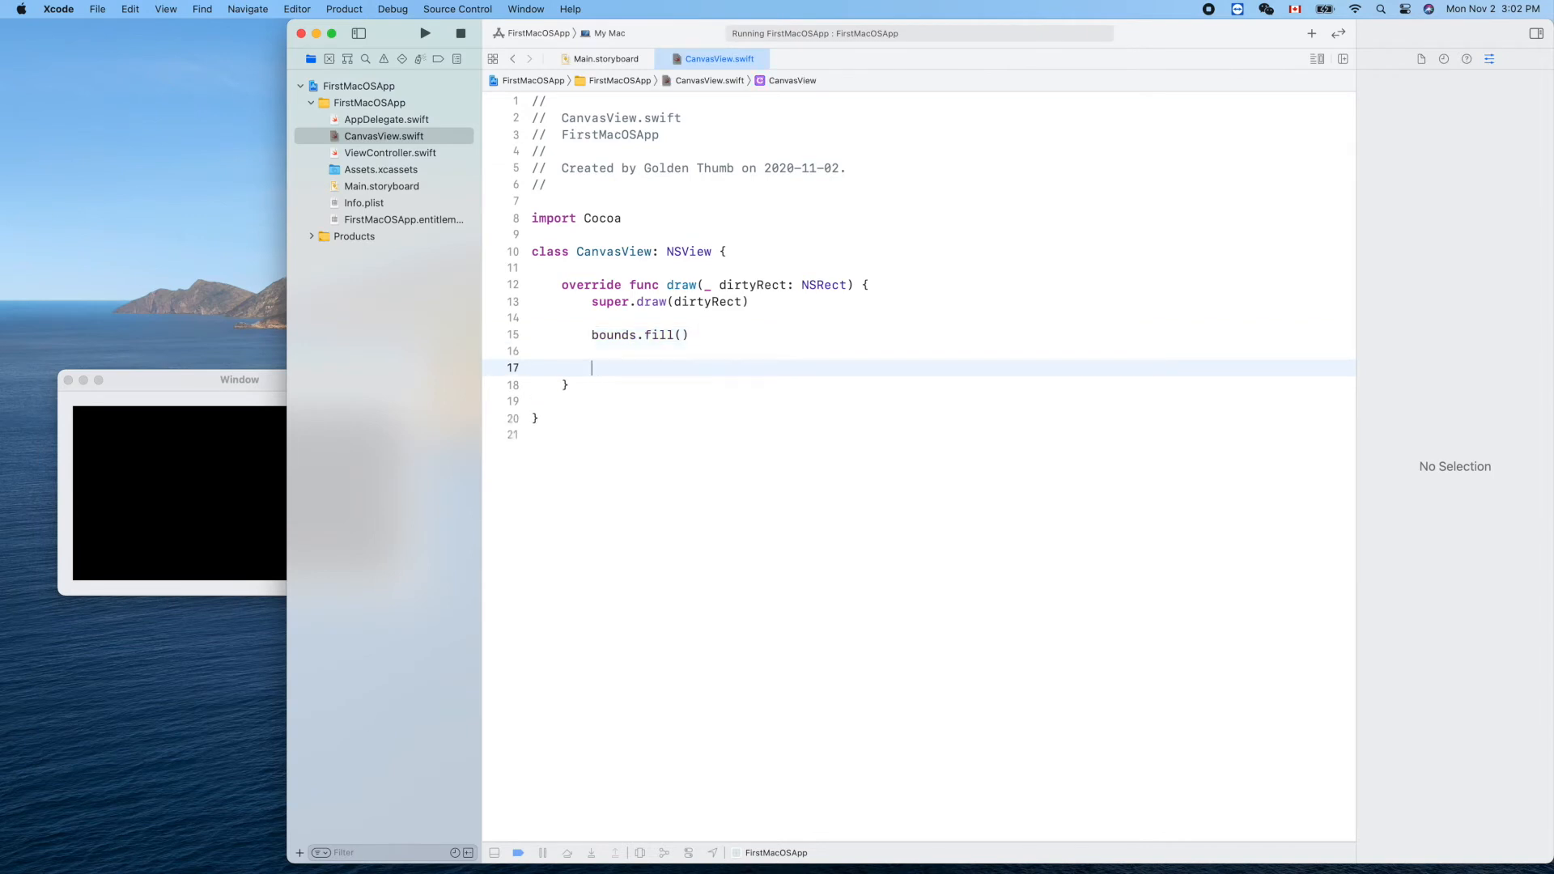
left_click(882, 425)
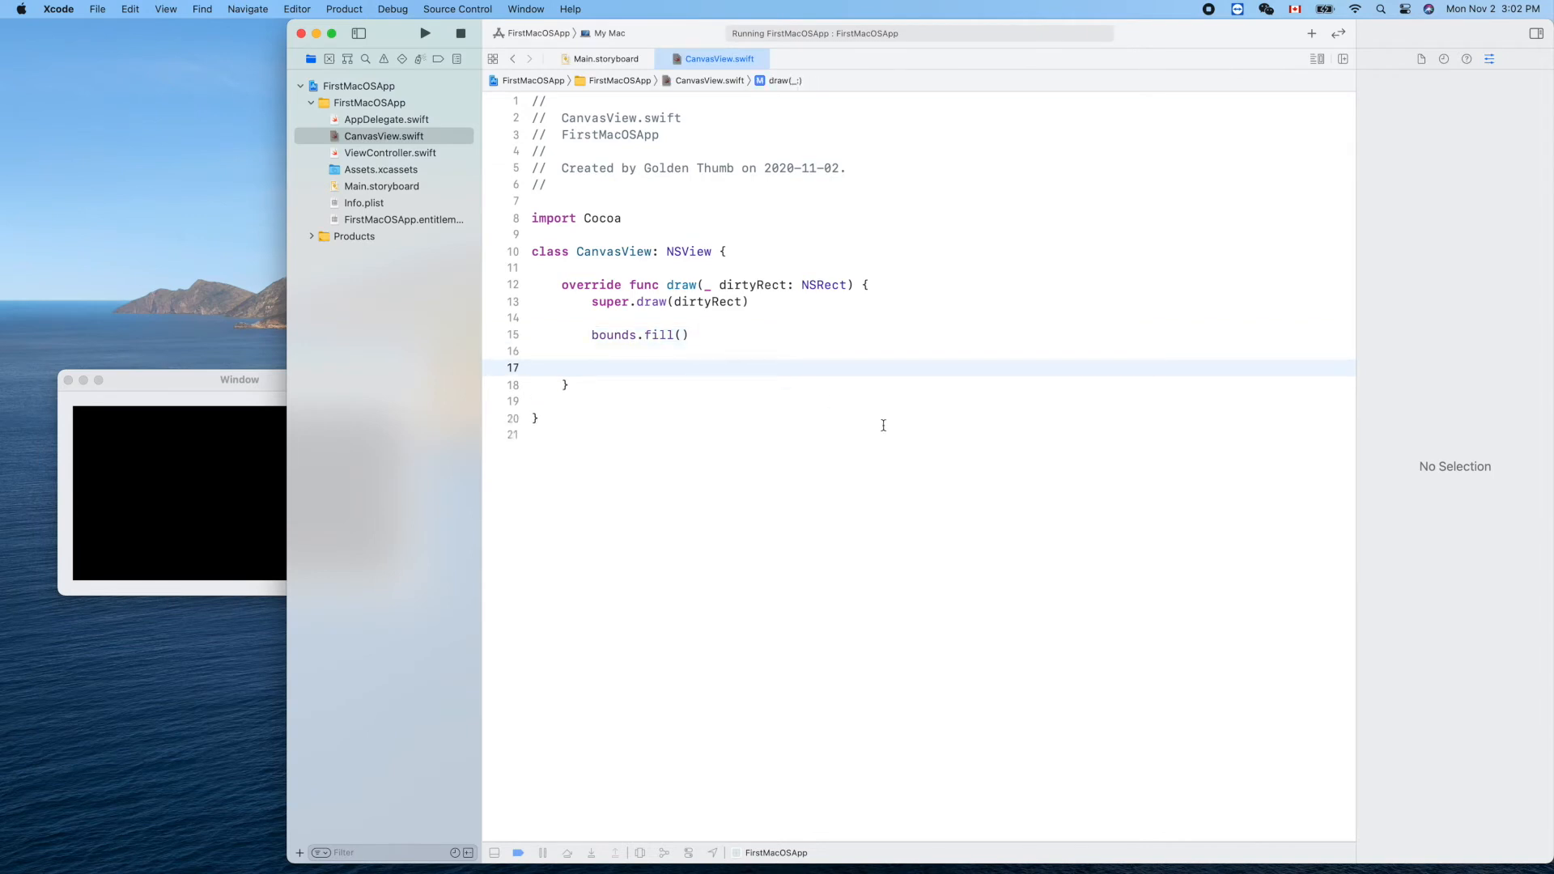
mouse_move(187, 443)
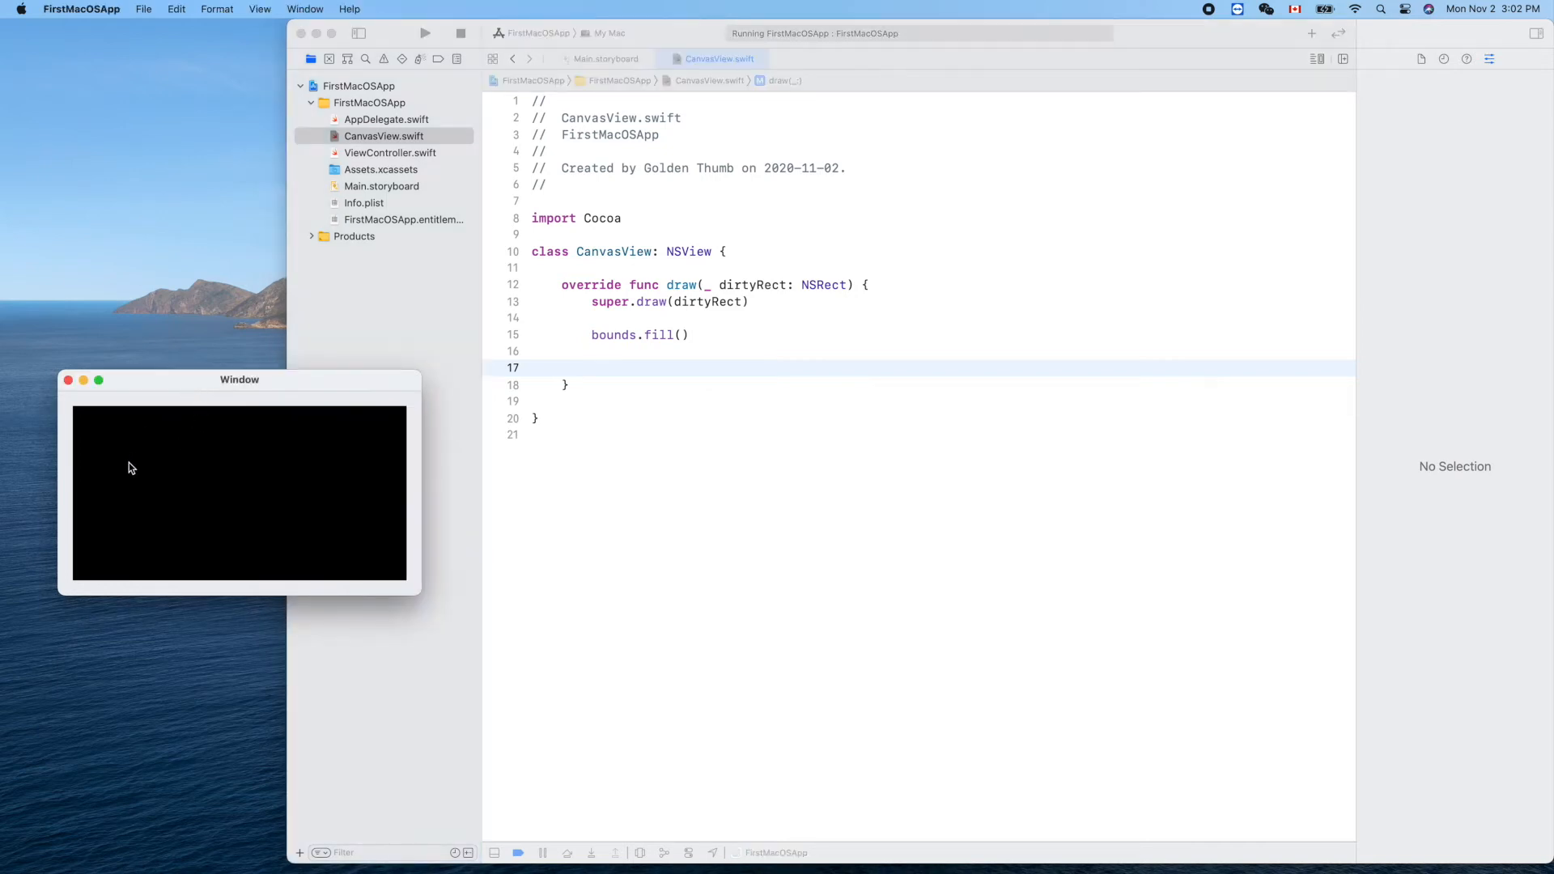
mouse_move(78, 413)
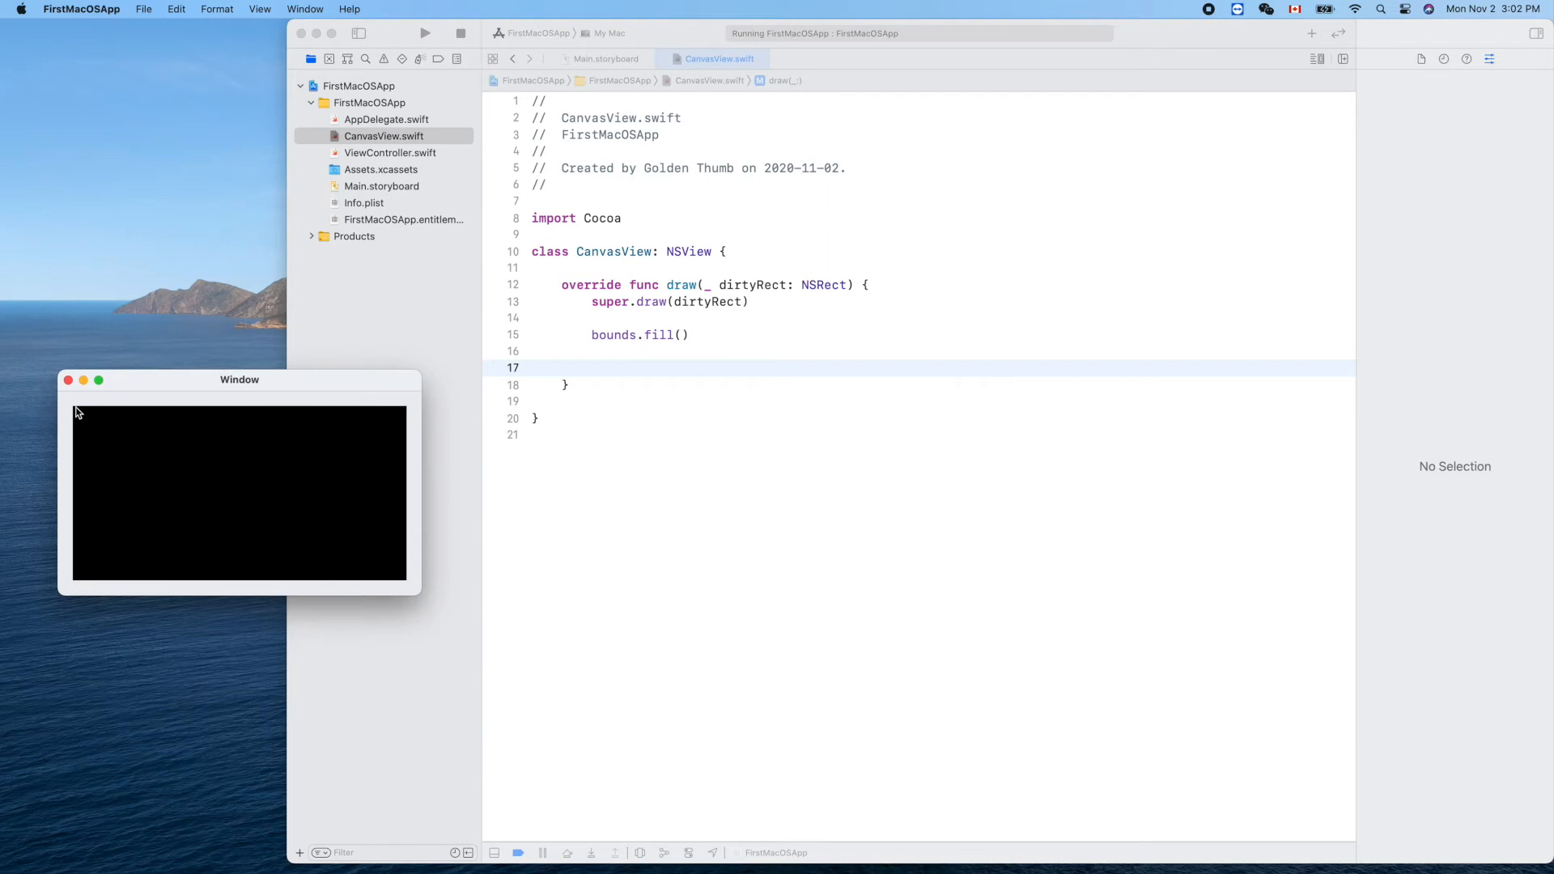
mouse_move(217, 412)
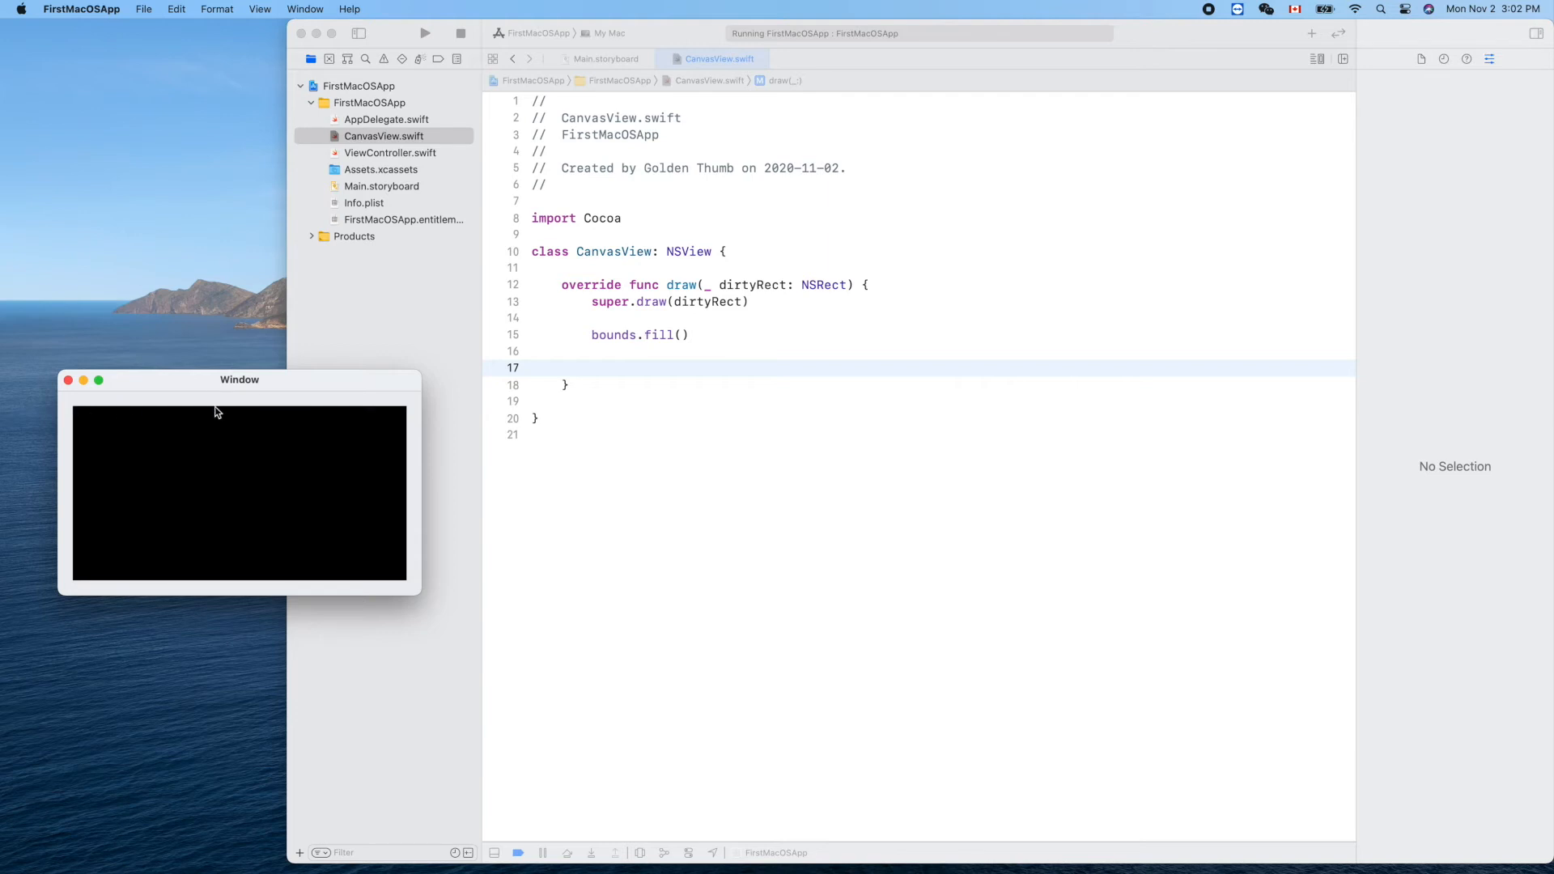
mouse_move(76, 416)
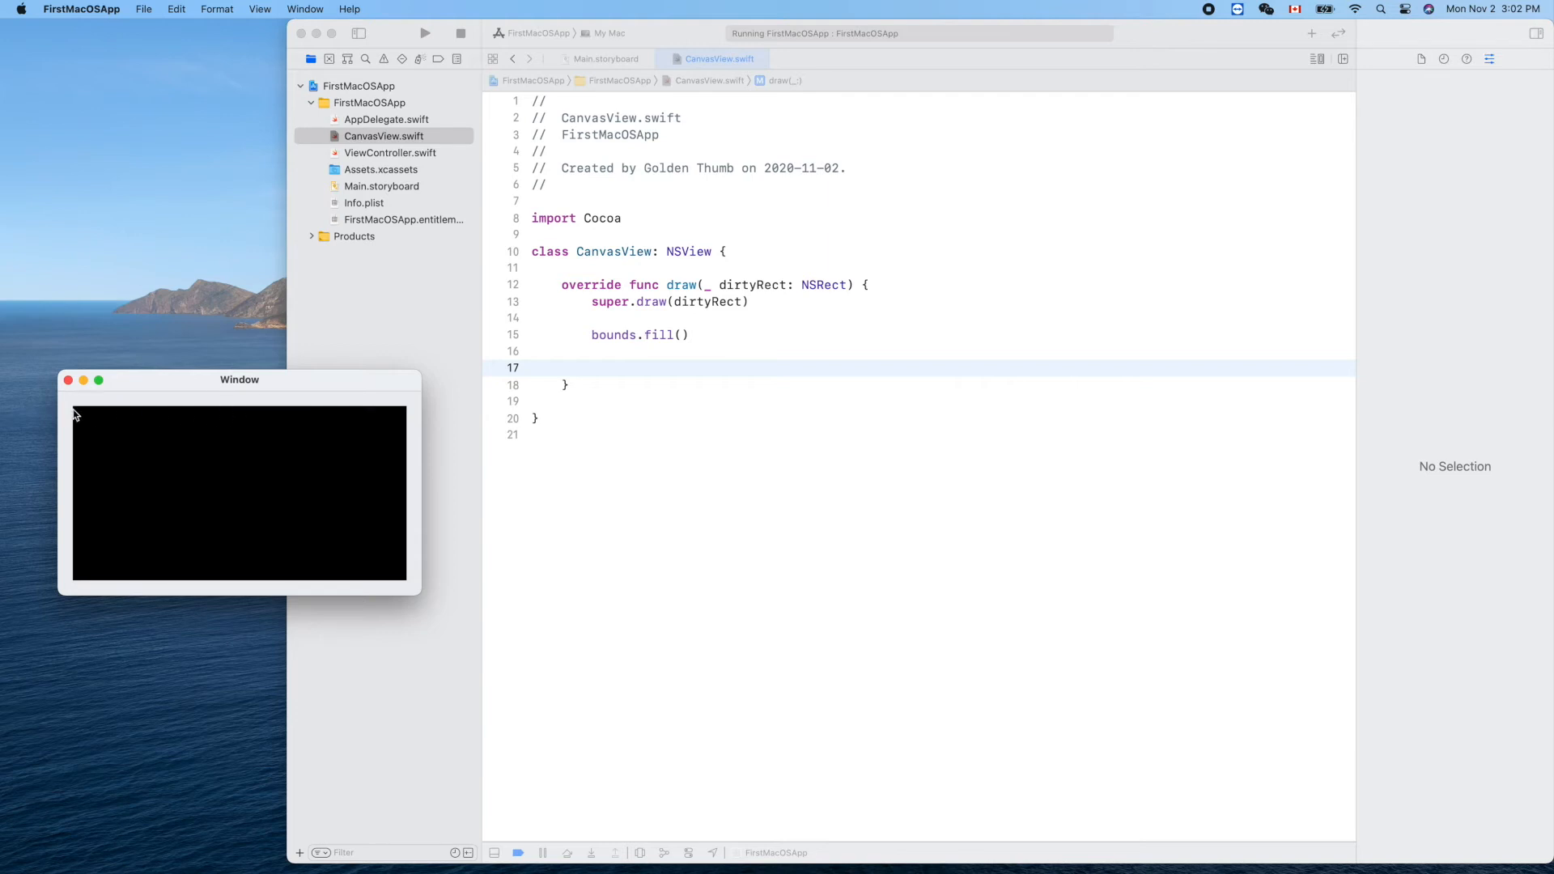
mouse_move(94, 414)
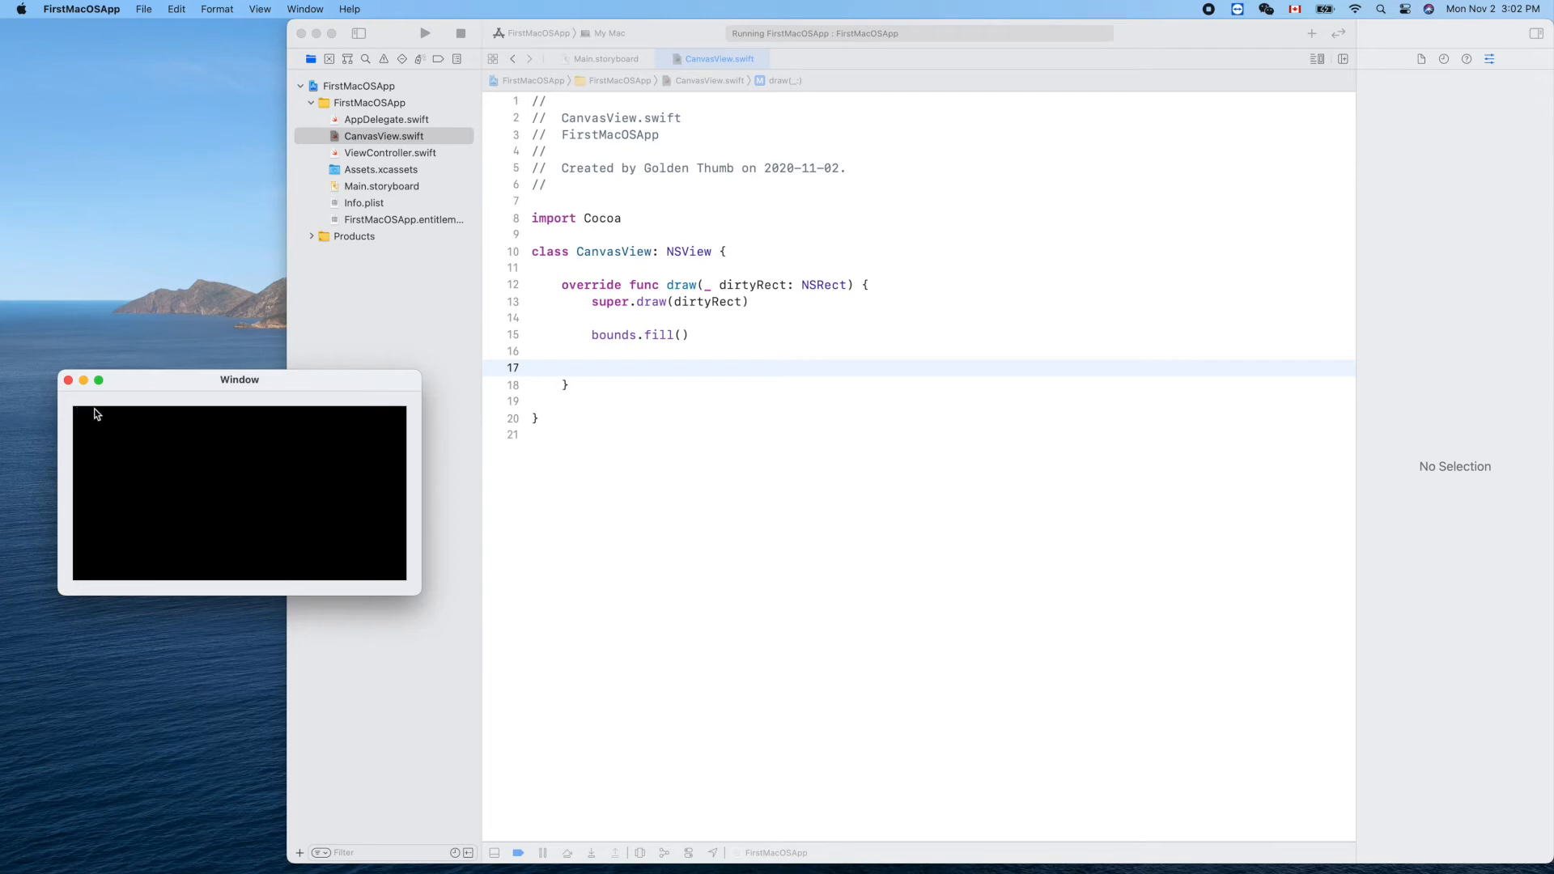
mouse_move(234, 415)
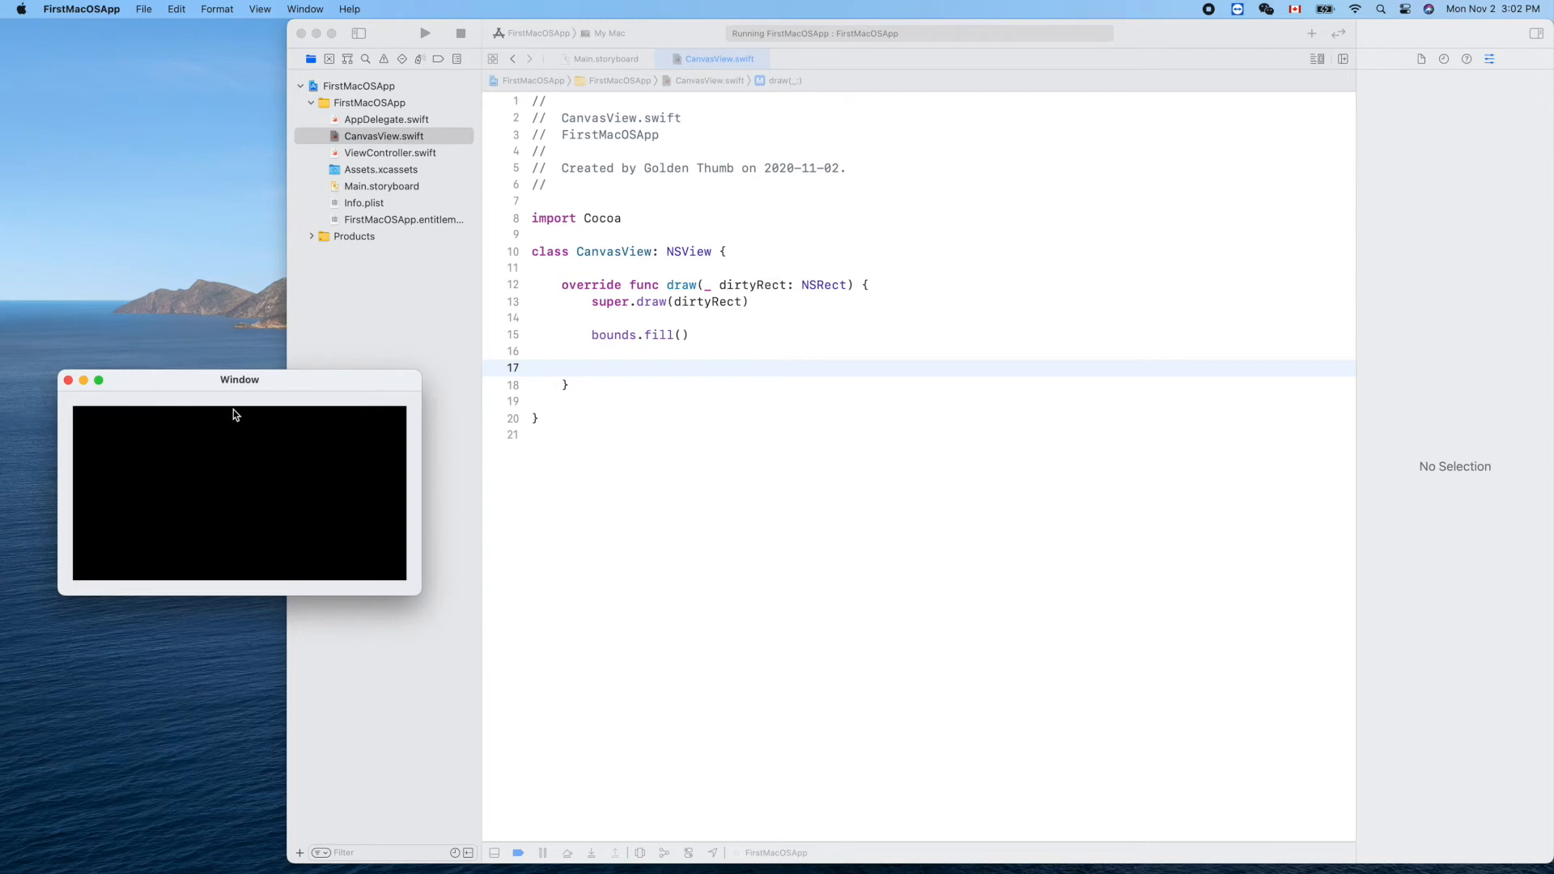
mouse_move(82, 416)
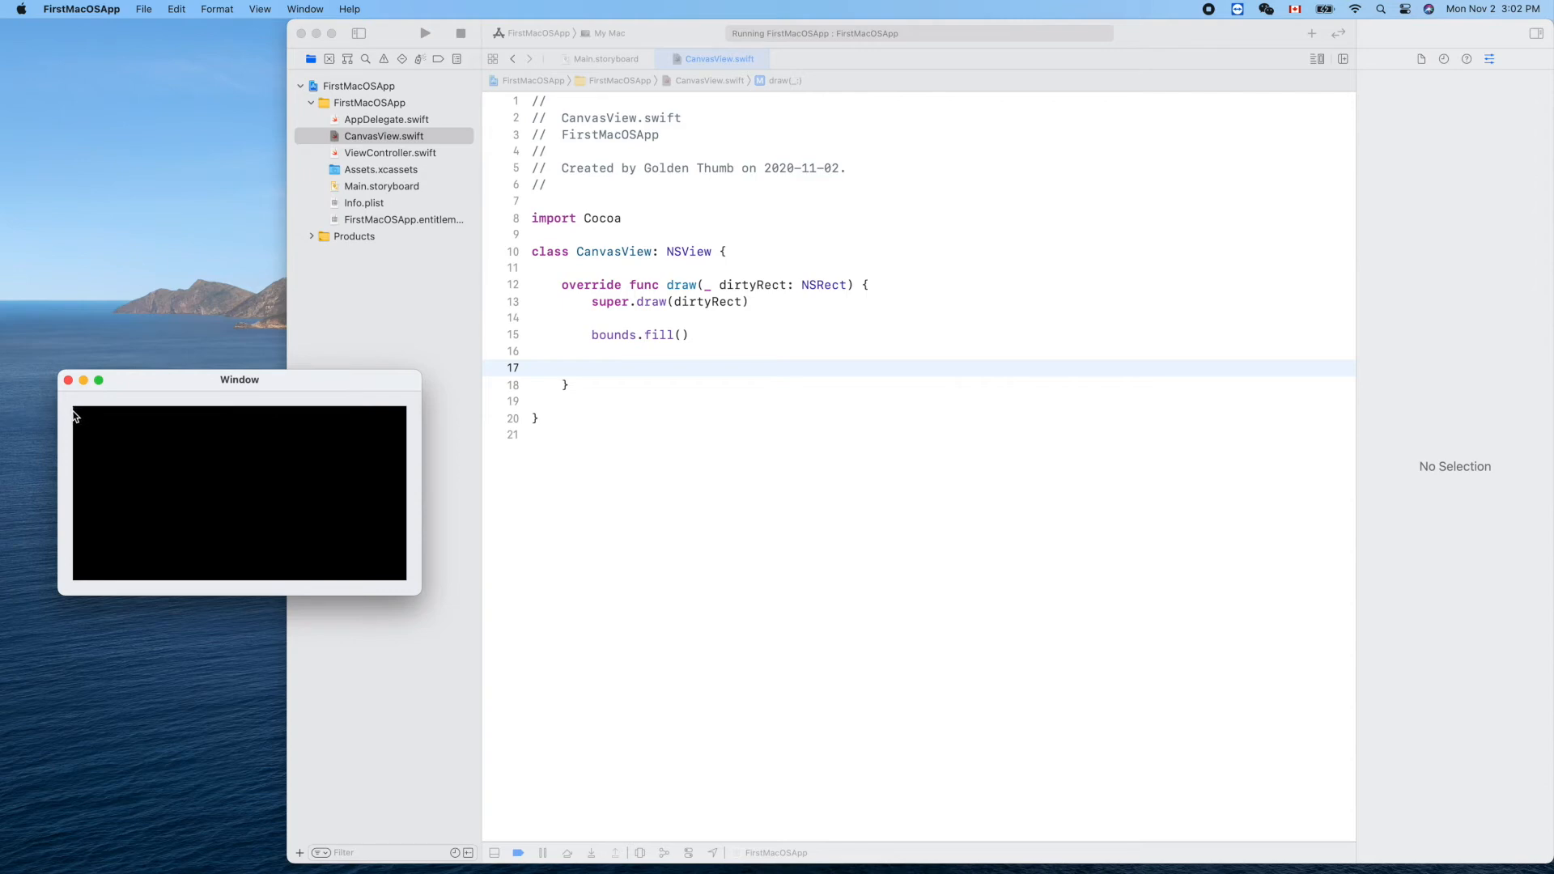
mouse_move(76, 435)
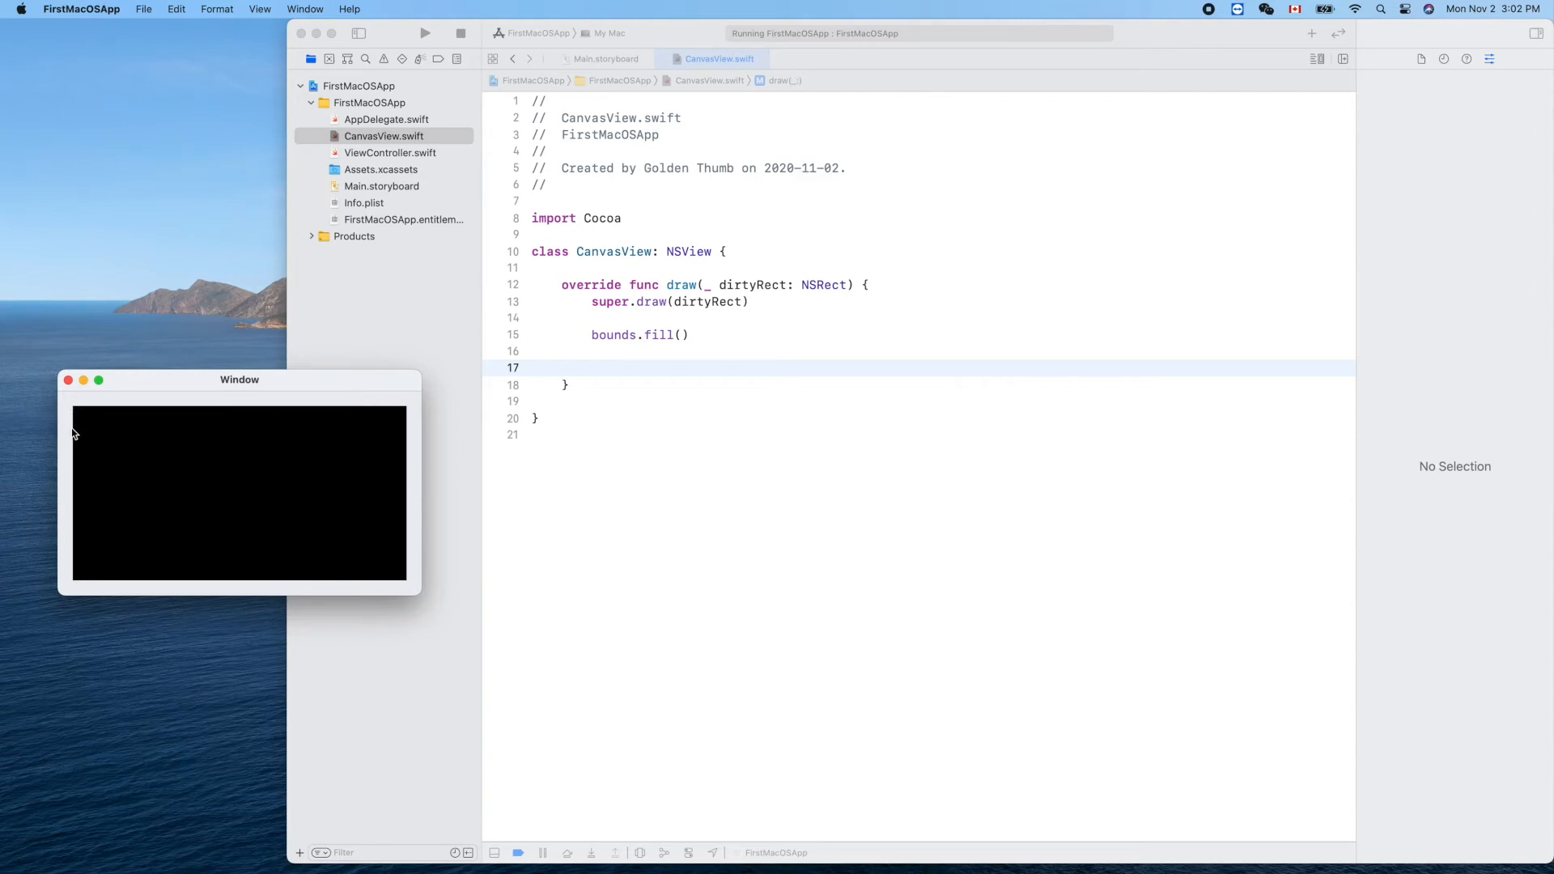
mouse_move(76, 458)
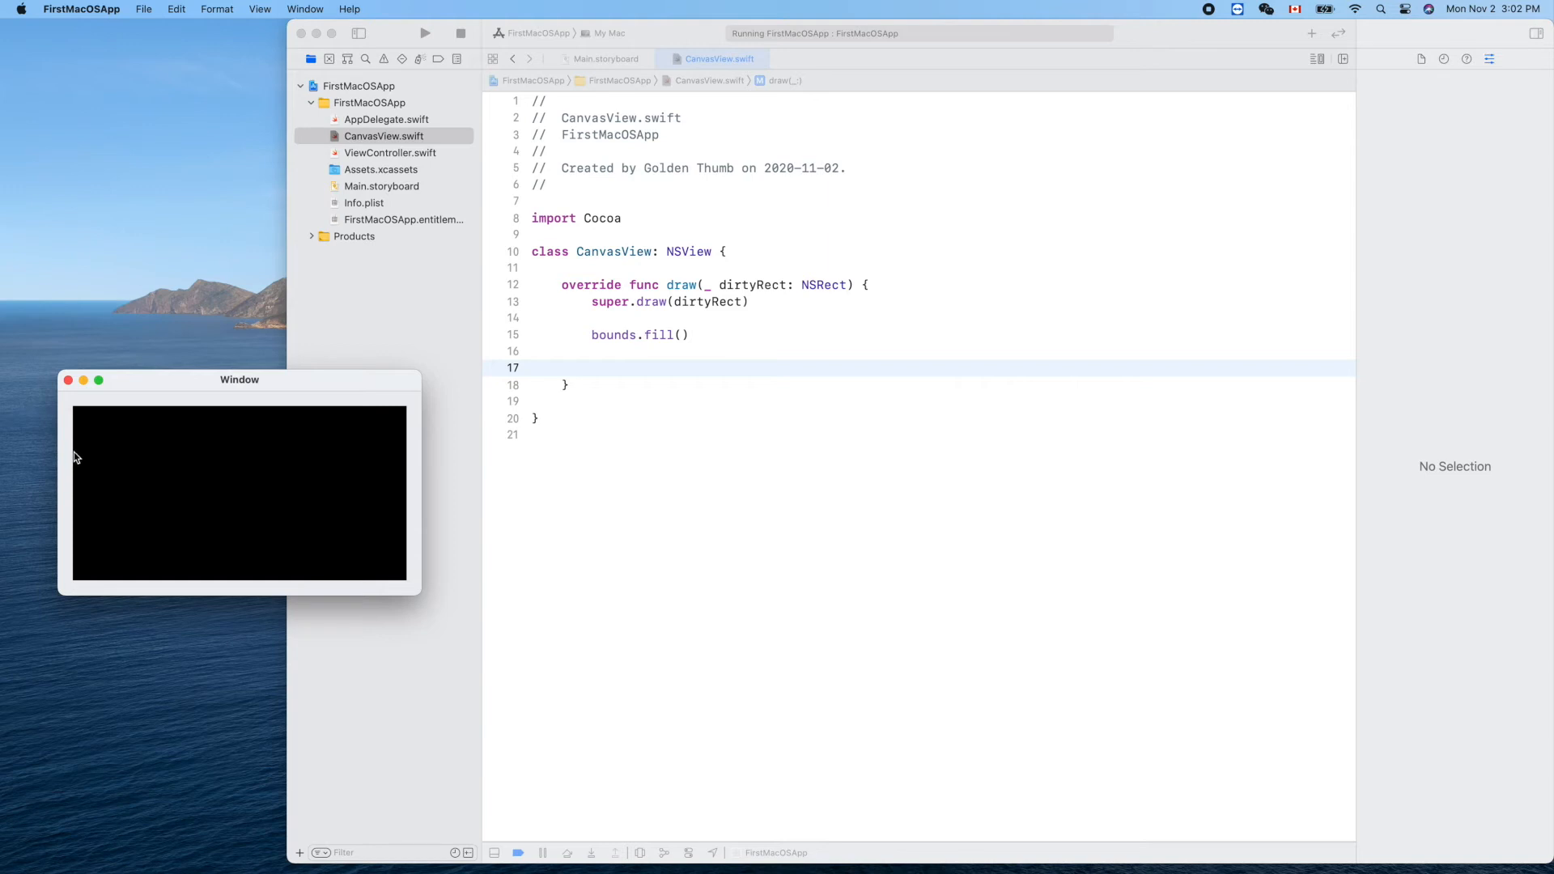
mouse_move(81, 552)
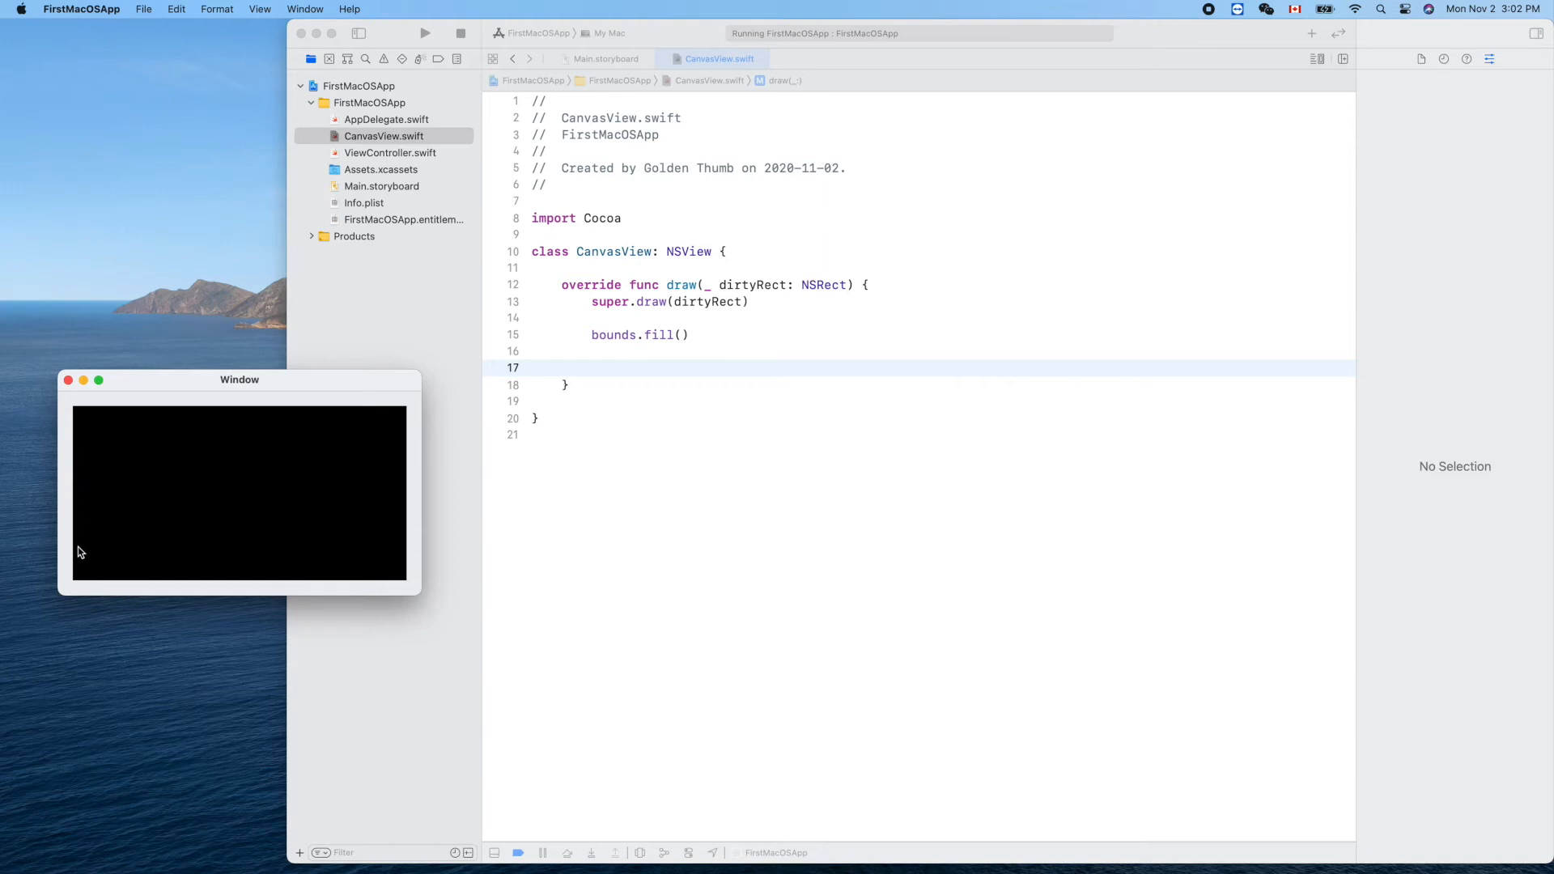
mouse_move(331, 471)
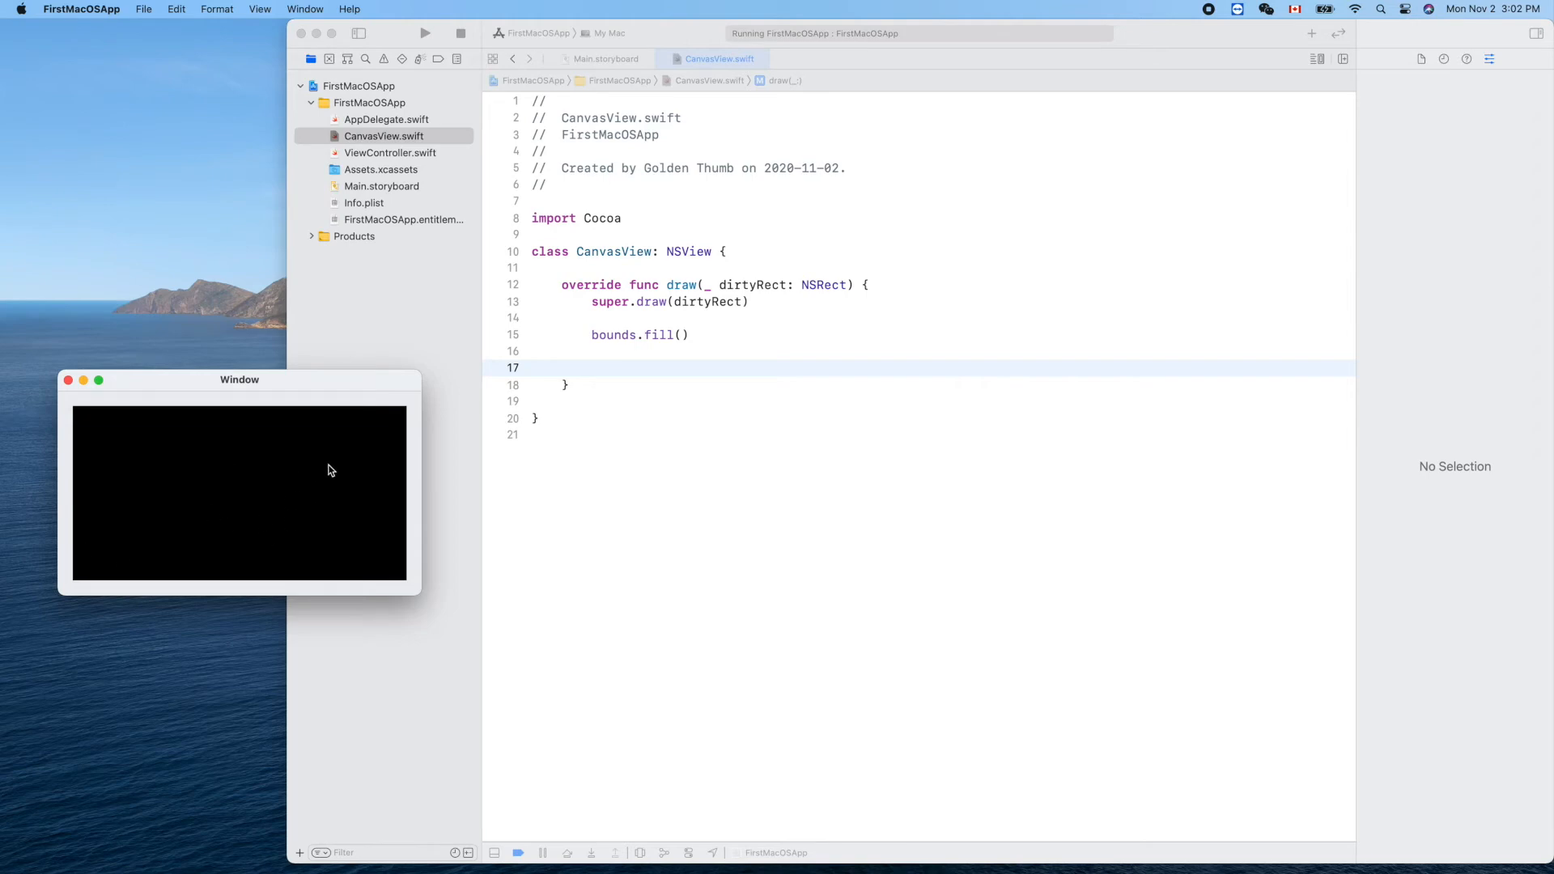
mouse_move(221, 506)
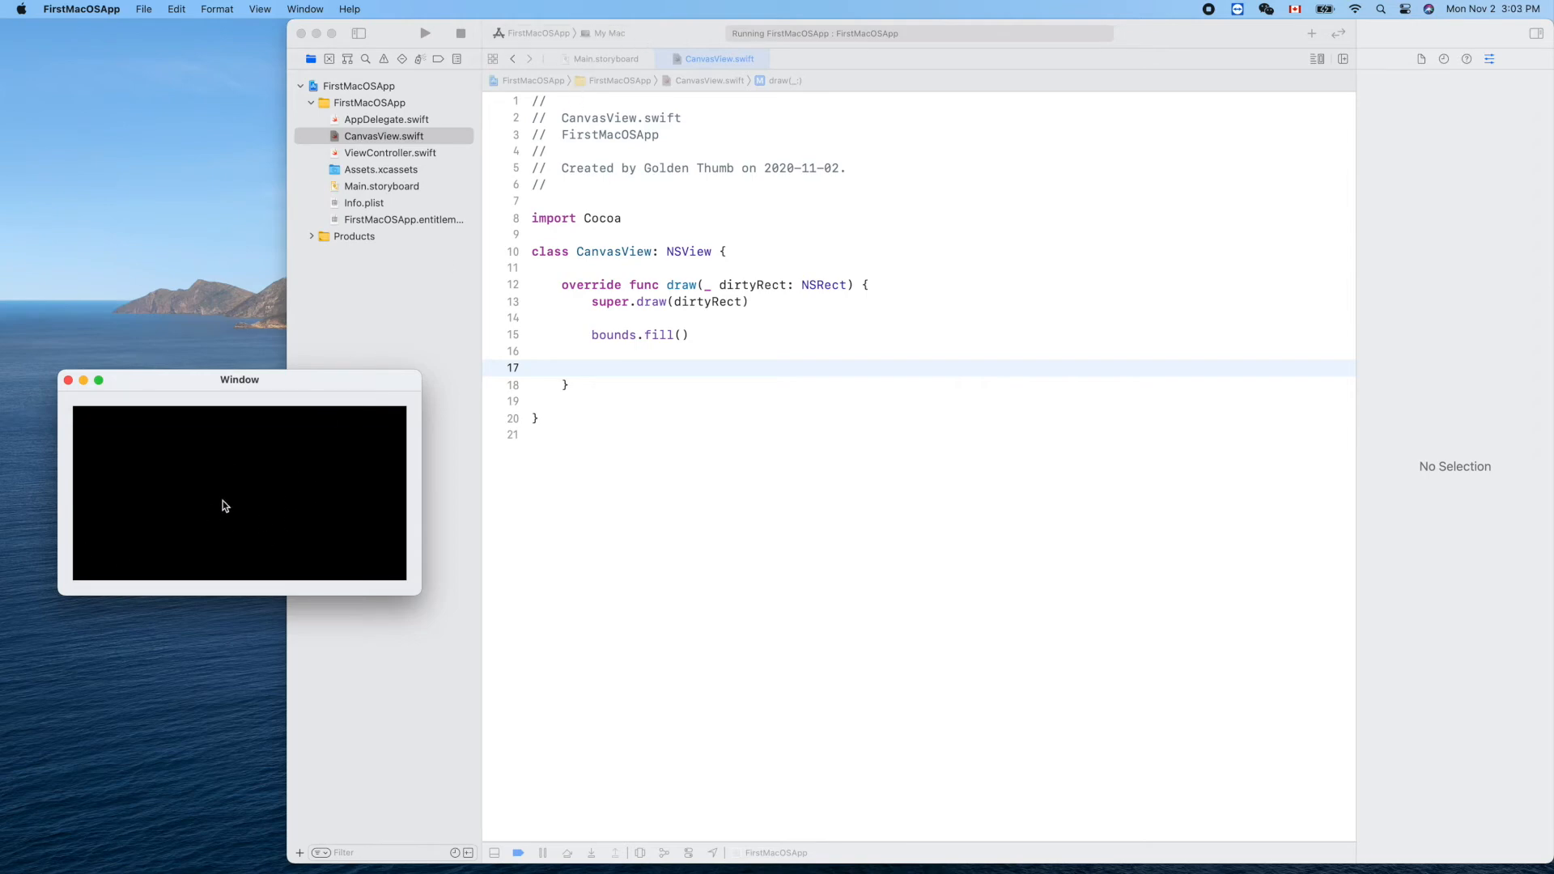
mouse_move(144, 545)
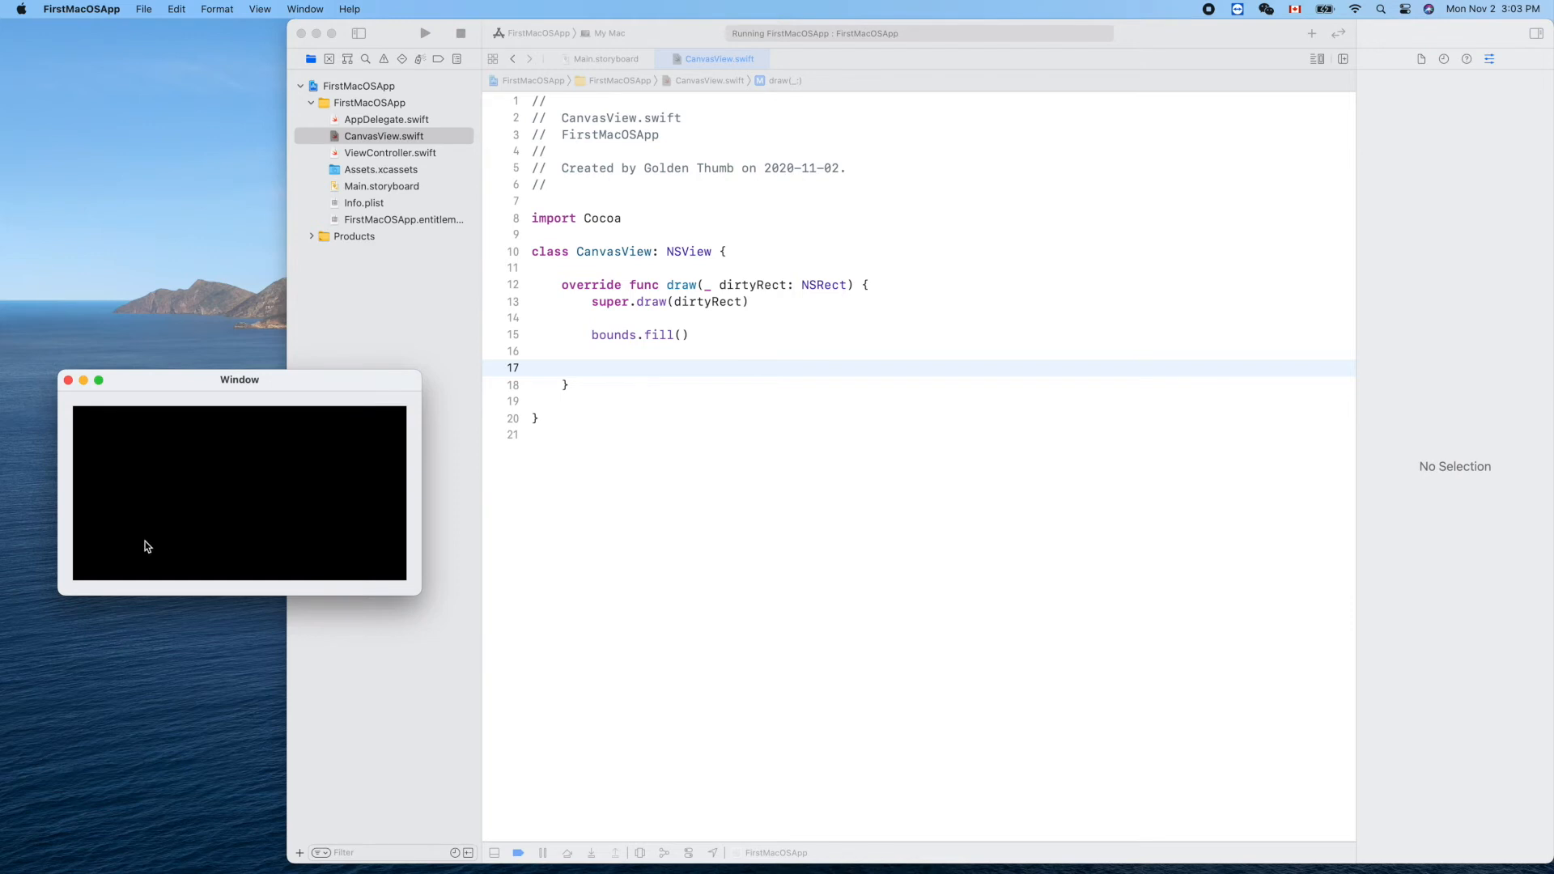
mouse_move(74, 586)
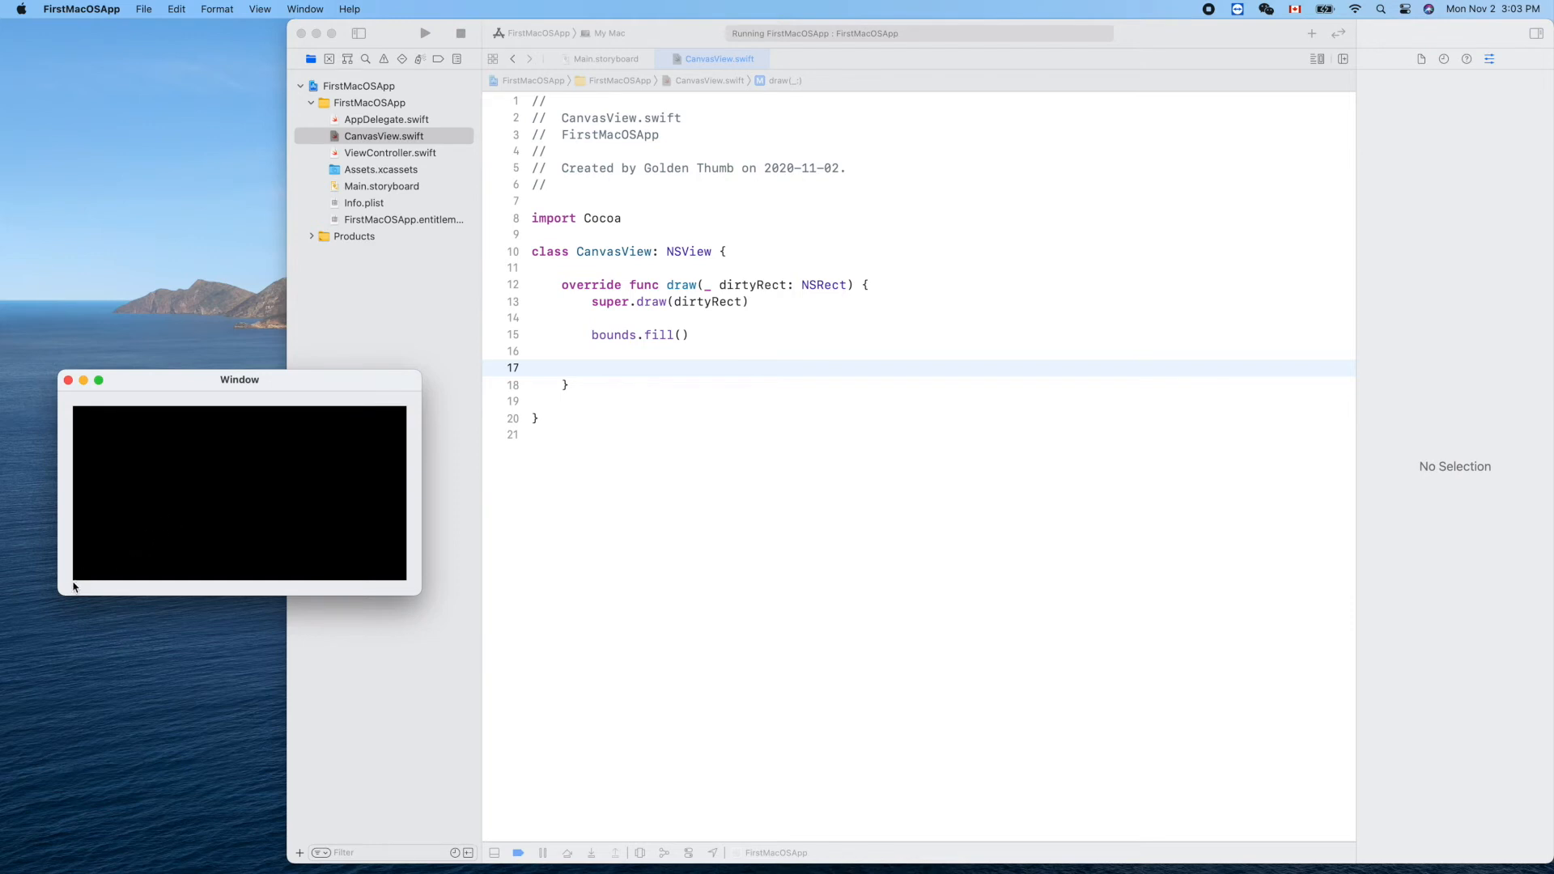
mouse_move(83, 586)
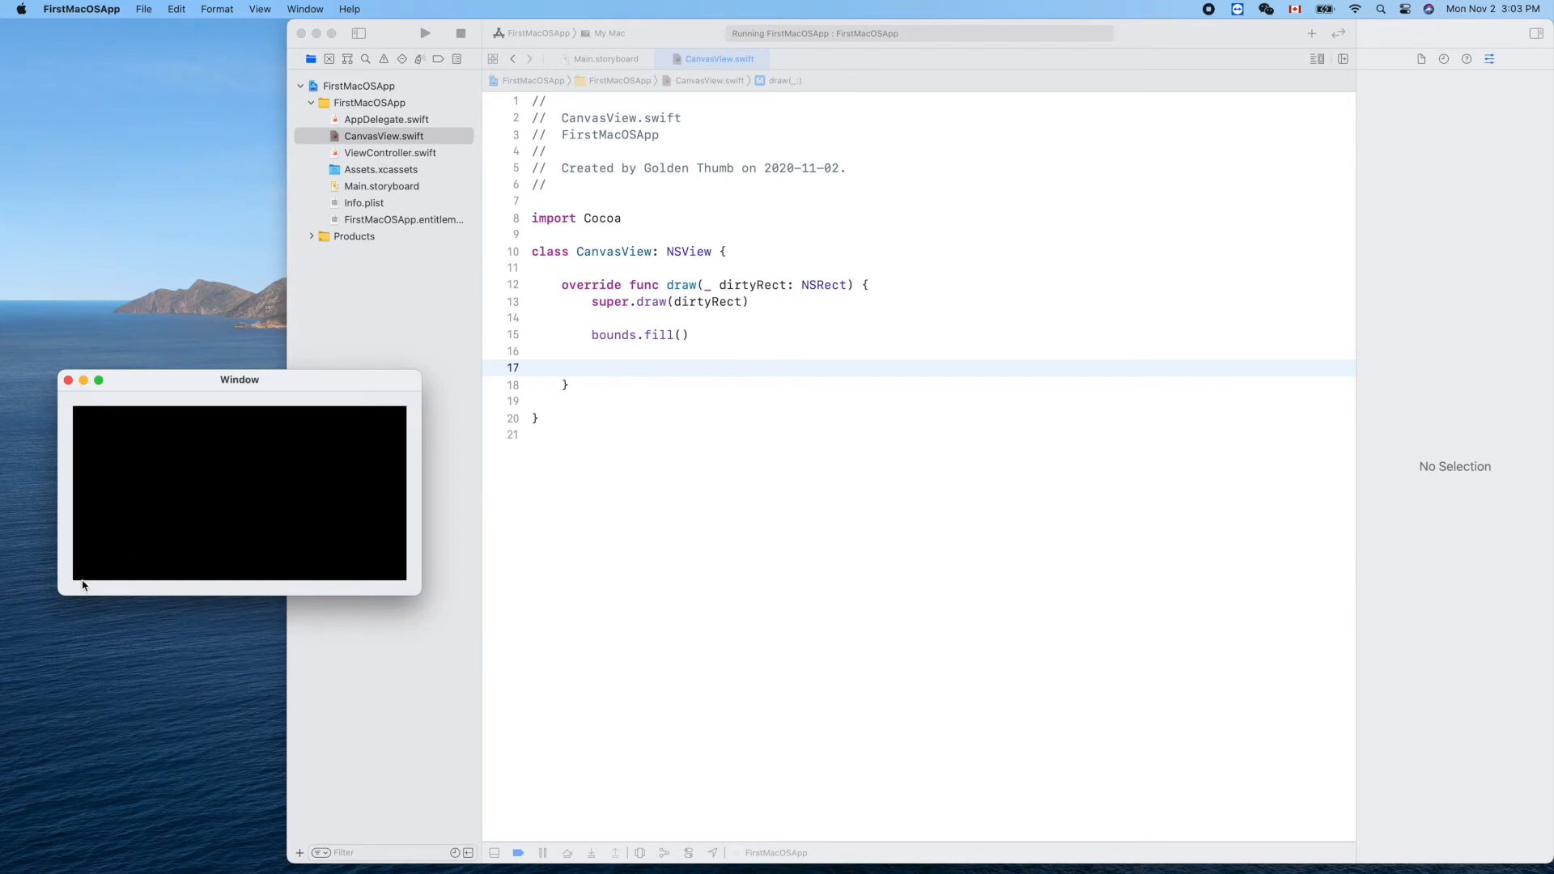
mouse_move(71, 589)
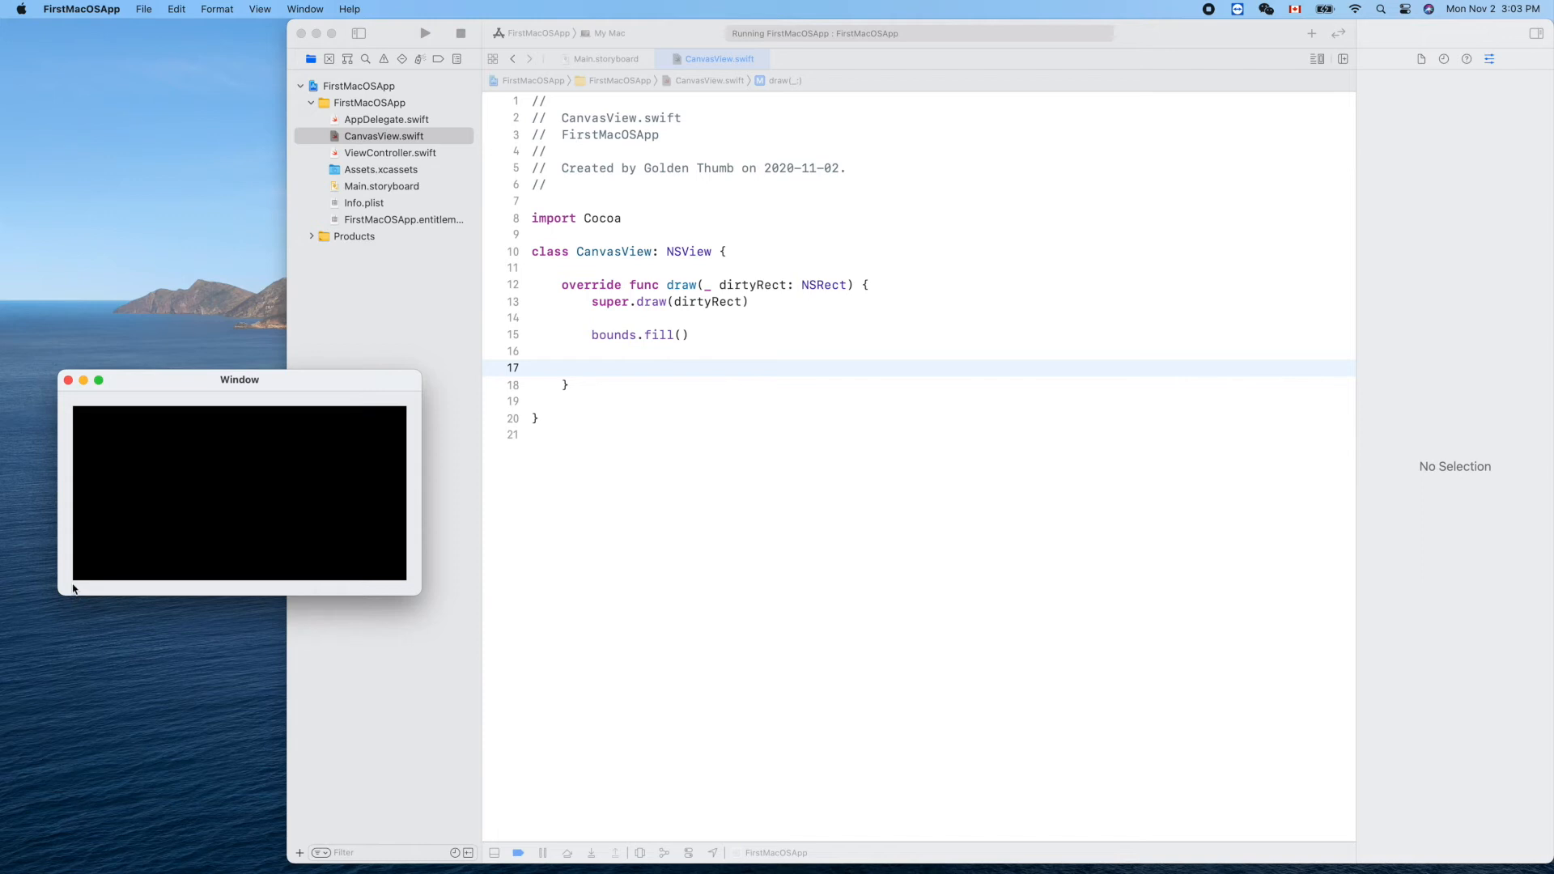
mouse_move(198, 517)
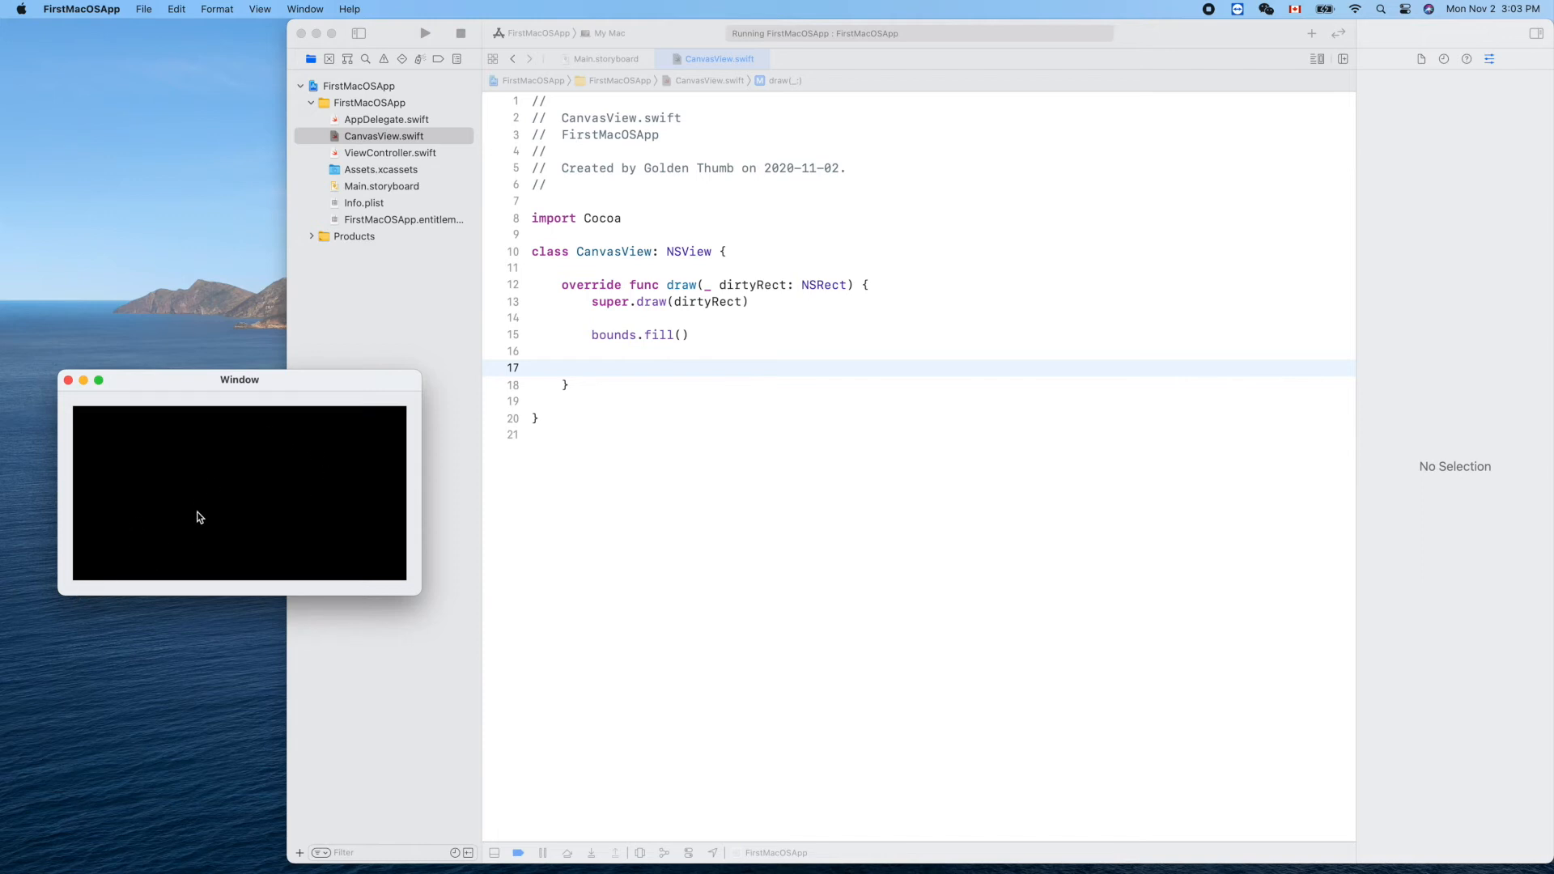
mouse_move(71, 588)
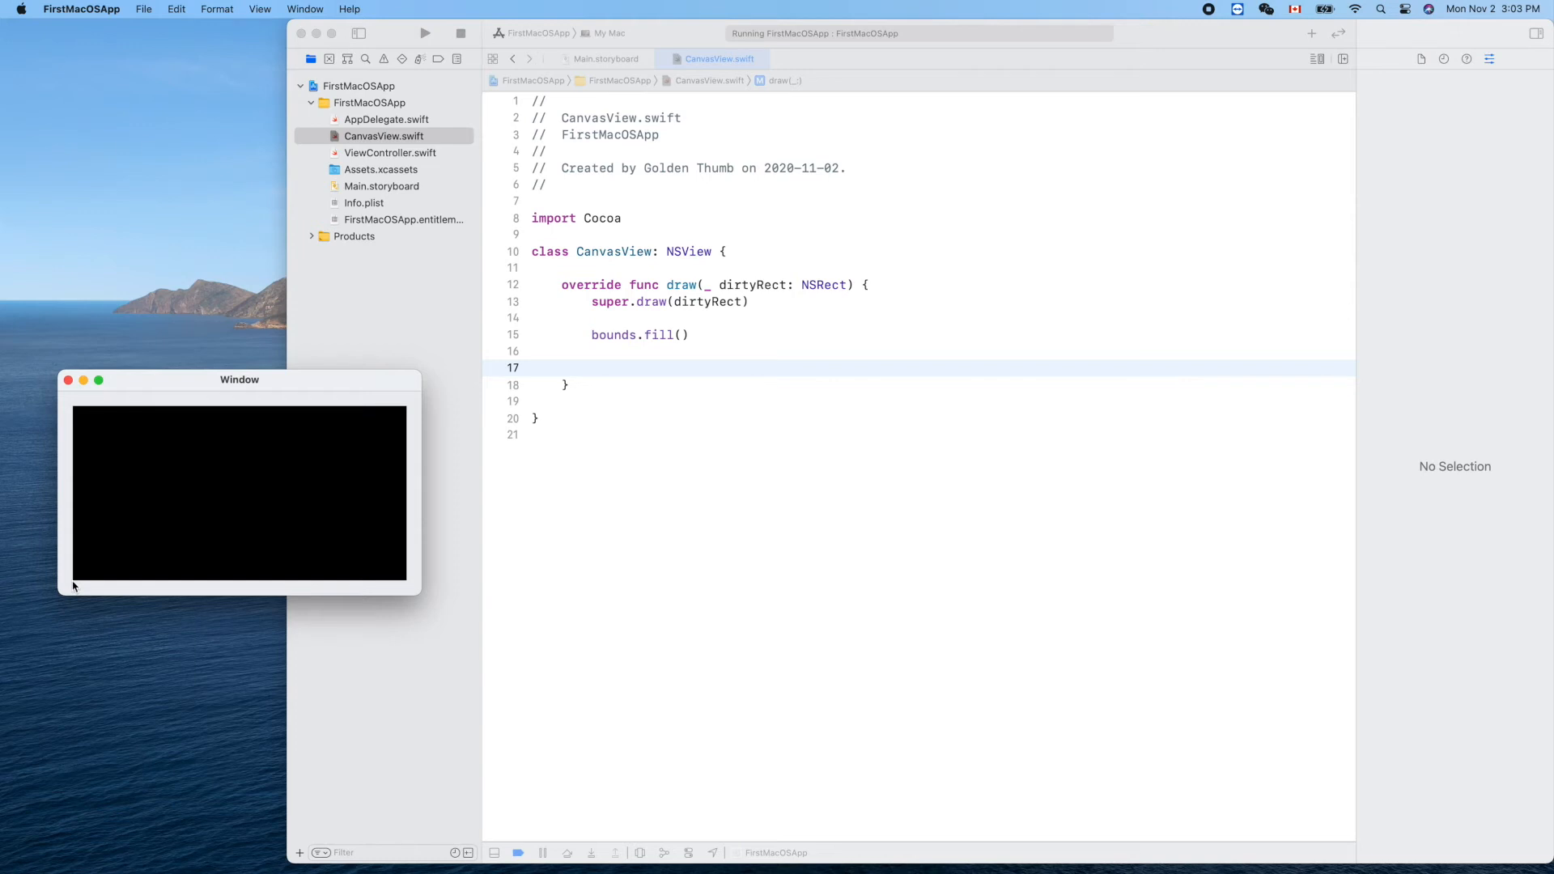
mouse_move(98, 593)
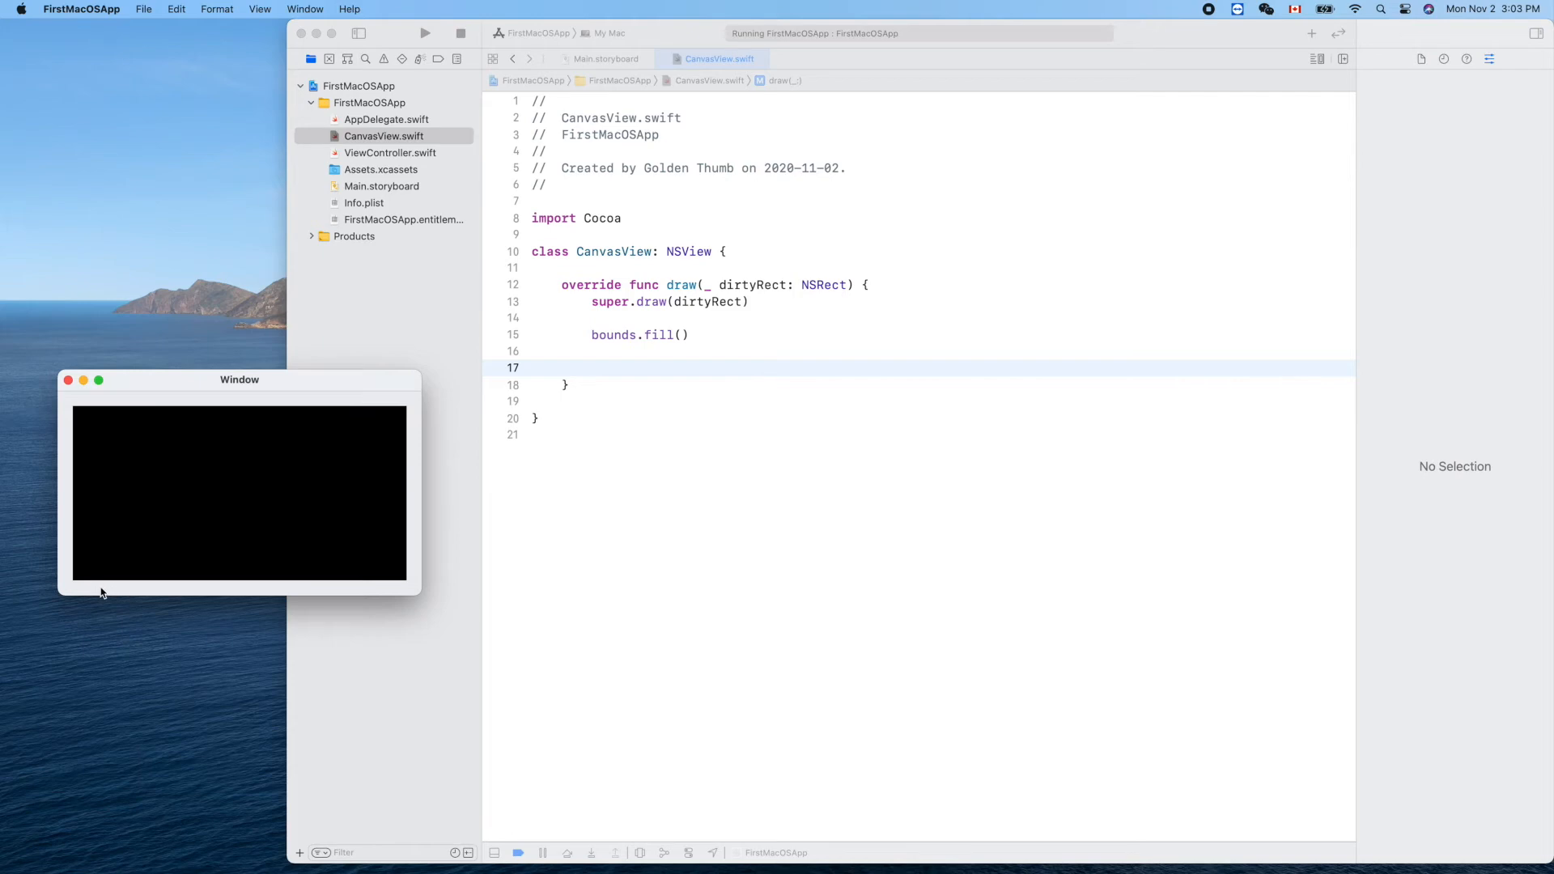
mouse_move(81, 584)
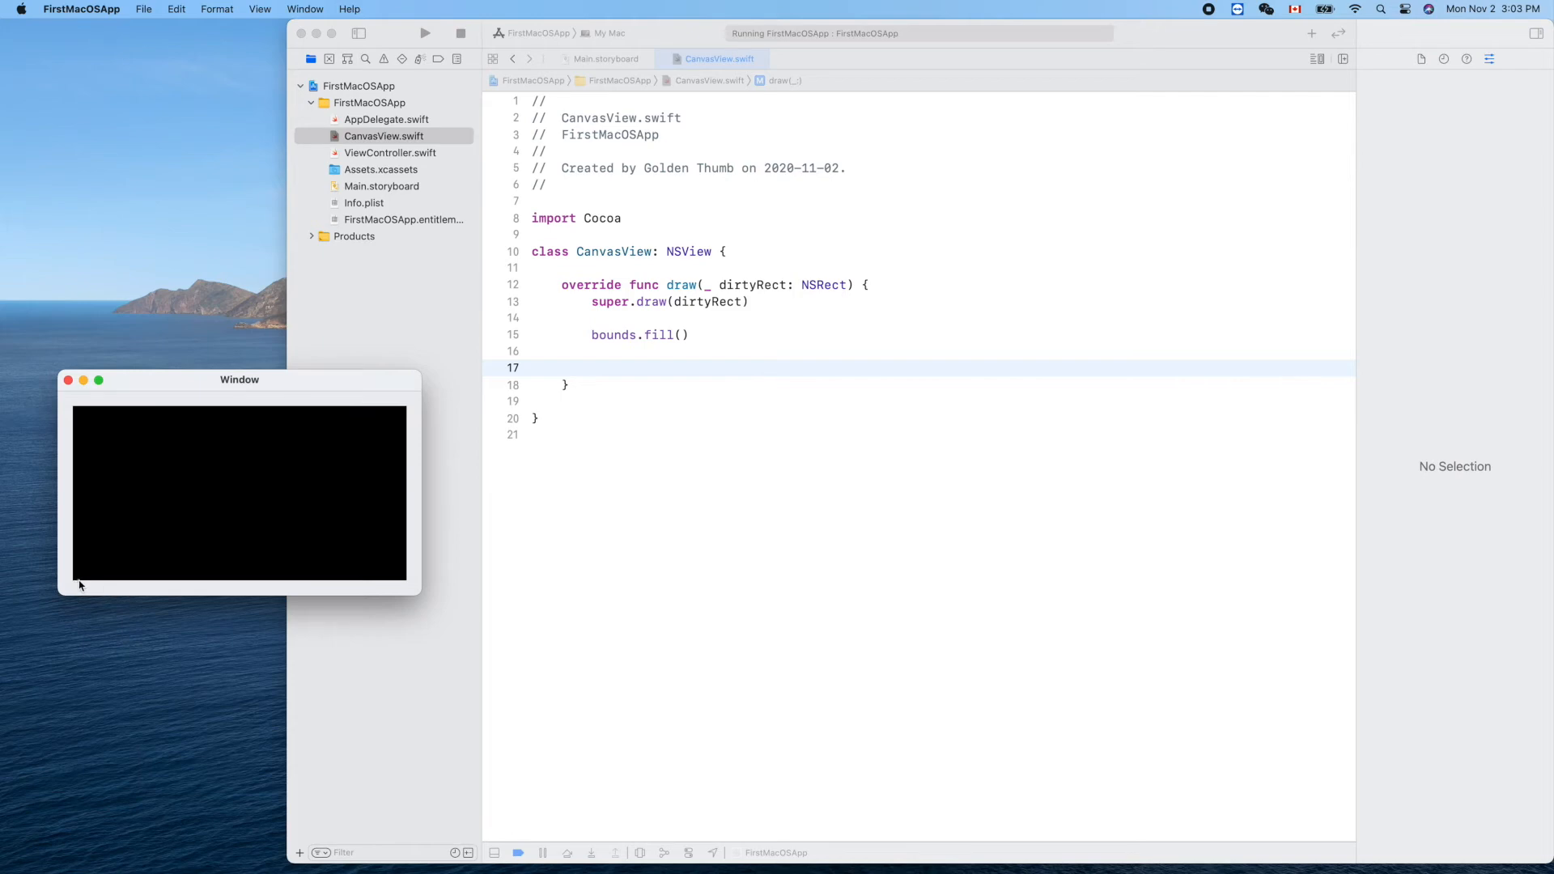
mouse_move(116, 585)
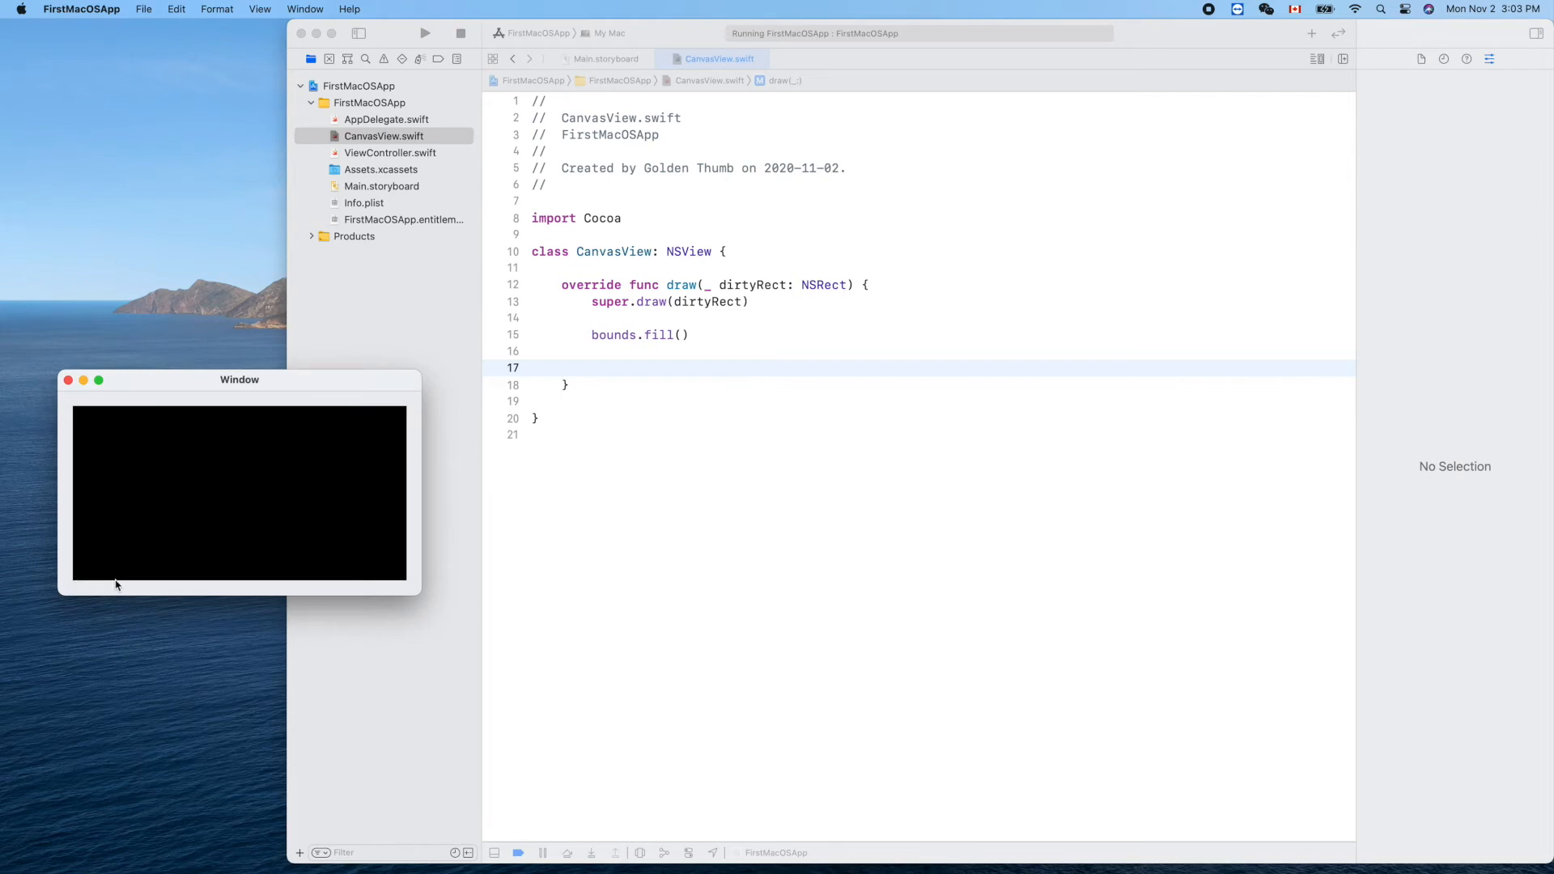
mouse_move(206, 581)
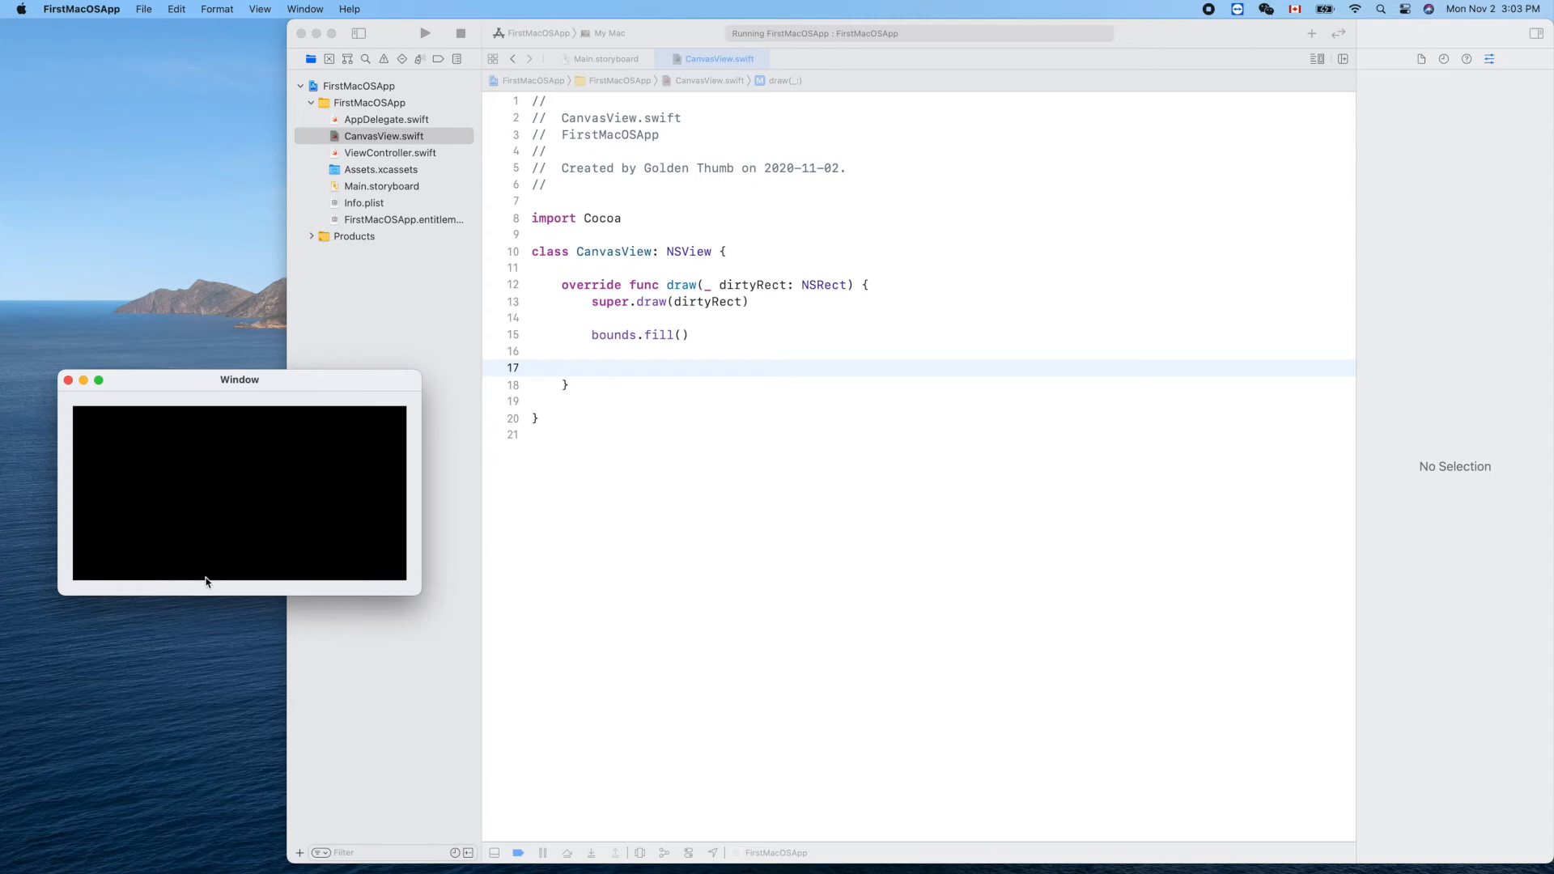
mouse_move(288, 586)
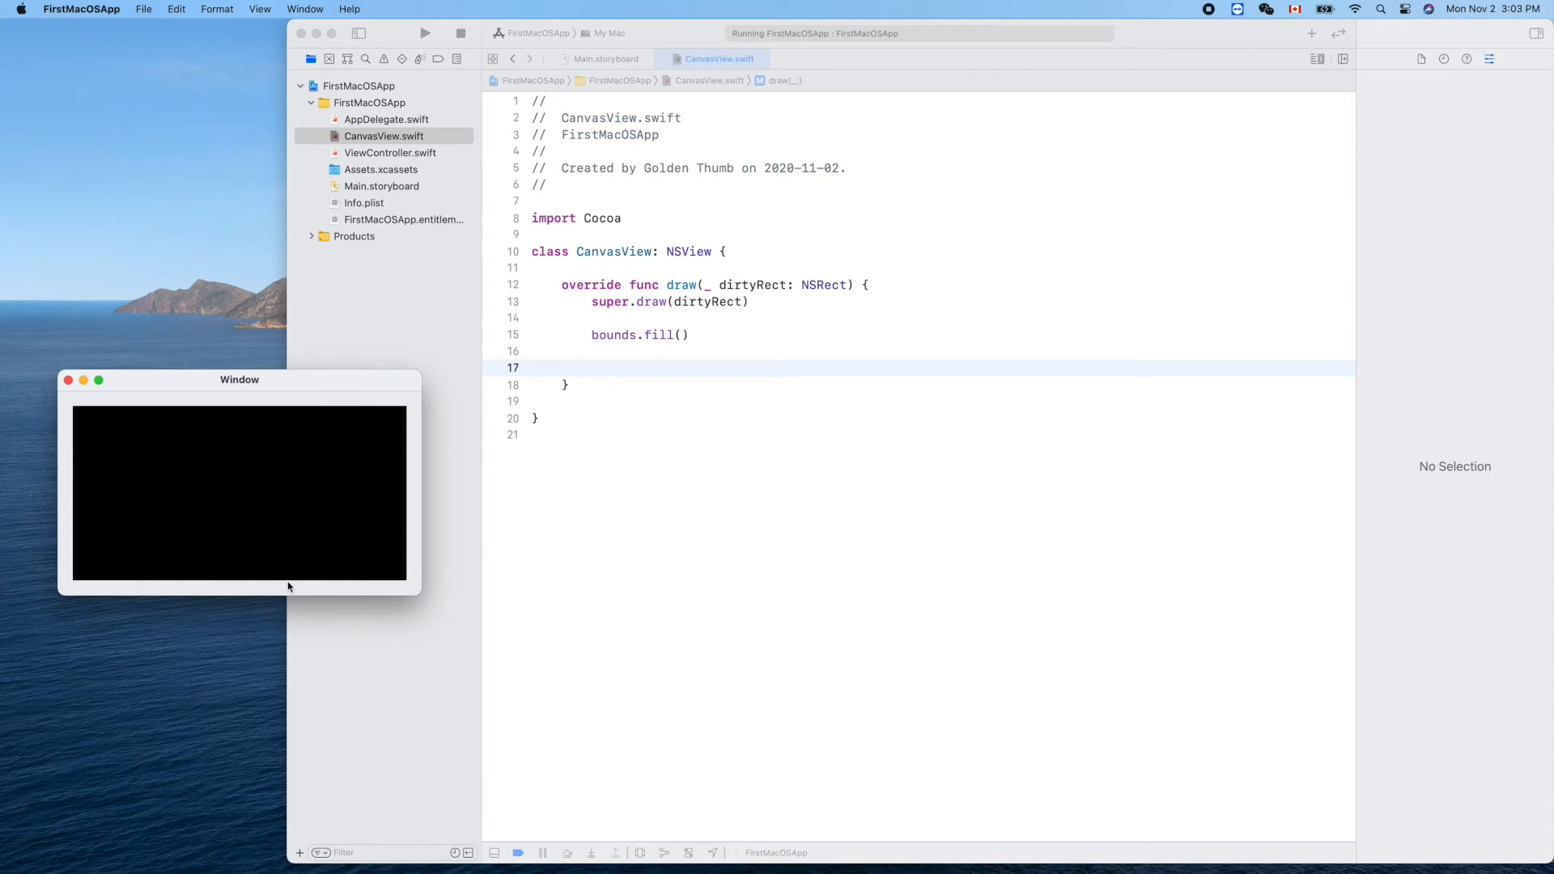
mouse_move(89, 592)
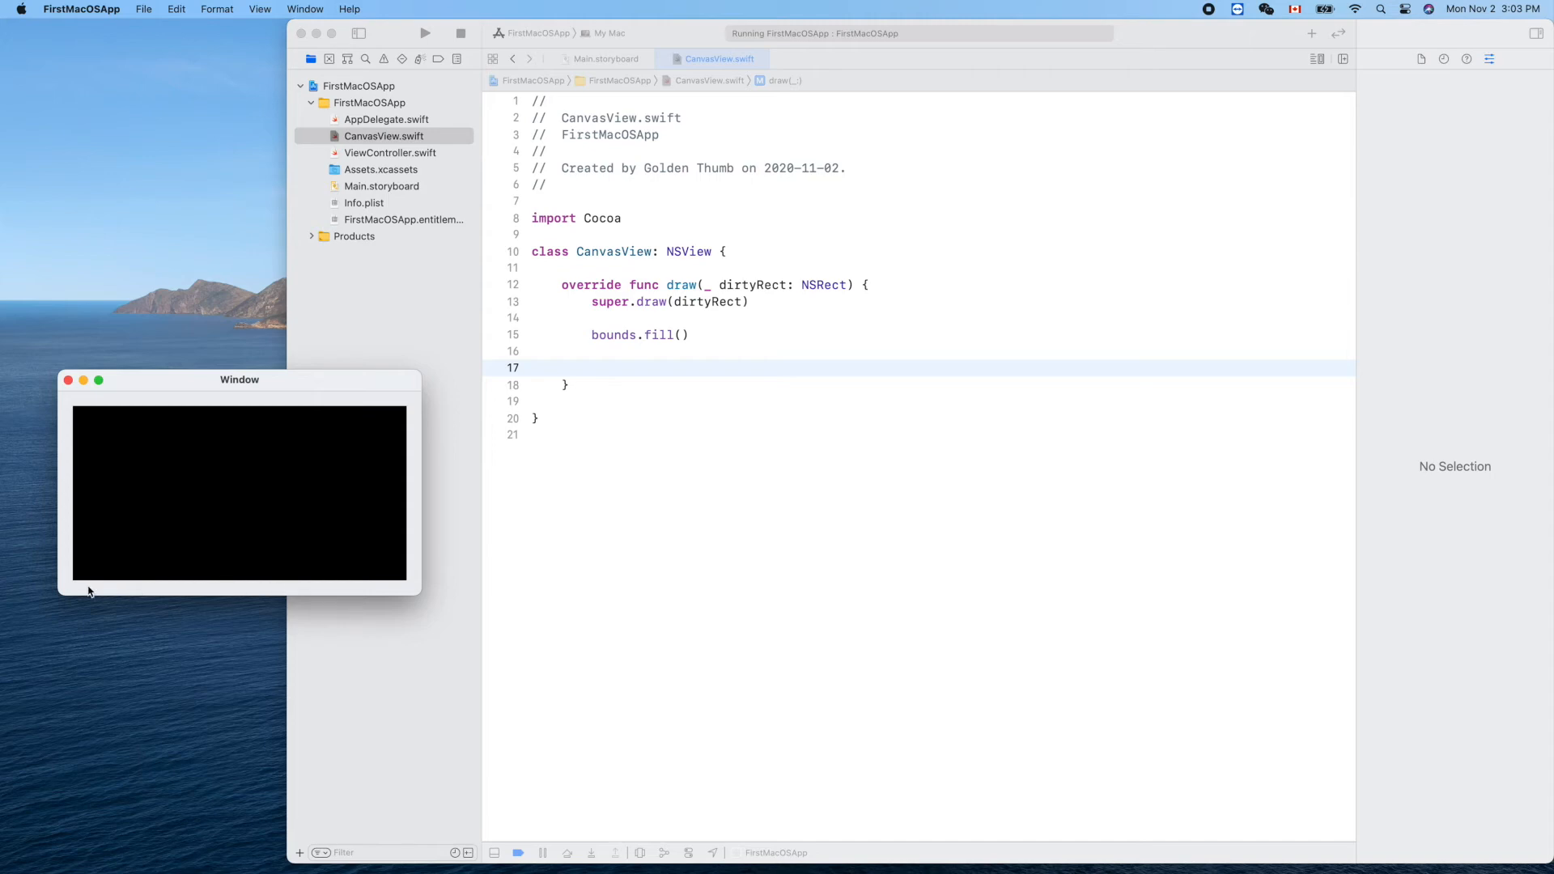
mouse_move(74, 582)
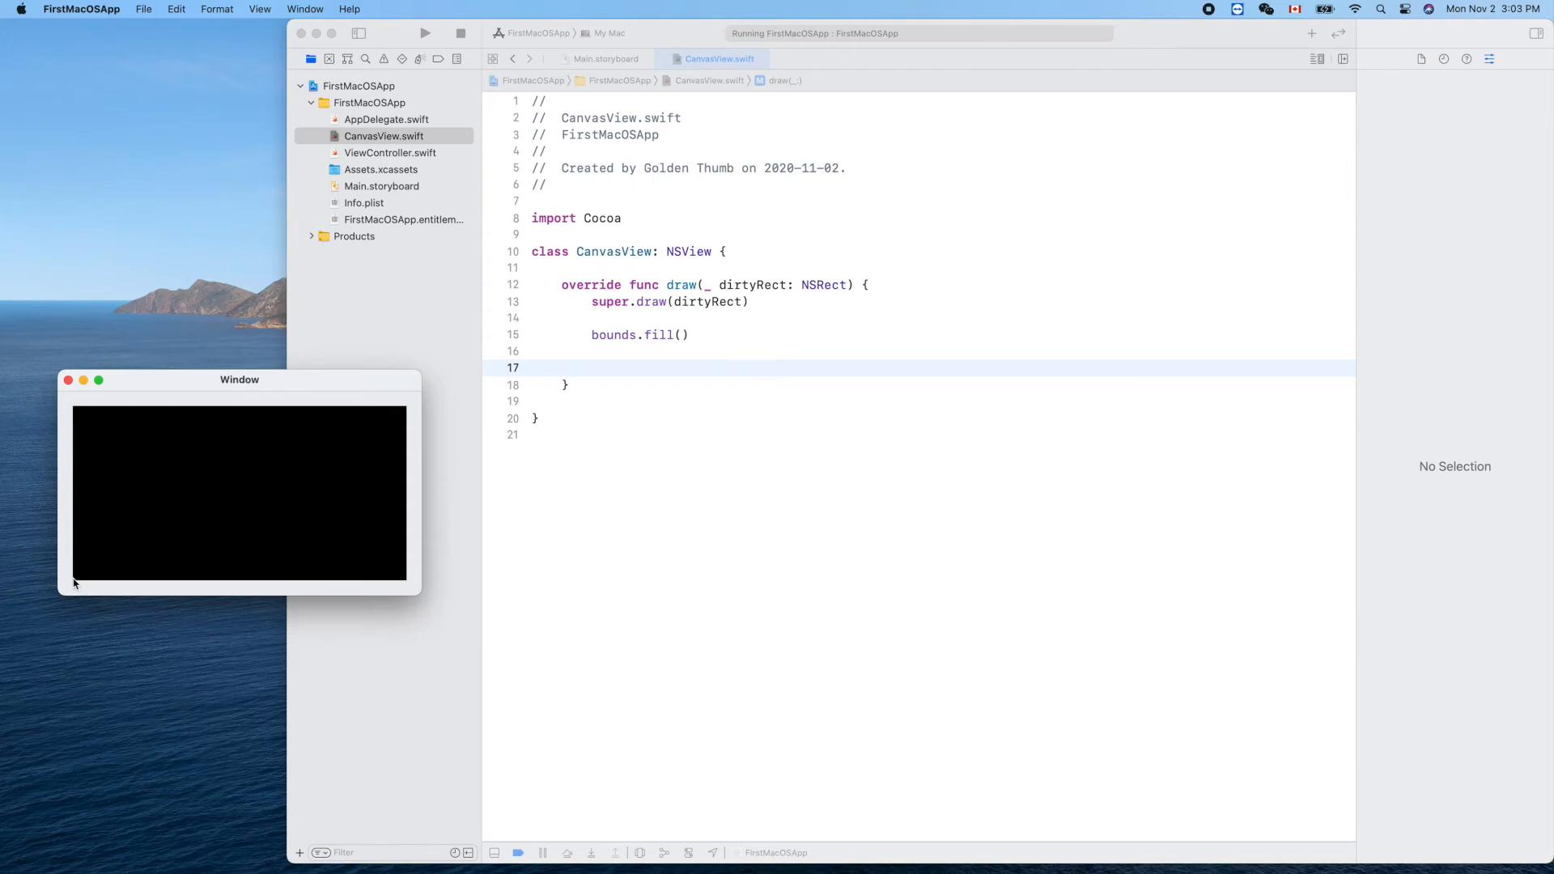
mouse_move(78, 548)
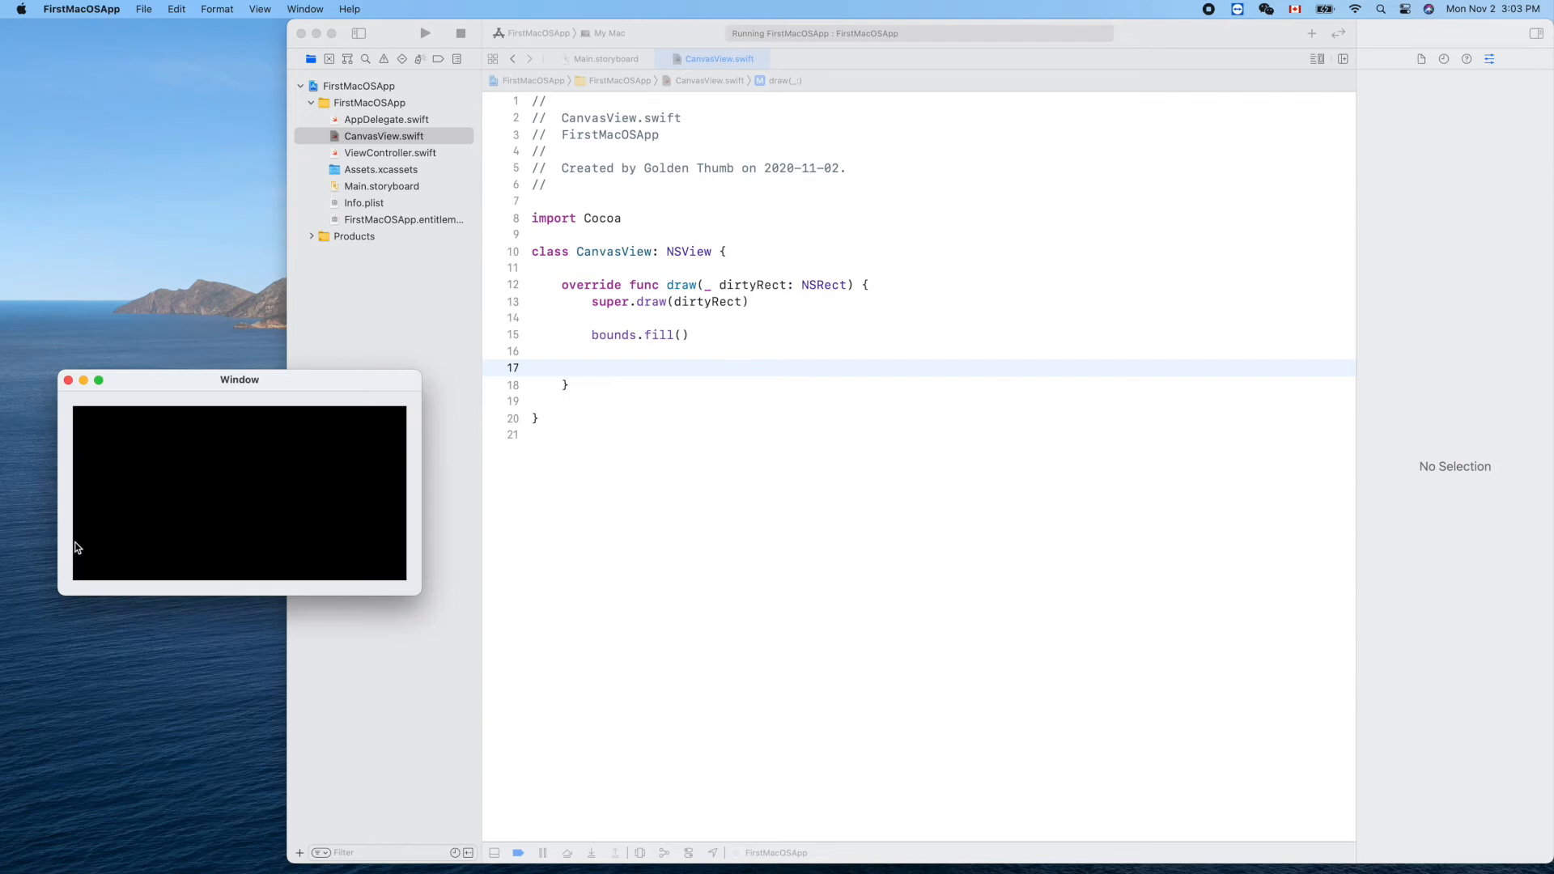
mouse_move(78, 518)
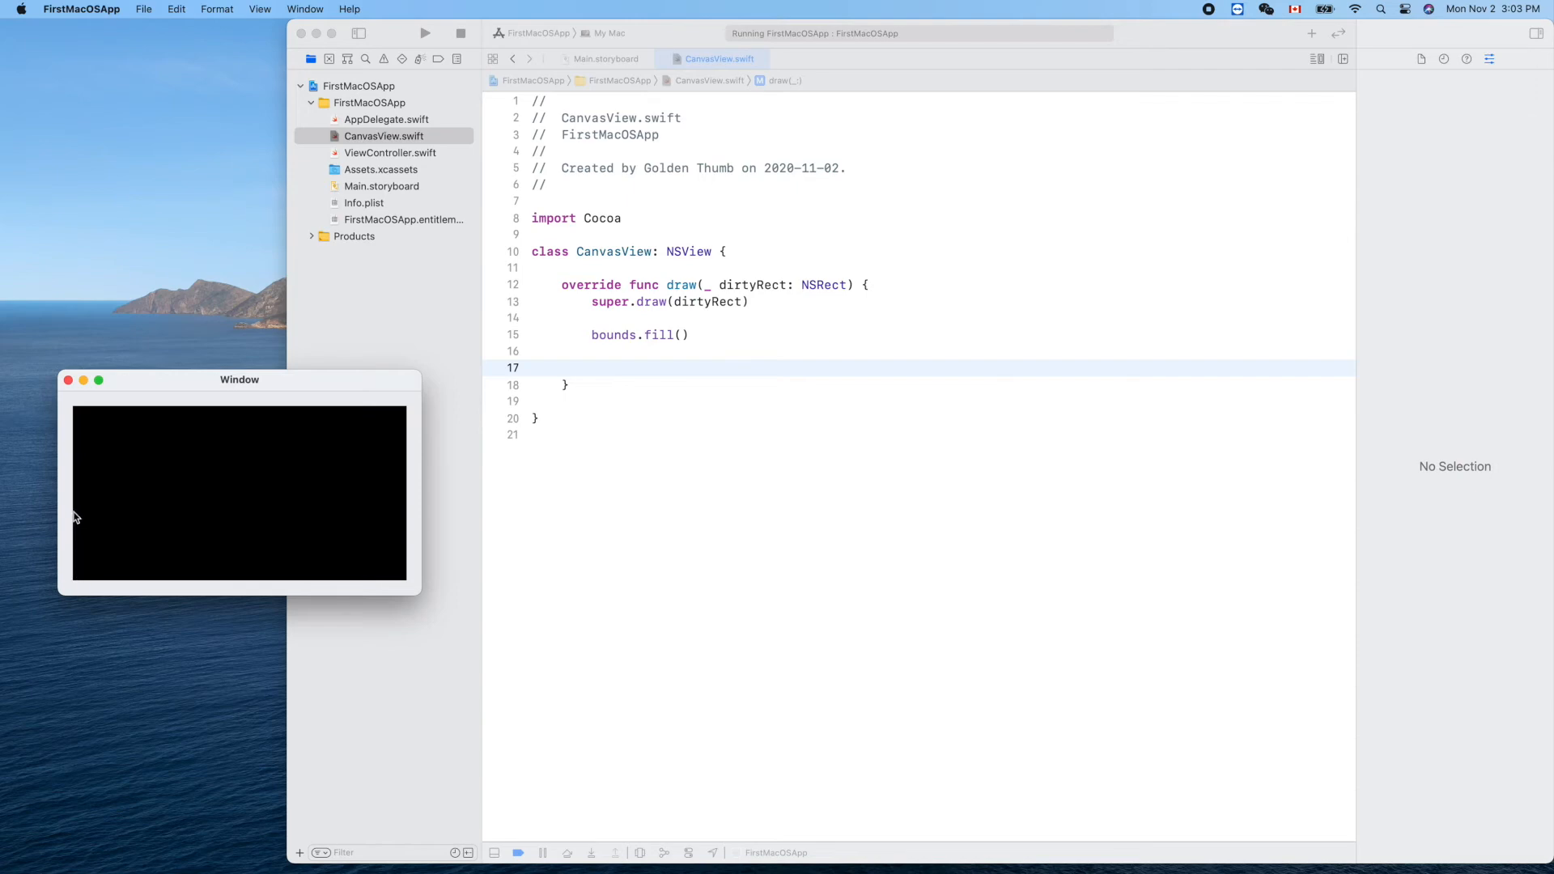
mouse_move(515, 442)
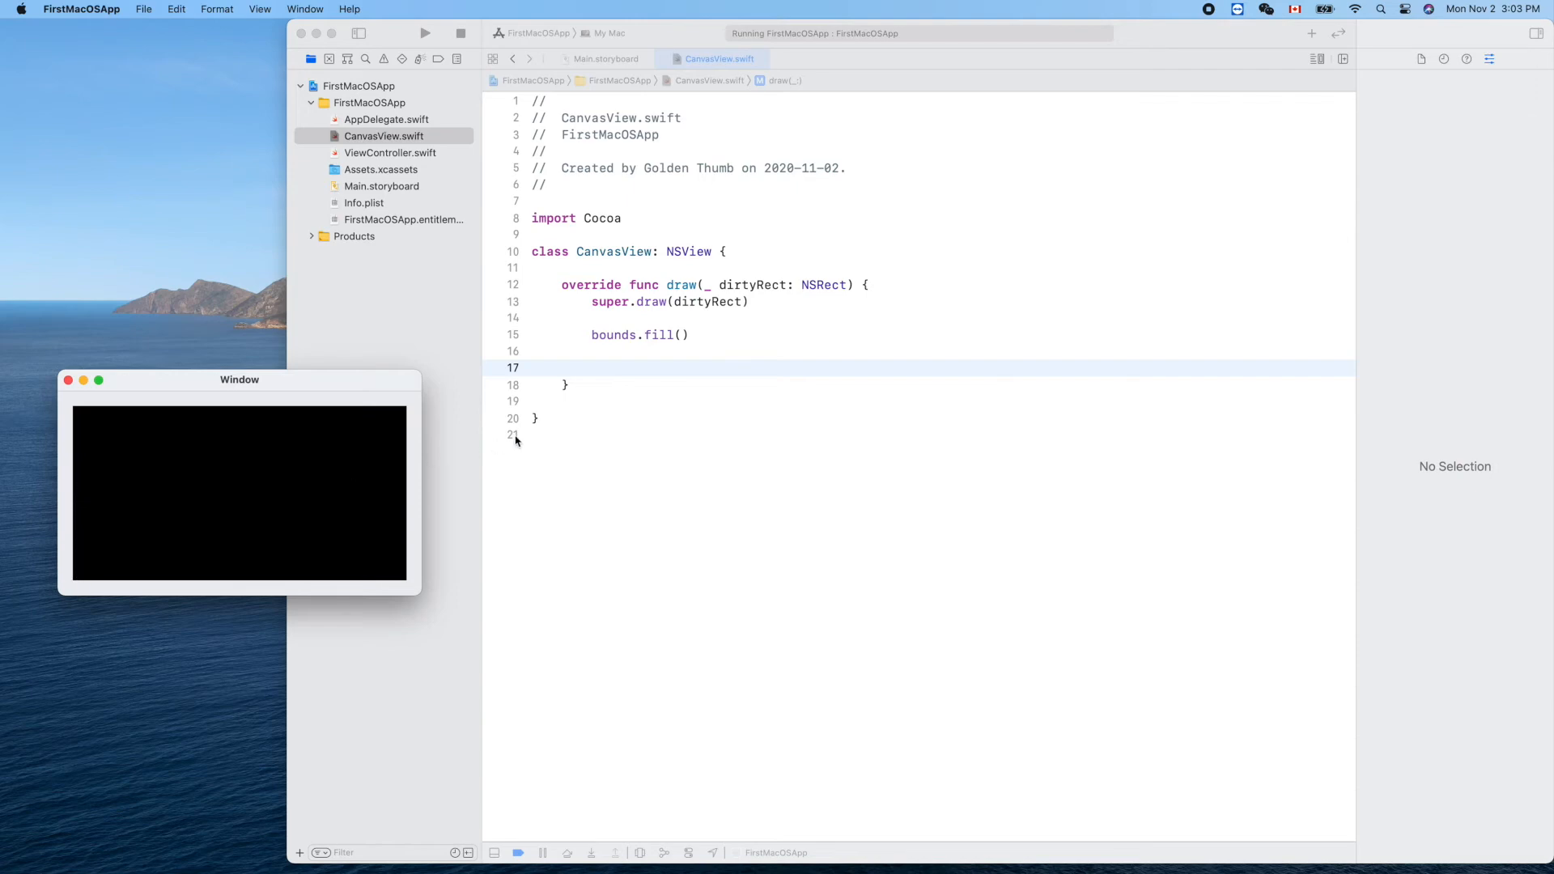
mouse_move(718, 365)
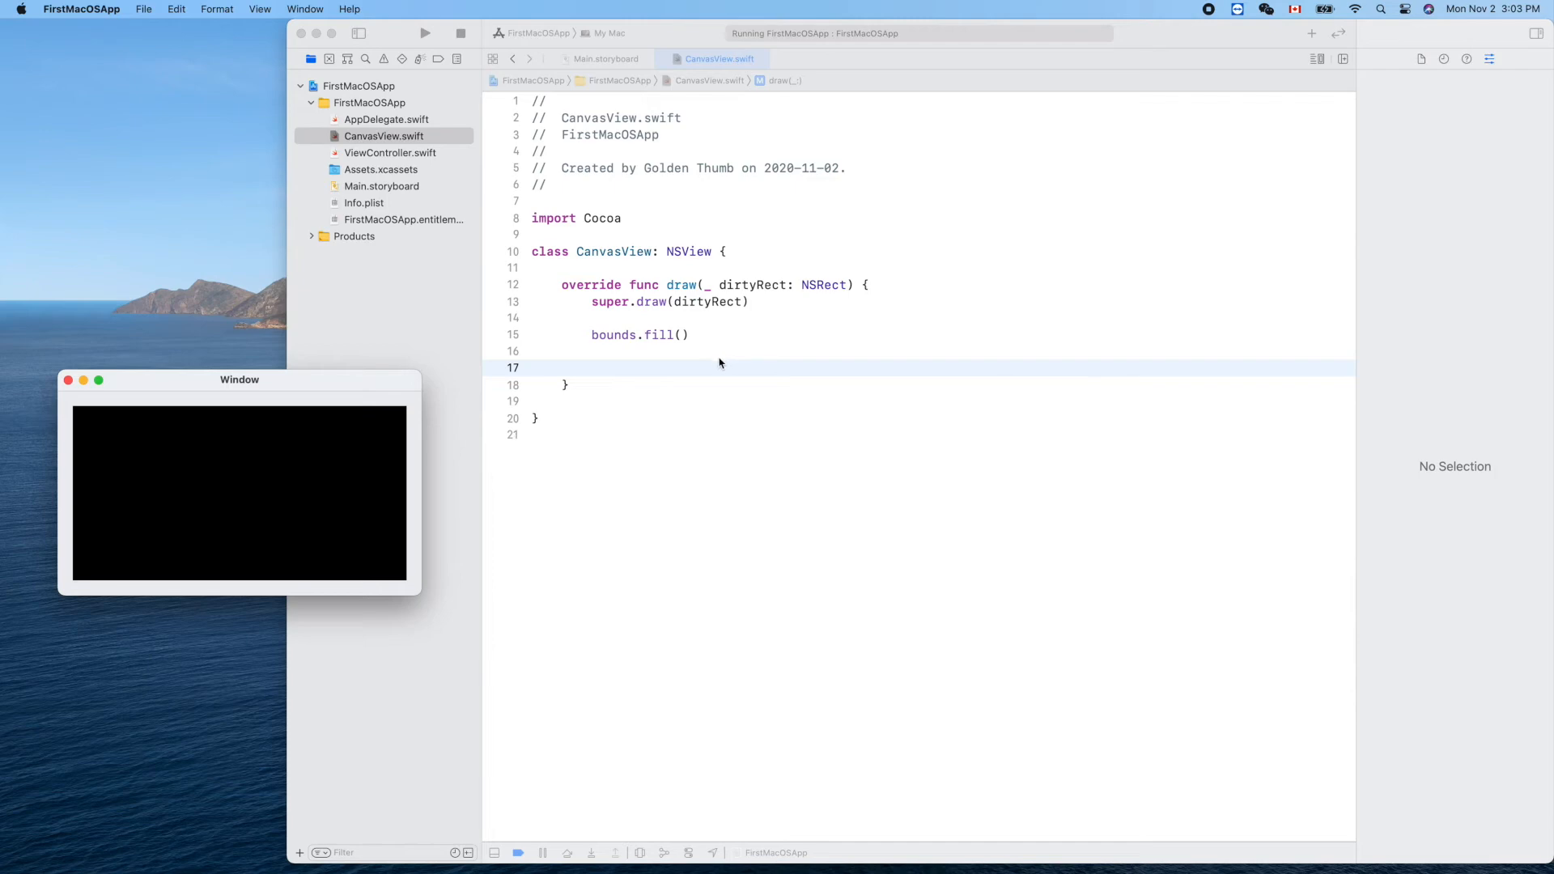
Declare let path = NSBezierPath() and start path.move(to: NSPoint(x: 0, y:)) with the Double initializer.
type("let pa = value")
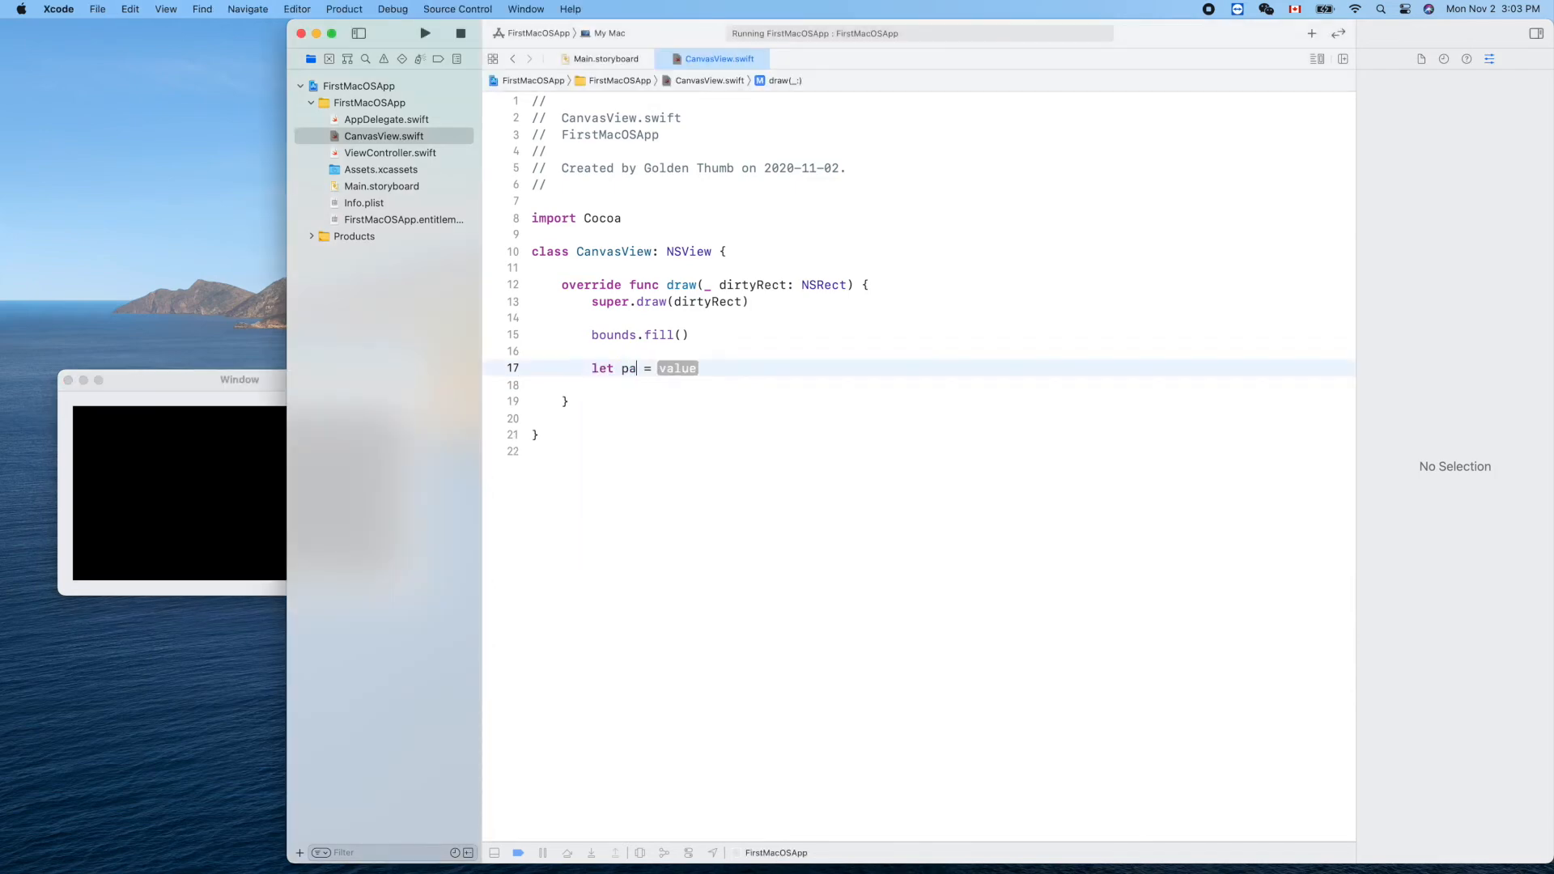
type("th")
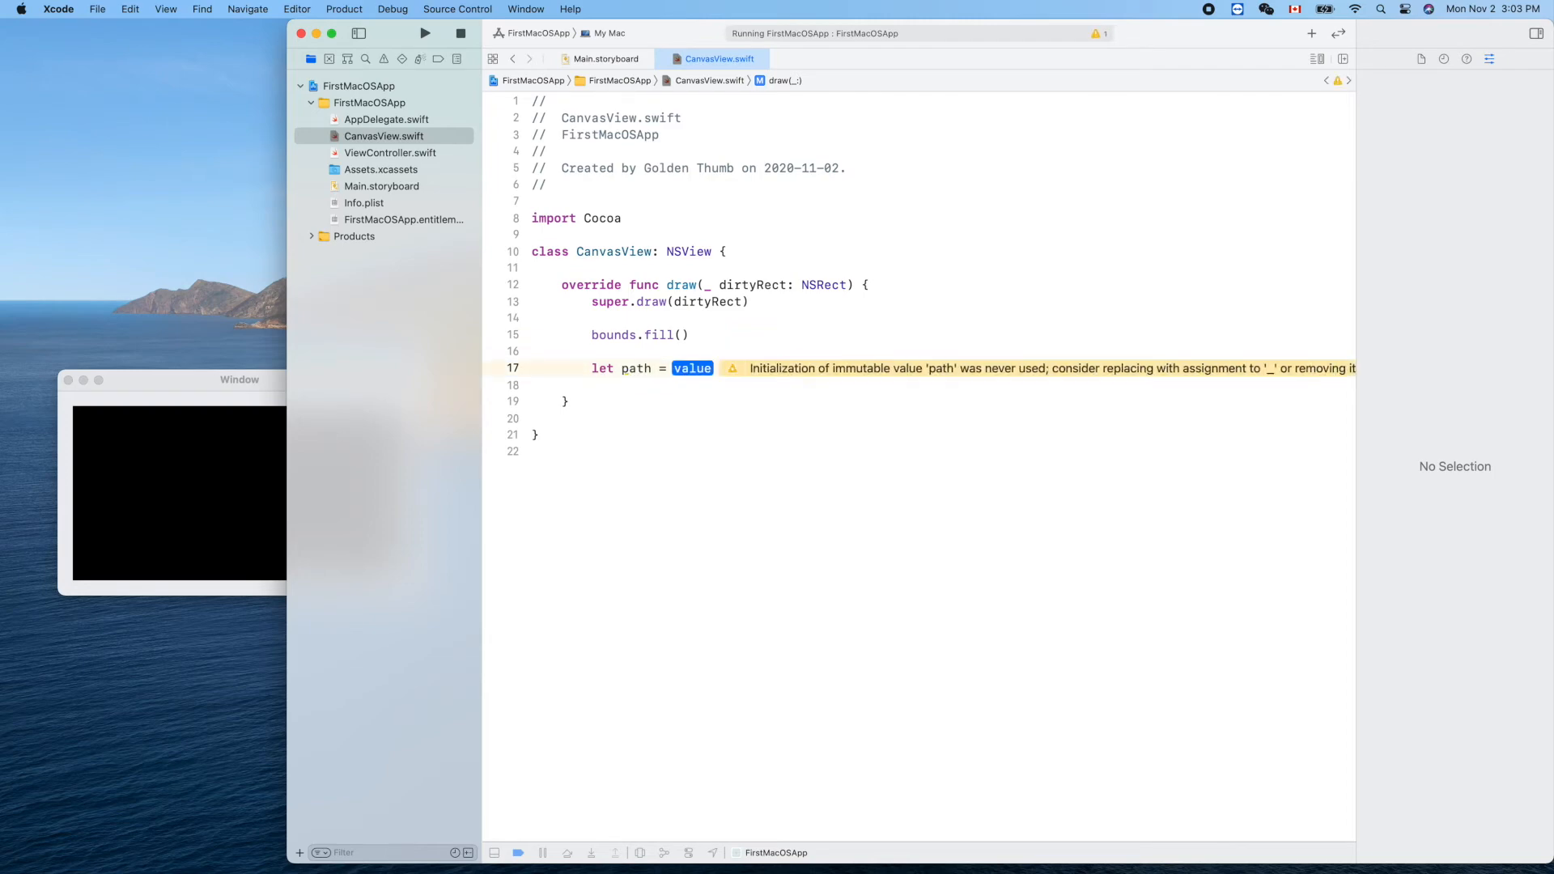
type("NSBezierPath")
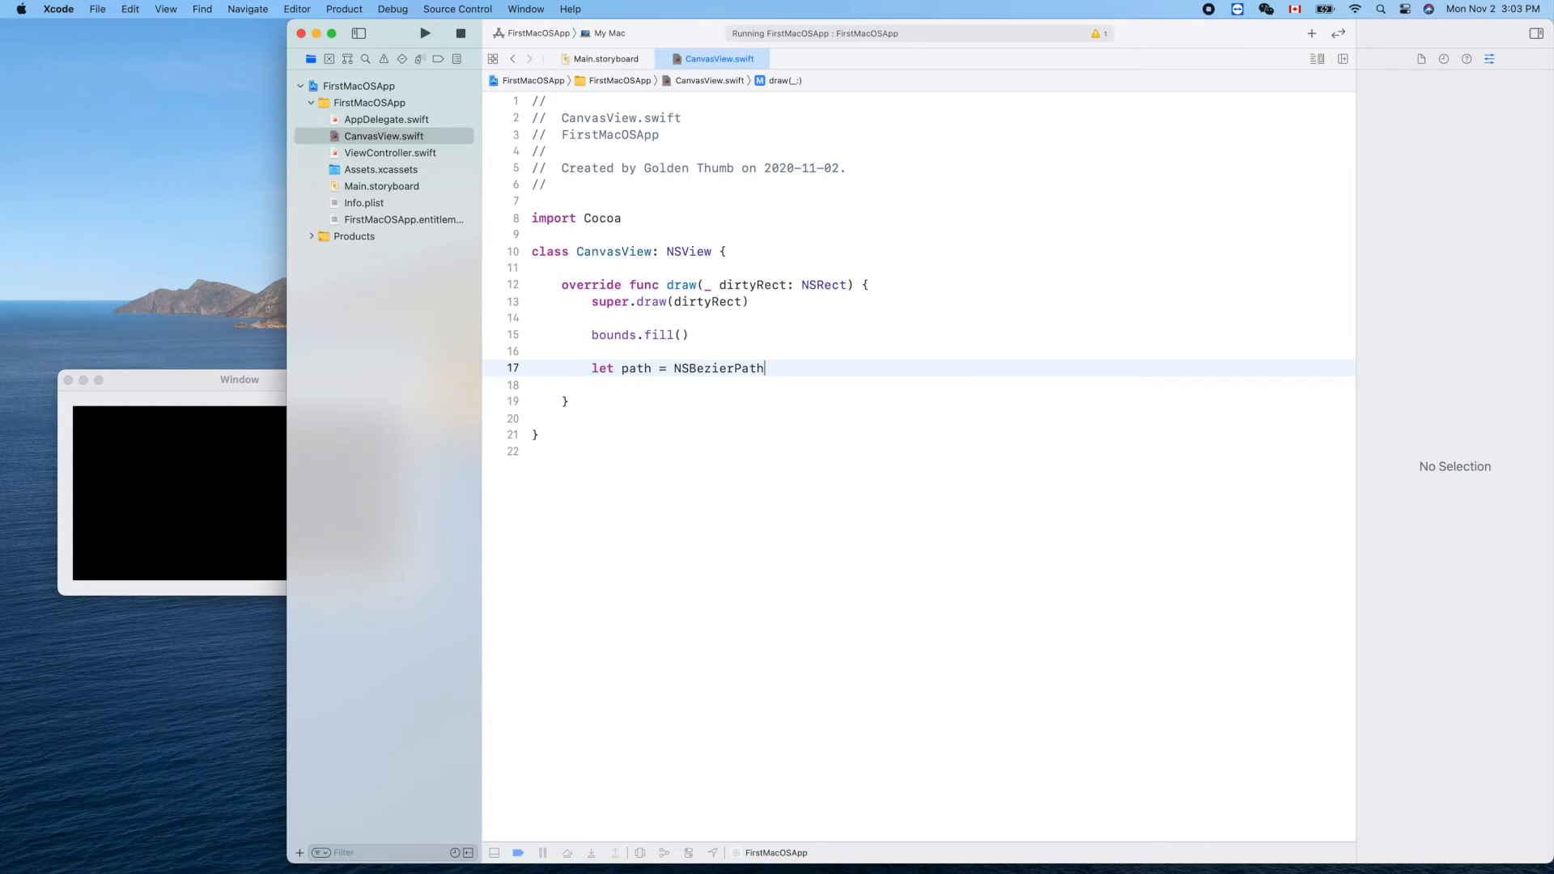
type("()")
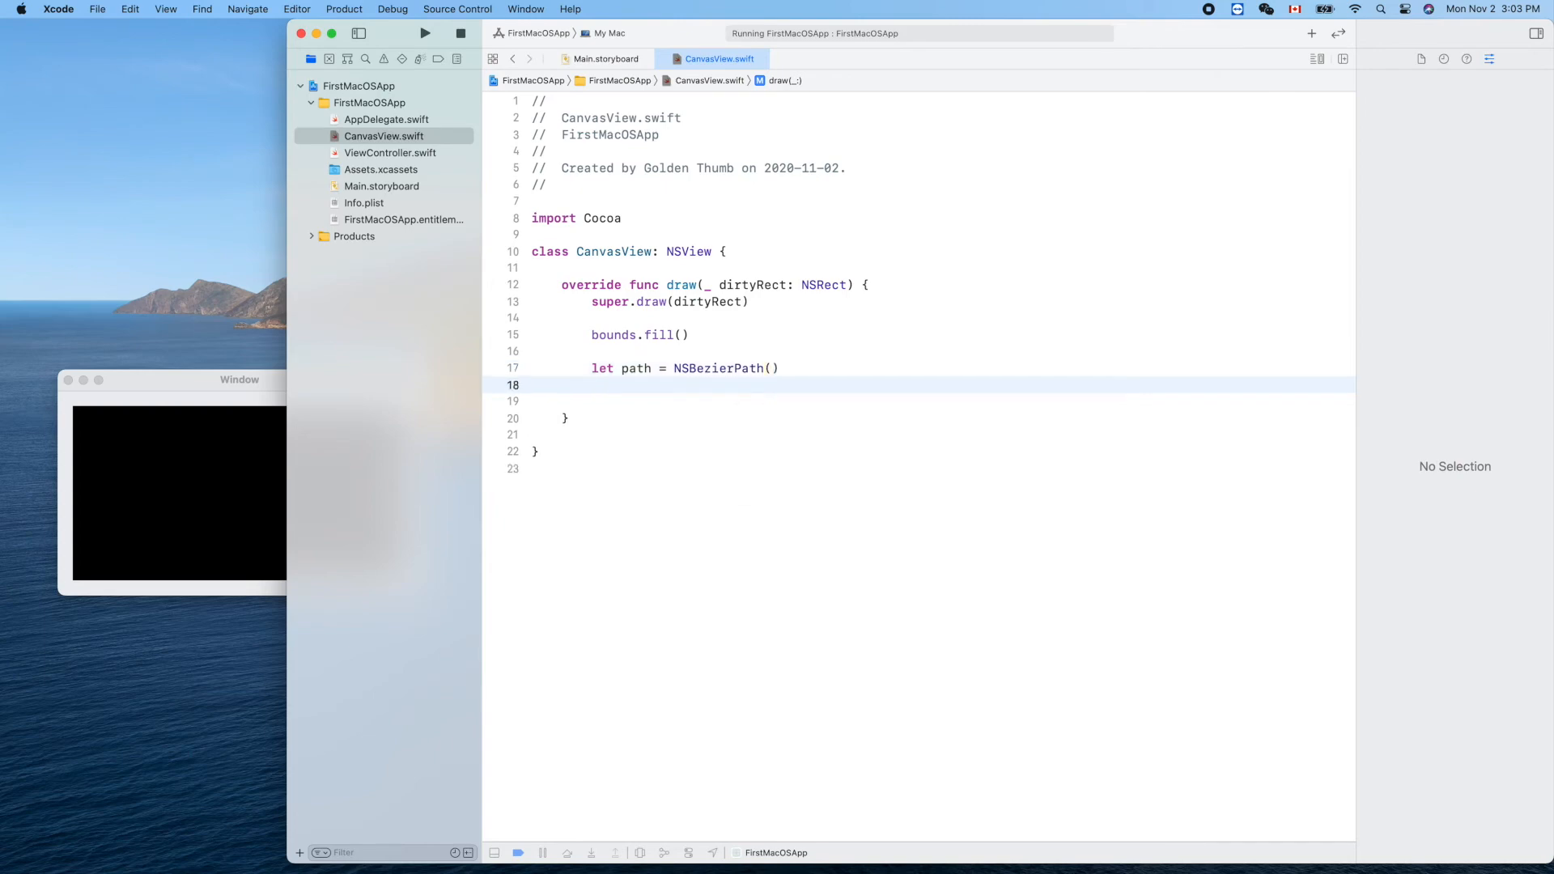
type("path.move(to: NSPoint(x")
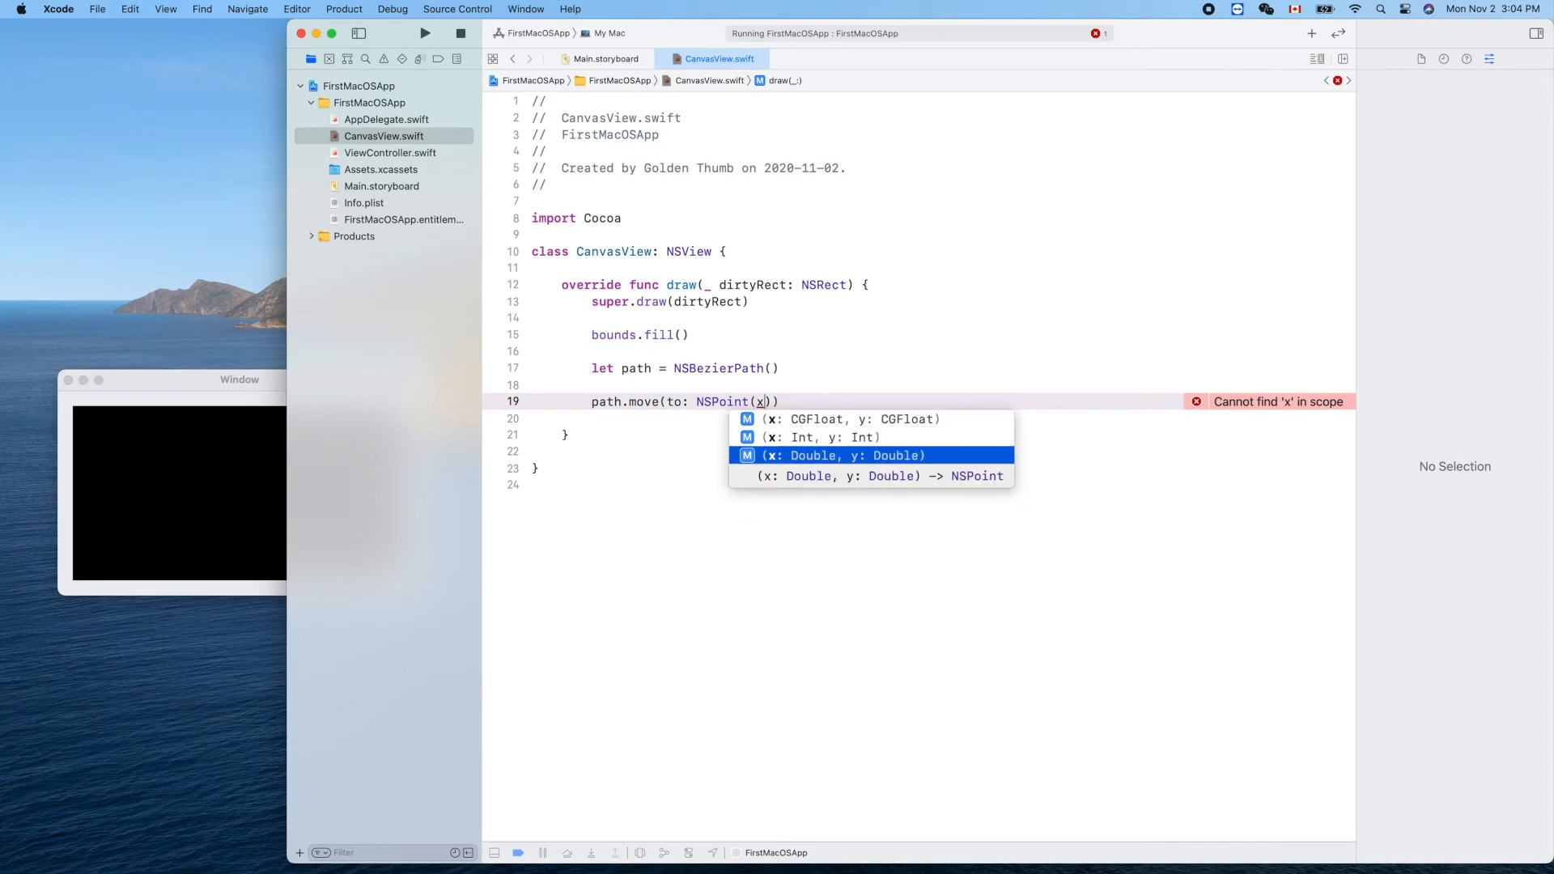
left_click(841, 455)
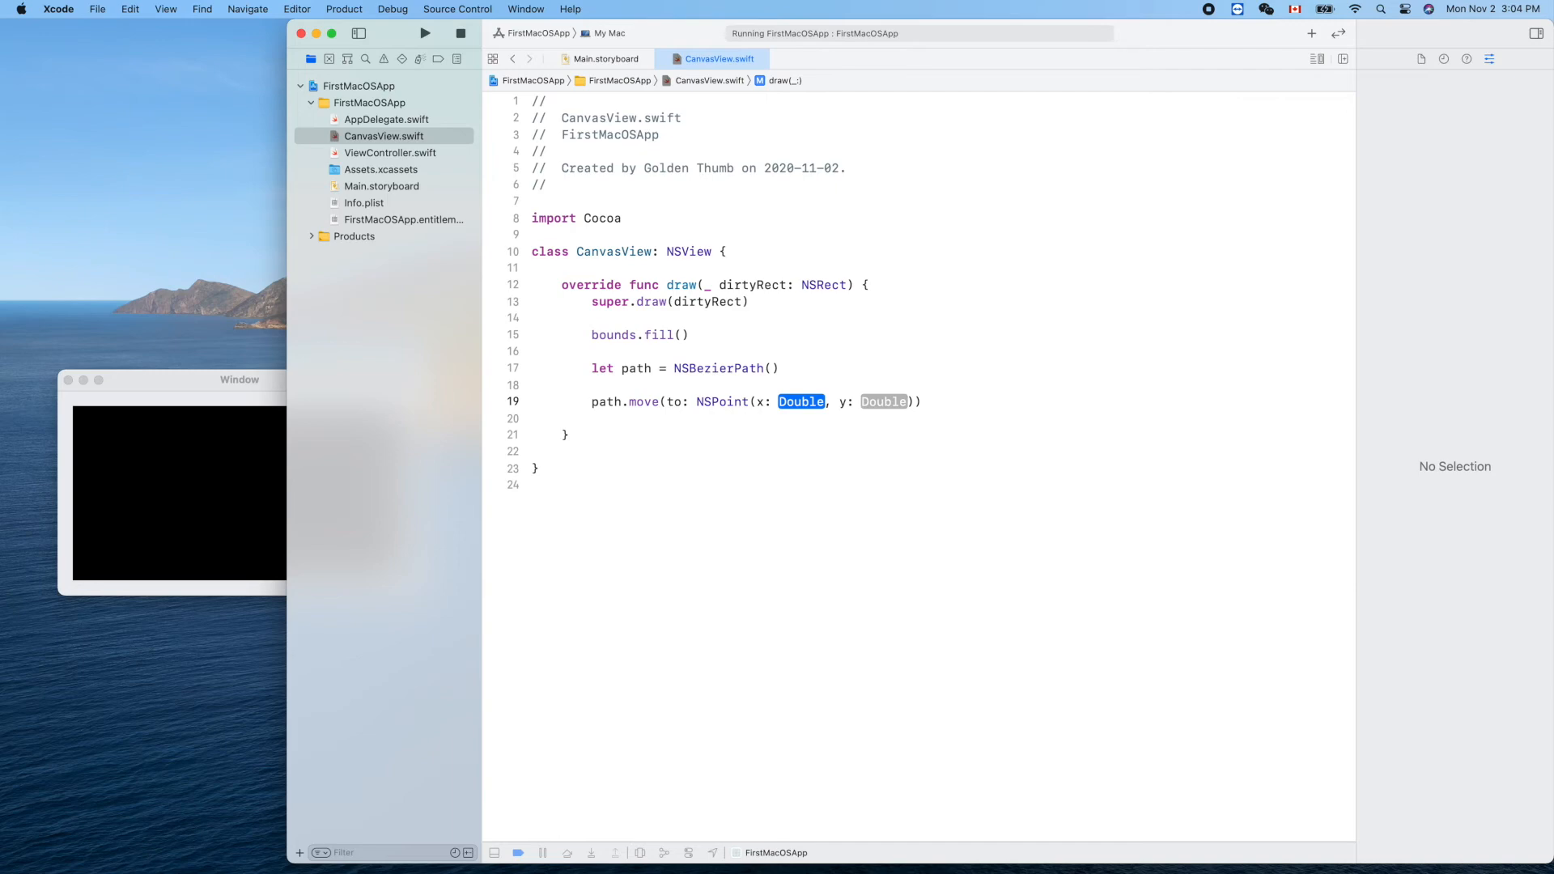
type("0")
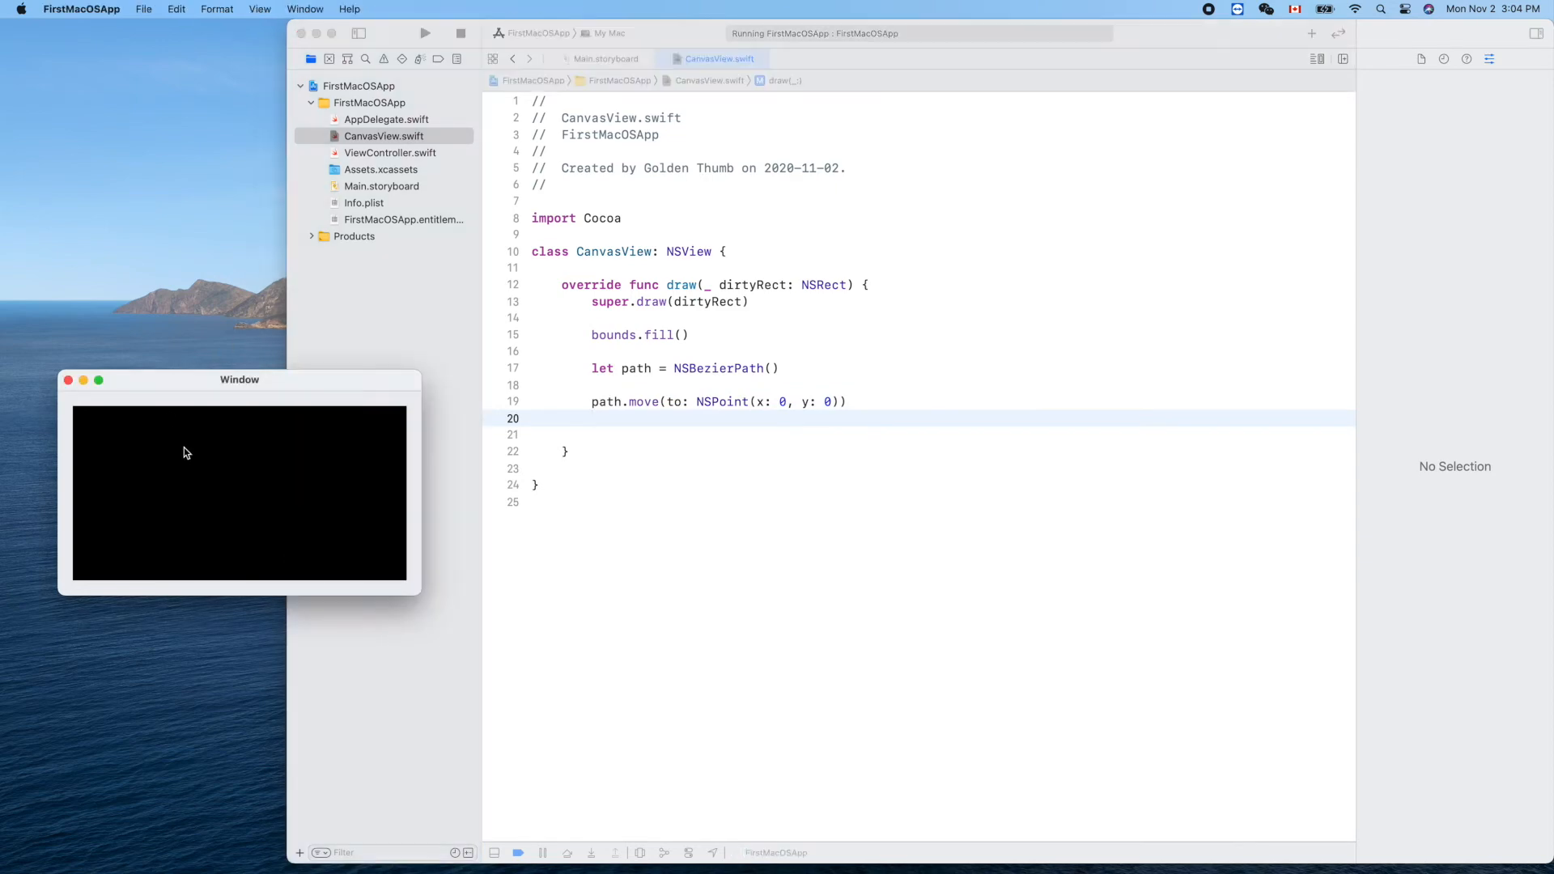
mouse_move(73, 588)
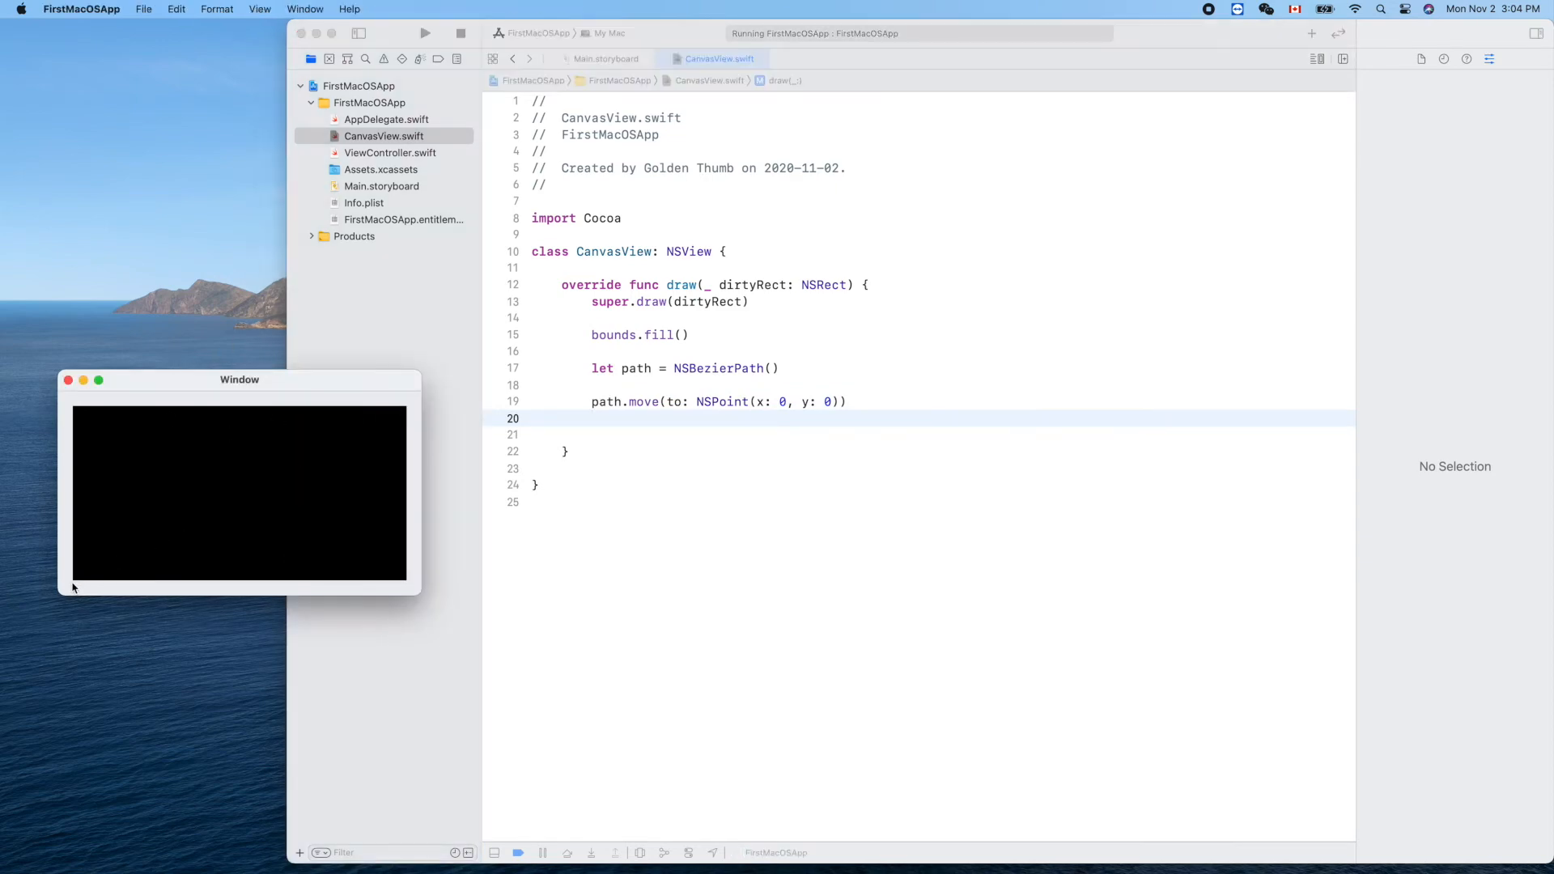
mouse_move(670, 405)
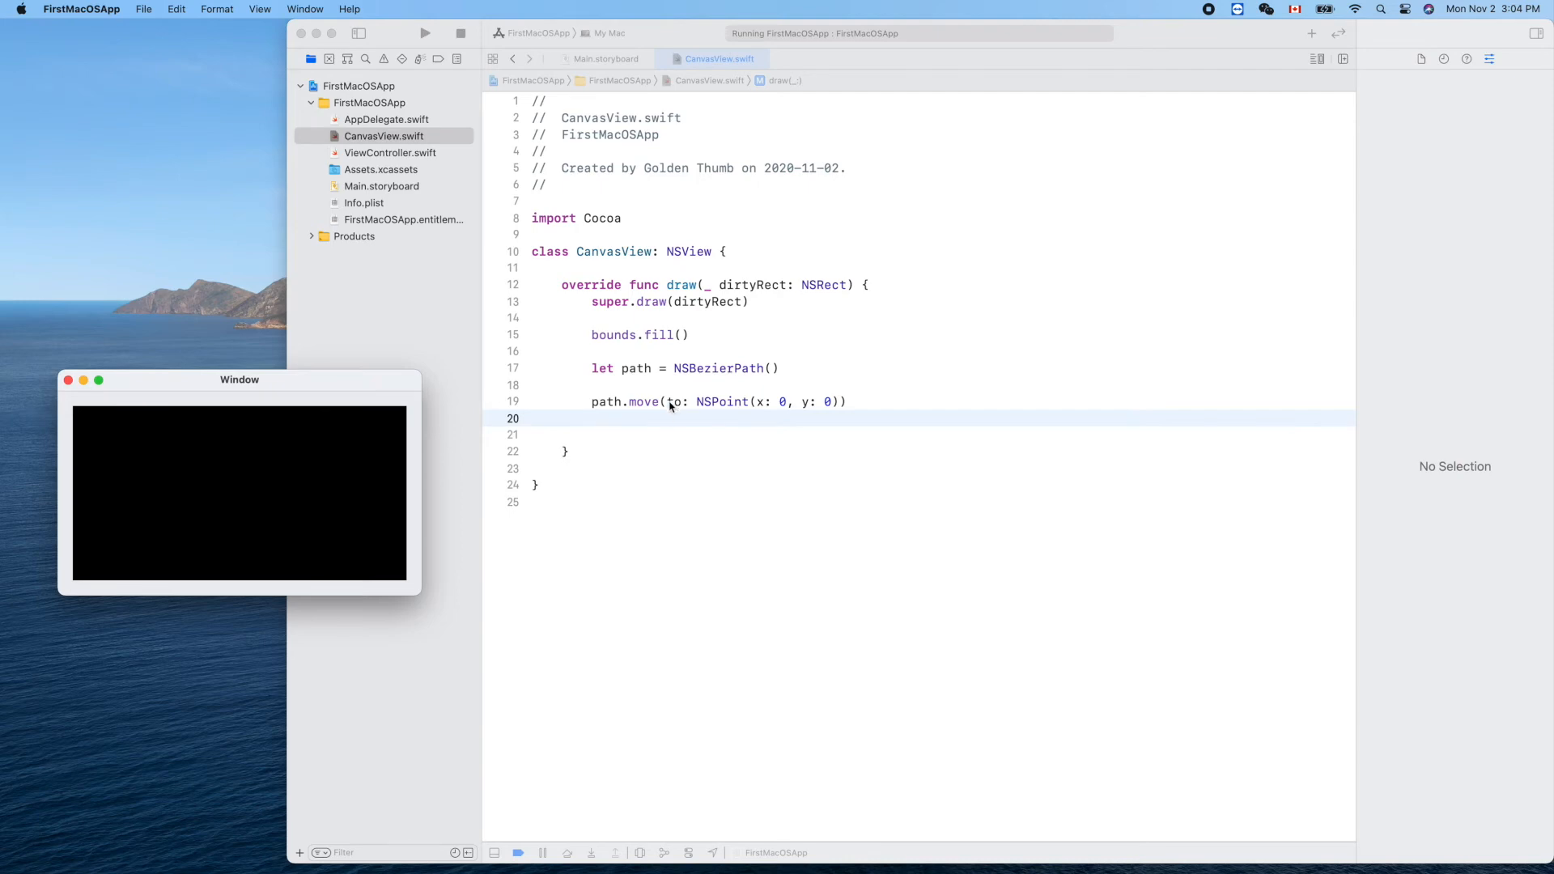
Add path.line(to: NSPoint( using the x/y Double completion, discarding a mistyped addline.
type("path.")
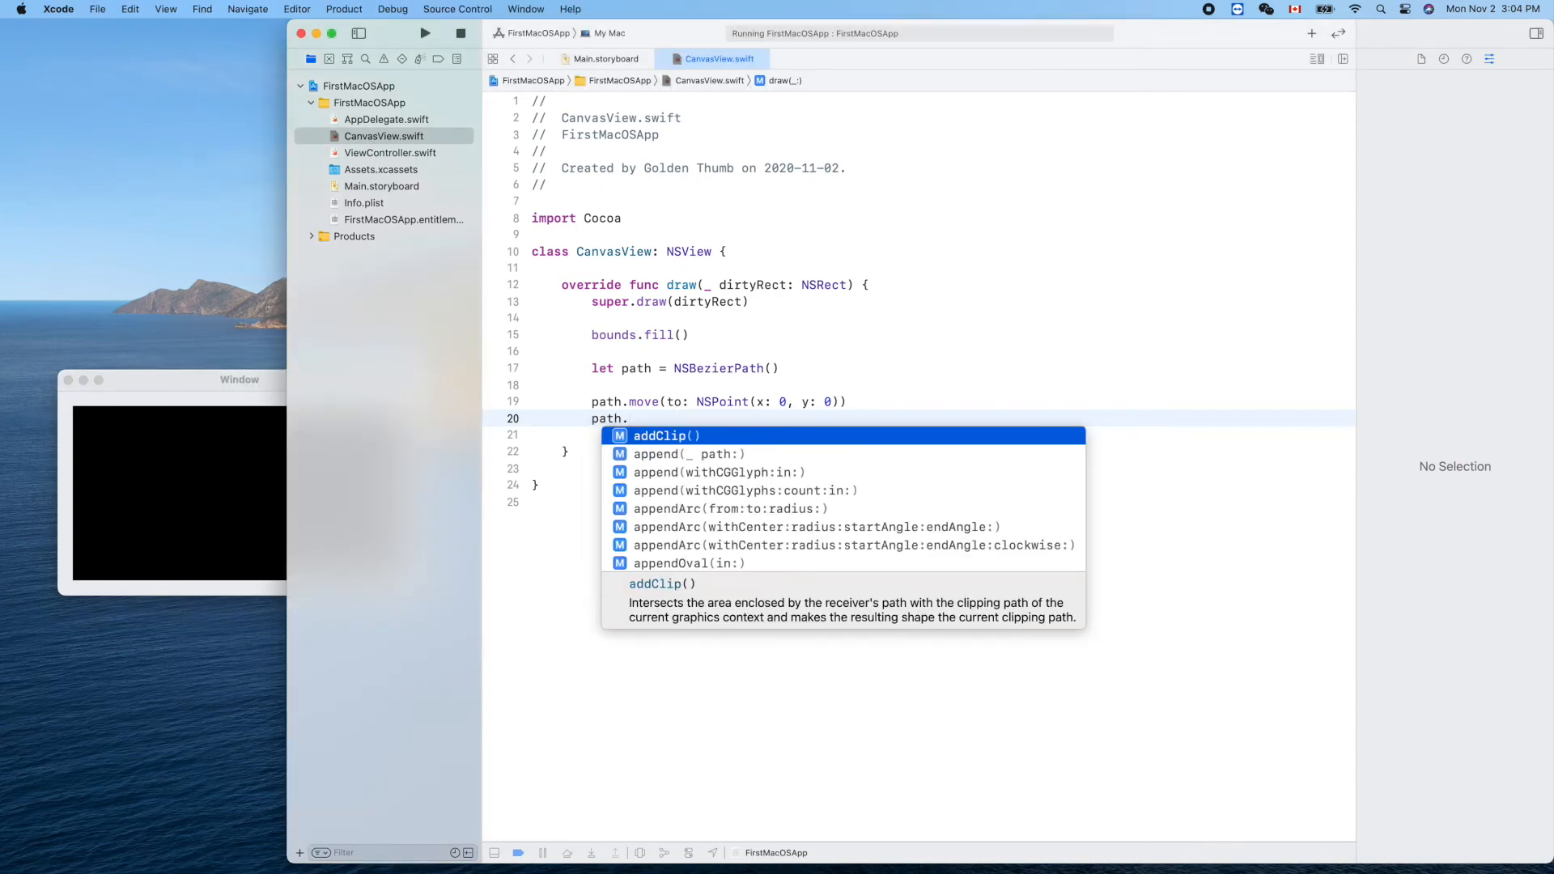
type("addl")
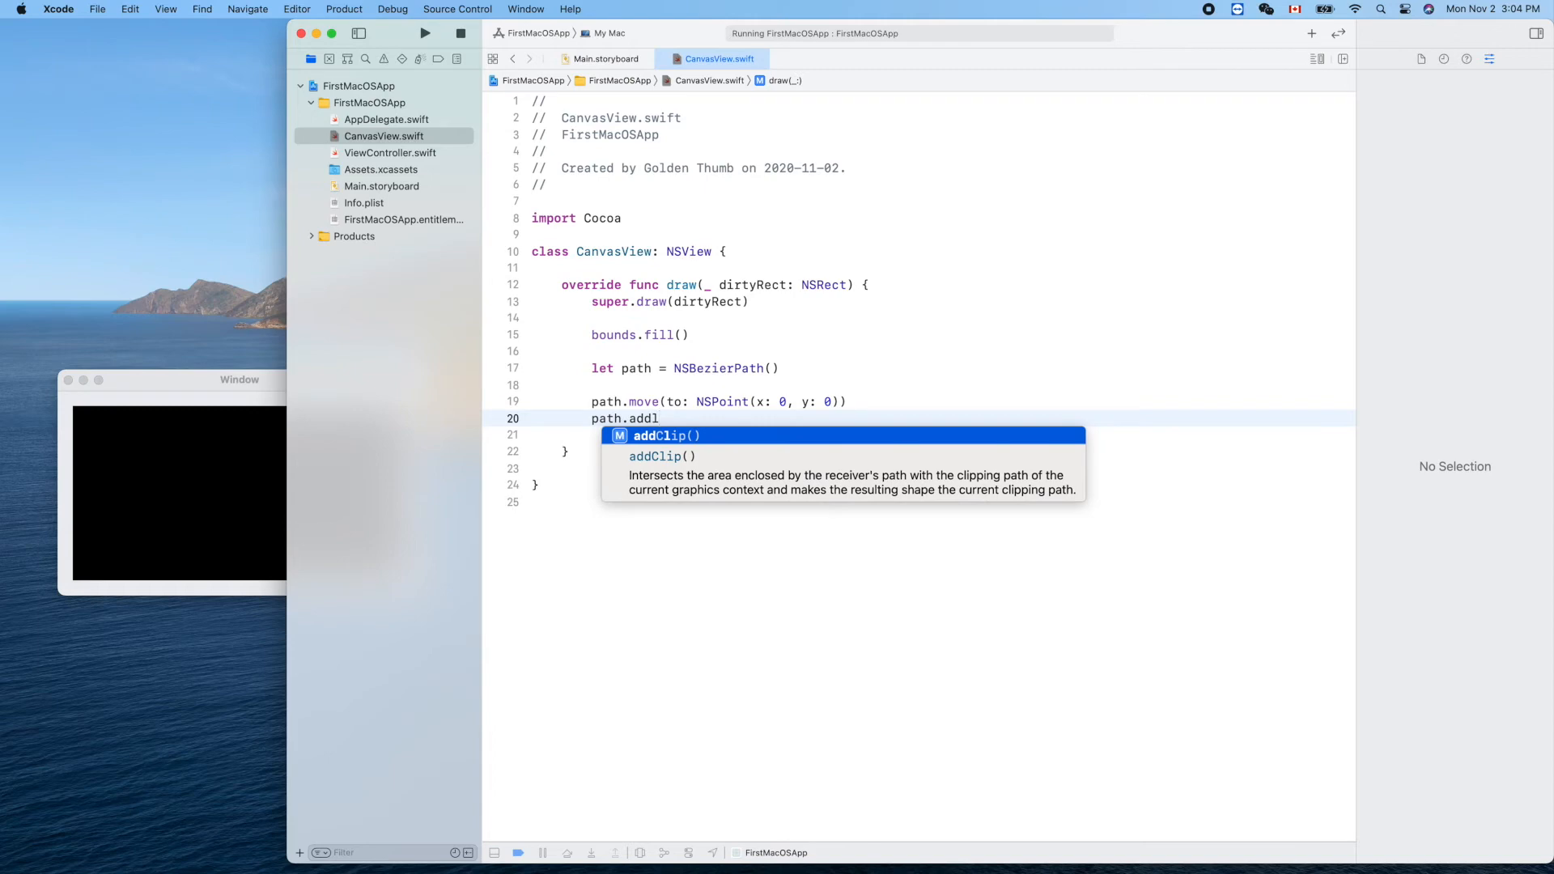
type("ine")
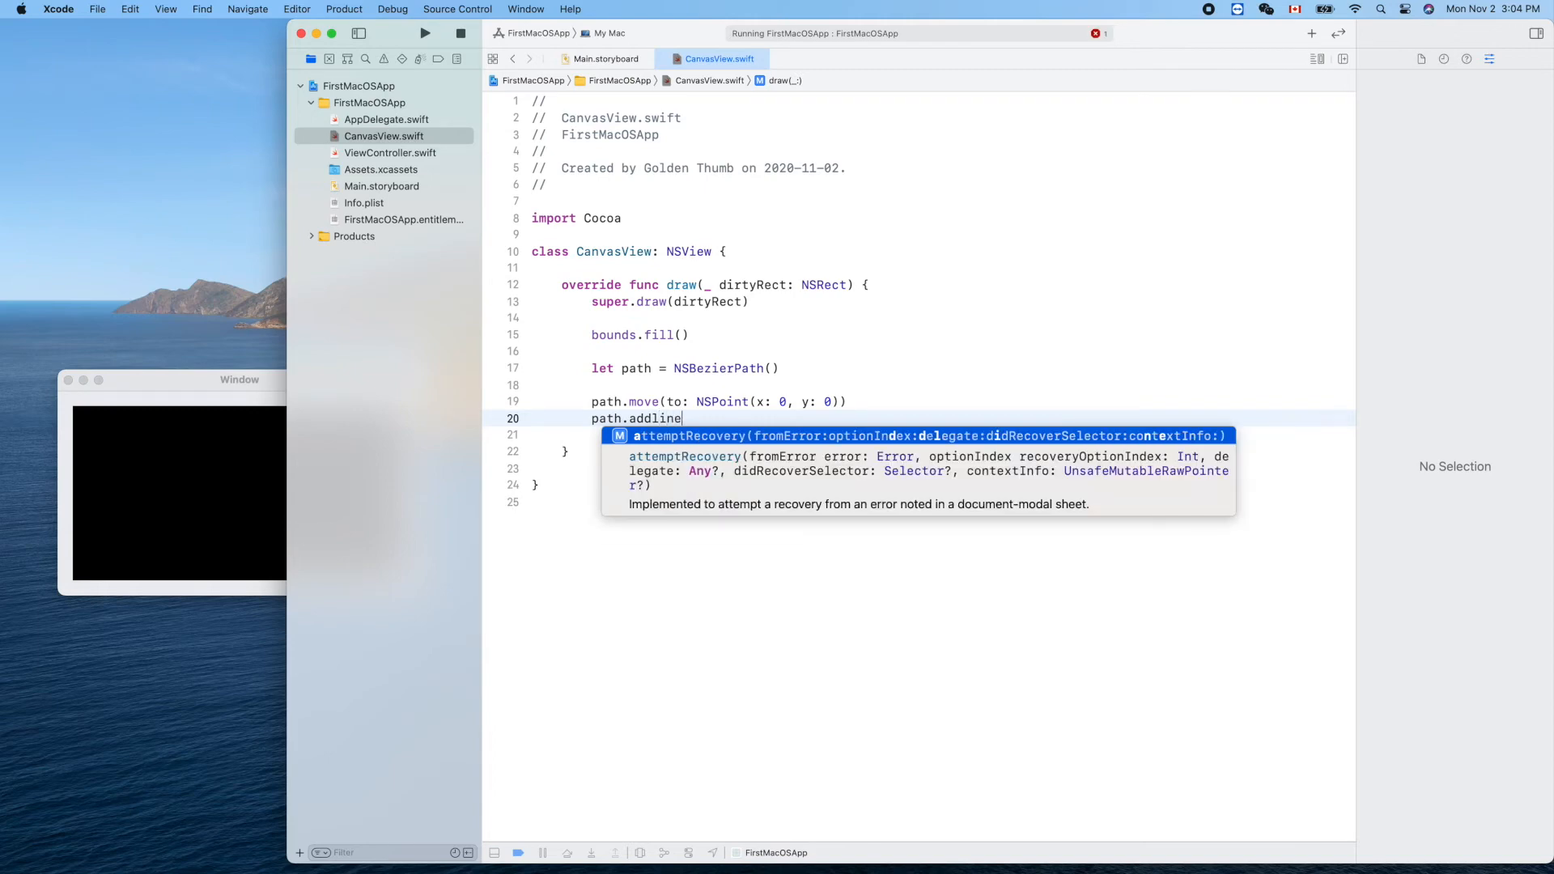
key("backspace")
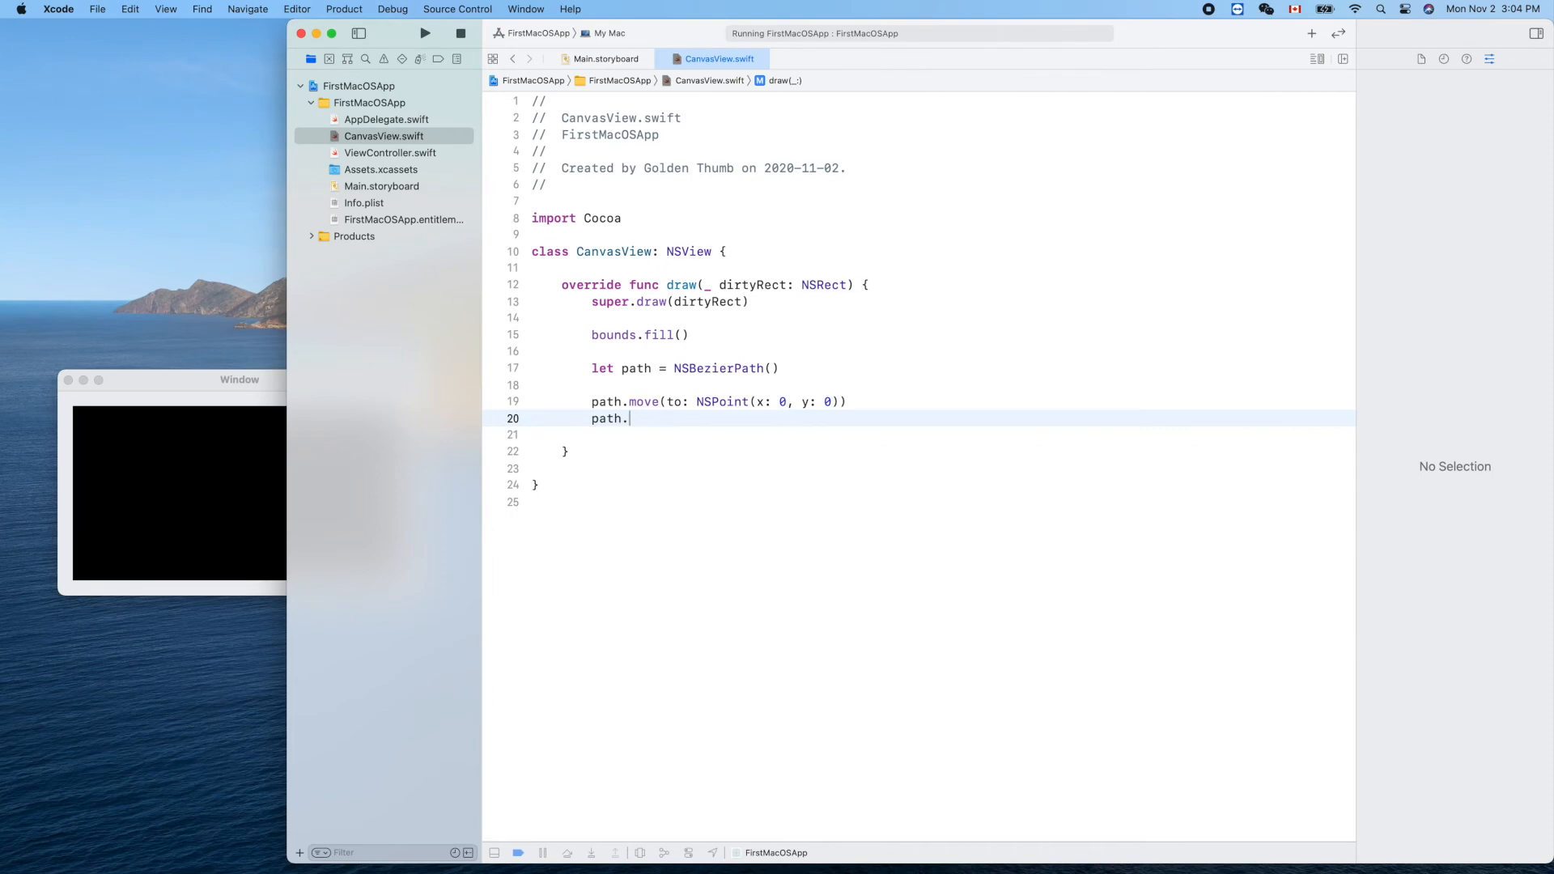
type(".")
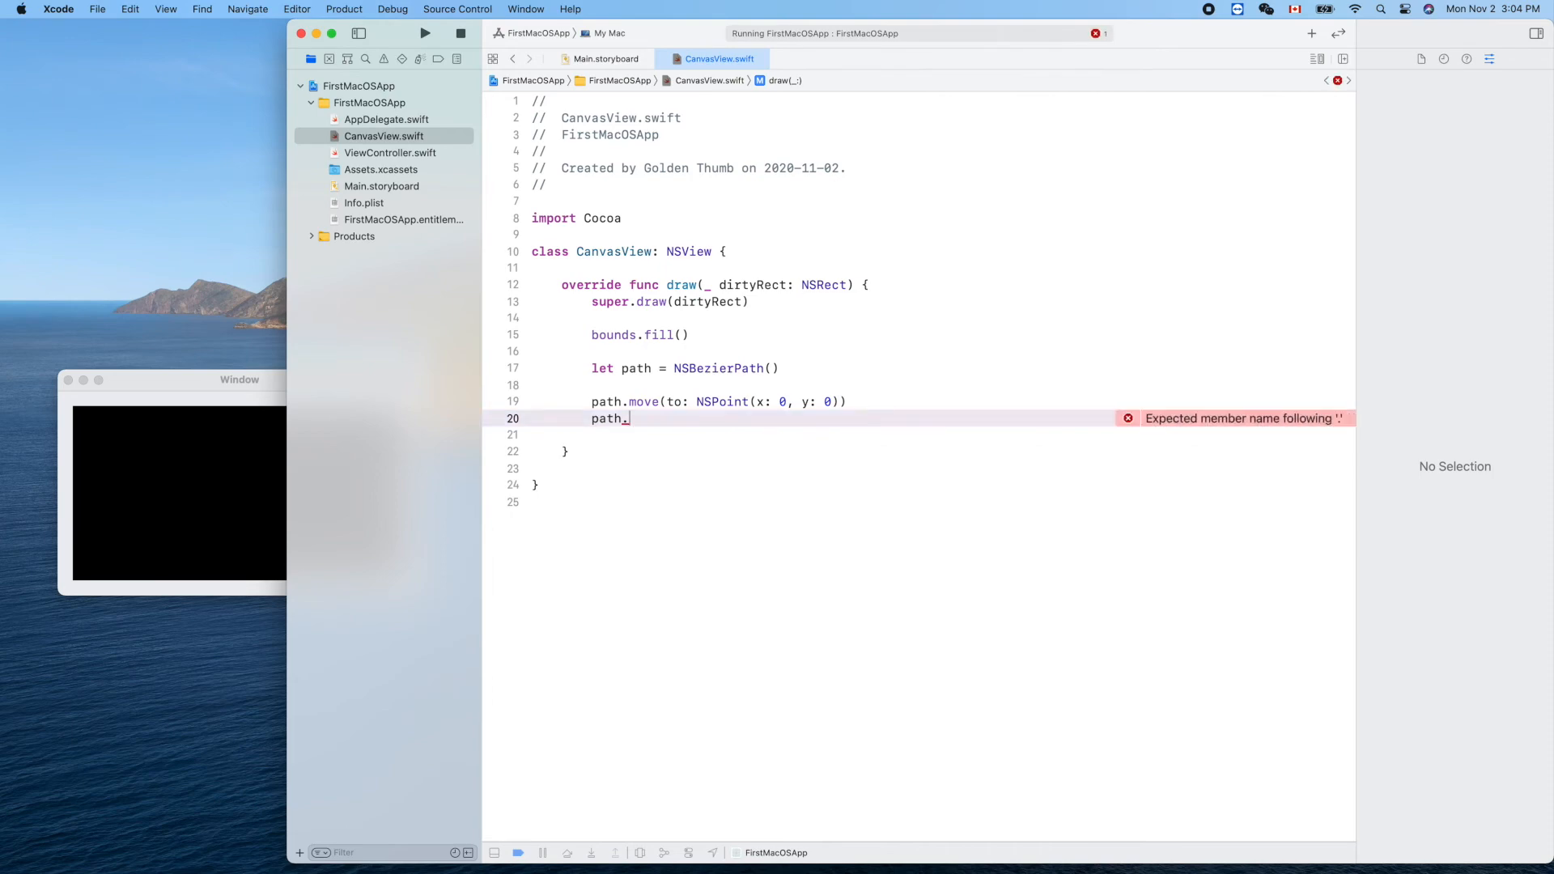
type("line(to: NSPoint")
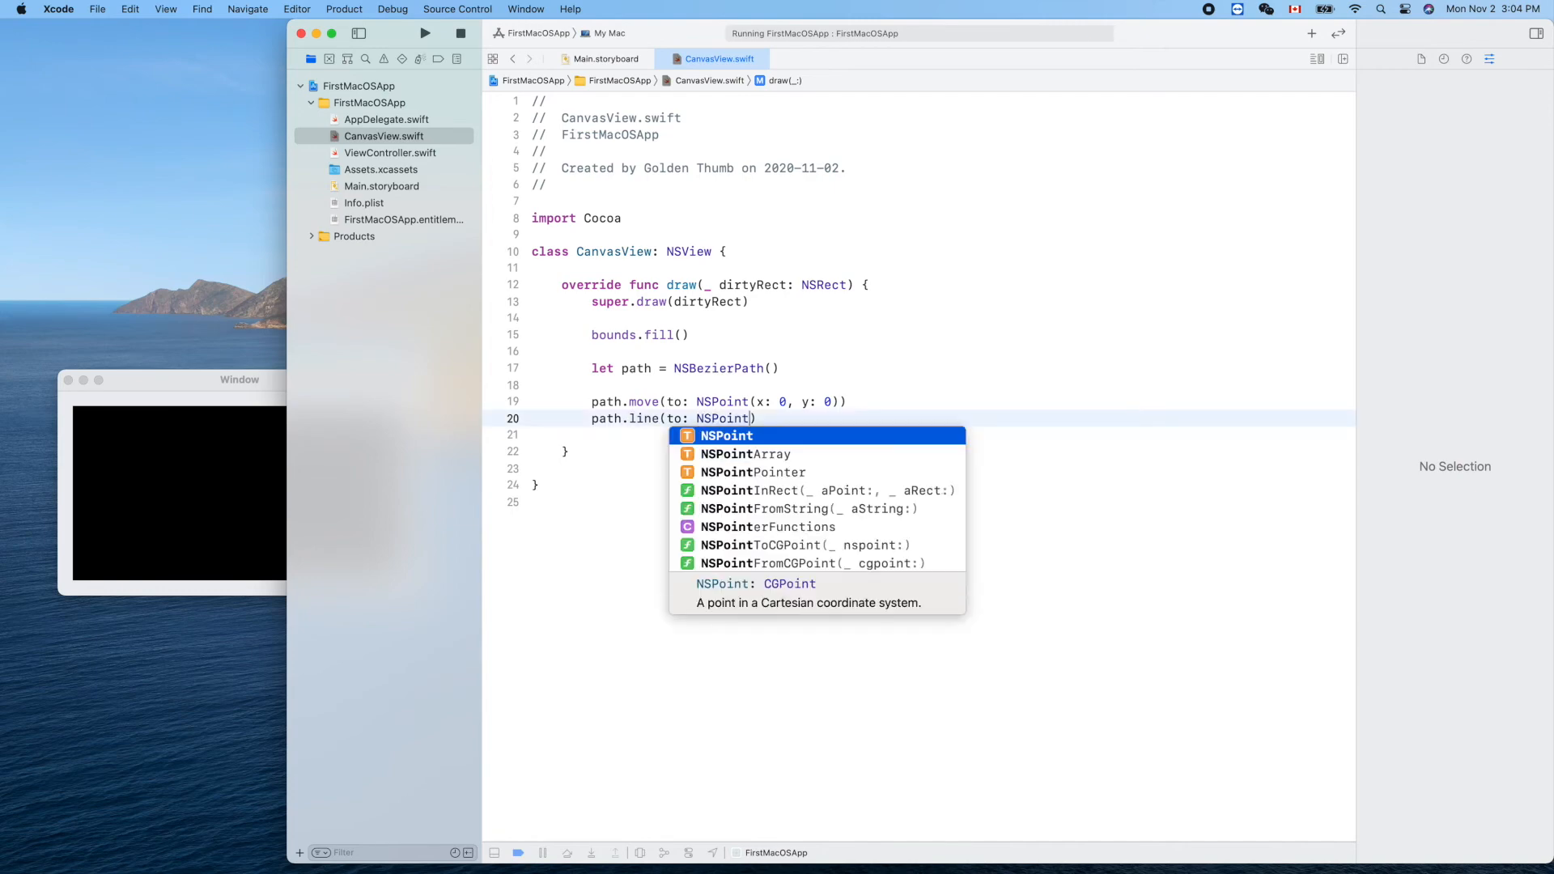
type("d")
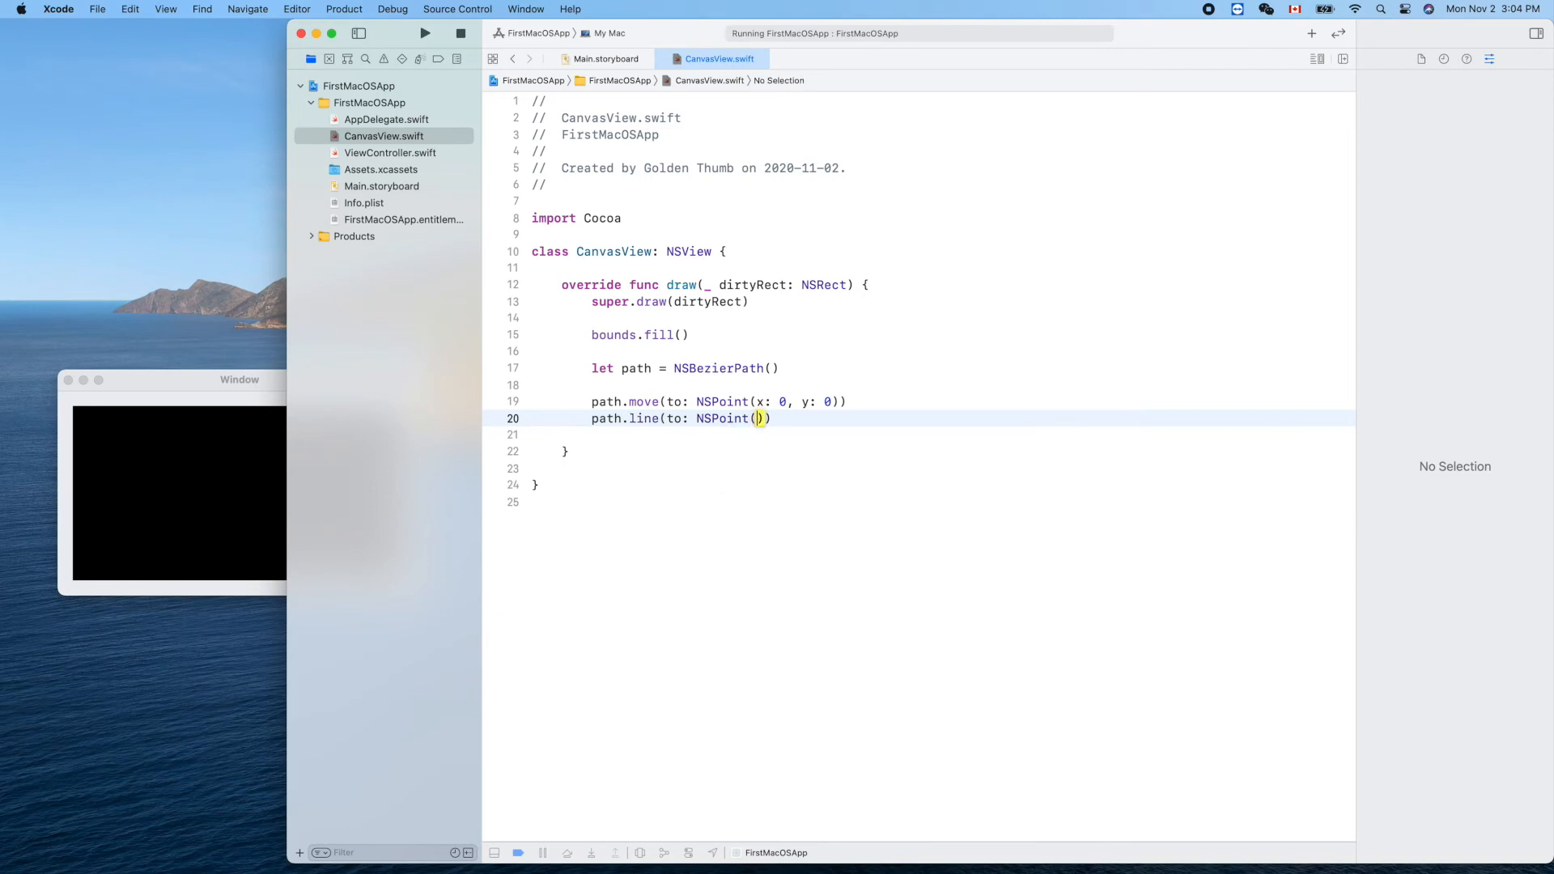
type("x: Double, y: Double")
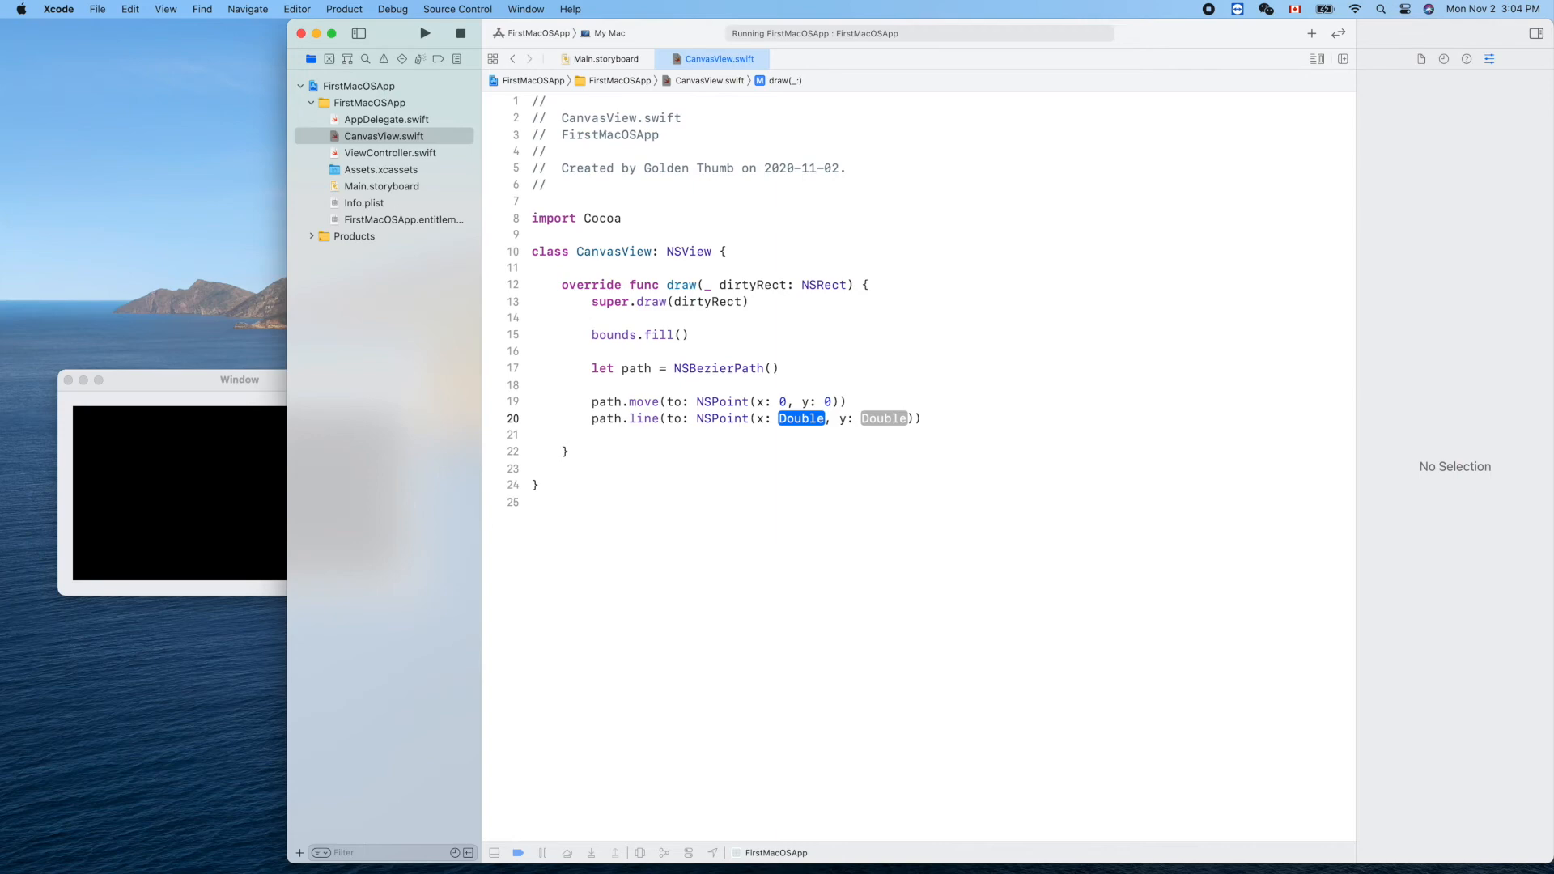
mouse_move(180, 489)
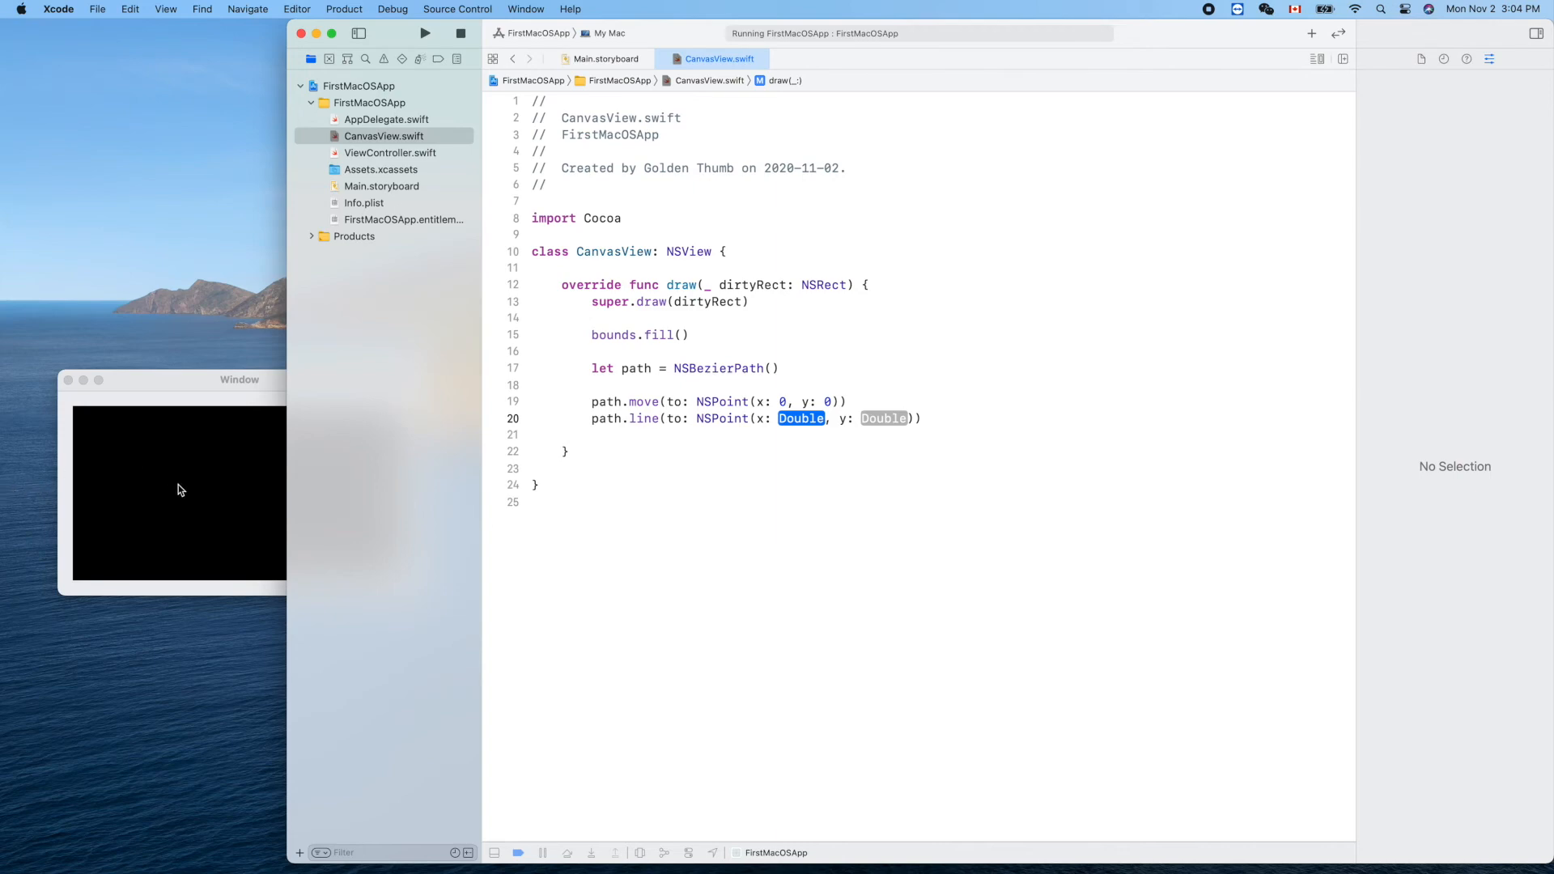
Fill the line's point placeholders so it ends at x 200, y 100.
left_click(178, 489)
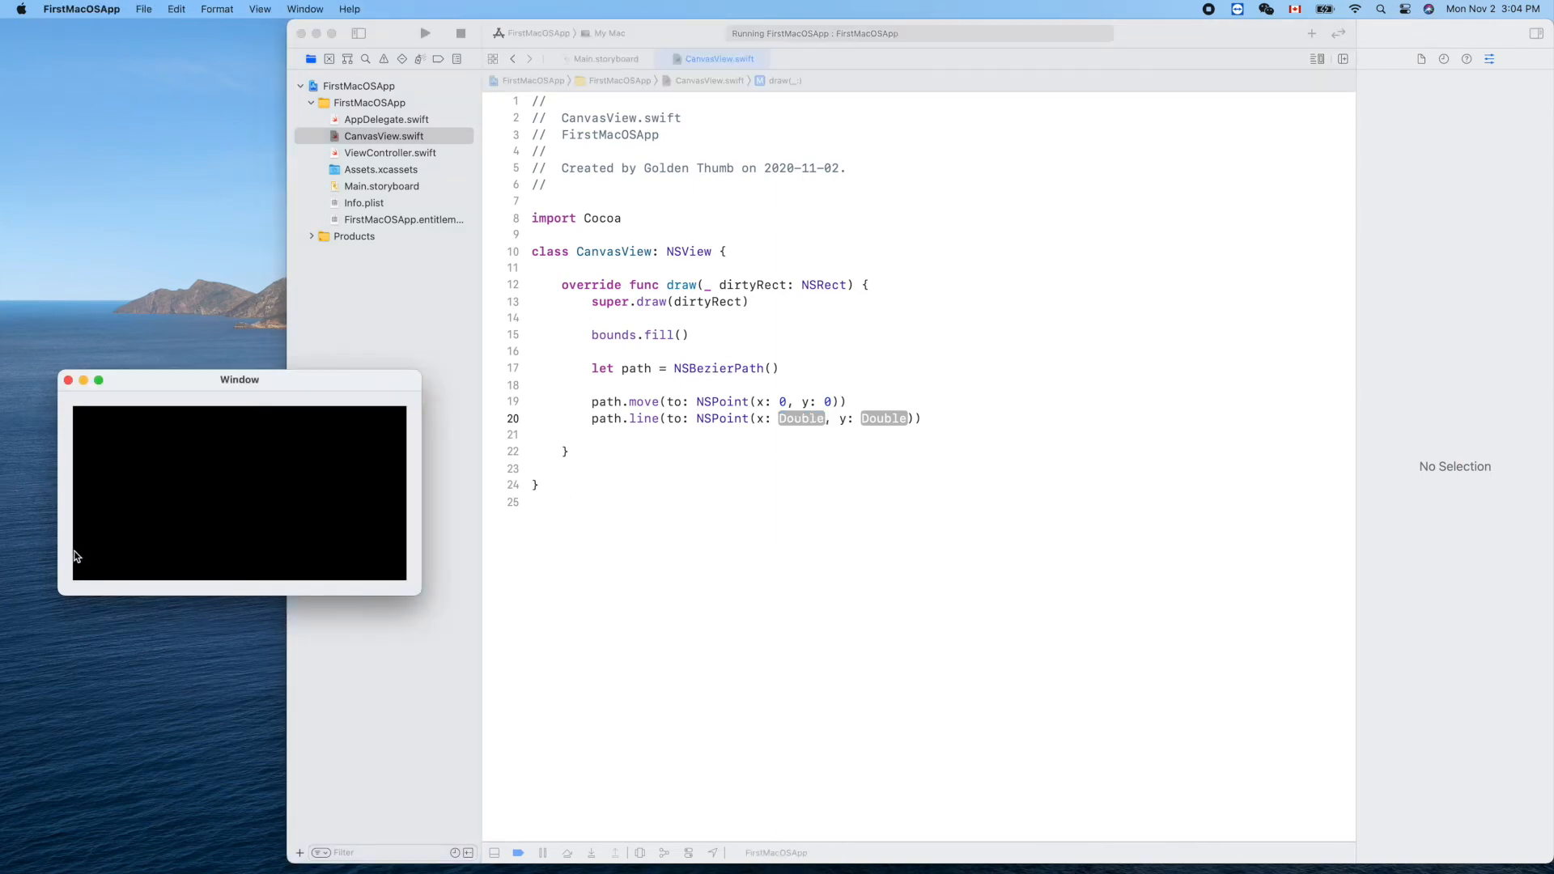
mouse_move(78, 590)
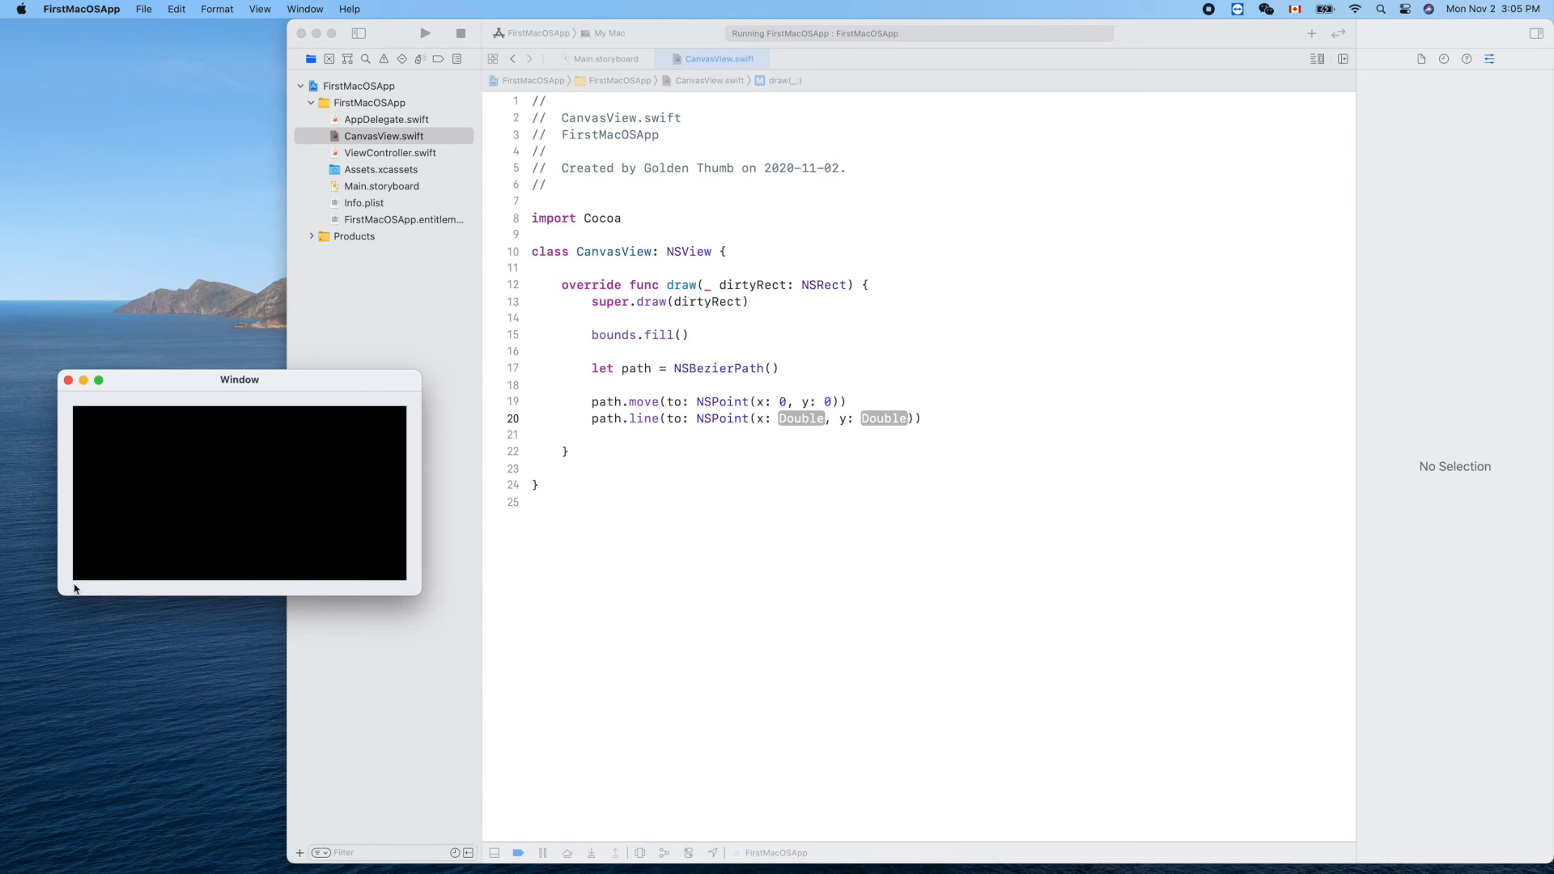
mouse_move(701, 500)
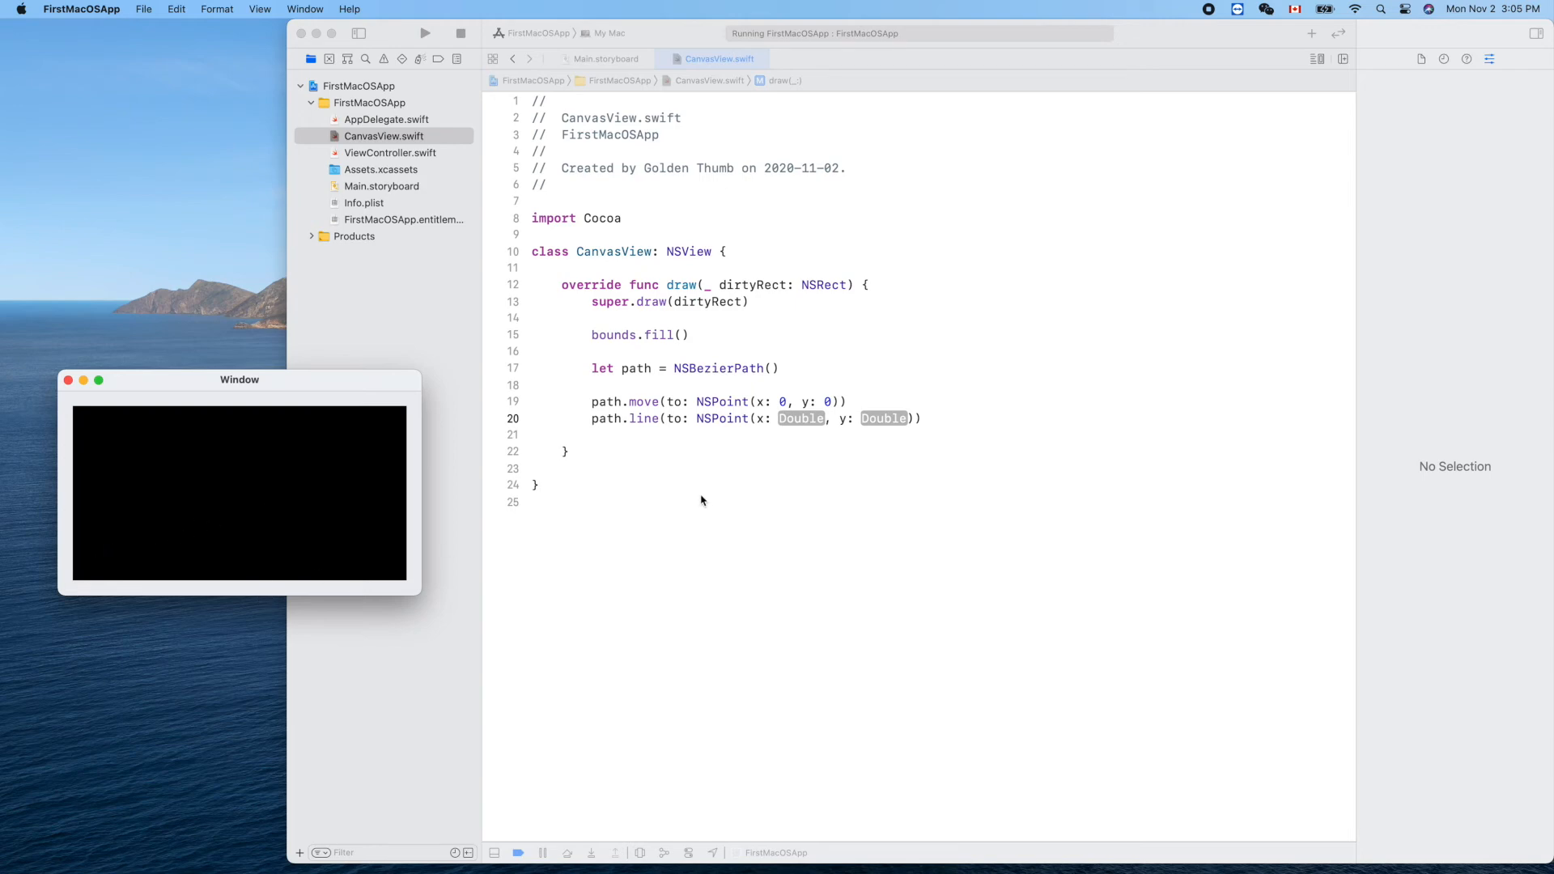
double_click(802, 417)
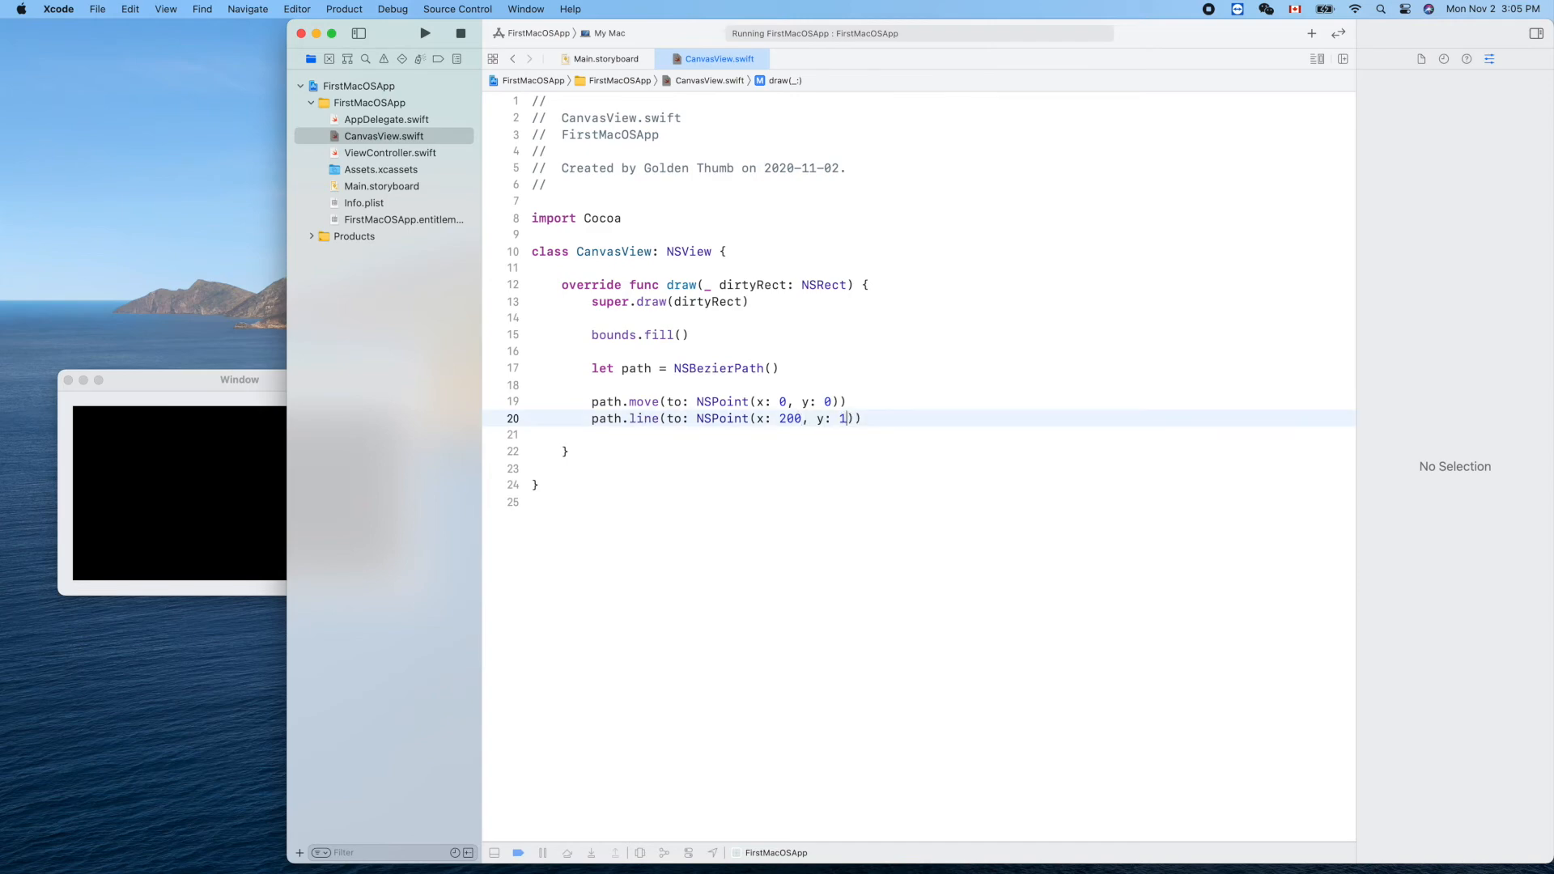
type("00")
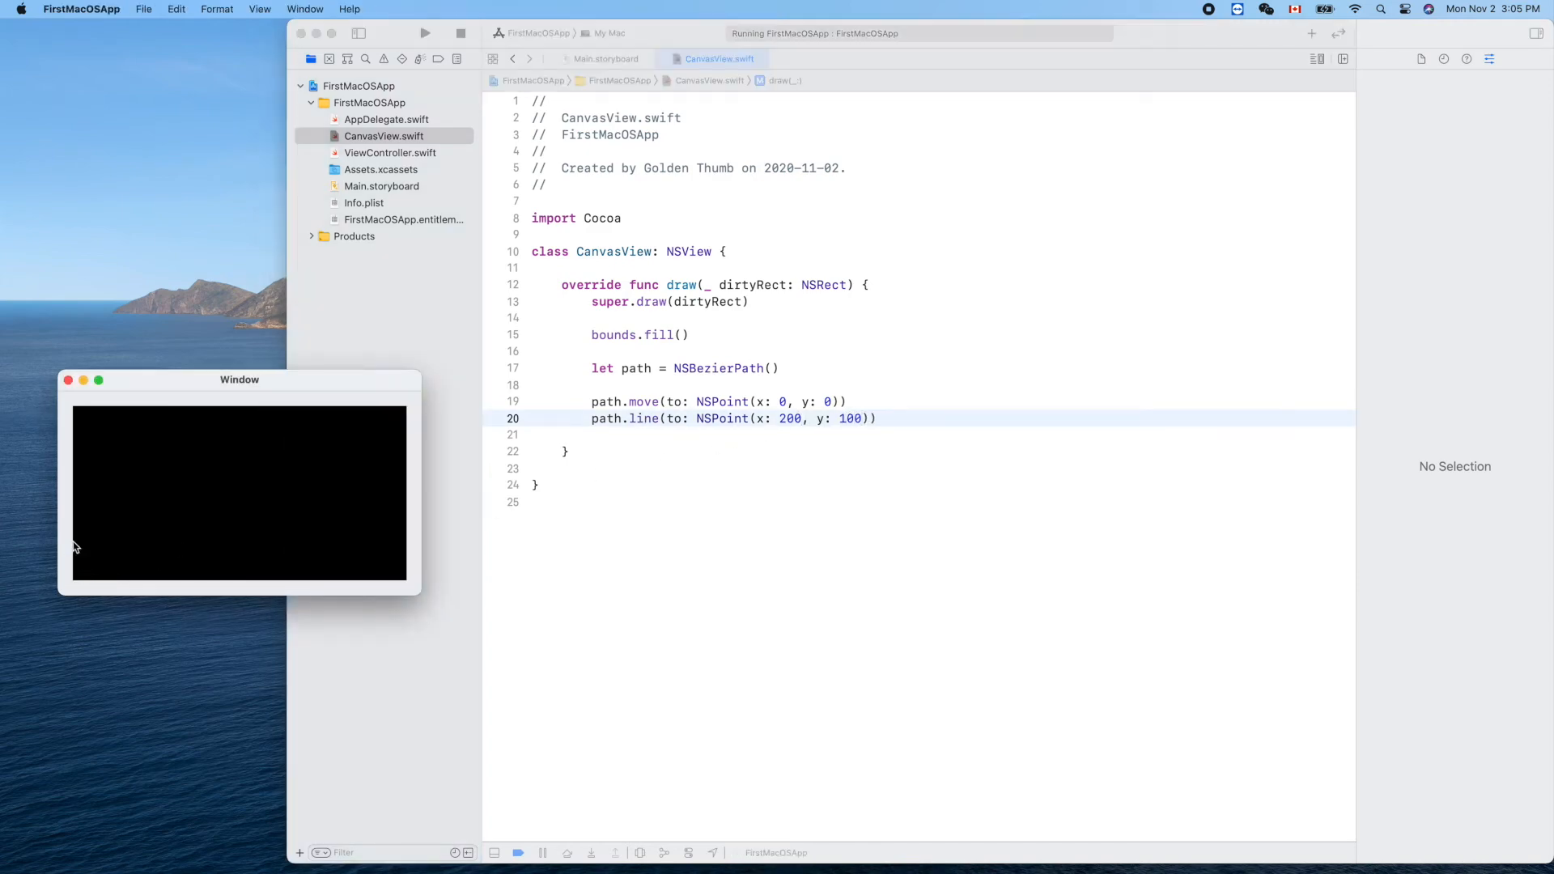
mouse_move(161, 583)
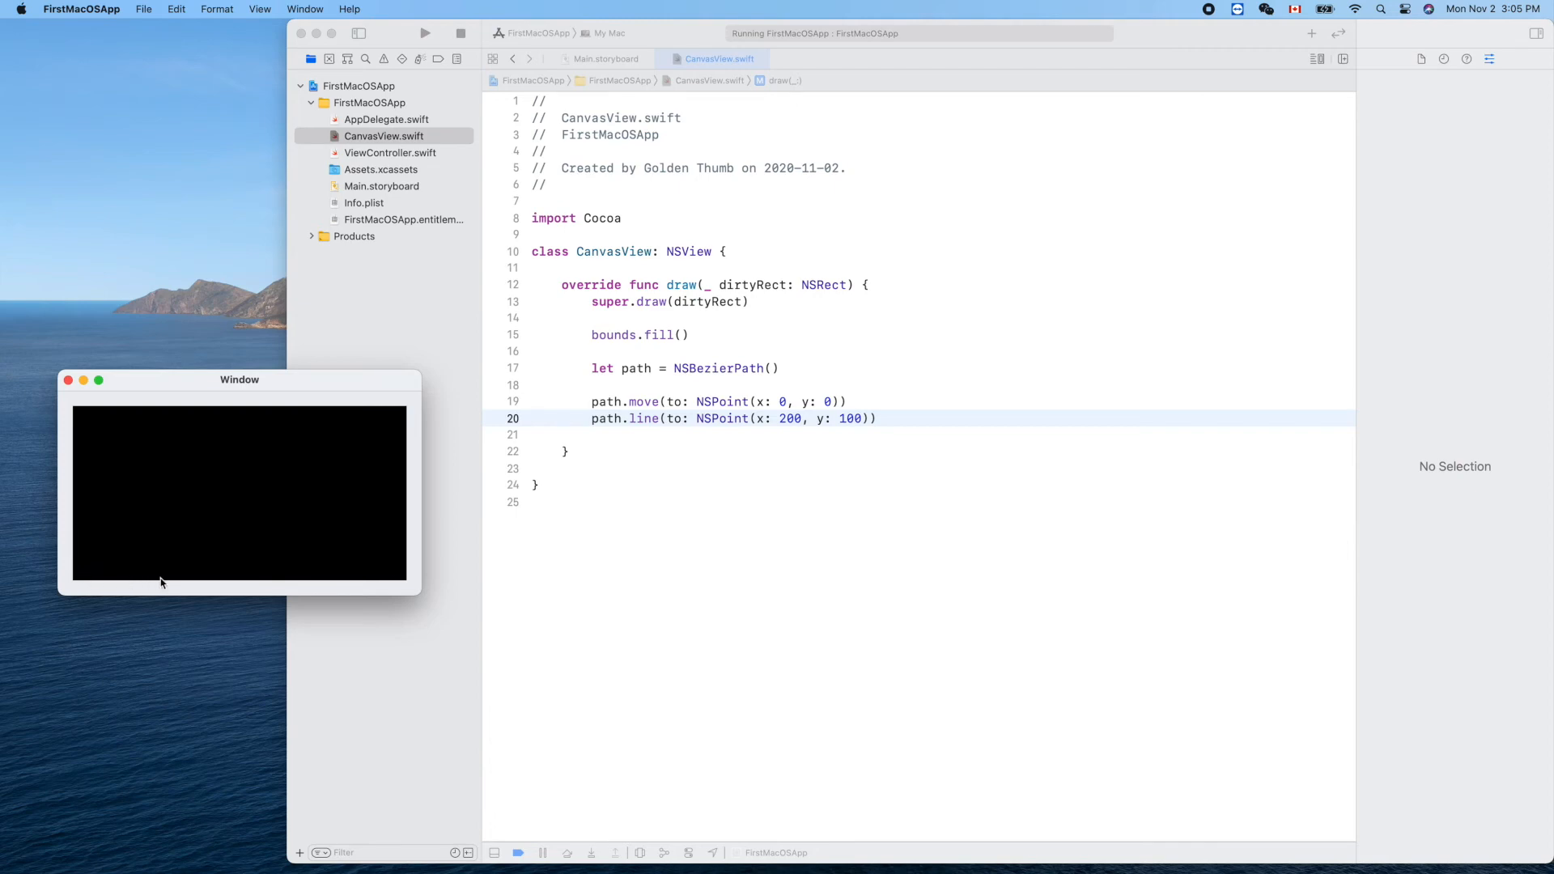
mouse_move(223, 521)
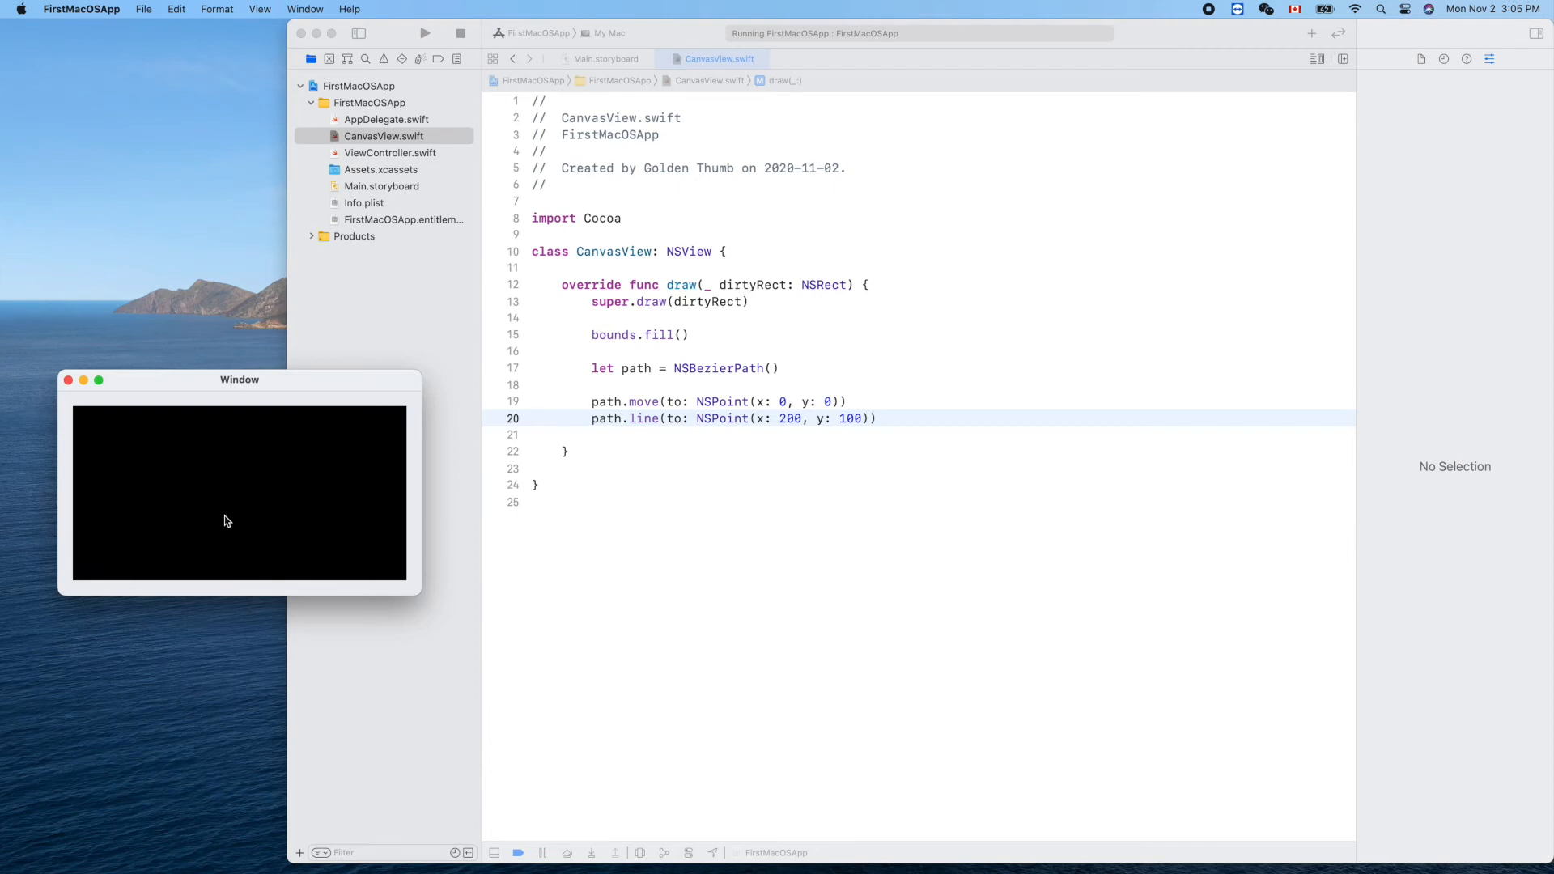
mouse_move(202, 537)
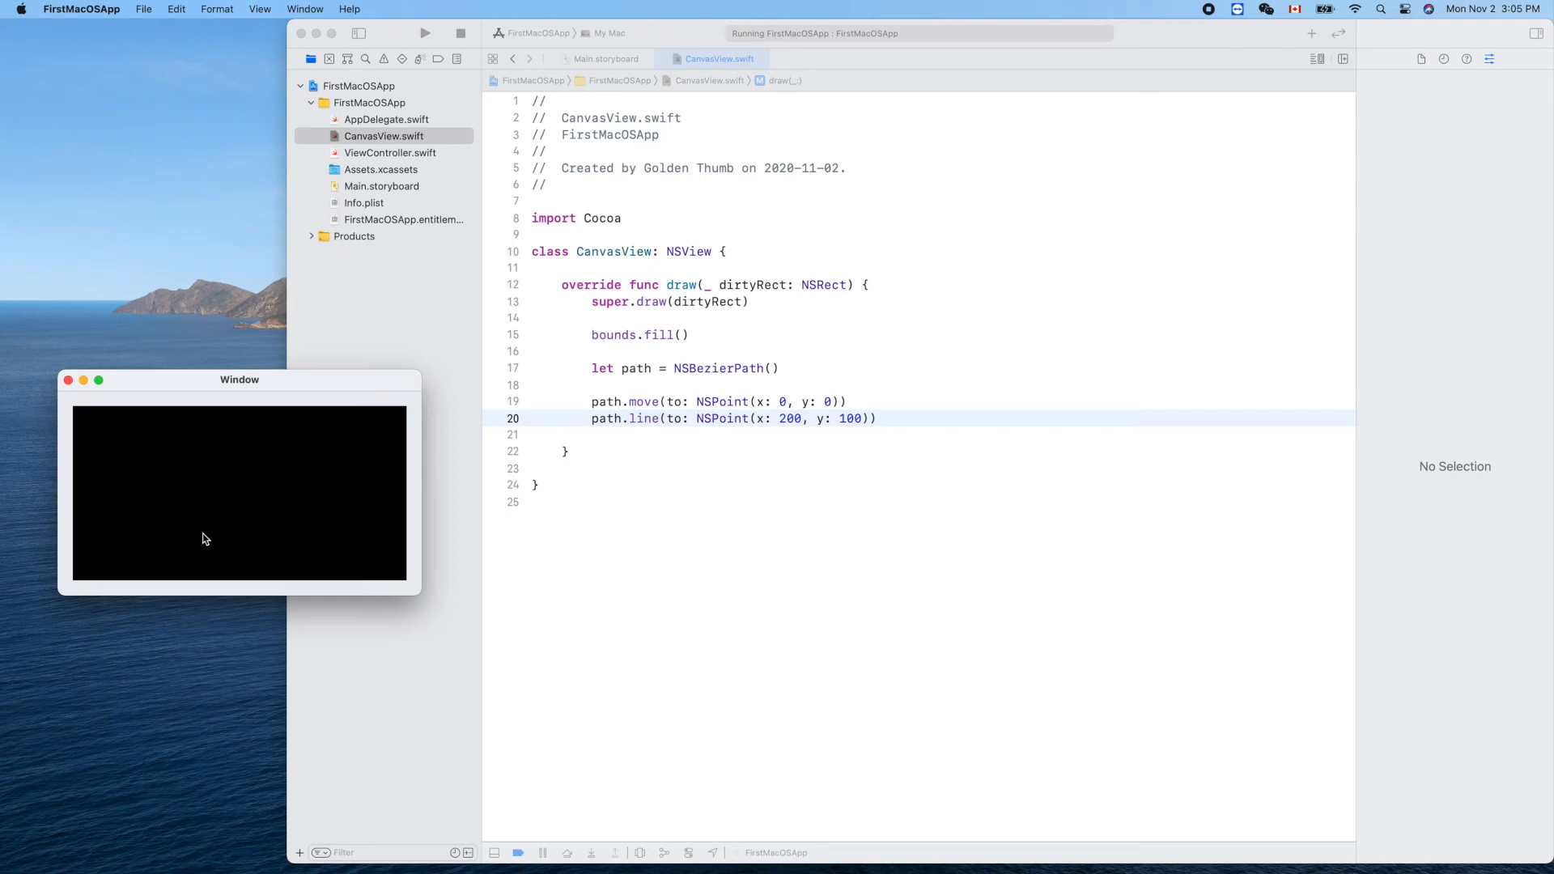
mouse_move(926, 425)
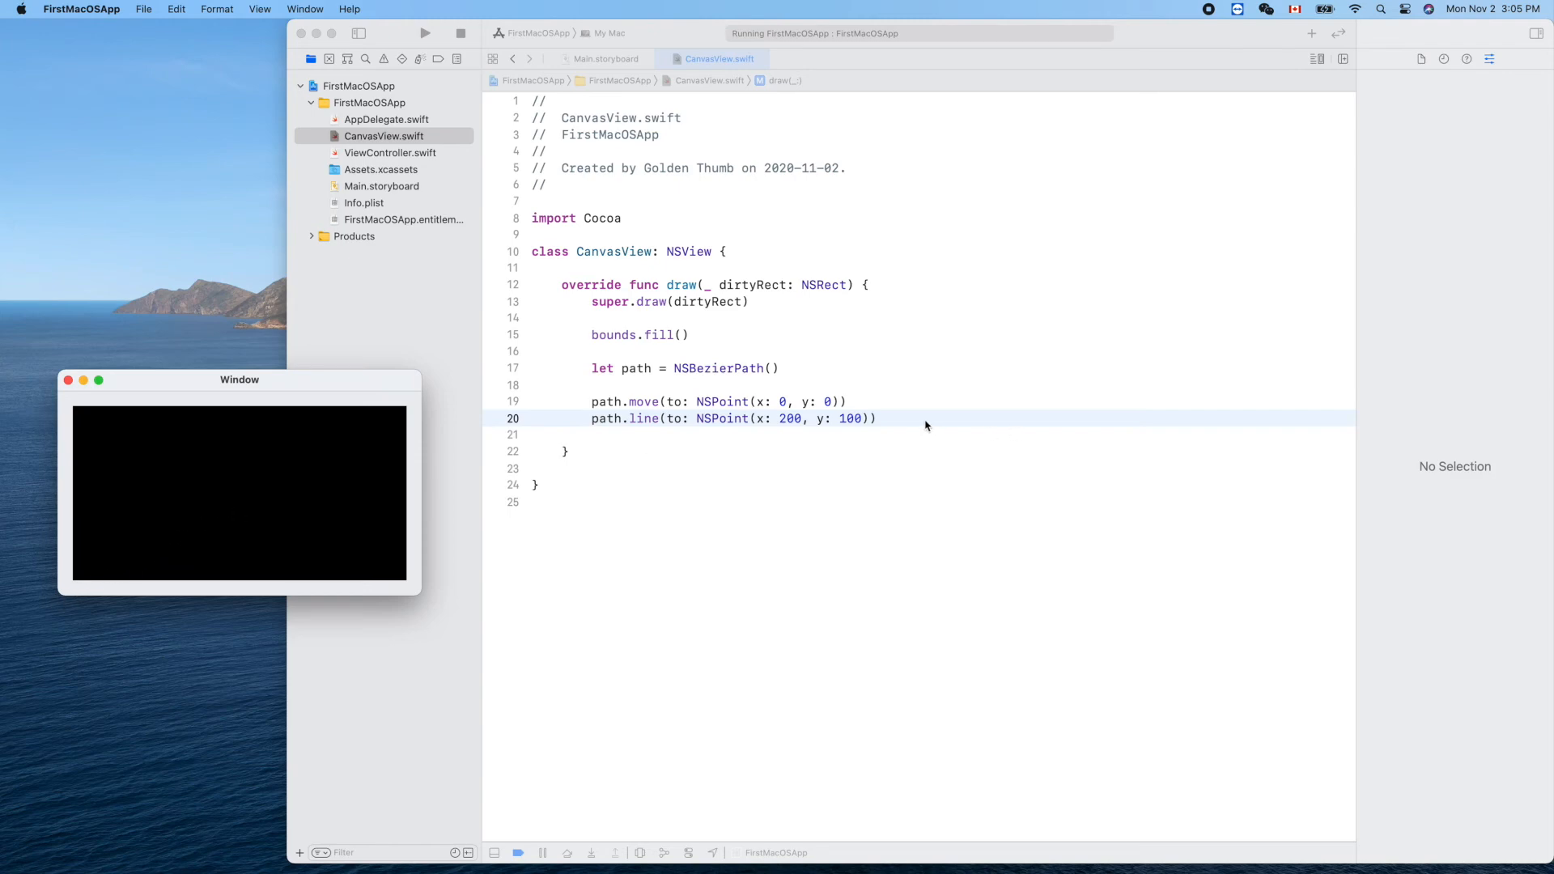
left_click(895, 417)
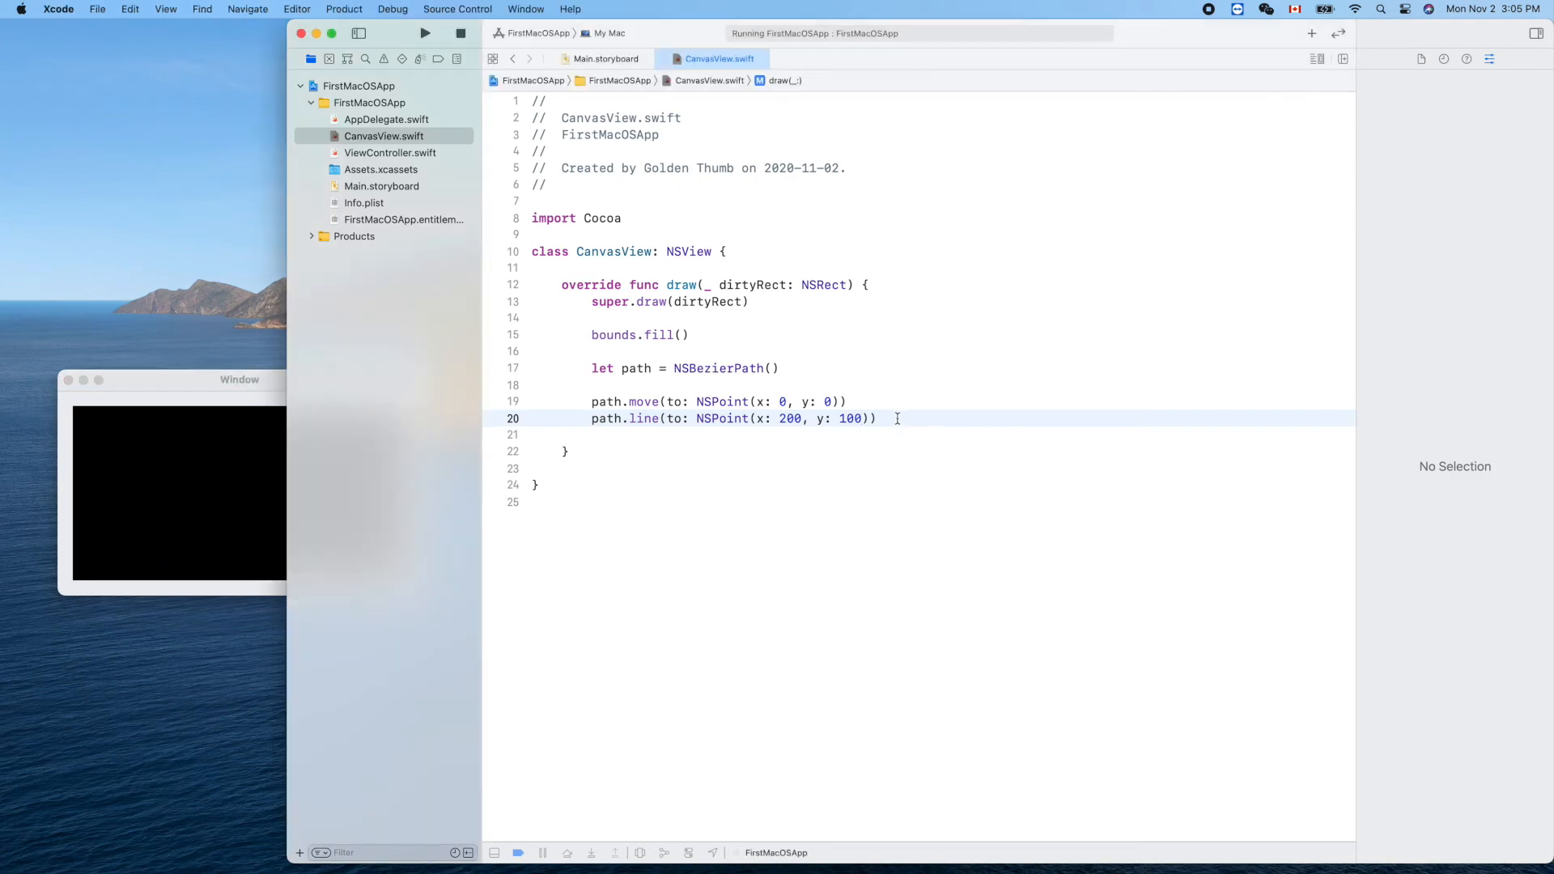
Add path.stroke() after the line call and rebuild and run the app.
type("pah")
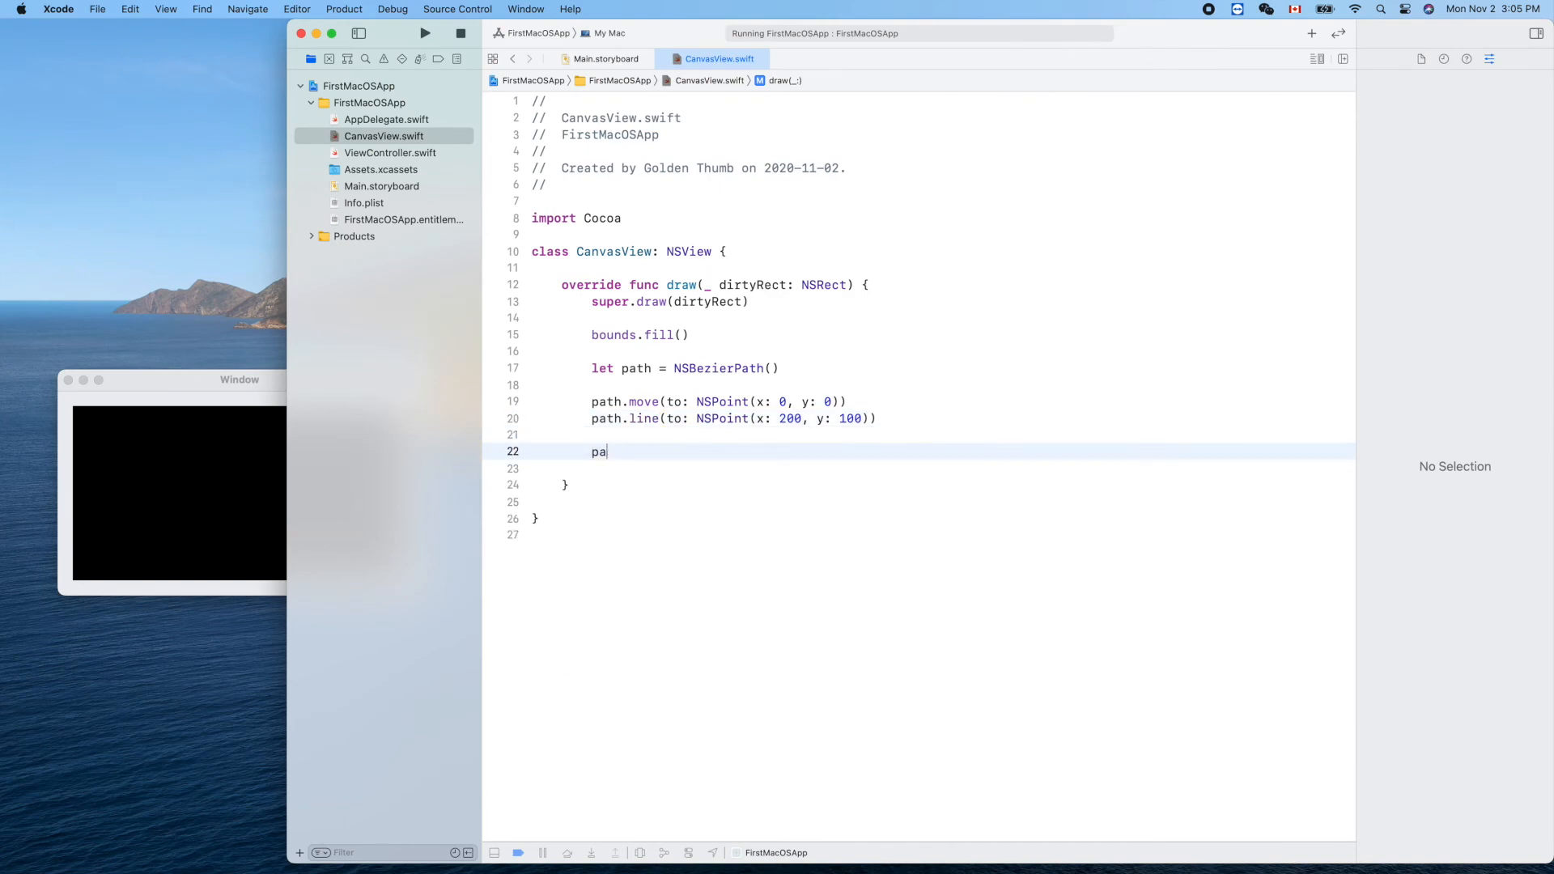
type("th.stroke()")
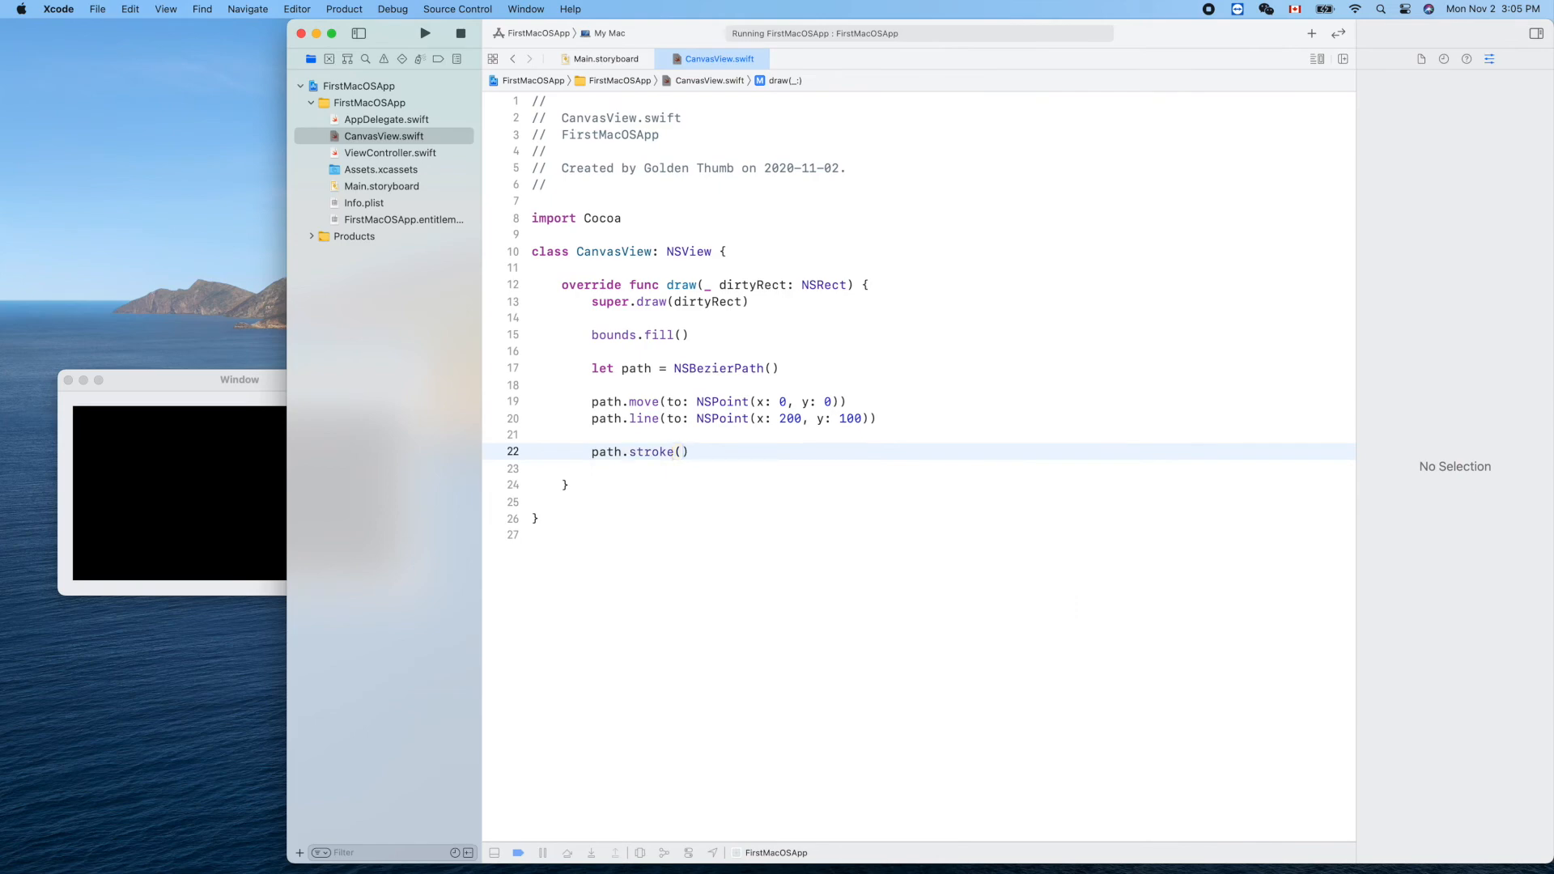
left_click(424, 32)
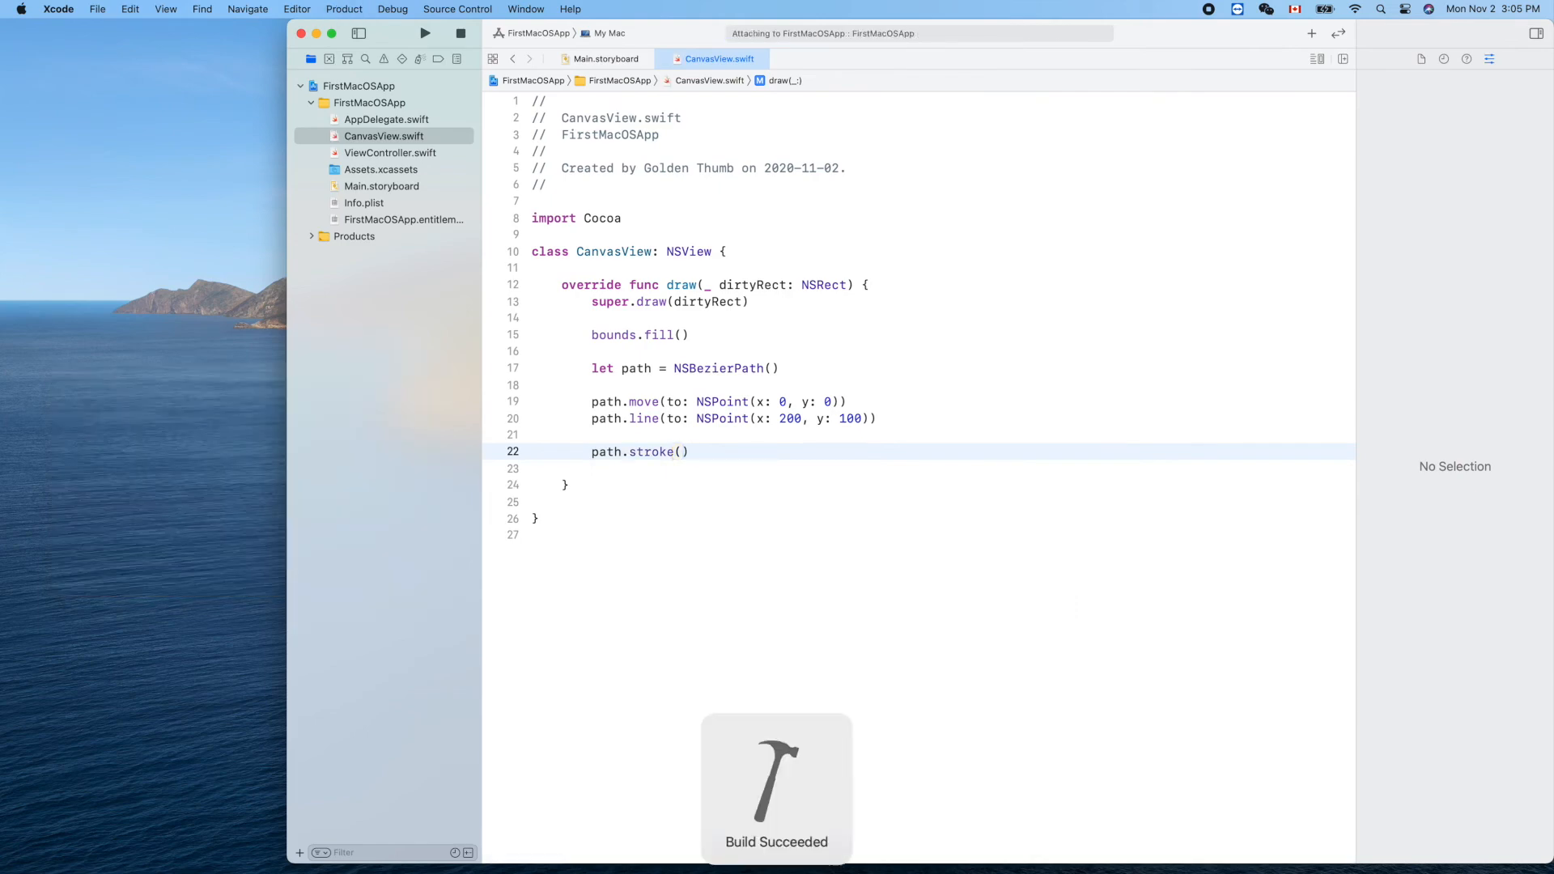
left_click(424, 33)
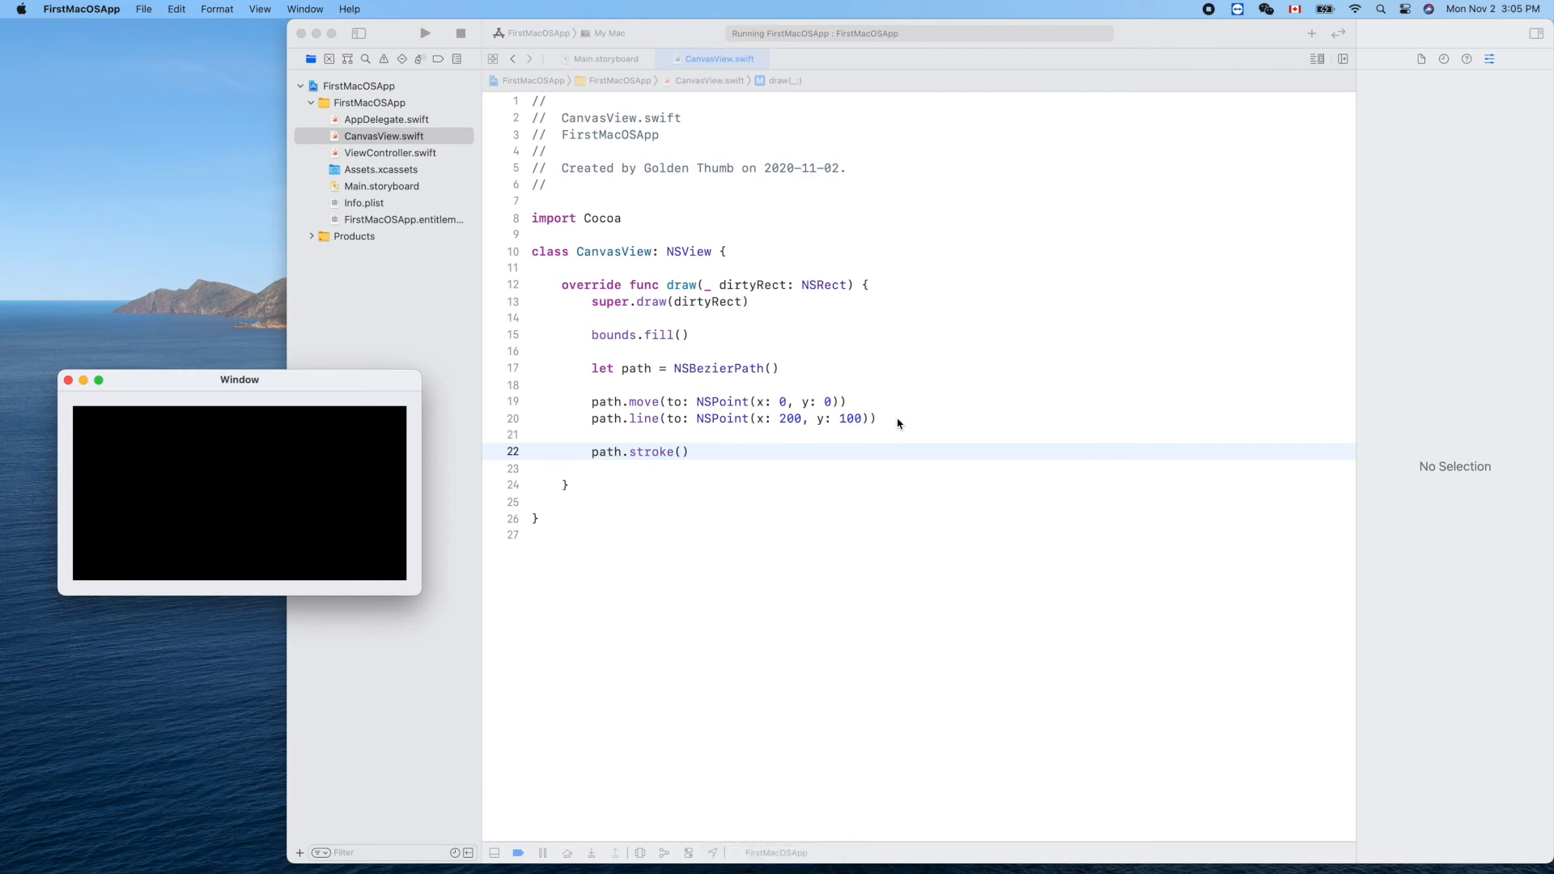
mouse_move(704, 368)
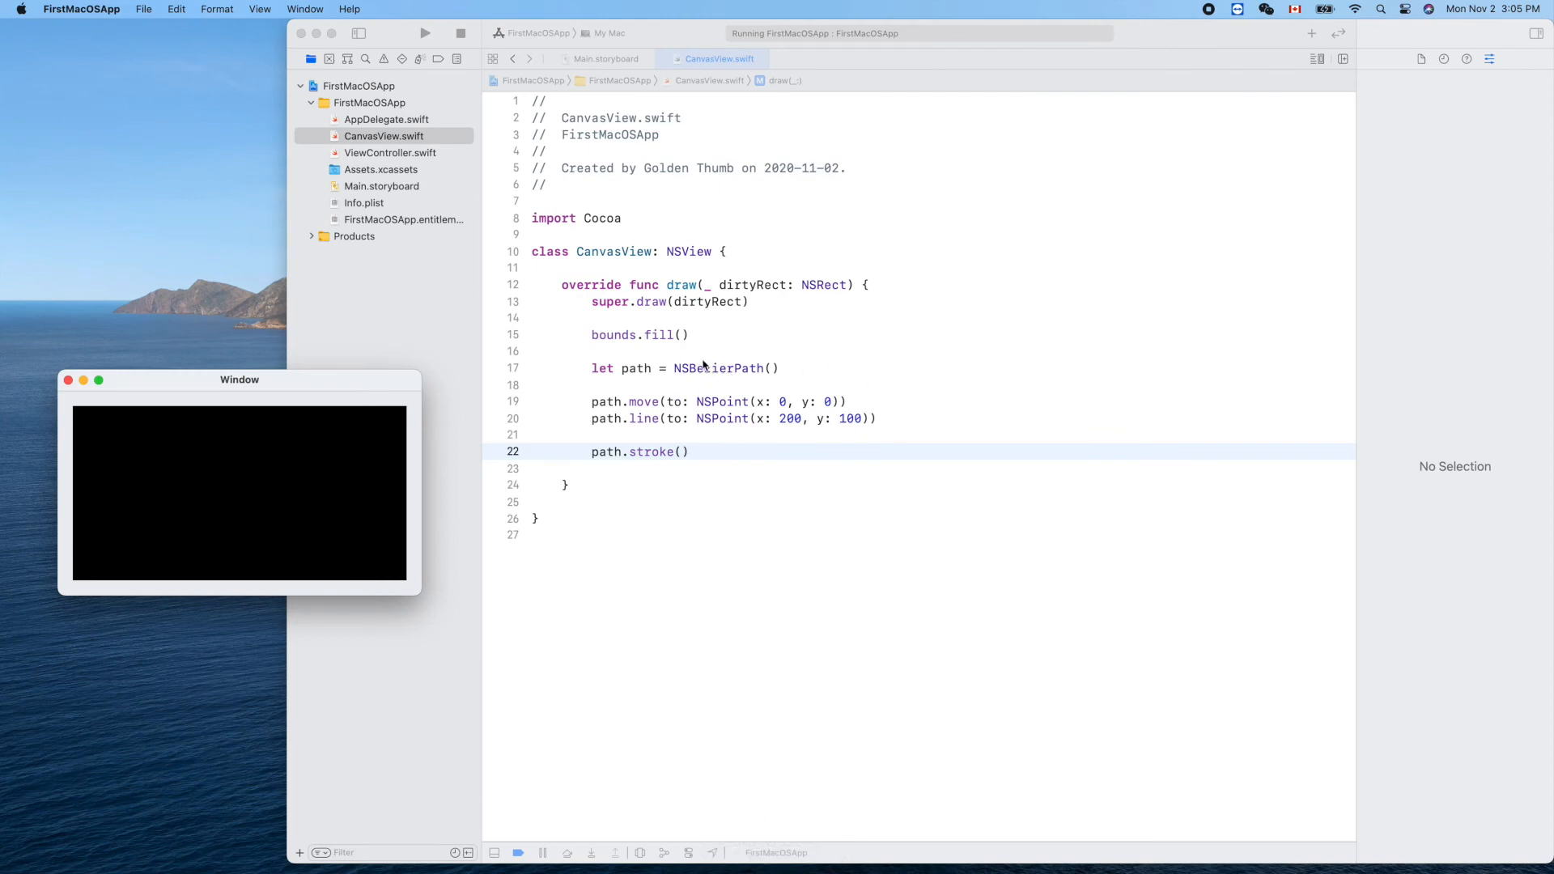
mouse_move(757, 386)
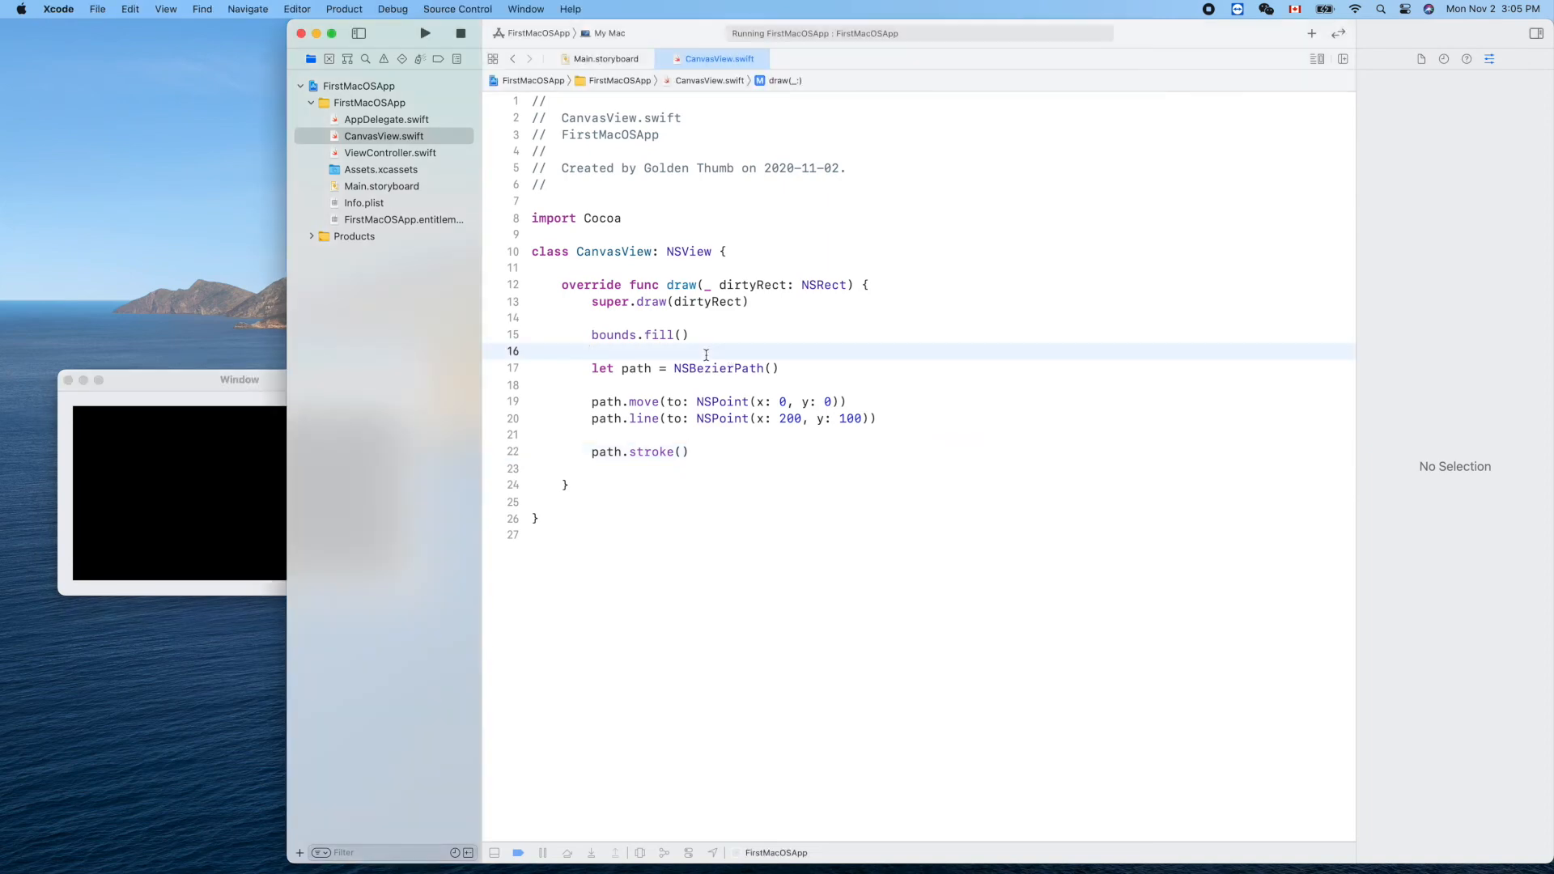
mouse_move(688, 418)
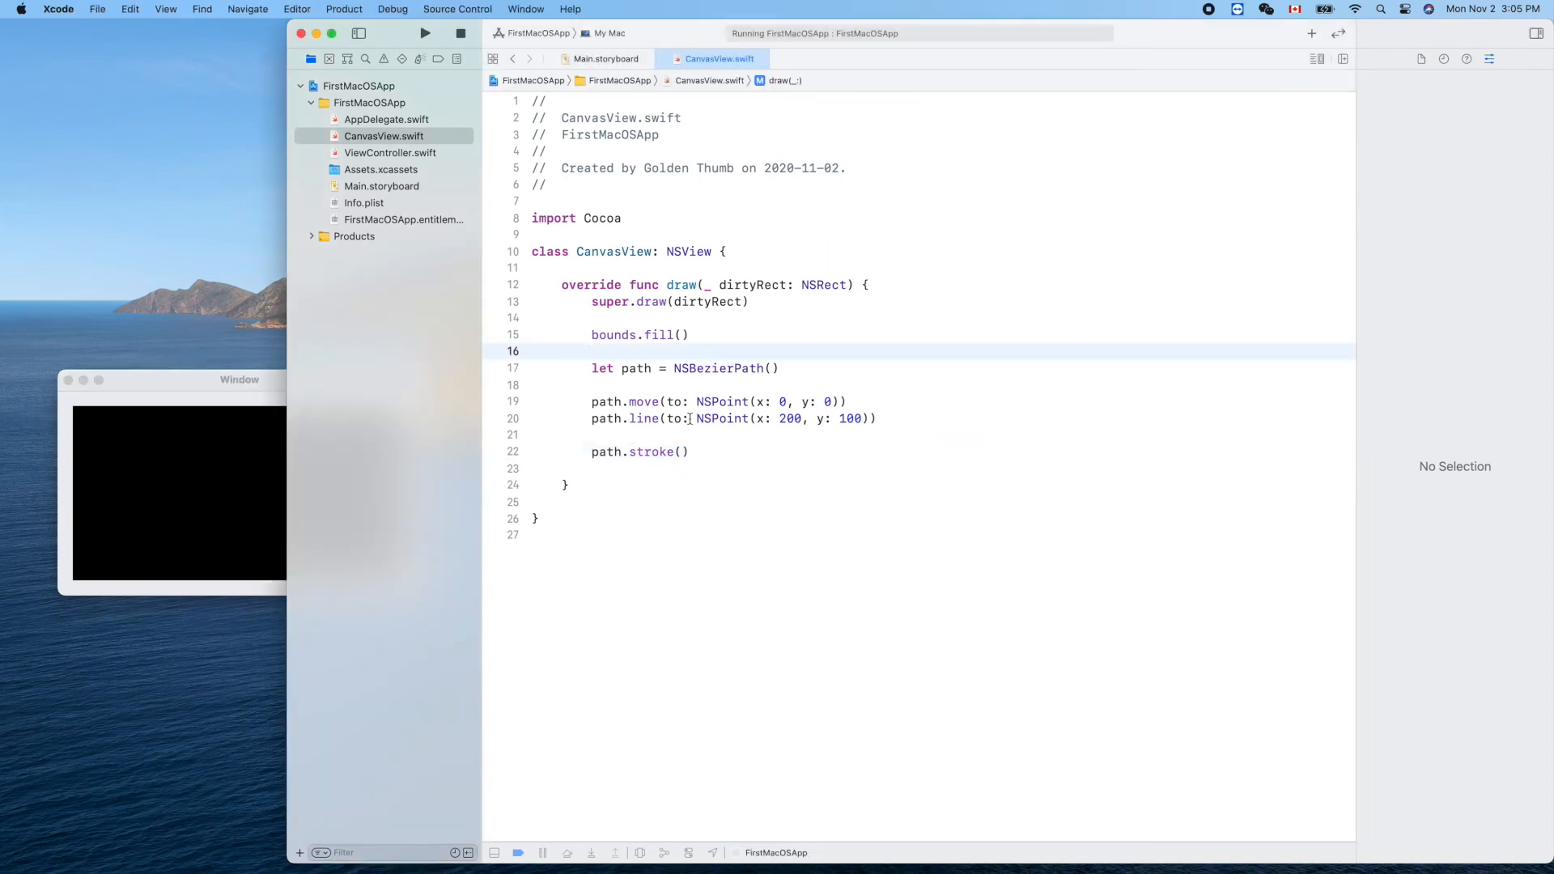
Insert NSColor.white.setStroke() before path.stroke() and rerun so the line draws white on black.
left_click(659, 434)
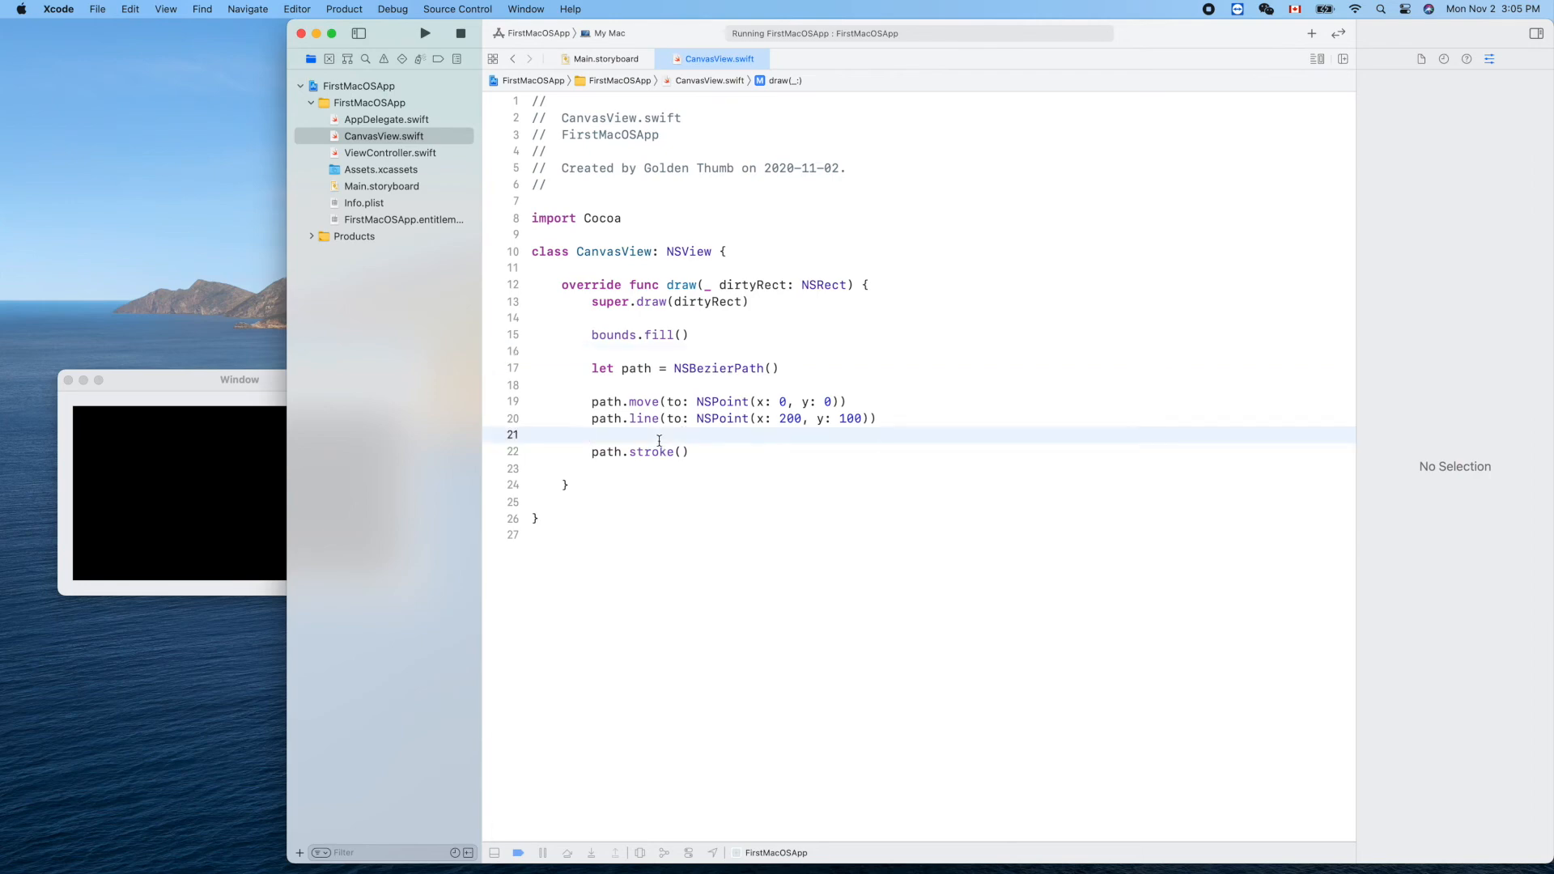
type("u")
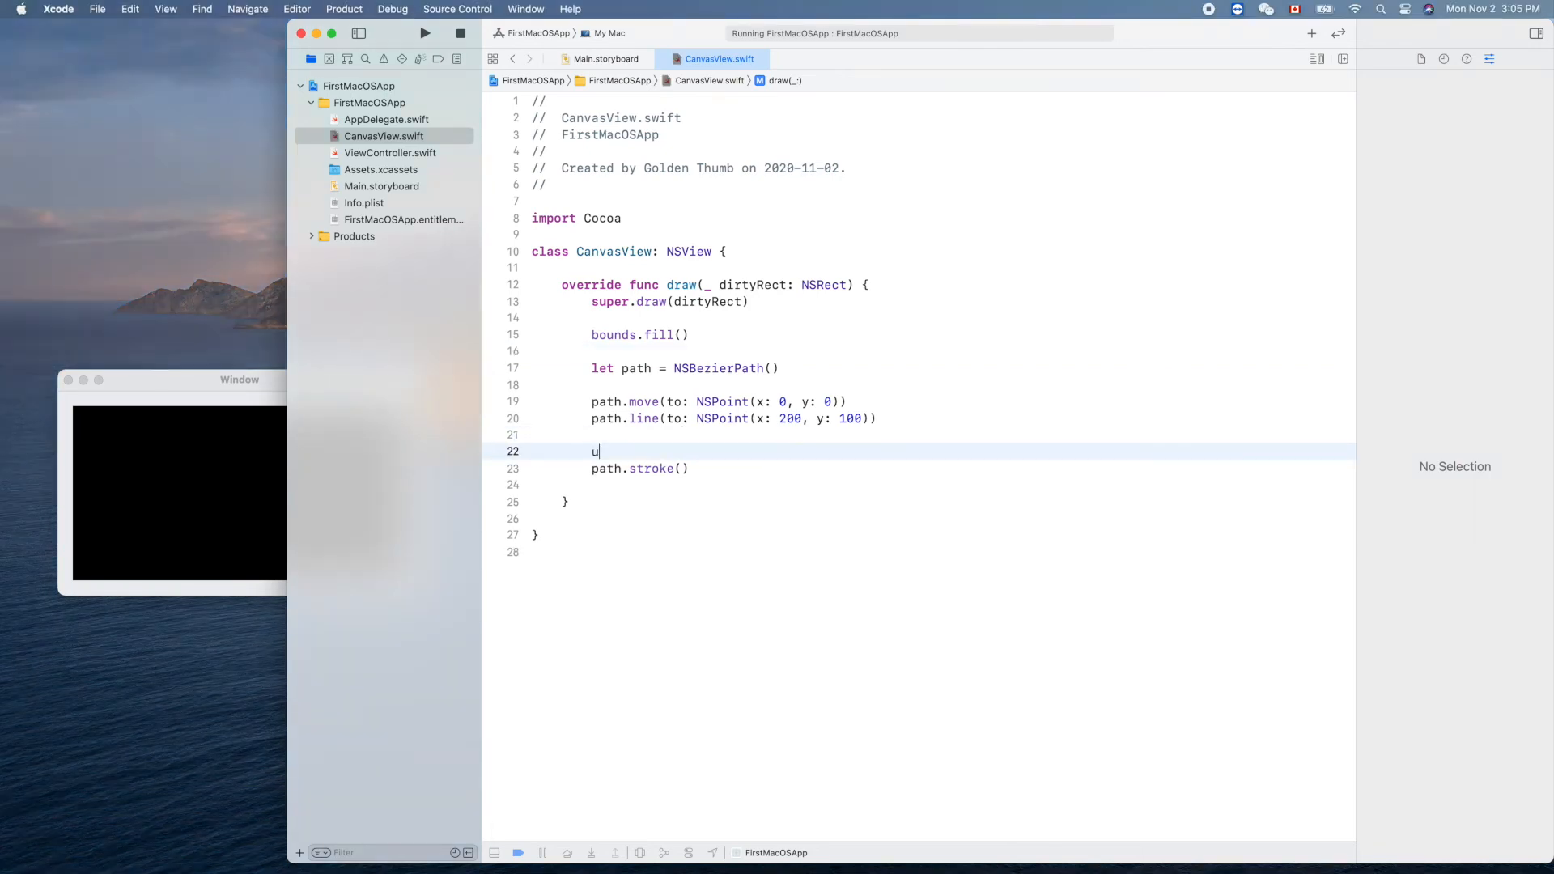
type("ns")
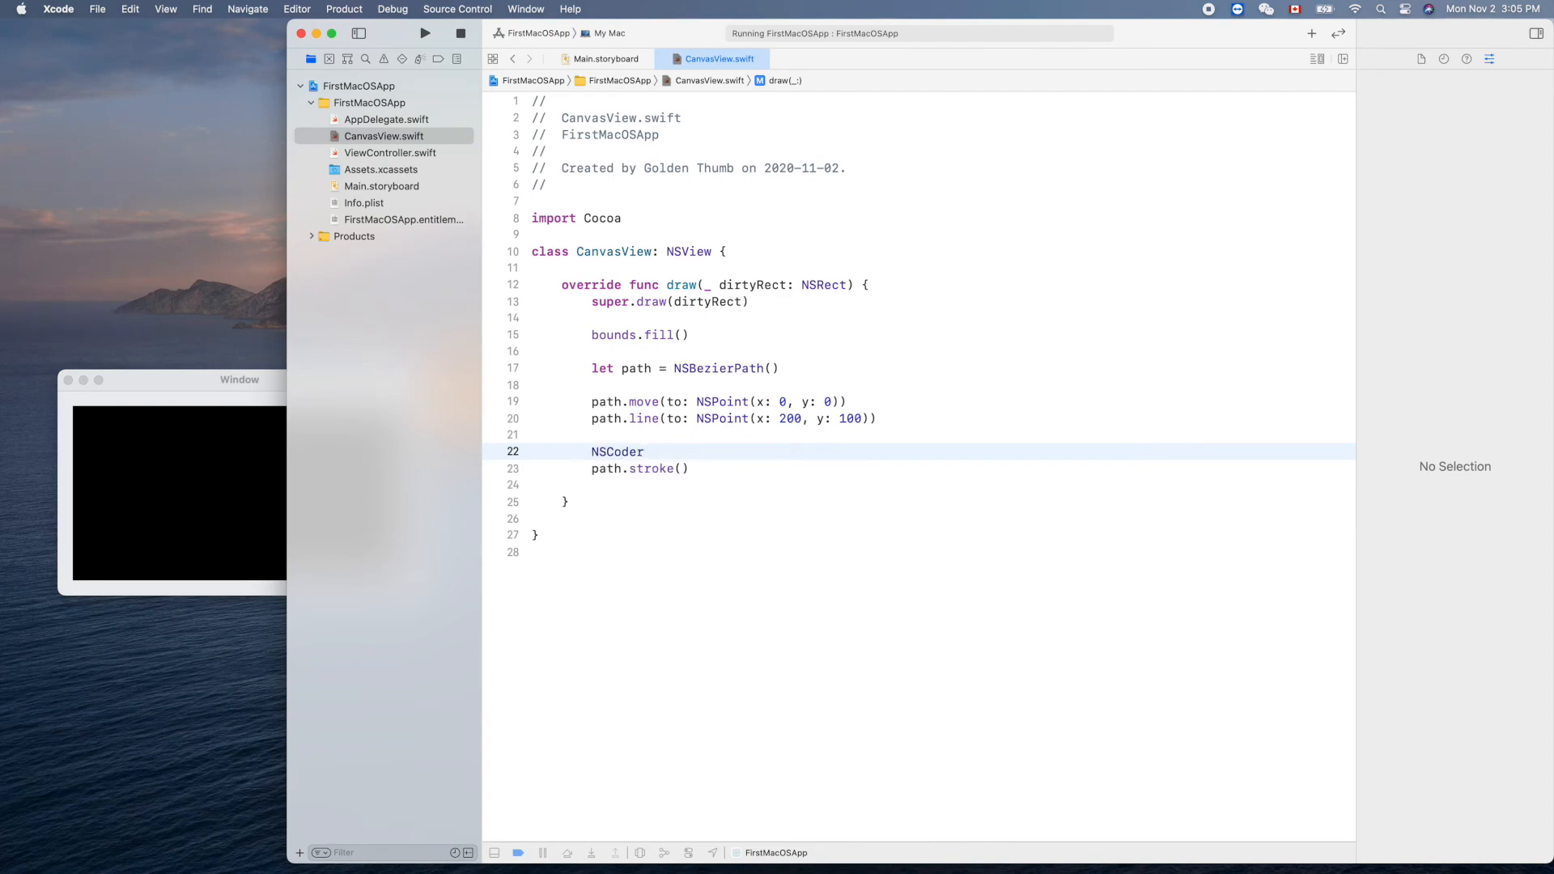
type(".white.")
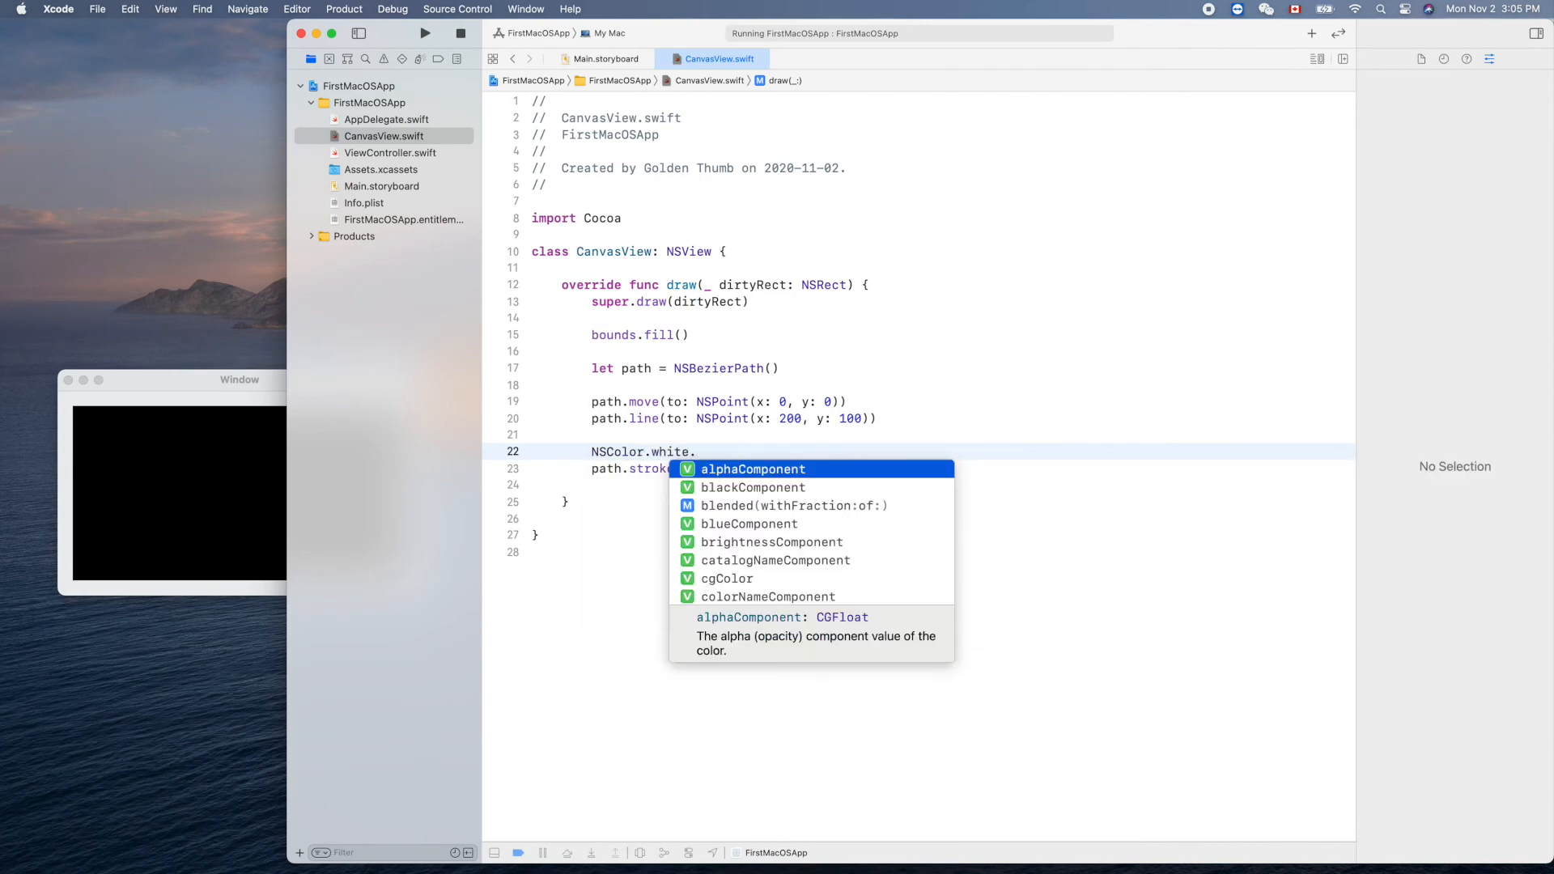
type("setStroke()")
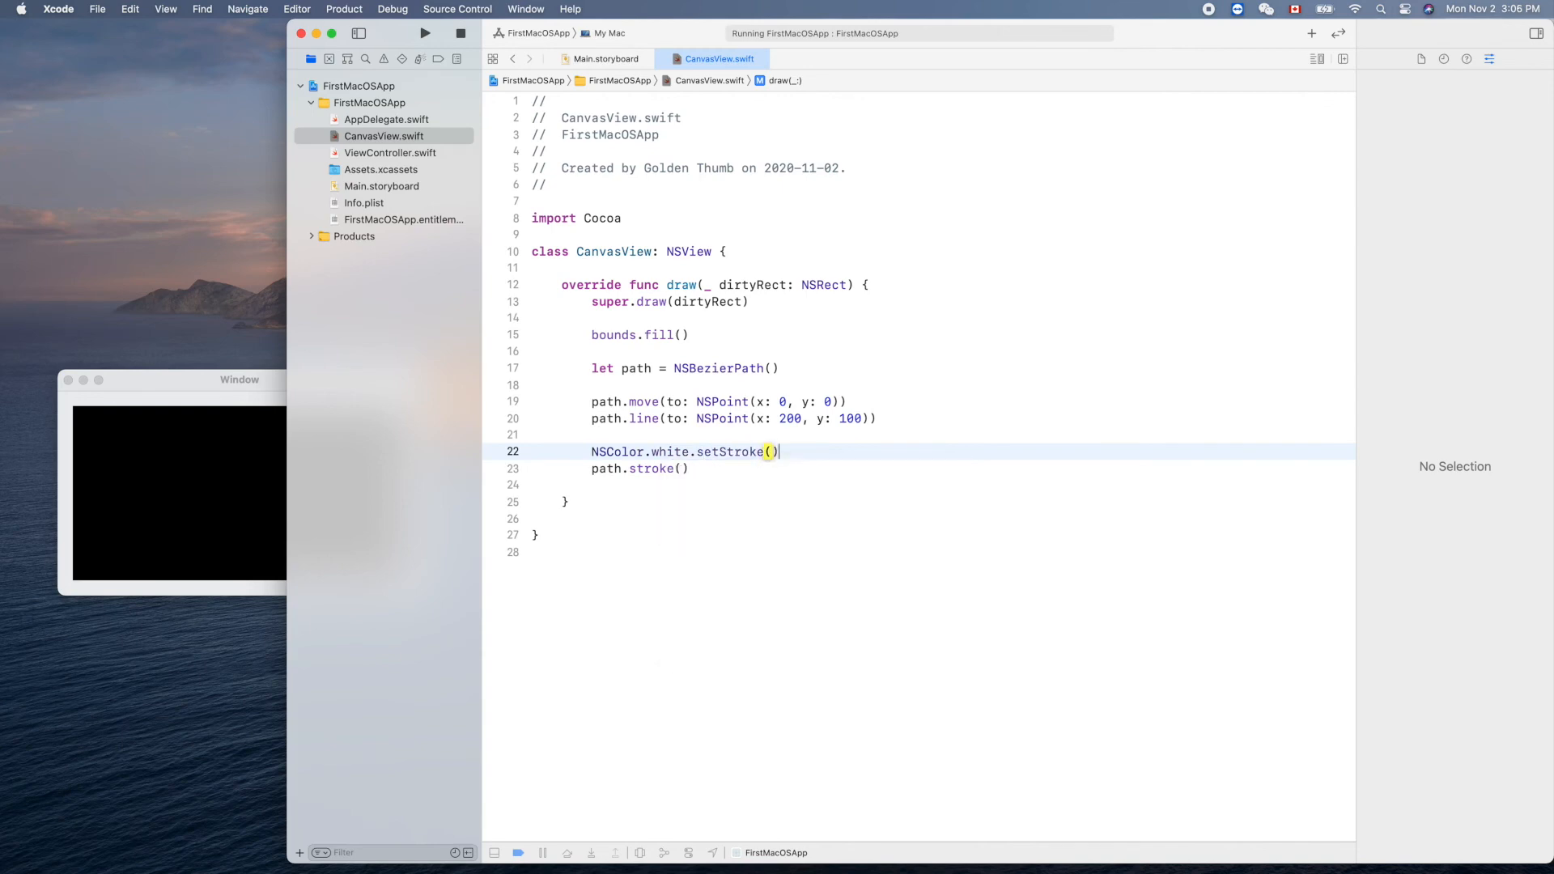
left_click(426, 32)
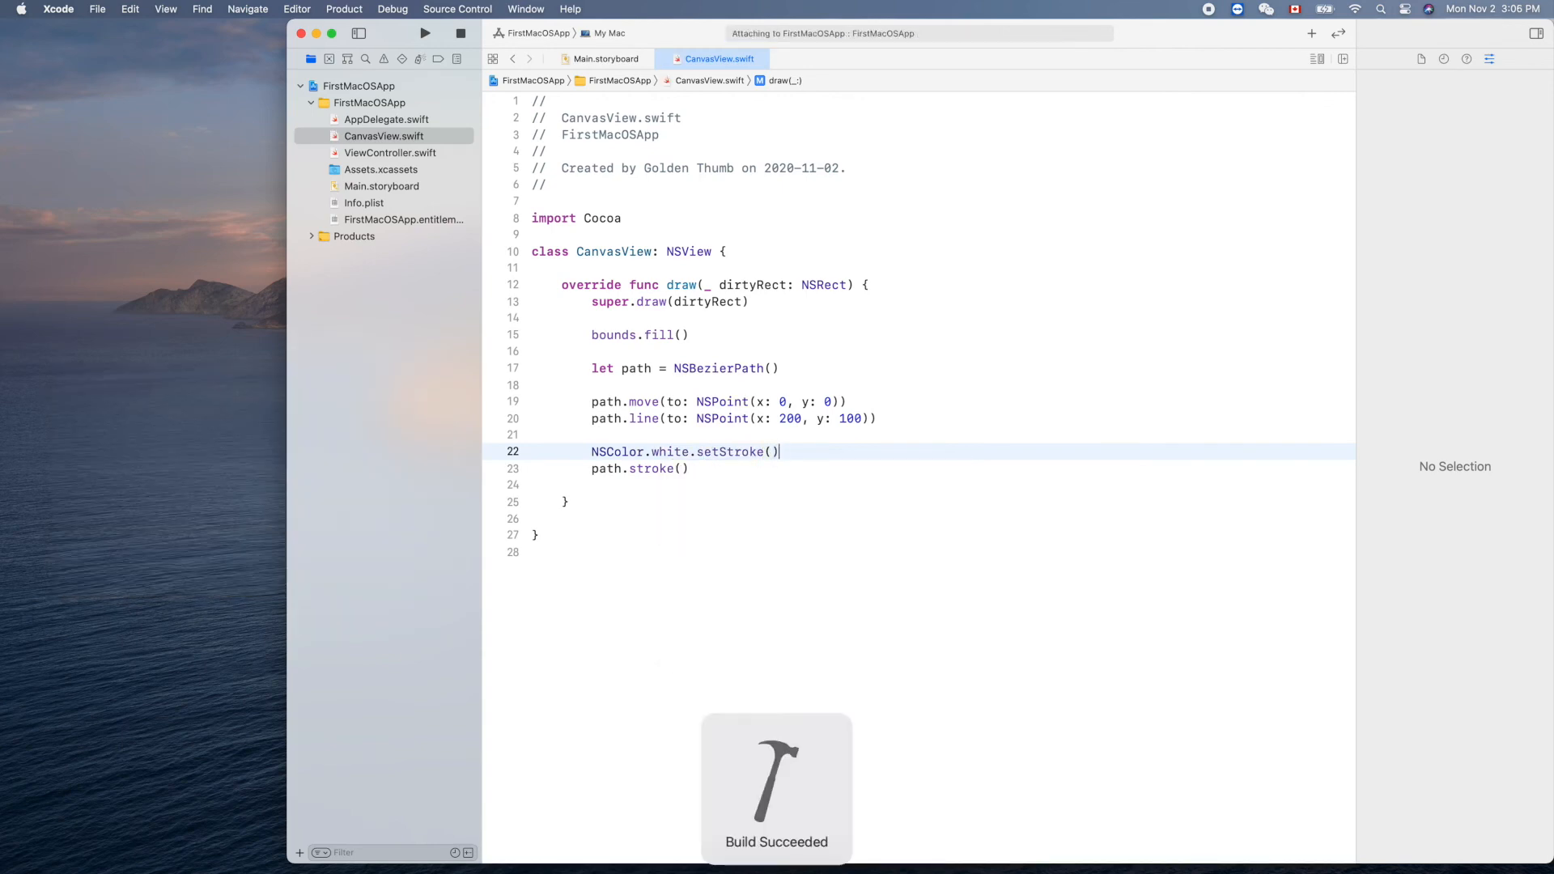
left_click(424, 32)
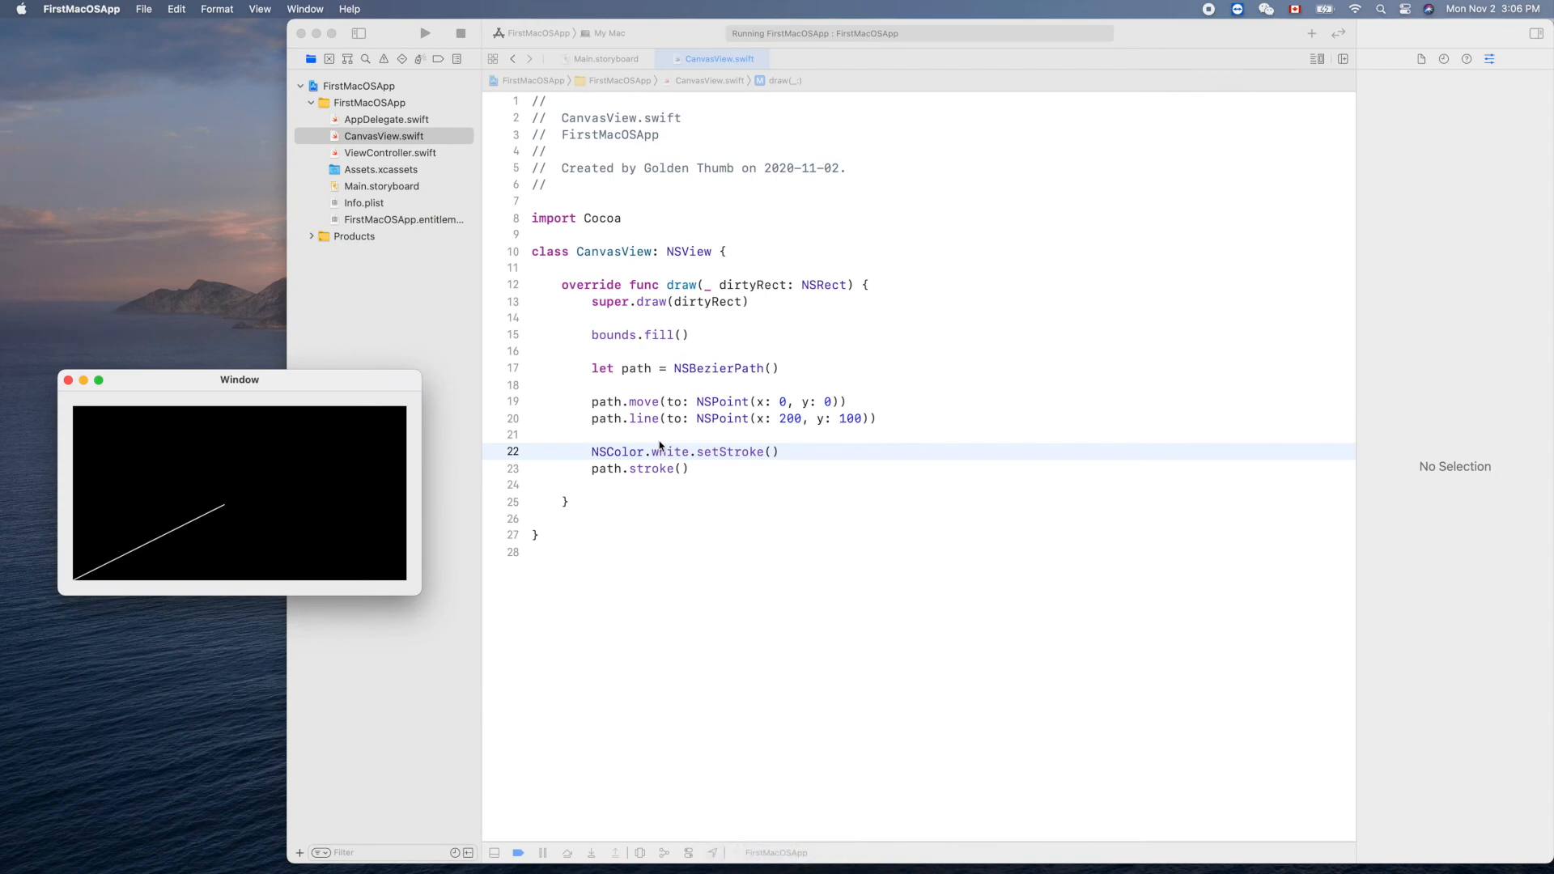
mouse_move(241, 524)
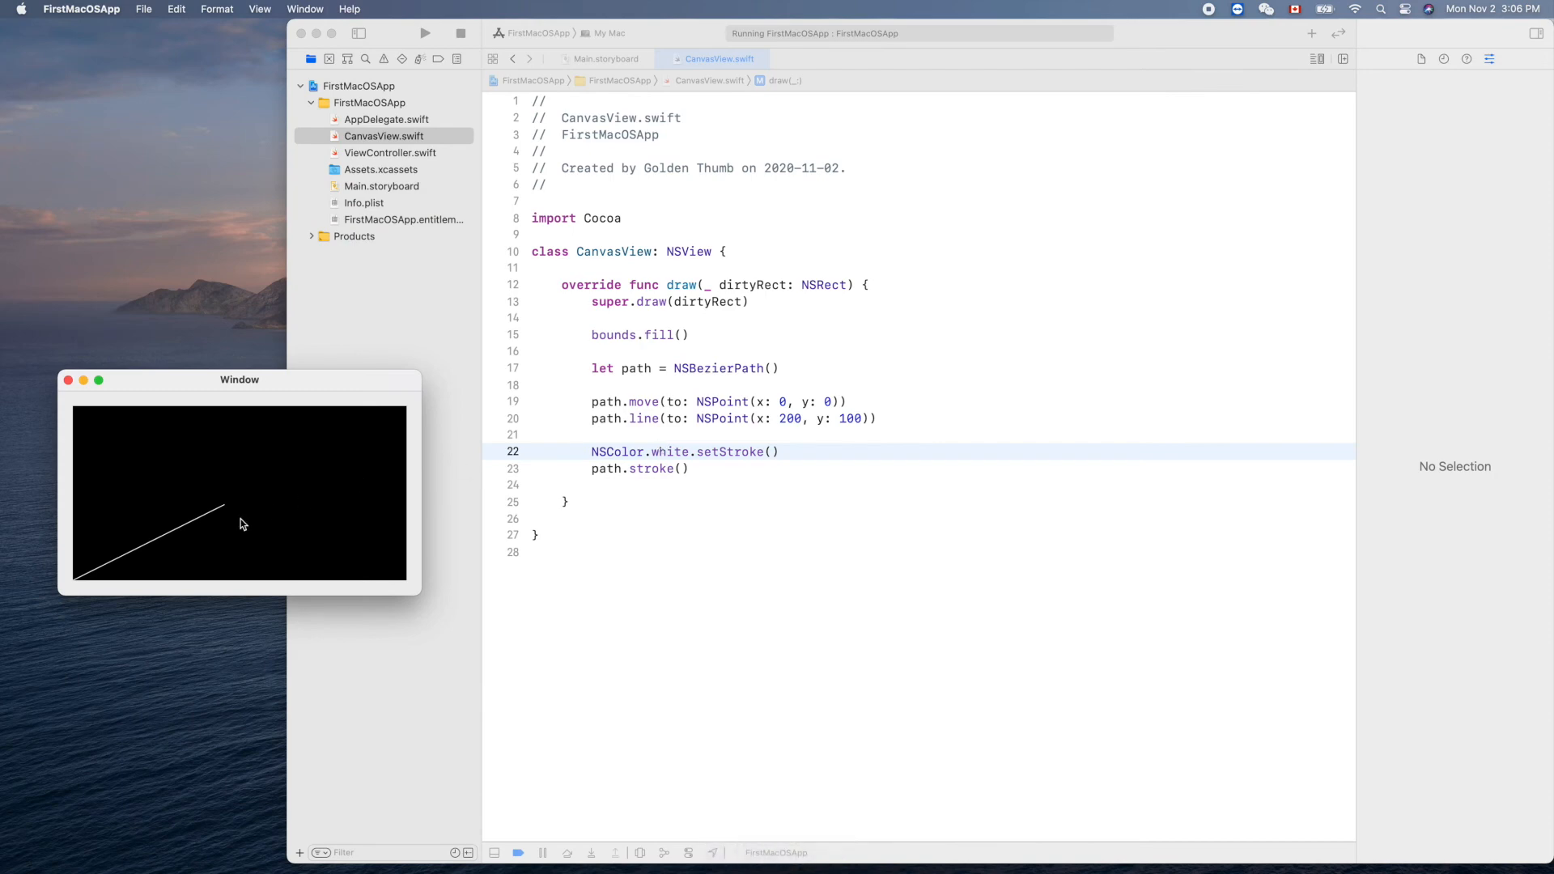
mouse_move(218, 511)
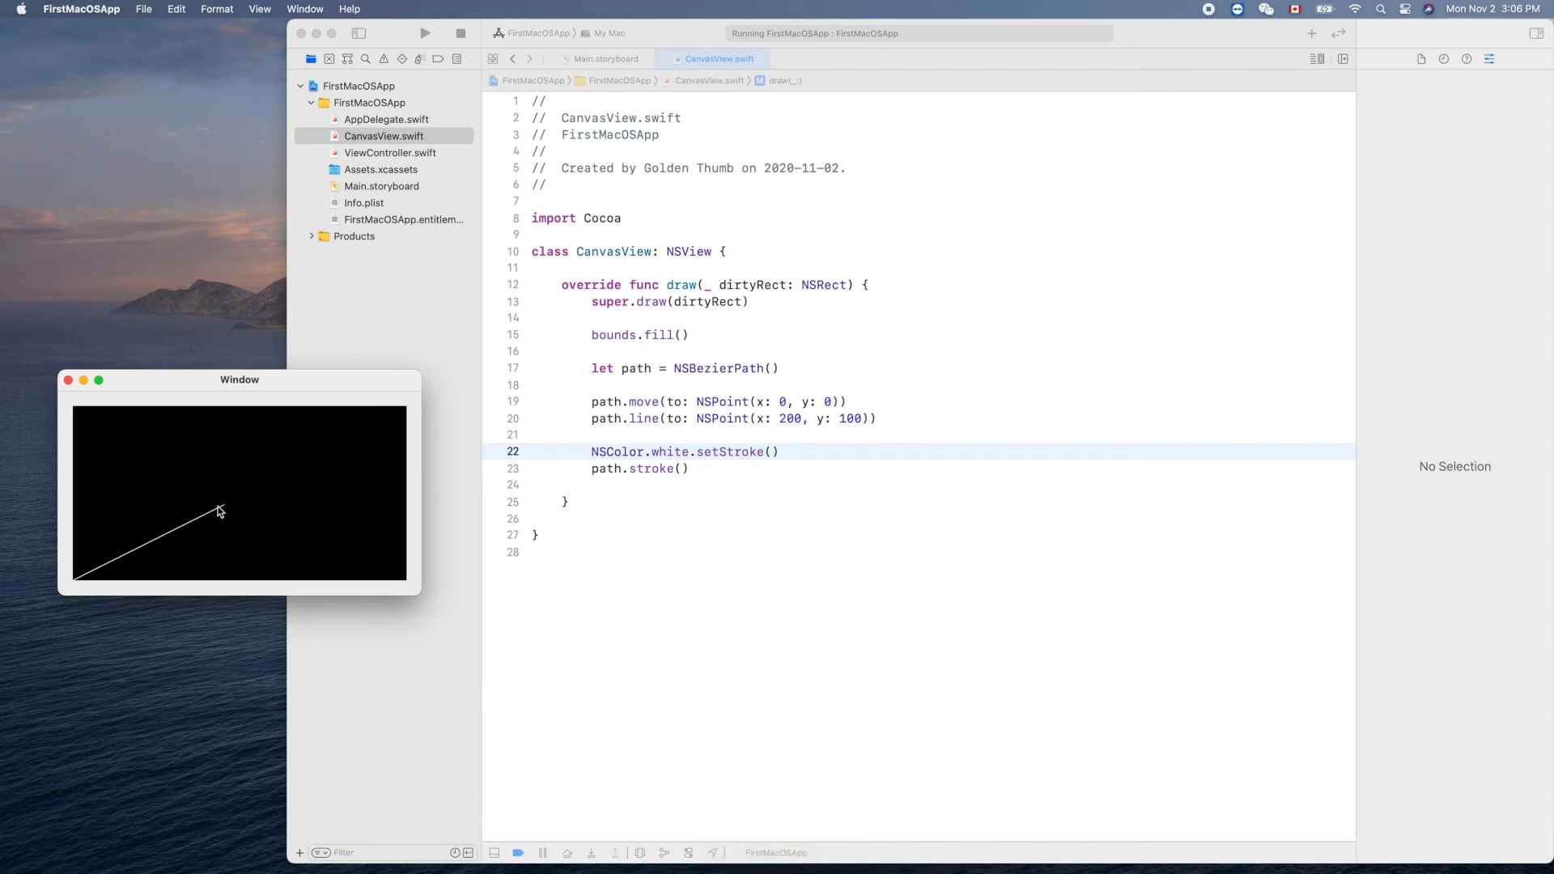
mouse_move(75, 584)
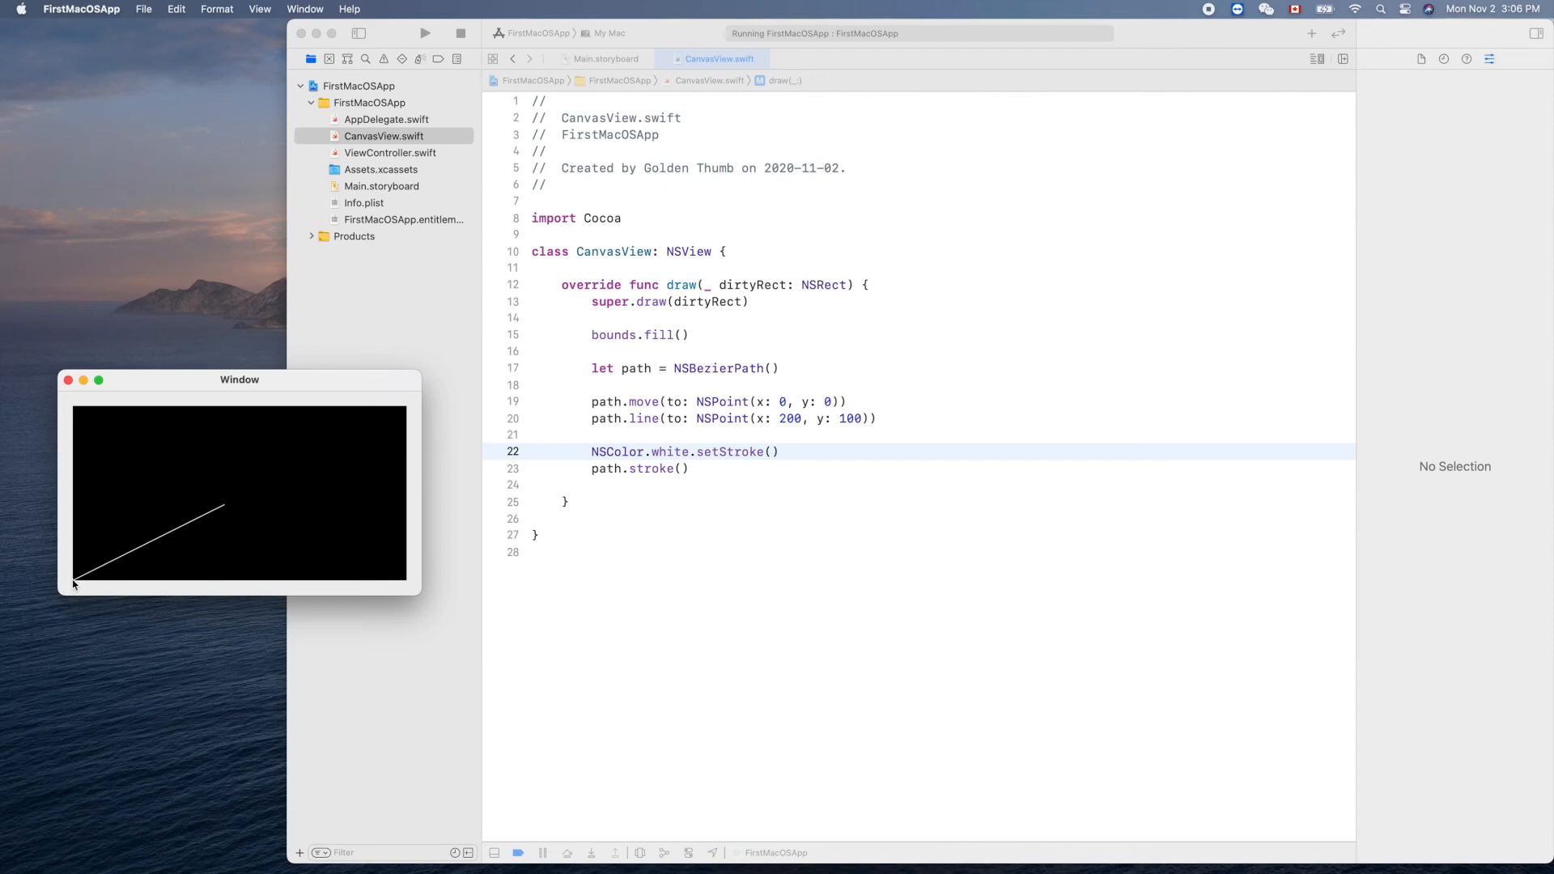
mouse_move(178, 591)
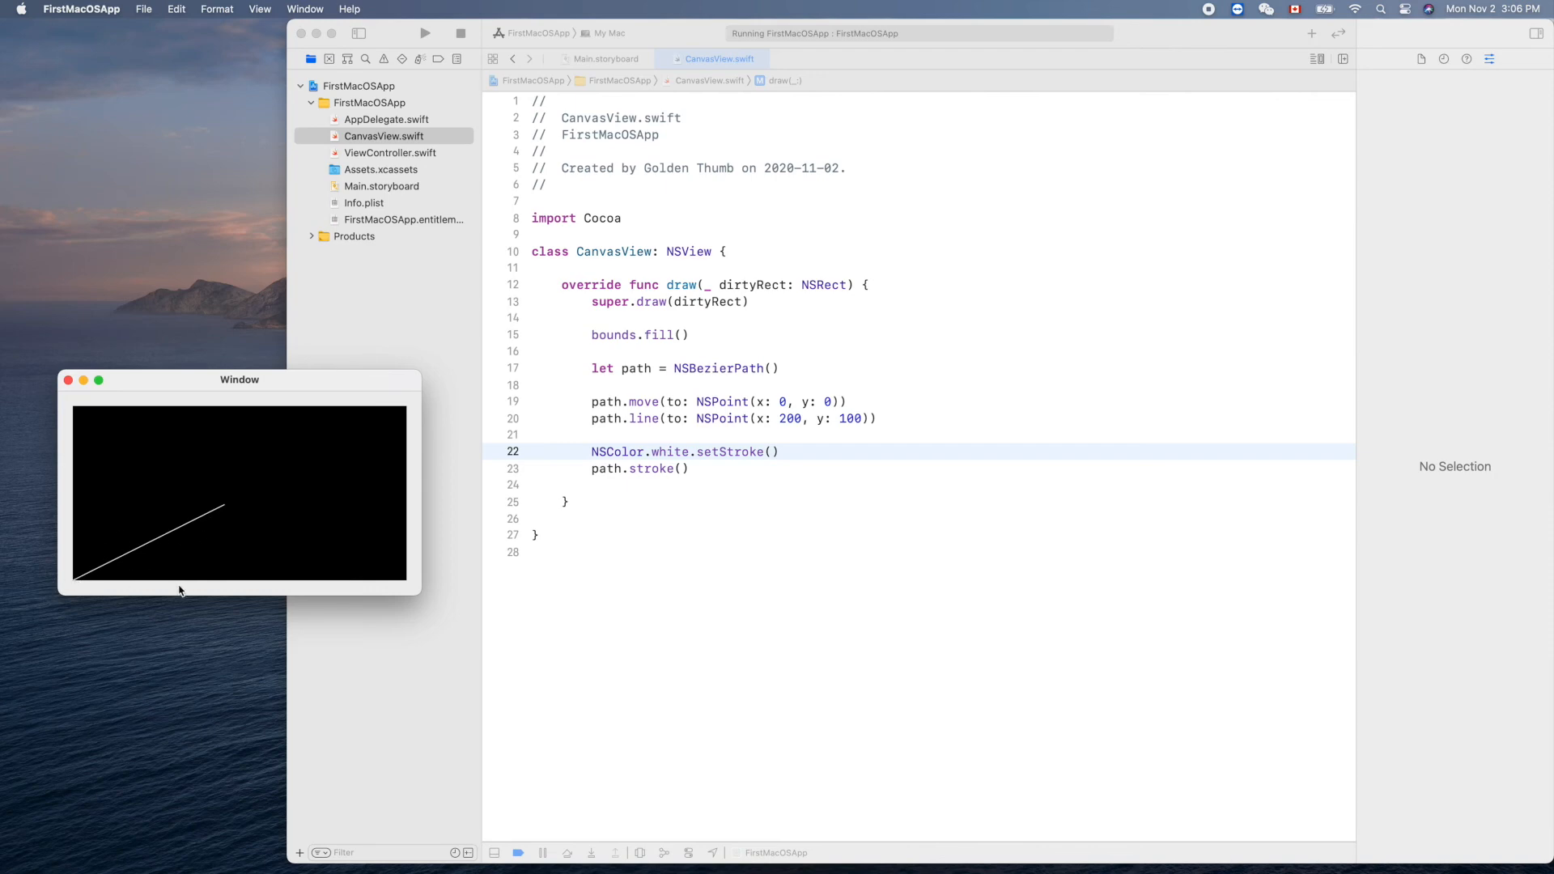
mouse_move(879, 440)
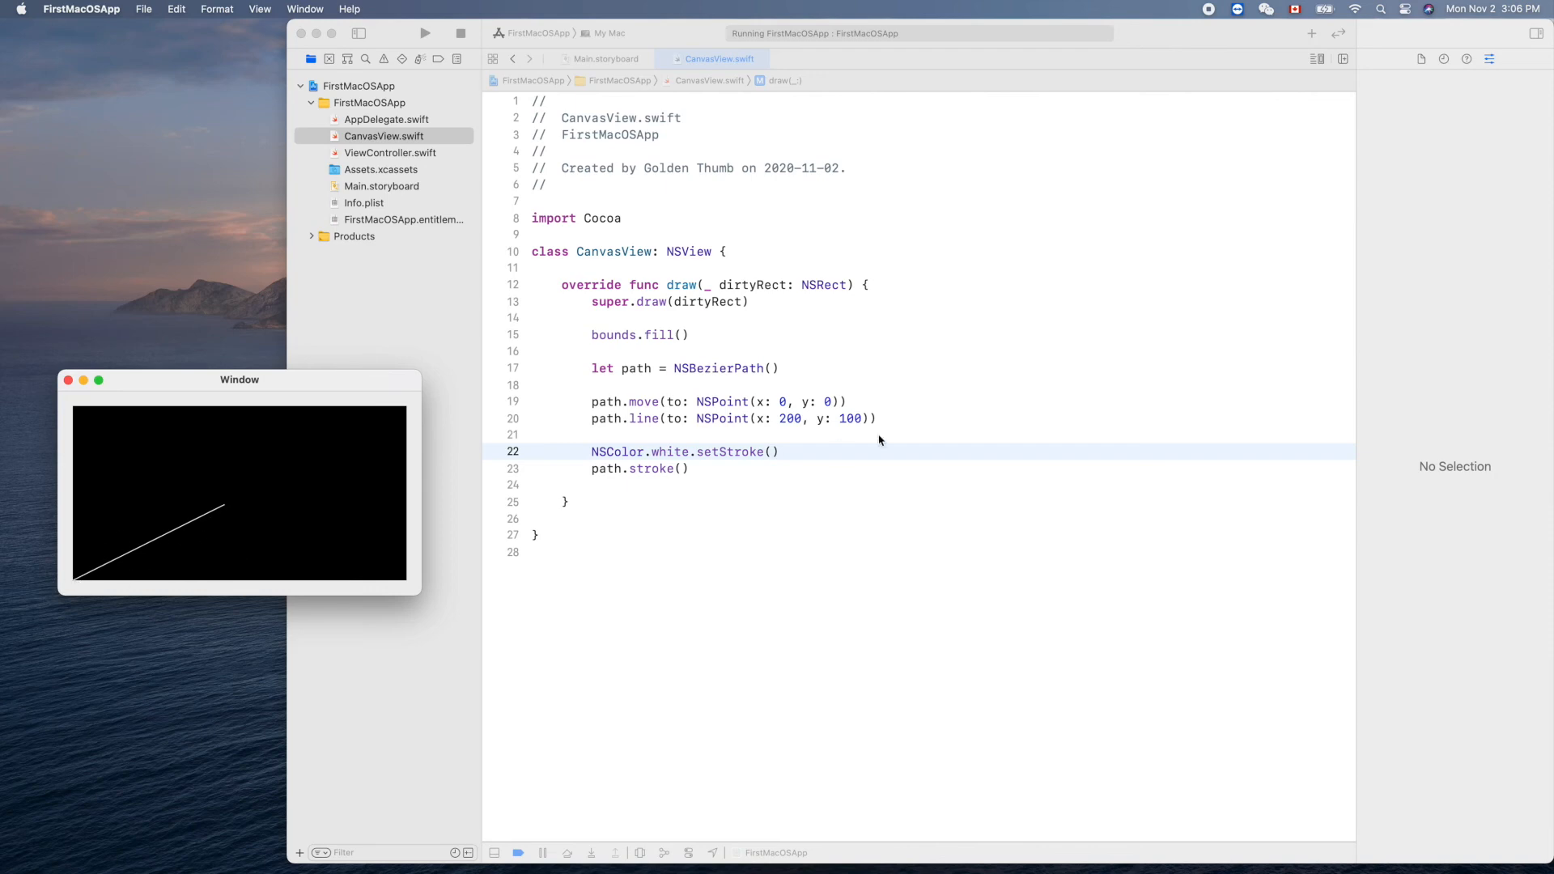
mouse_move(152, 555)
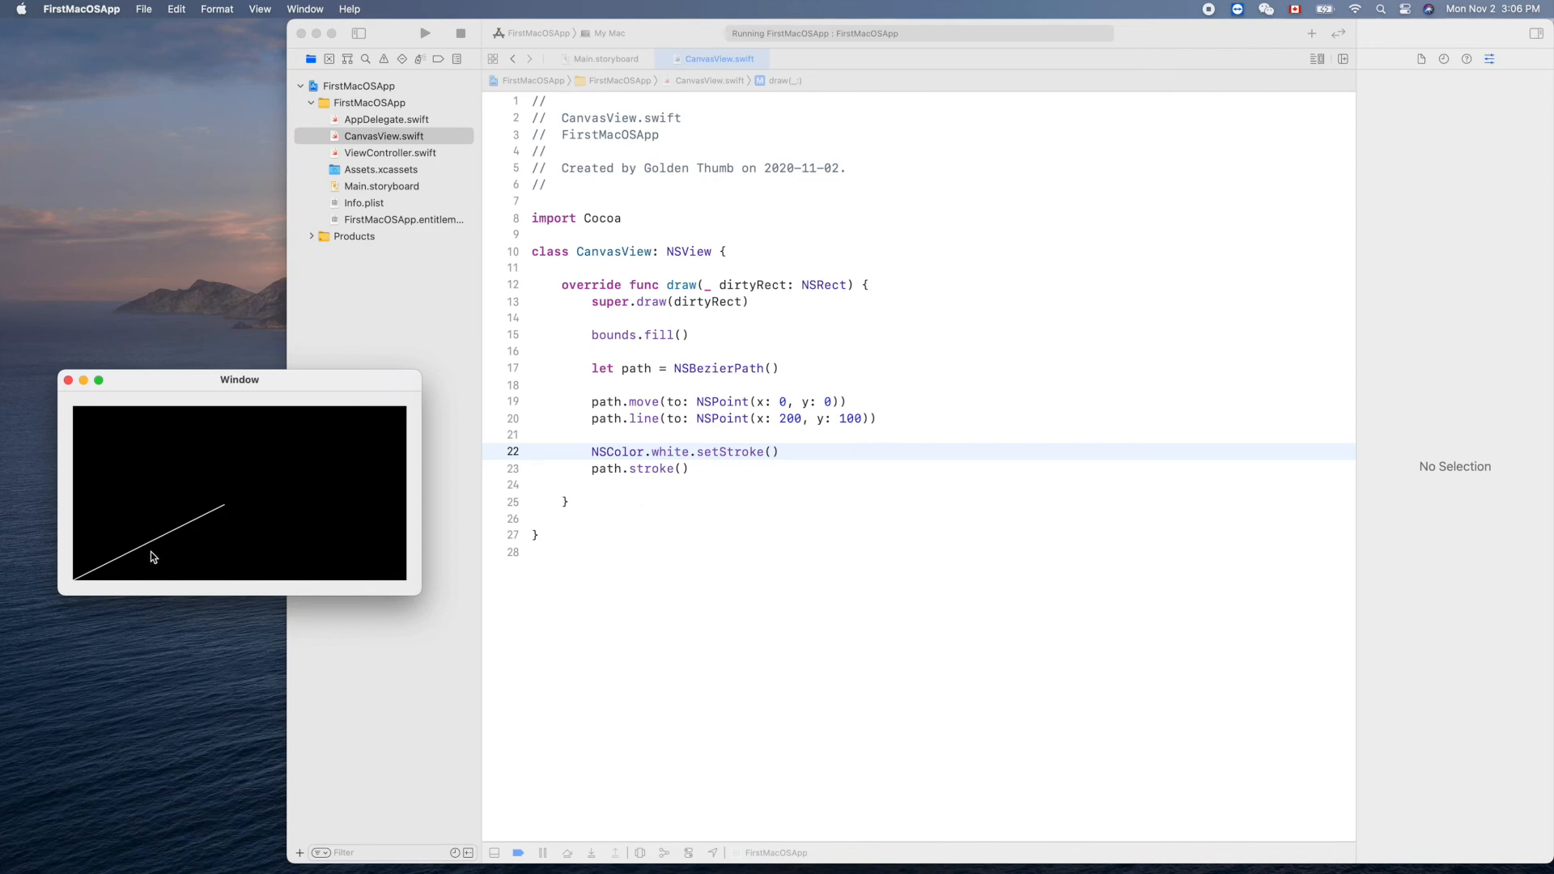
mouse_move(356, 617)
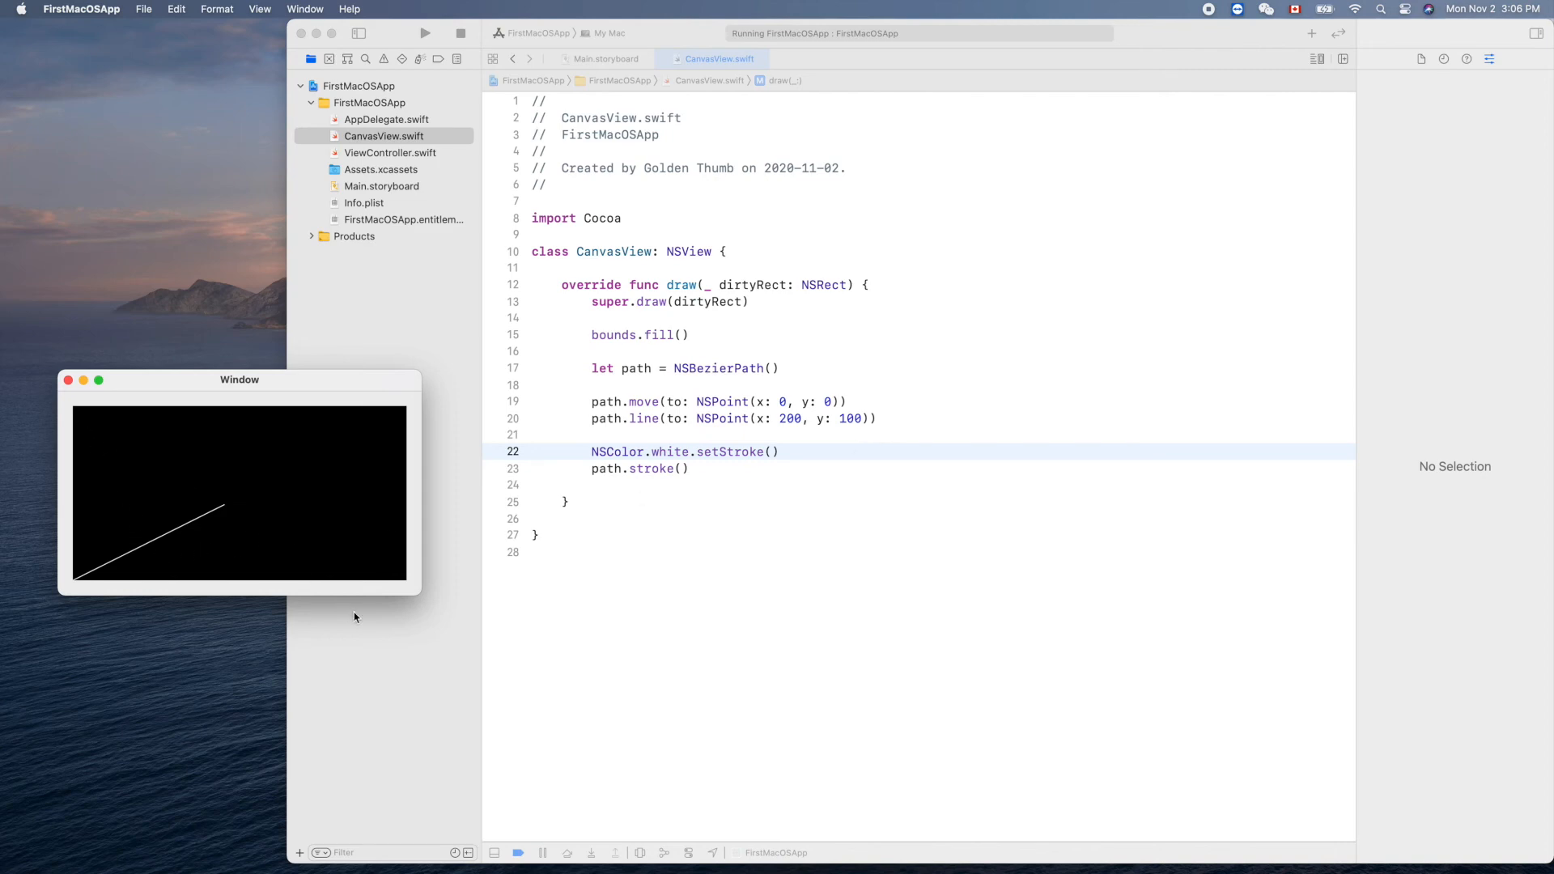
mouse_move(404, 589)
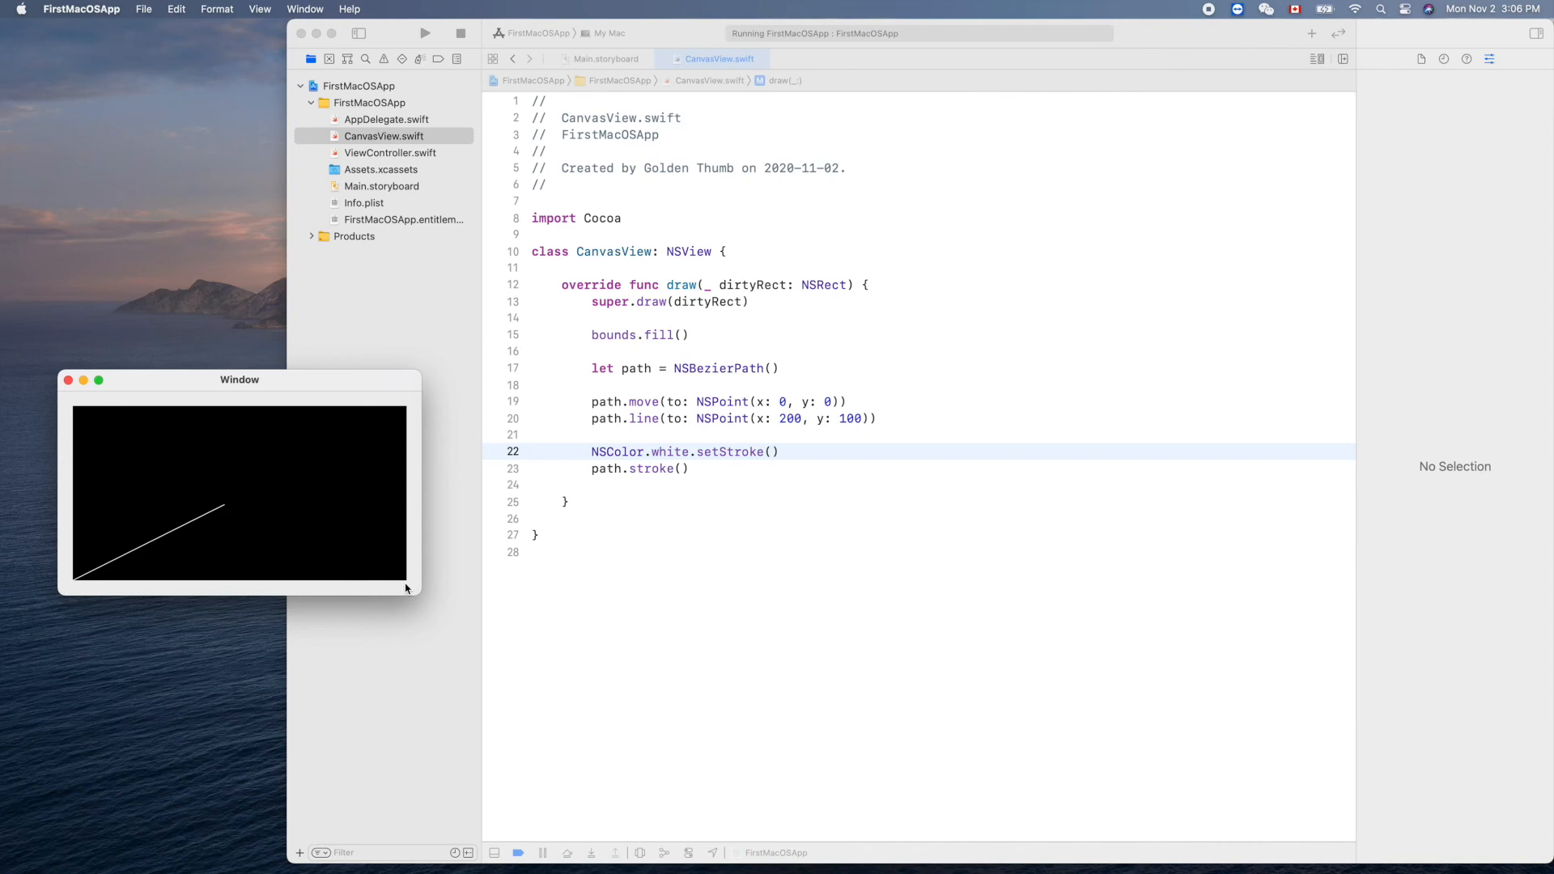
mouse_move(277, 536)
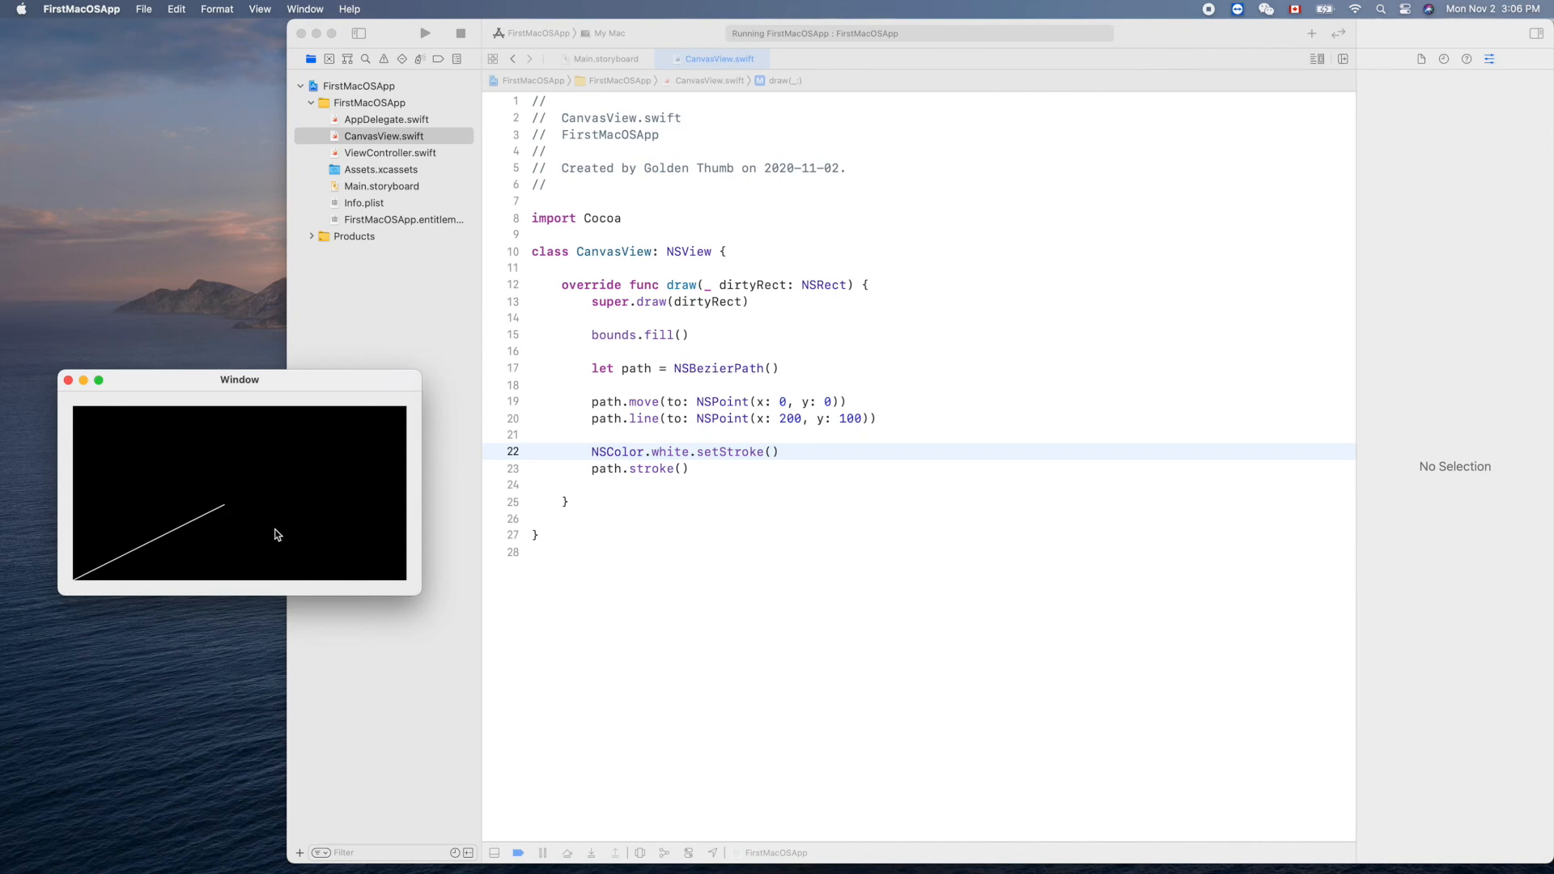
mouse_move(392, 531)
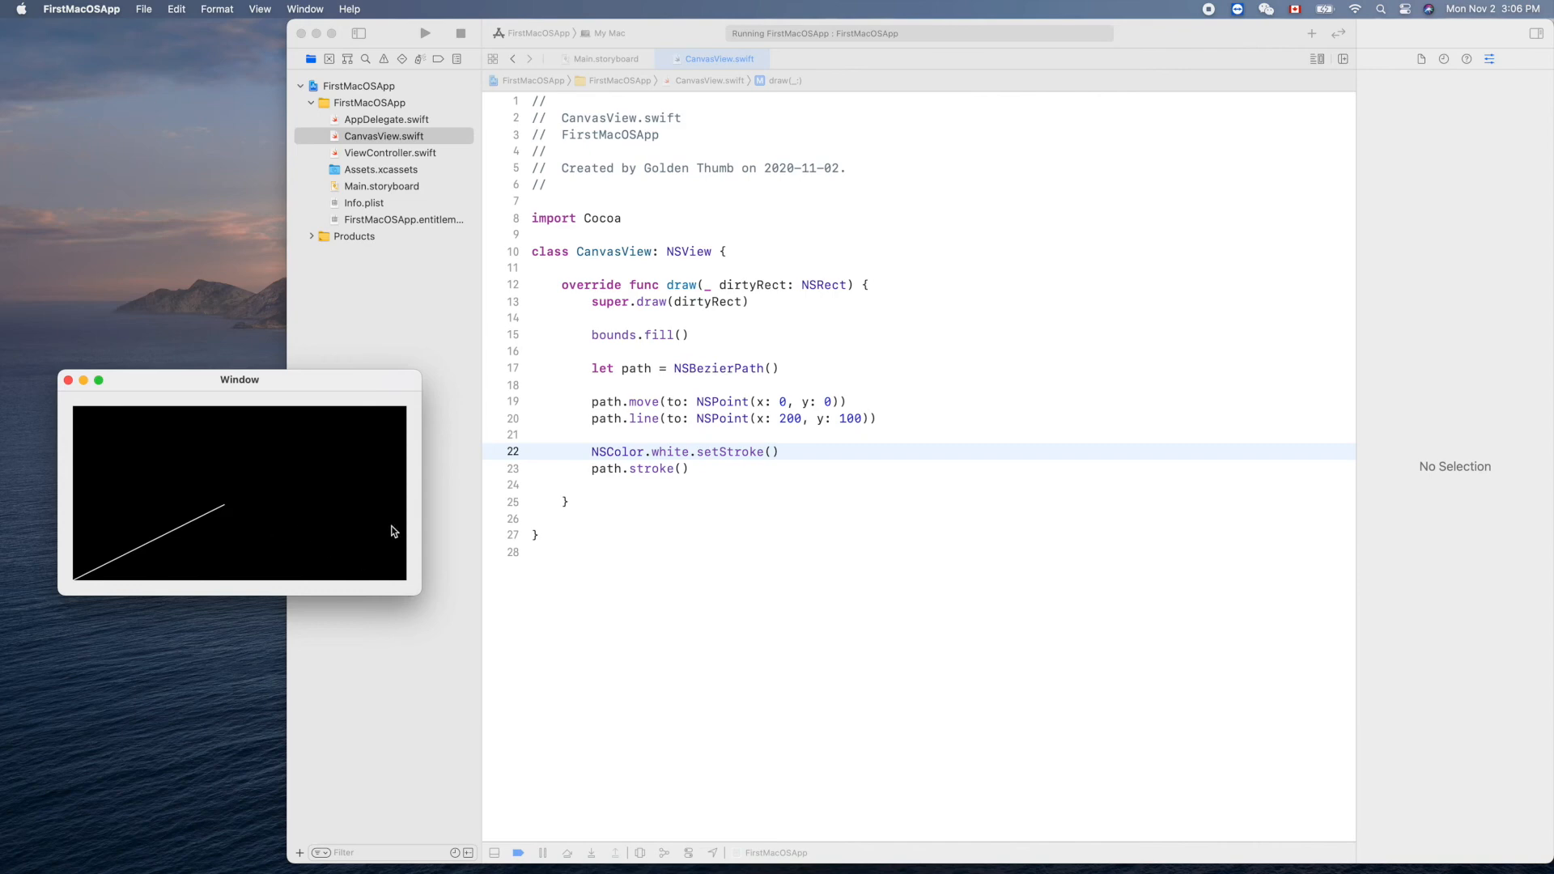
Return to the draw() code and start a new line below path.stroke().
left_click(713, 452)
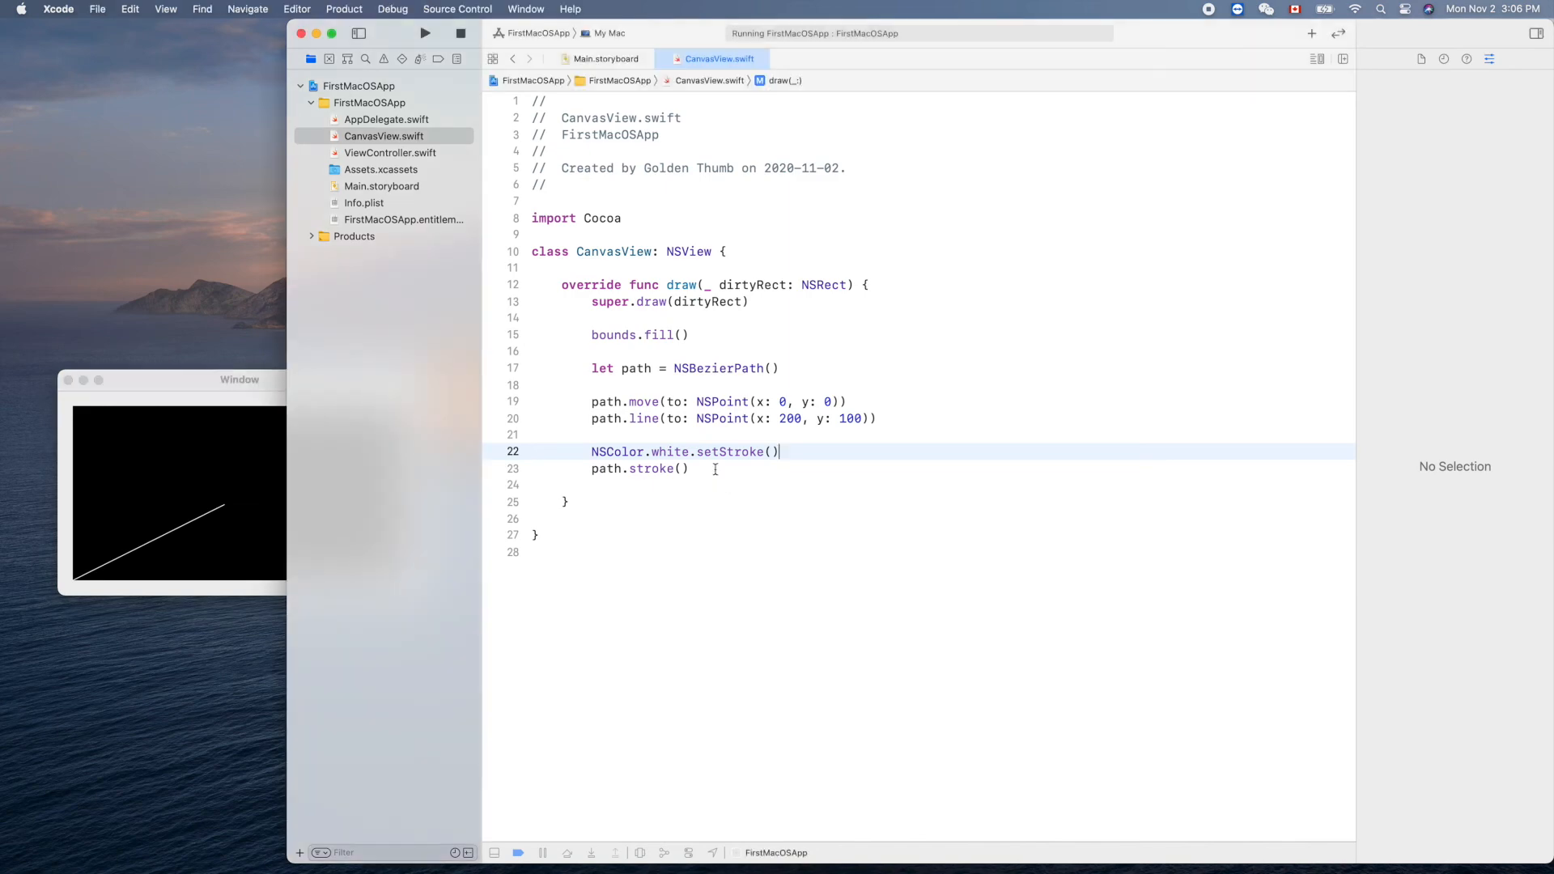
key("return")
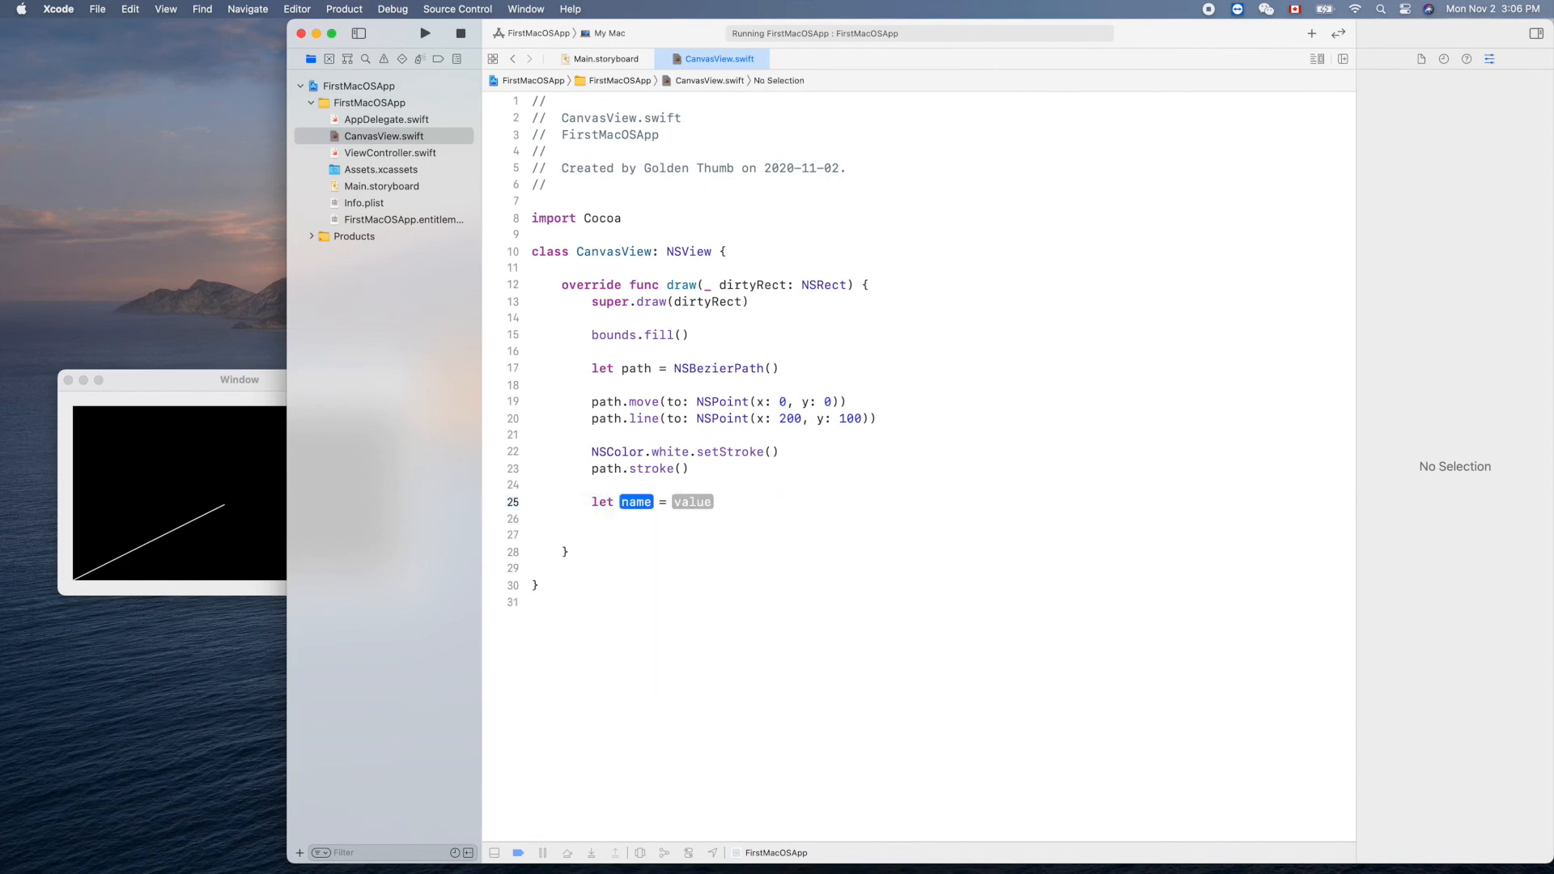
Declare let diagonal = NSBezierPath() and begin diagonal.move(to: NSPoint).
type("path2")
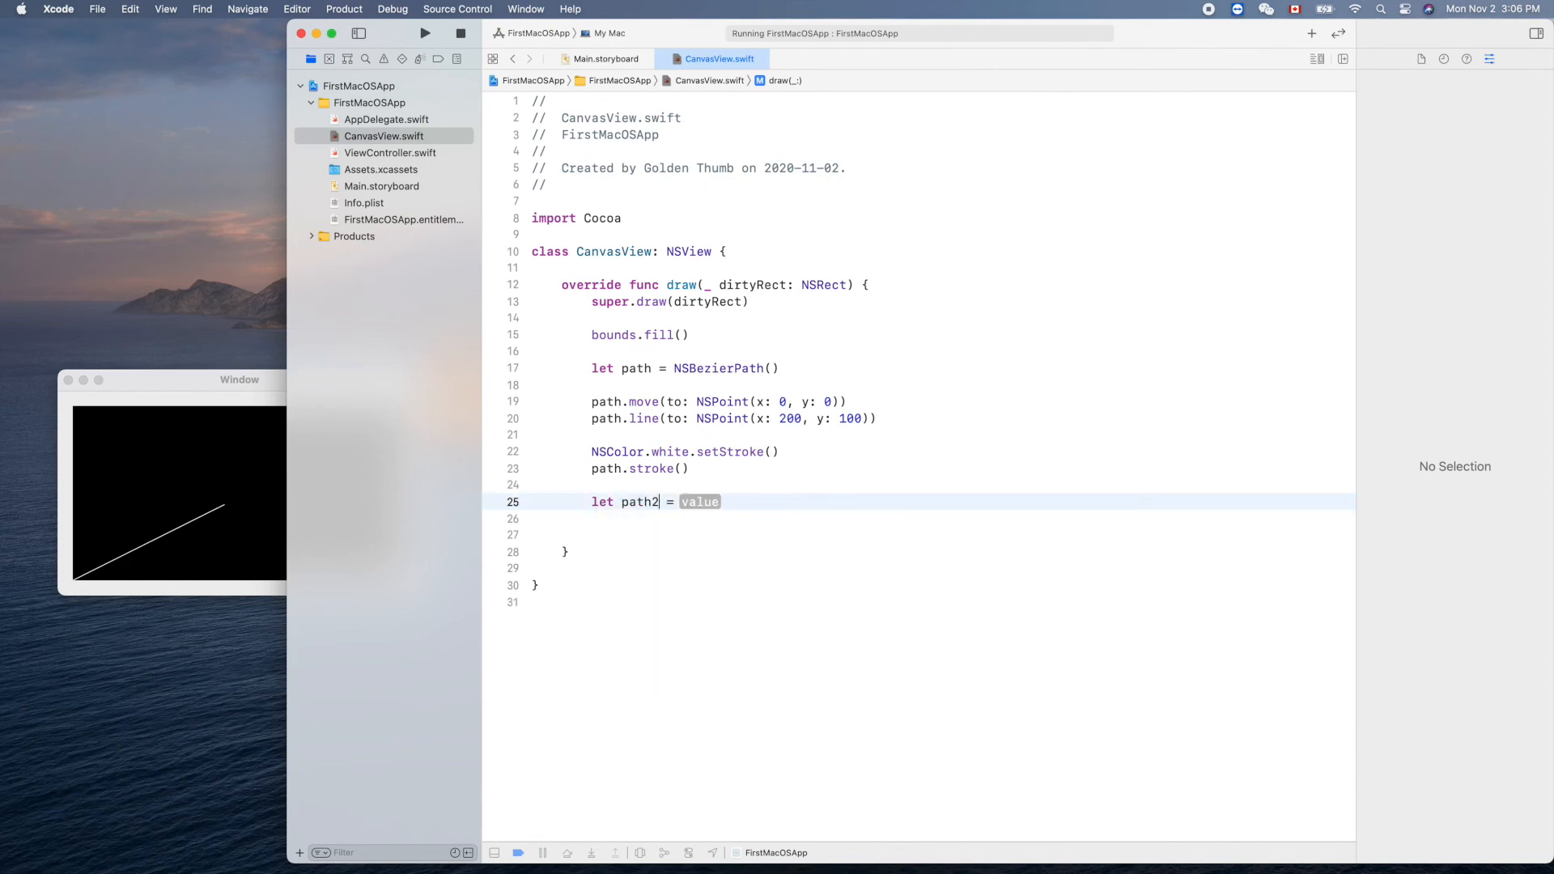
type("dis")
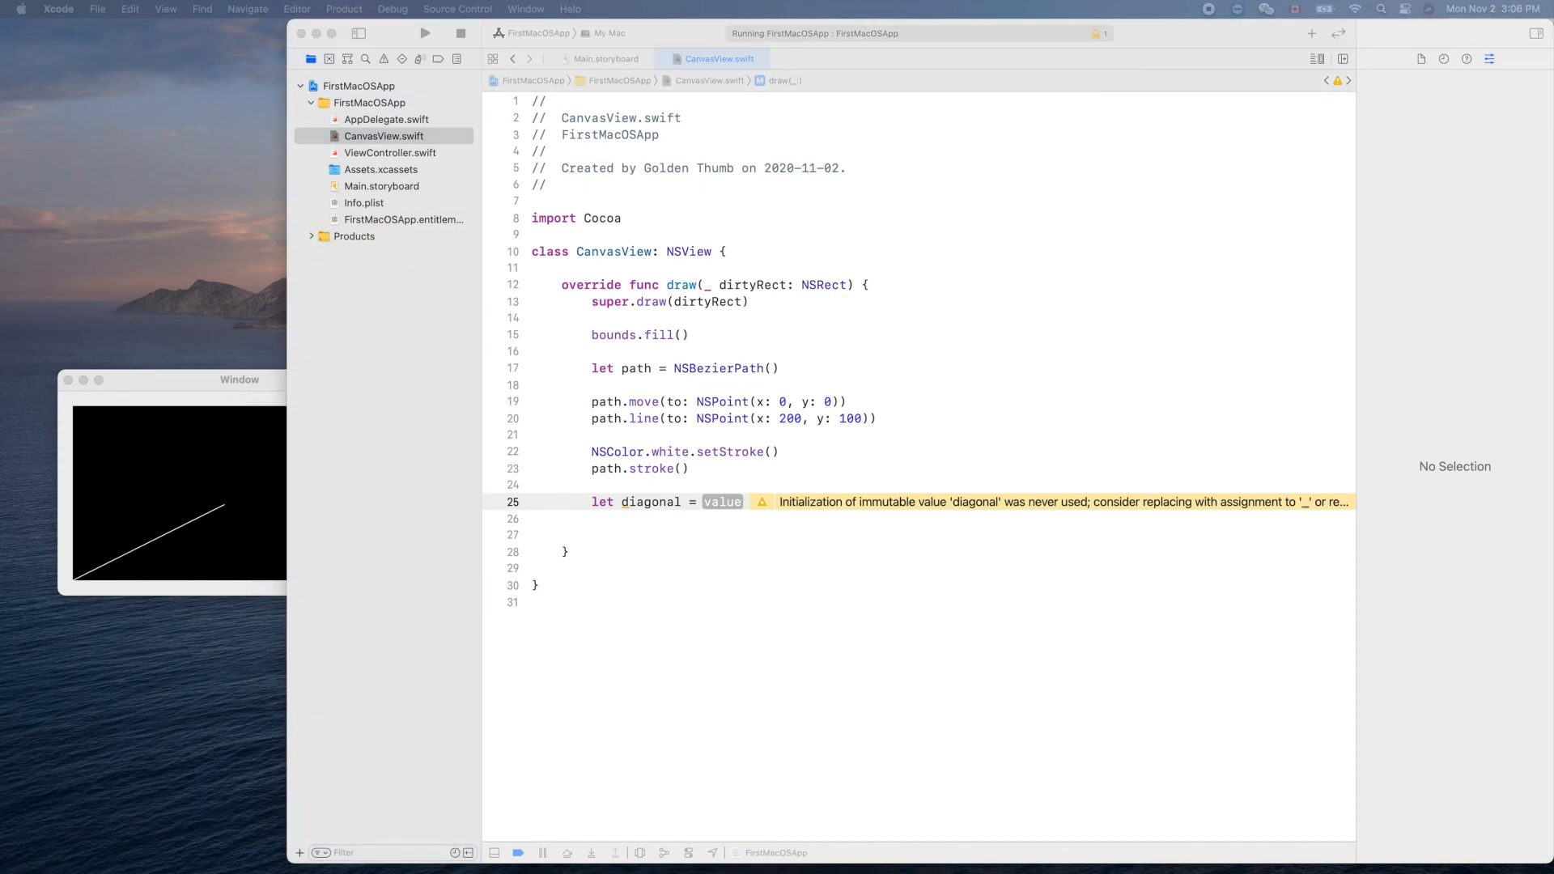
mouse_move(802, 536)
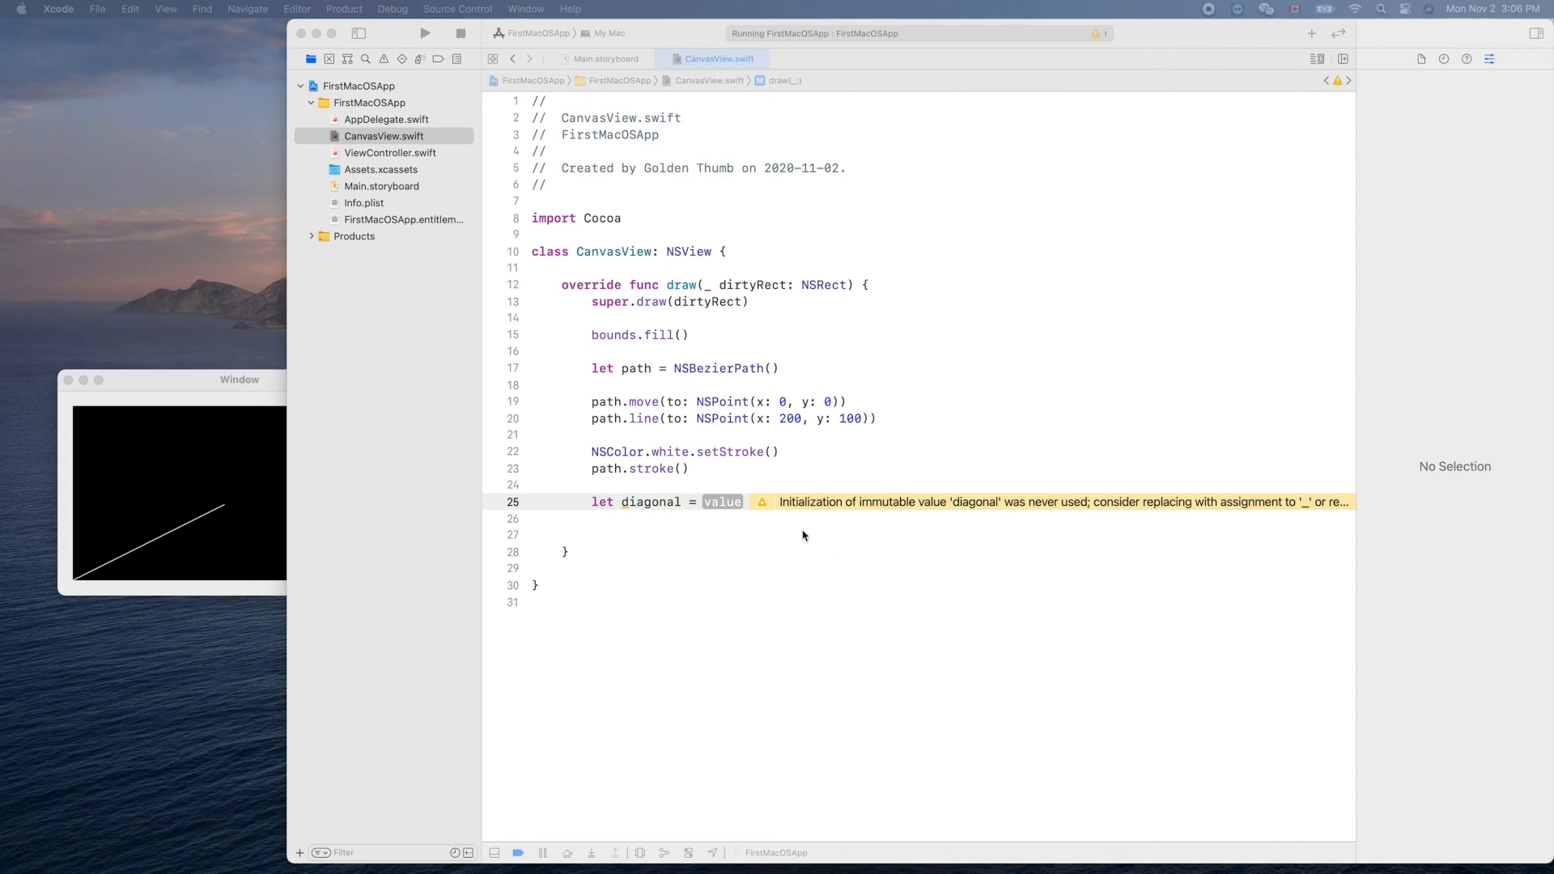
double_click(722, 501)
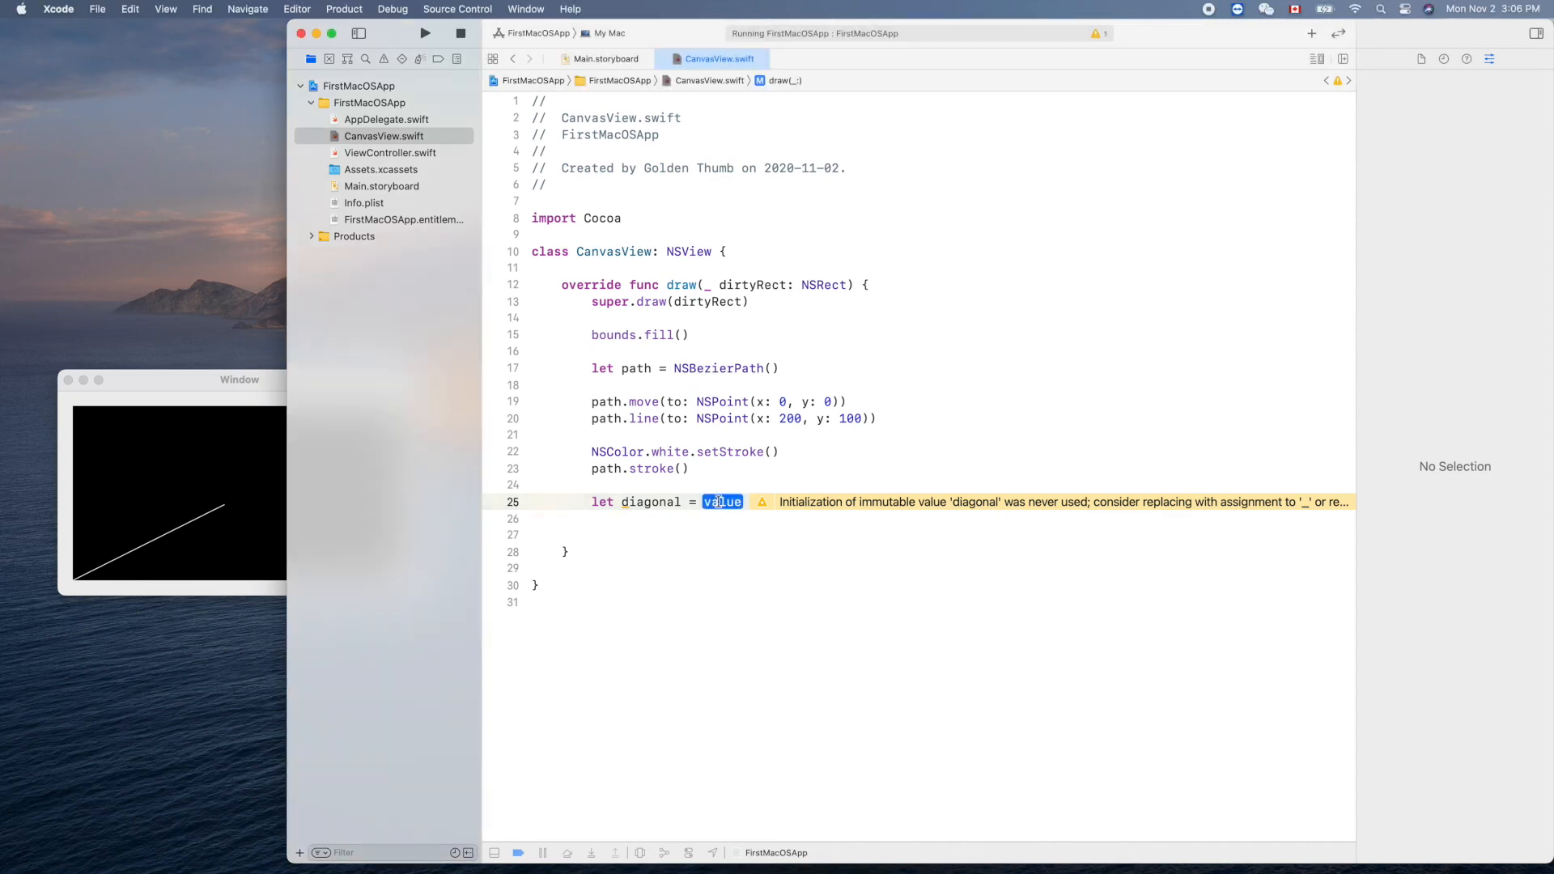
type("nsb")
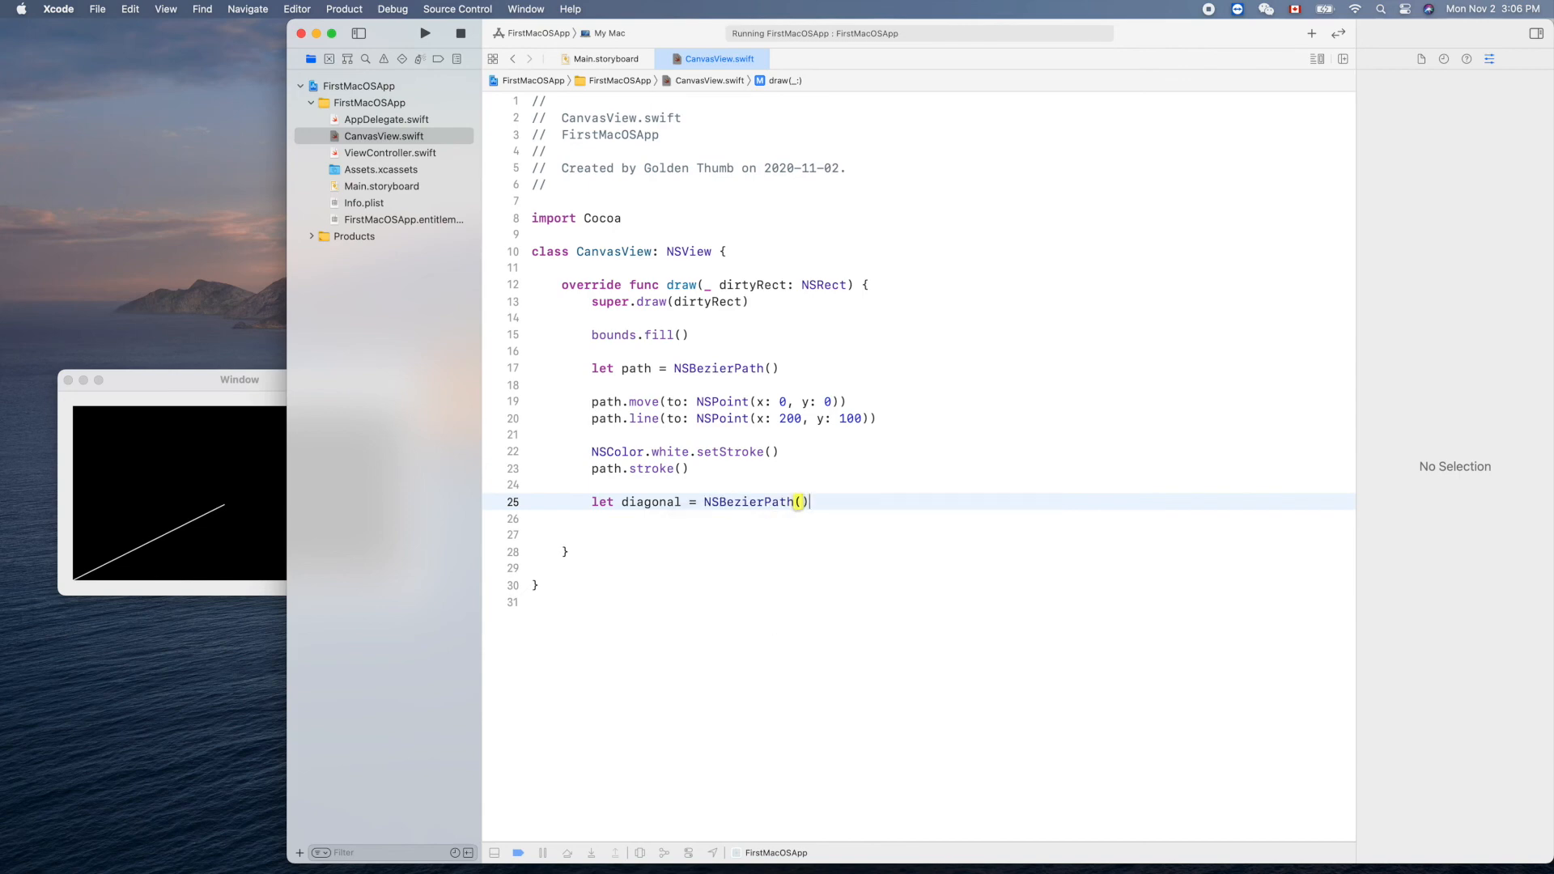
type("diagonal.move(to: NSPoint")
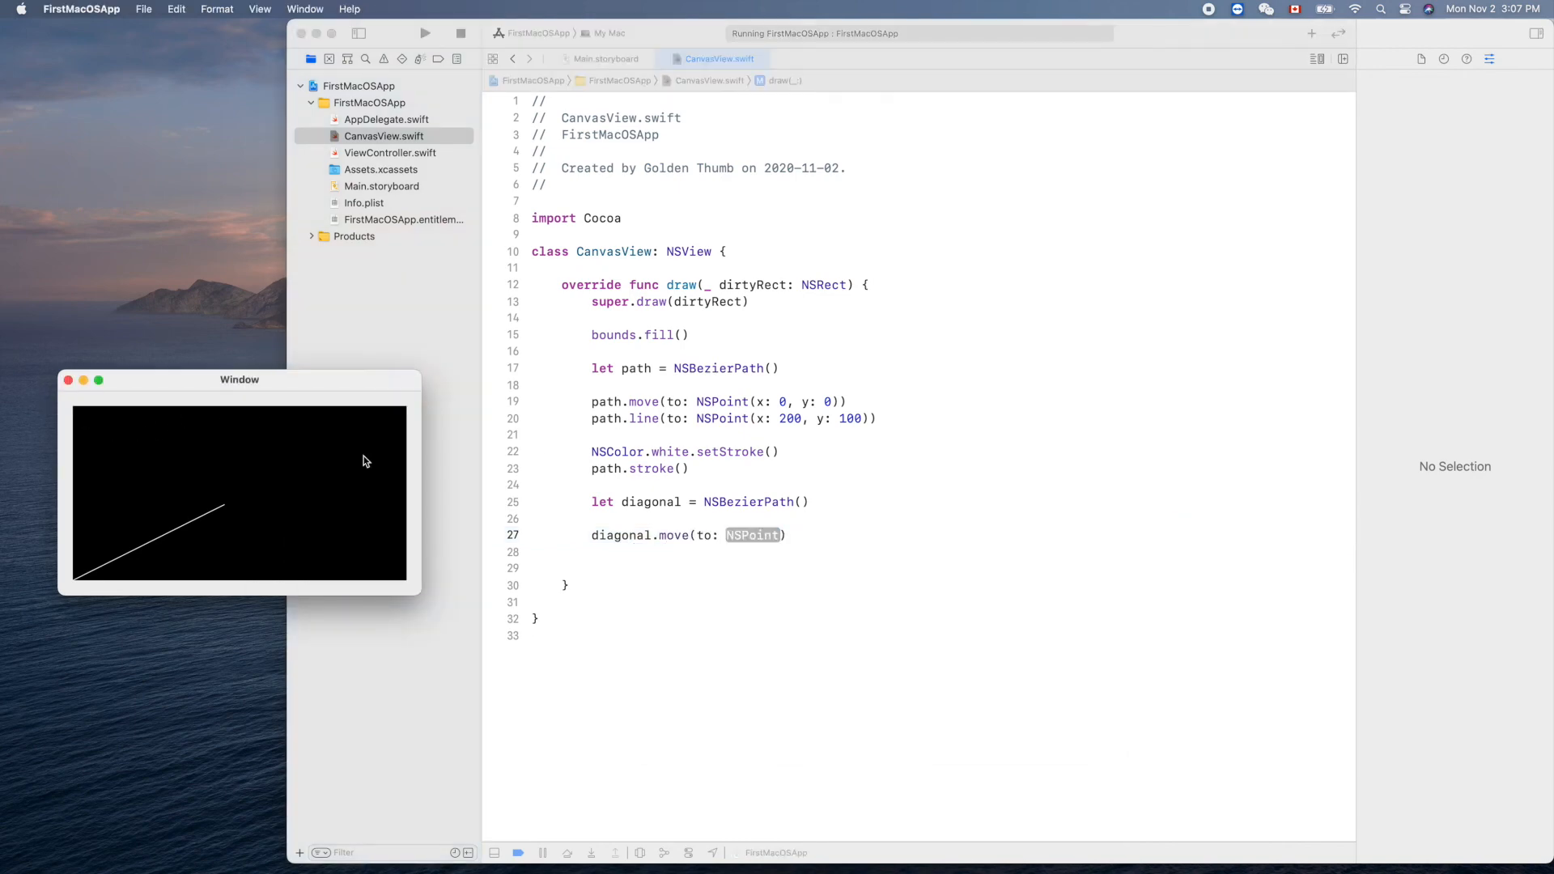
Fill the move's point as NSPoint(x: 0, y: bounds.height) for the diagonal's start.
double_click(753, 536)
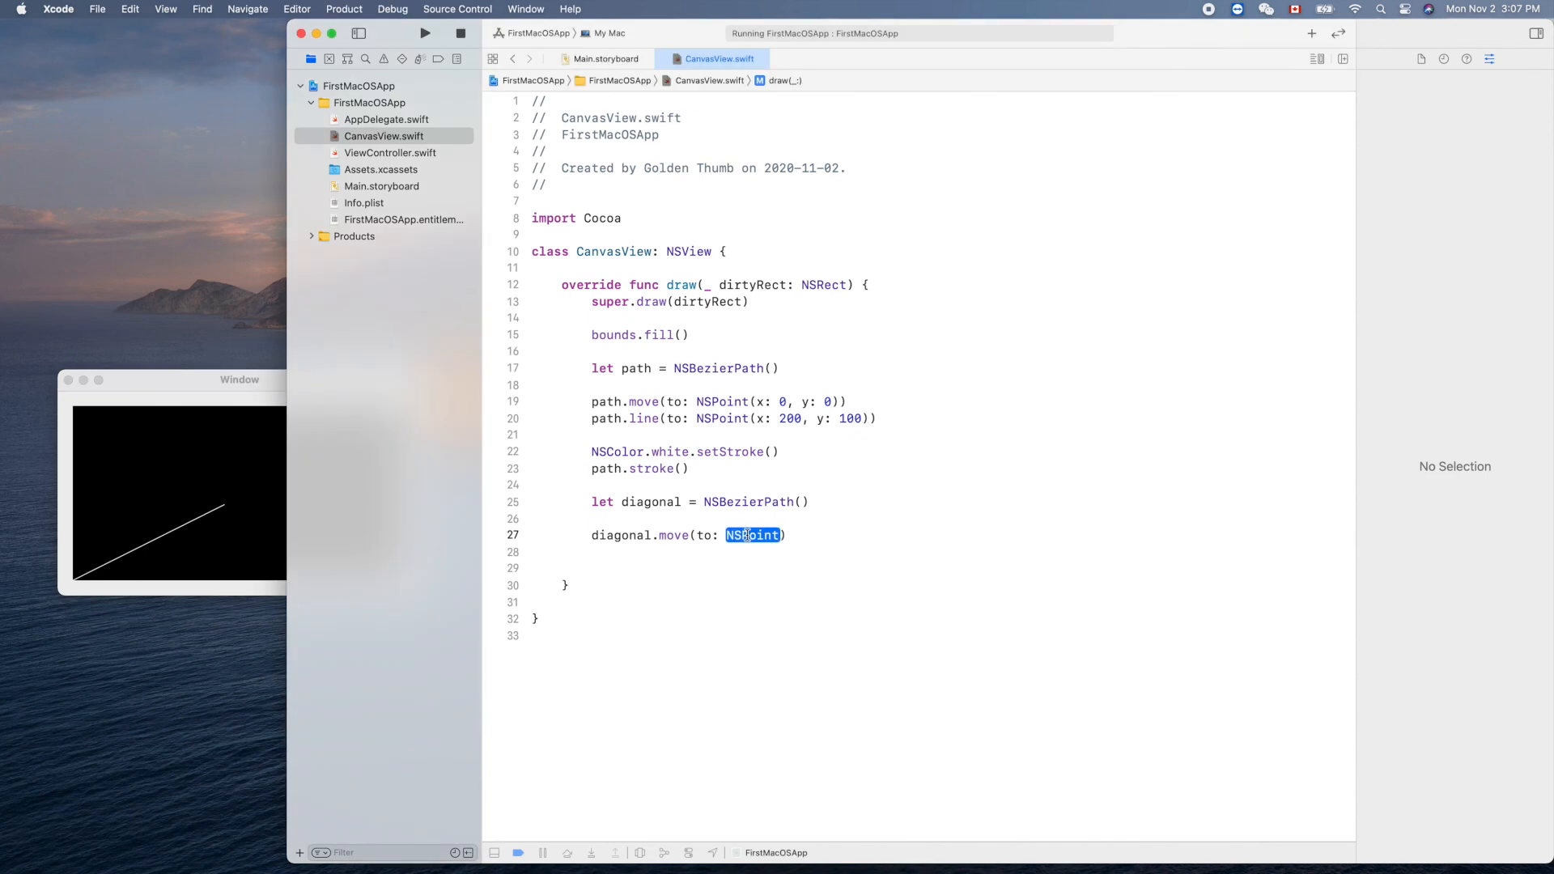
type("nsp")
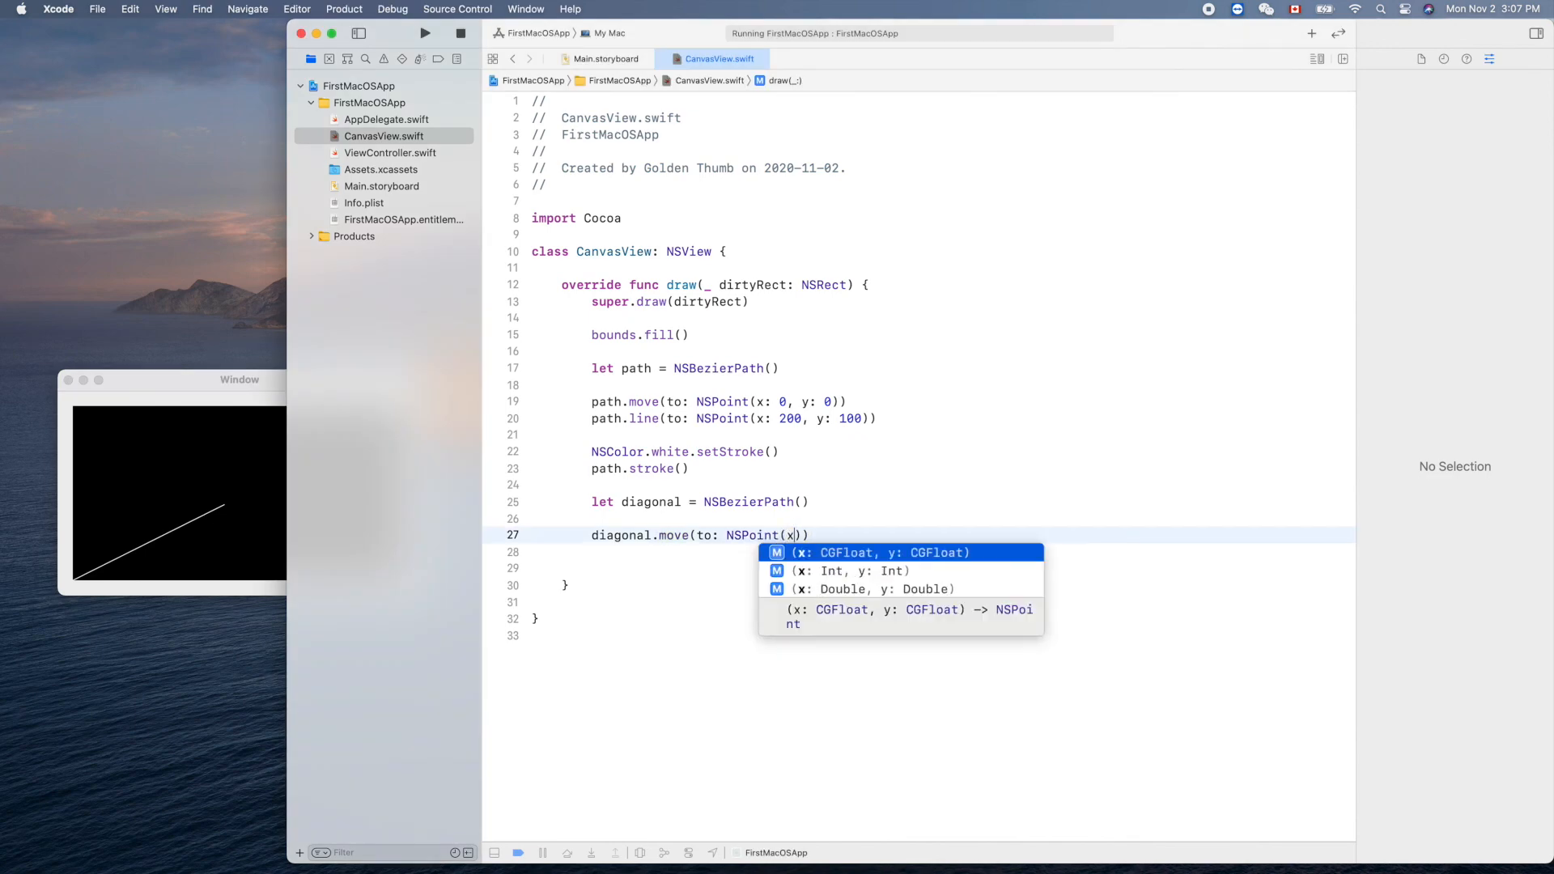
left_click(878, 589)
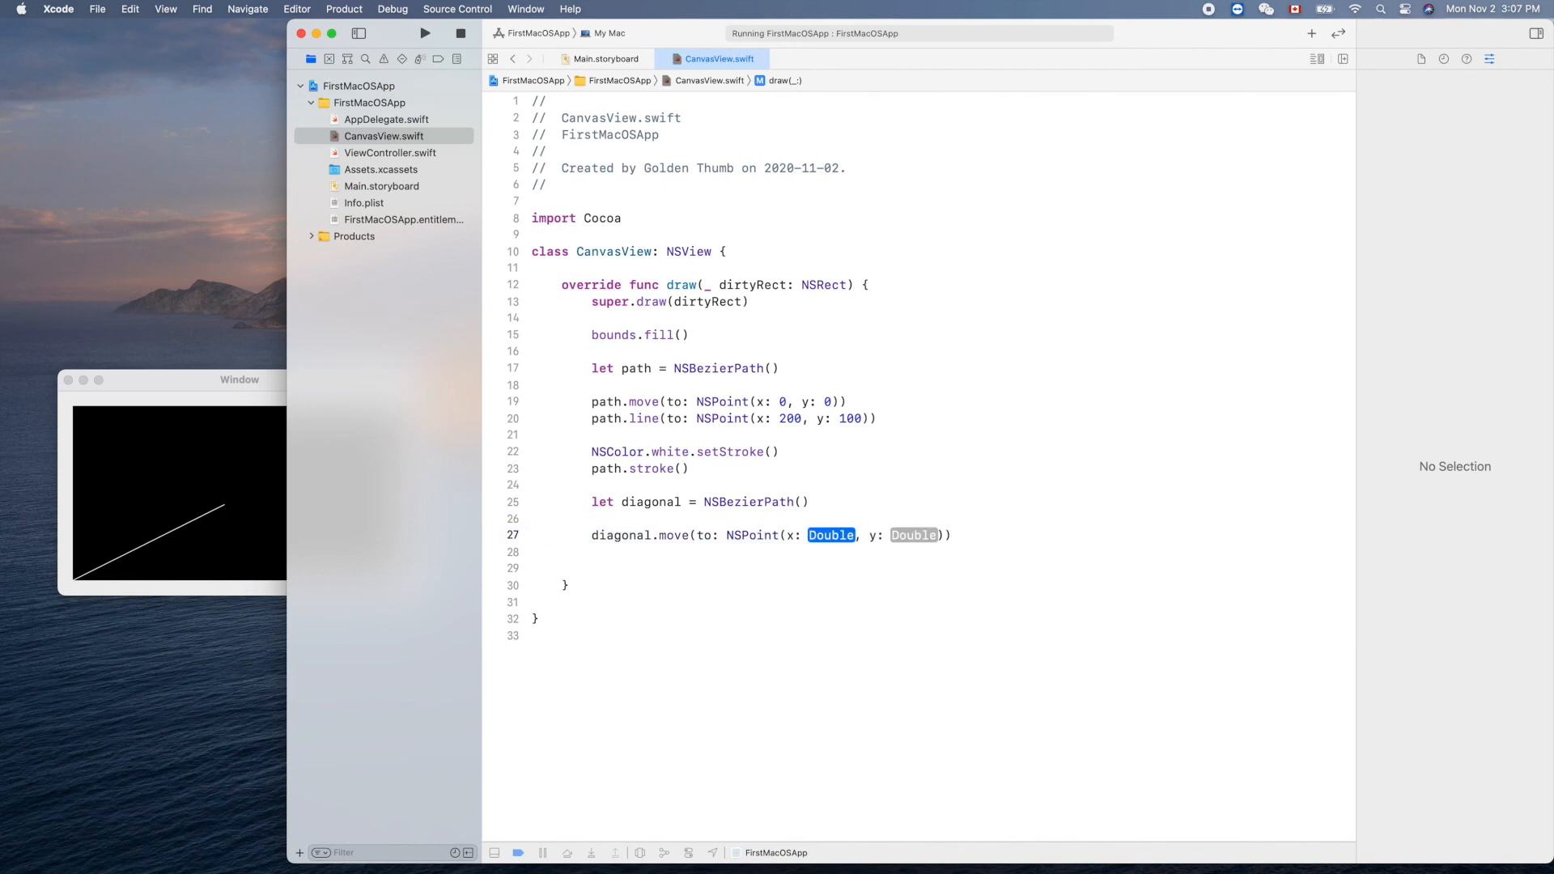
type("0")
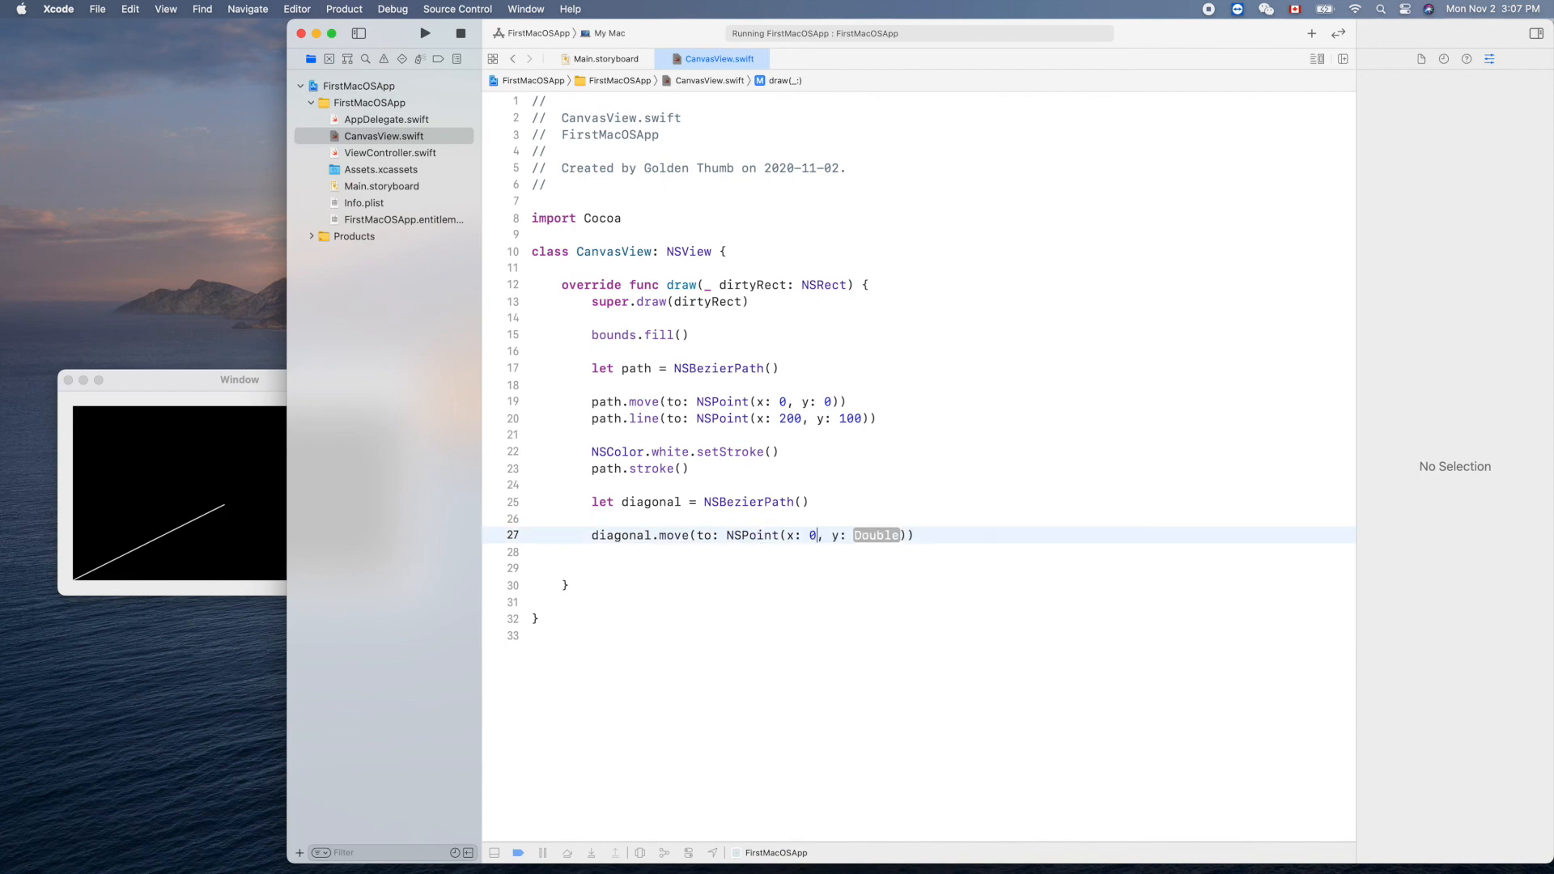
double_click(876, 536)
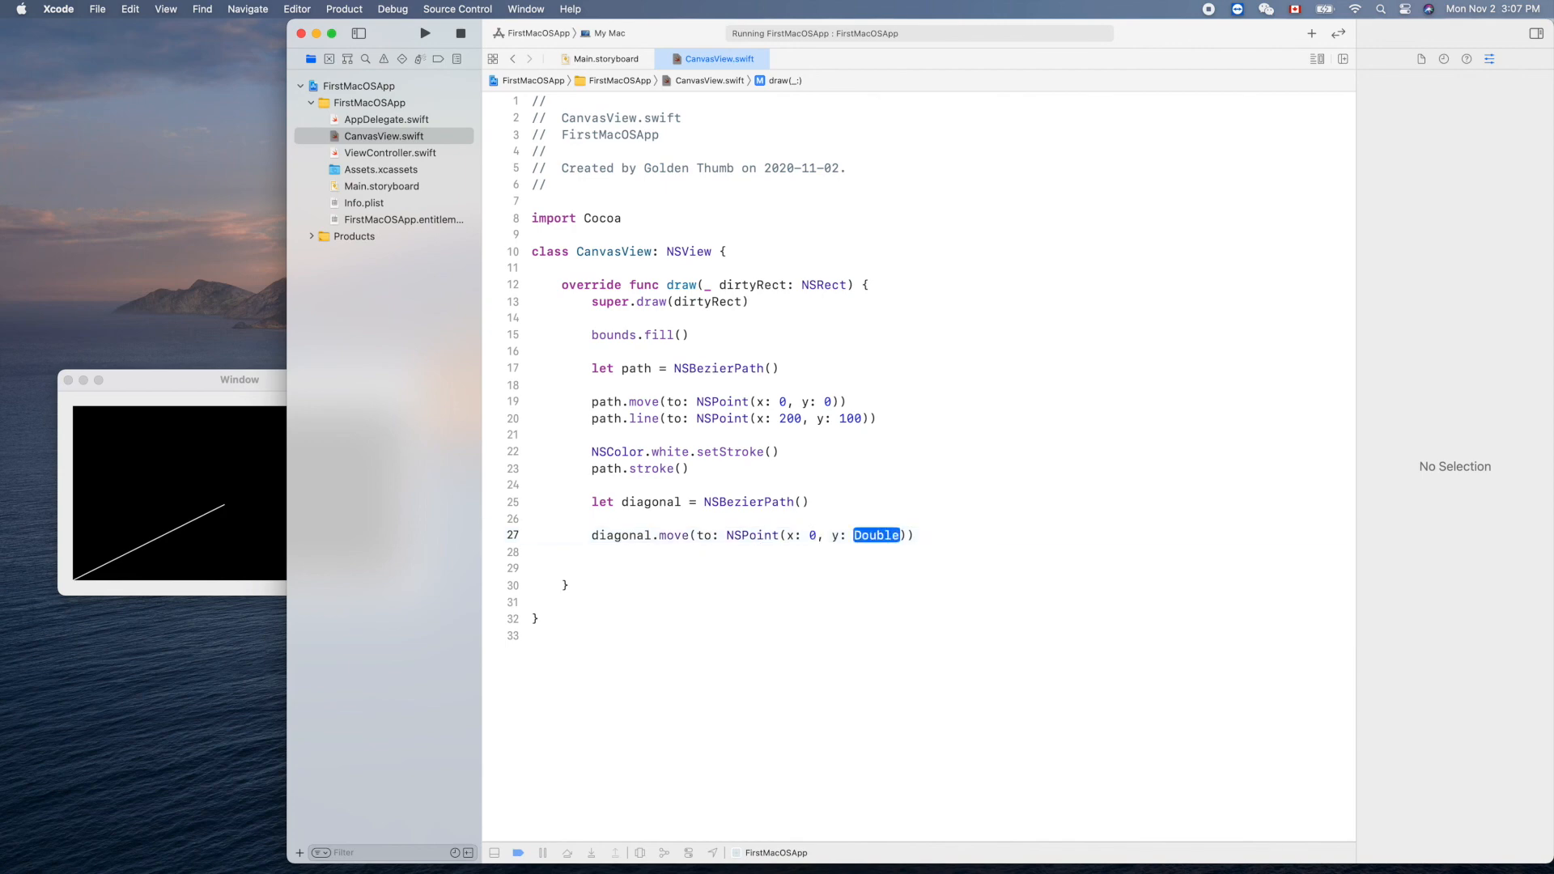
type("bounds.height")
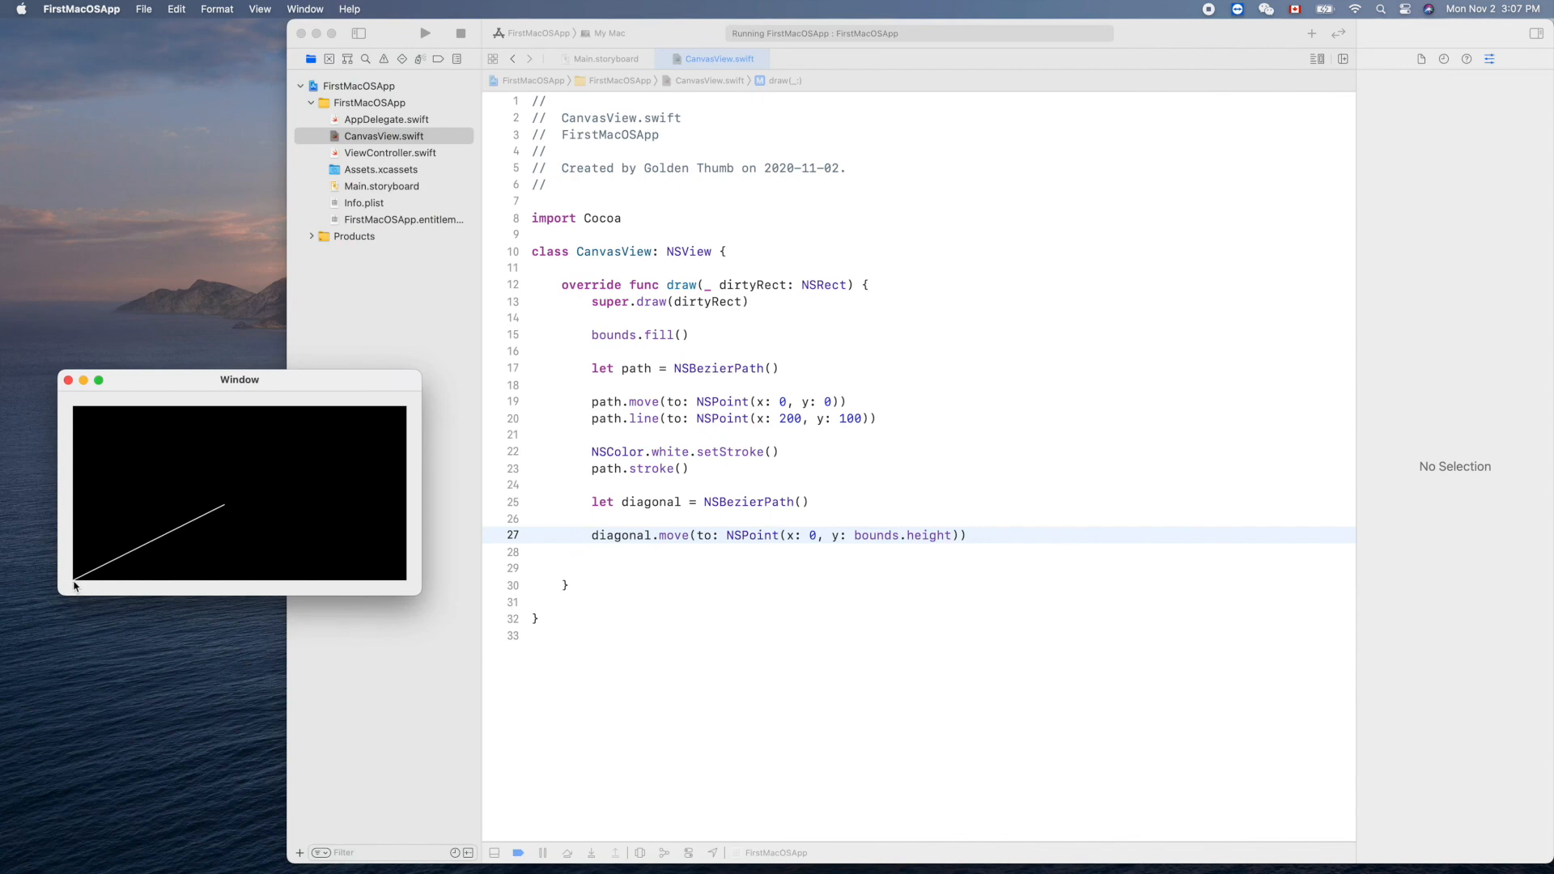
mouse_move(78, 551)
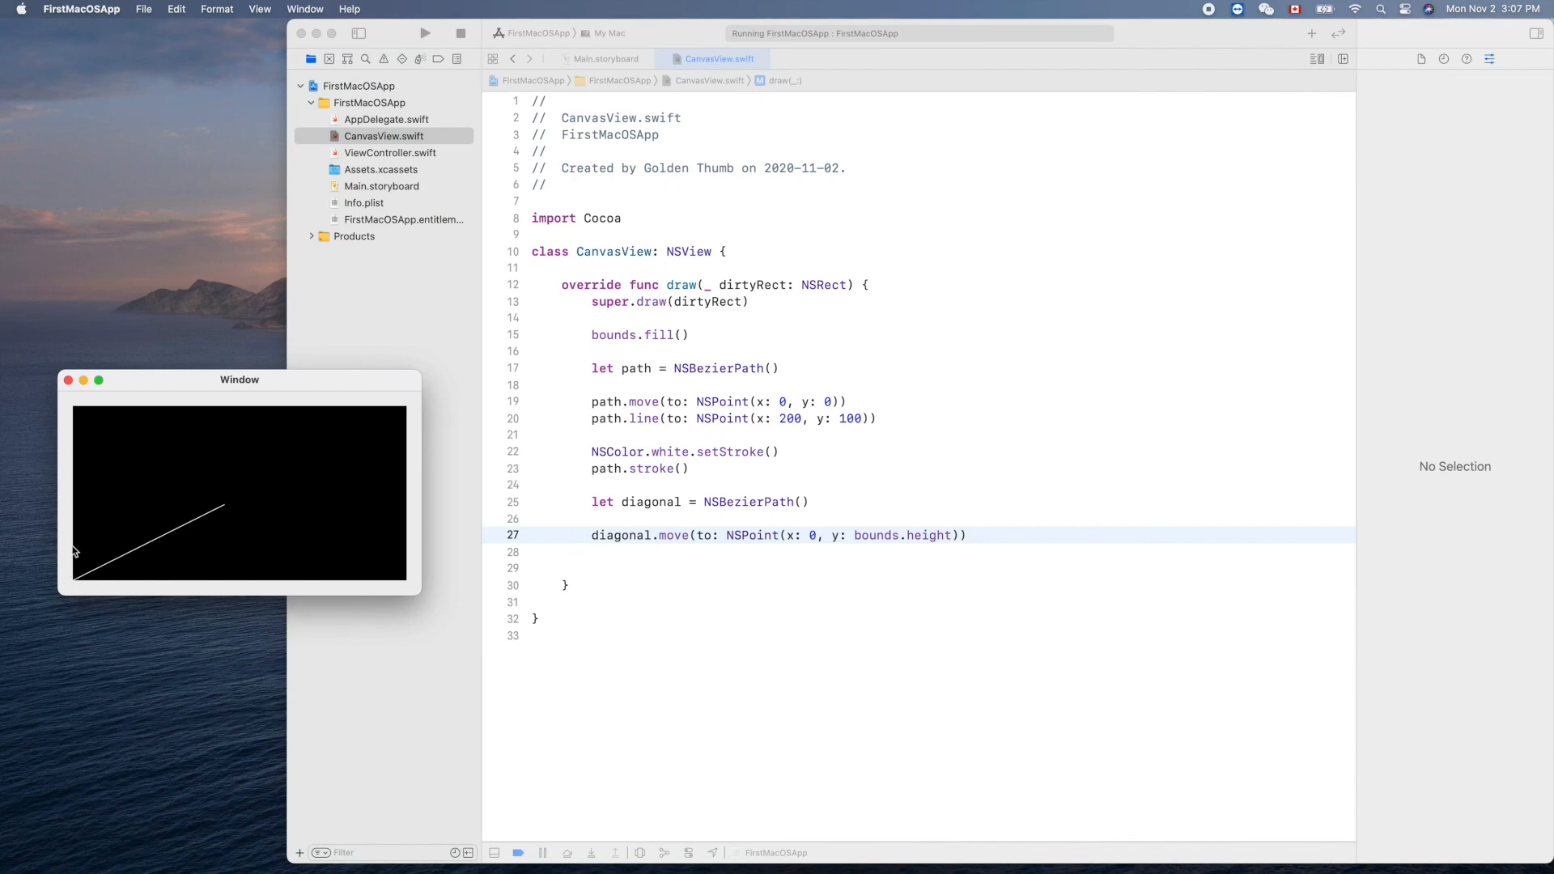
mouse_move(78, 411)
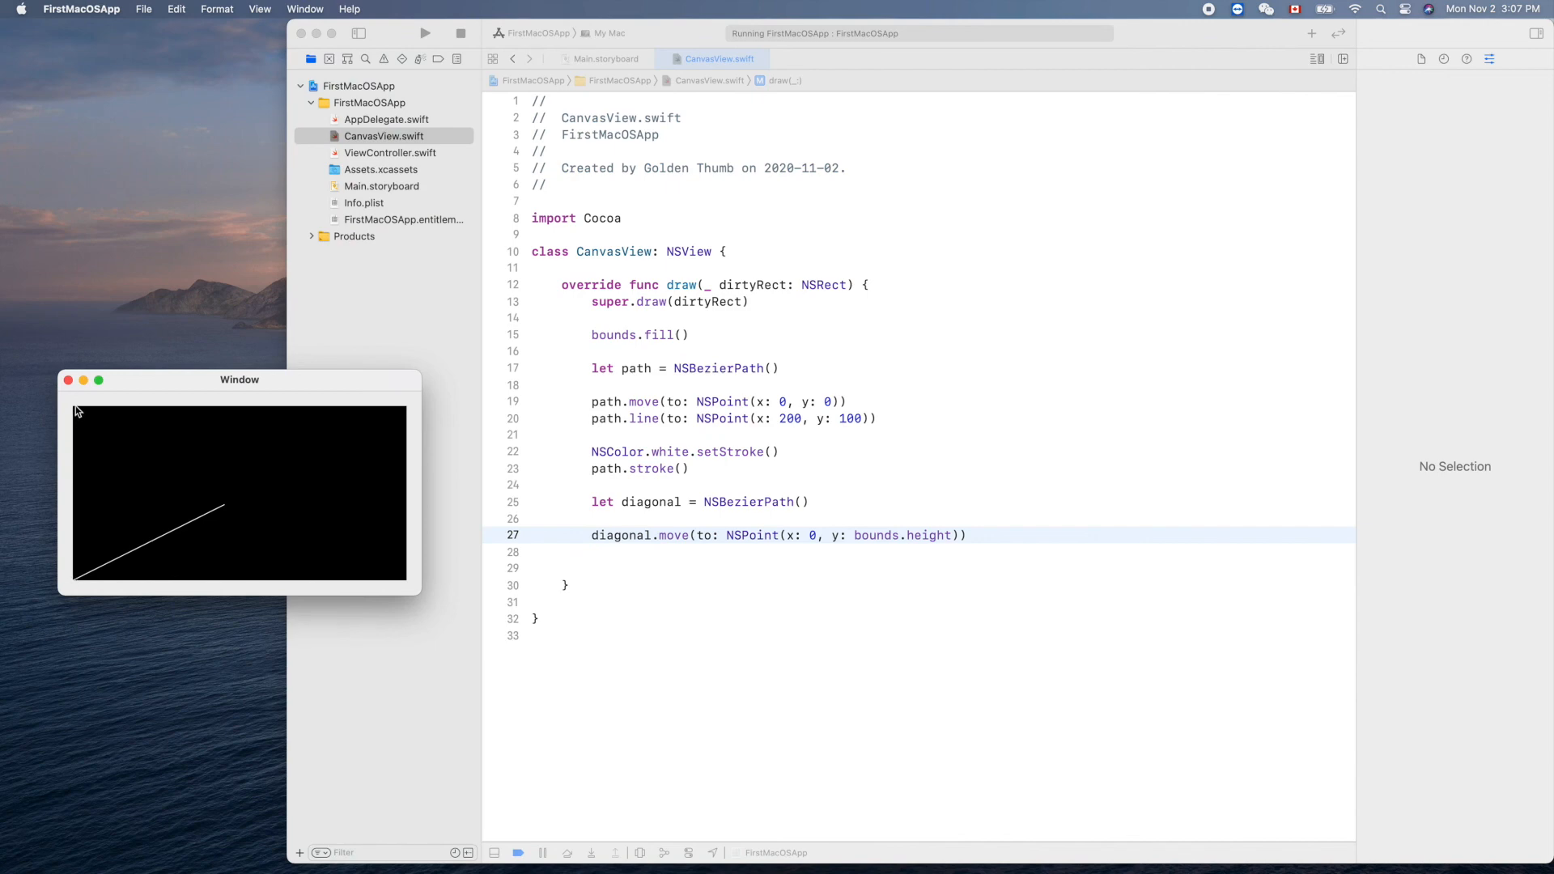
left_click(950, 536)
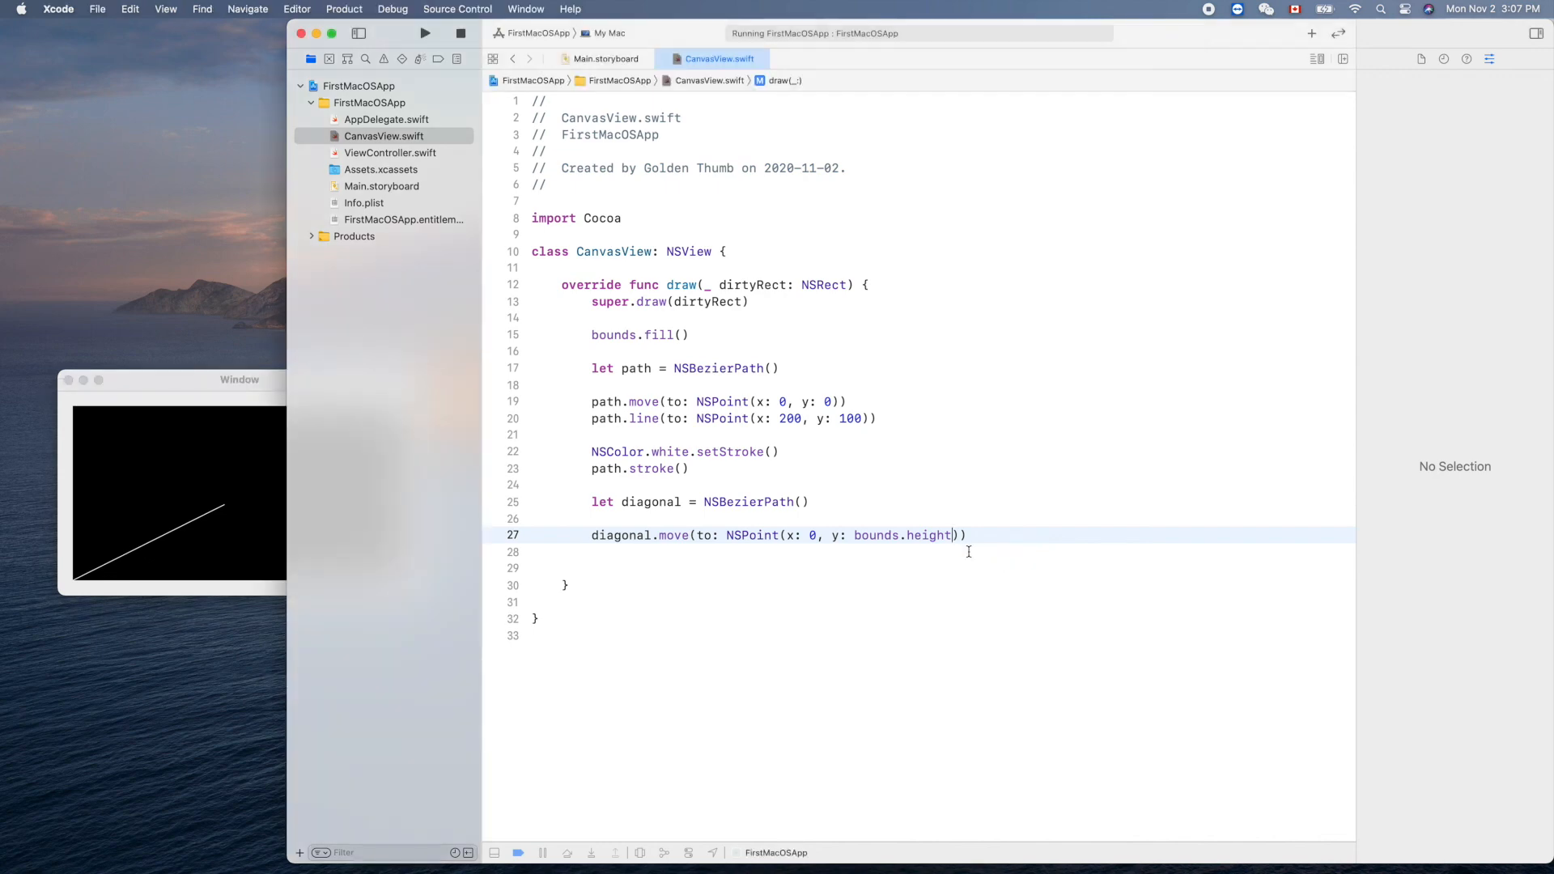
Add diagonal.line(to: NSPoint(x: bounds.width, y: 0)) reaching the bottom-right corner.
type("di")
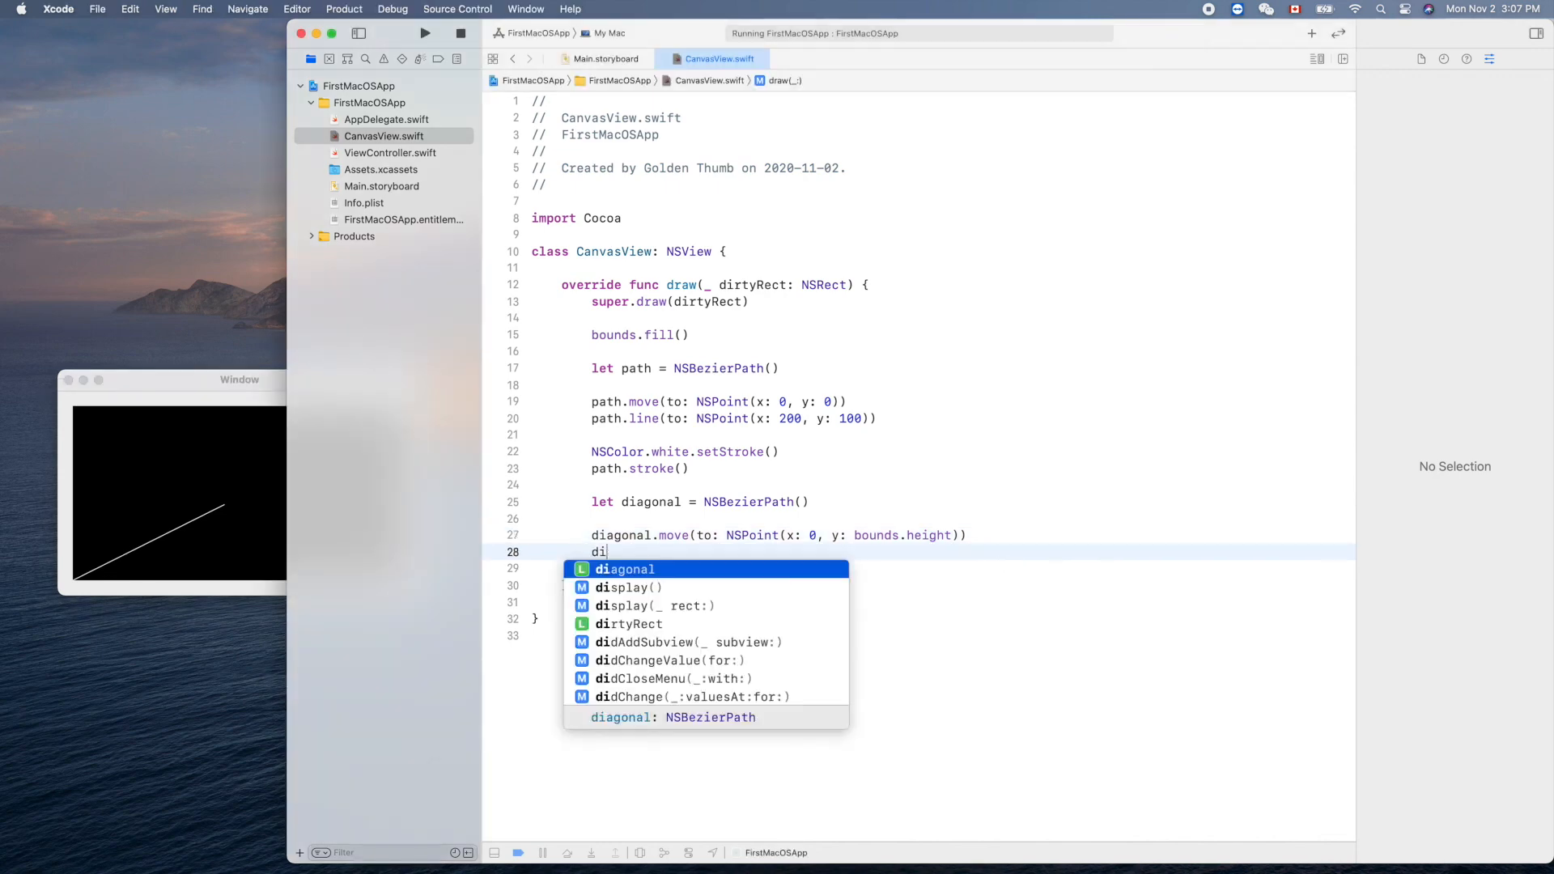
type("agonal.line(to: NSPoint(")
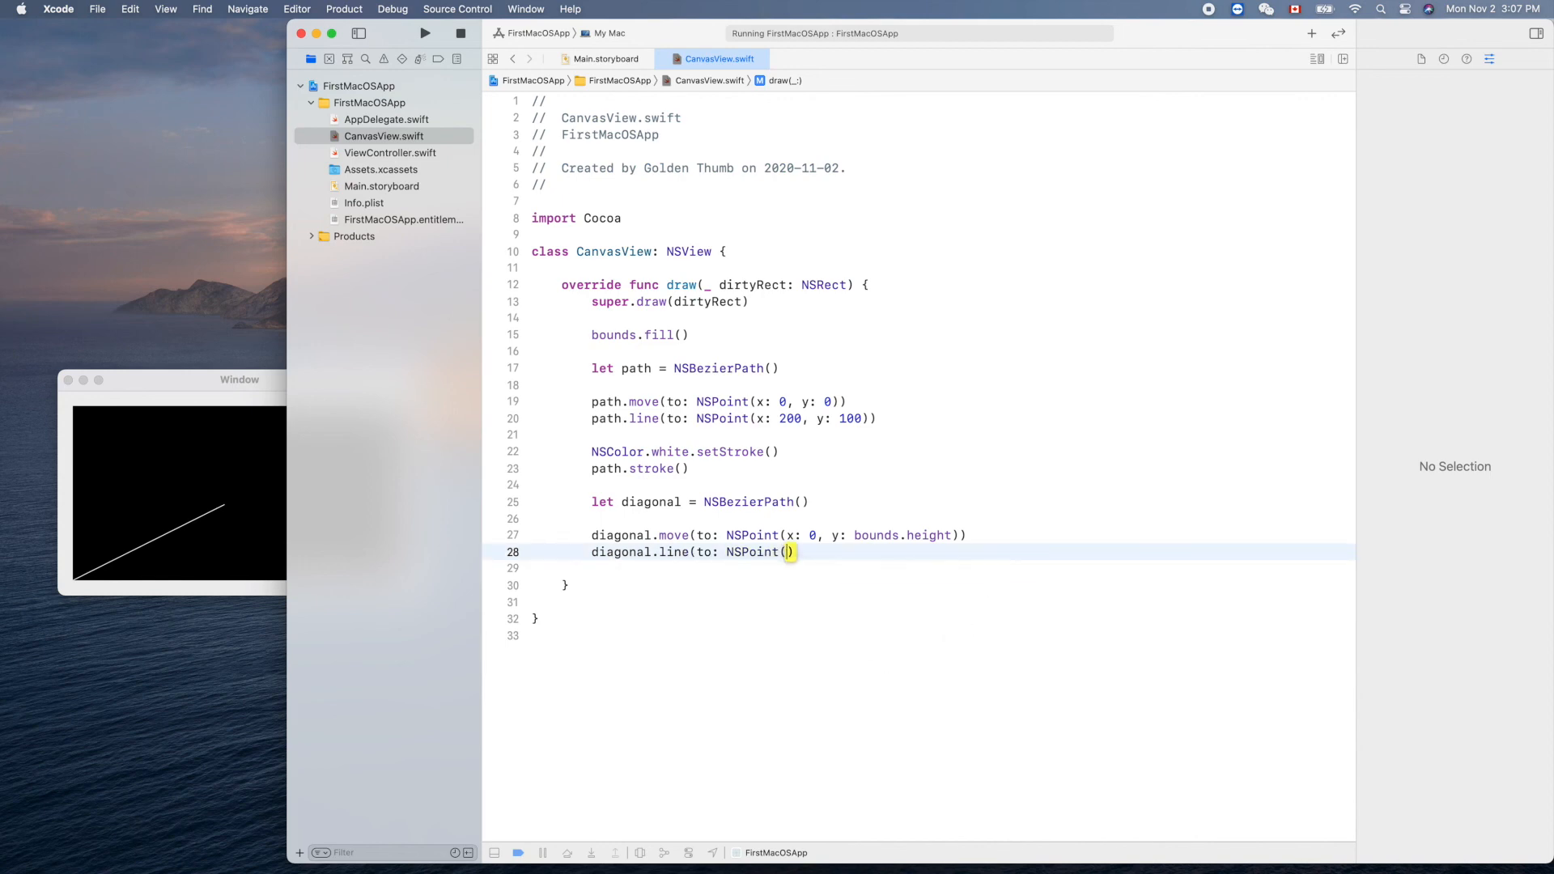
type("x: Double, y: Double")
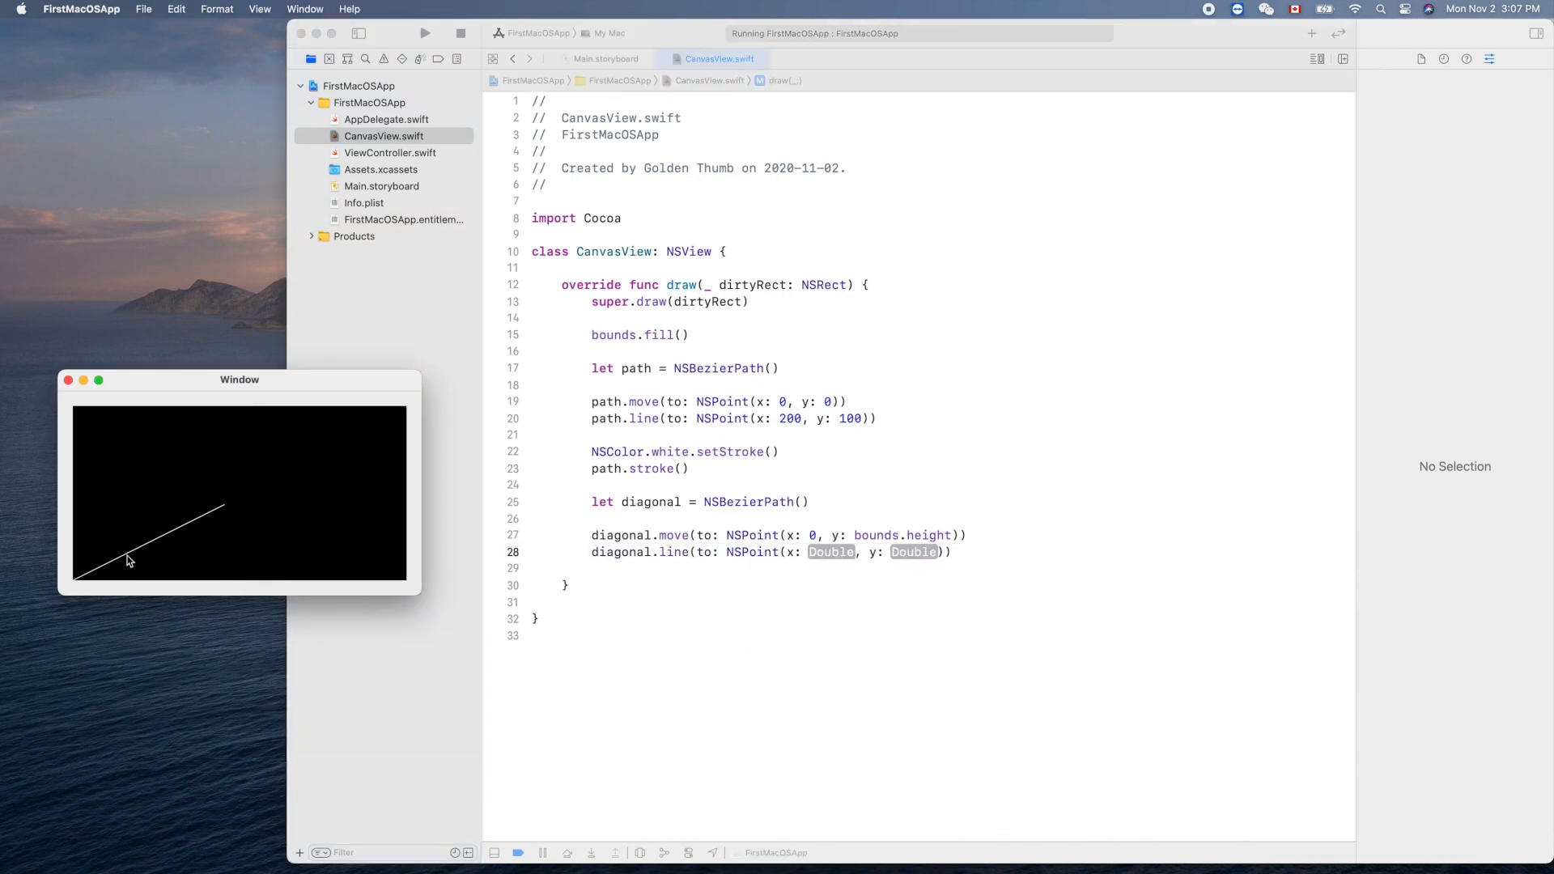
mouse_move(406, 586)
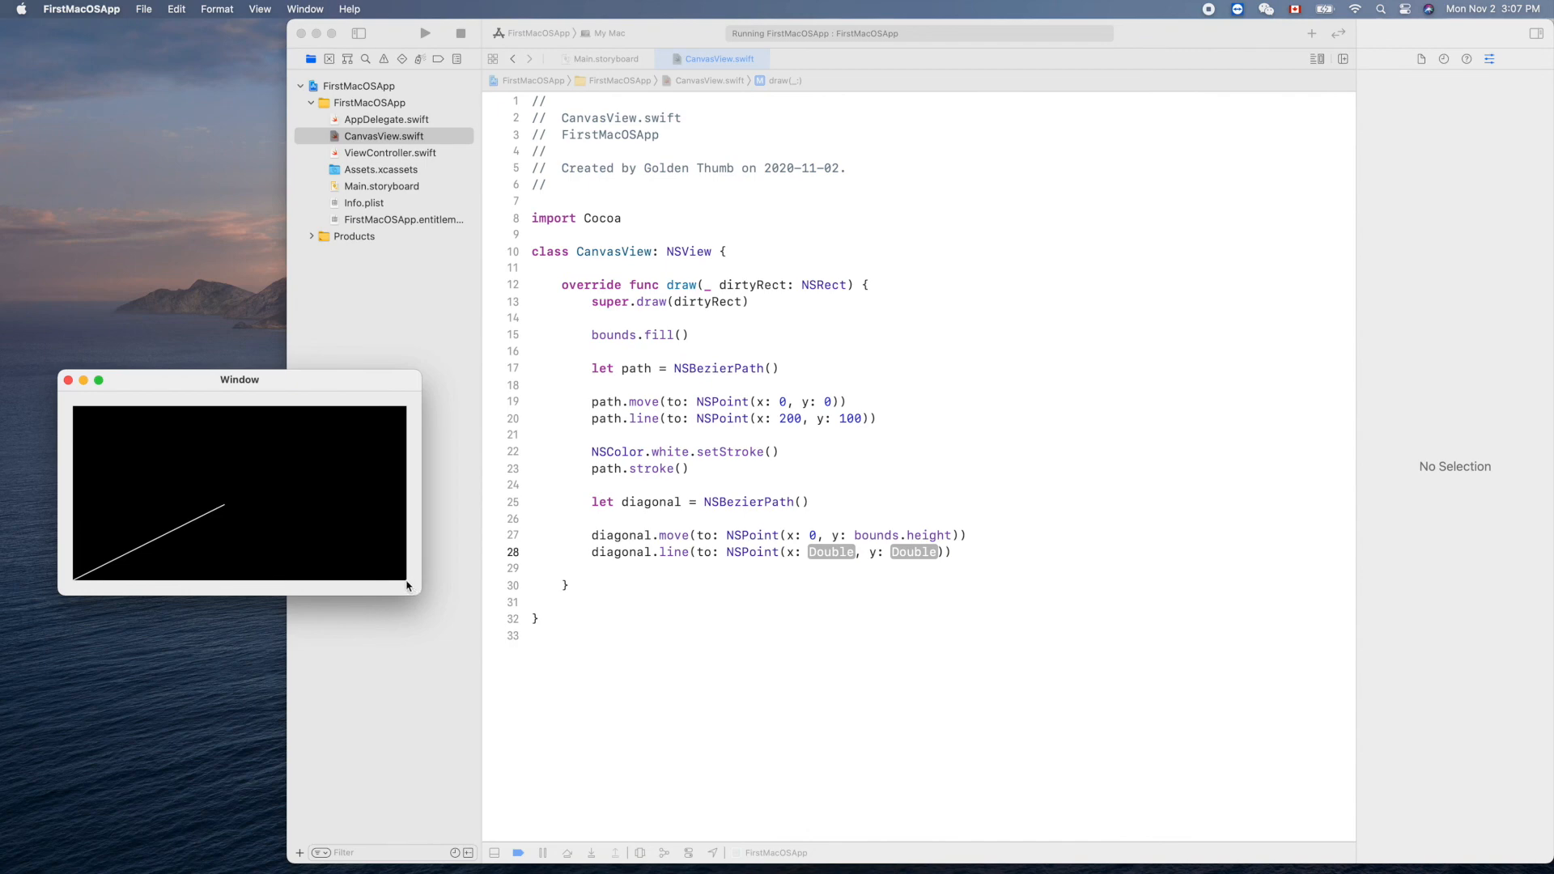
mouse_move(303, 569)
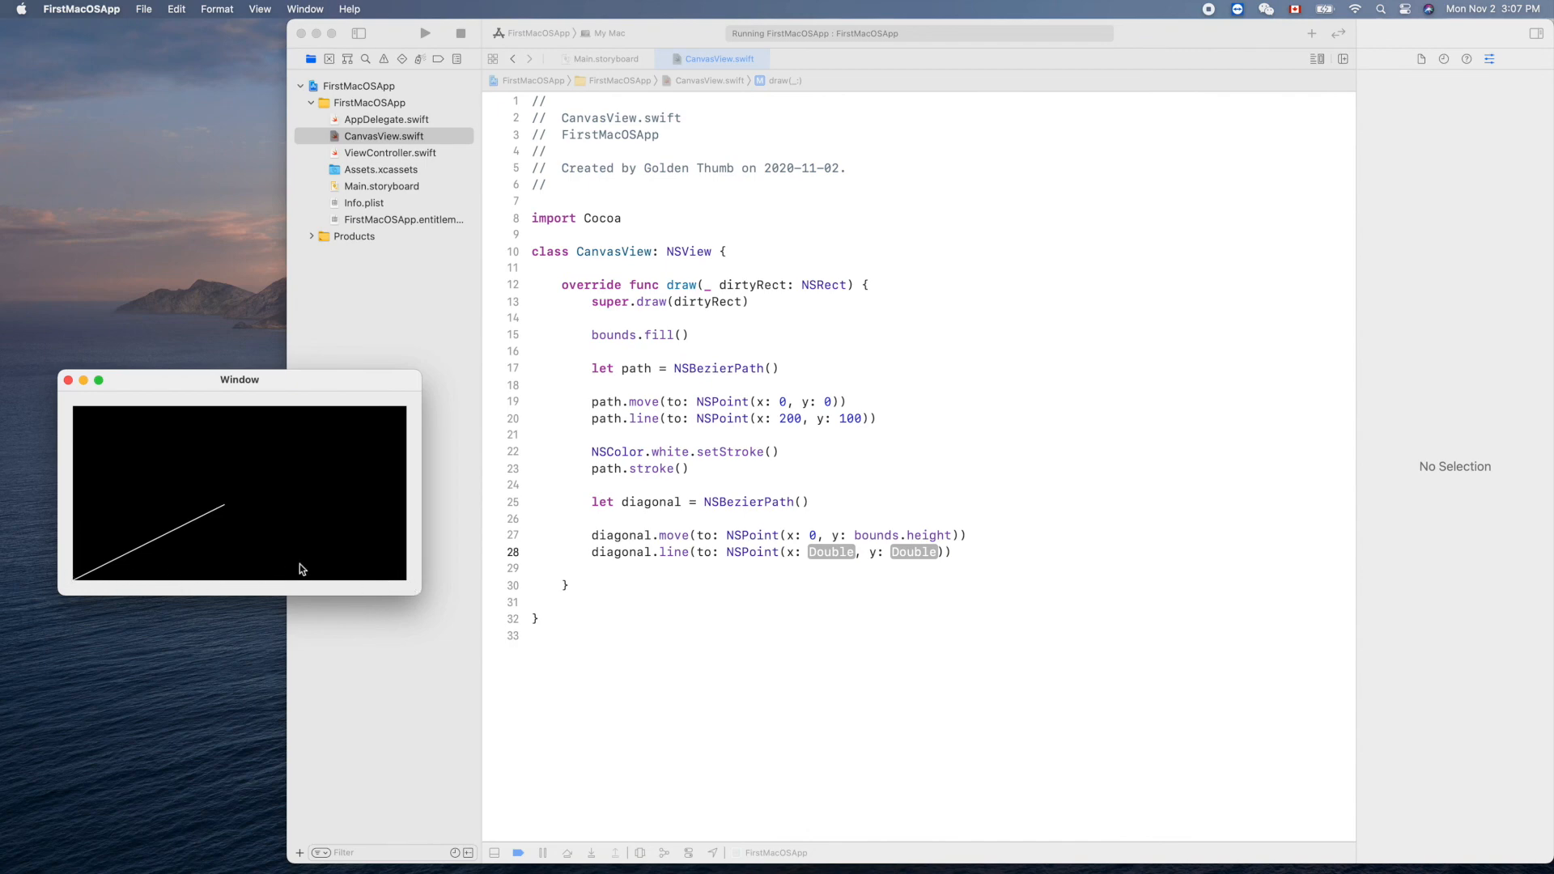
mouse_move(850, 569)
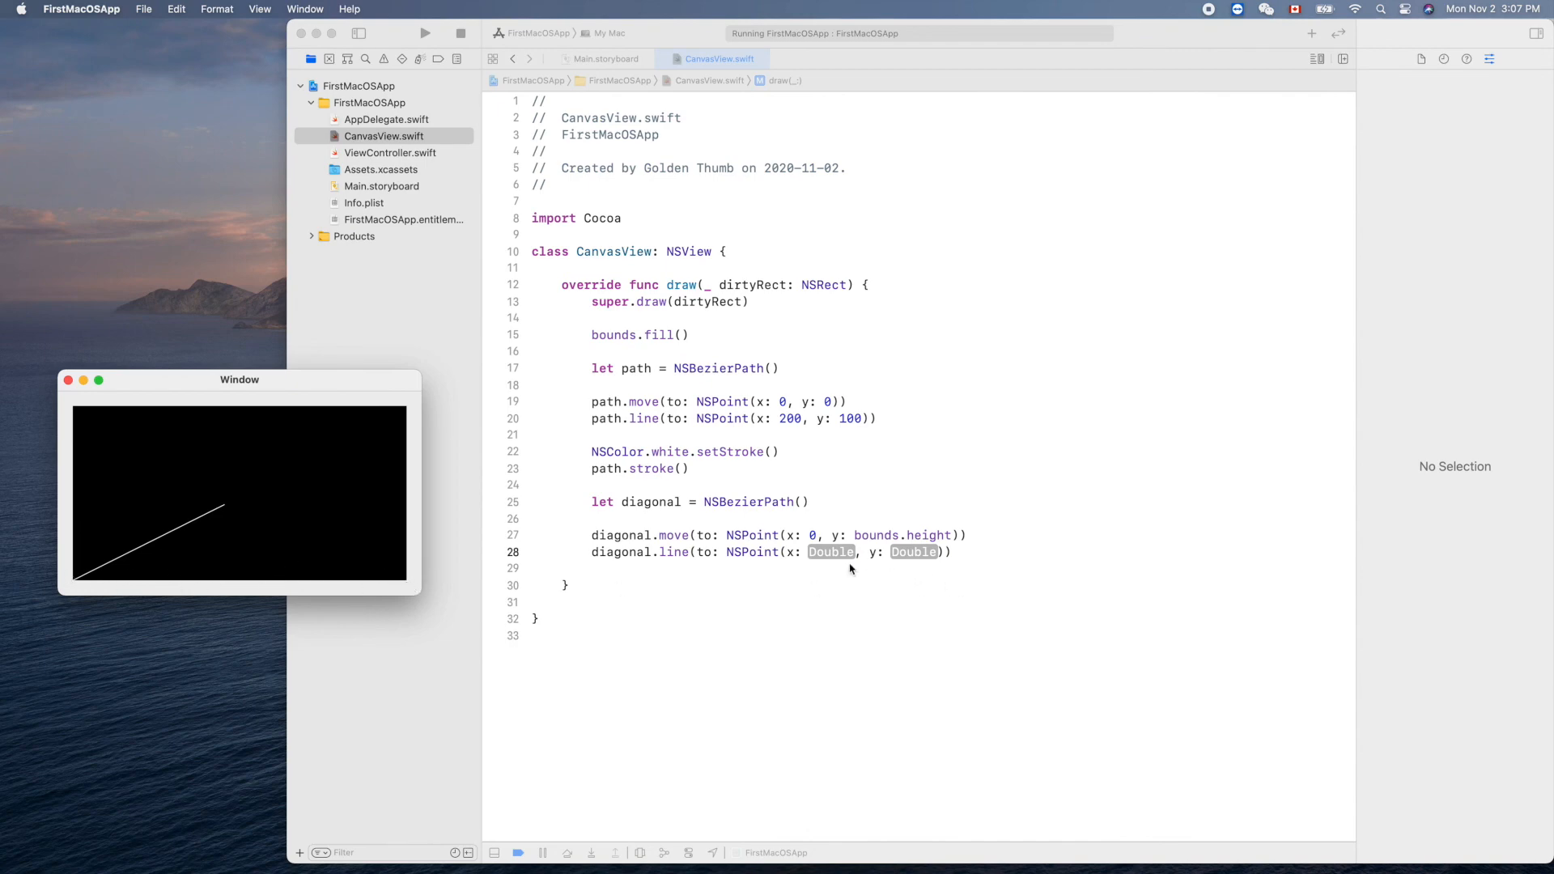
type("bounds.width")
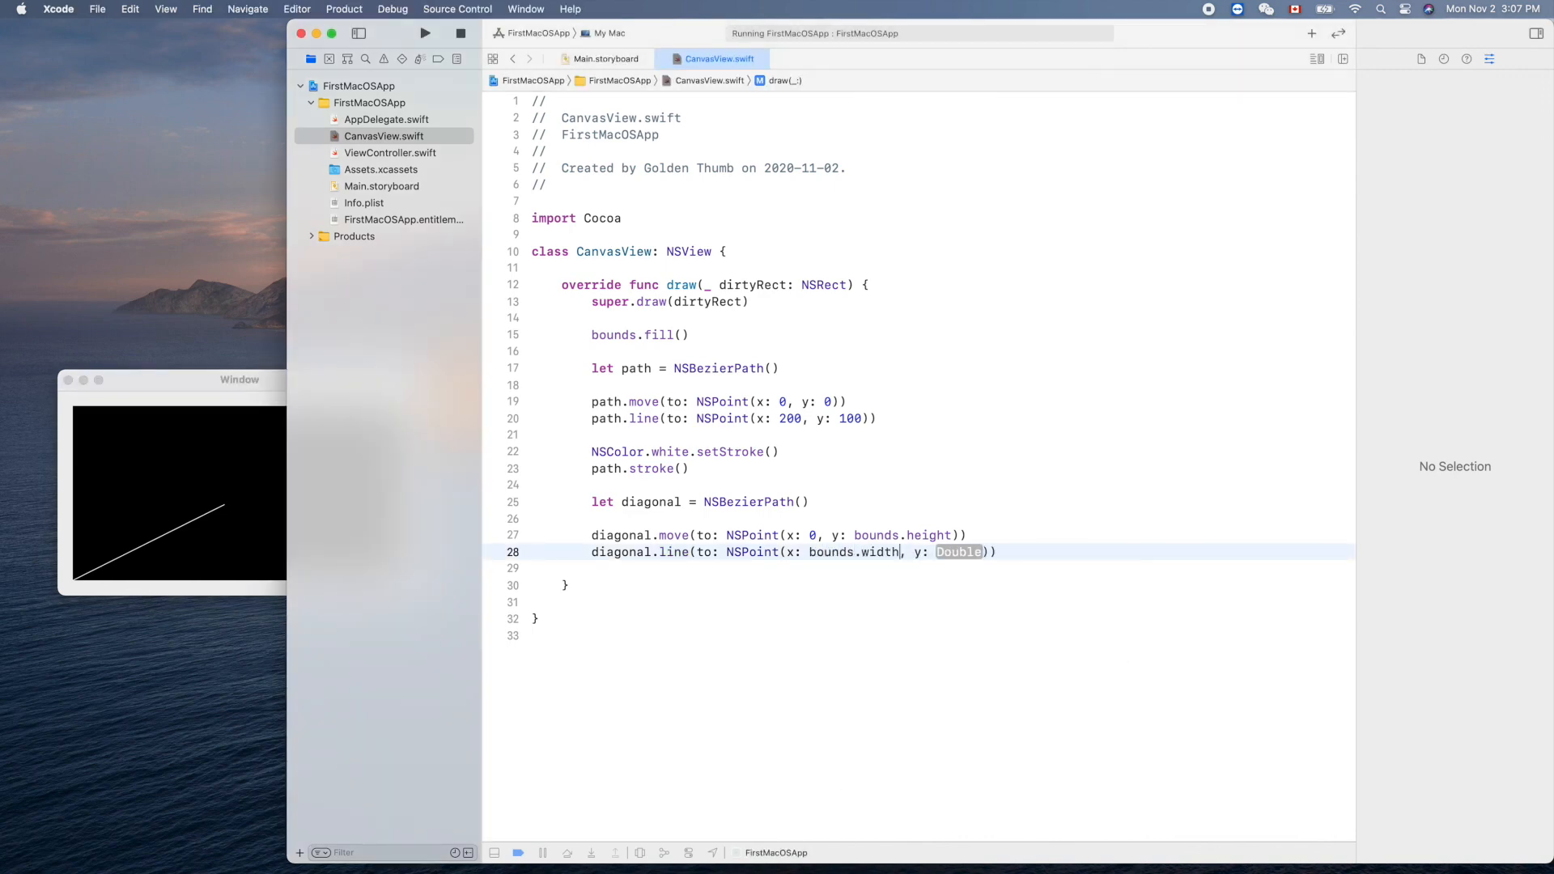
type("0")
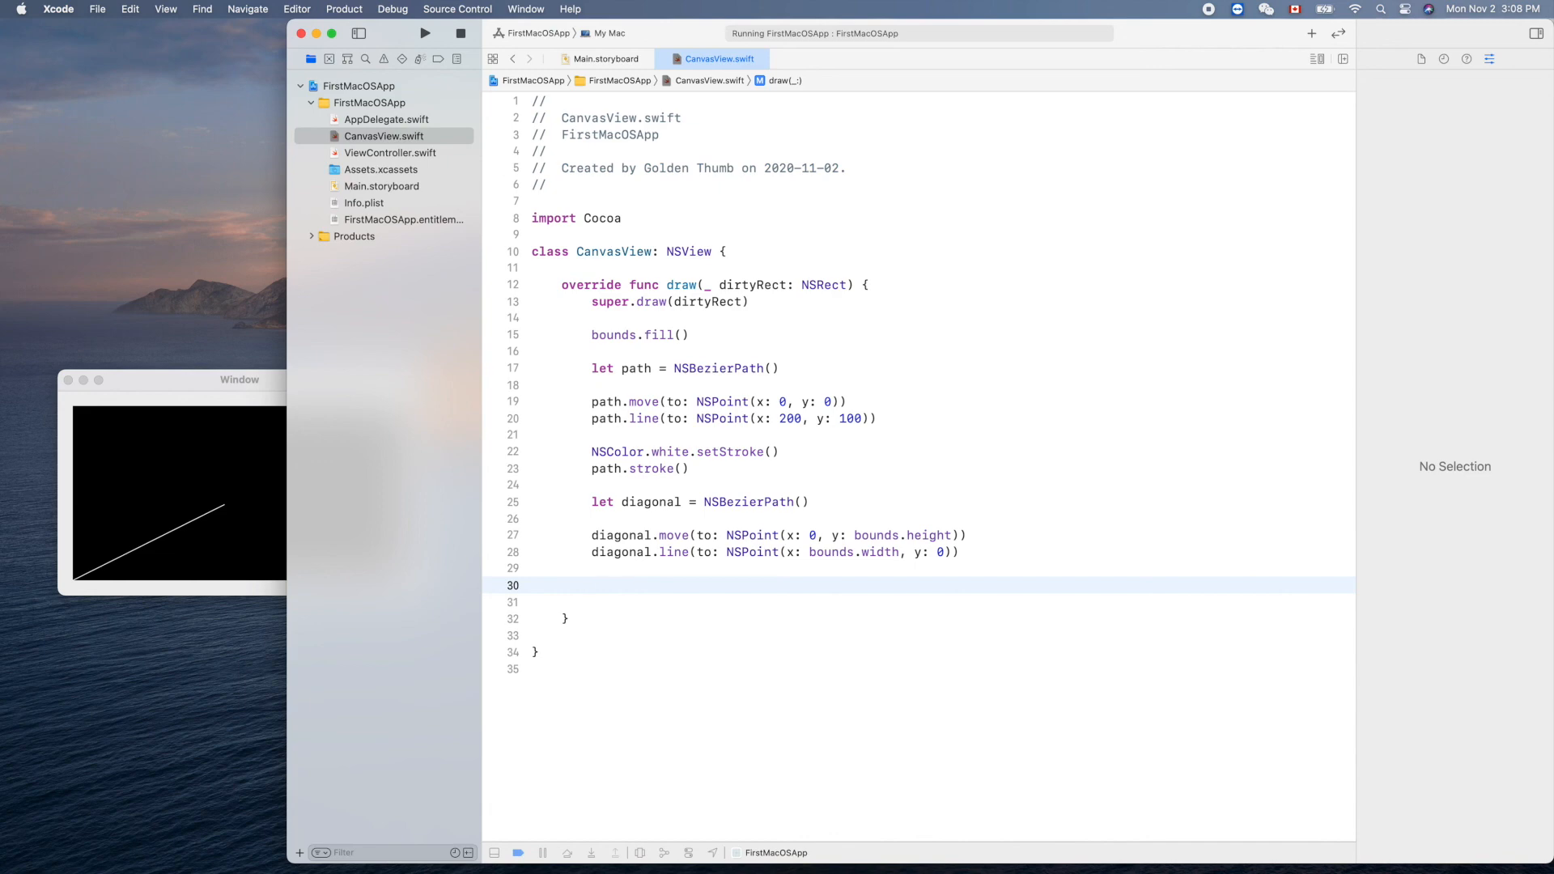
type("colorlo")
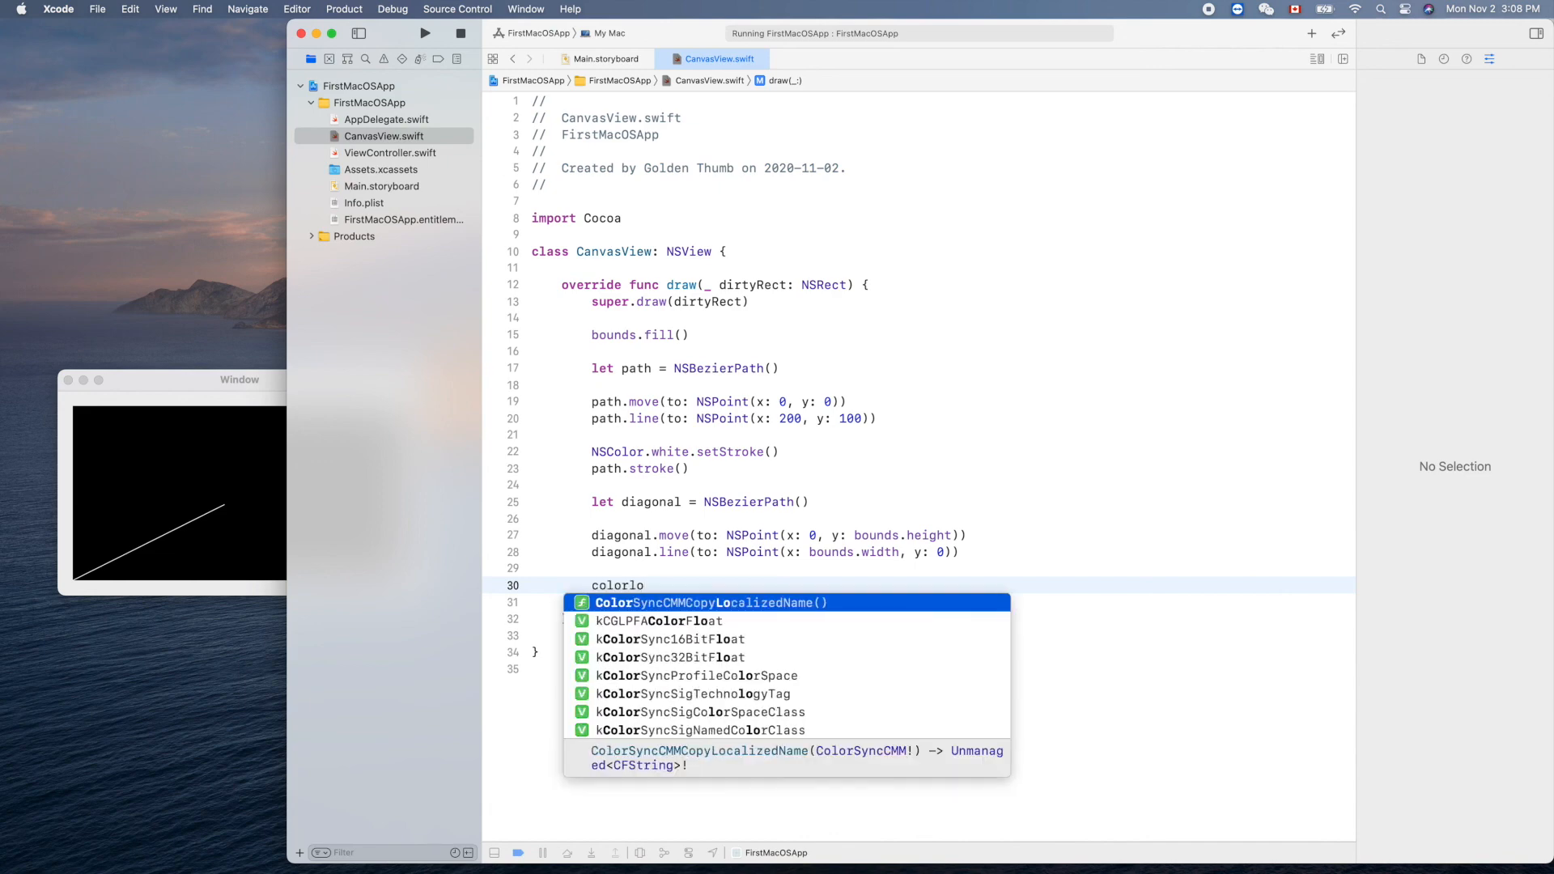
Insert a Color Literal with .setStroke() and pick red from the swatch grid.
key("escape")
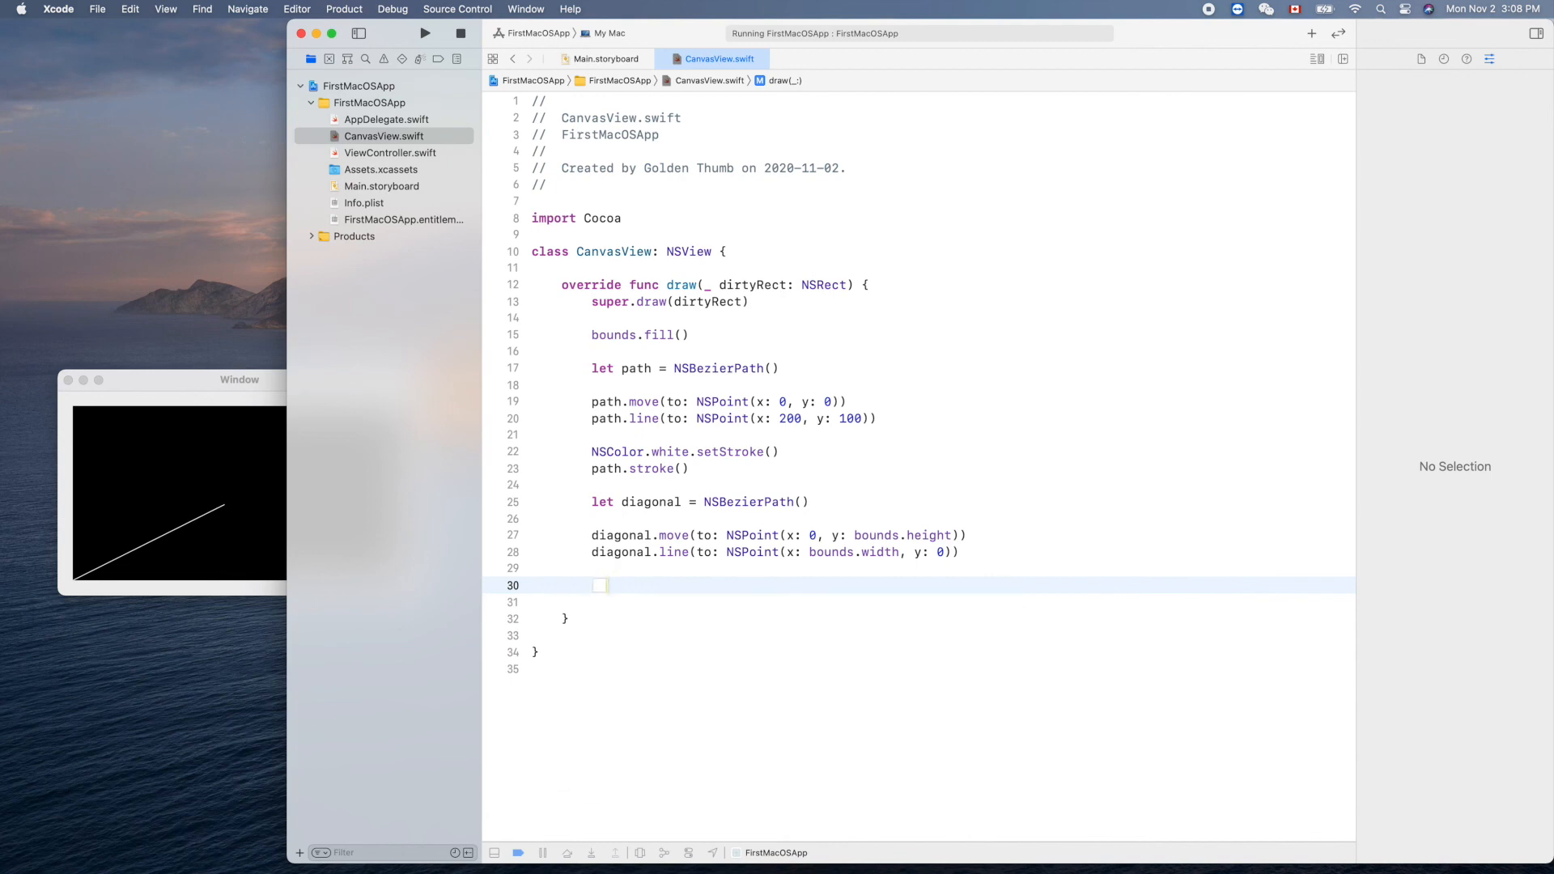
type(".setStroke(")
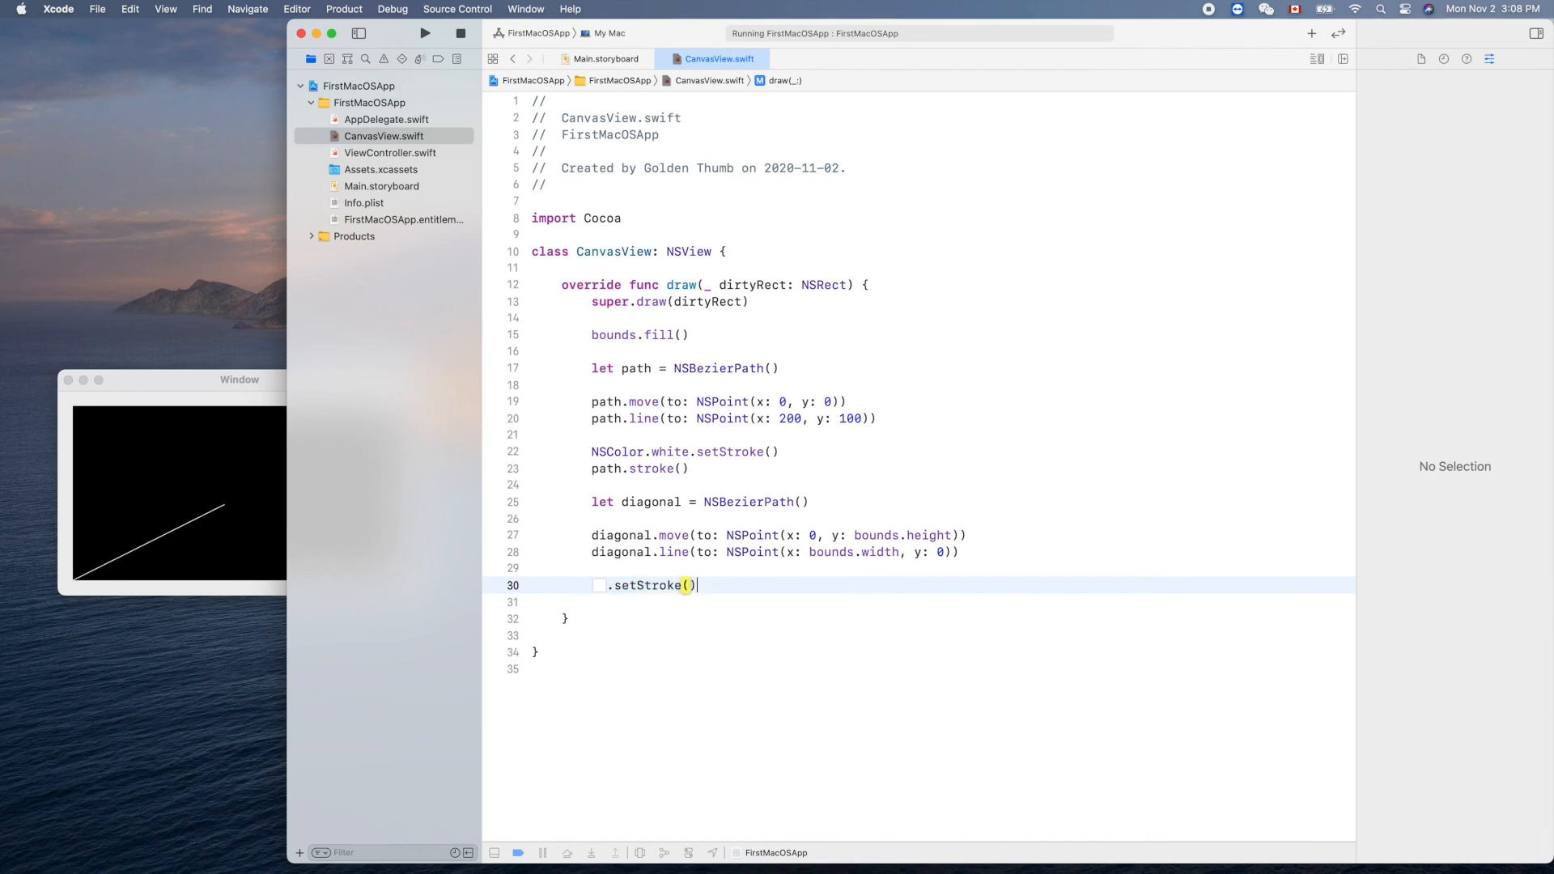
left_click(573, 602)
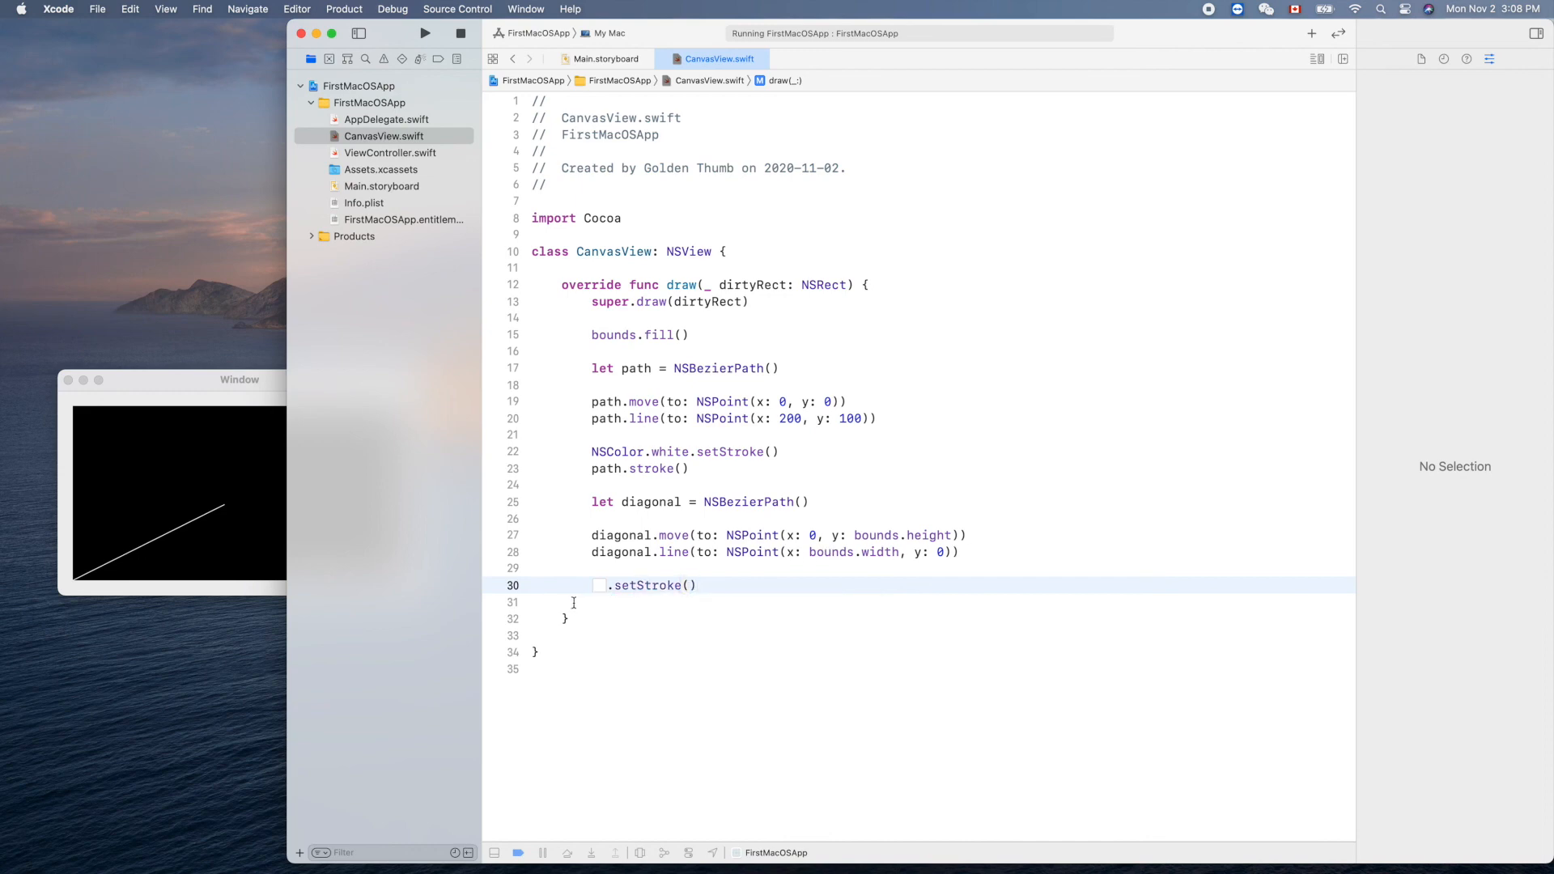
left_click(600, 584)
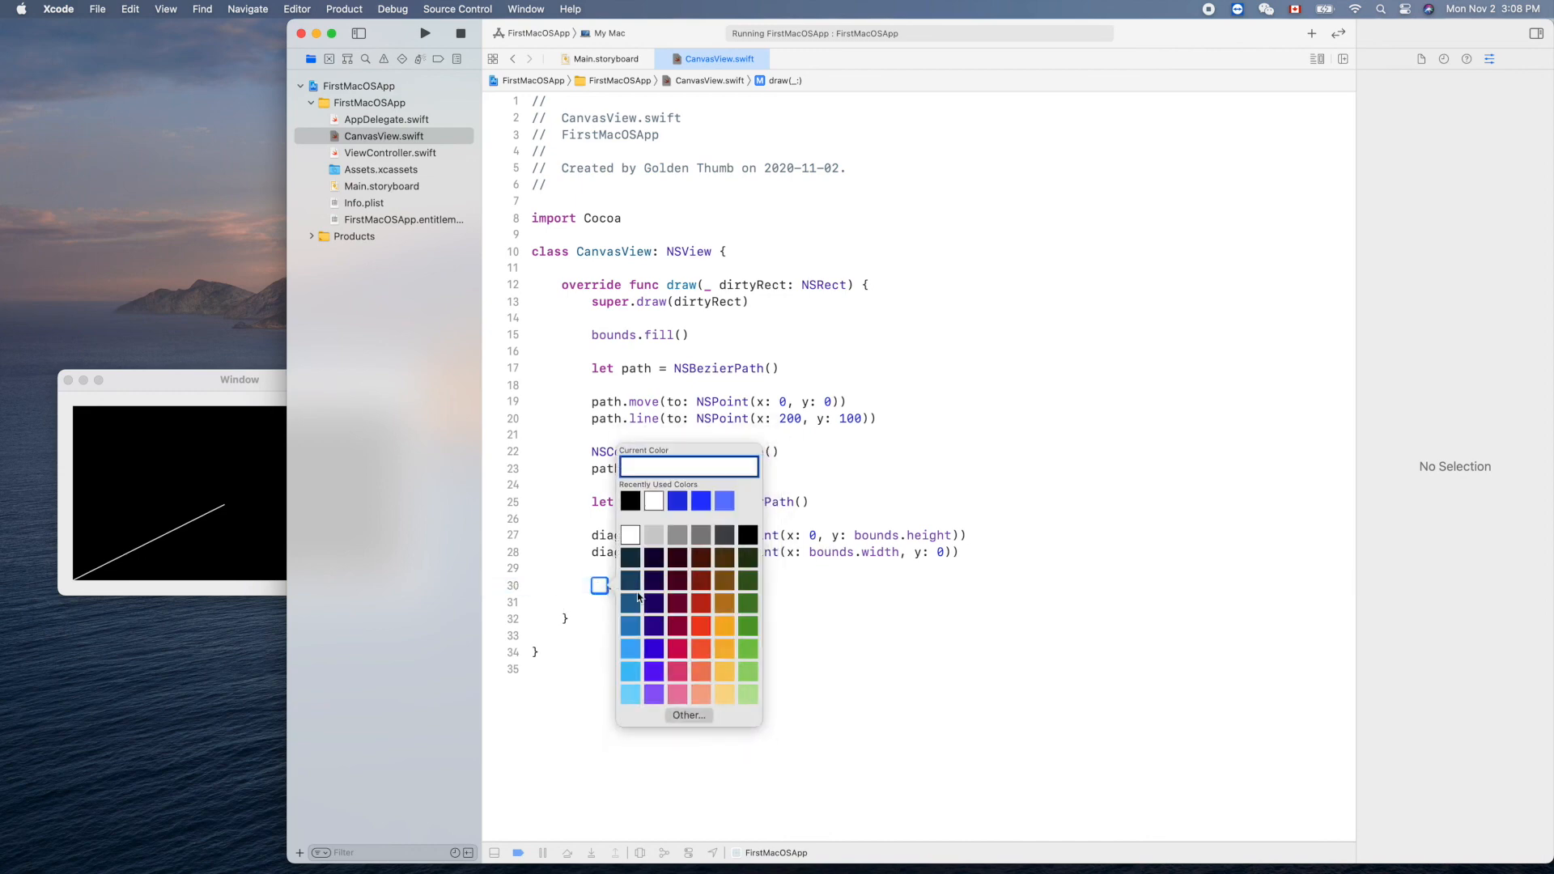
mouse_move(704, 651)
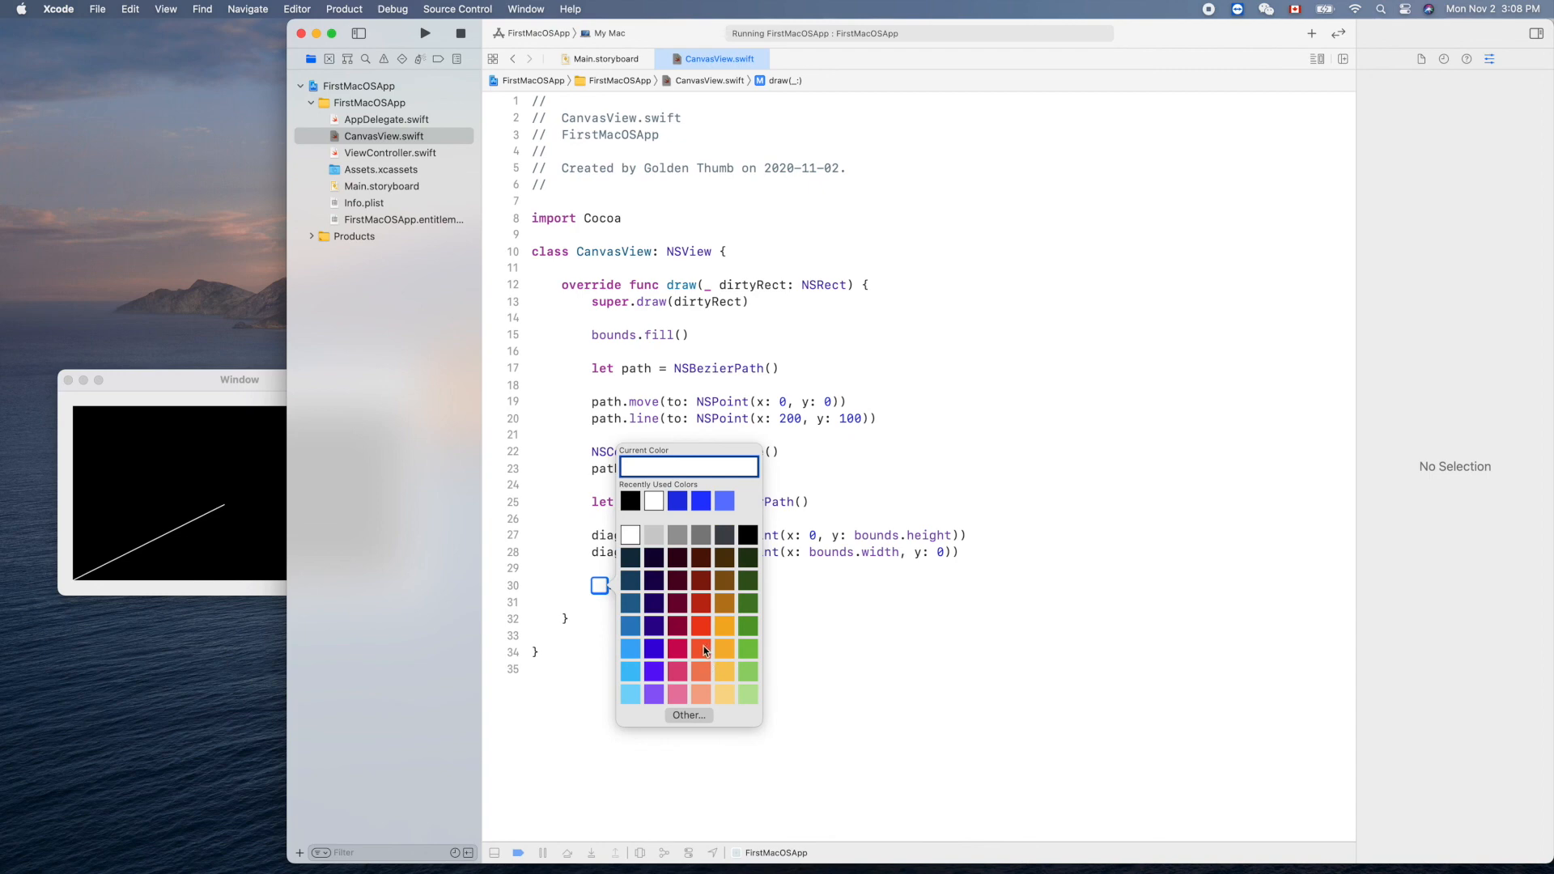
left_click(699, 651)
type(".setStroke(")
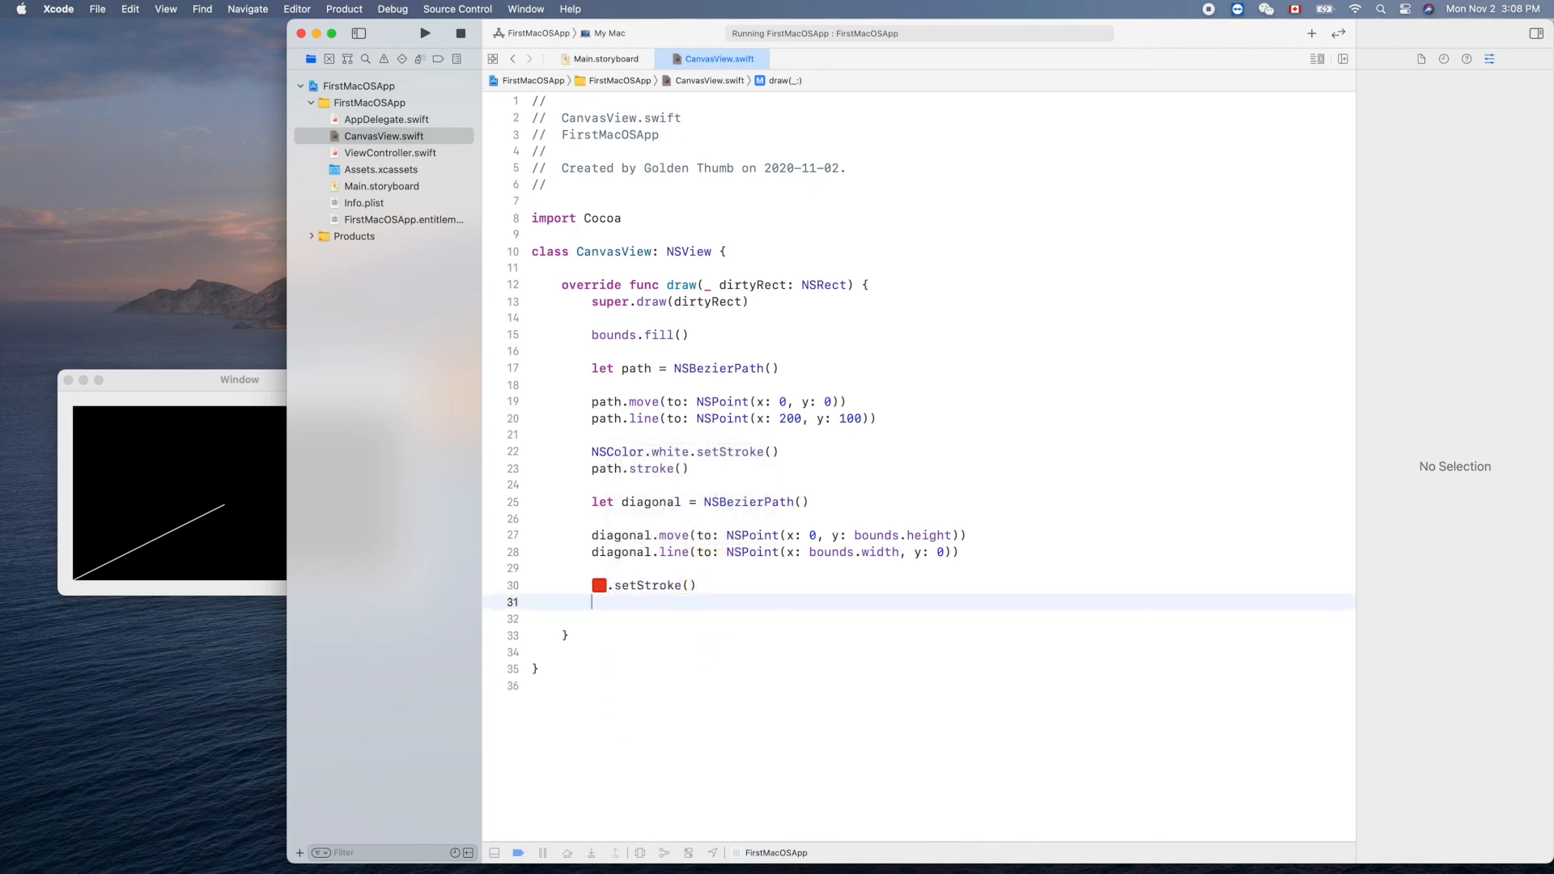
type("diagonal")
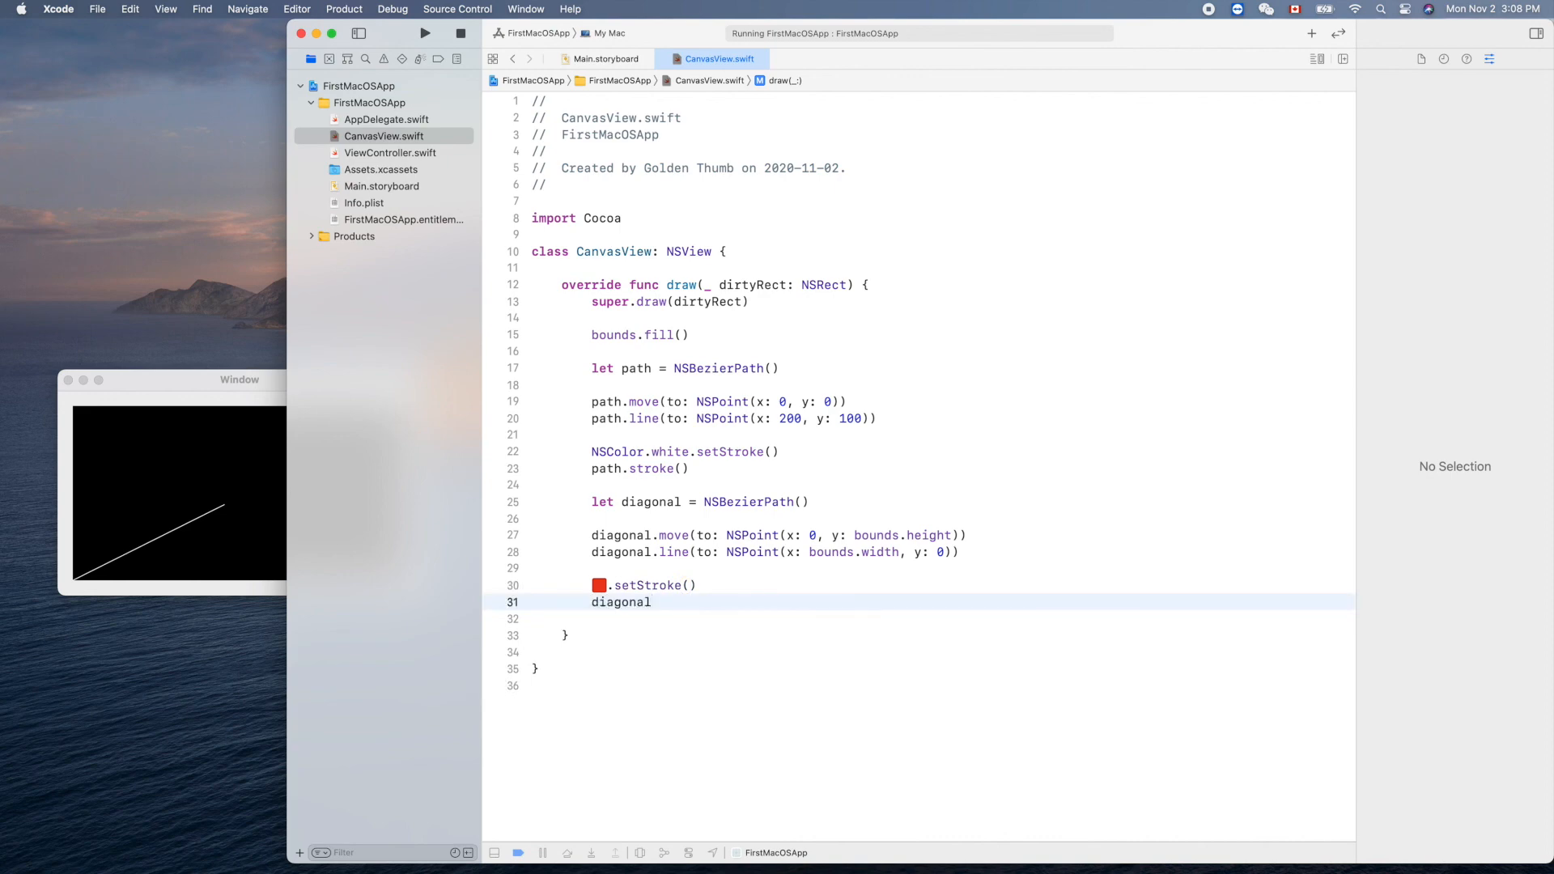
Set diagonal.lineWidth = 3, add diagonal.stroke(), and run the app.
type(".lineWidth = 3")
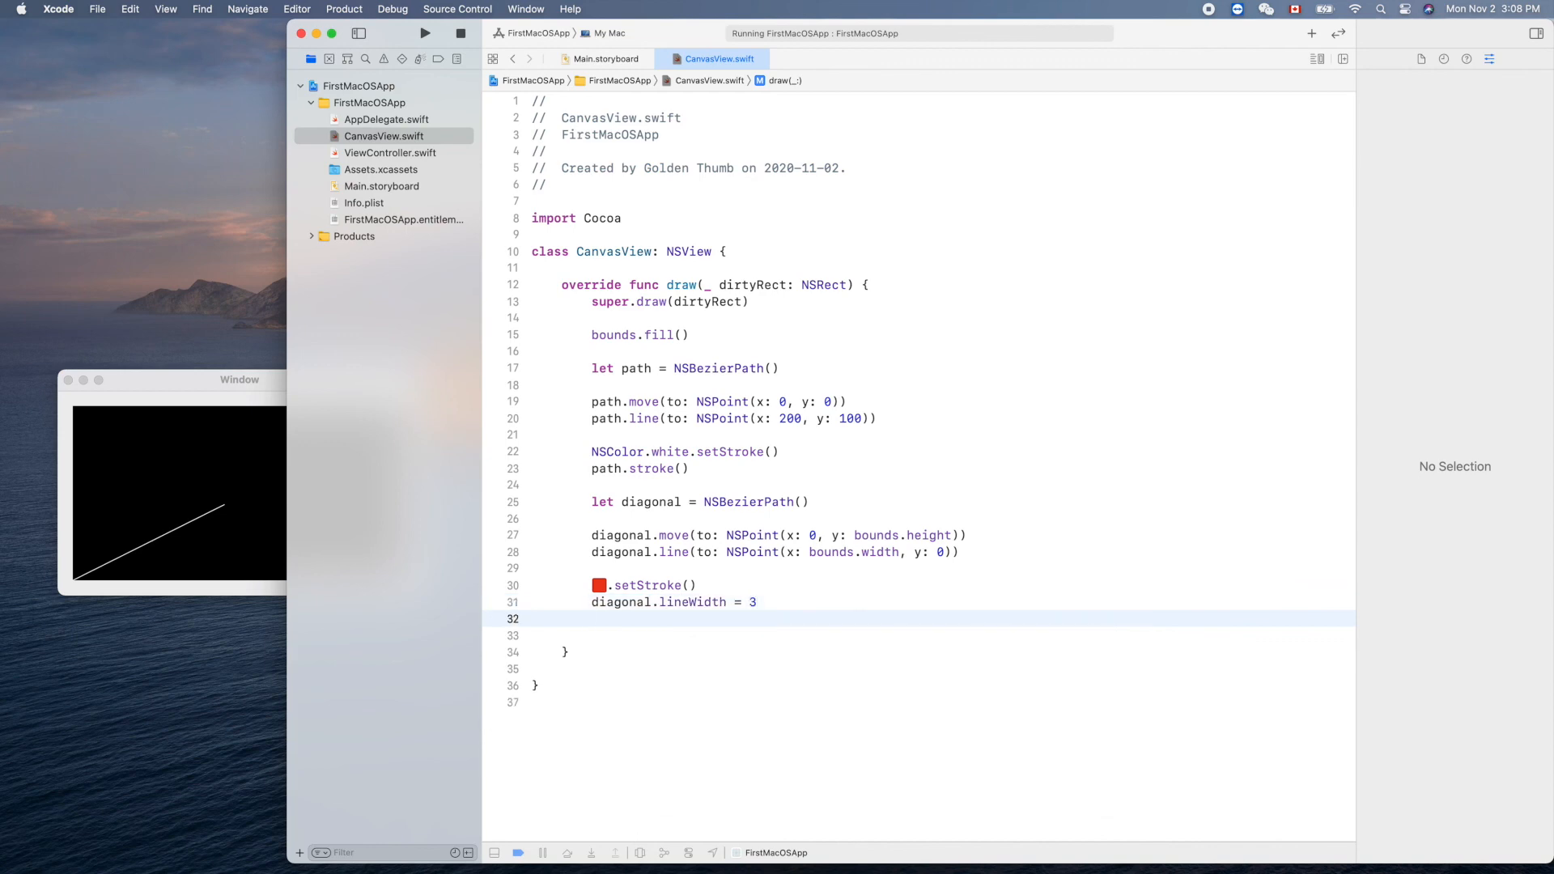
type("diagonal.stroke(")
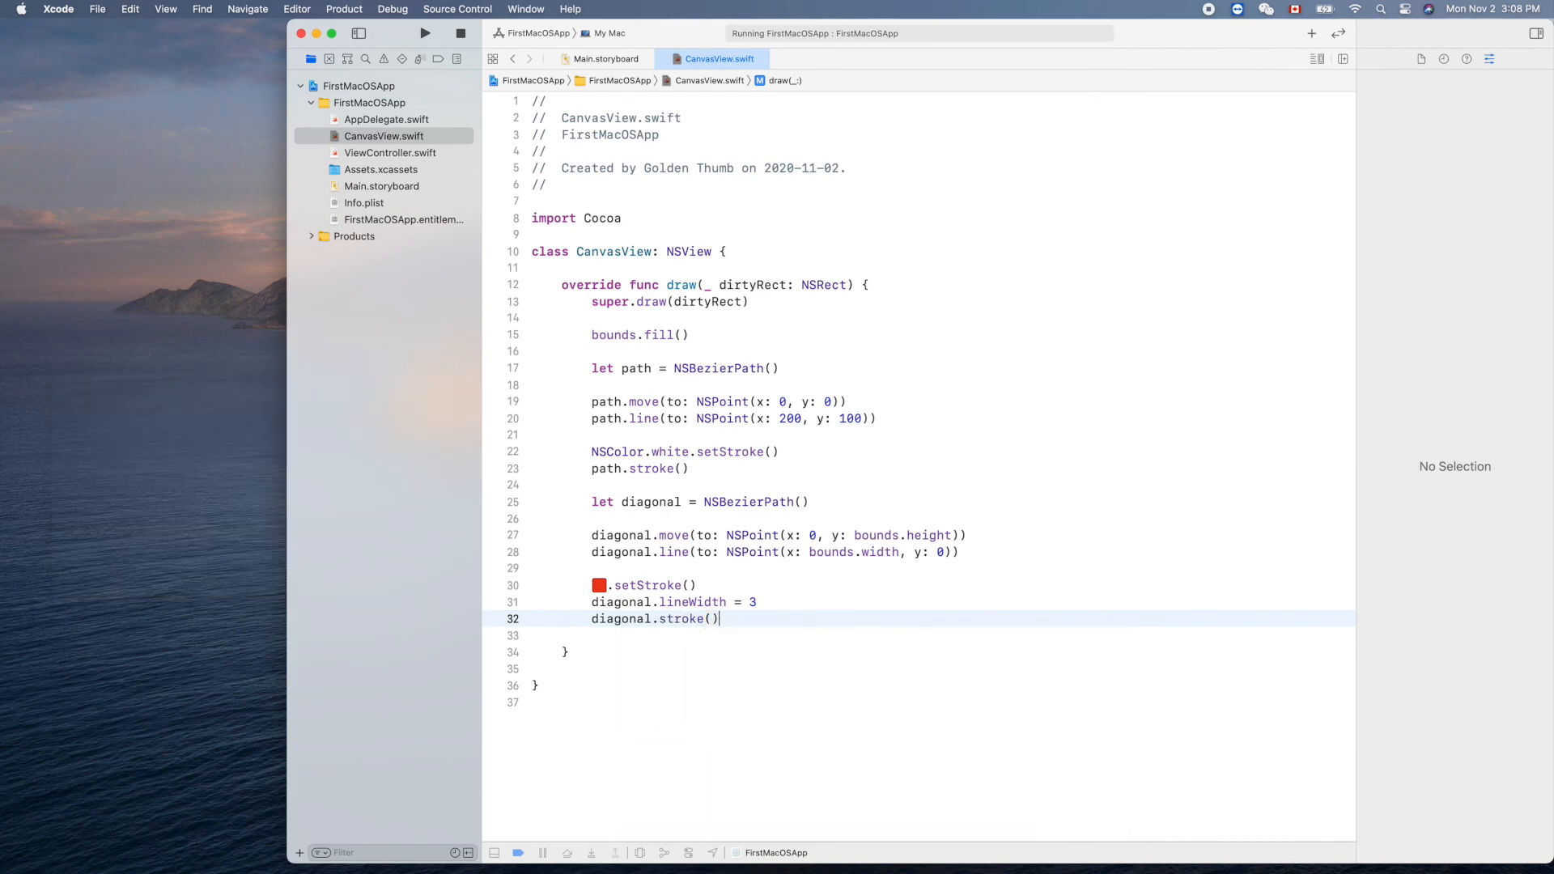
left_click(424, 32)
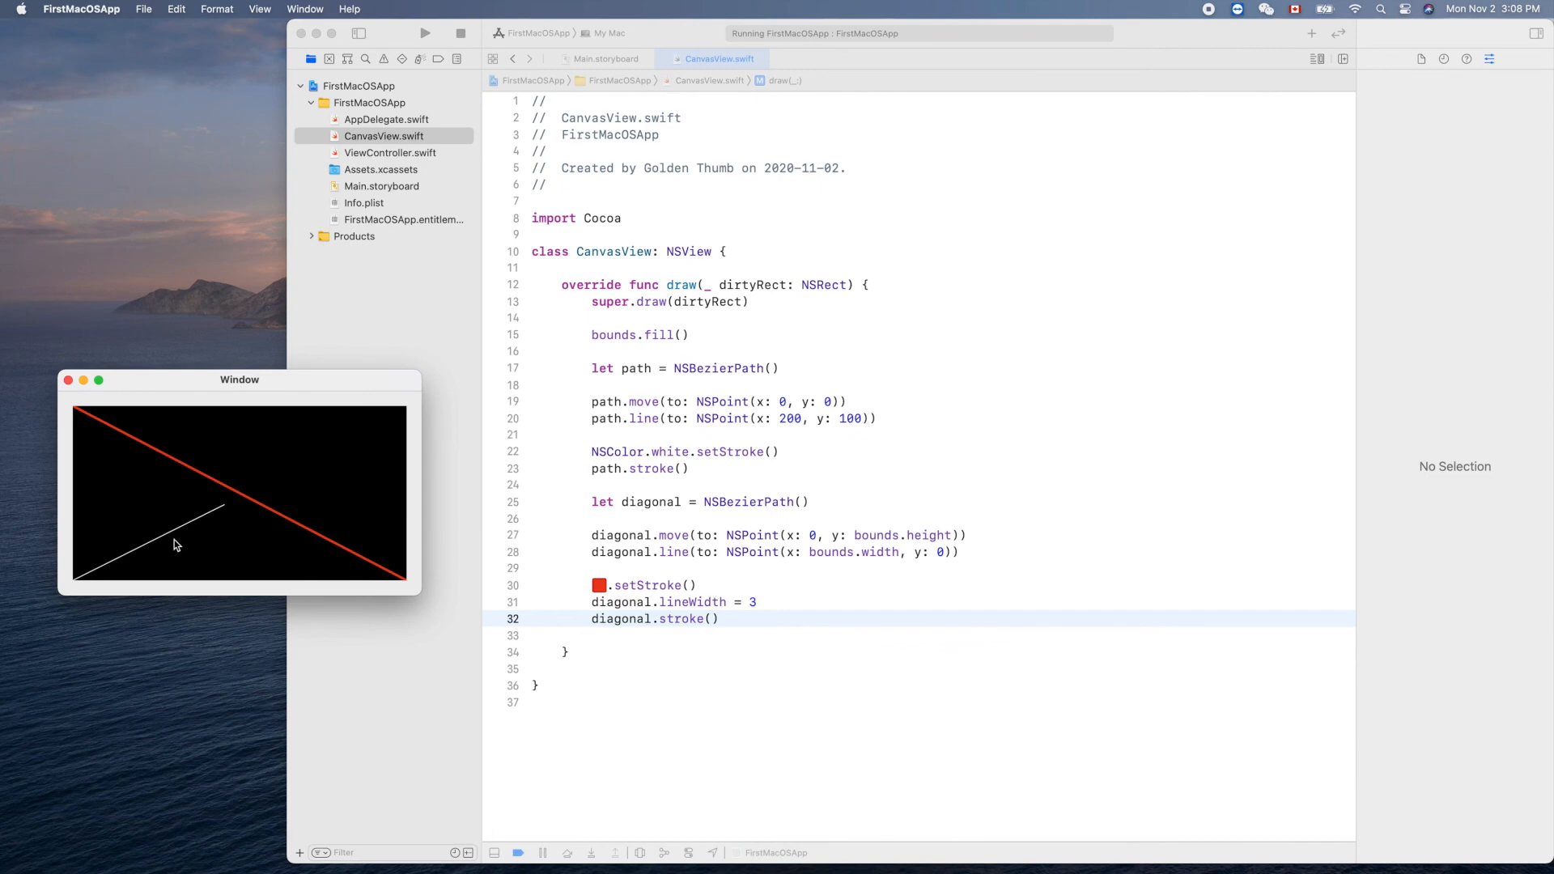
mouse_move(303, 526)
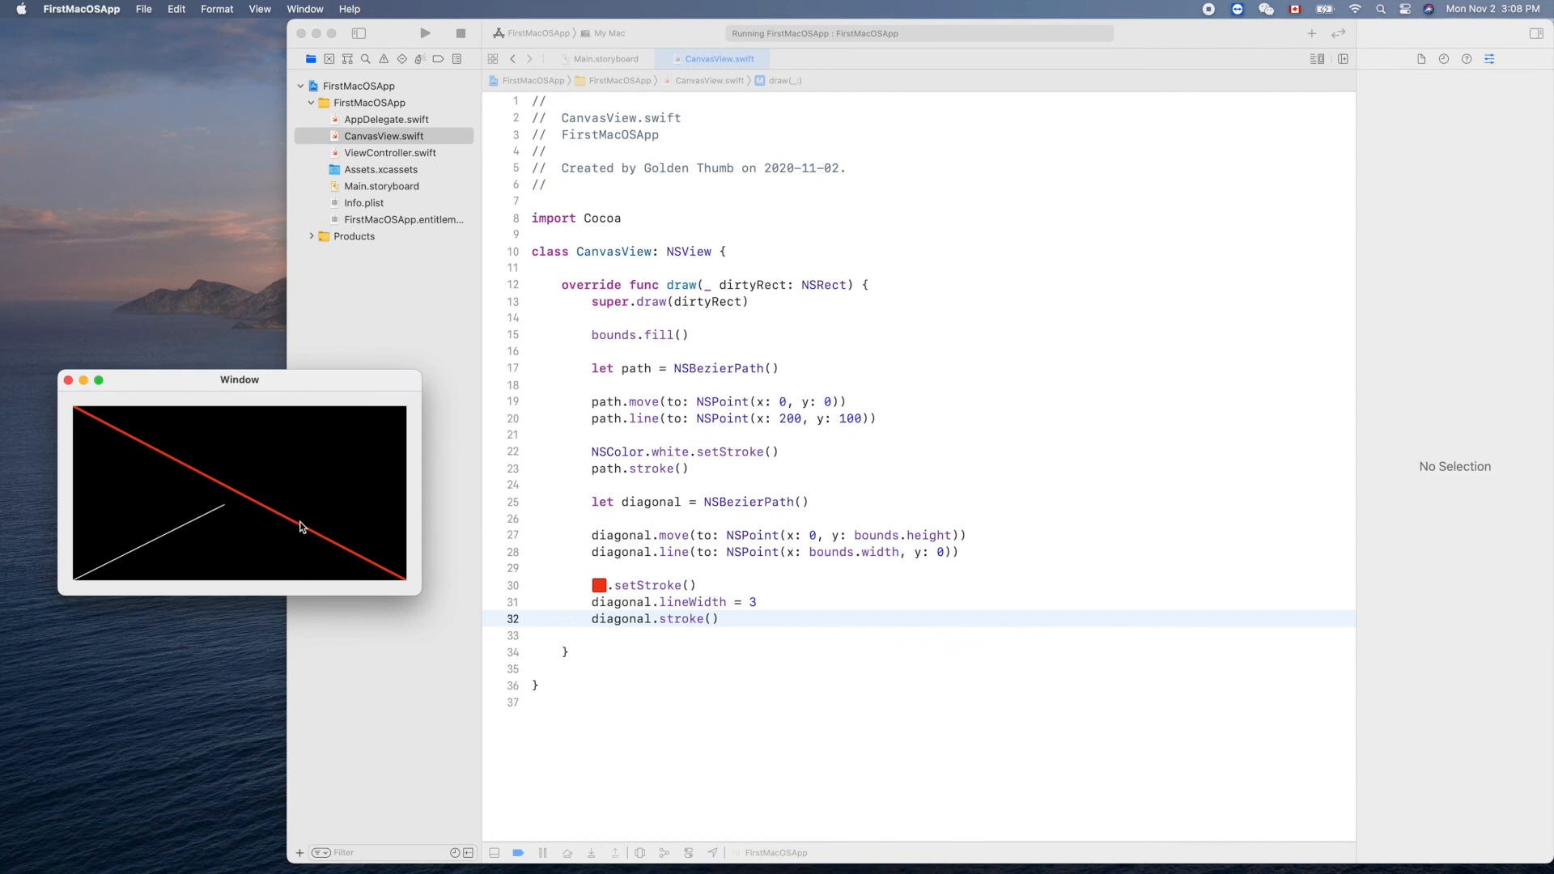
mouse_move(327, 487)
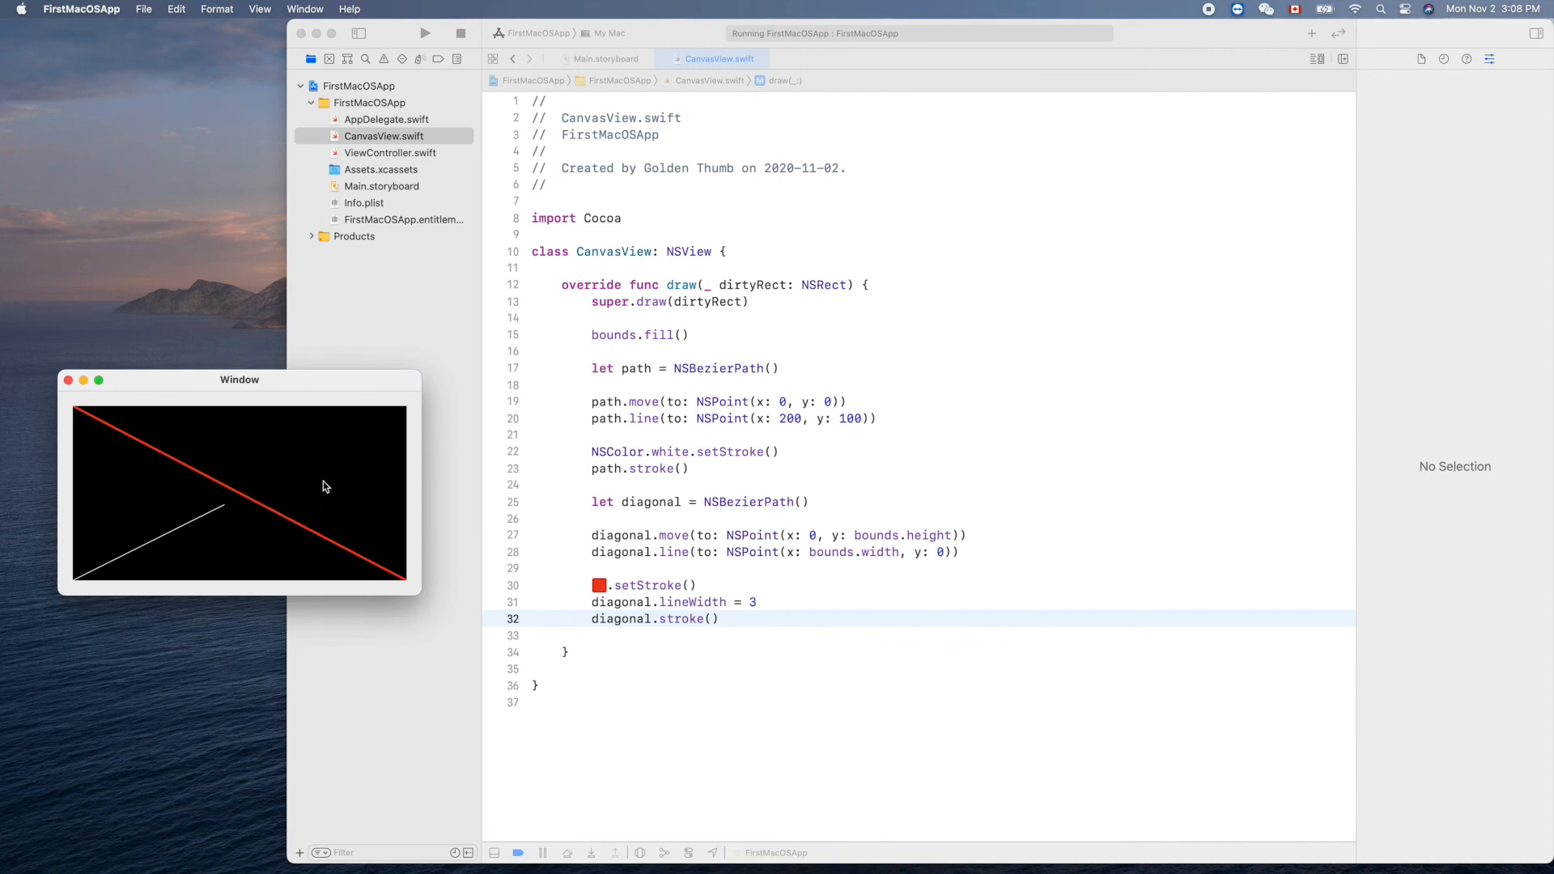
mouse_move(1221, 547)
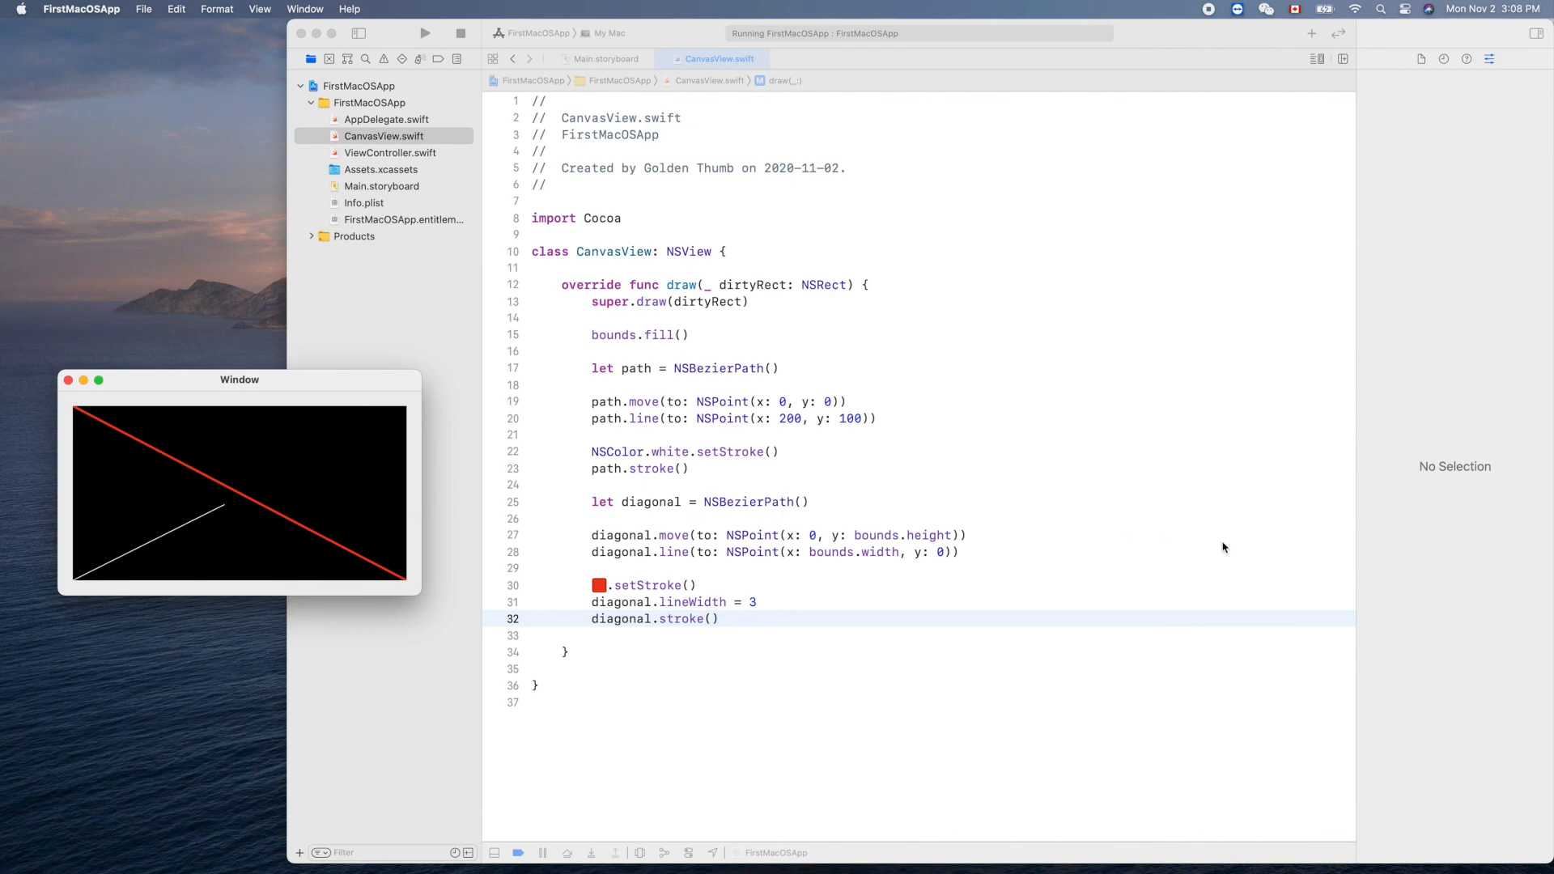
mouse_move(1119, 525)
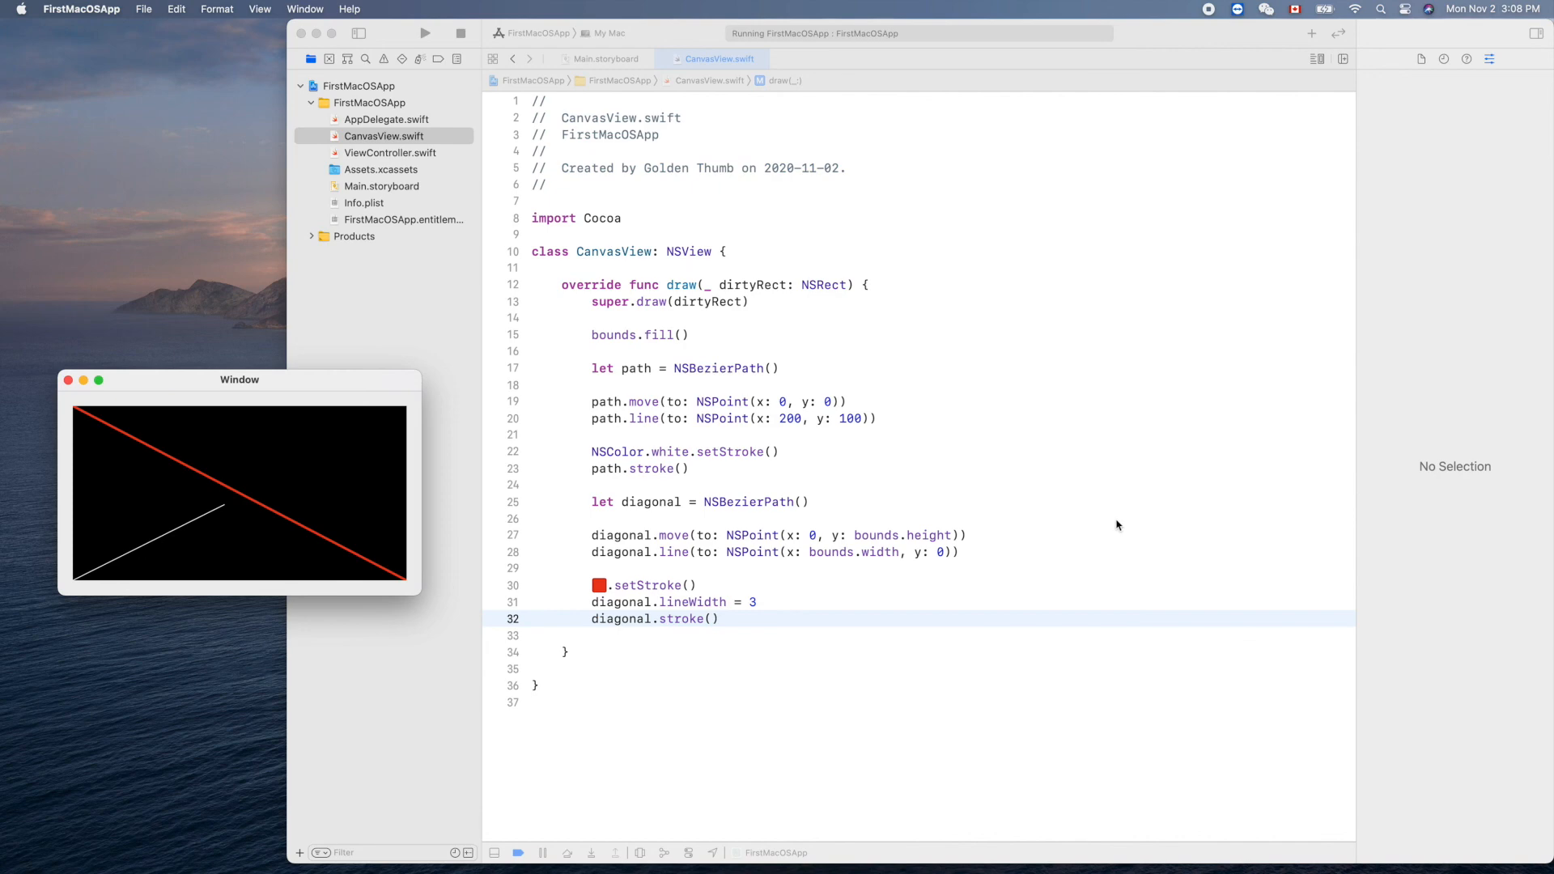
mouse_move(1073, 519)
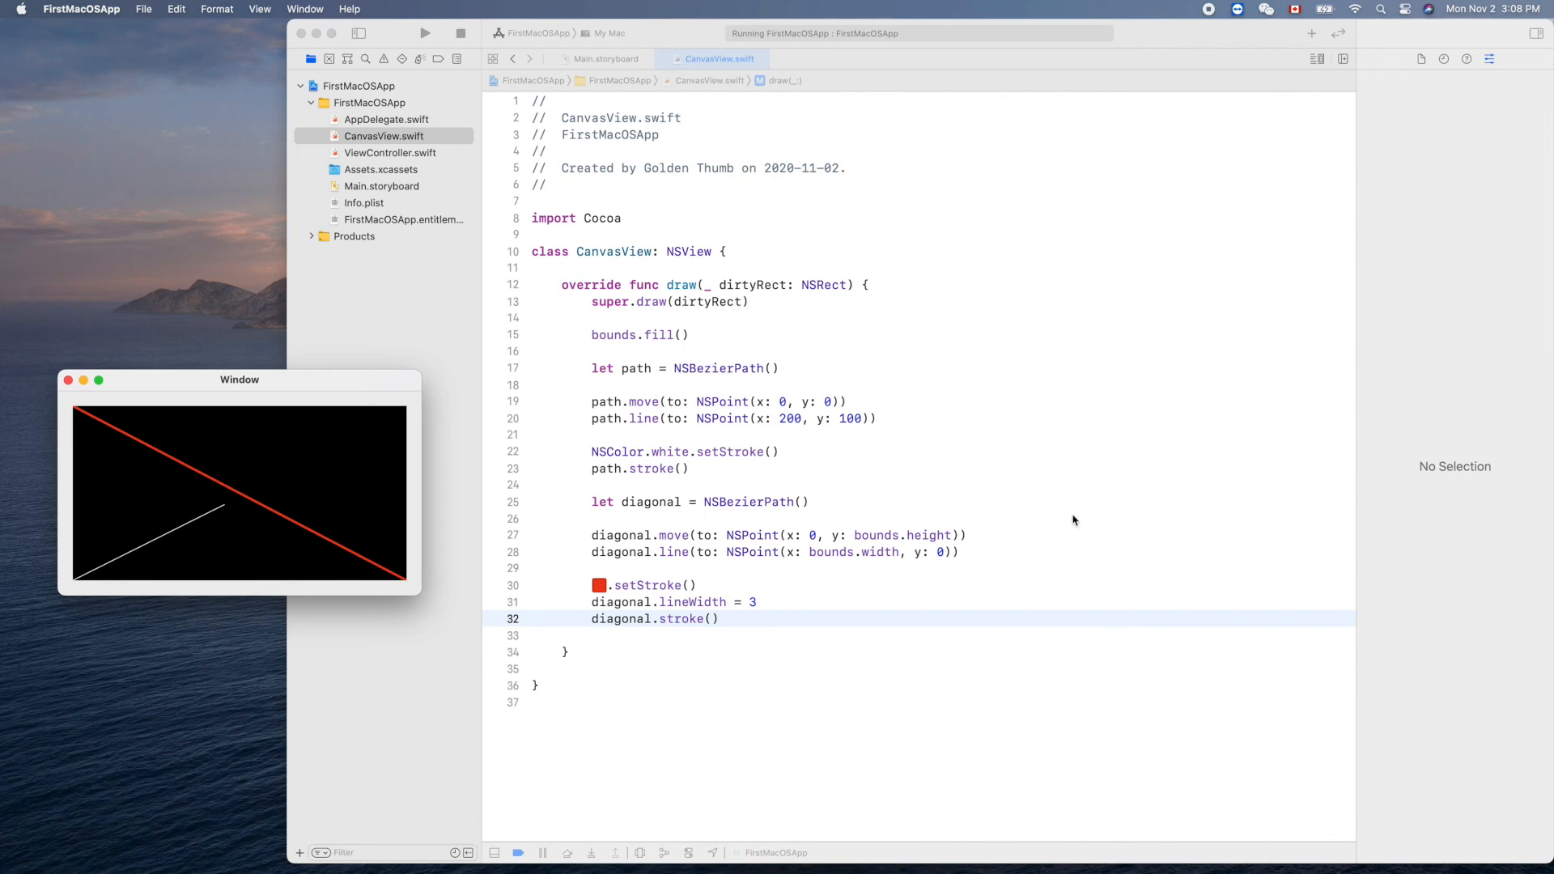